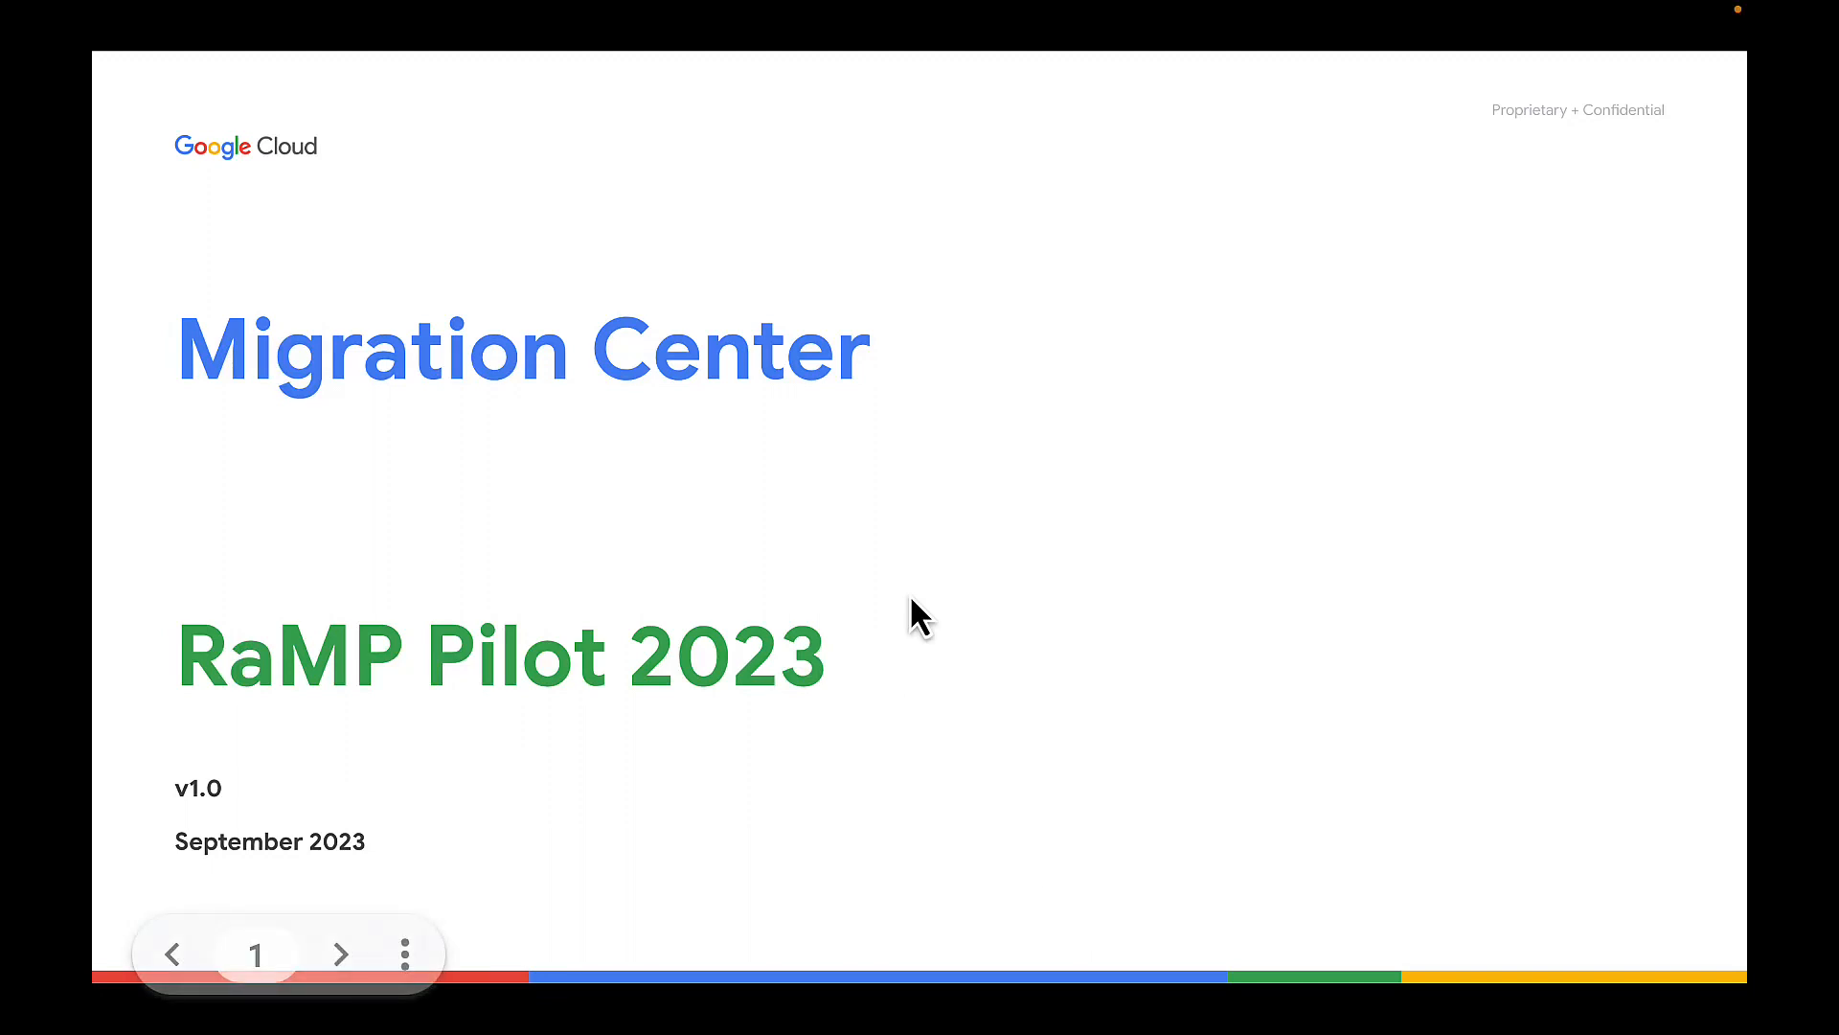
# Step: Present the Migration Center RaMP Pilot 2023 title slide and switch to the Cloud console dashboard
pyautogui.click(341, 955)
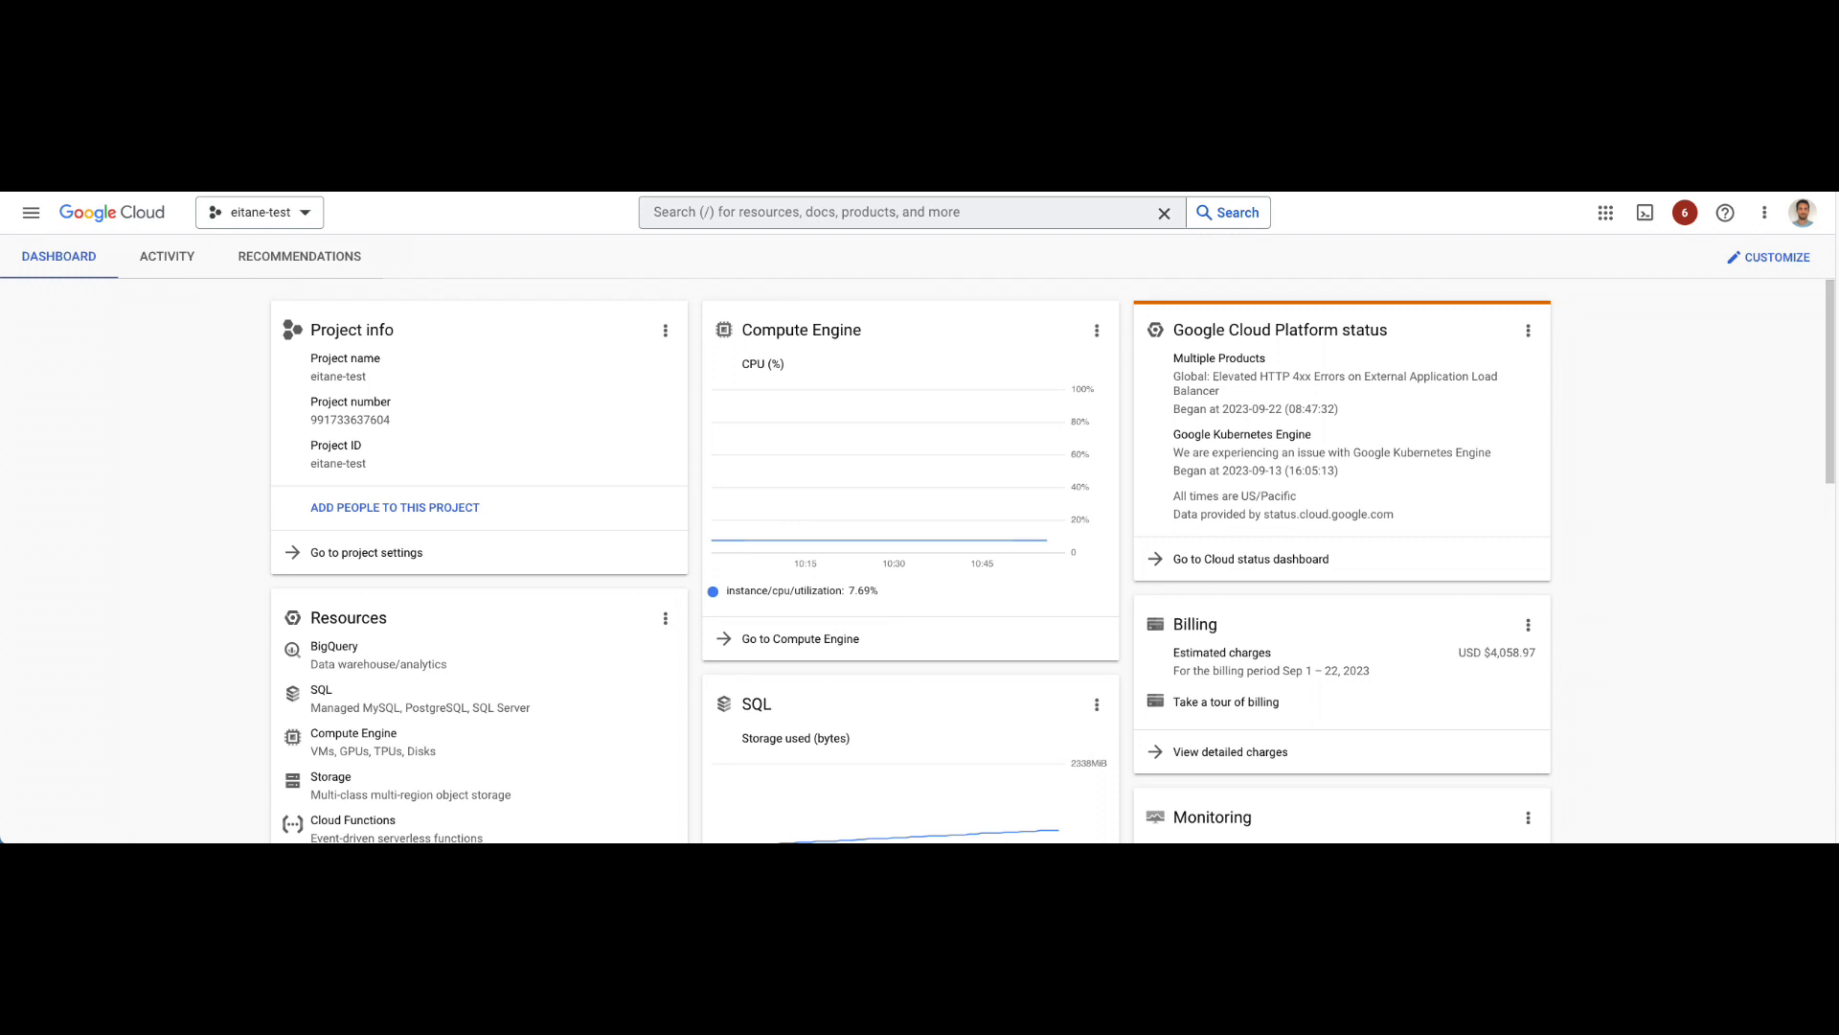
pyautogui.moveTo(760, 531)
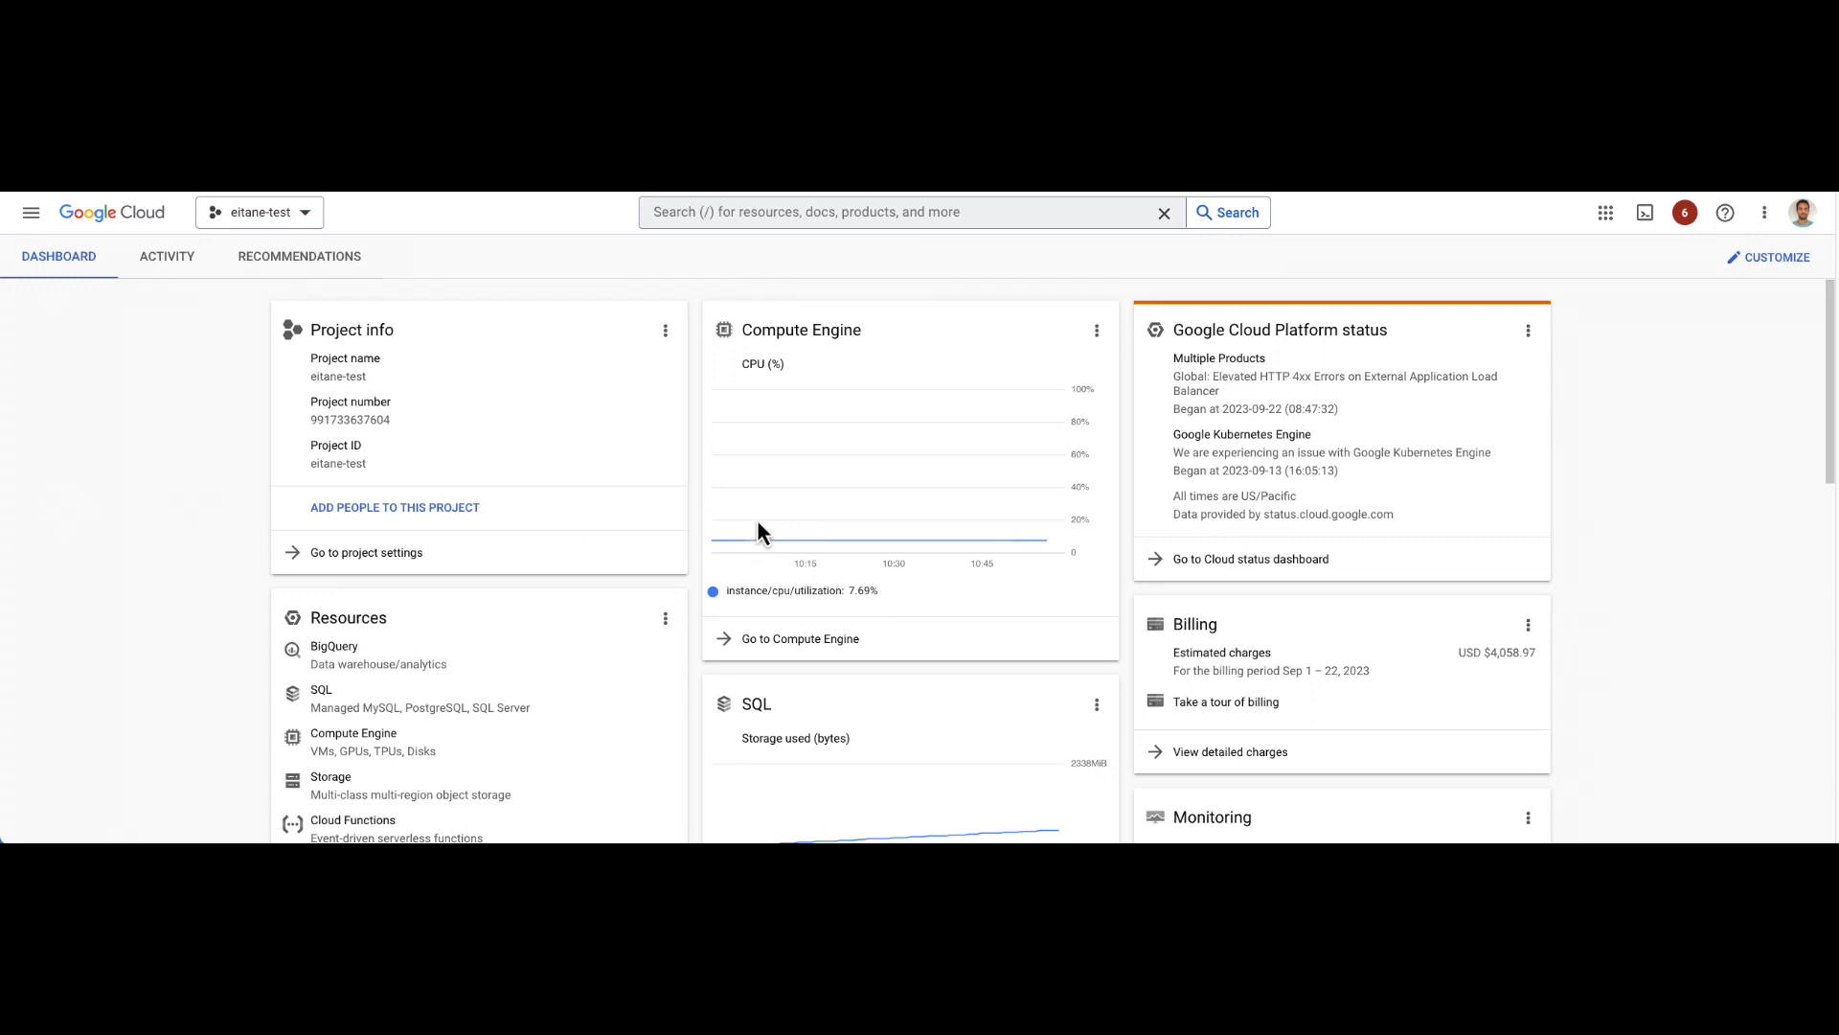
pyautogui.moveTo(785, 255)
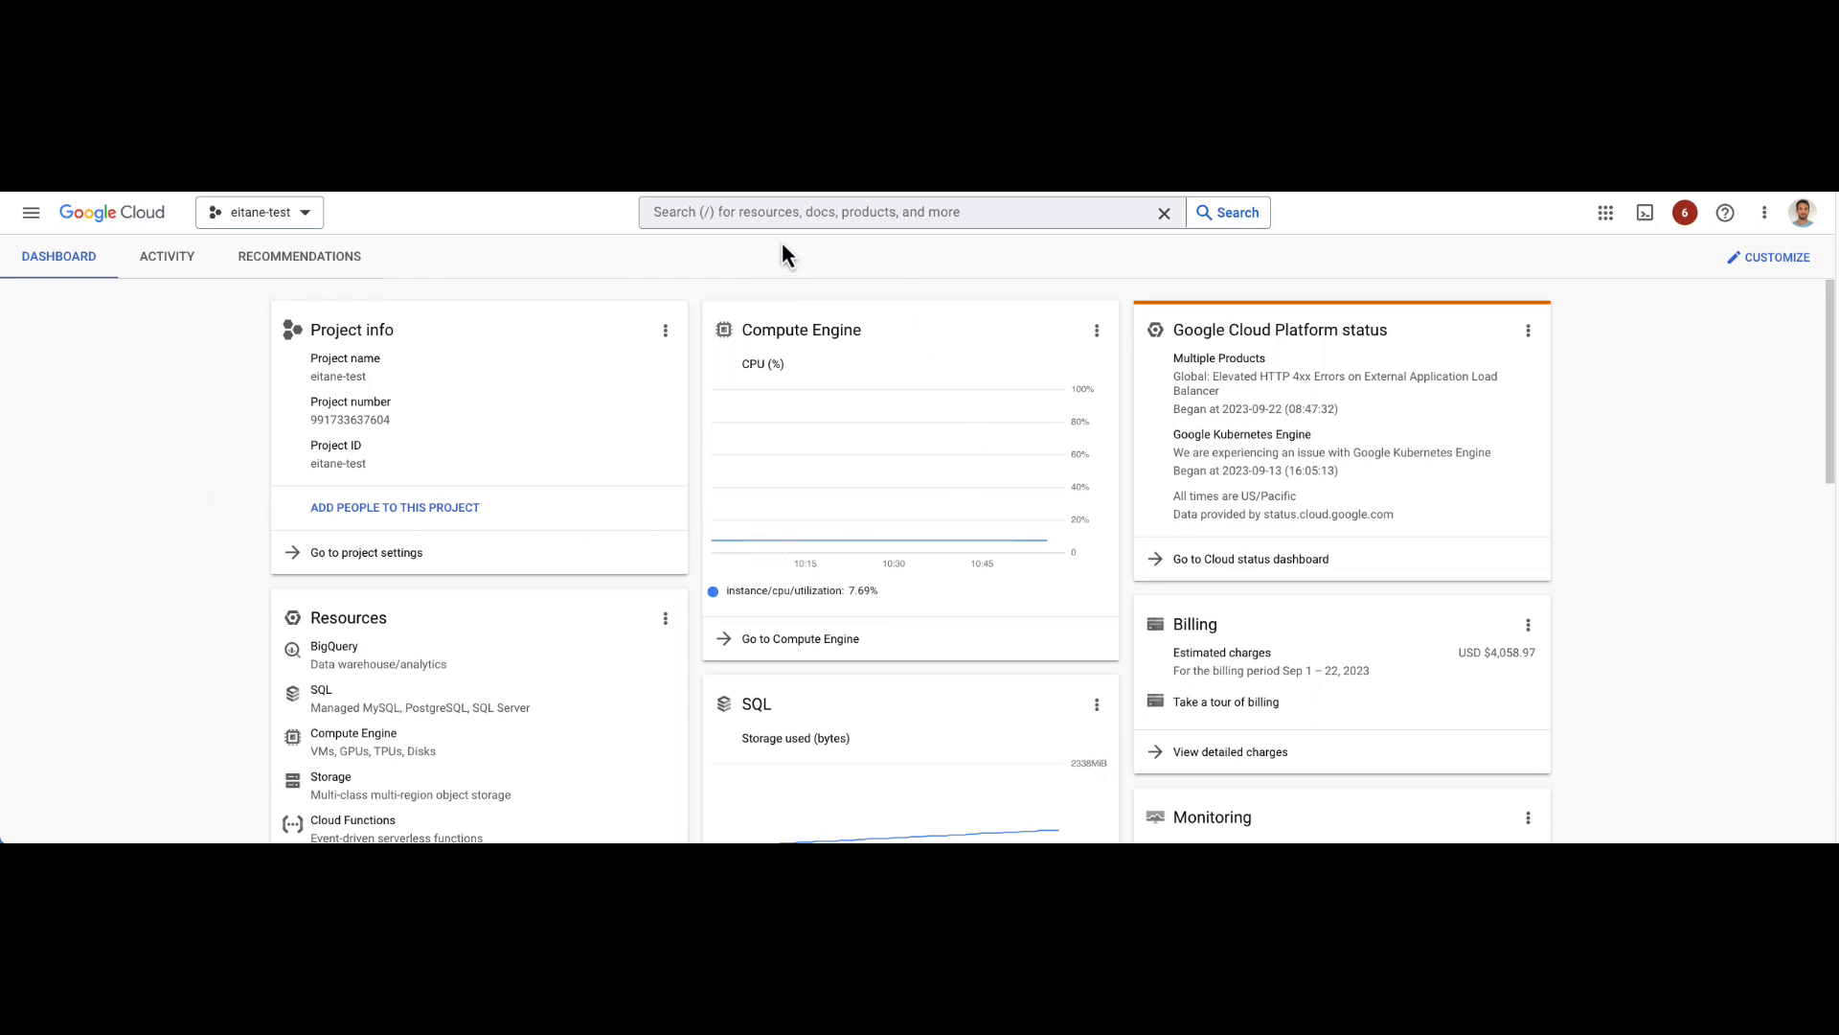
pyautogui.moveTo(889, 253)
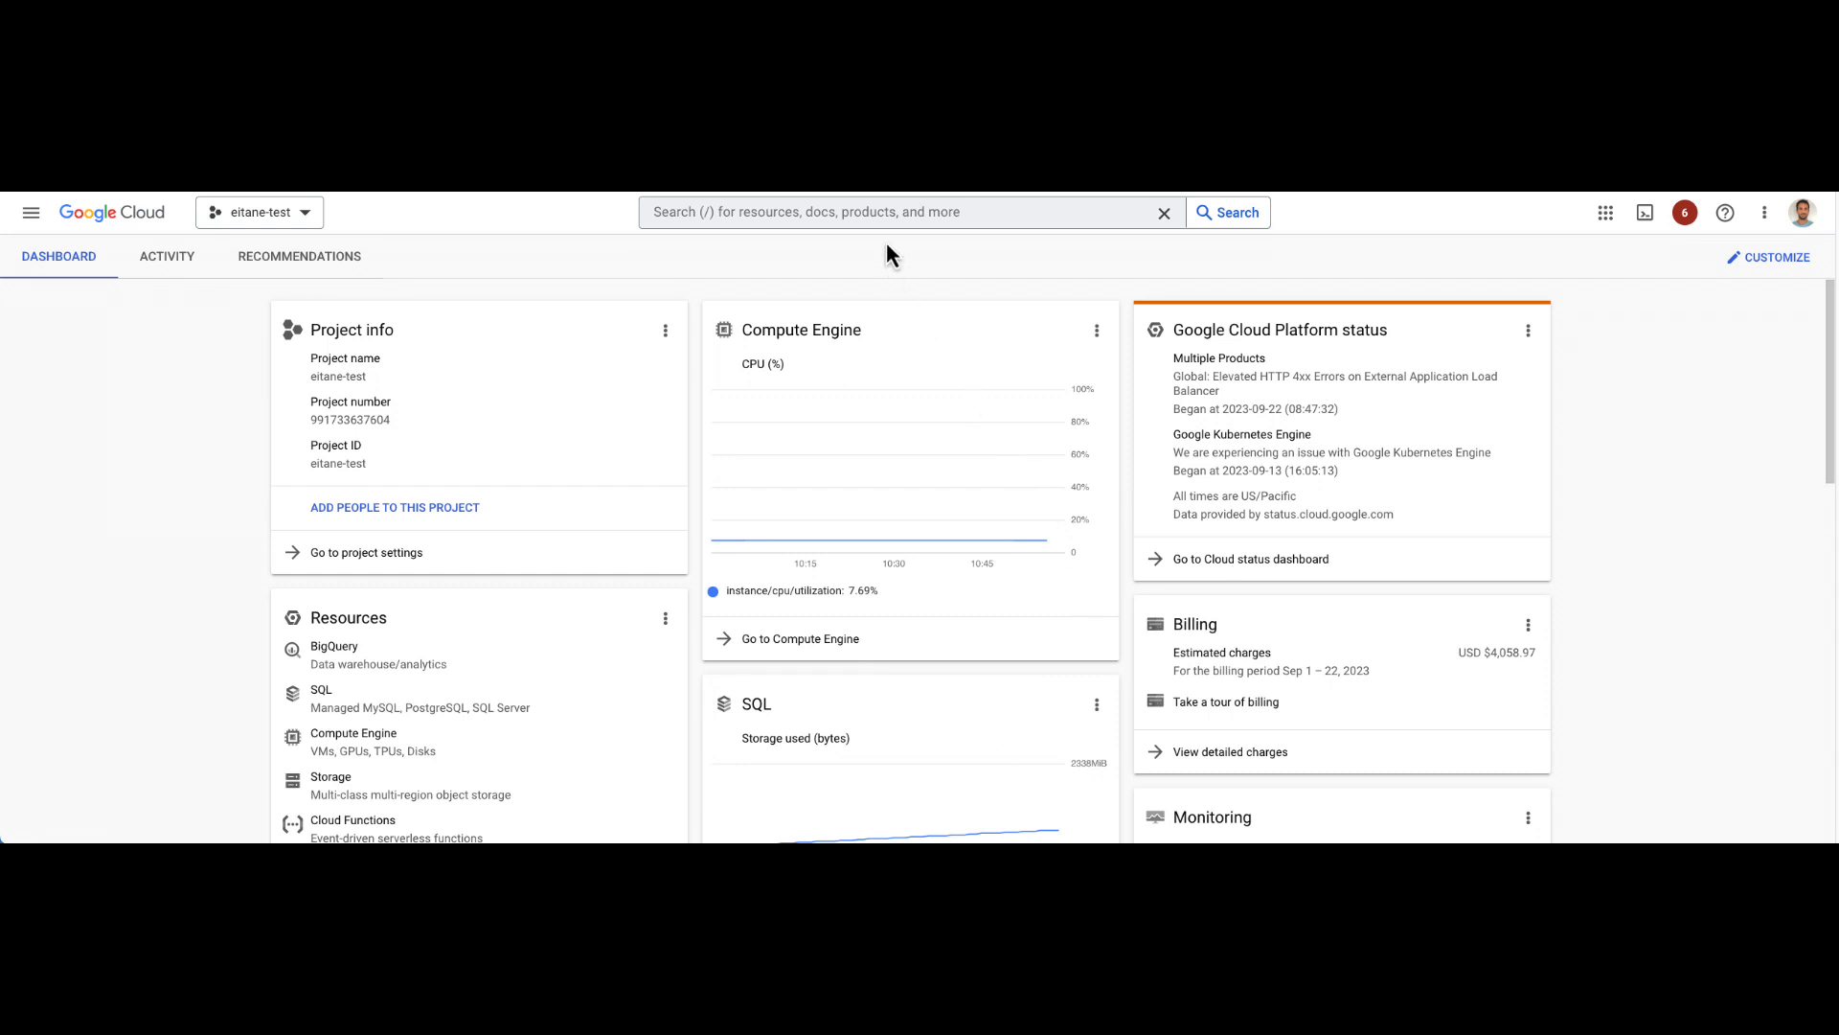
# Step: Search the console for 'migration center' and land on the Migration Center overview
pyautogui.write('migration center')
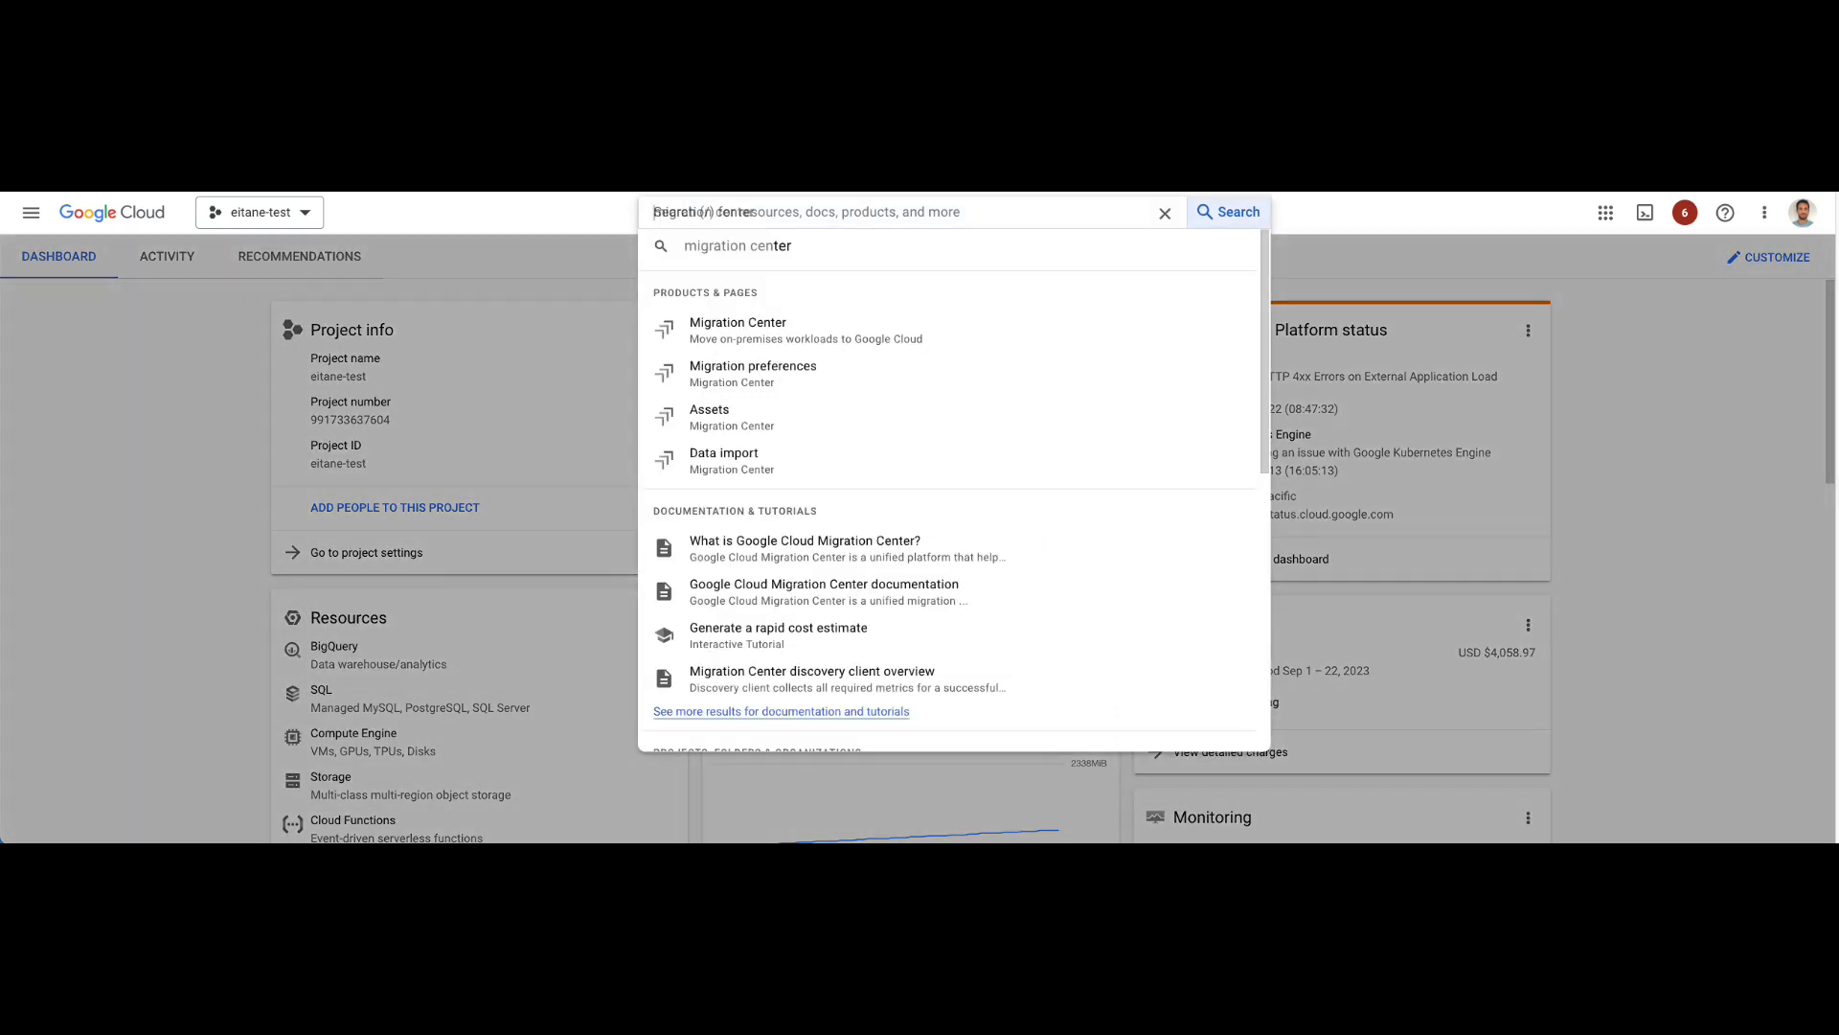
pyautogui.moveTo(772, 331)
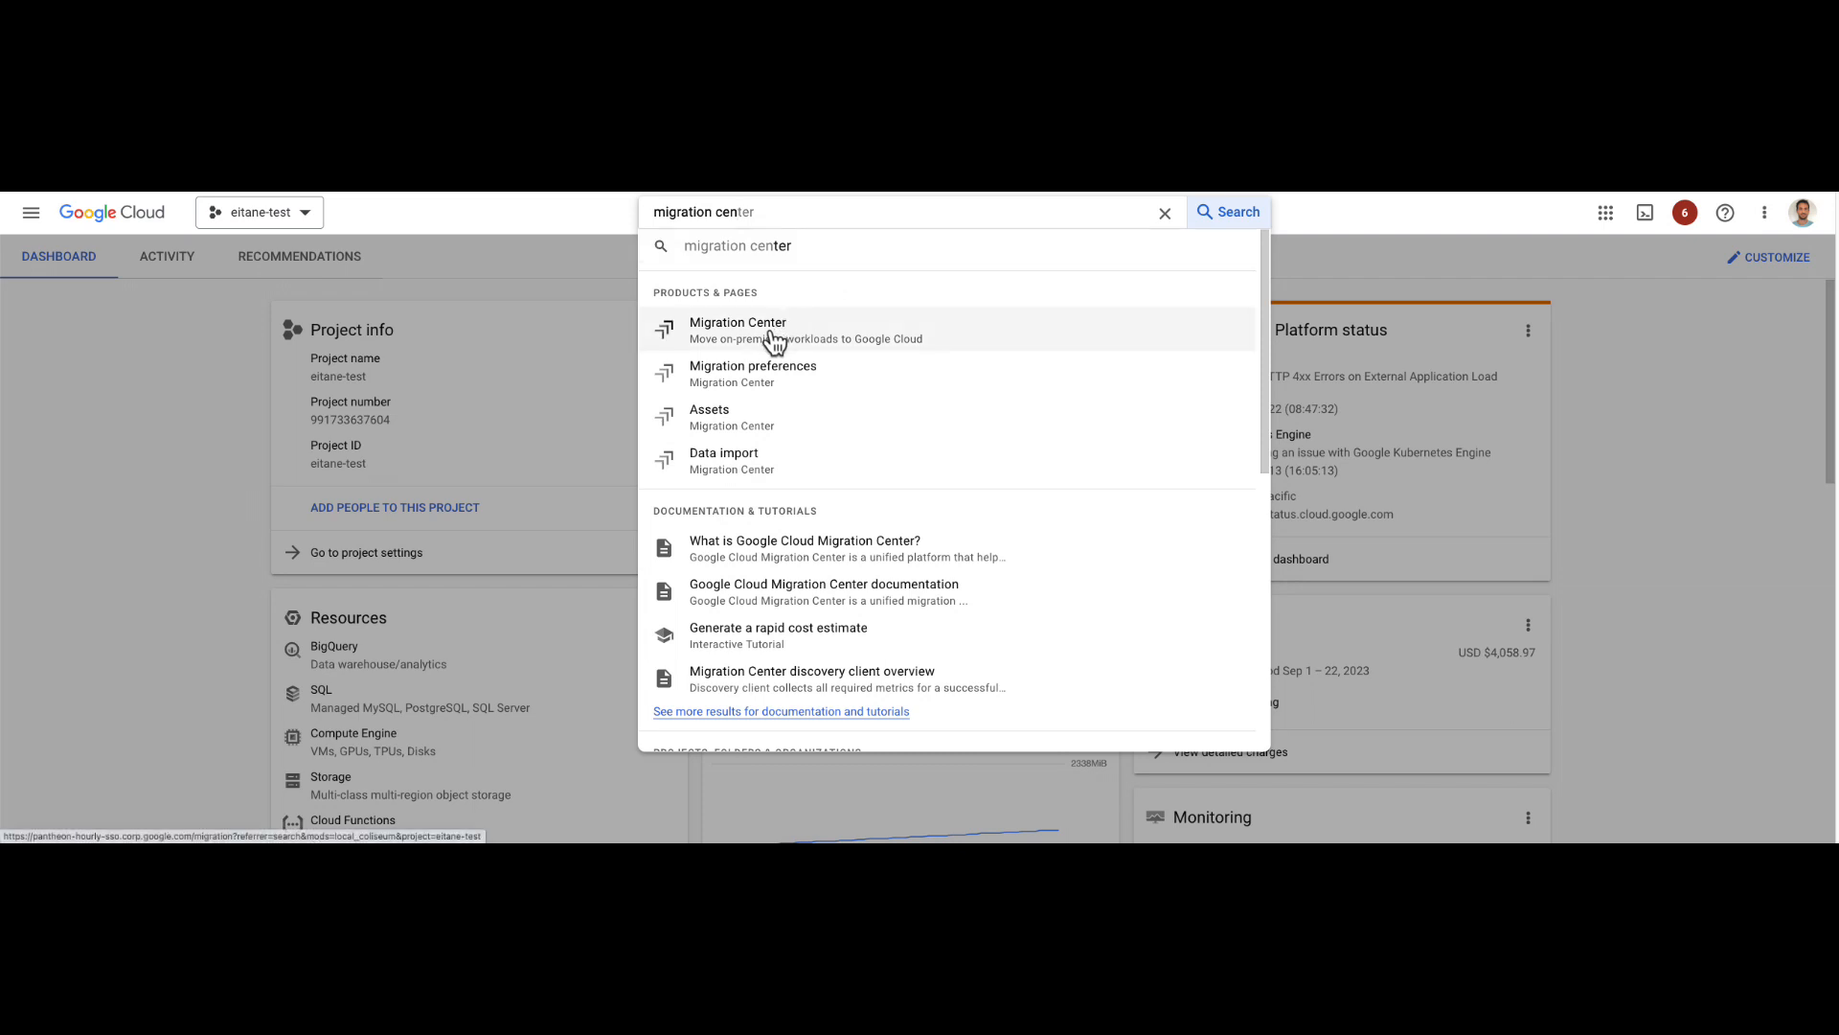
pyautogui.click(738, 330)
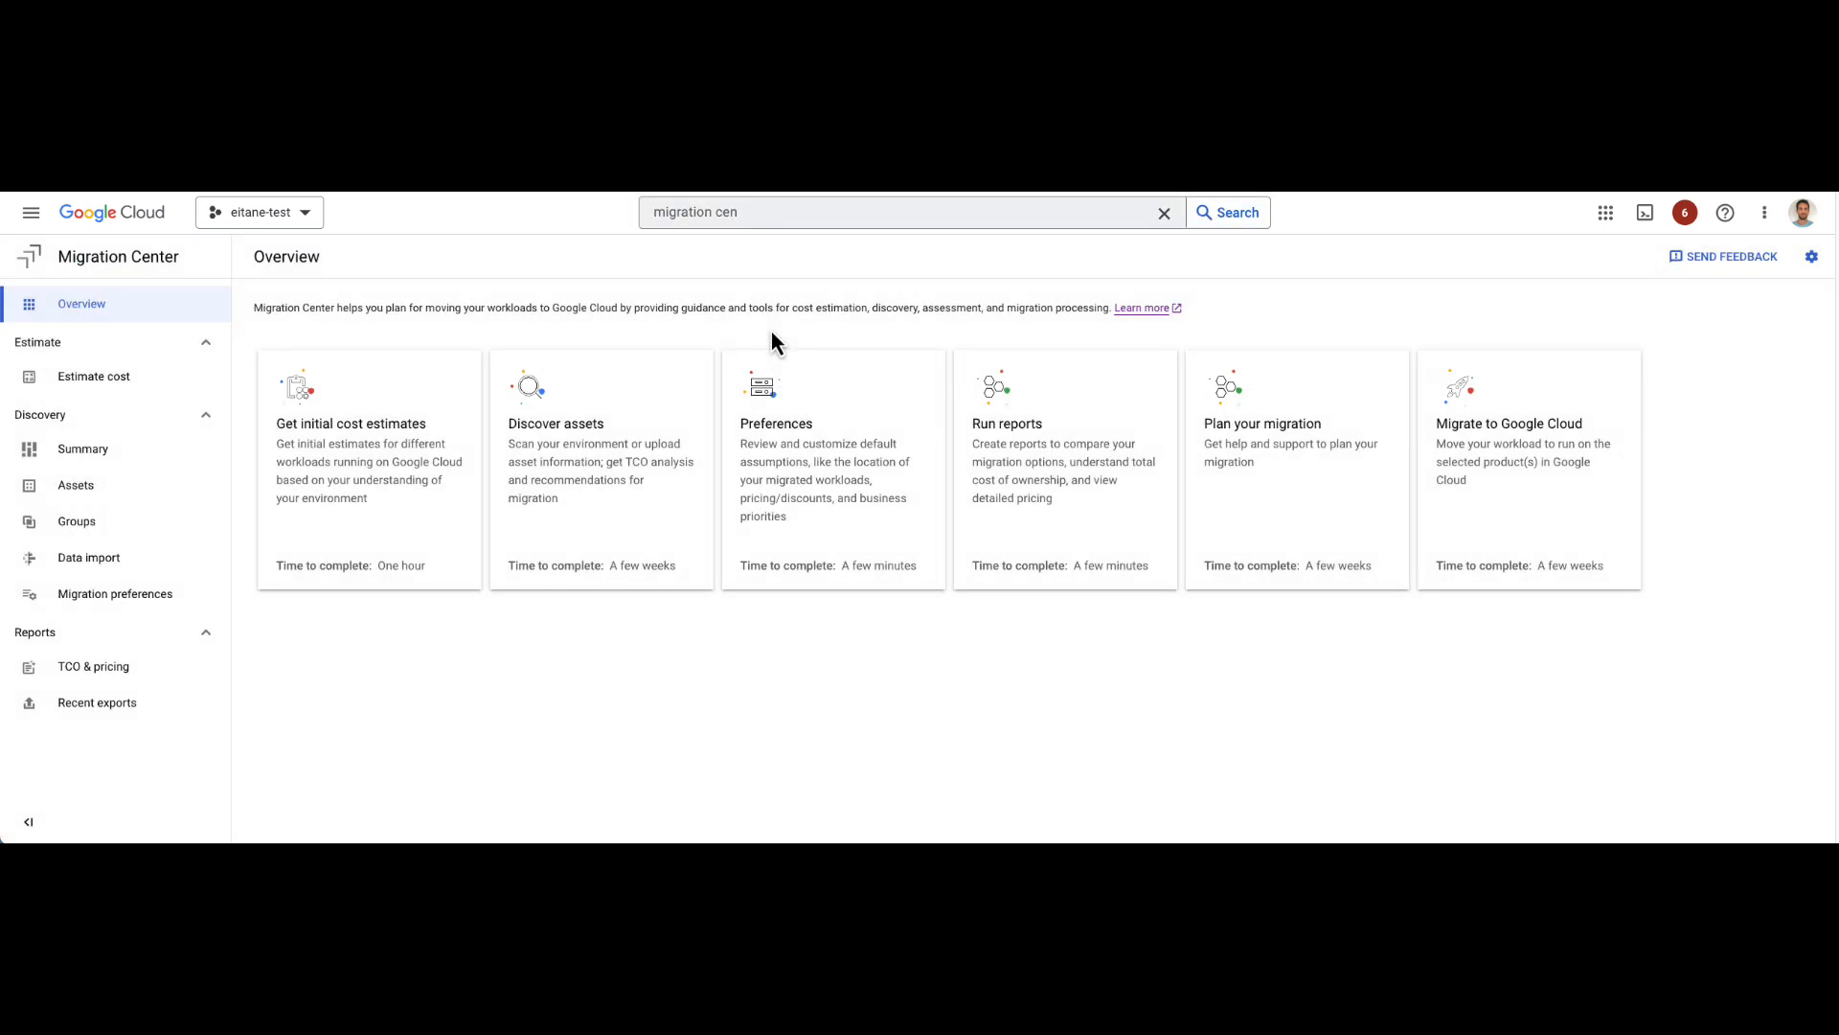
pyautogui.moveTo(341, 452)
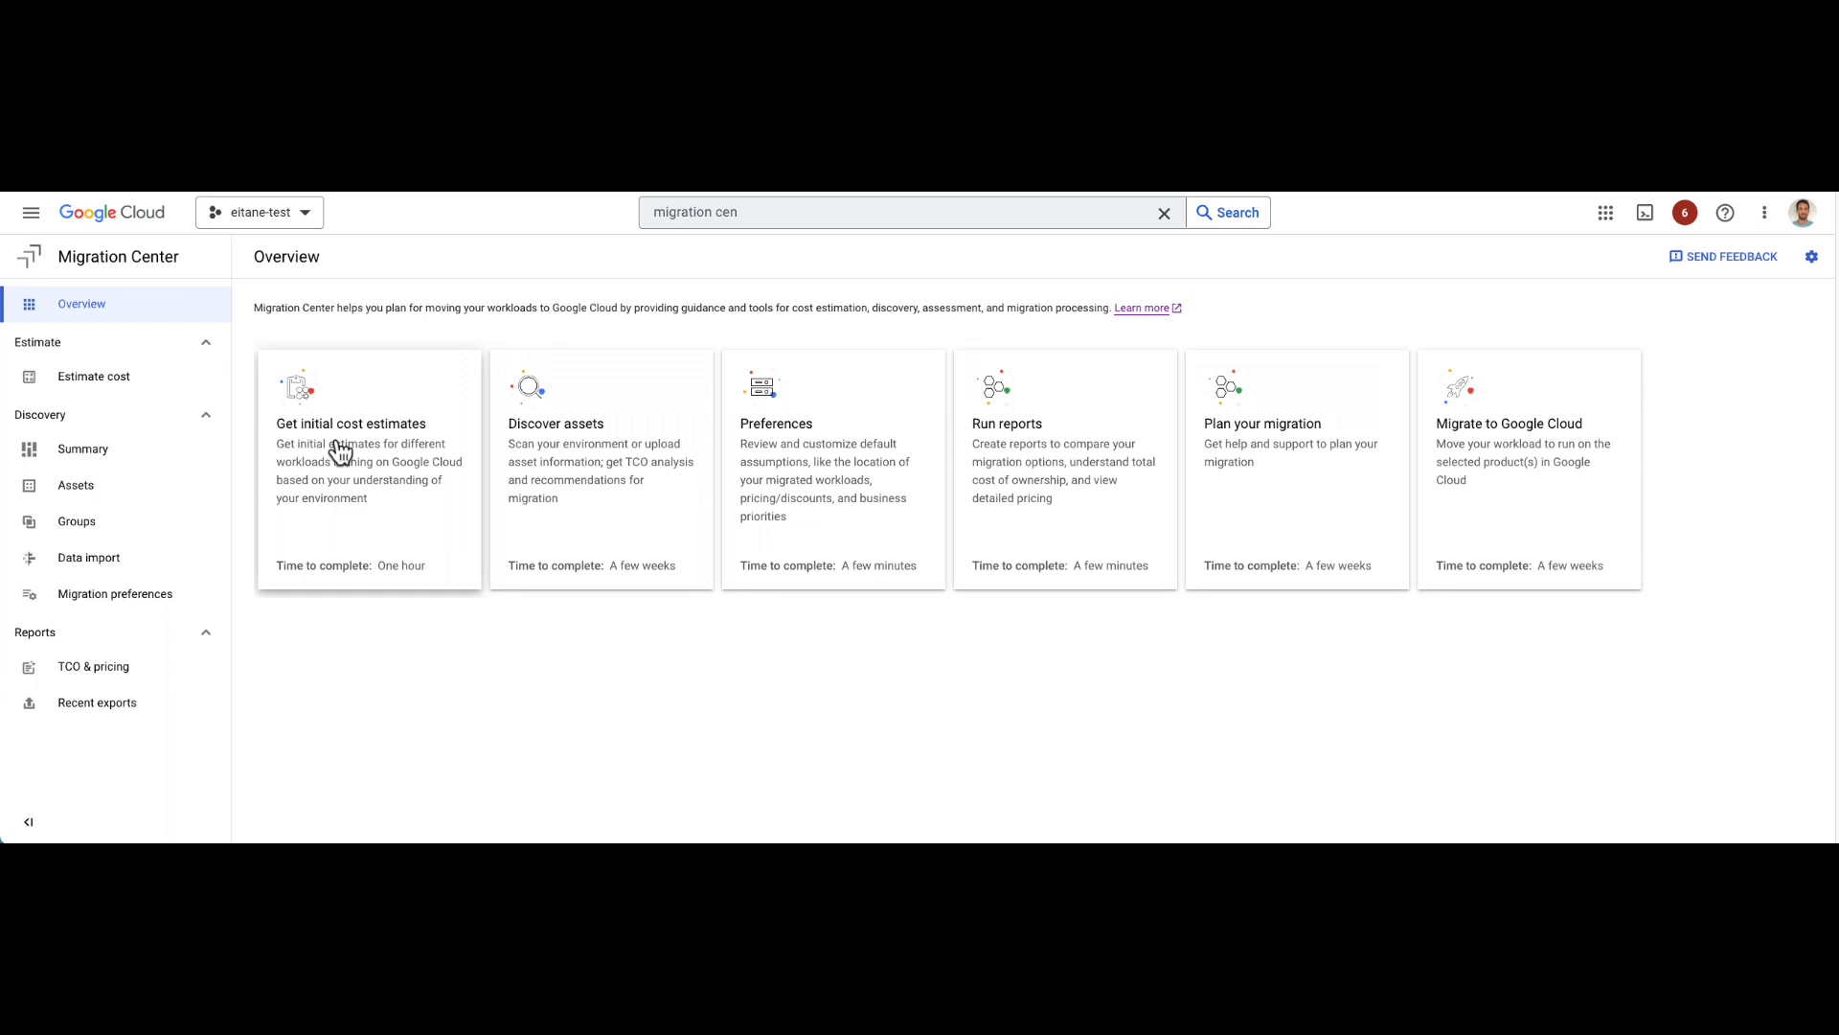
pyautogui.moveTo(499, 613)
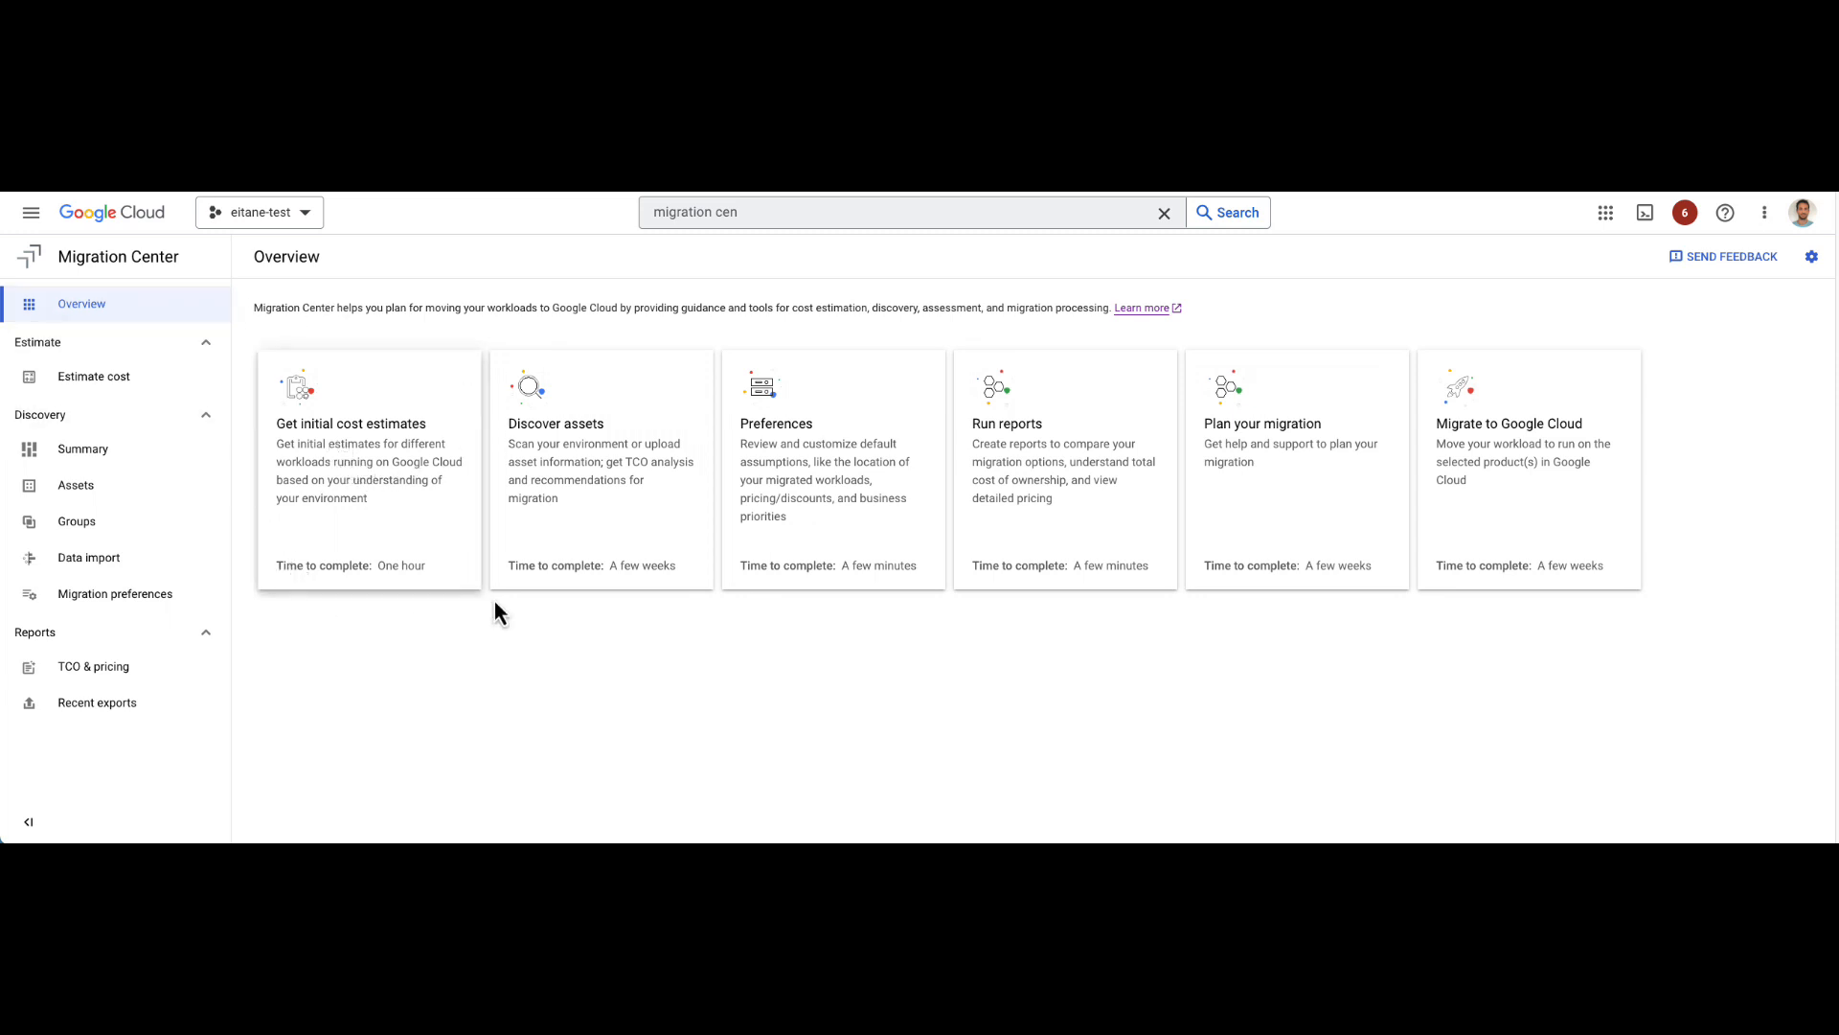
pyautogui.moveTo(109, 310)
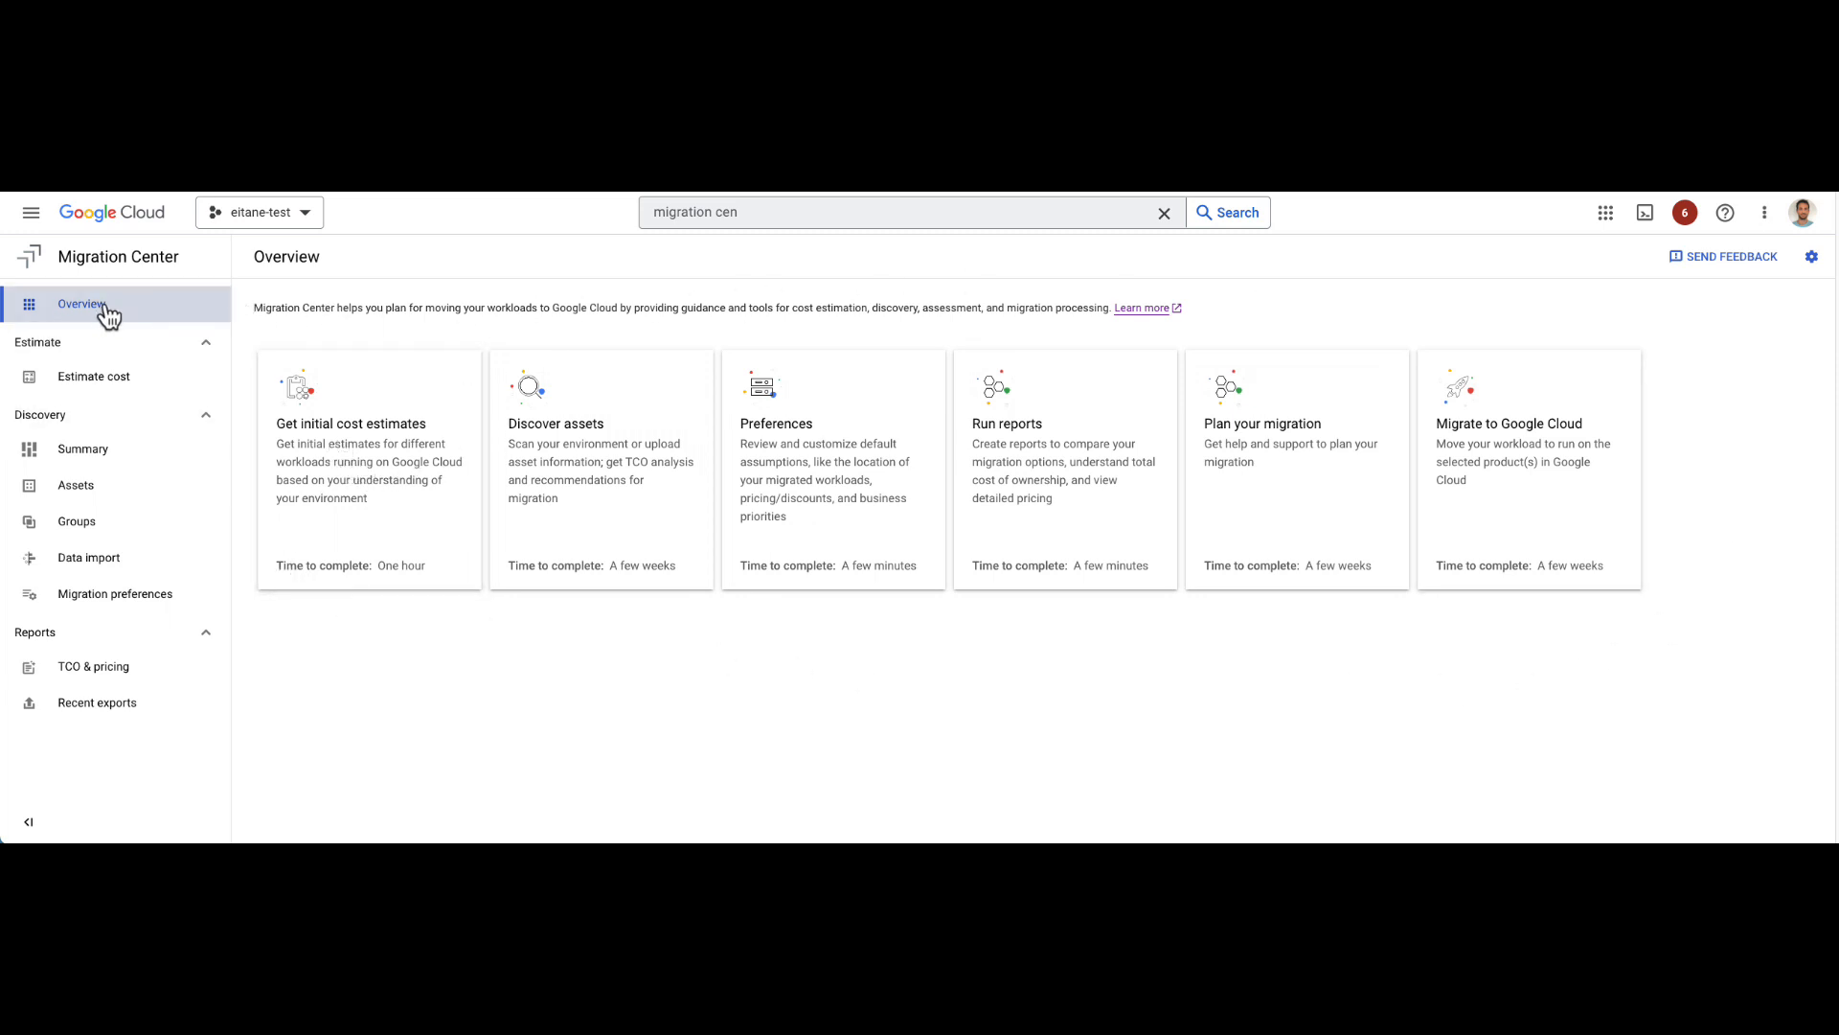
pyautogui.moveTo(452, 547)
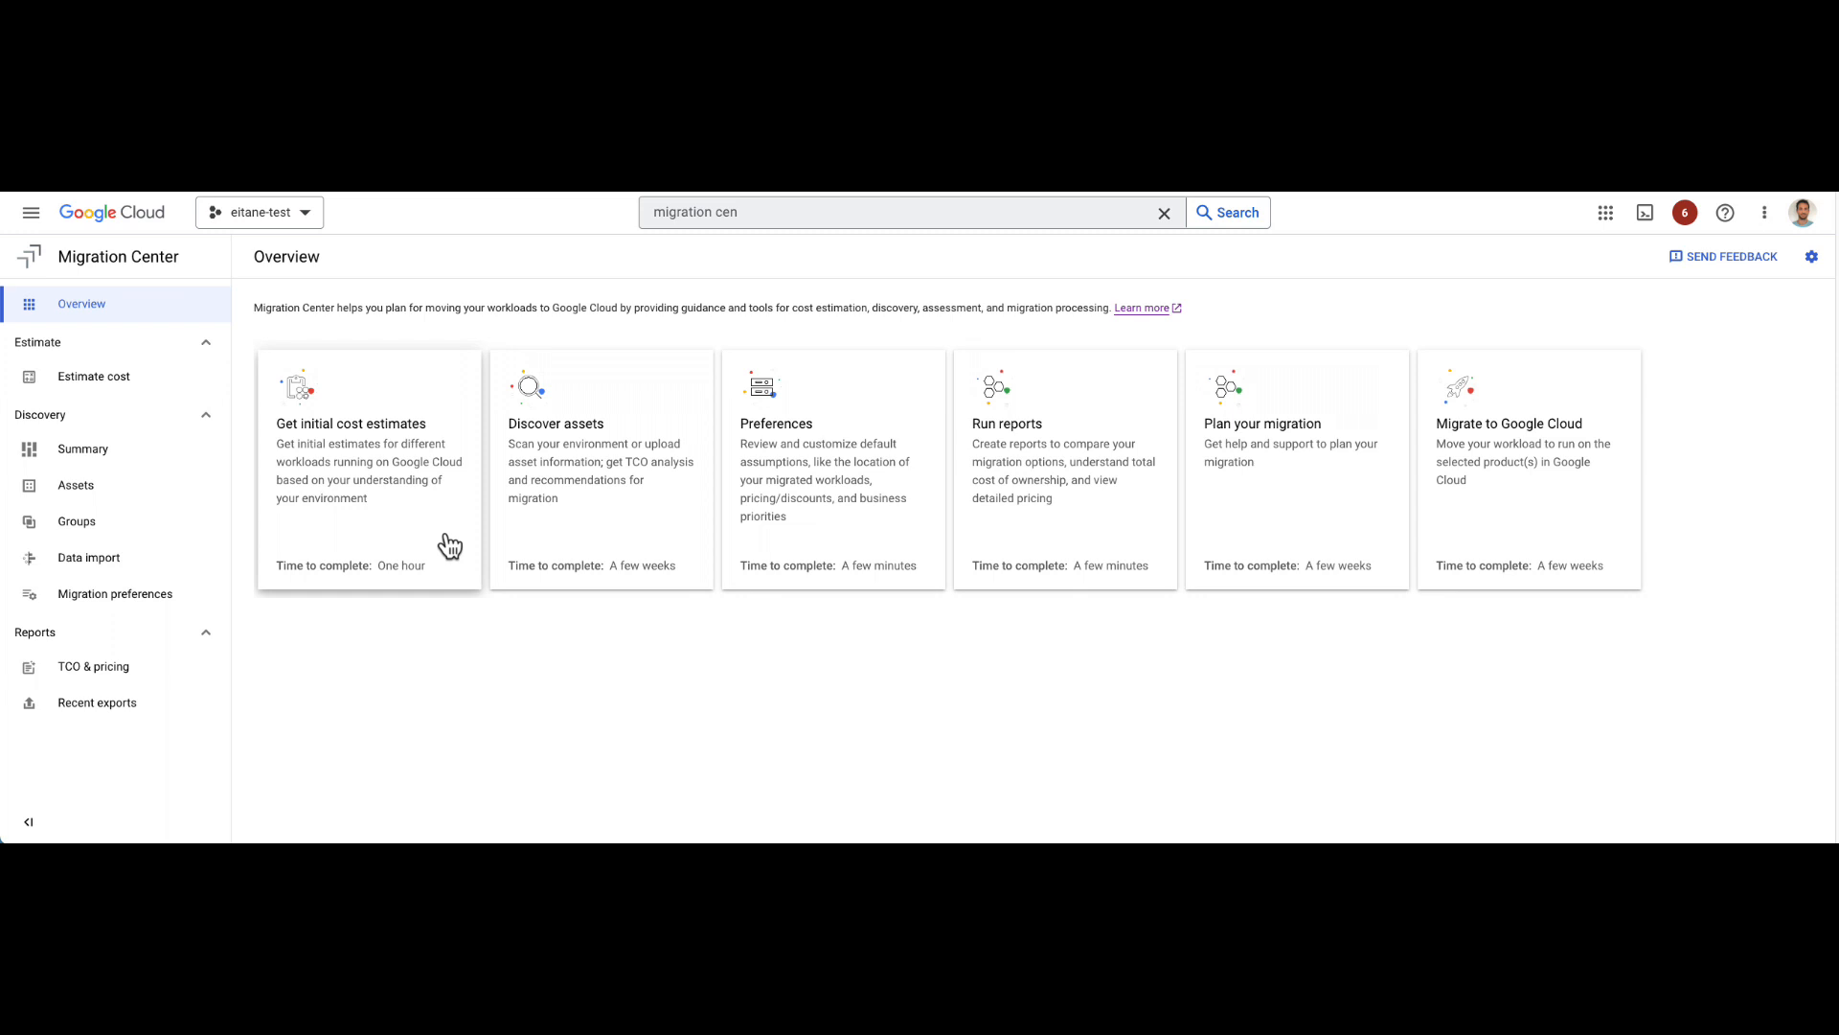
pyautogui.moveTo(377, 452)
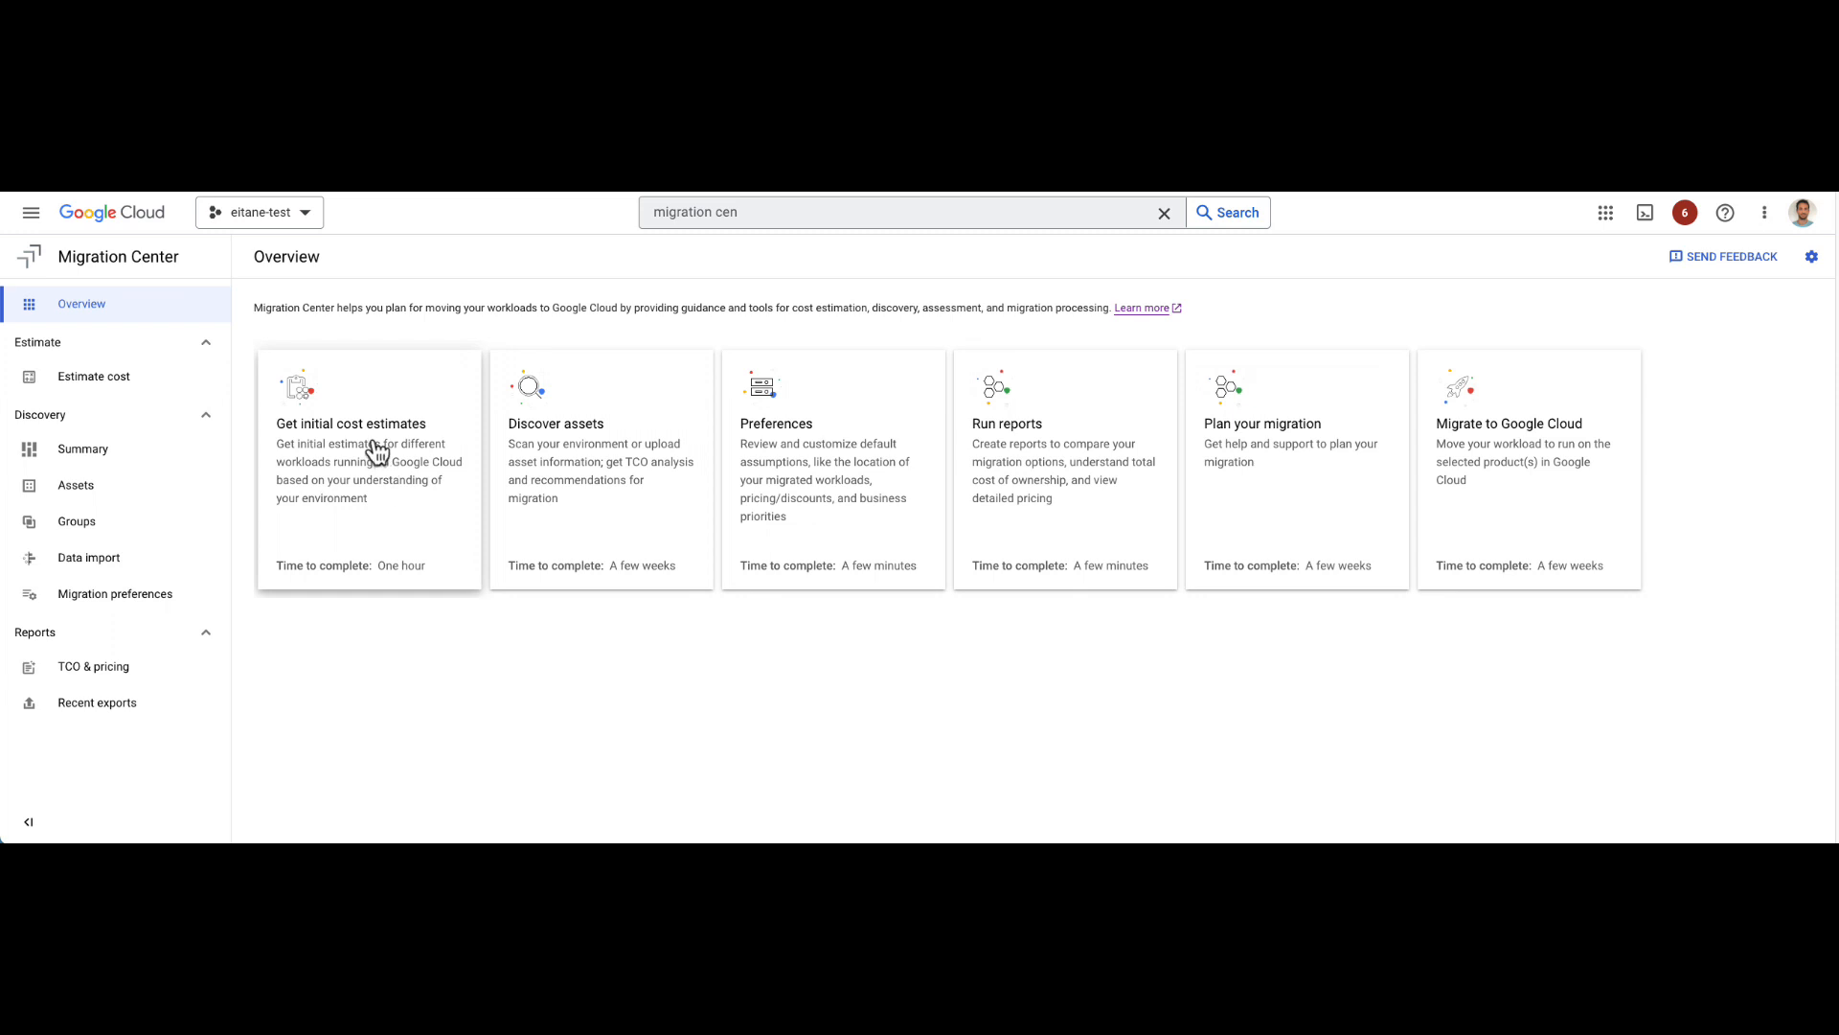
pyautogui.moveTo(406, 513)
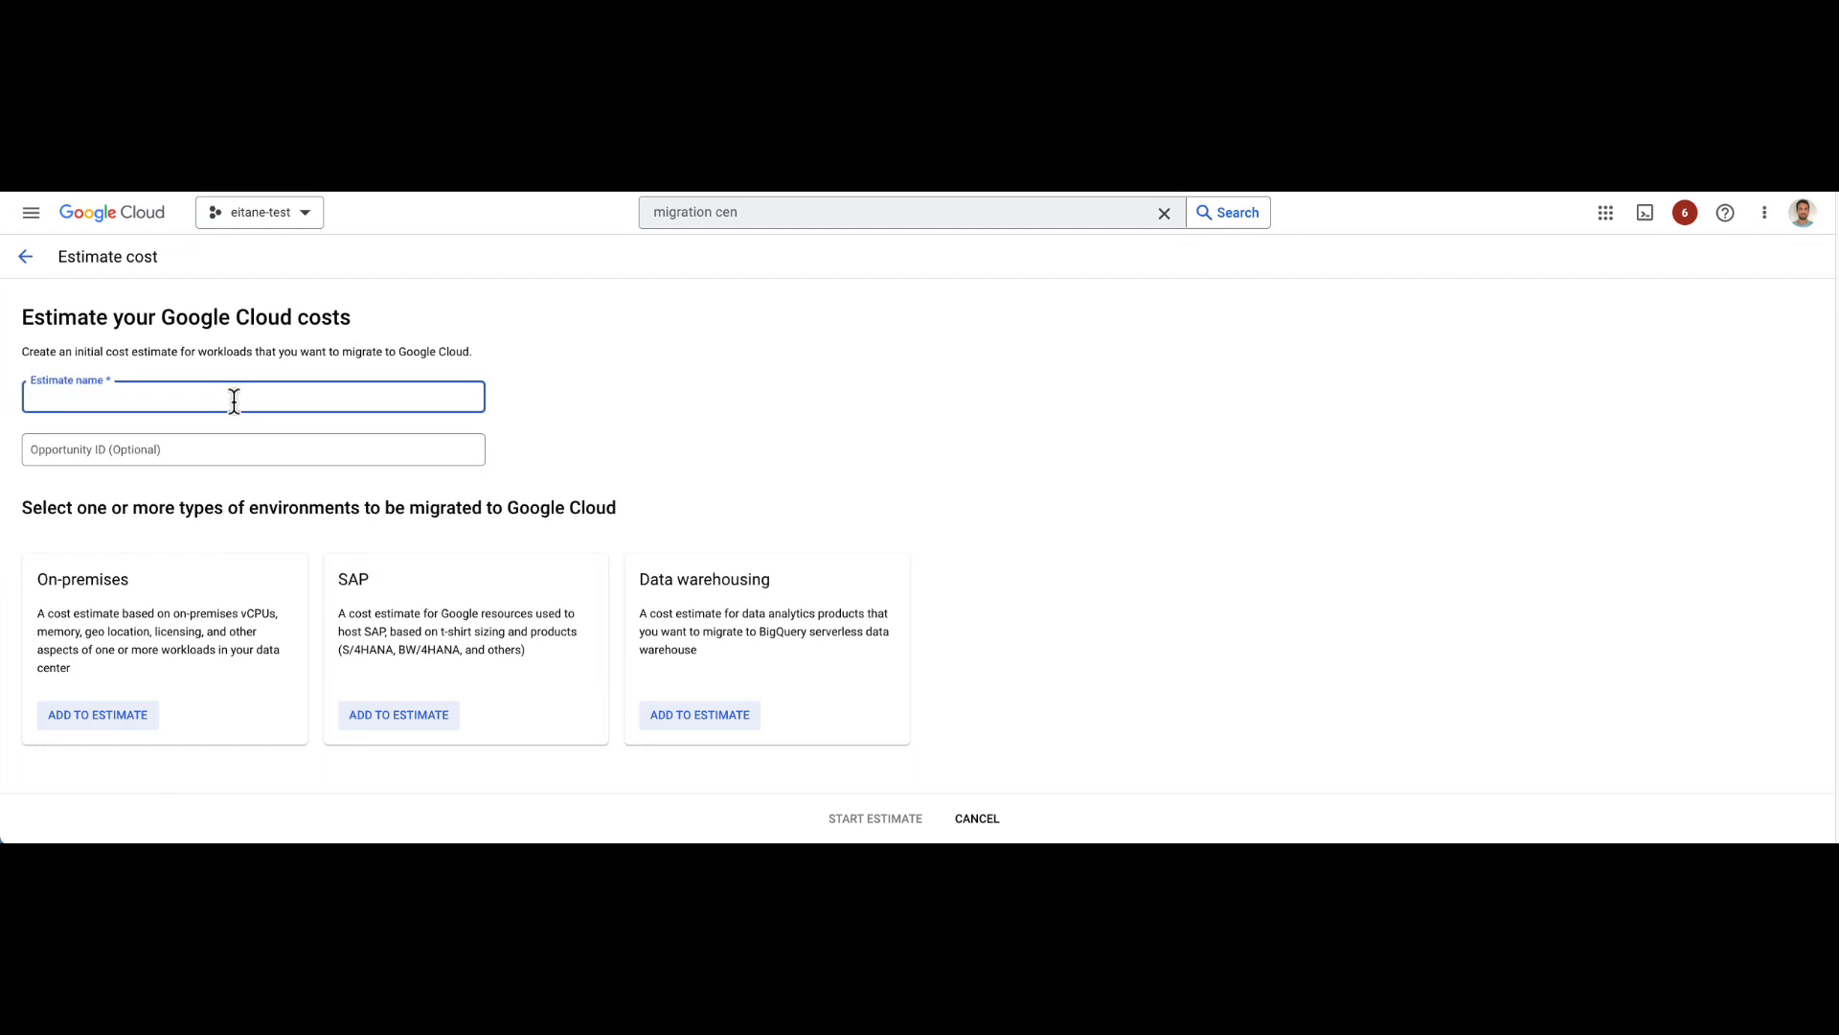
# Step: Start a cost estimate named 'my estimate' that includes the on-premises environment
pyautogui.write('my estimate')
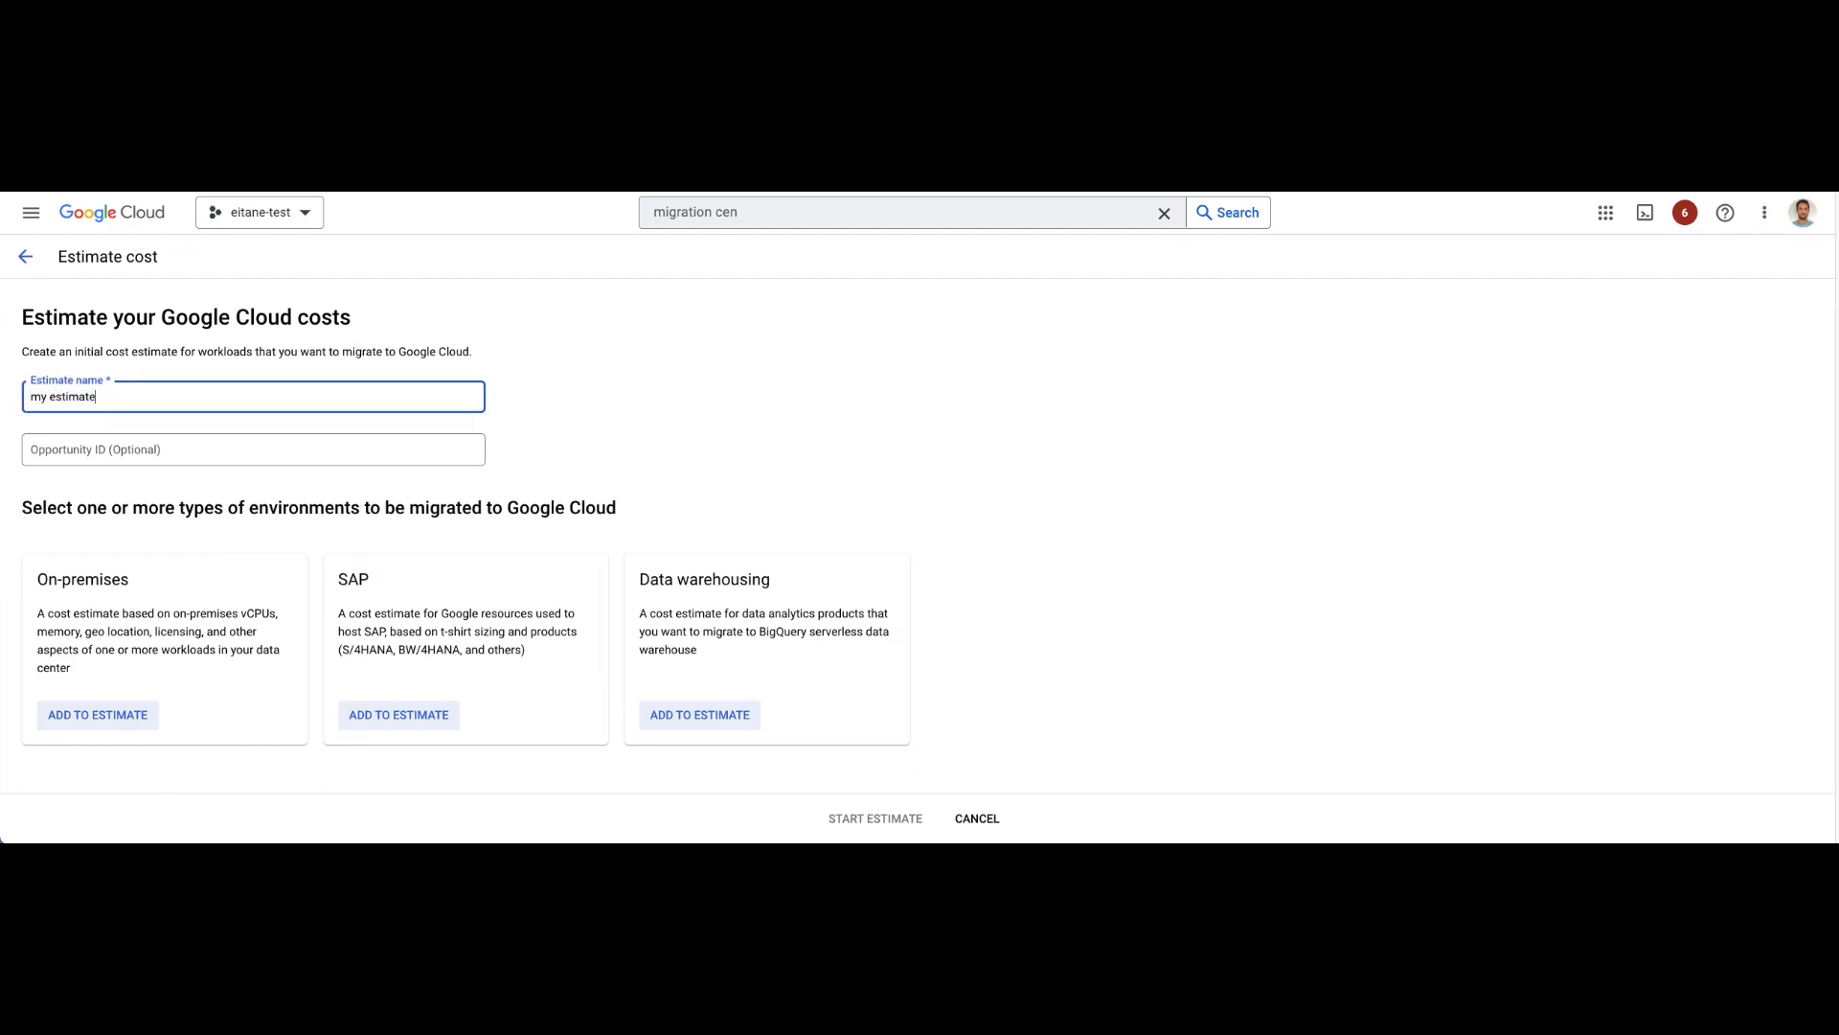
pyautogui.moveTo(153, 690)
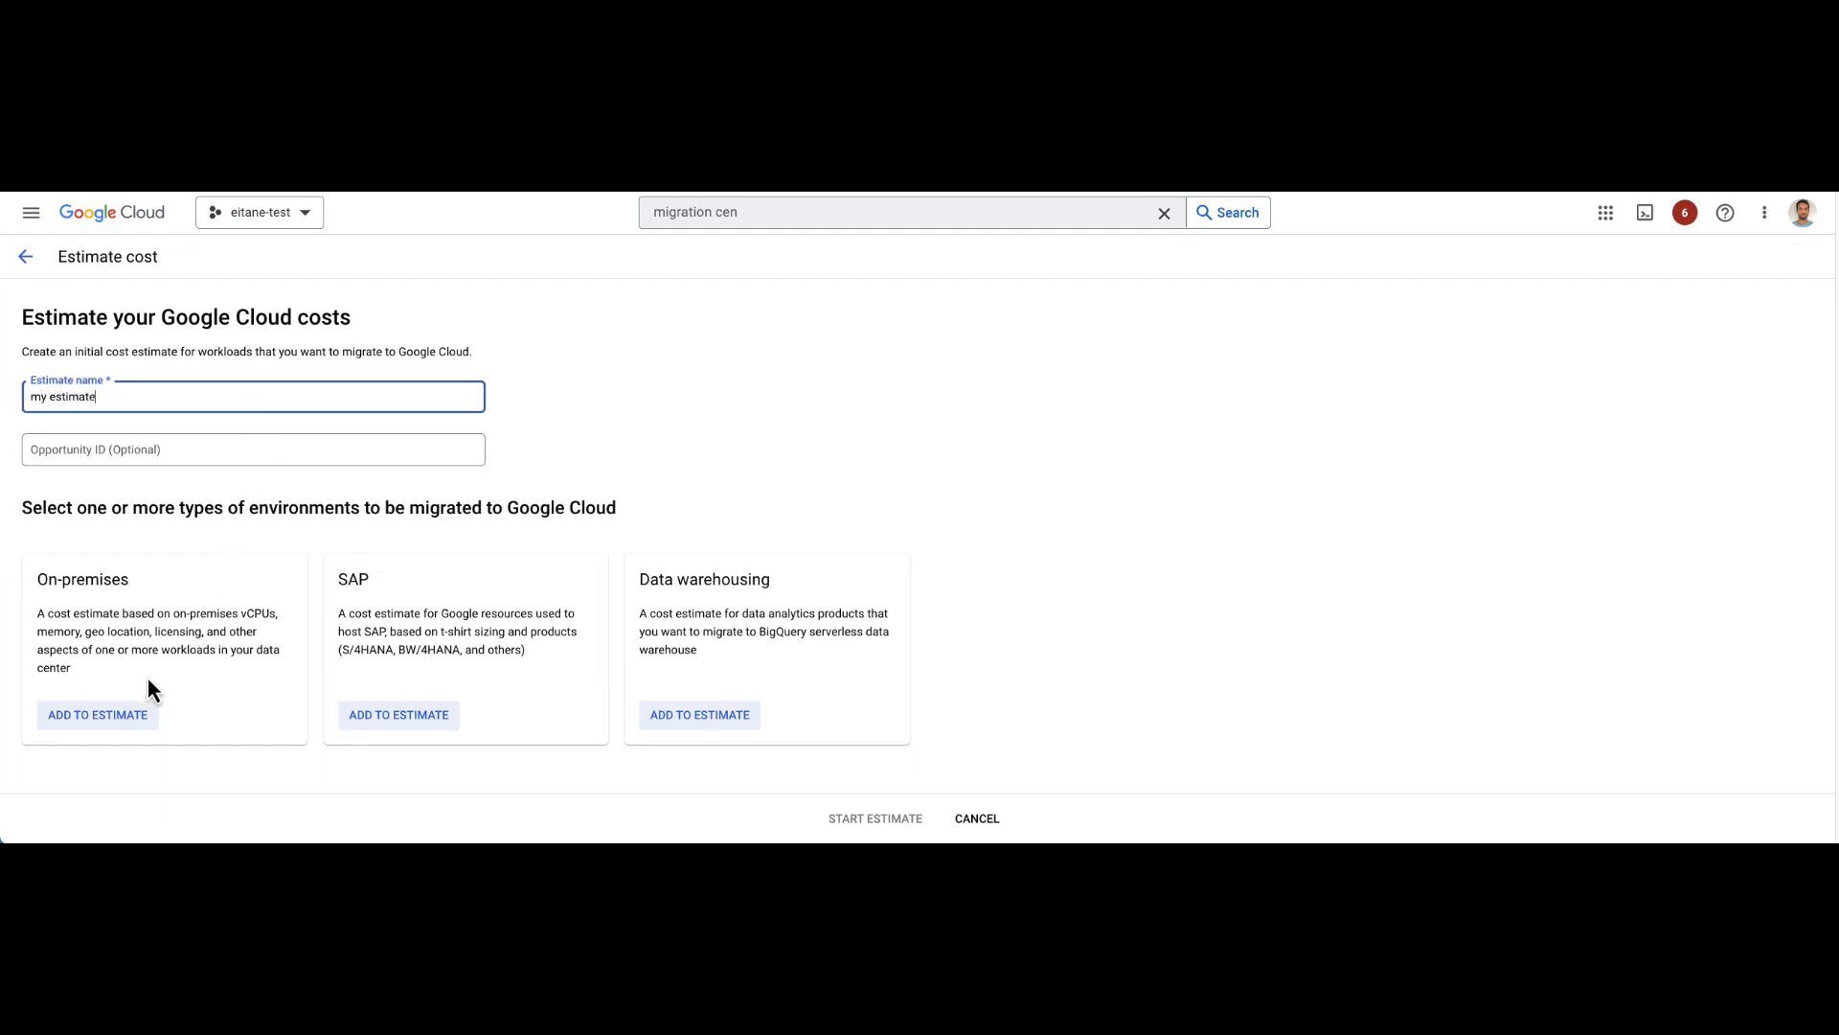
pyautogui.moveTo(197, 651)
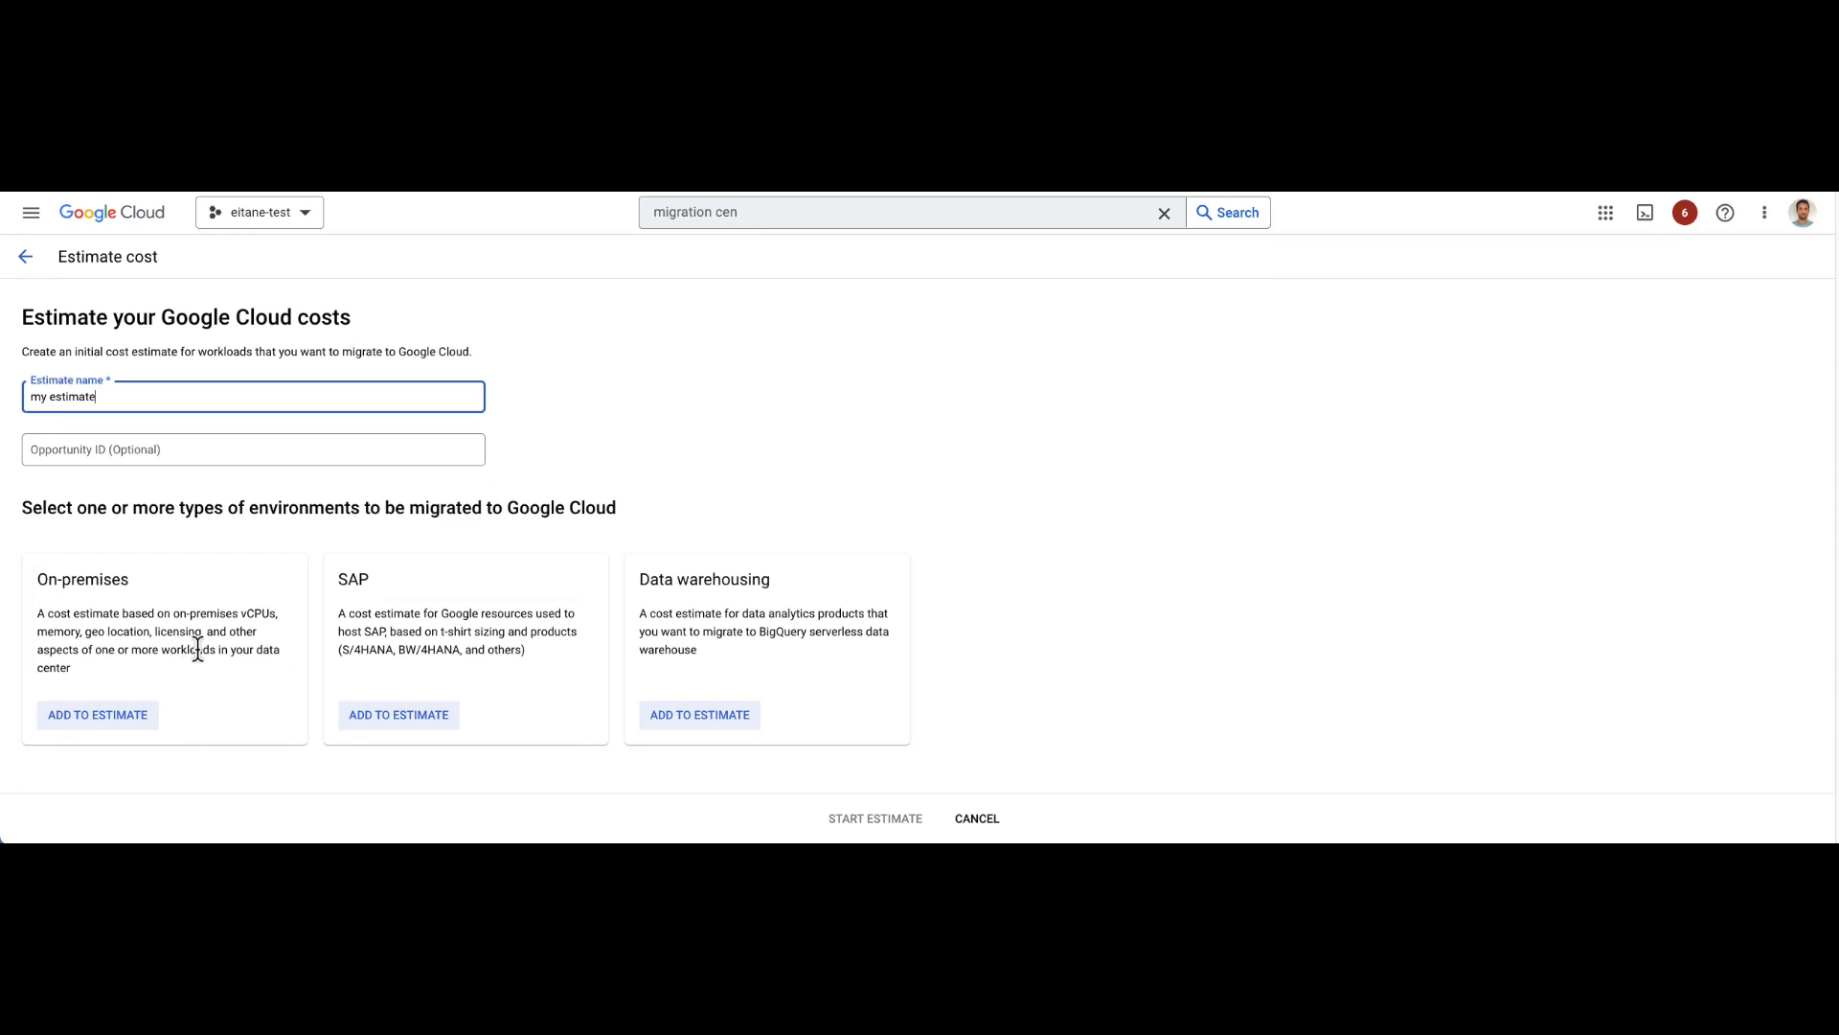
pyautogui.moveTo(205, 690)
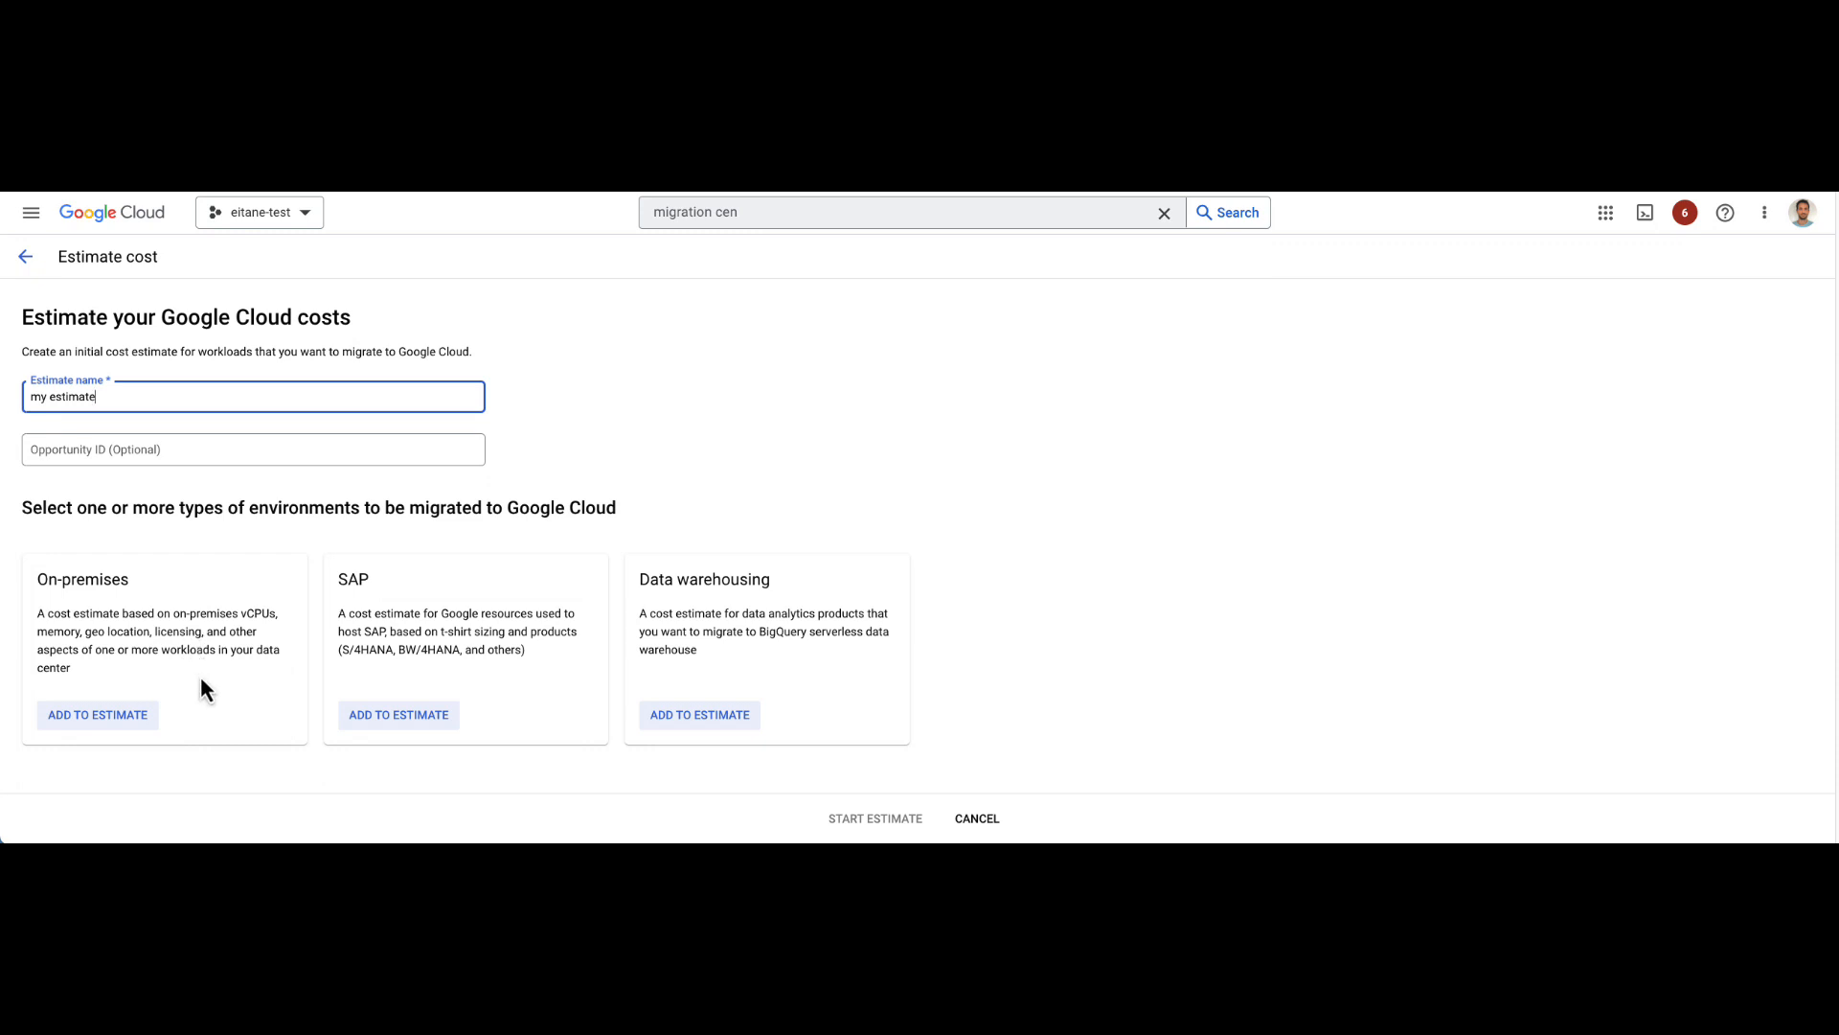
pyautogui.click(96, 715)
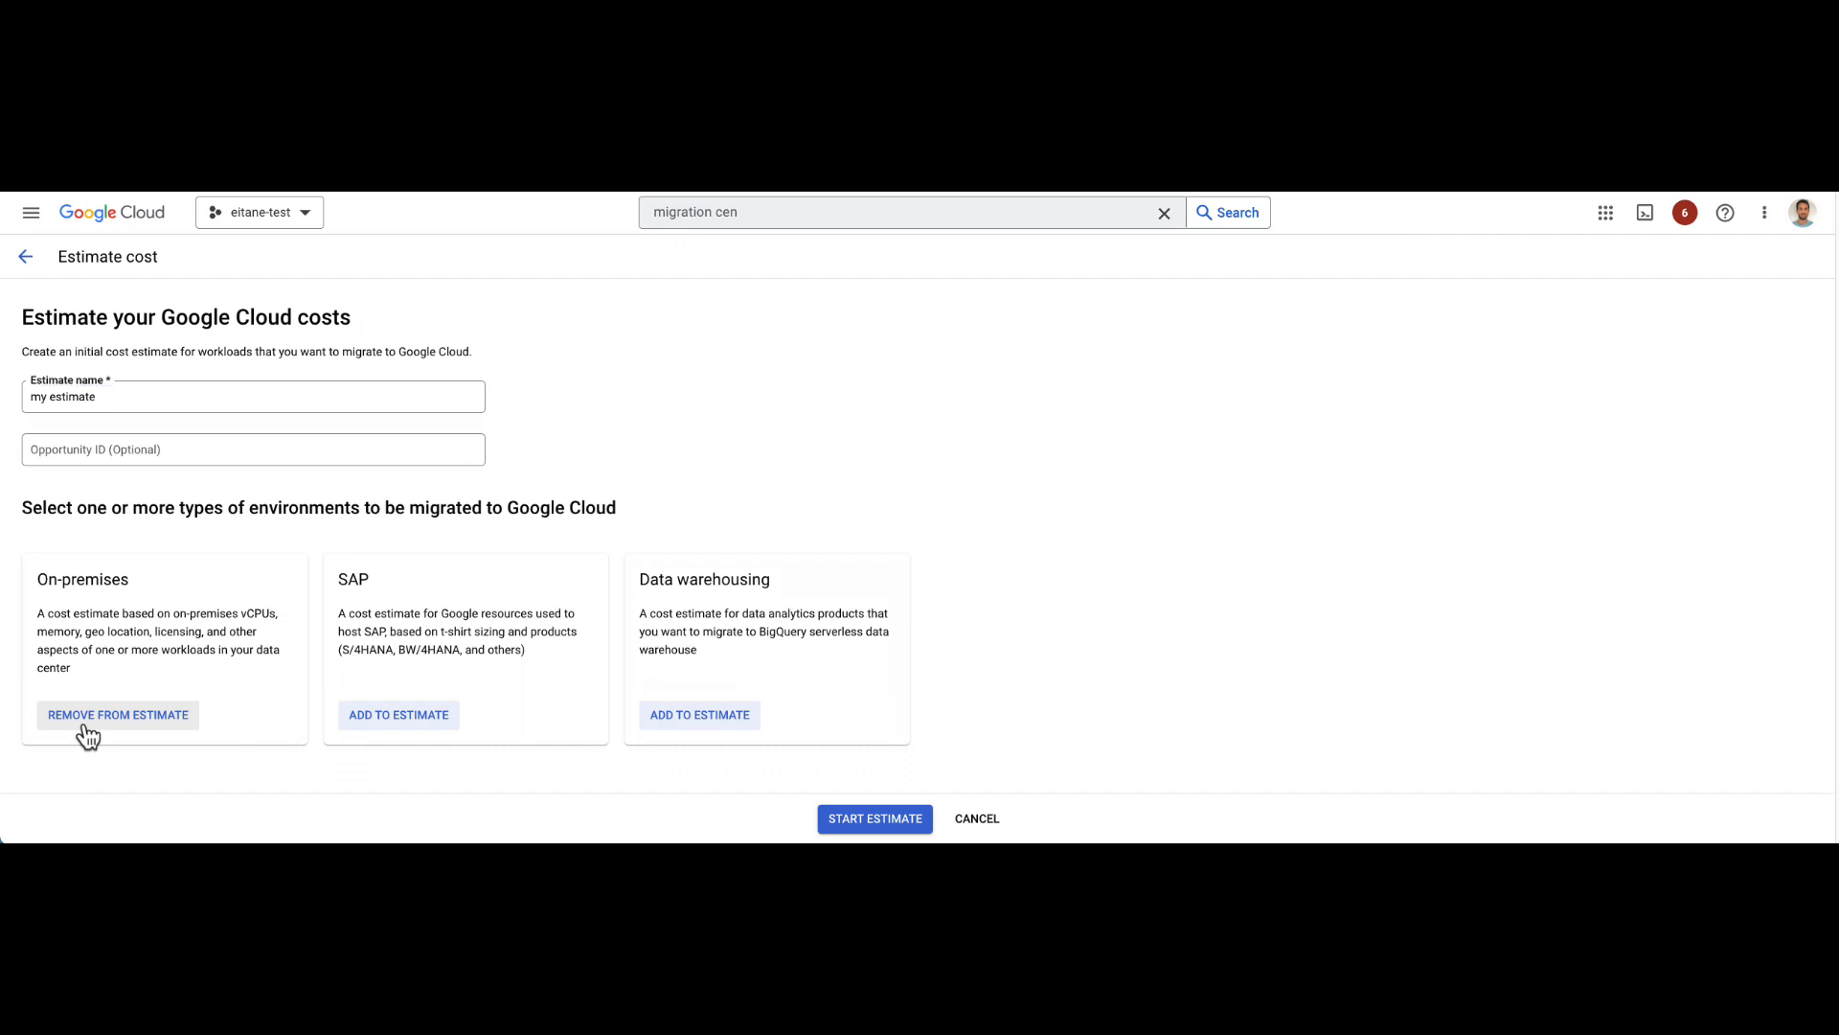
pyautogui.click(873, 818)
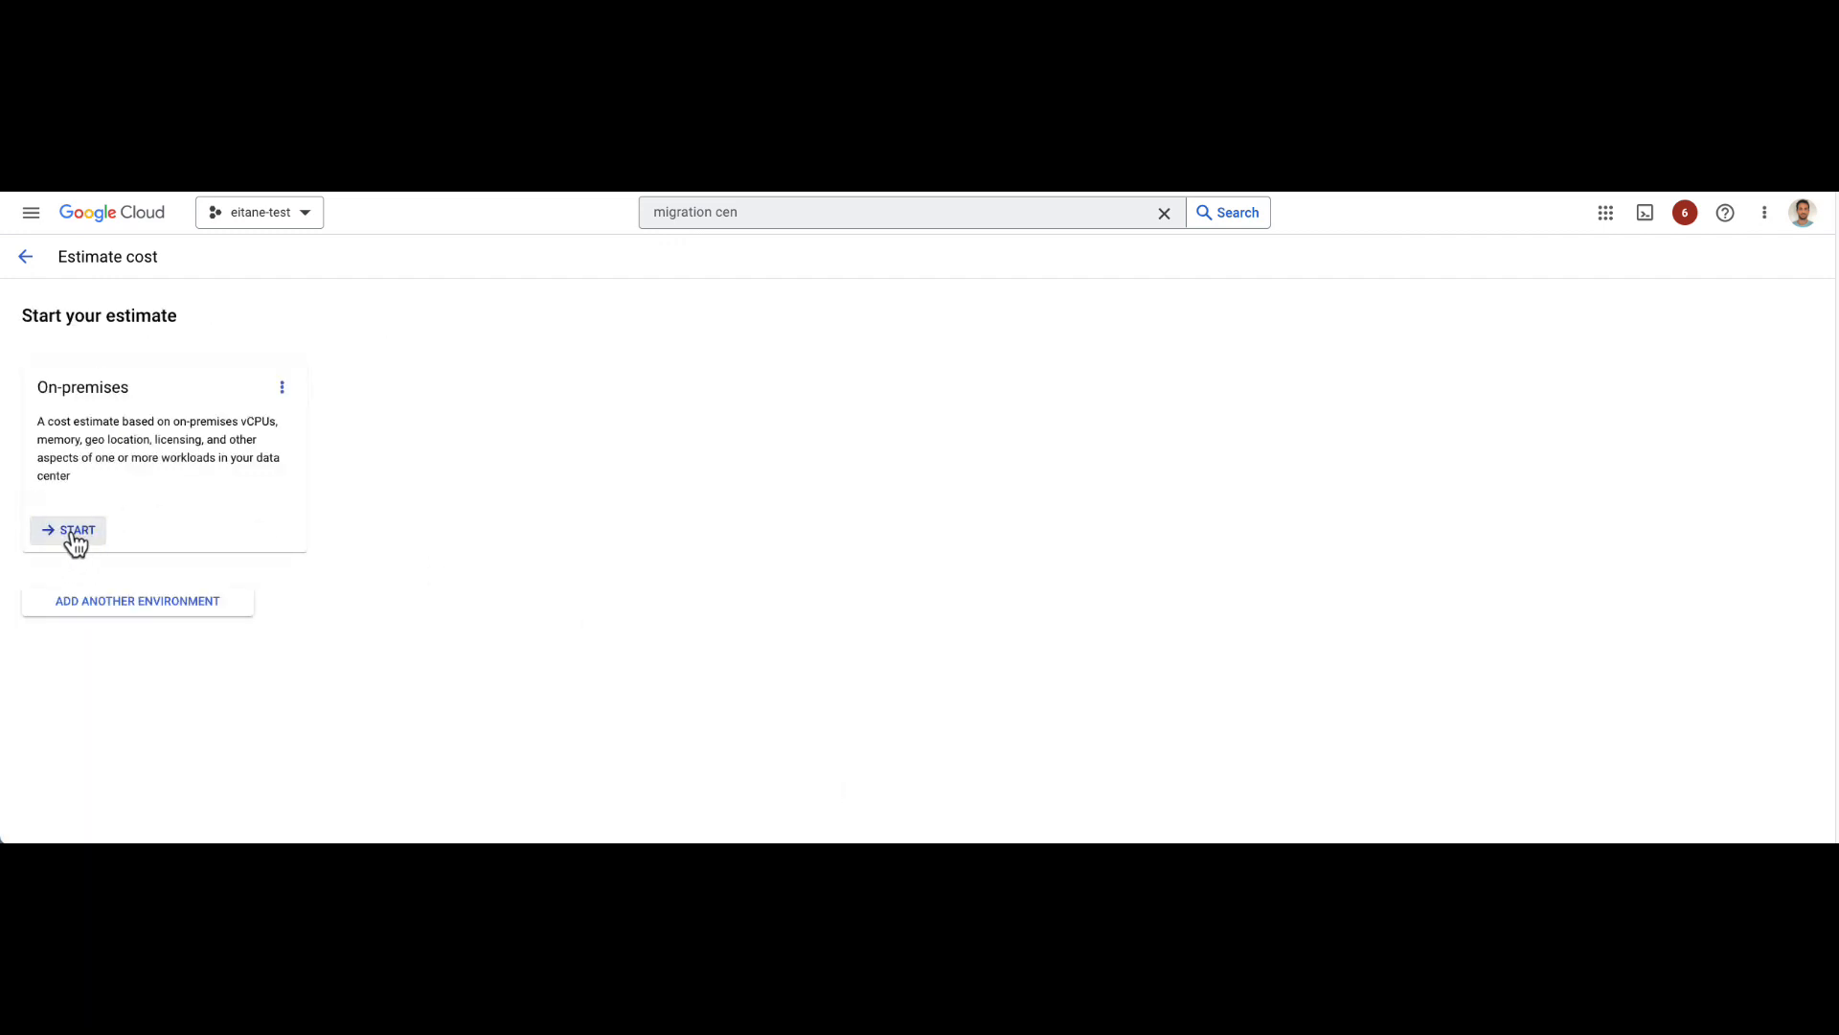
# Step: Target the on-premises estimate at North America and enter 1000 vCPUs
pyautogui.click(74, 529)
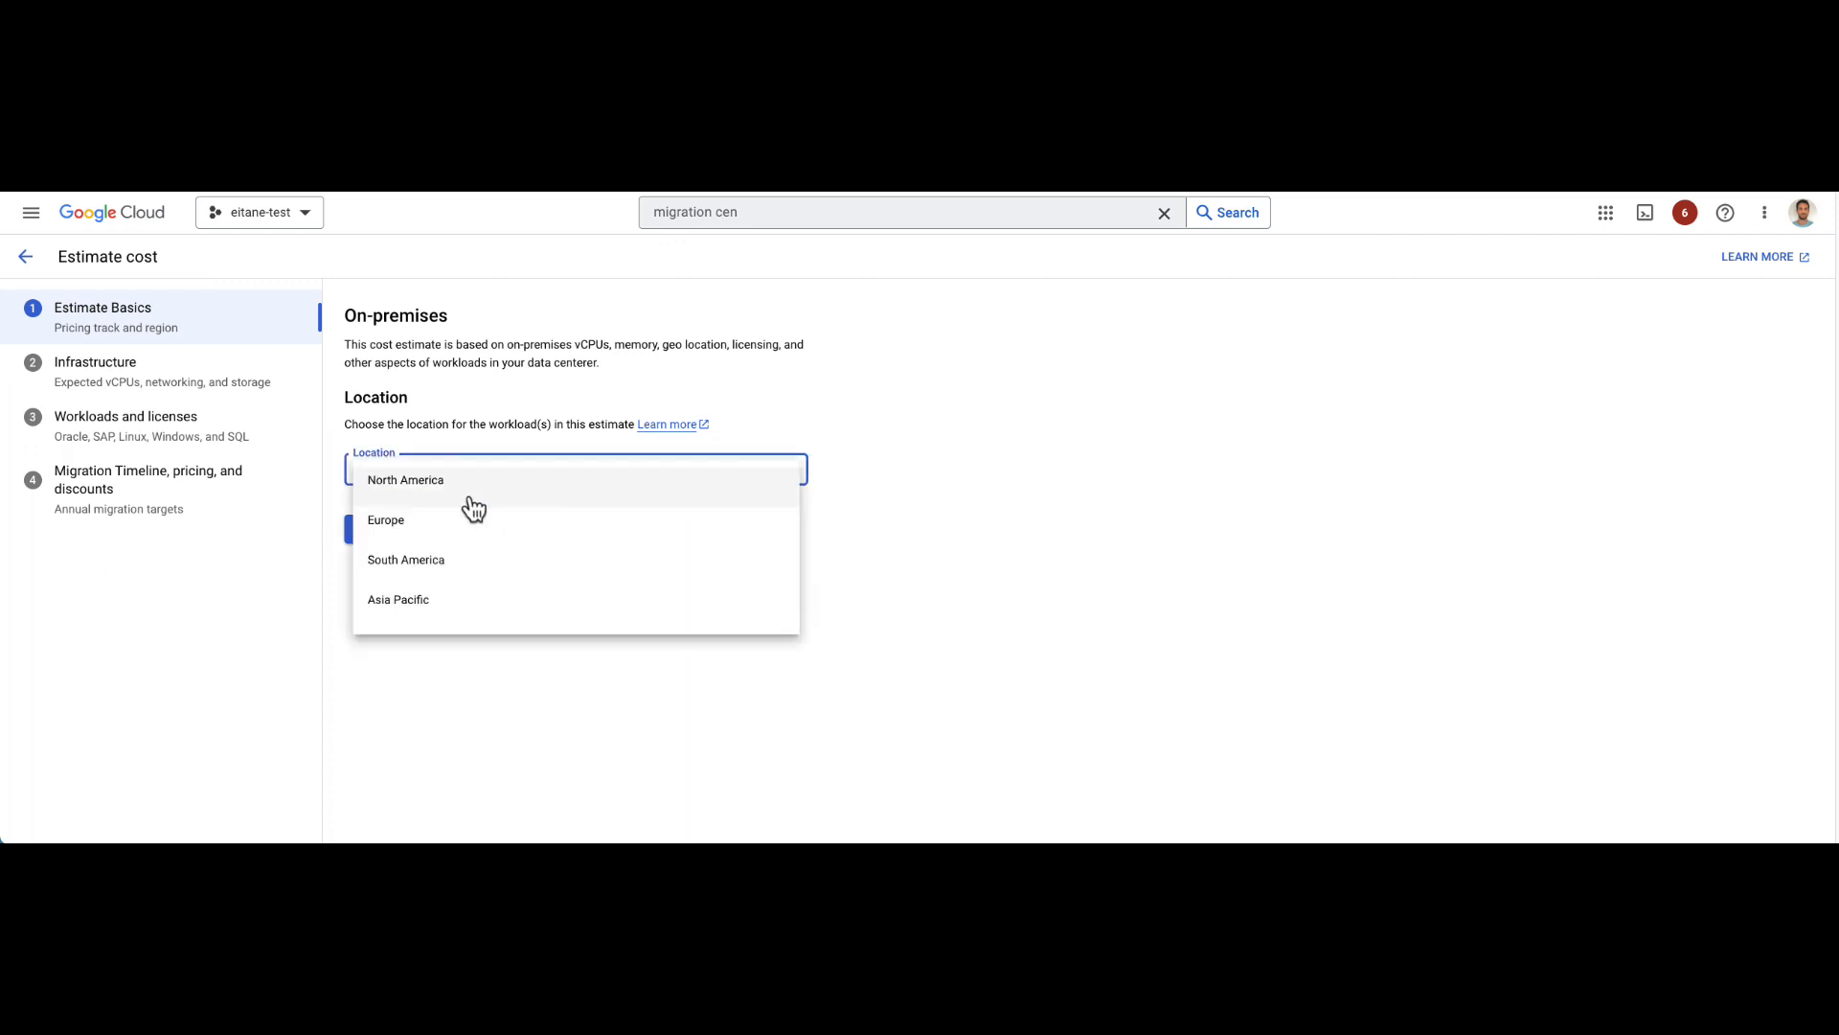
pyautogui.click(404, 479)
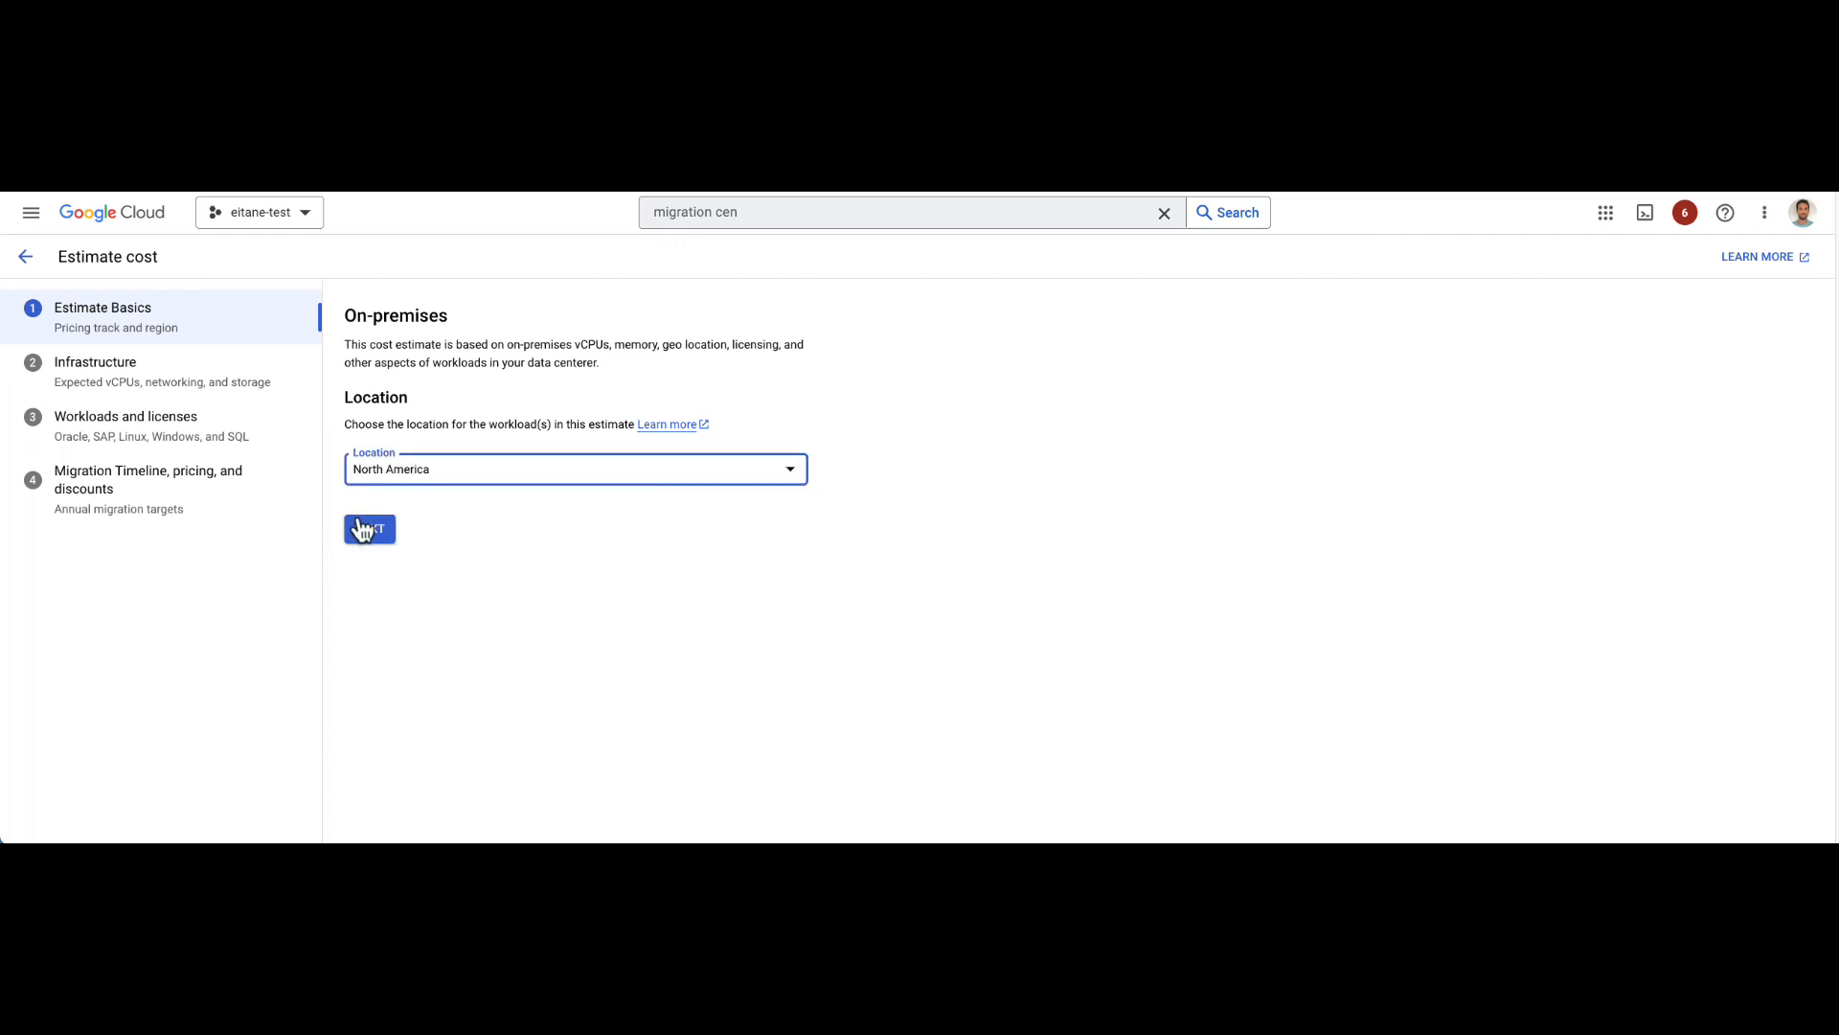
pyautogui.click(368, 529)
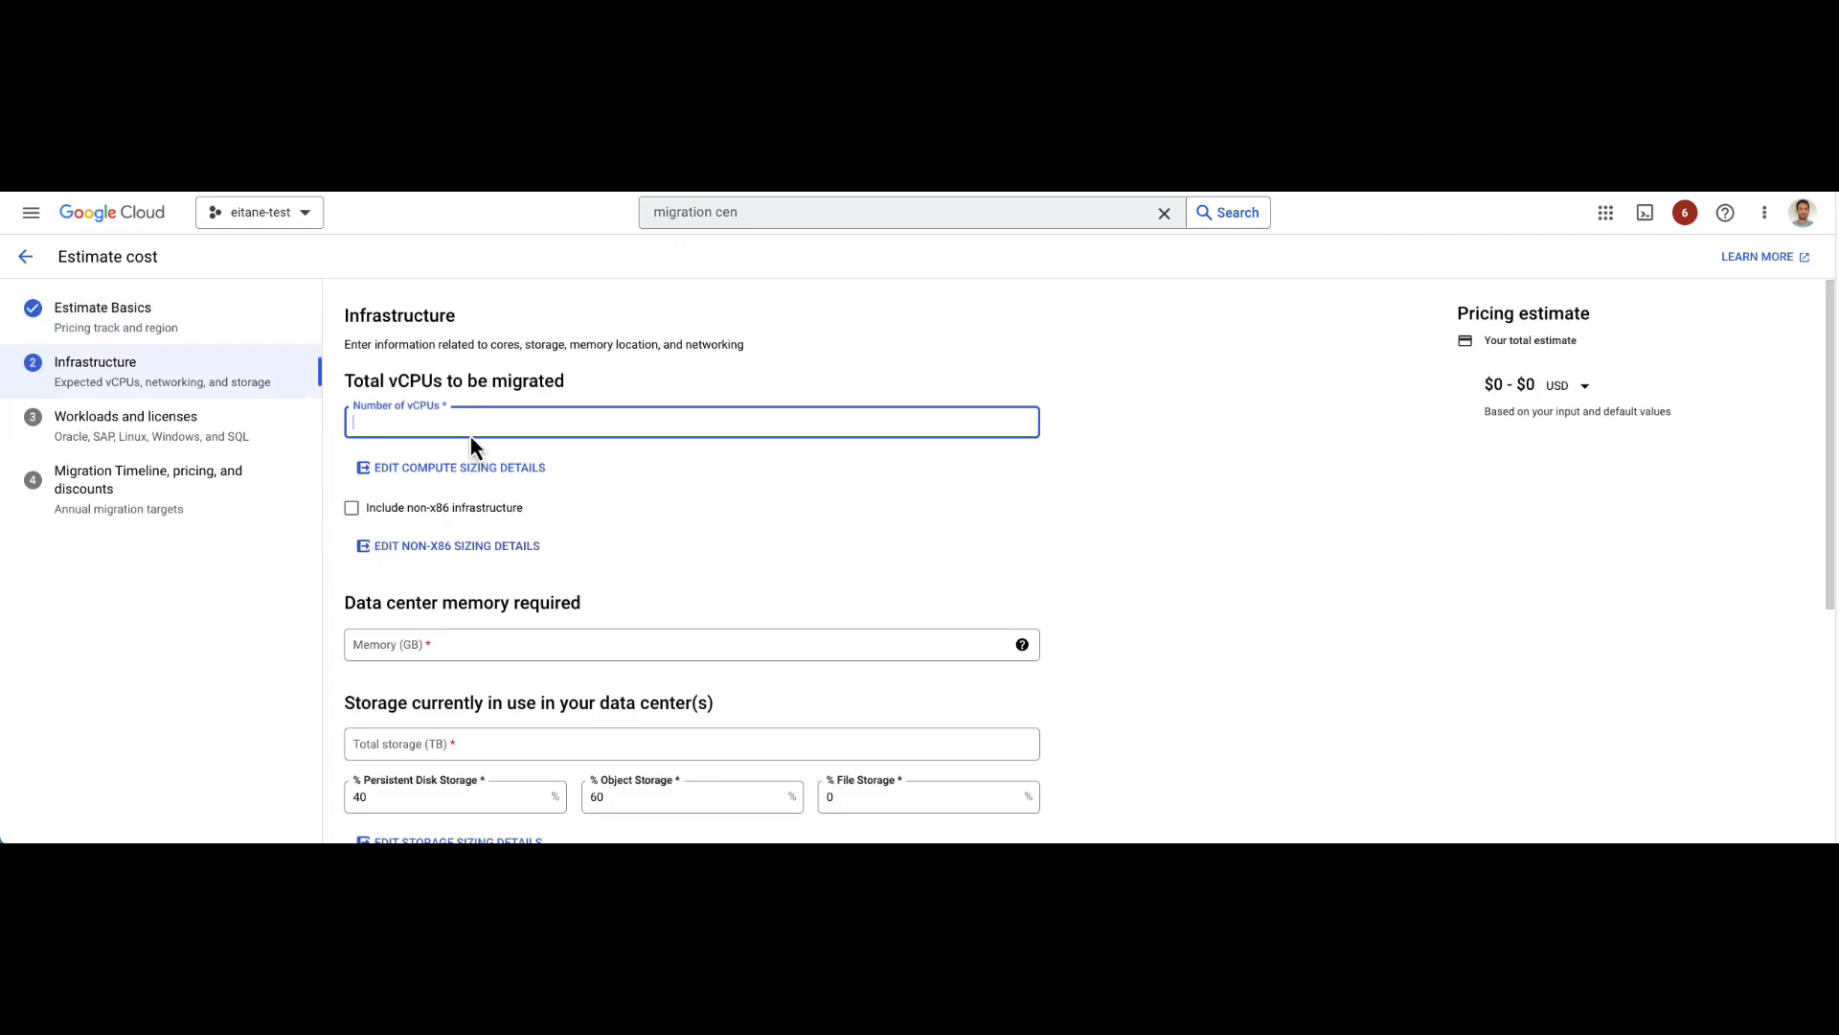
pyautogui.moveTo(492, 425)
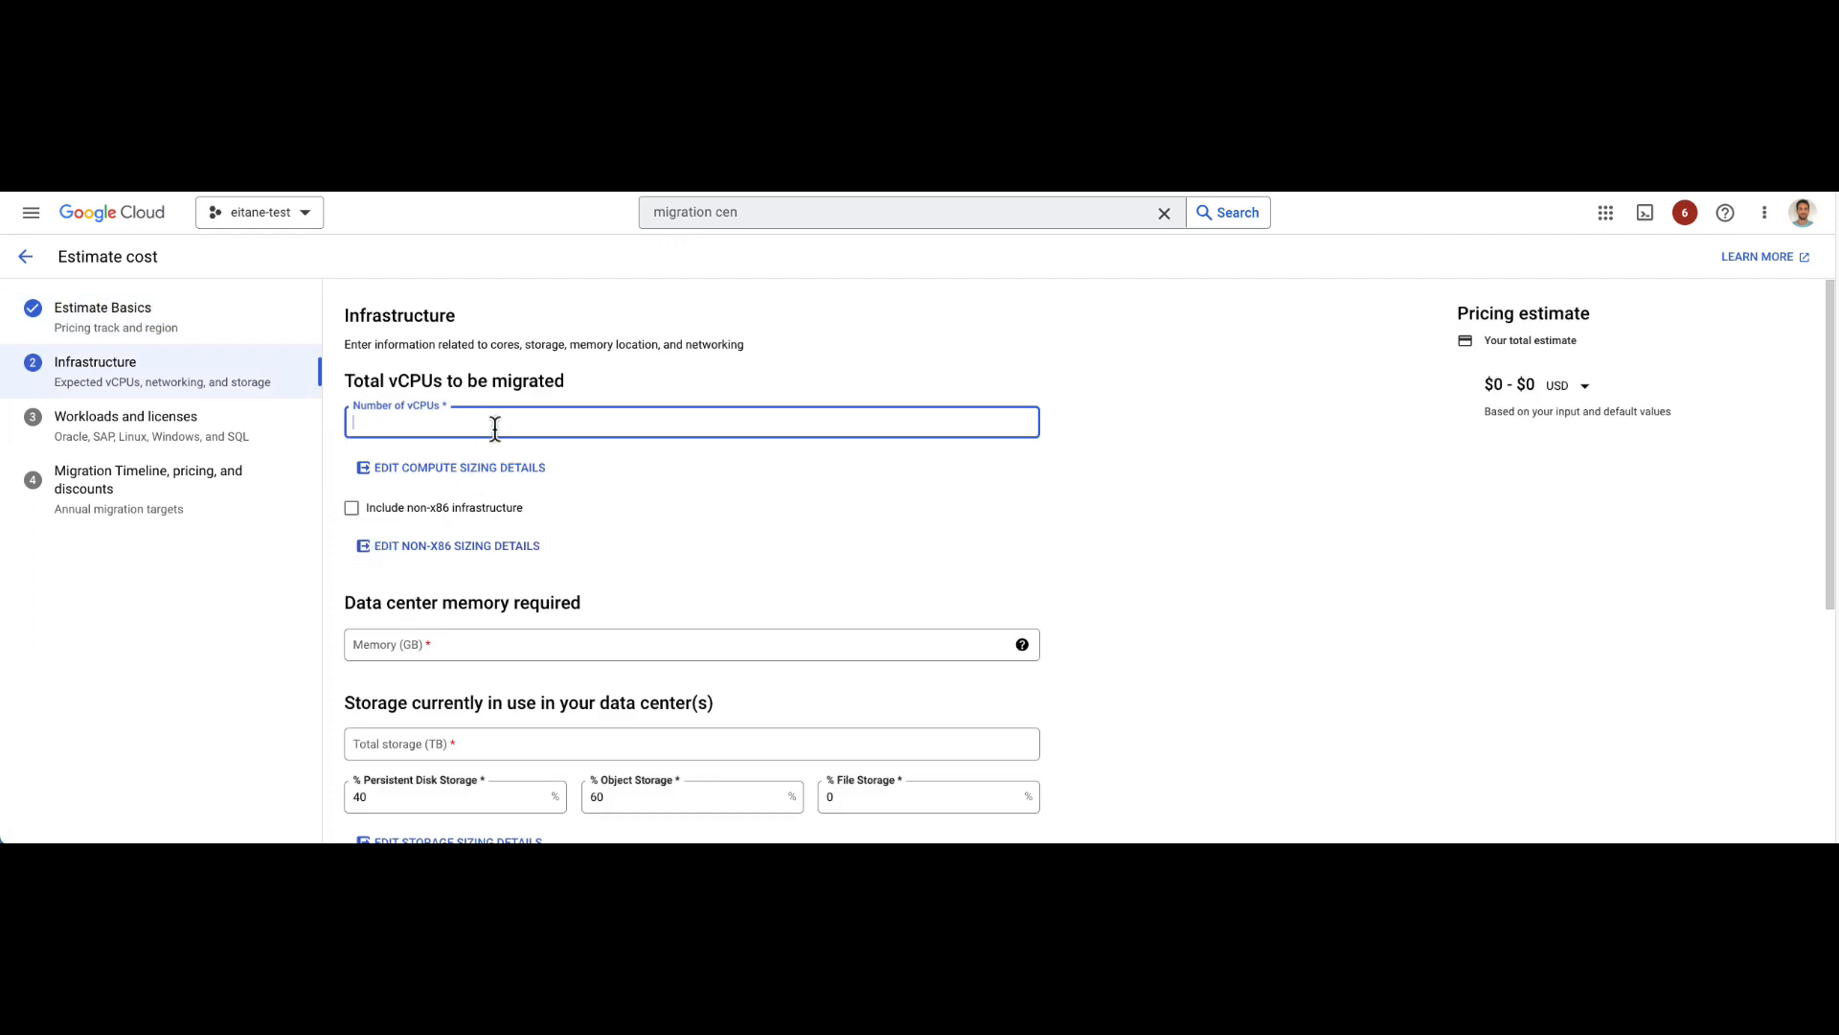
pyautogui.write('100')
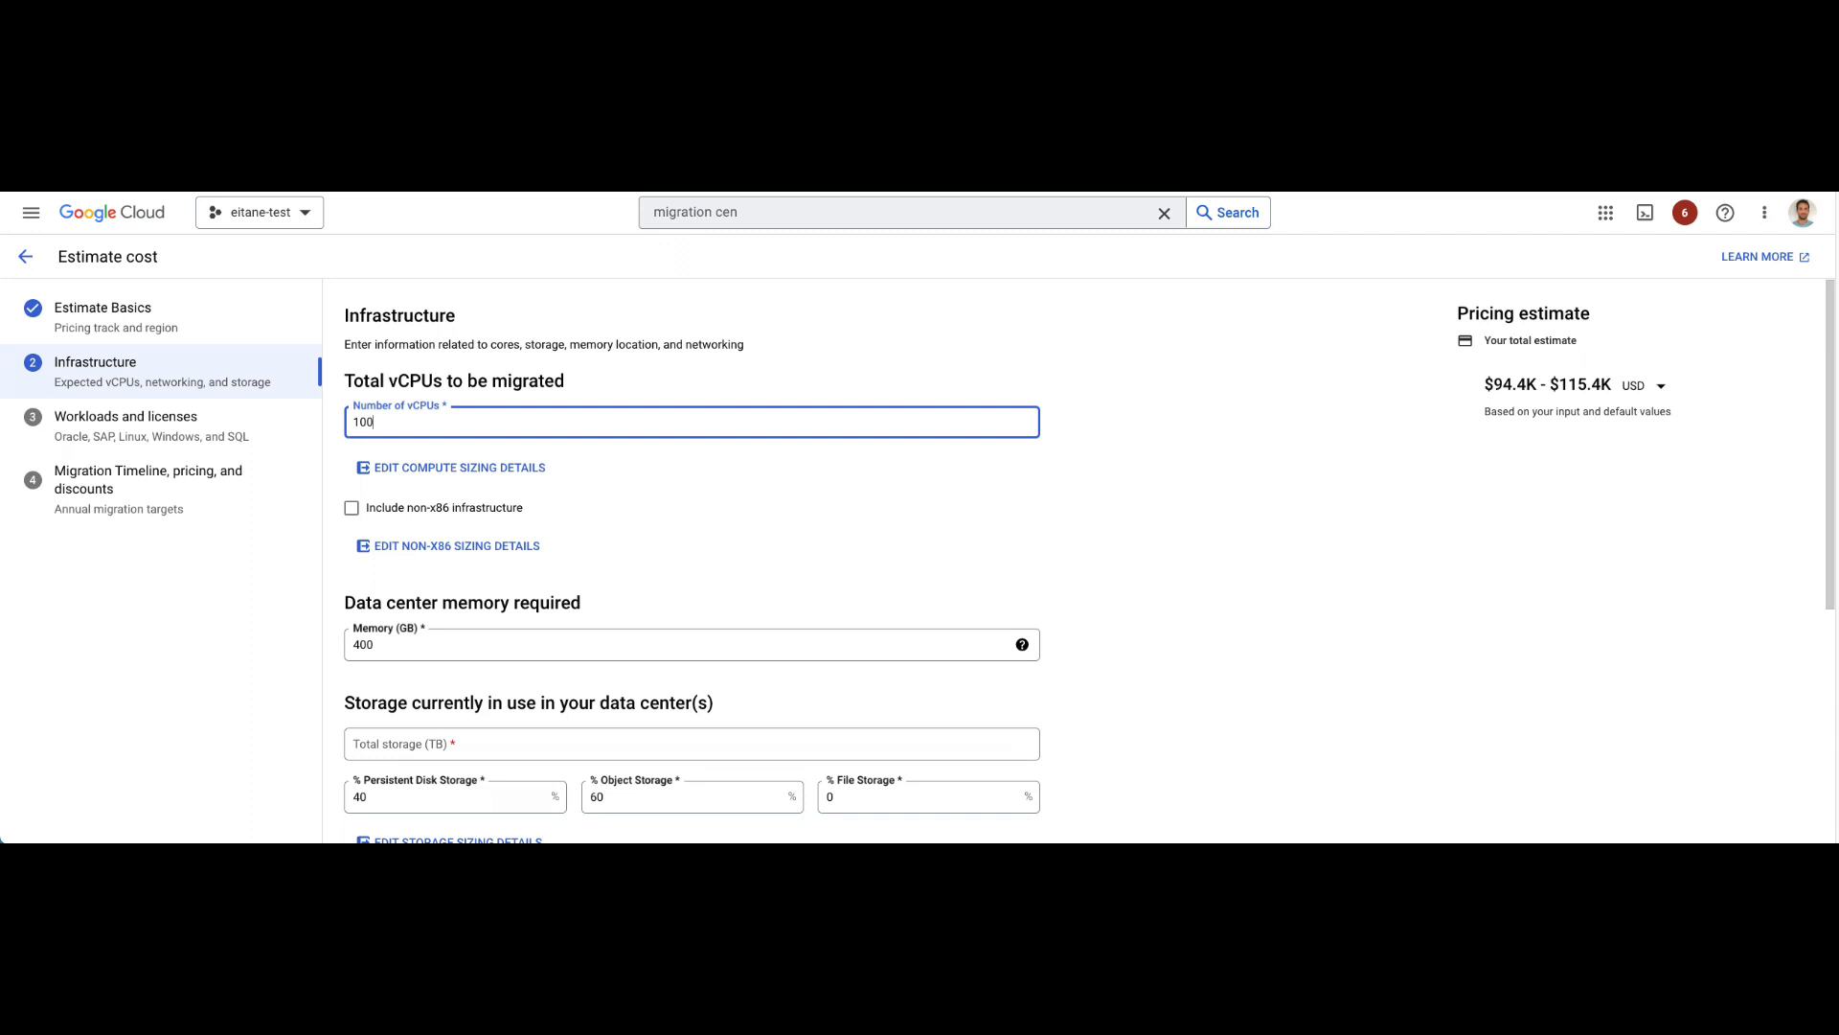
pyautogui.write('0')
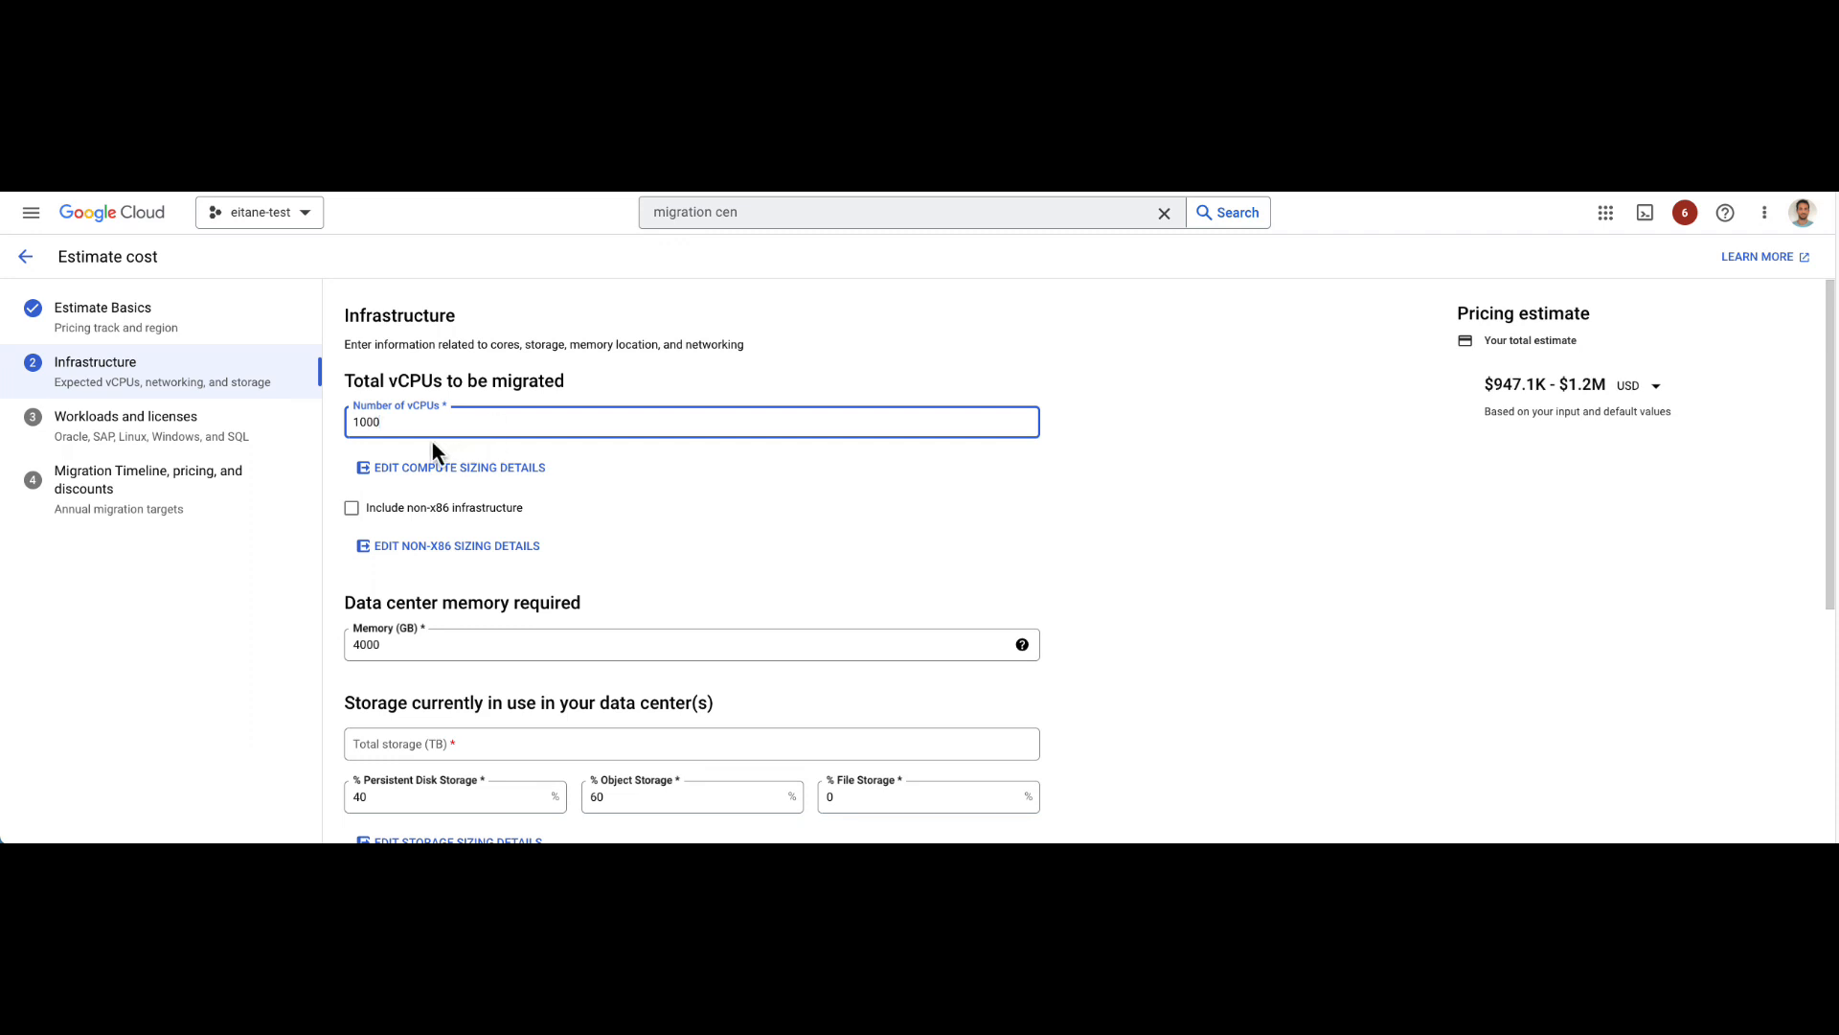
pyautogui.moveTo(487, 487)
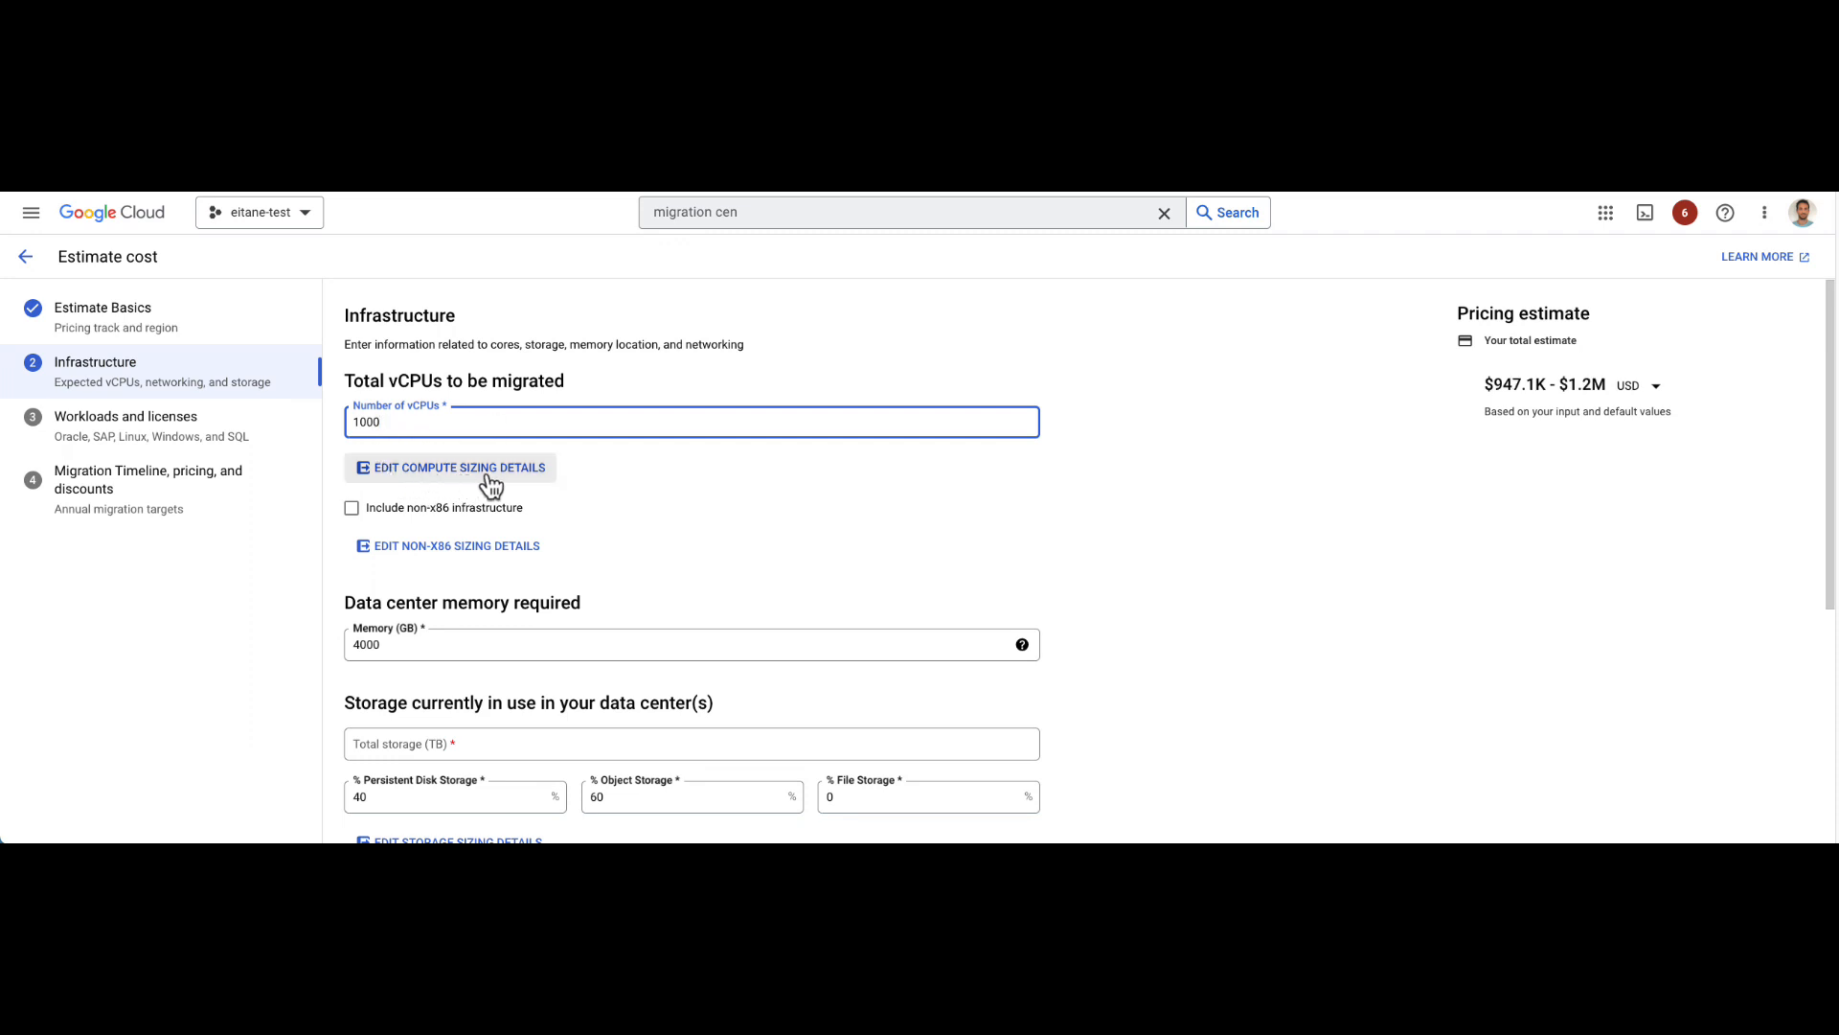
pyautogui.click(448, 468)
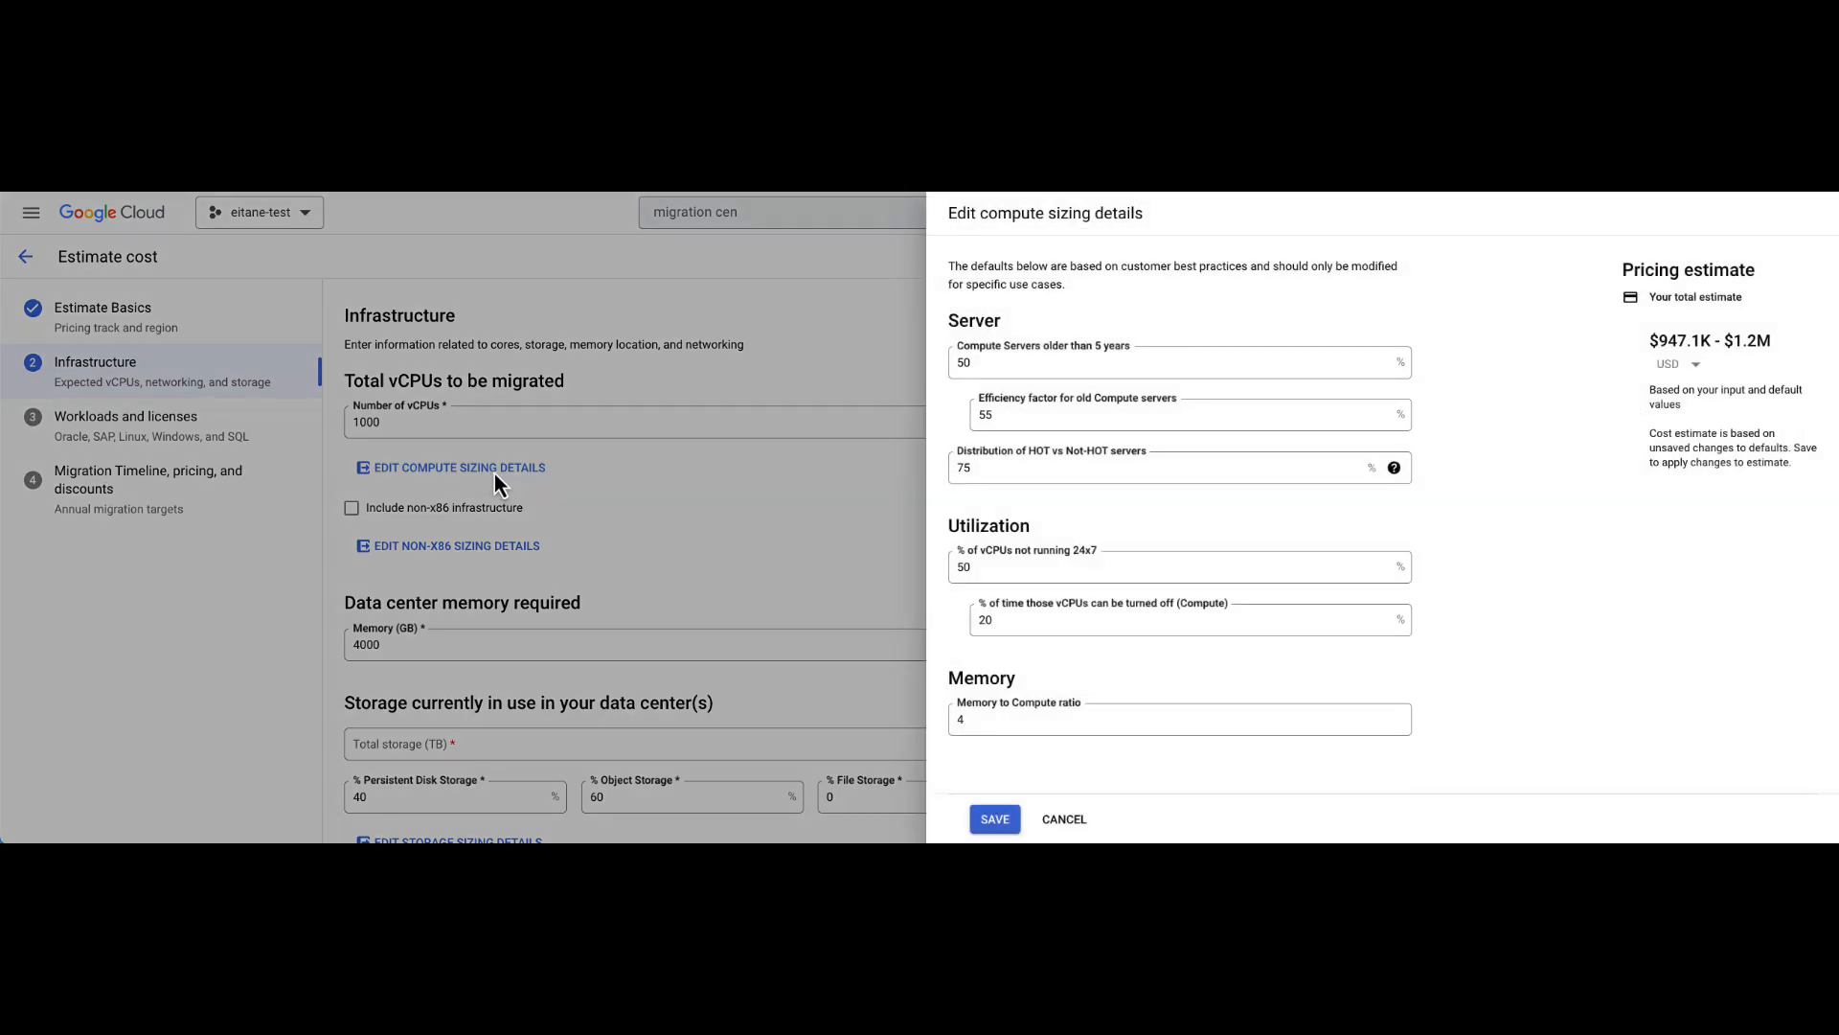
pyautogui.moveTo(1044, 440)
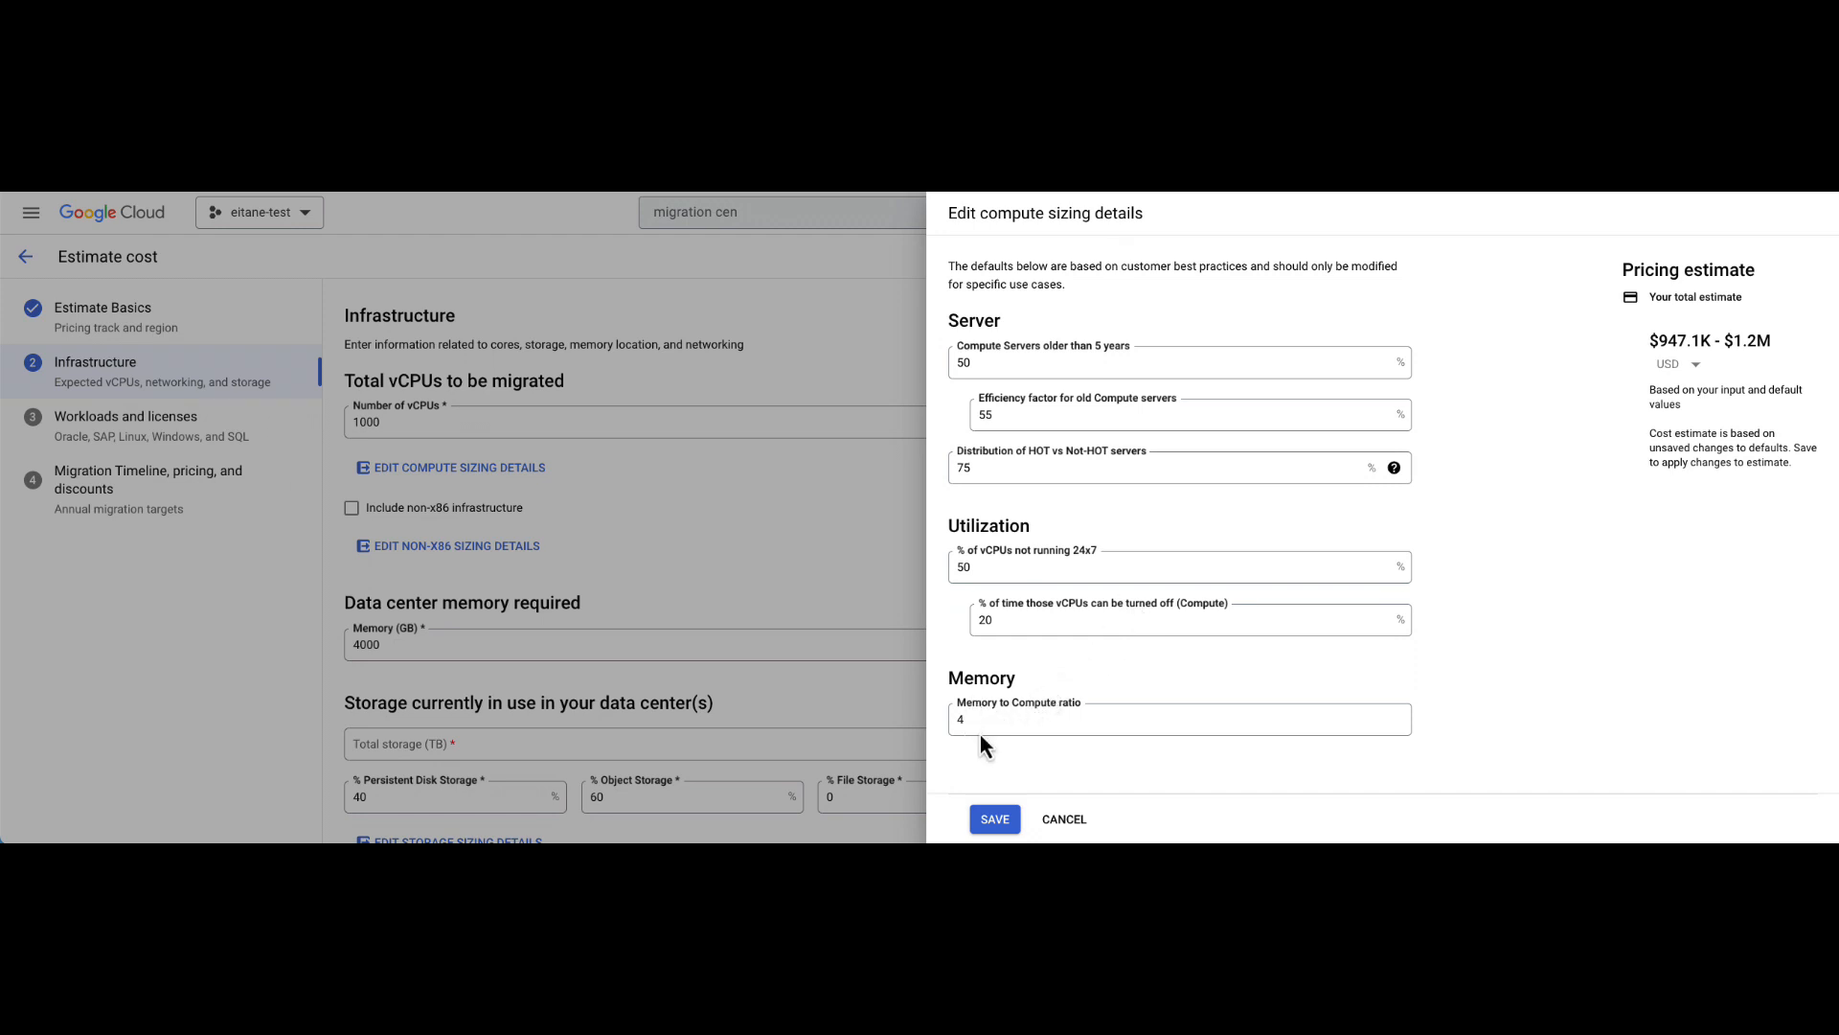
pyautogui.moveTo(995, 818)
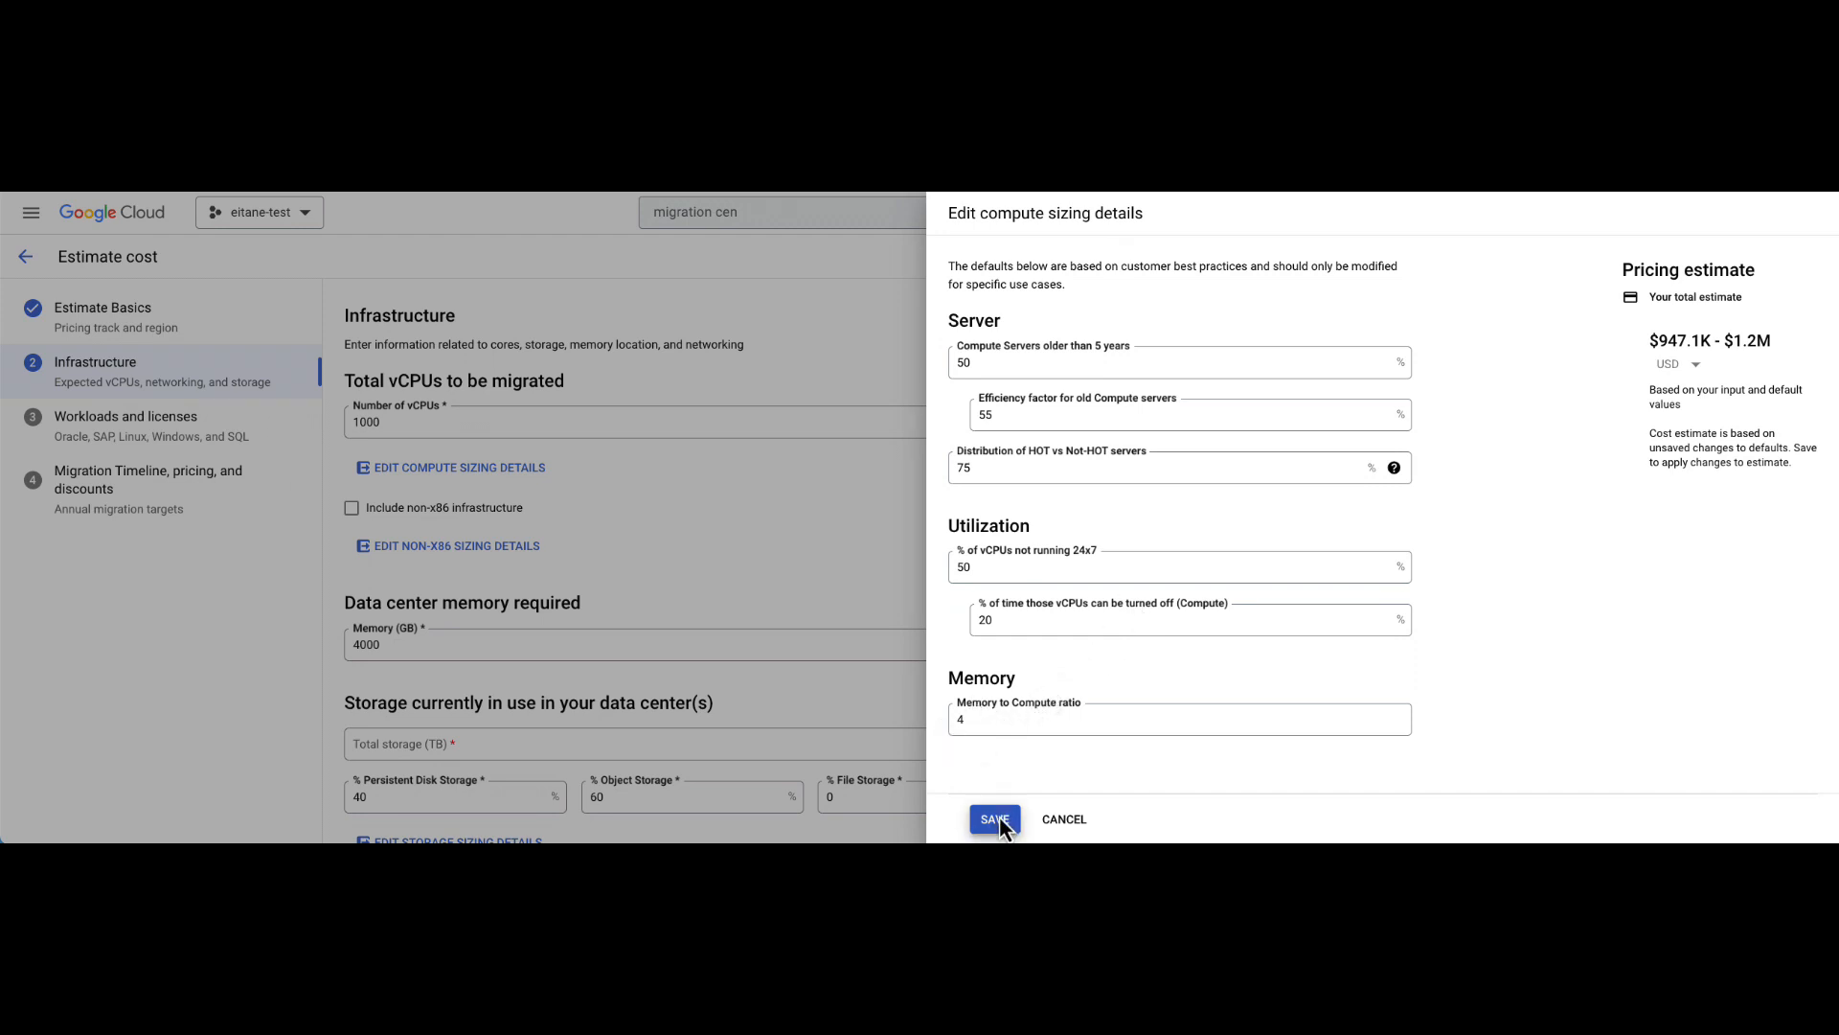
pyautogui.click(994, 818)
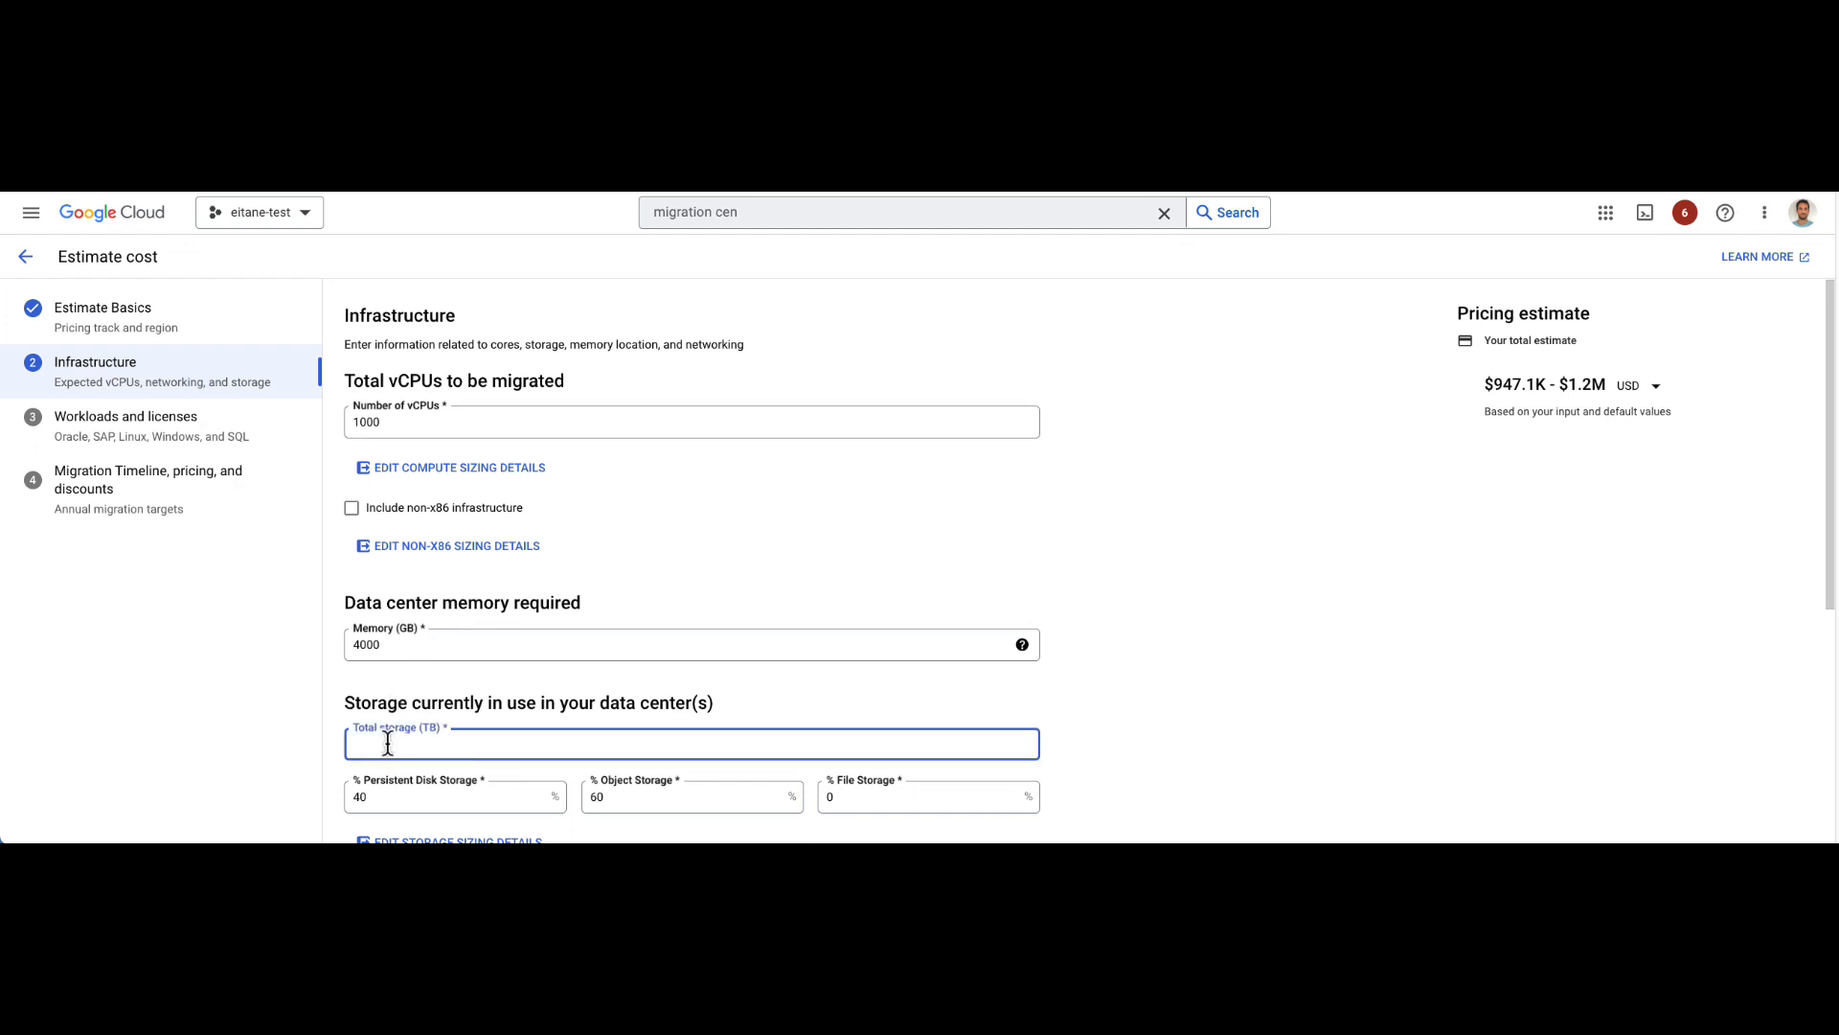
pyautogui.write('1000')
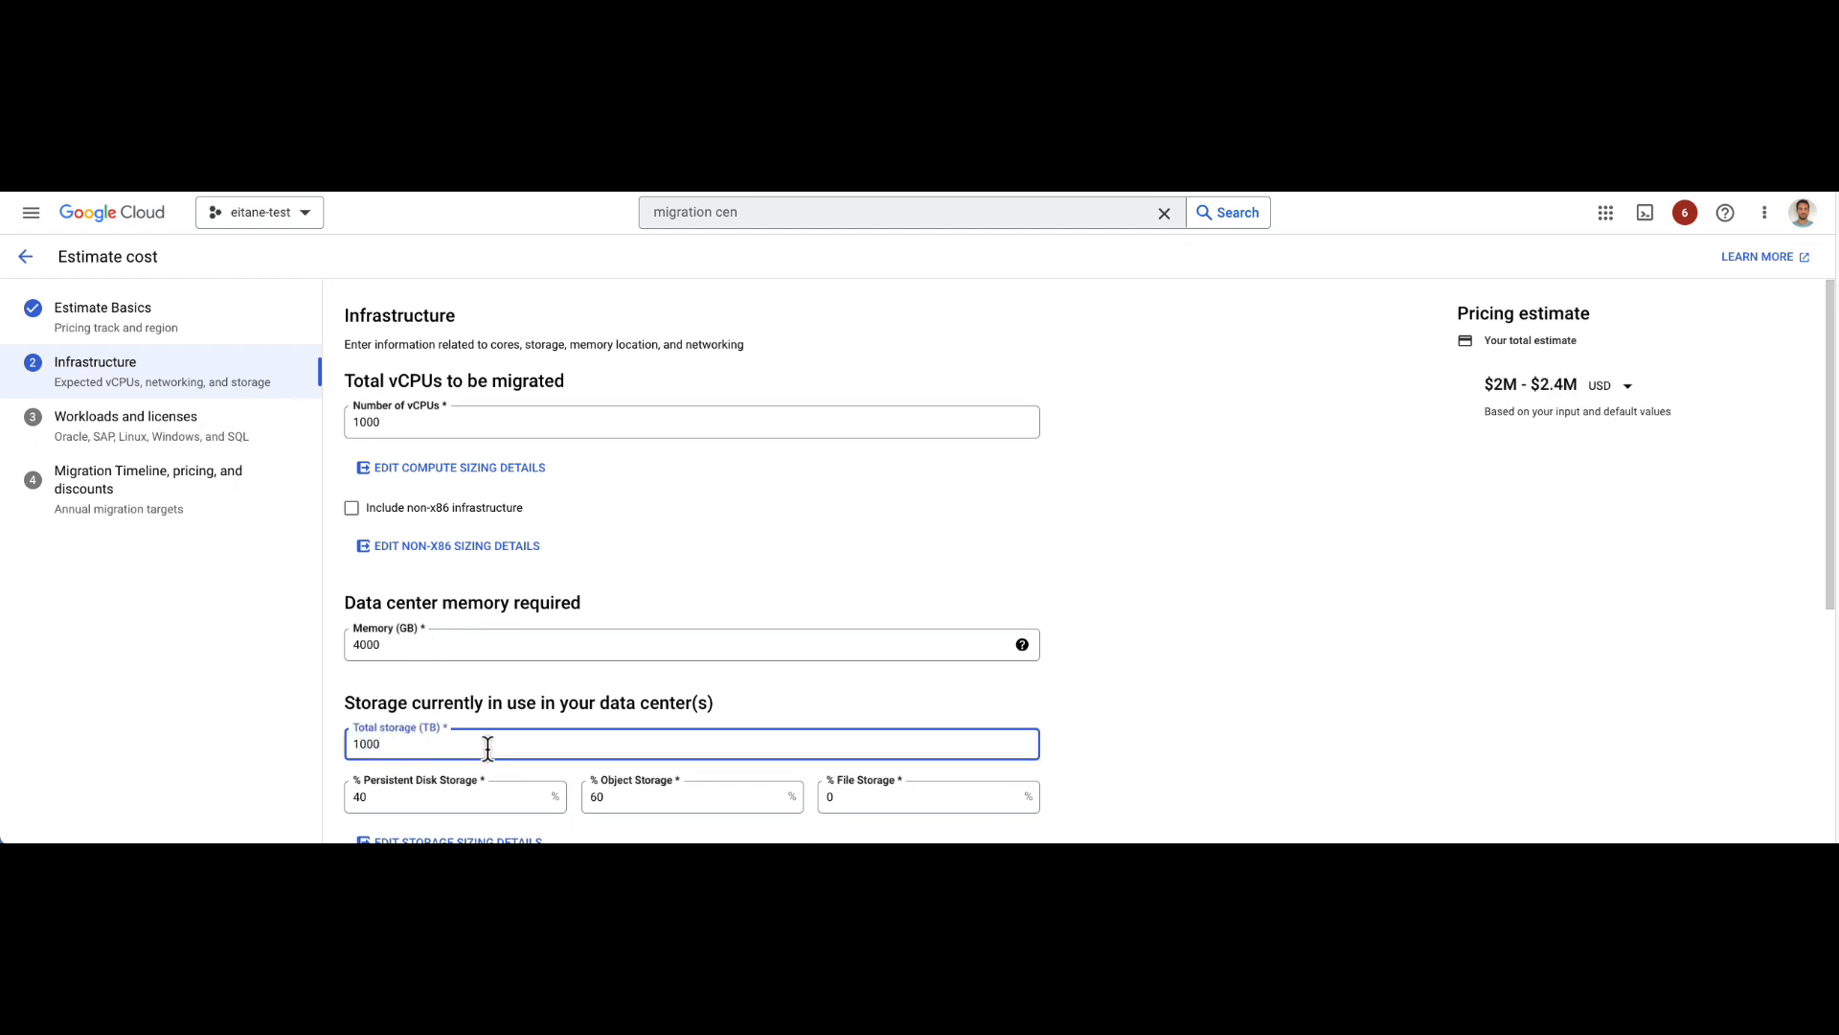
pyautogui.scroll(-3)
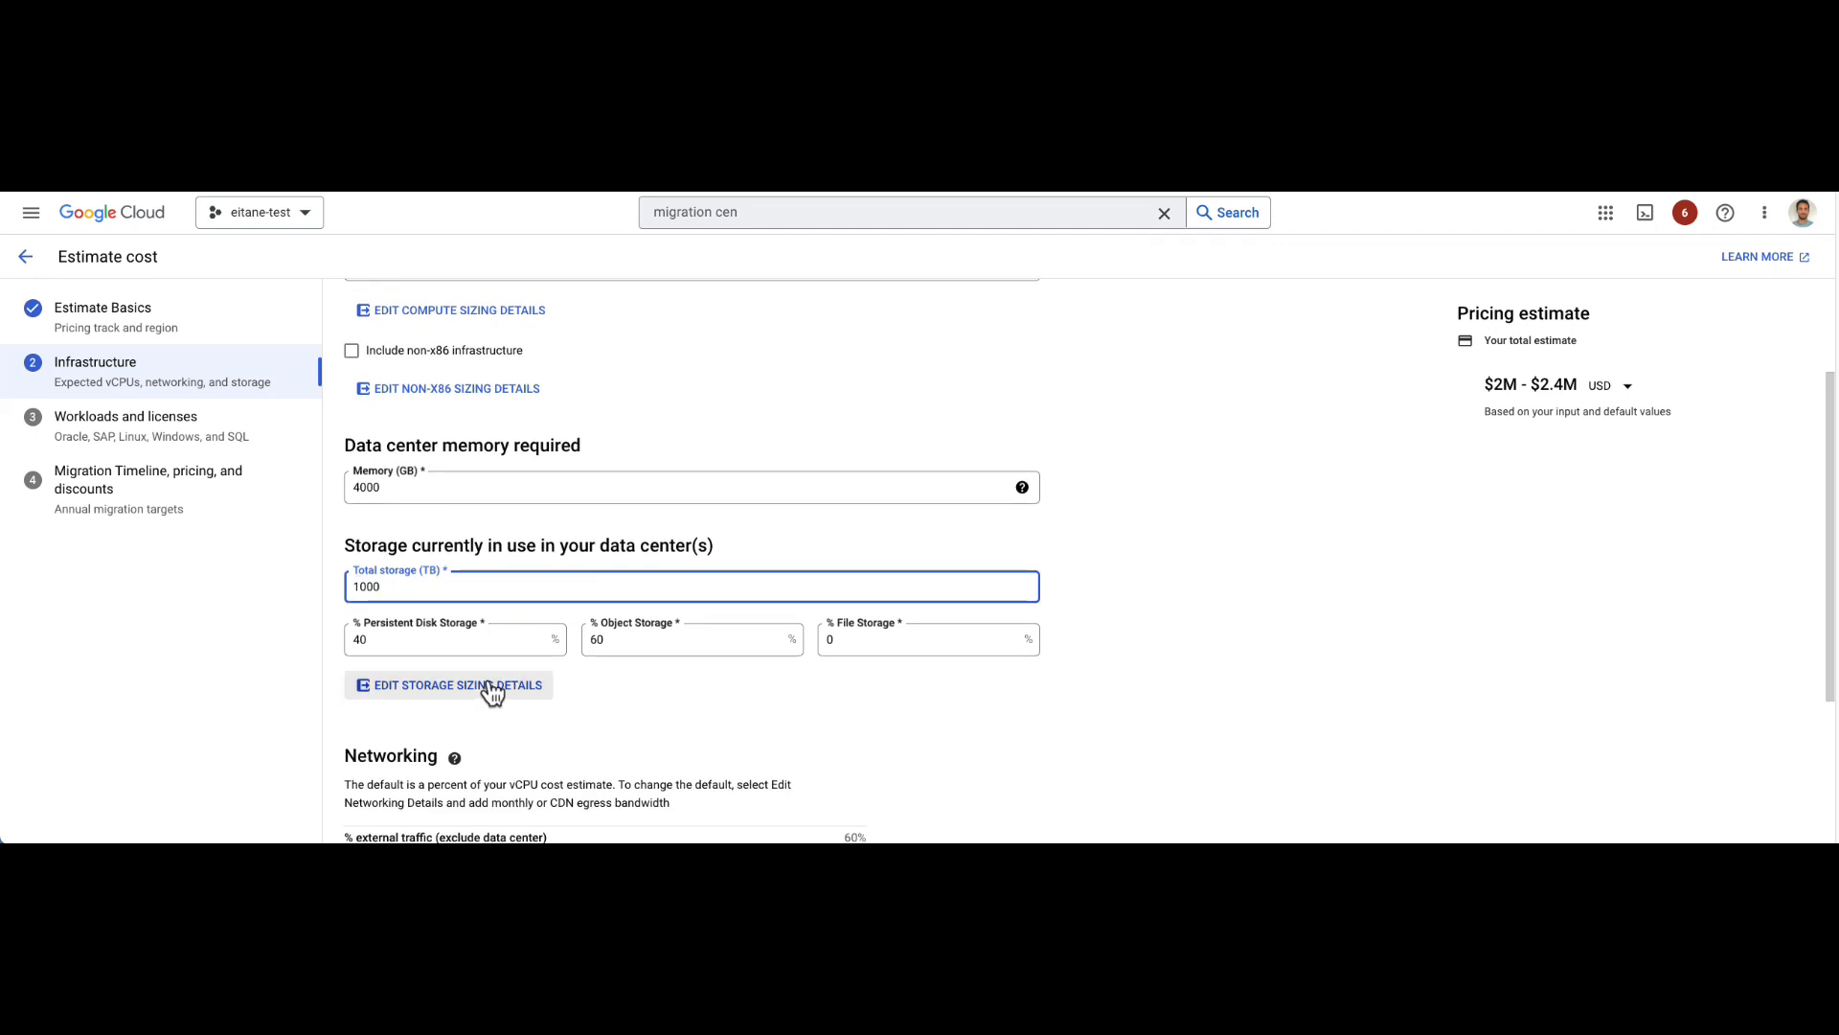
pyautogui.click(449, 686)
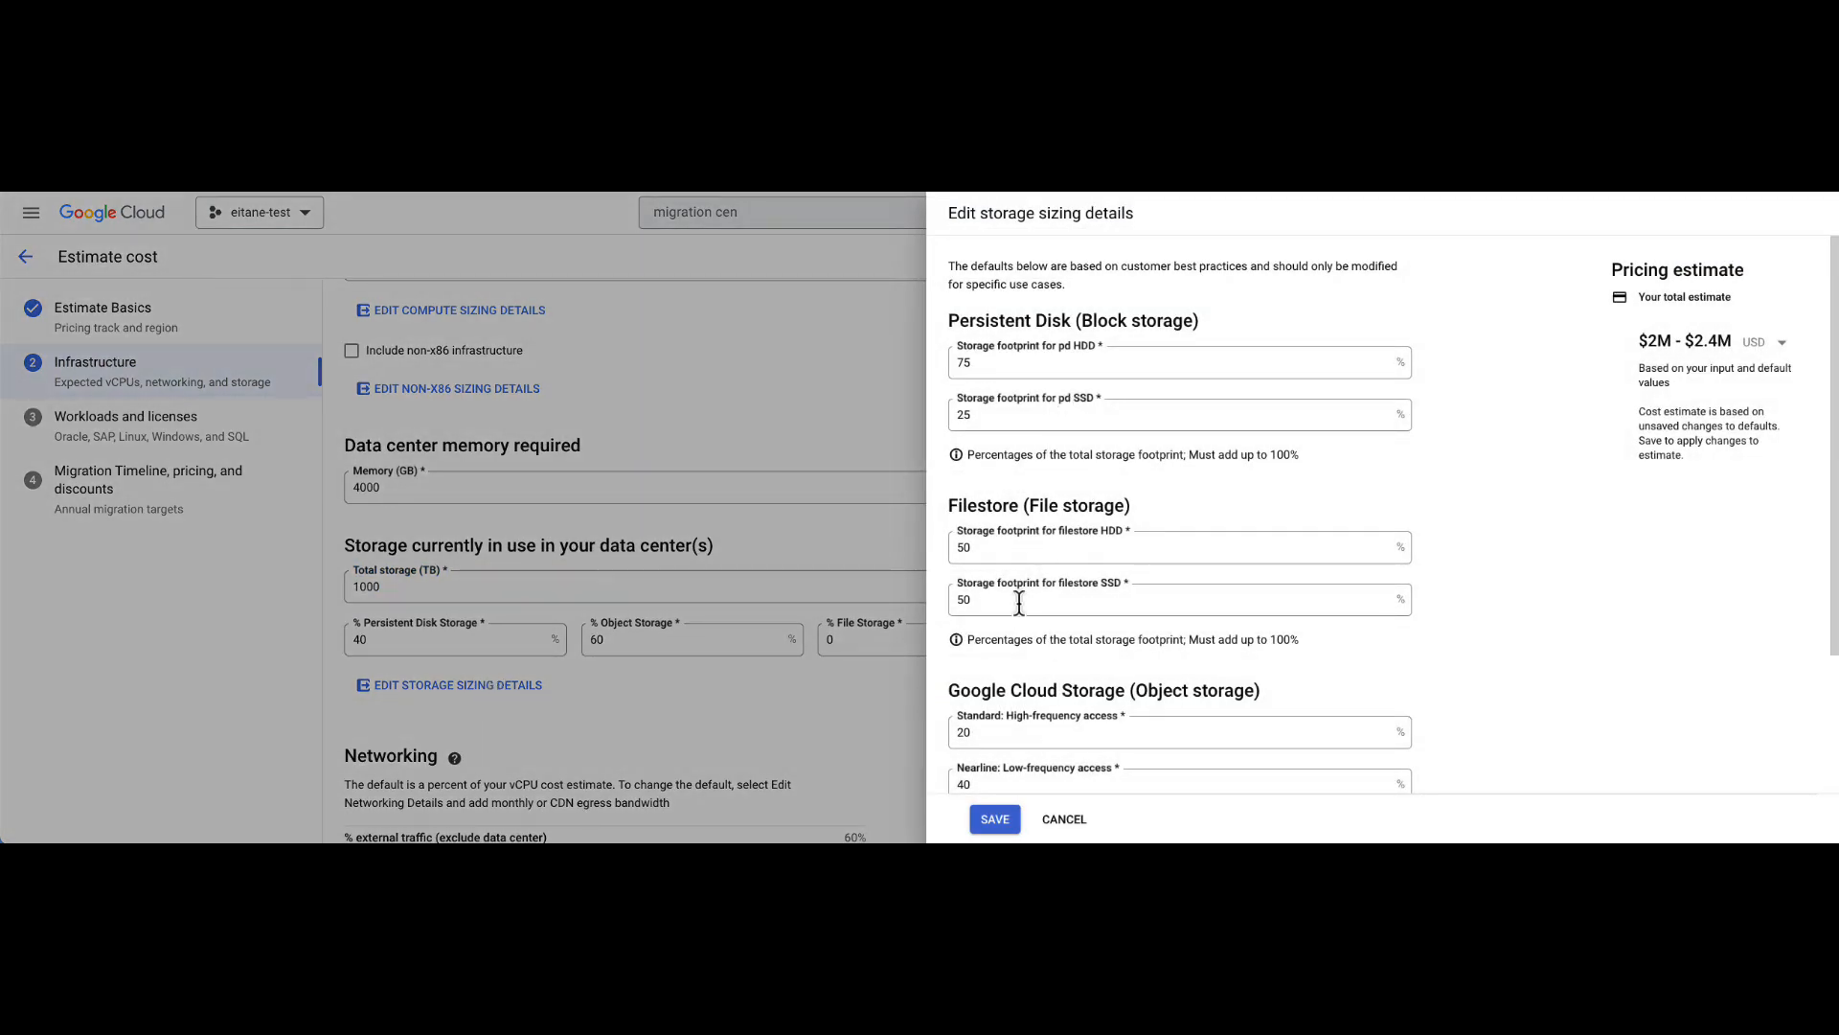
pyautogui.scroll(-3)
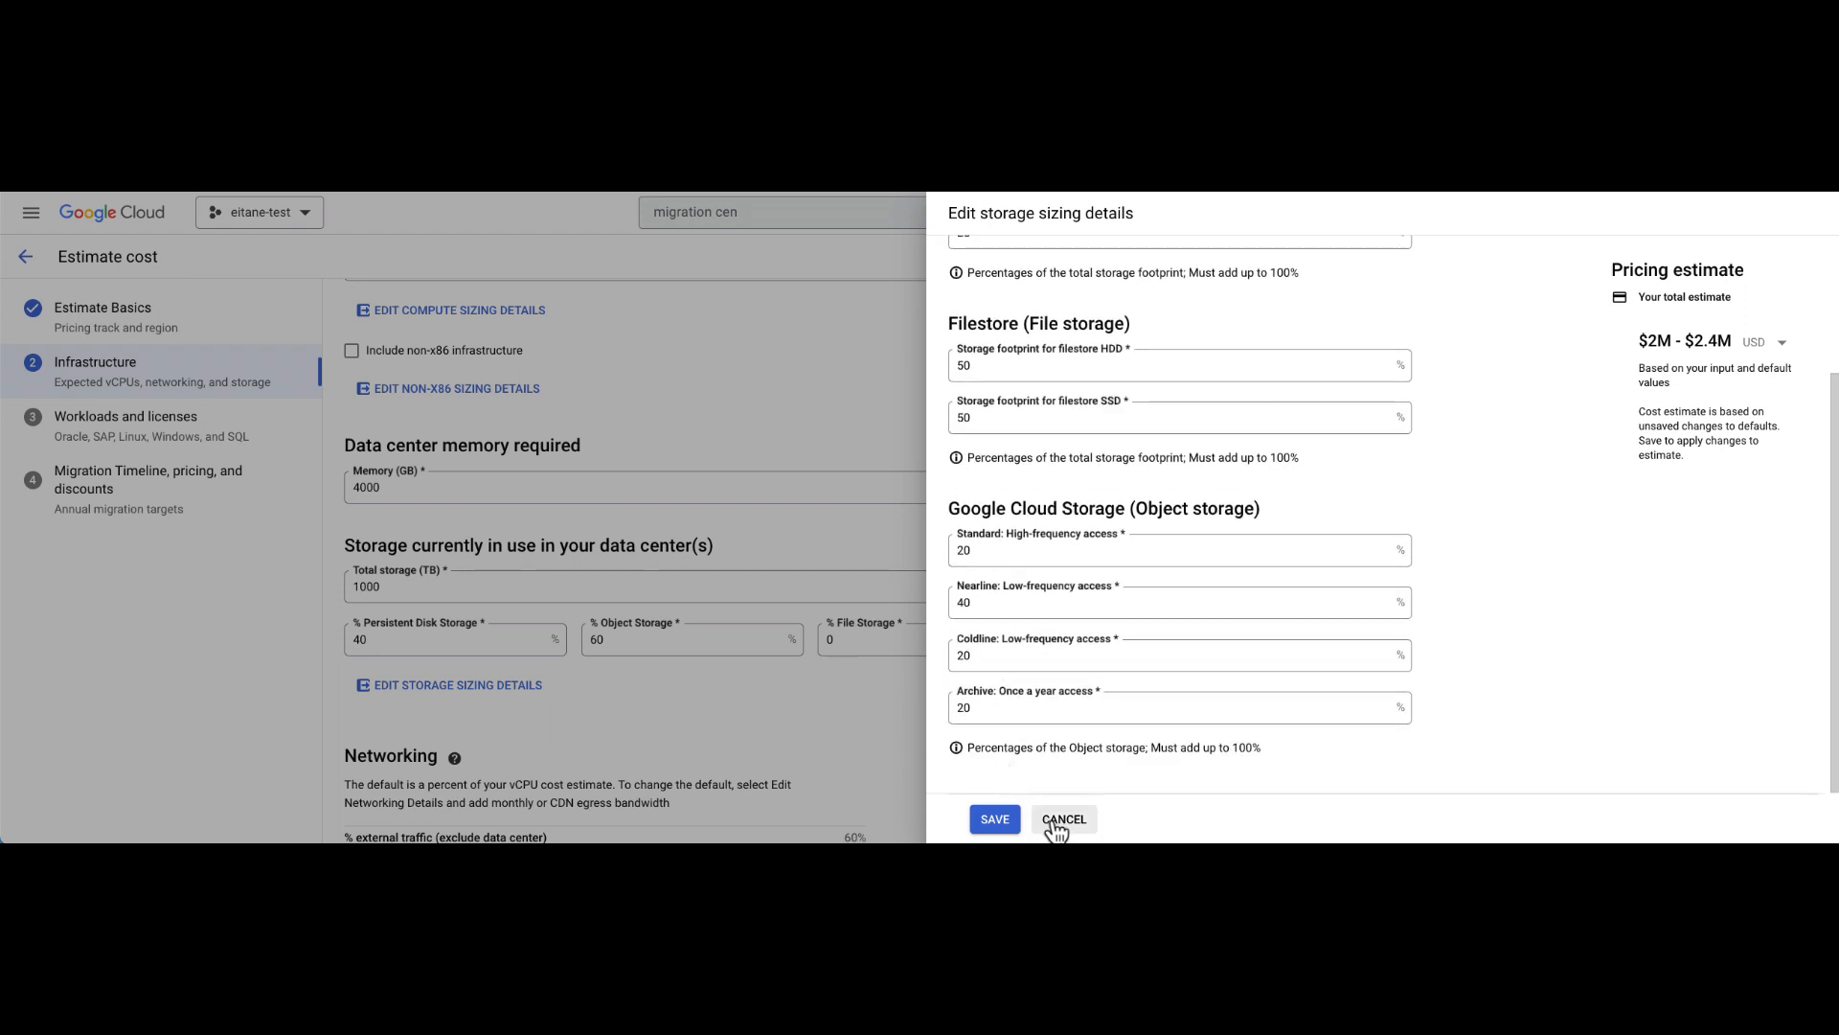
pyautogui.click(1062, 818)
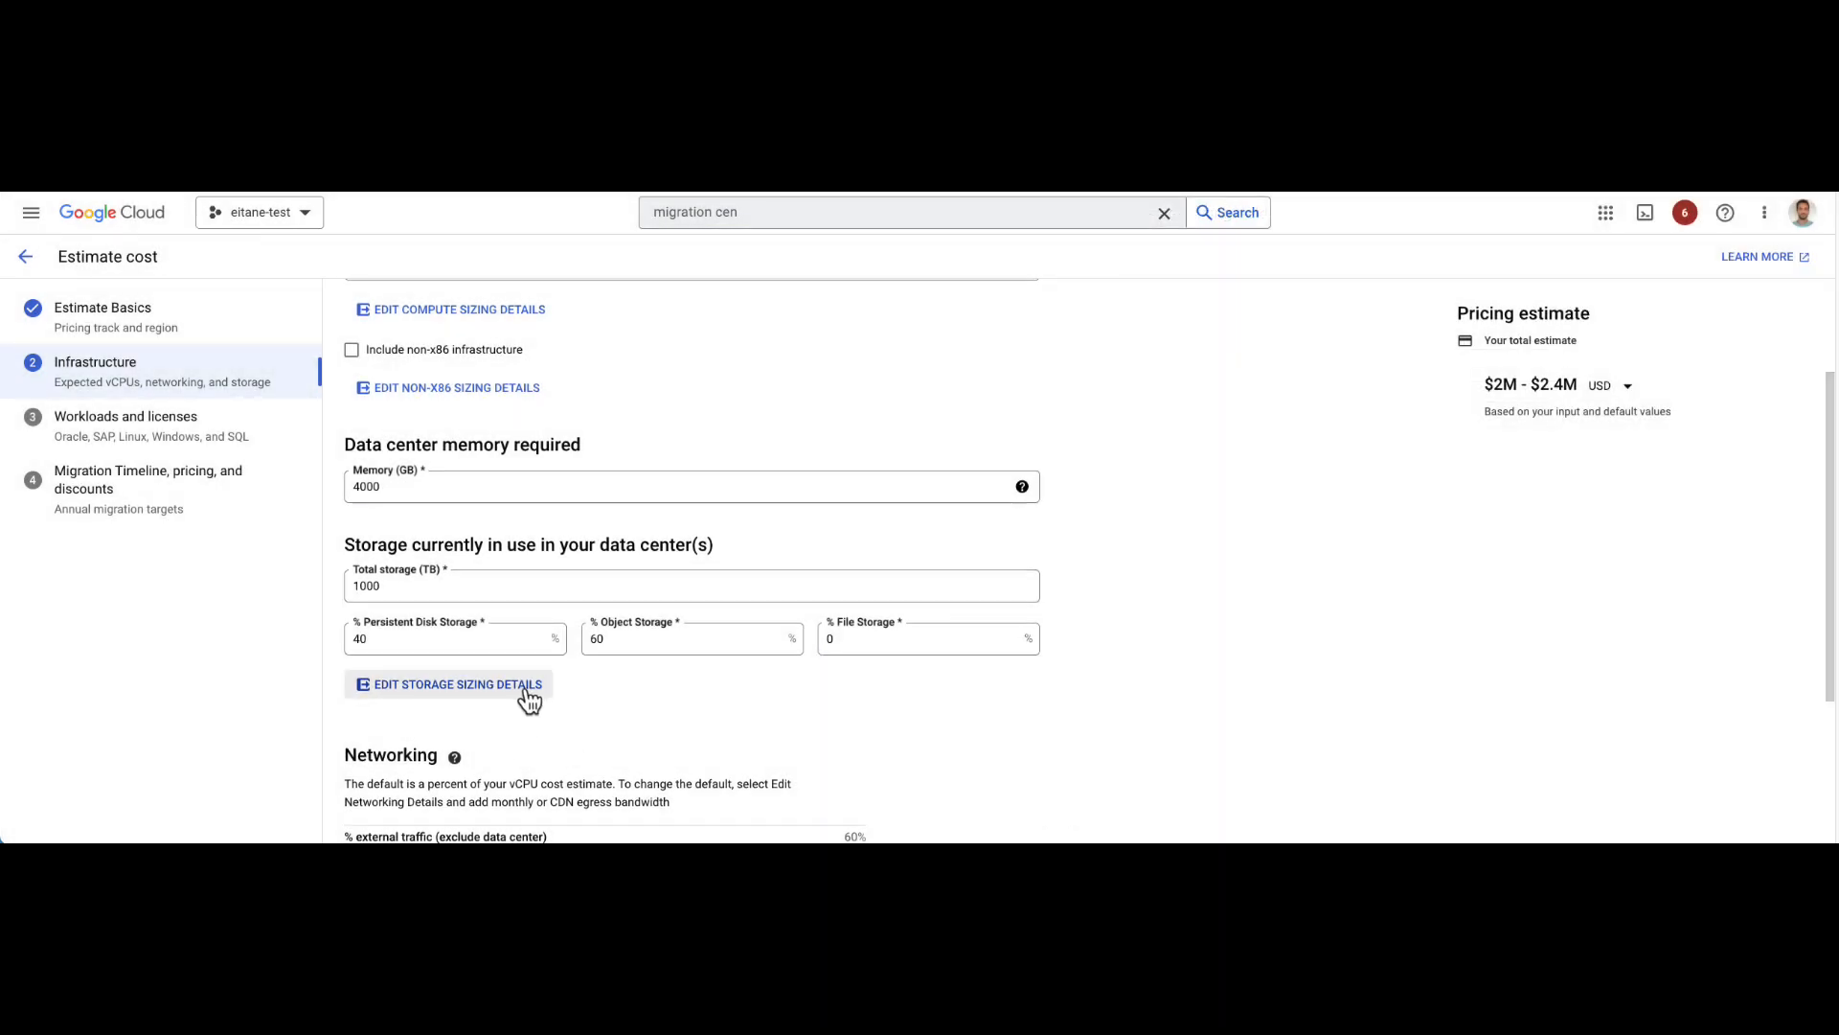
pyautogui.click(458, 707)
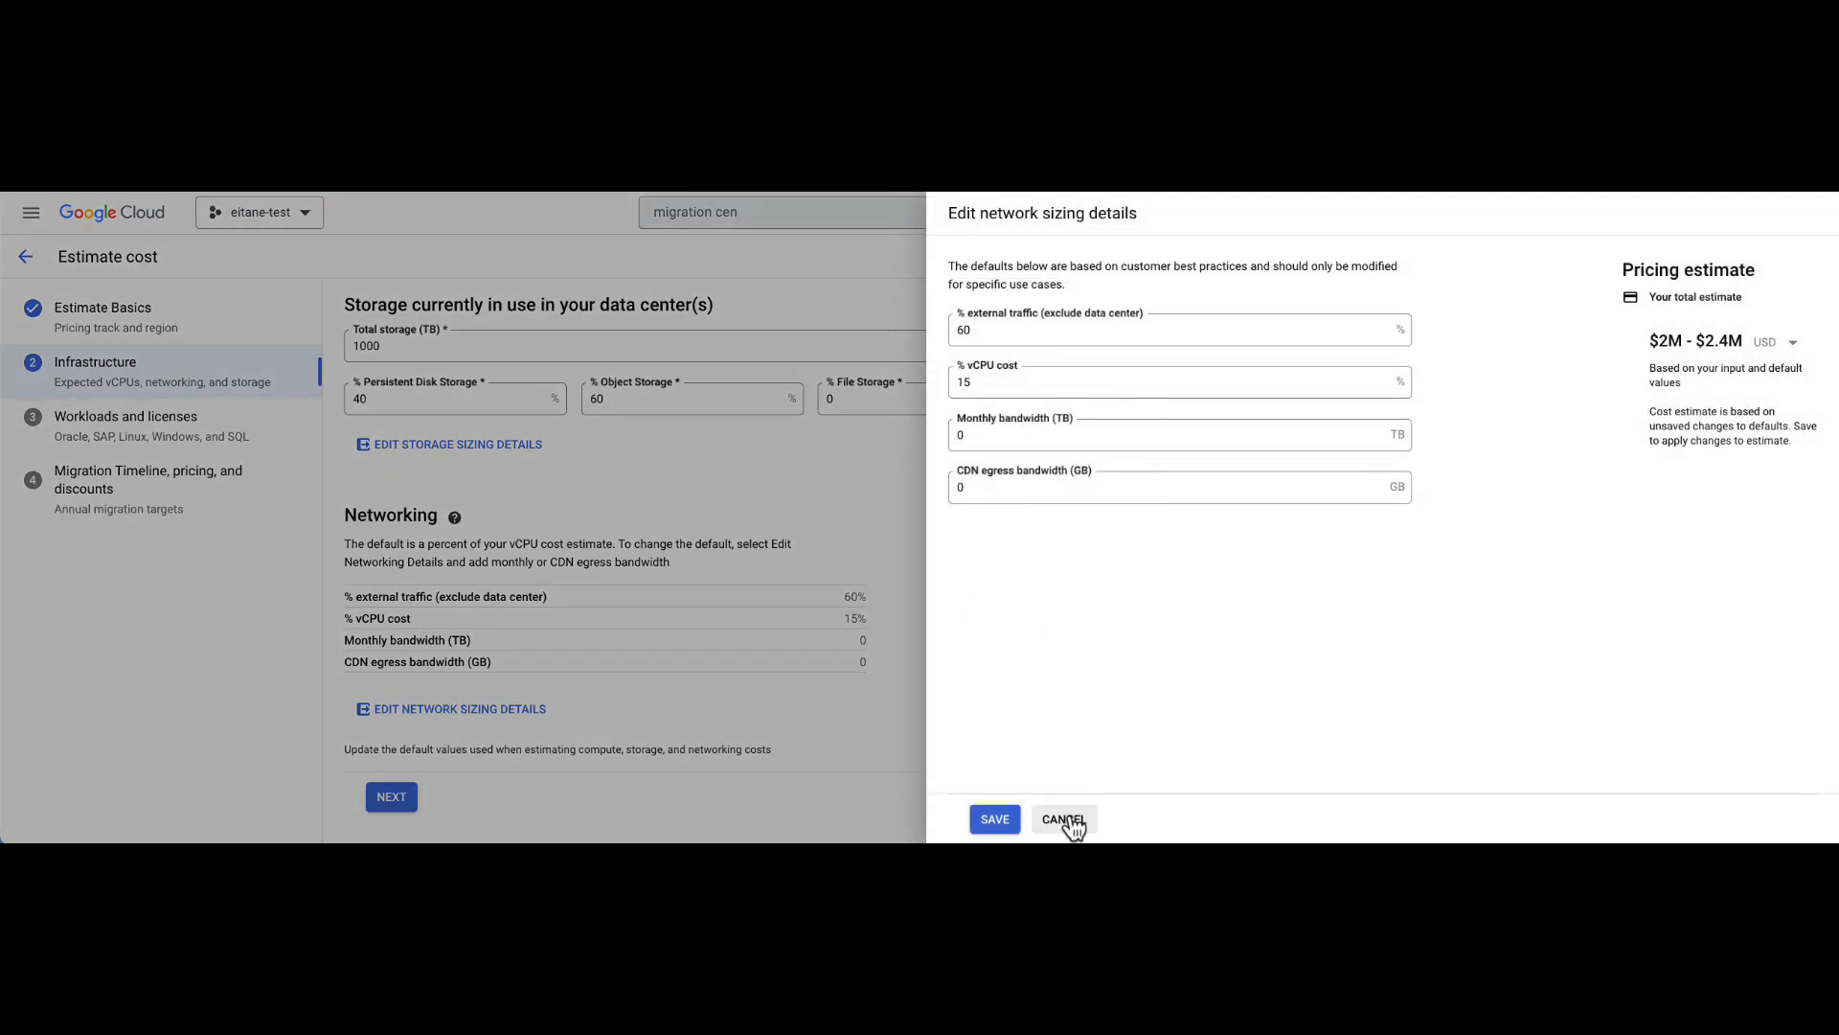
pyautogui.click(1062, 818)
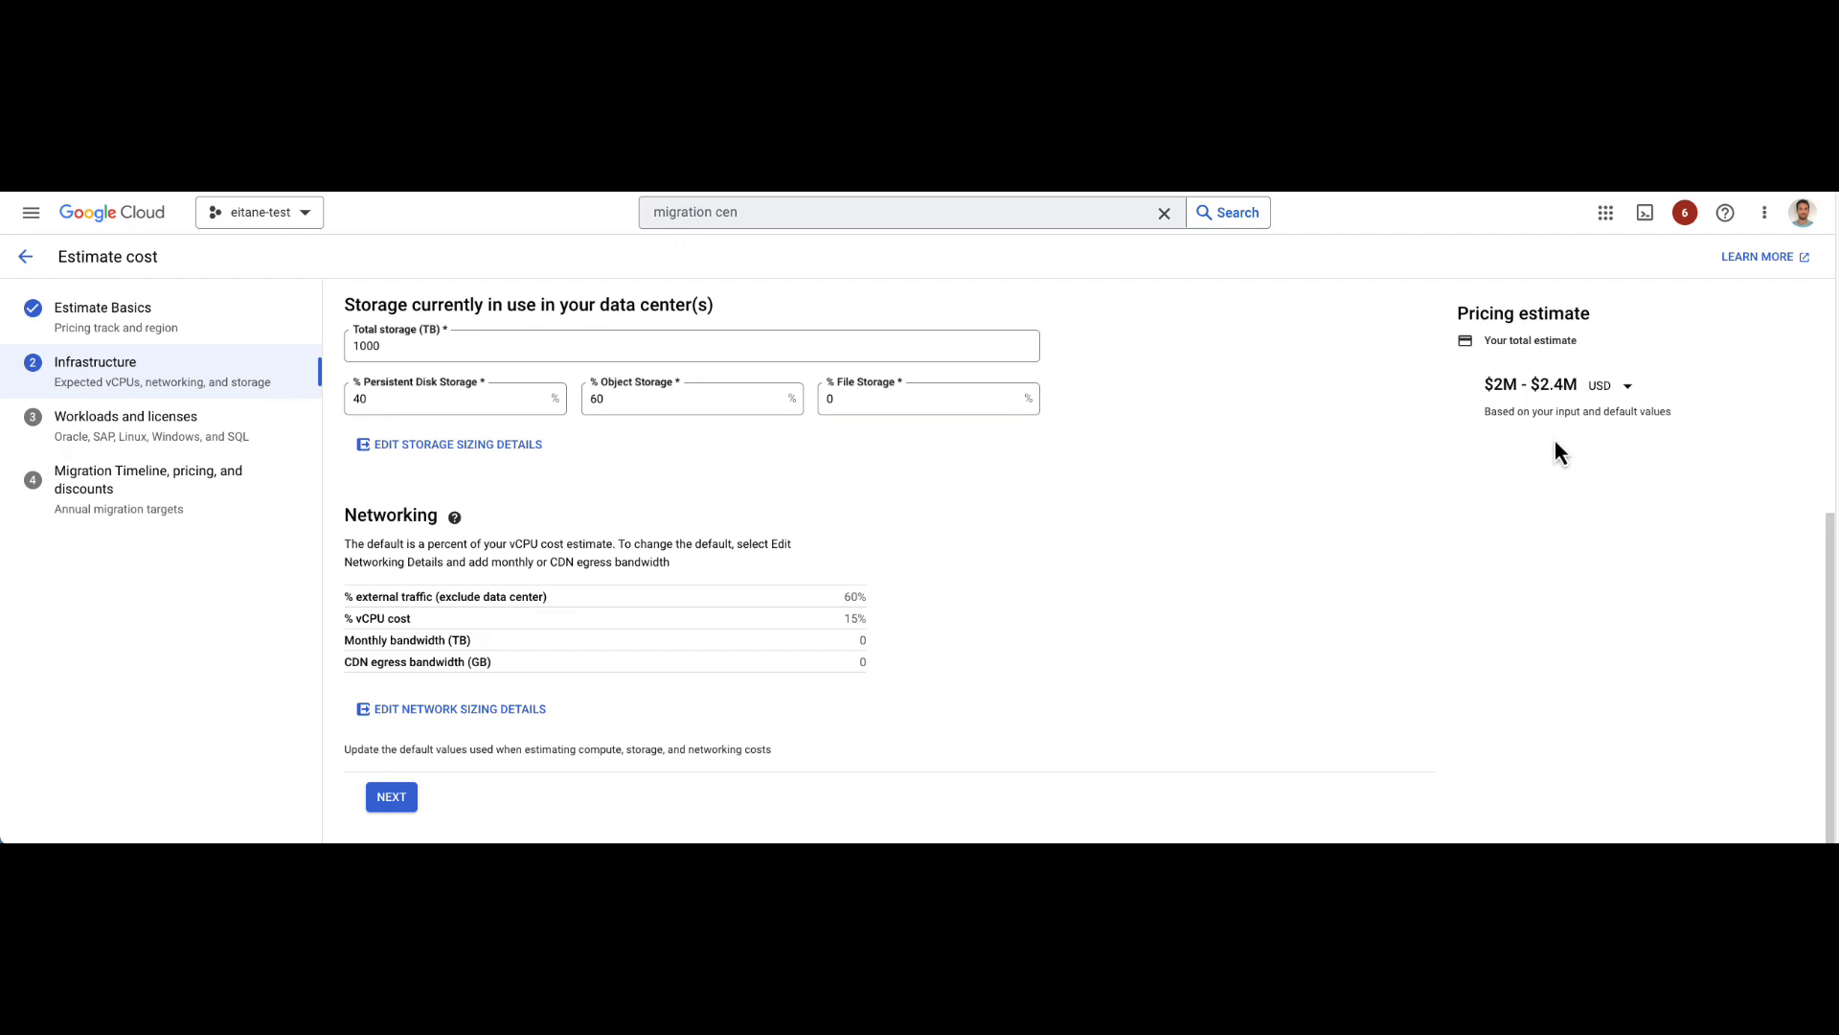
pyautogui.moveTo(1569, 387)
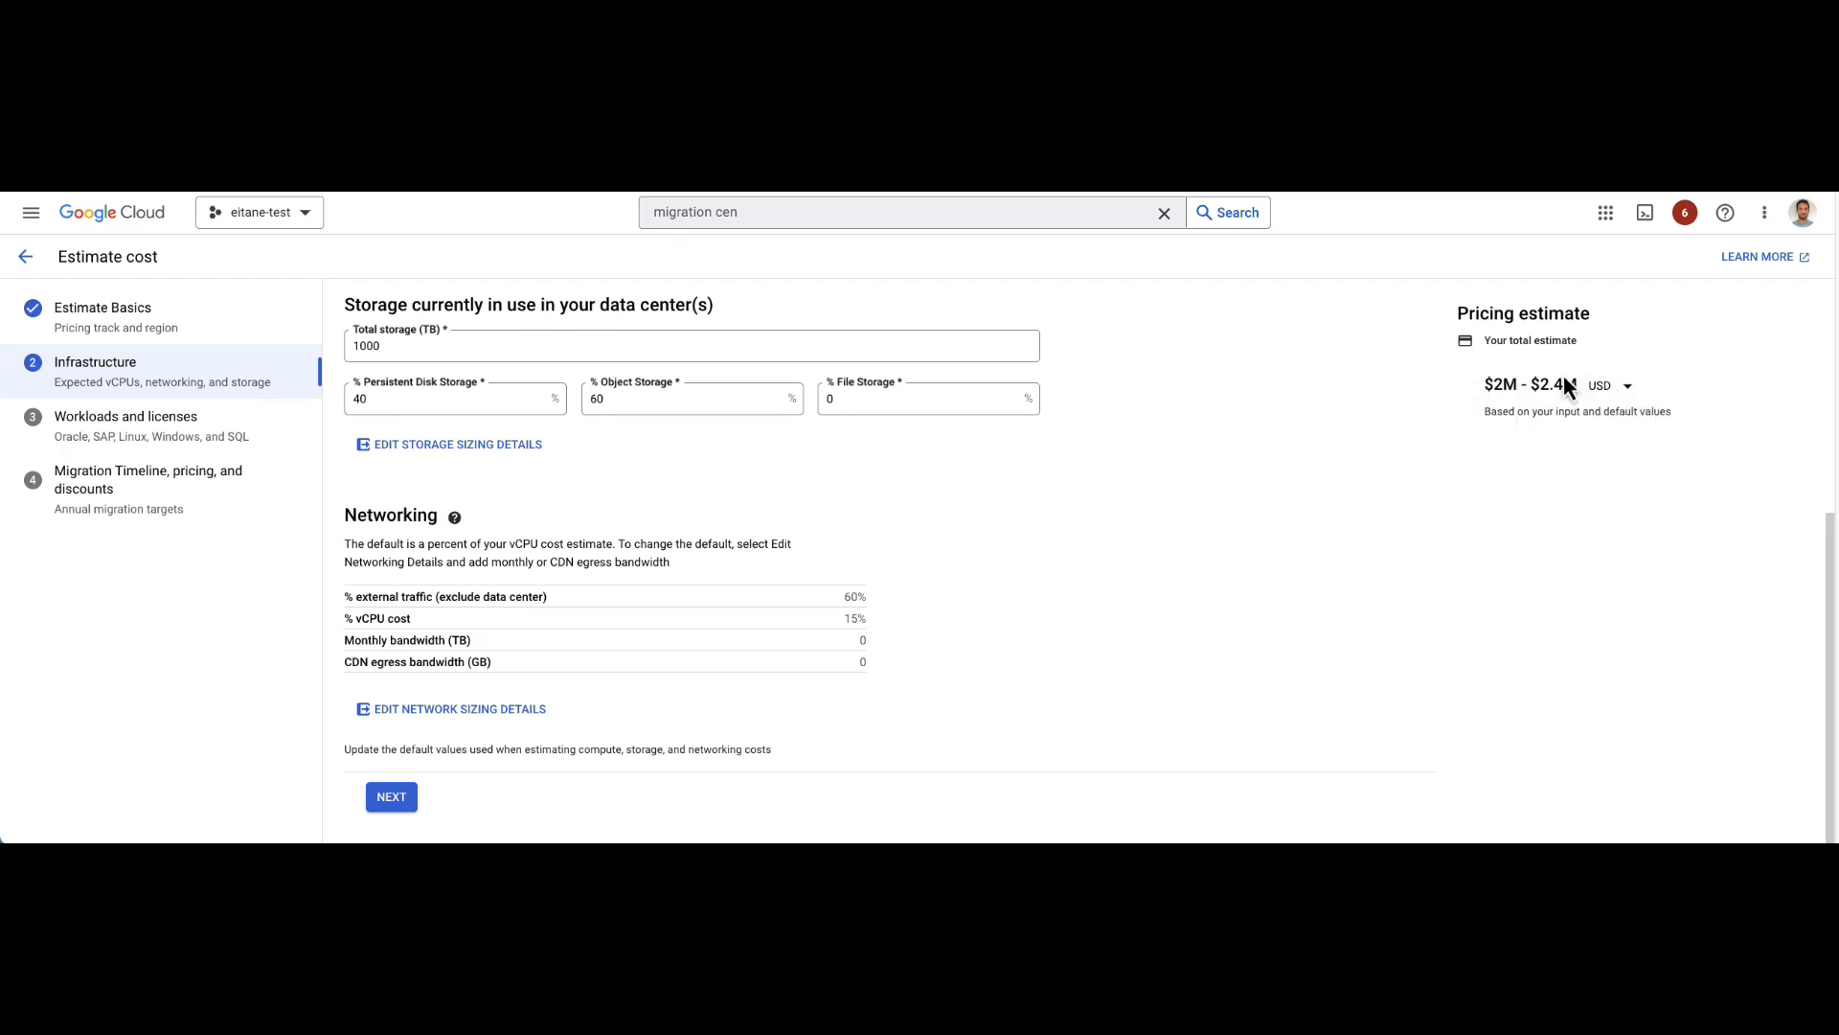
pyautogui.moveTo(1518, 413)
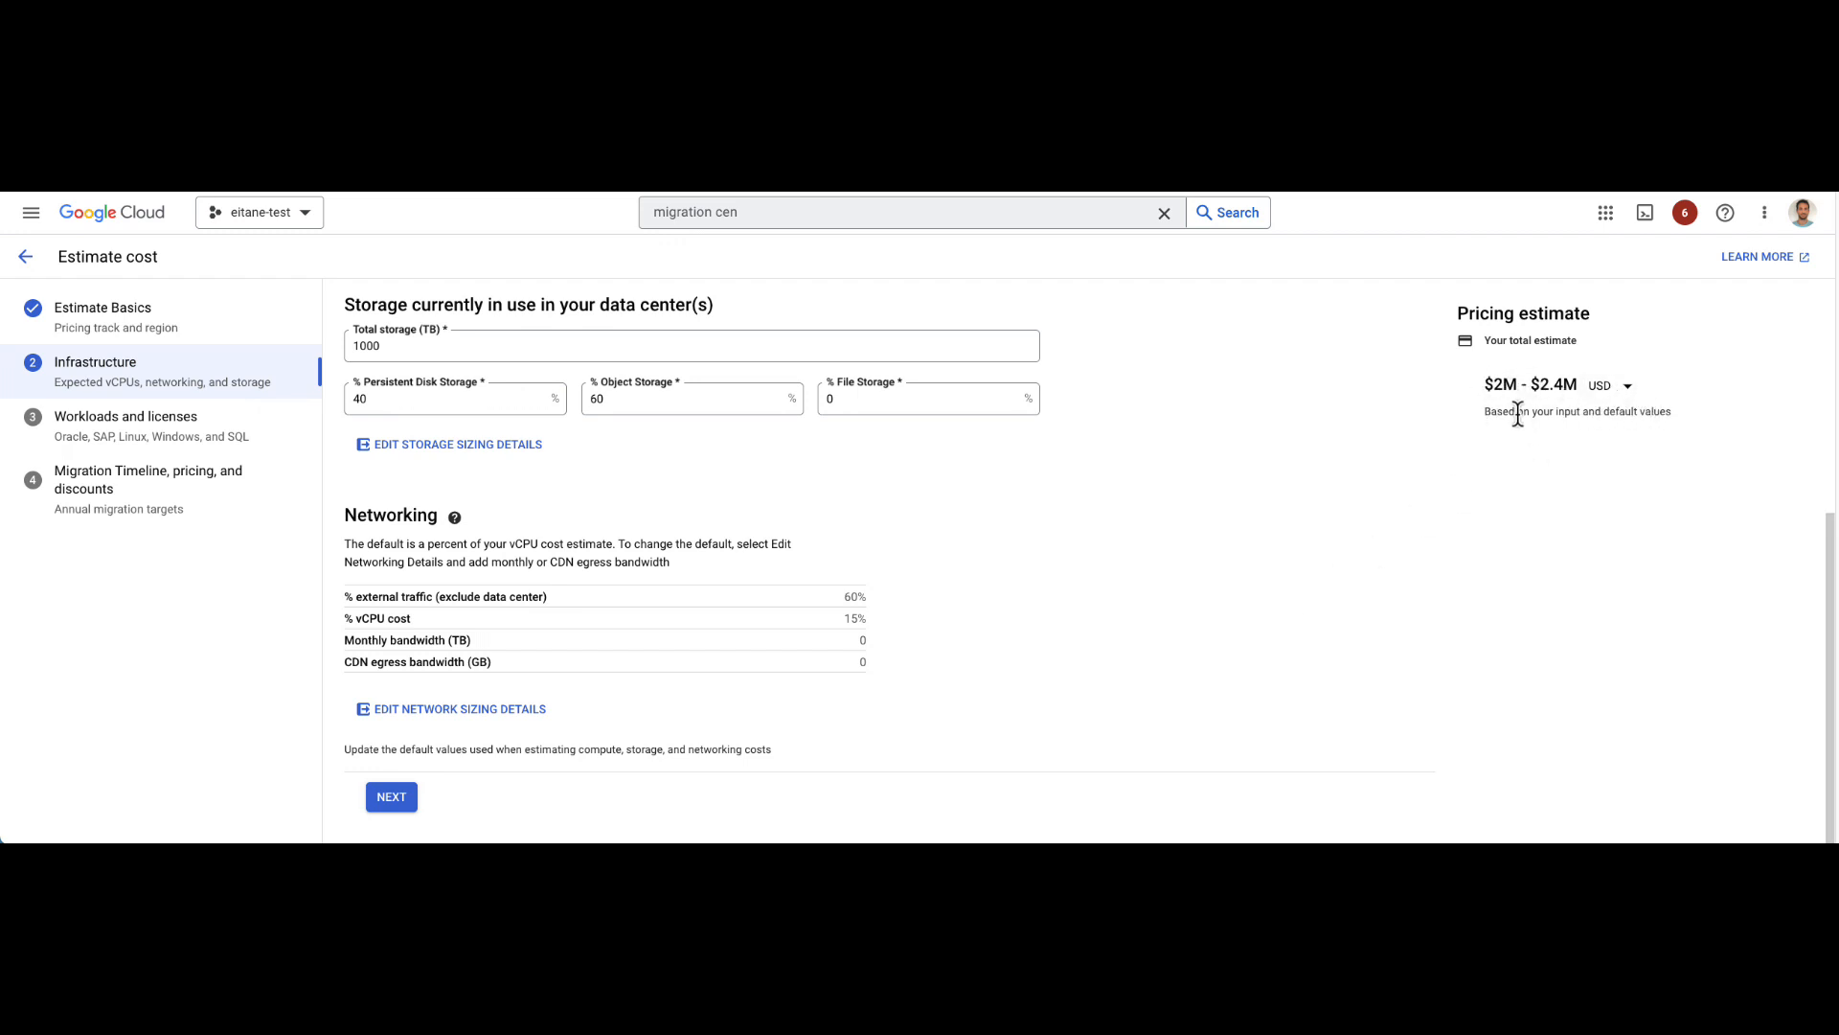
pyautogui.moveTo(1484, 431)
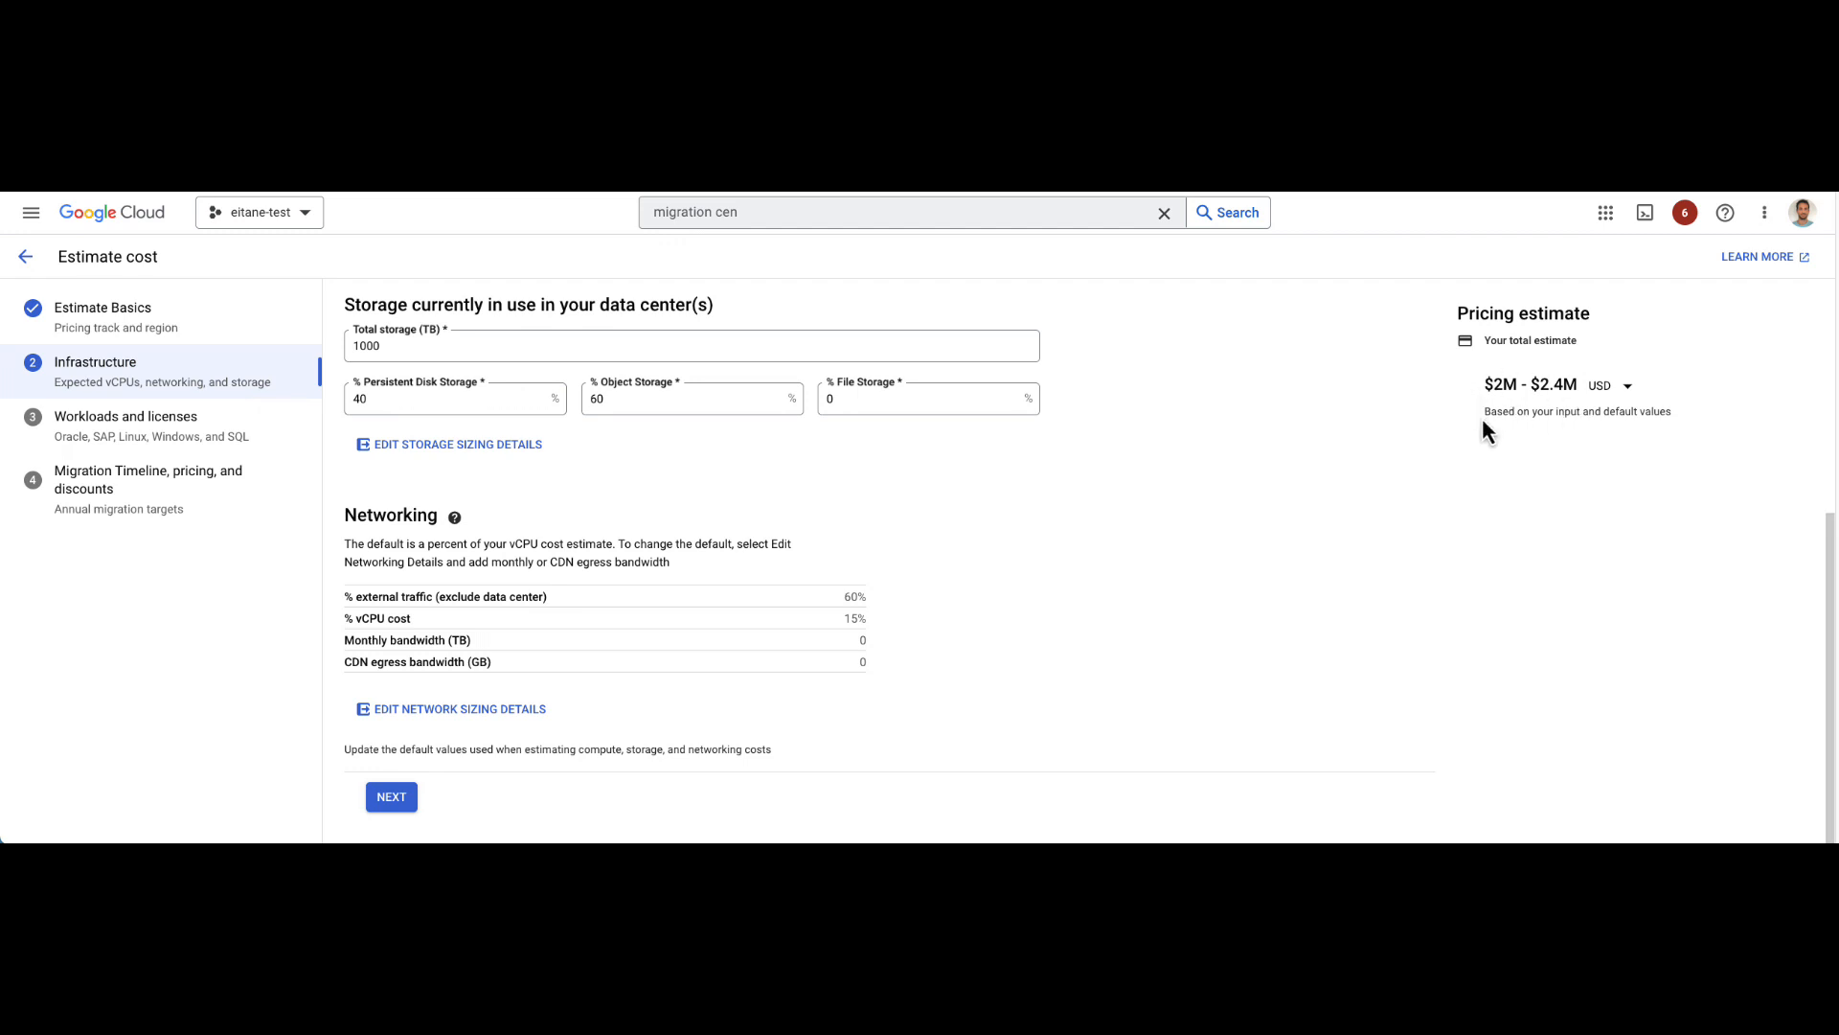
# Step: Include Oracle workloads at 10% Database, 5% Exadata, 5% Data Warehouse with 1000 GB storage
pyautogui.click(391, 797)
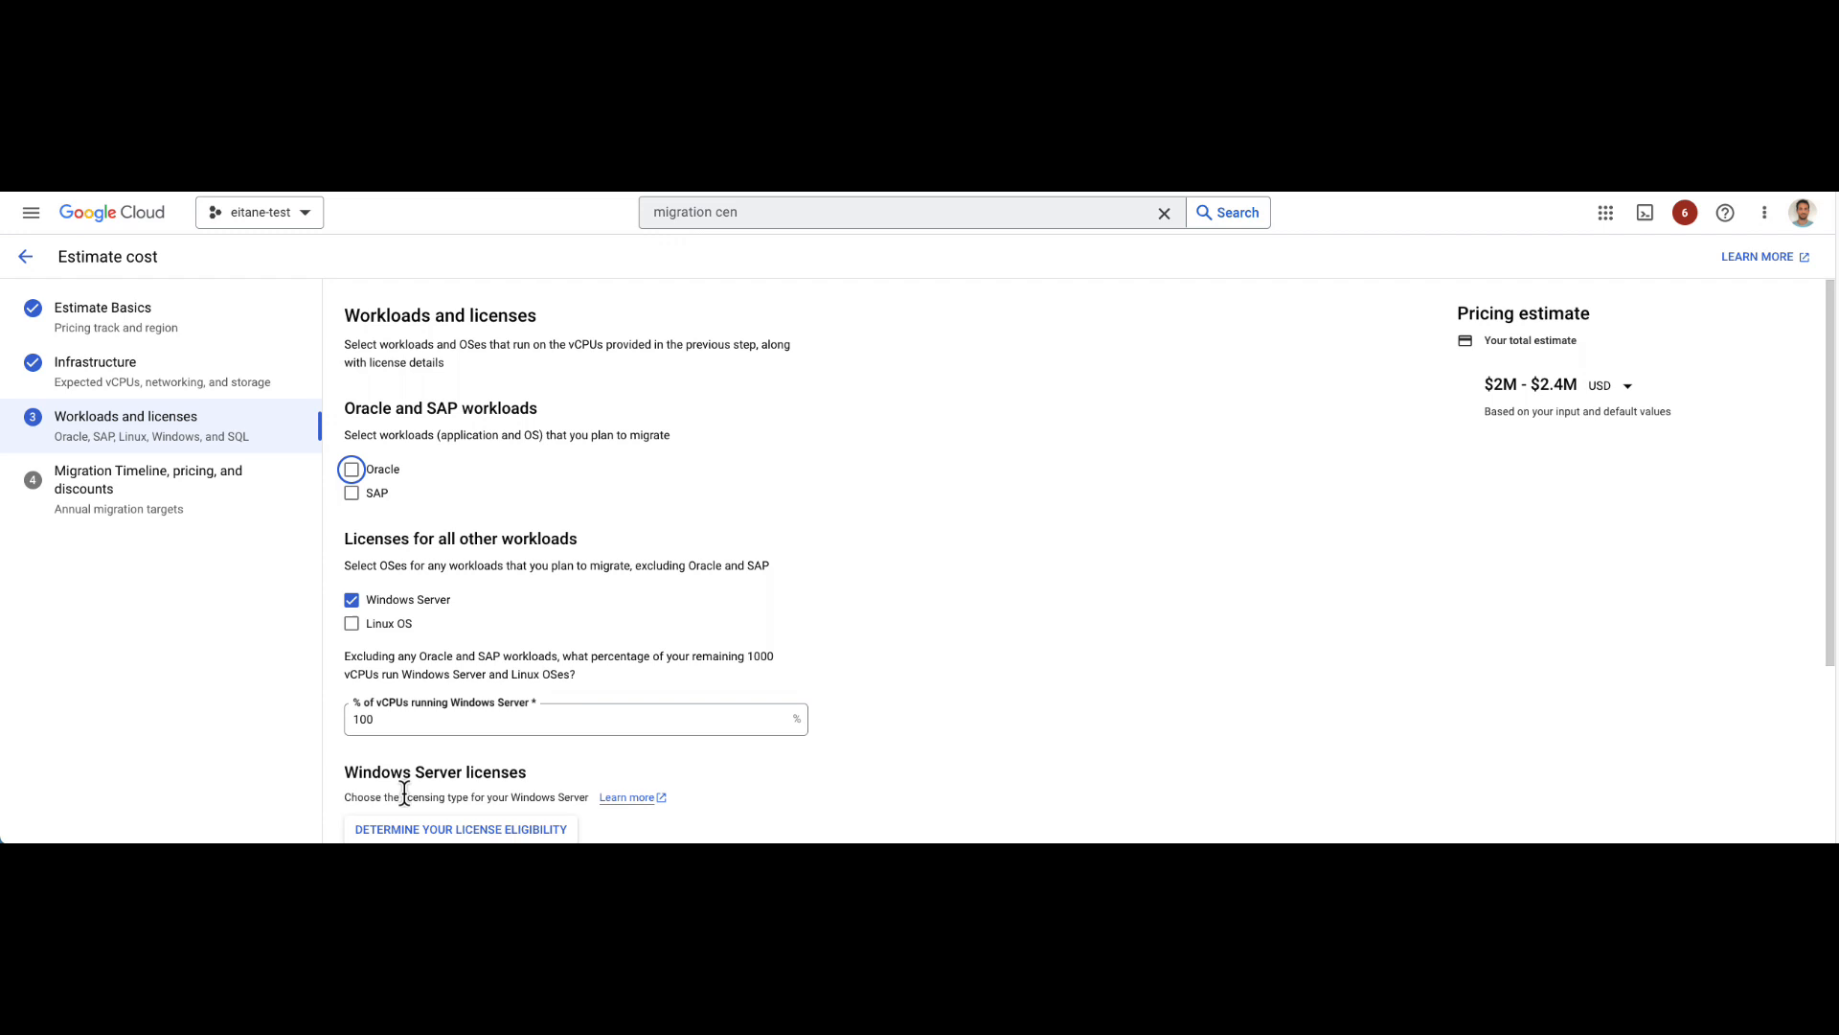
pyautogui.moveTo(525, 753)
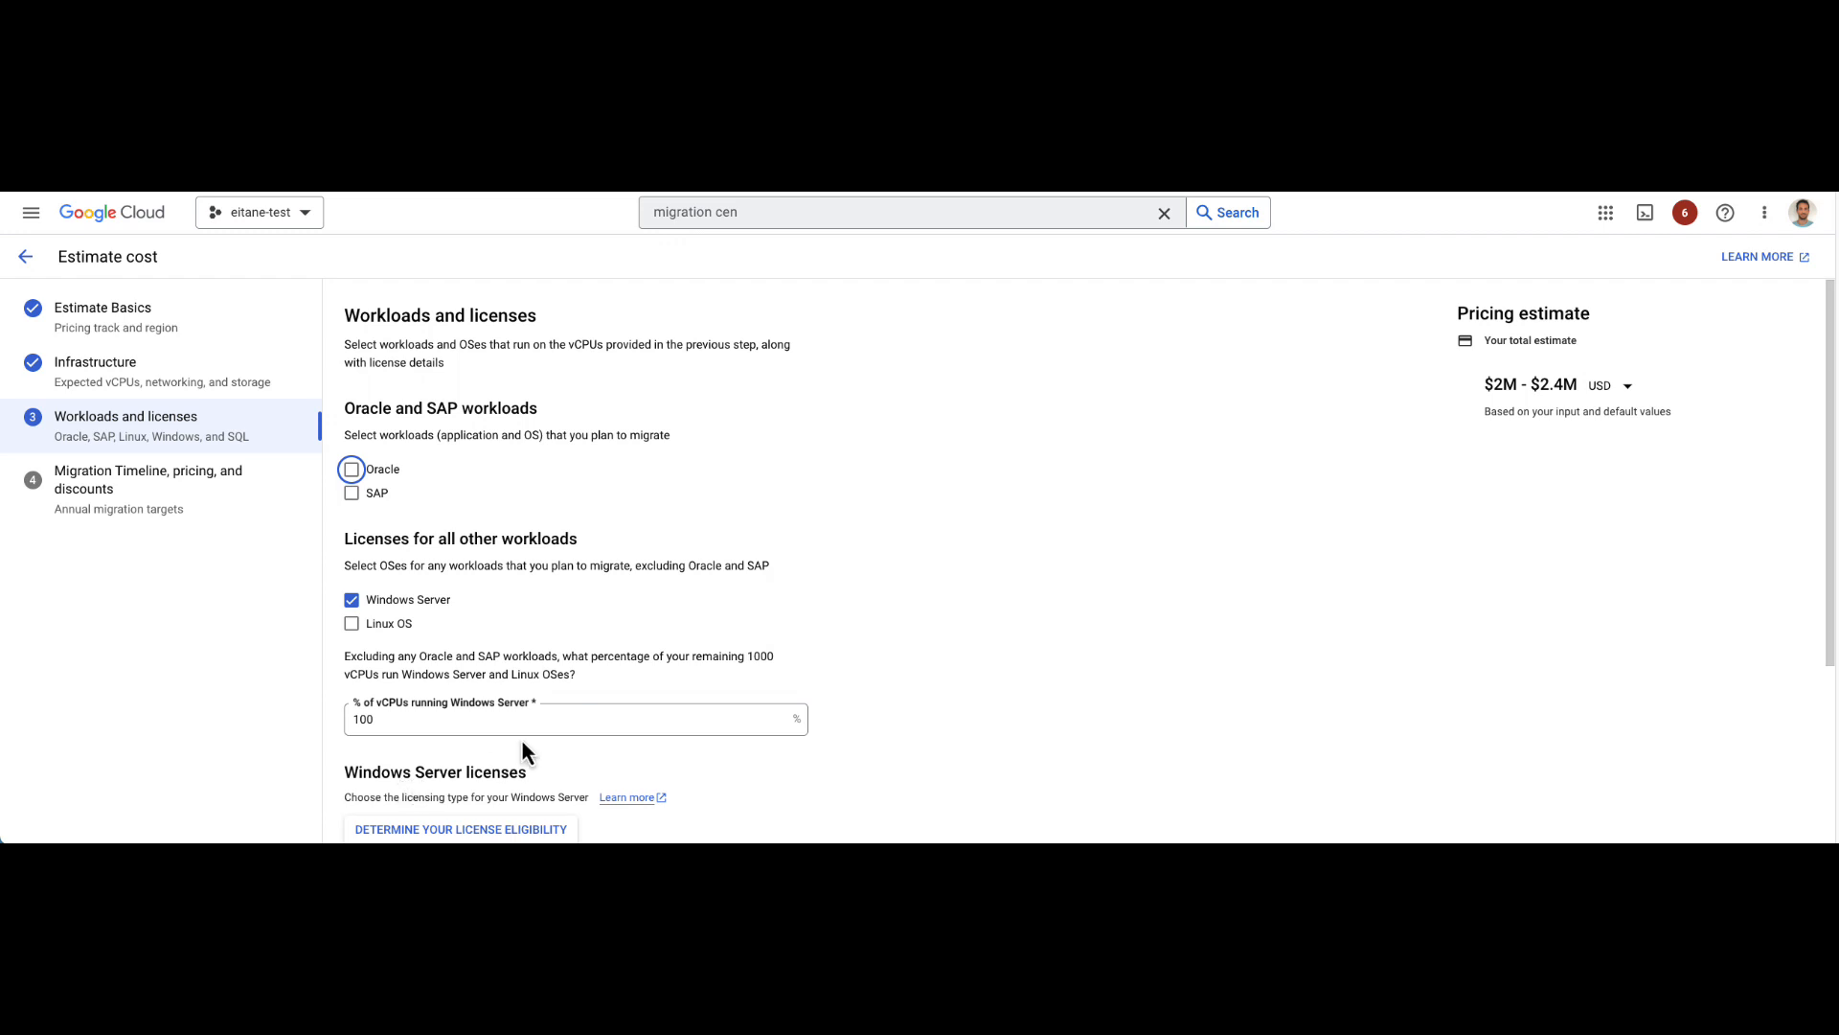
pyautogui.moveTo(393, 475)
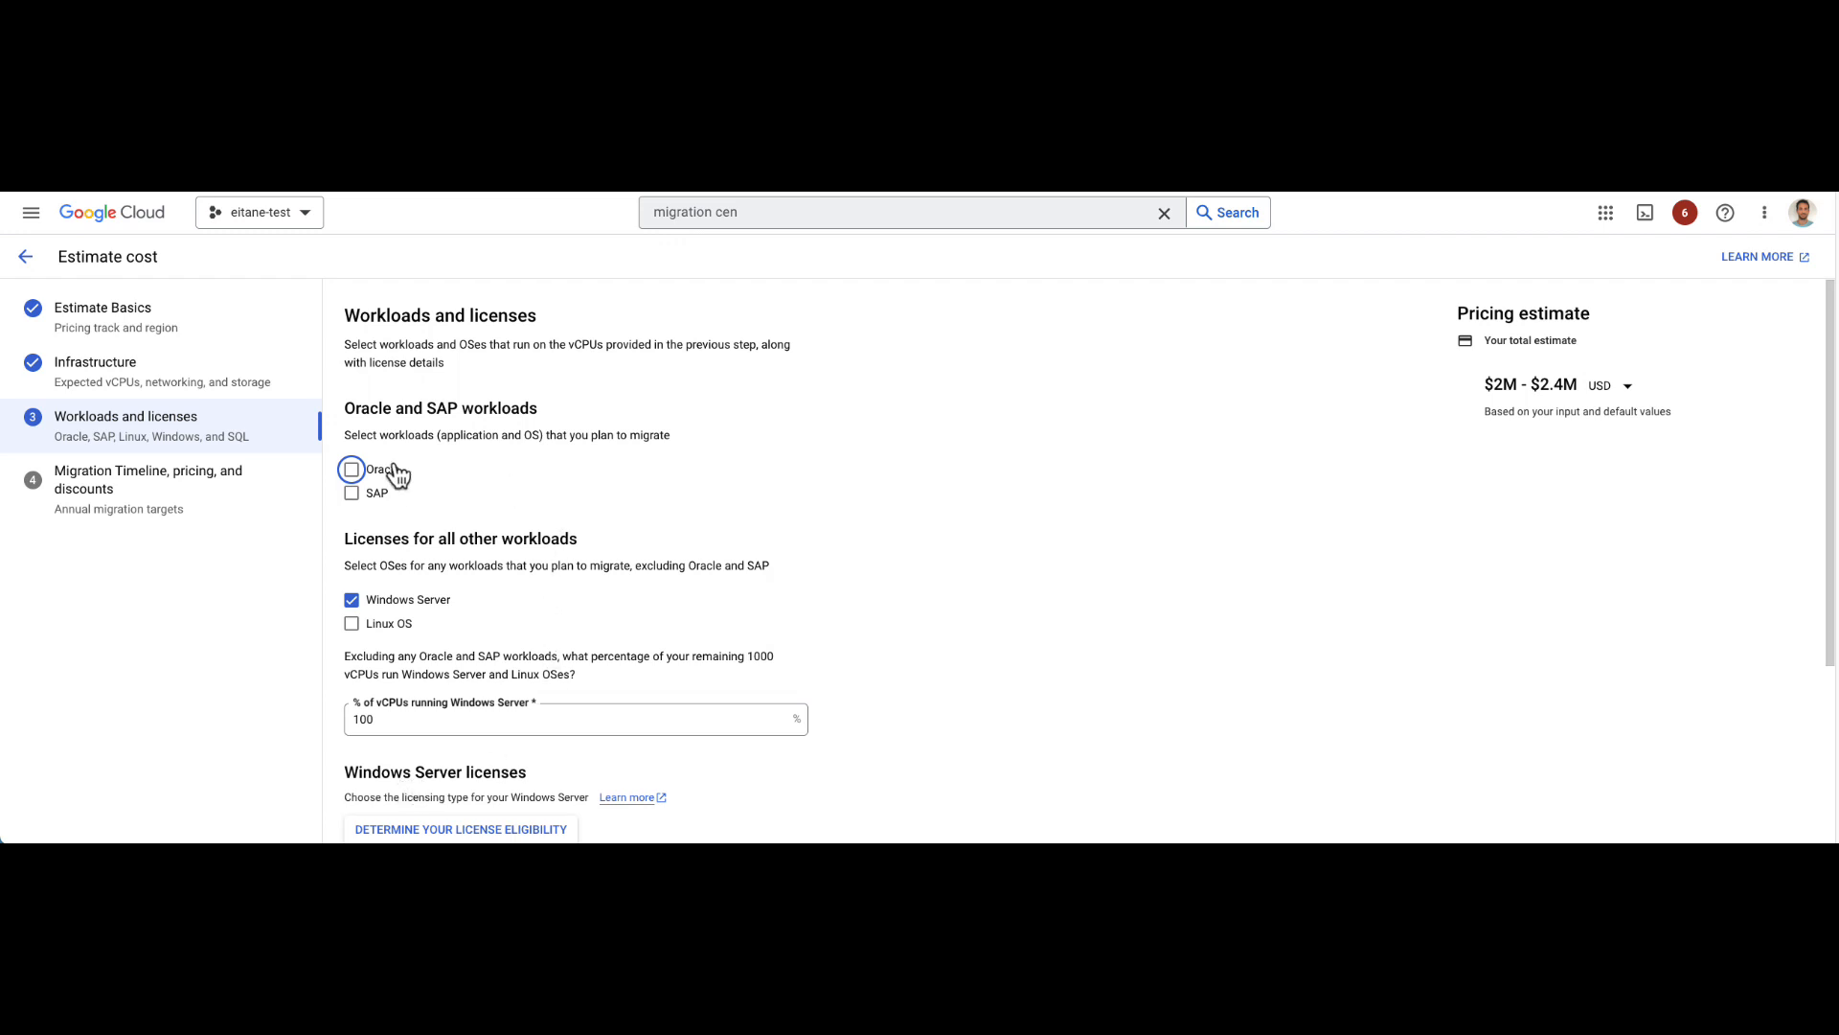
pyautogui.moveTo(379, 505)
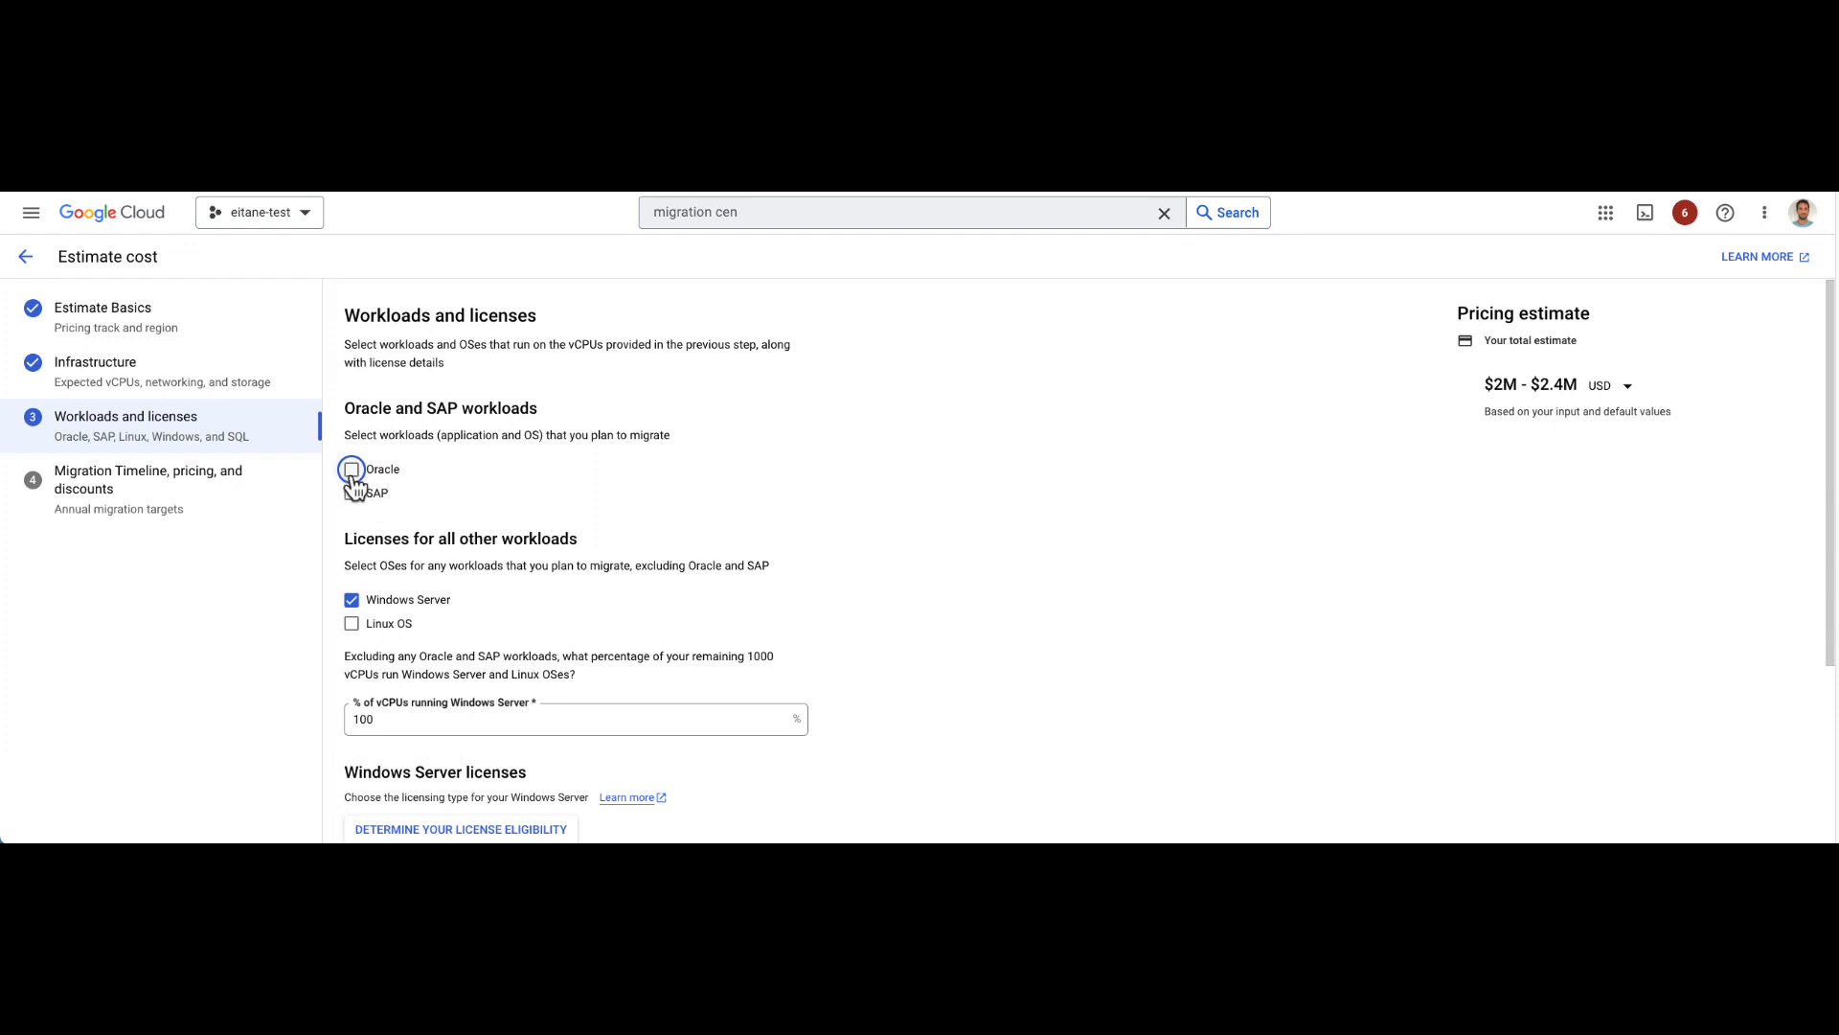
pyautogui.click(353, 475)
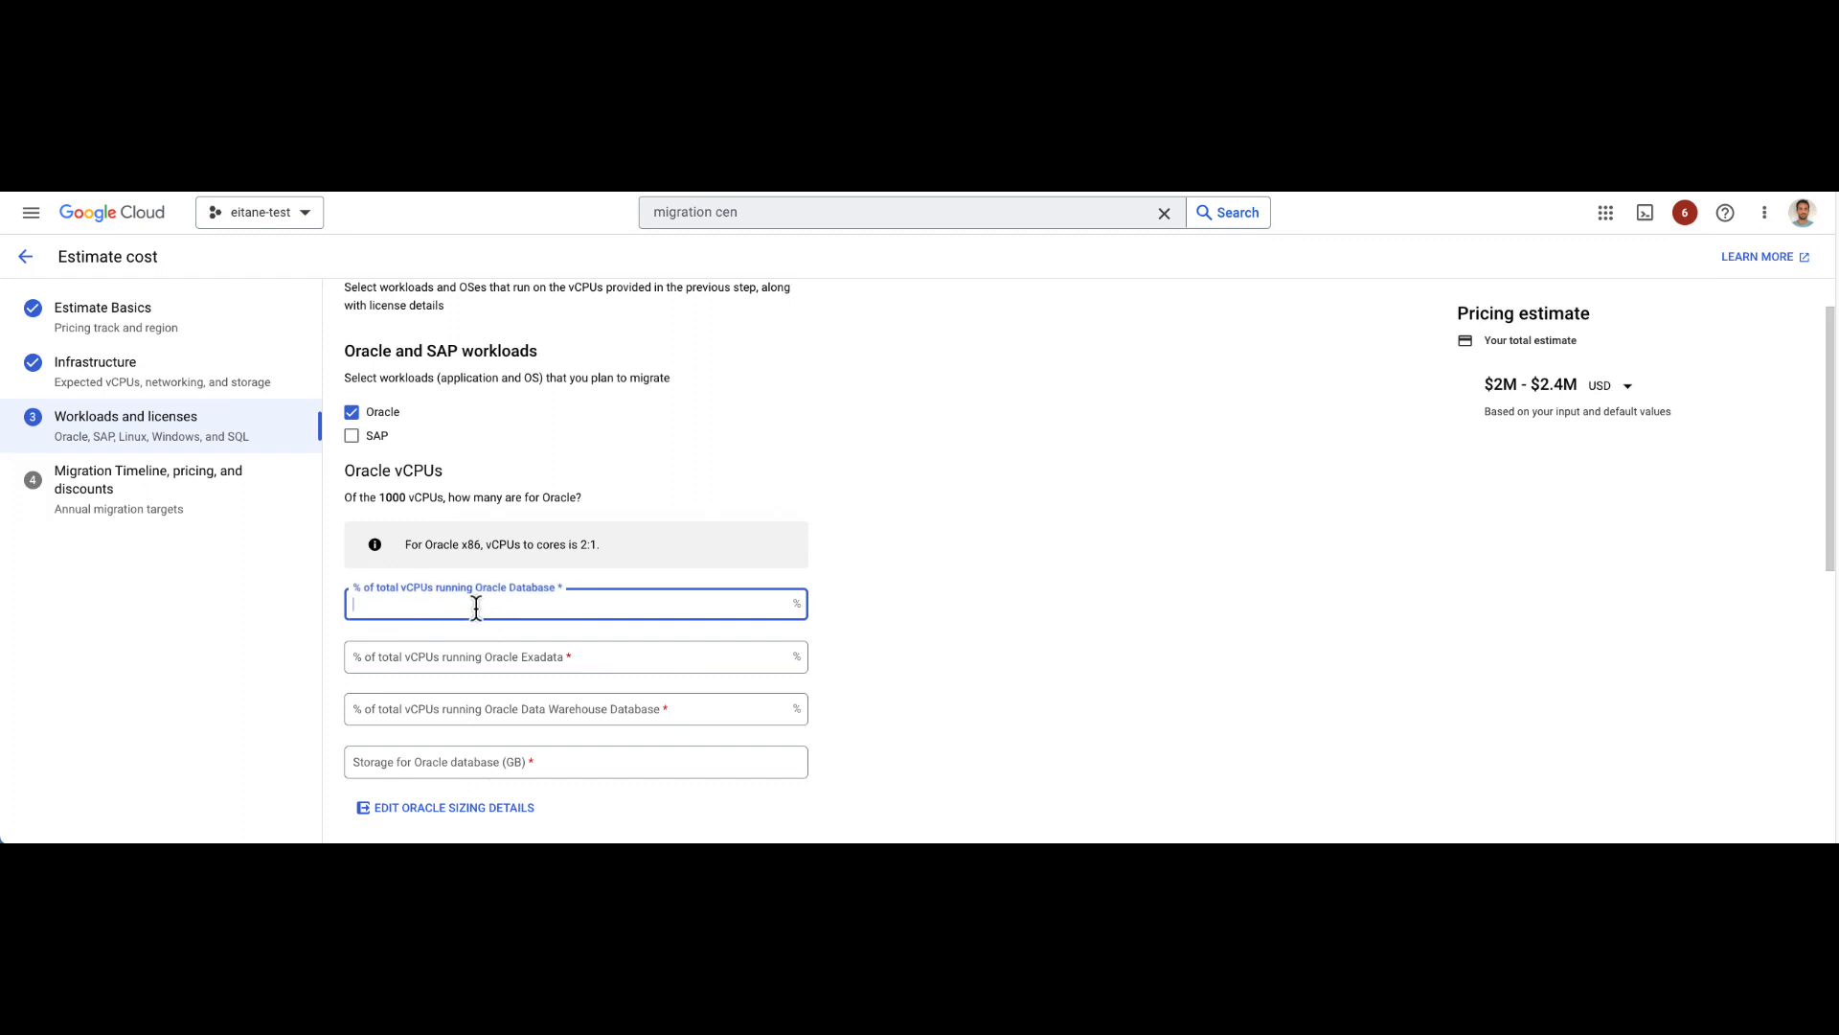
pyautogui.write('10')
pyautogui.click(574, 709)
pyautogui.write('5')
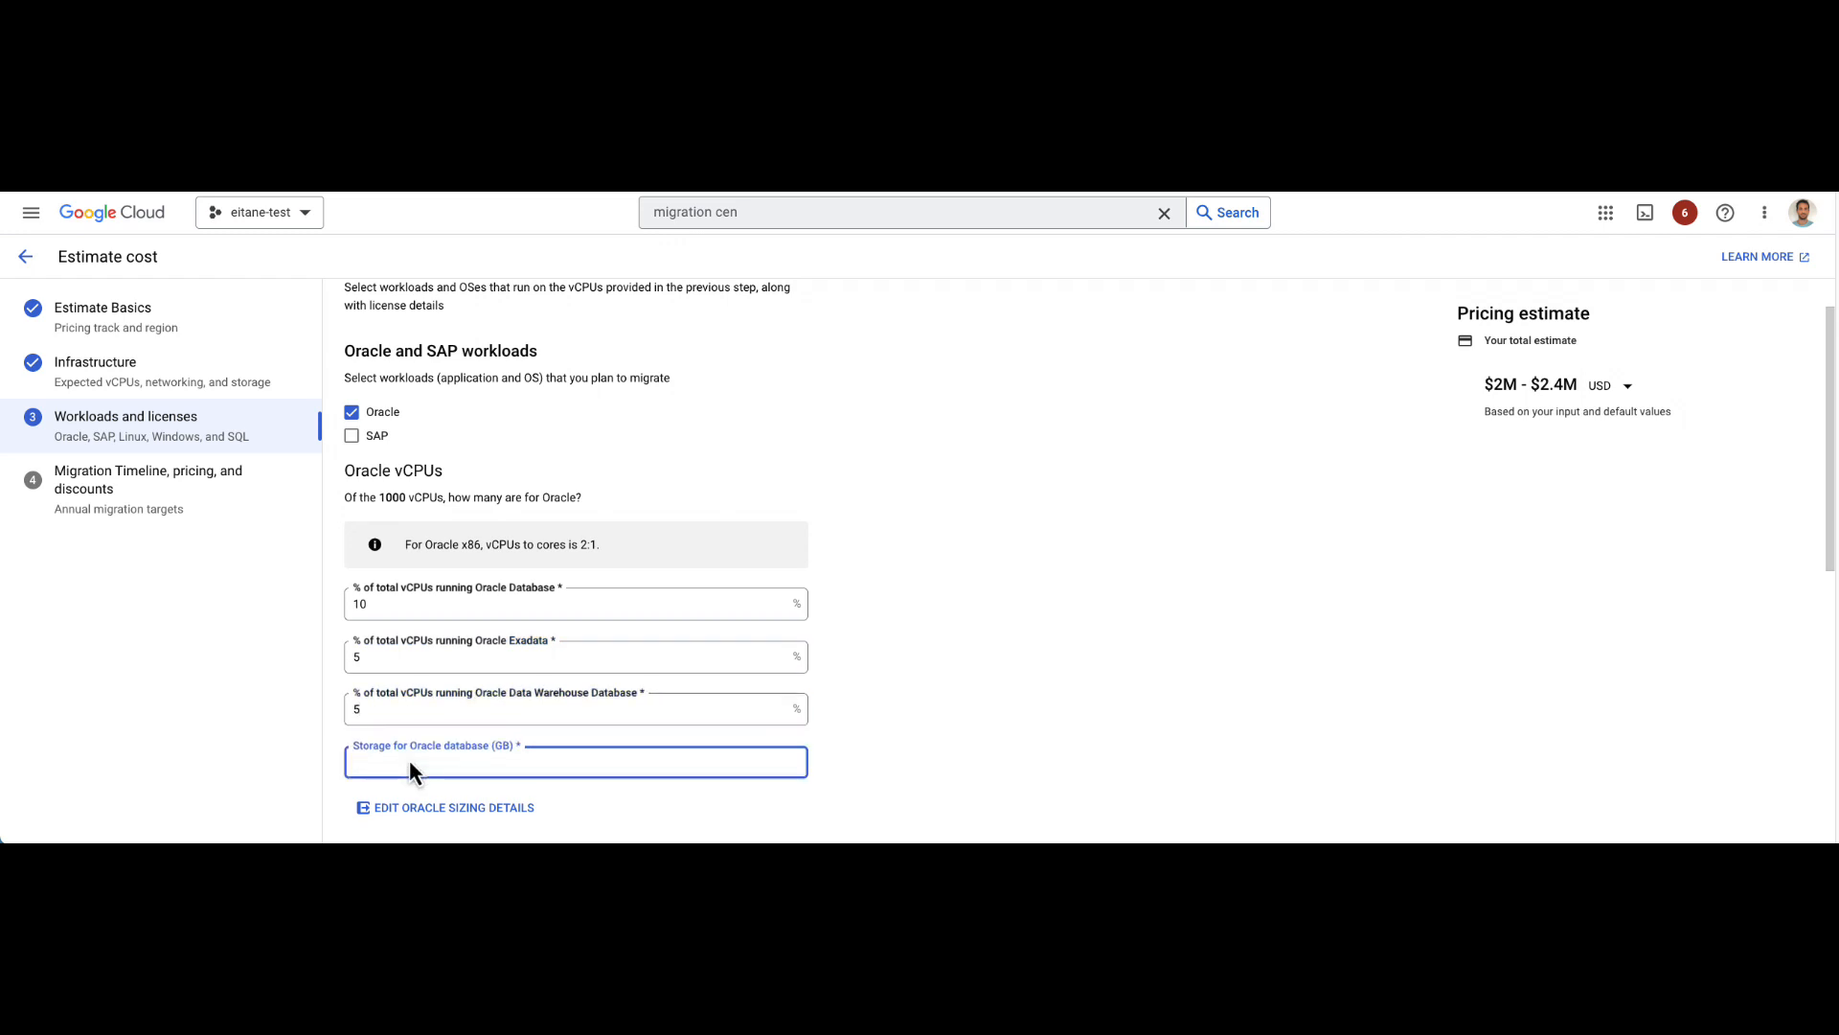
pyautogui.write('1000')
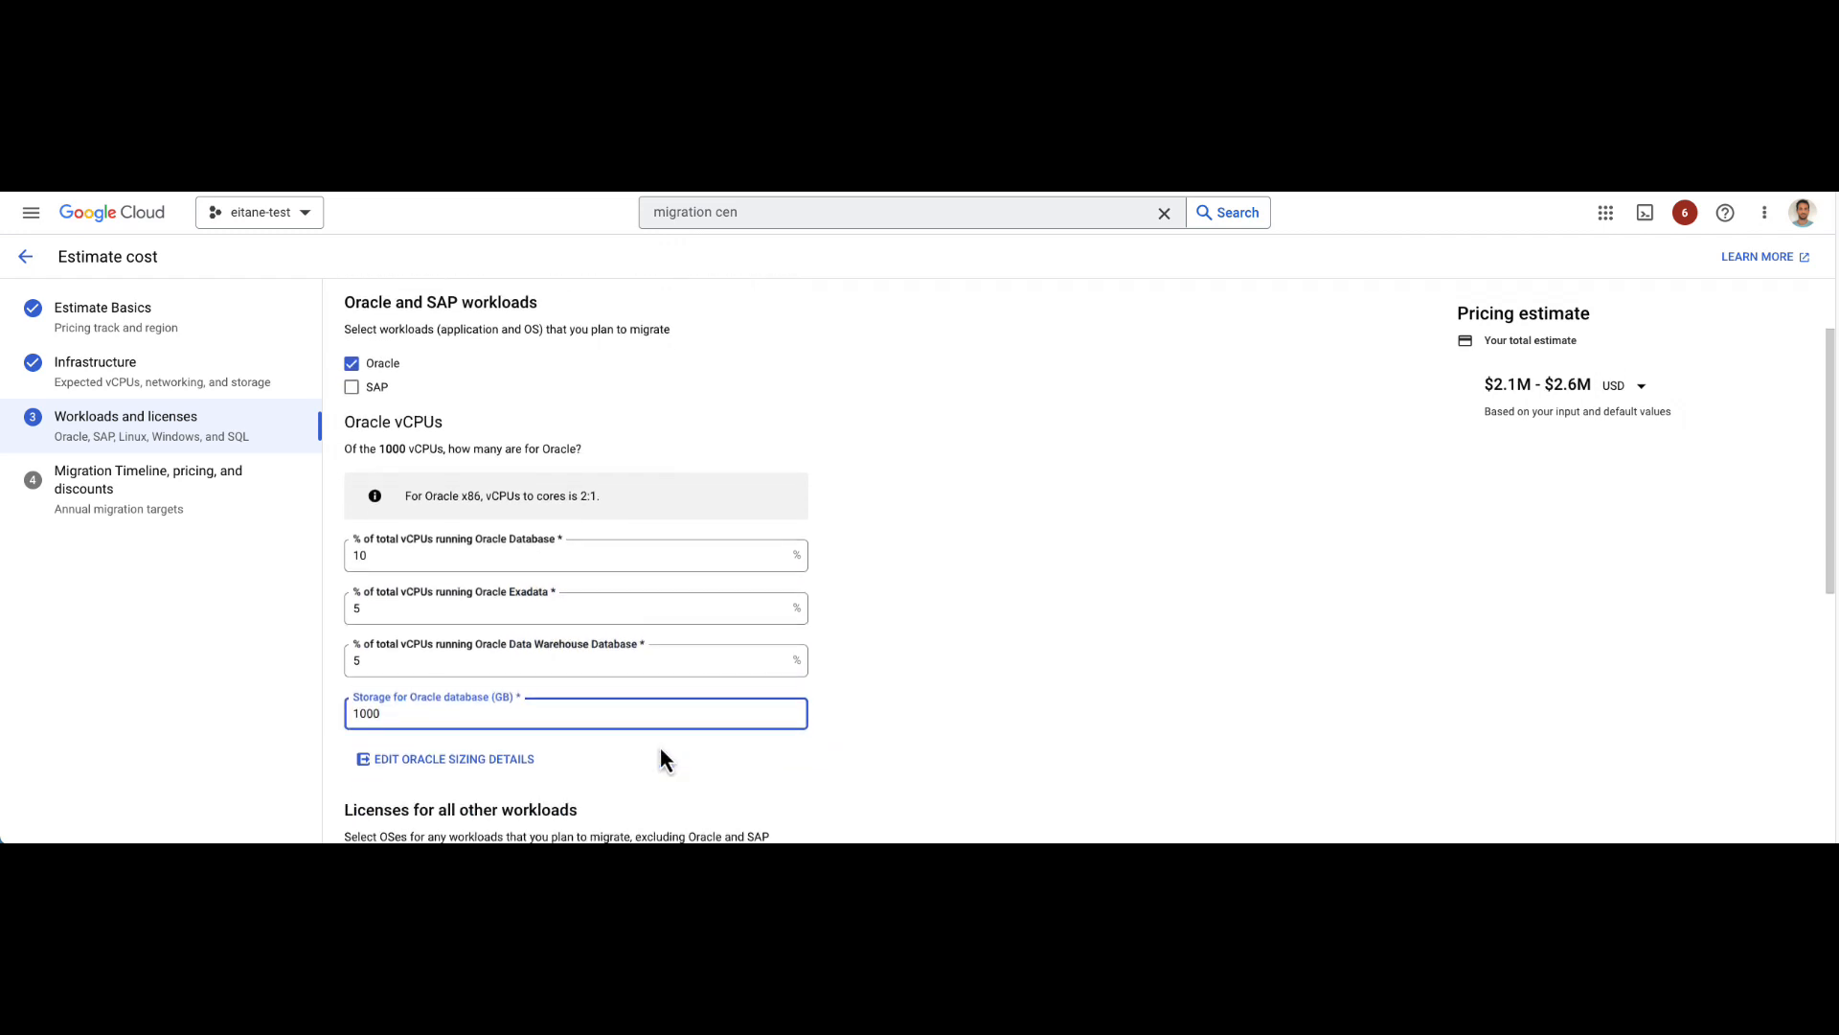
# Step: Review the Oracle sizing defaults and leave them unchanged
pyautogui.scroll(-3)
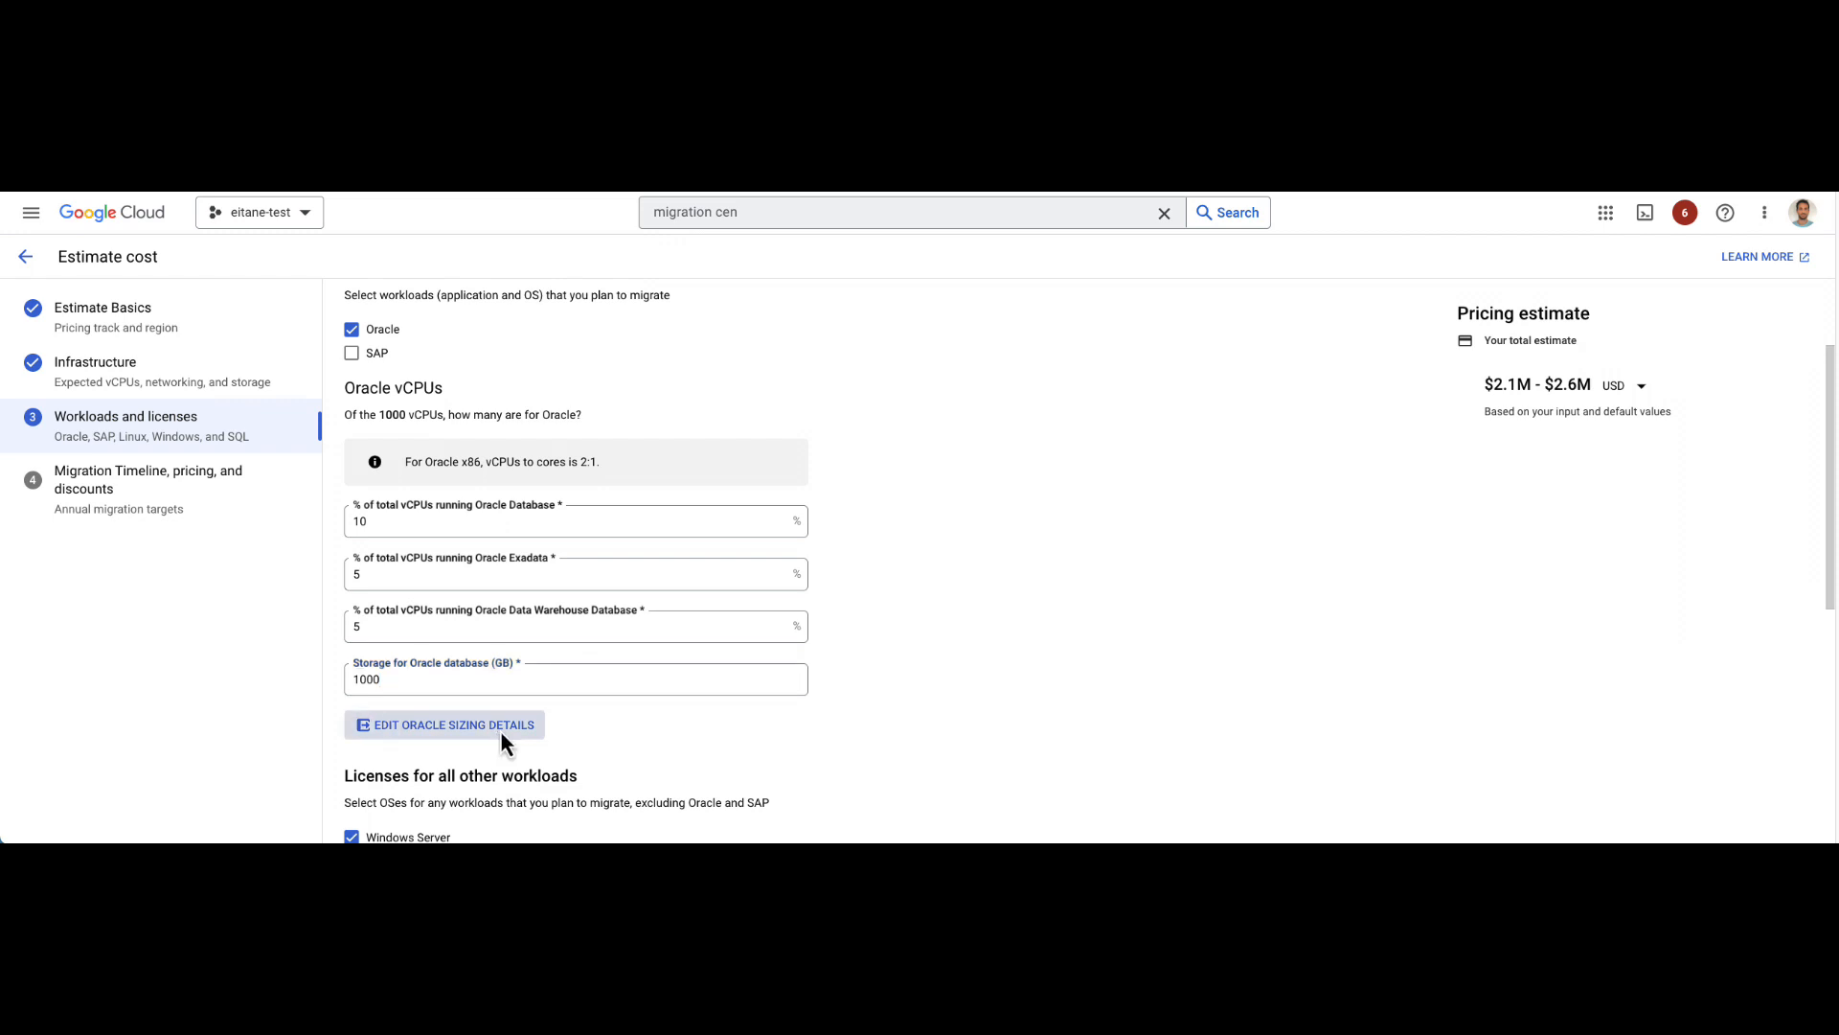
pyautogui.click(442, 724)
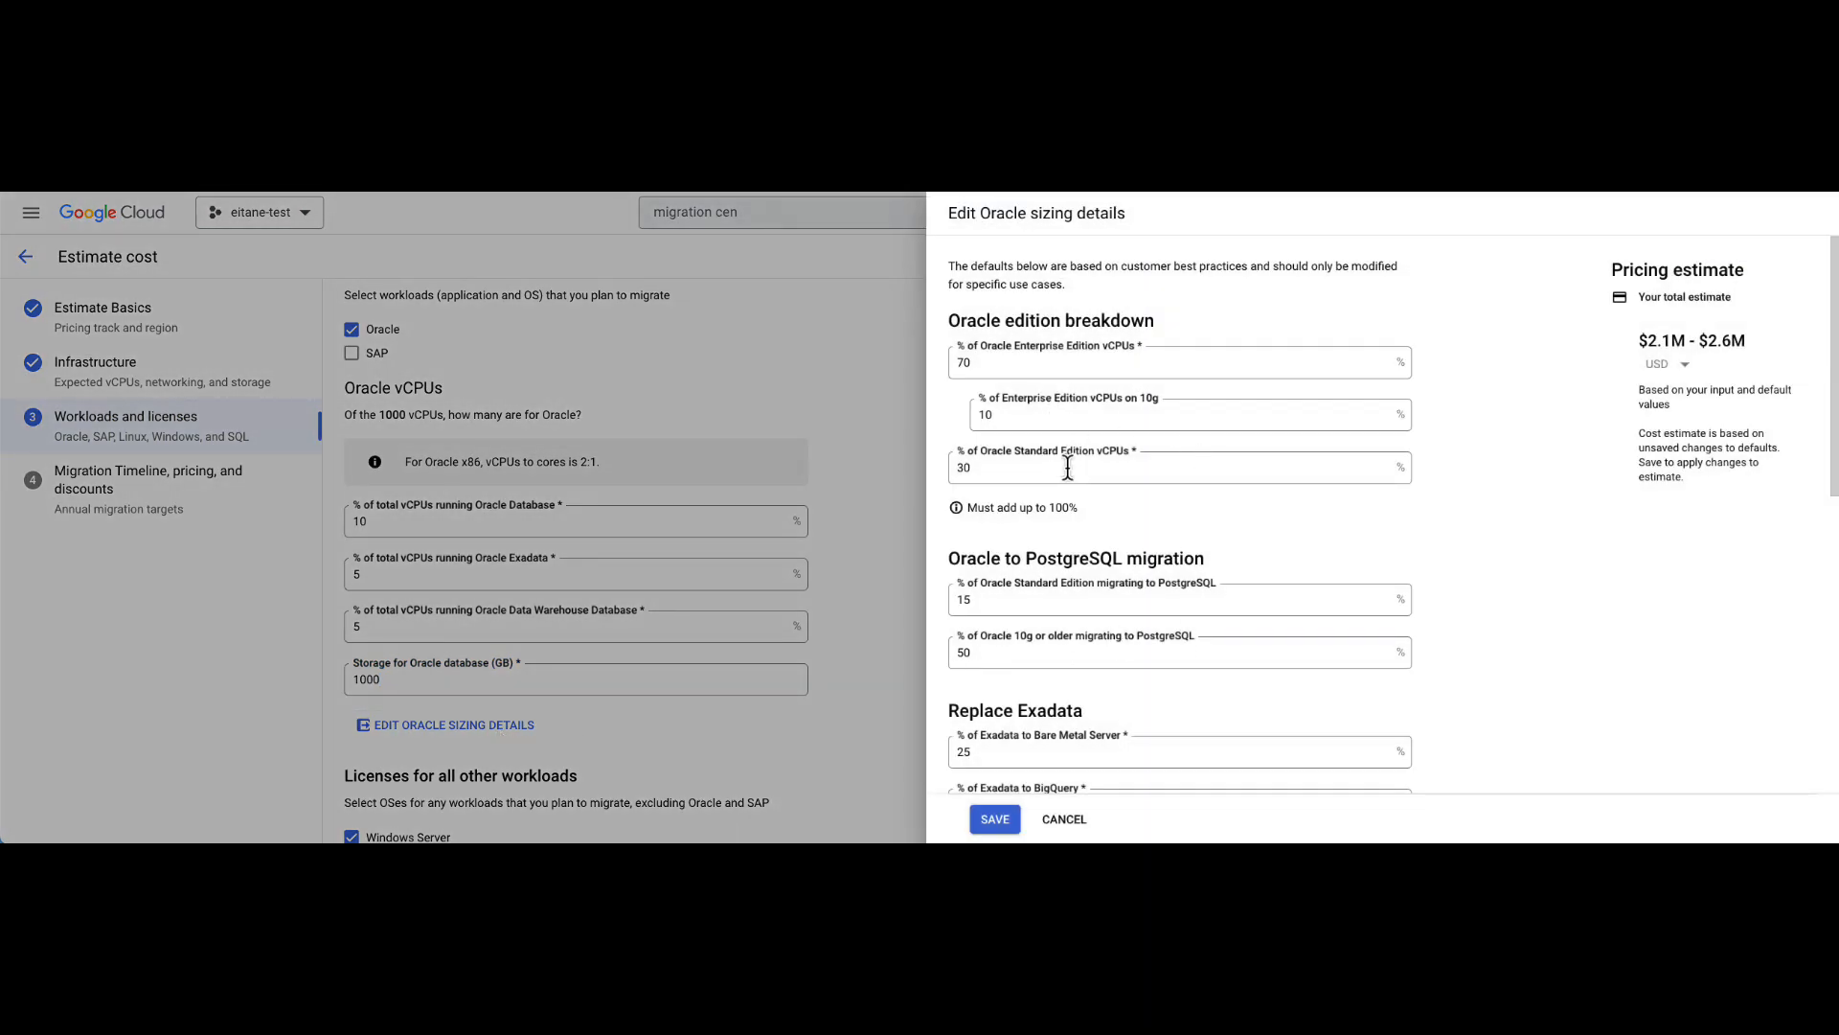
pyautogui.scroll(-3)
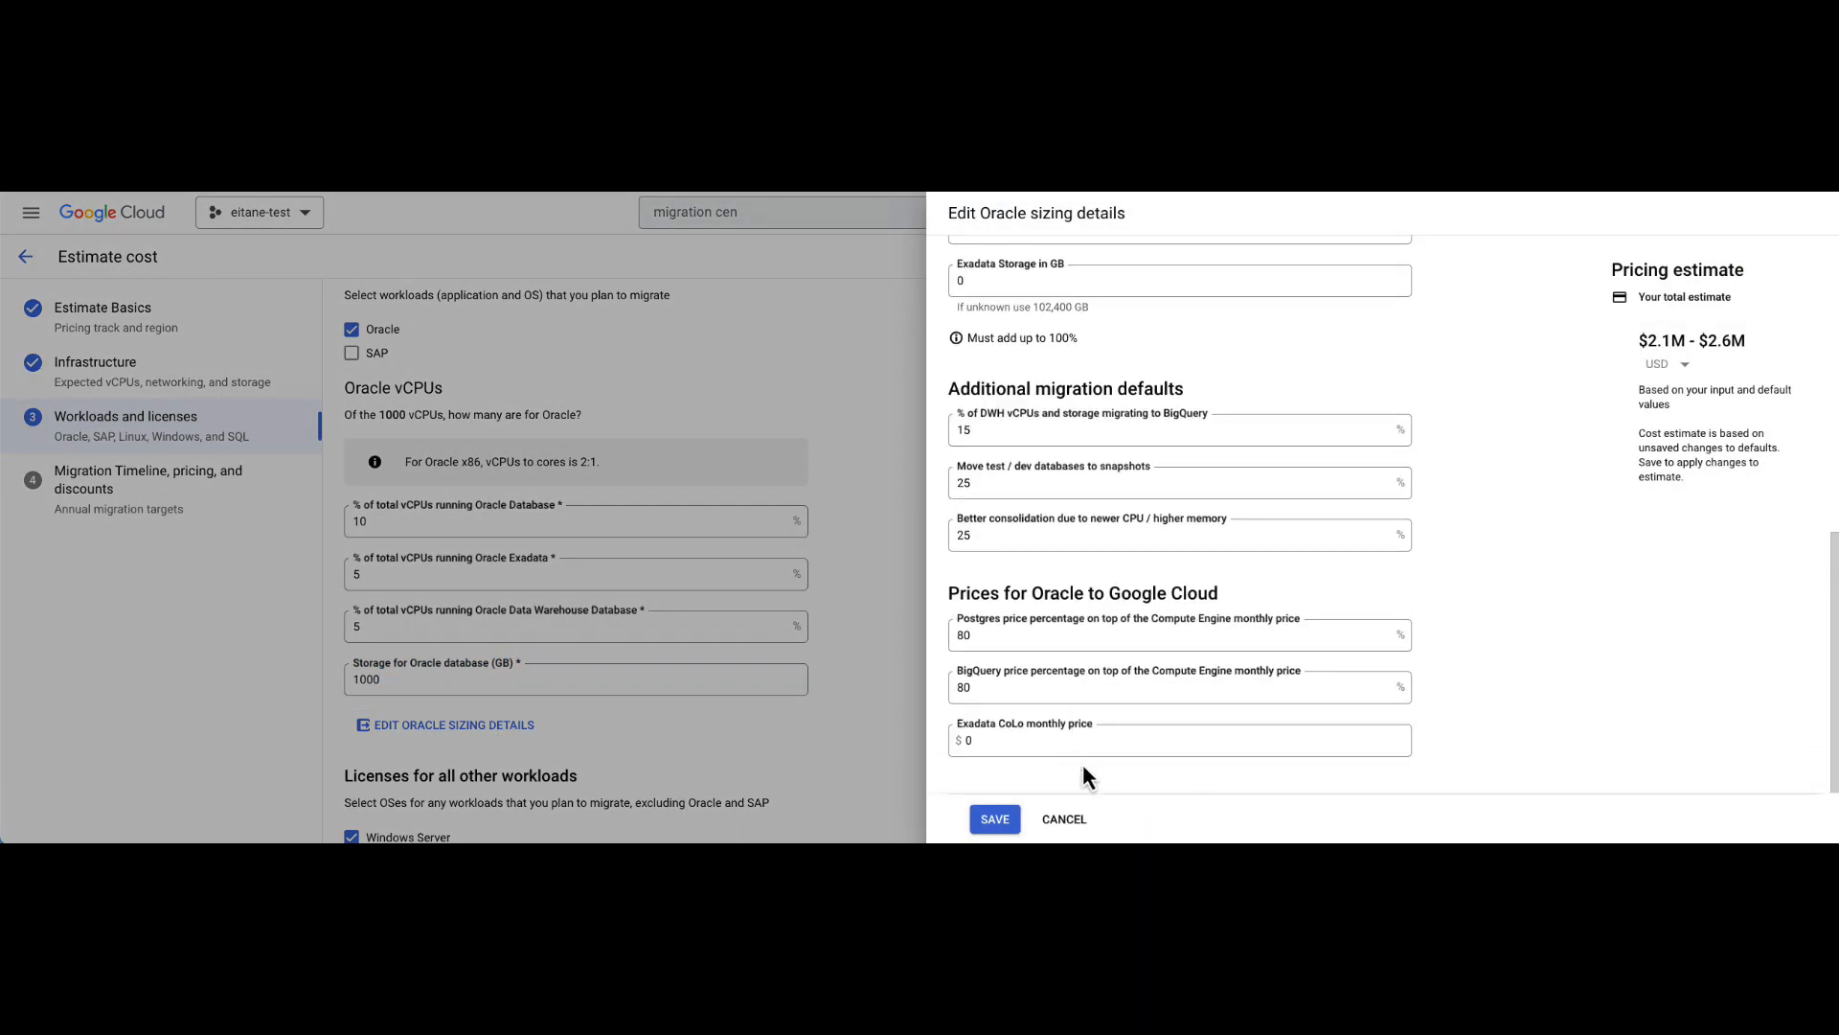
pyautogui.click(1063, 818)
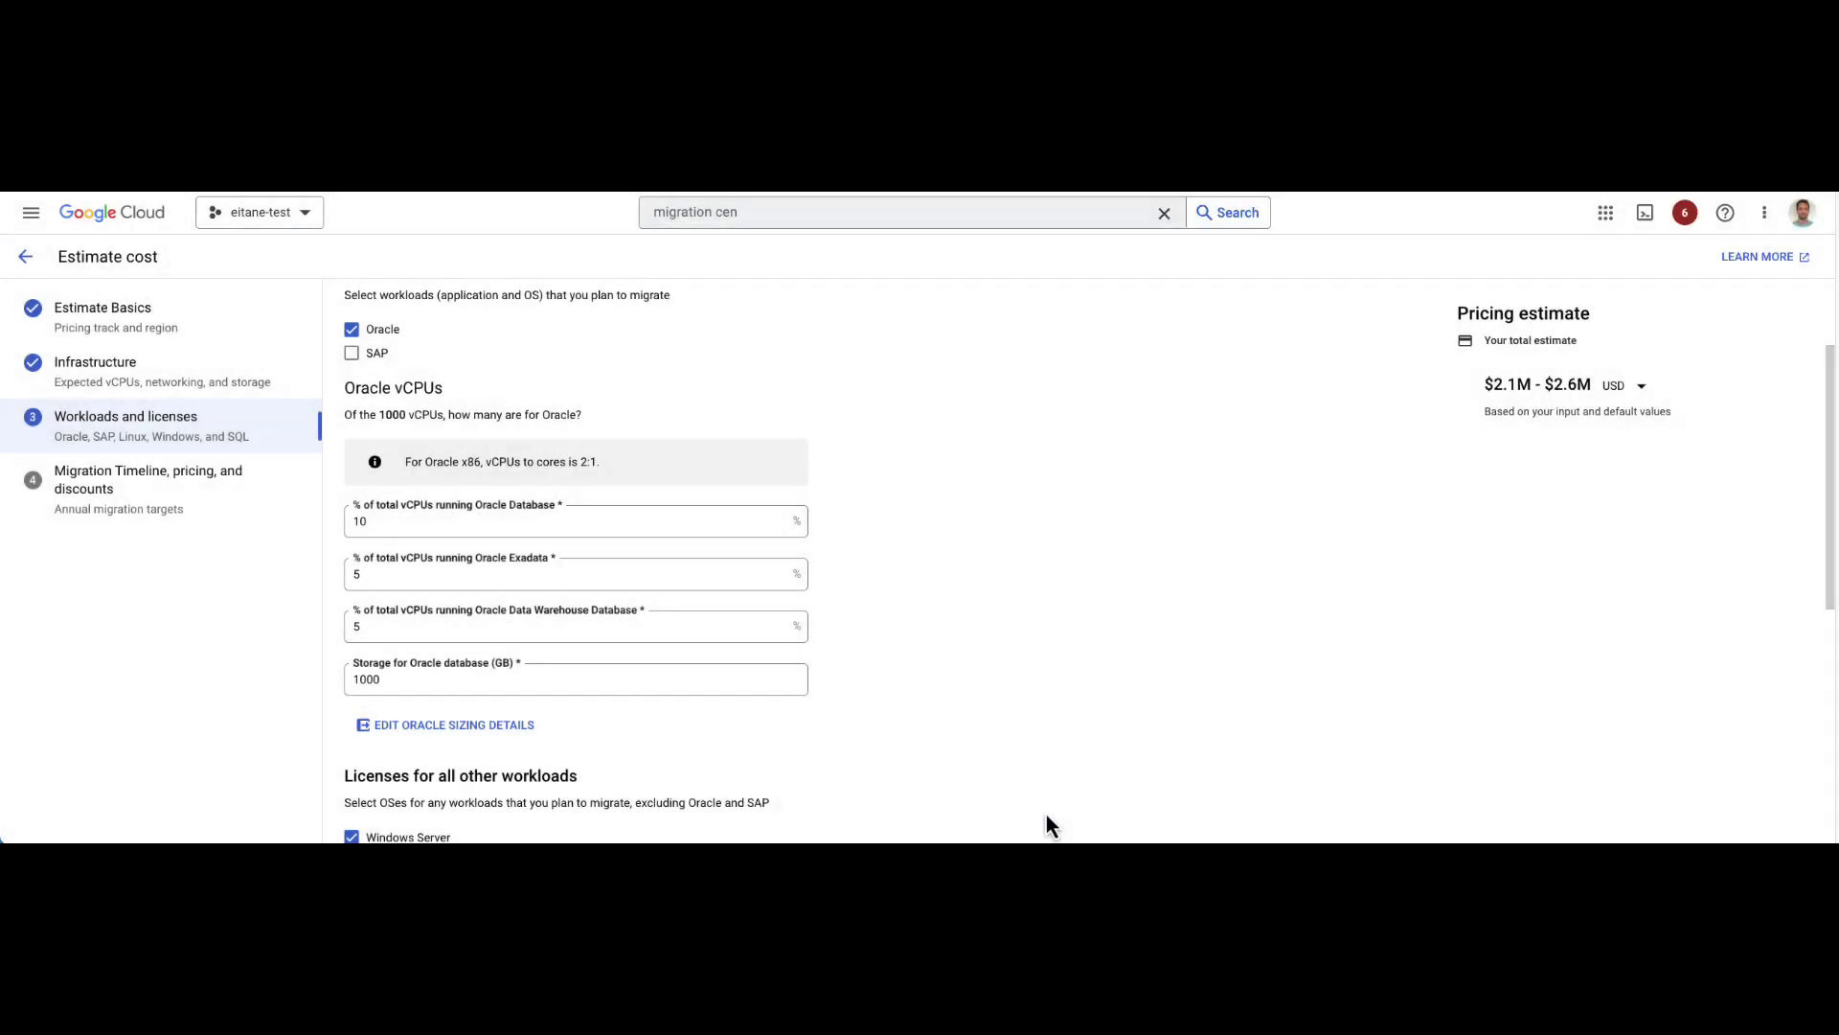
# Step: Add Red Hat and SUSE Linux, splitting remaining vCPUs 80% Windows, 10% each Linux
pyautogui.scroll(-3)
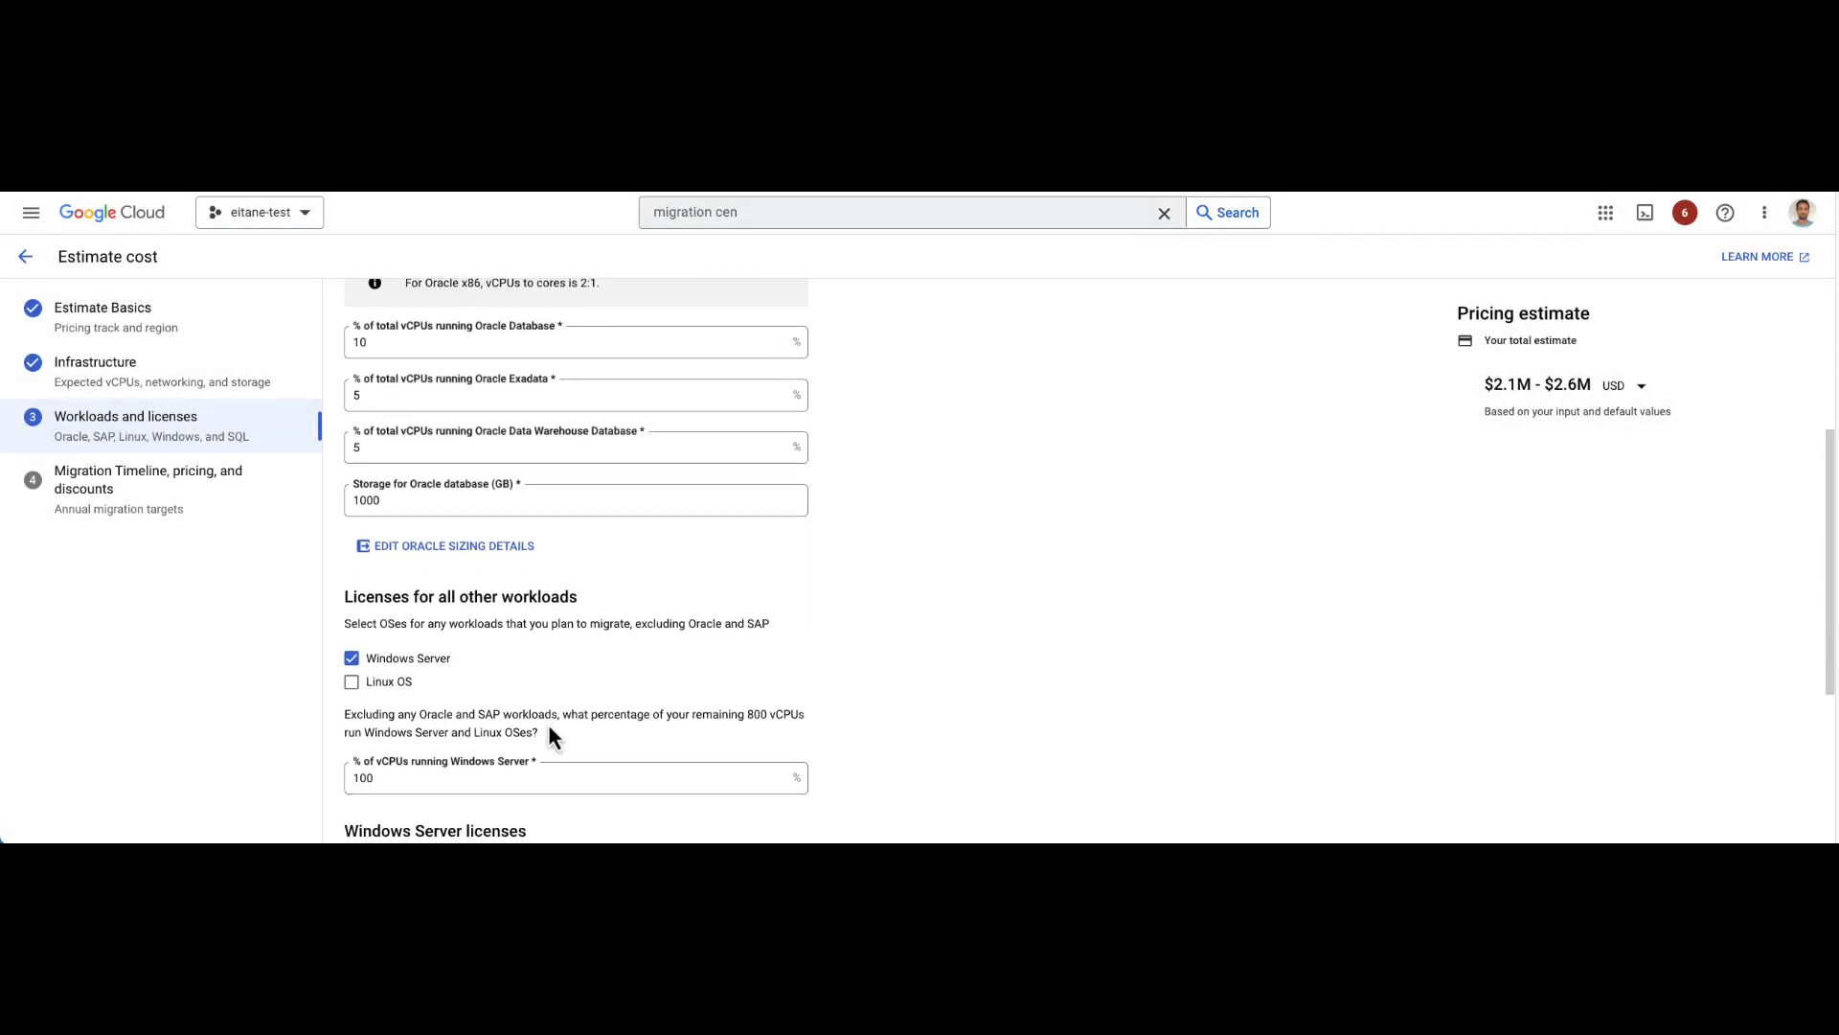
pyautogui.scroll(-3)
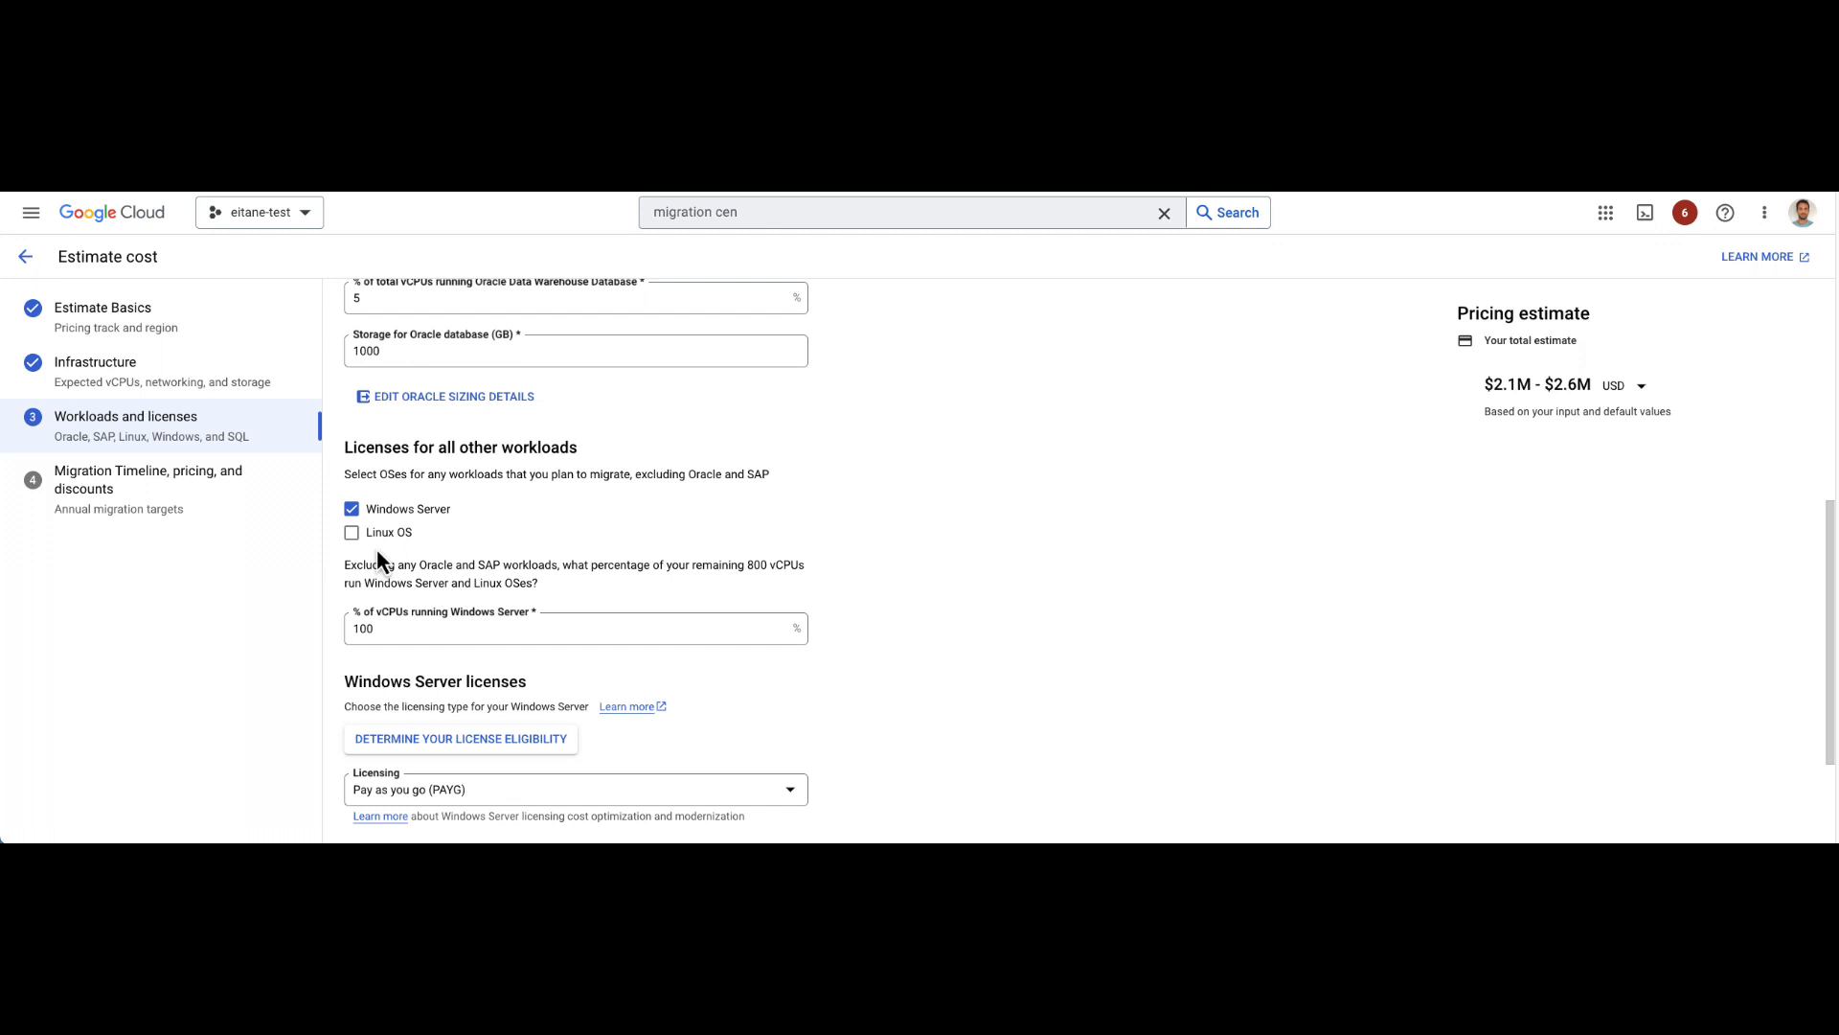
pyautogui.click(350, 531)
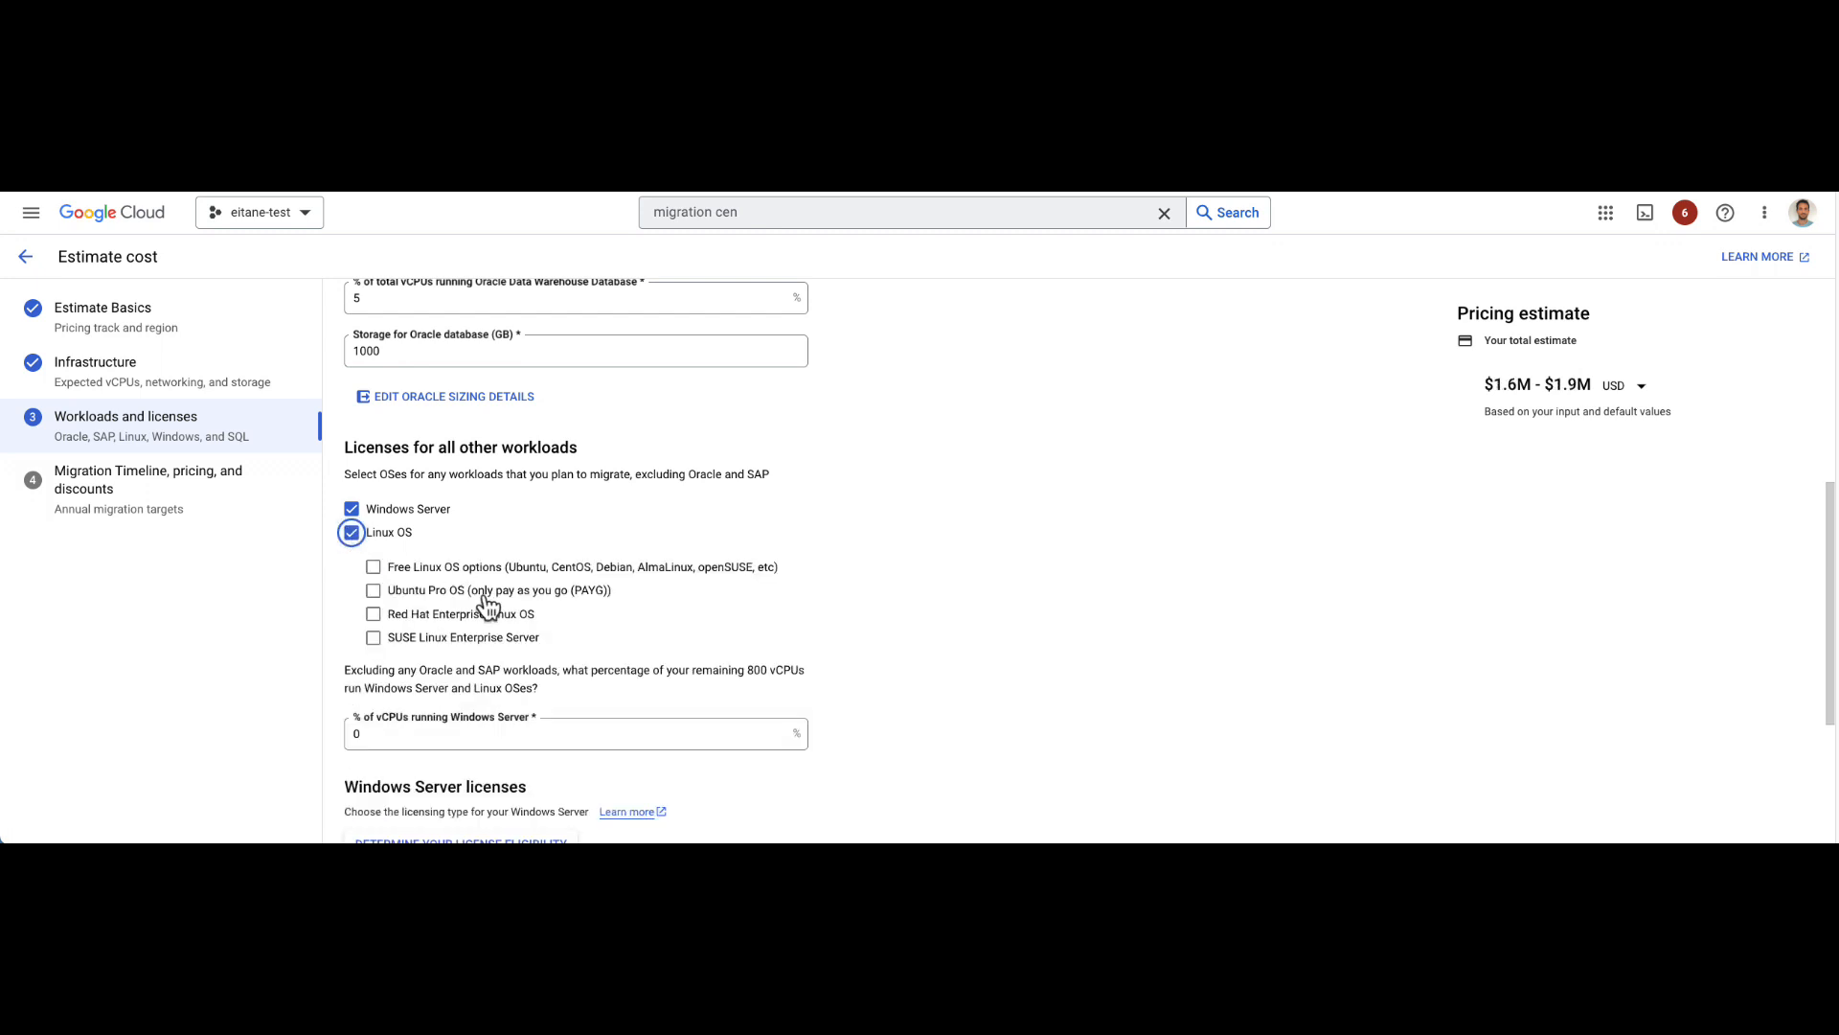
pyautogui.click(374, 613)
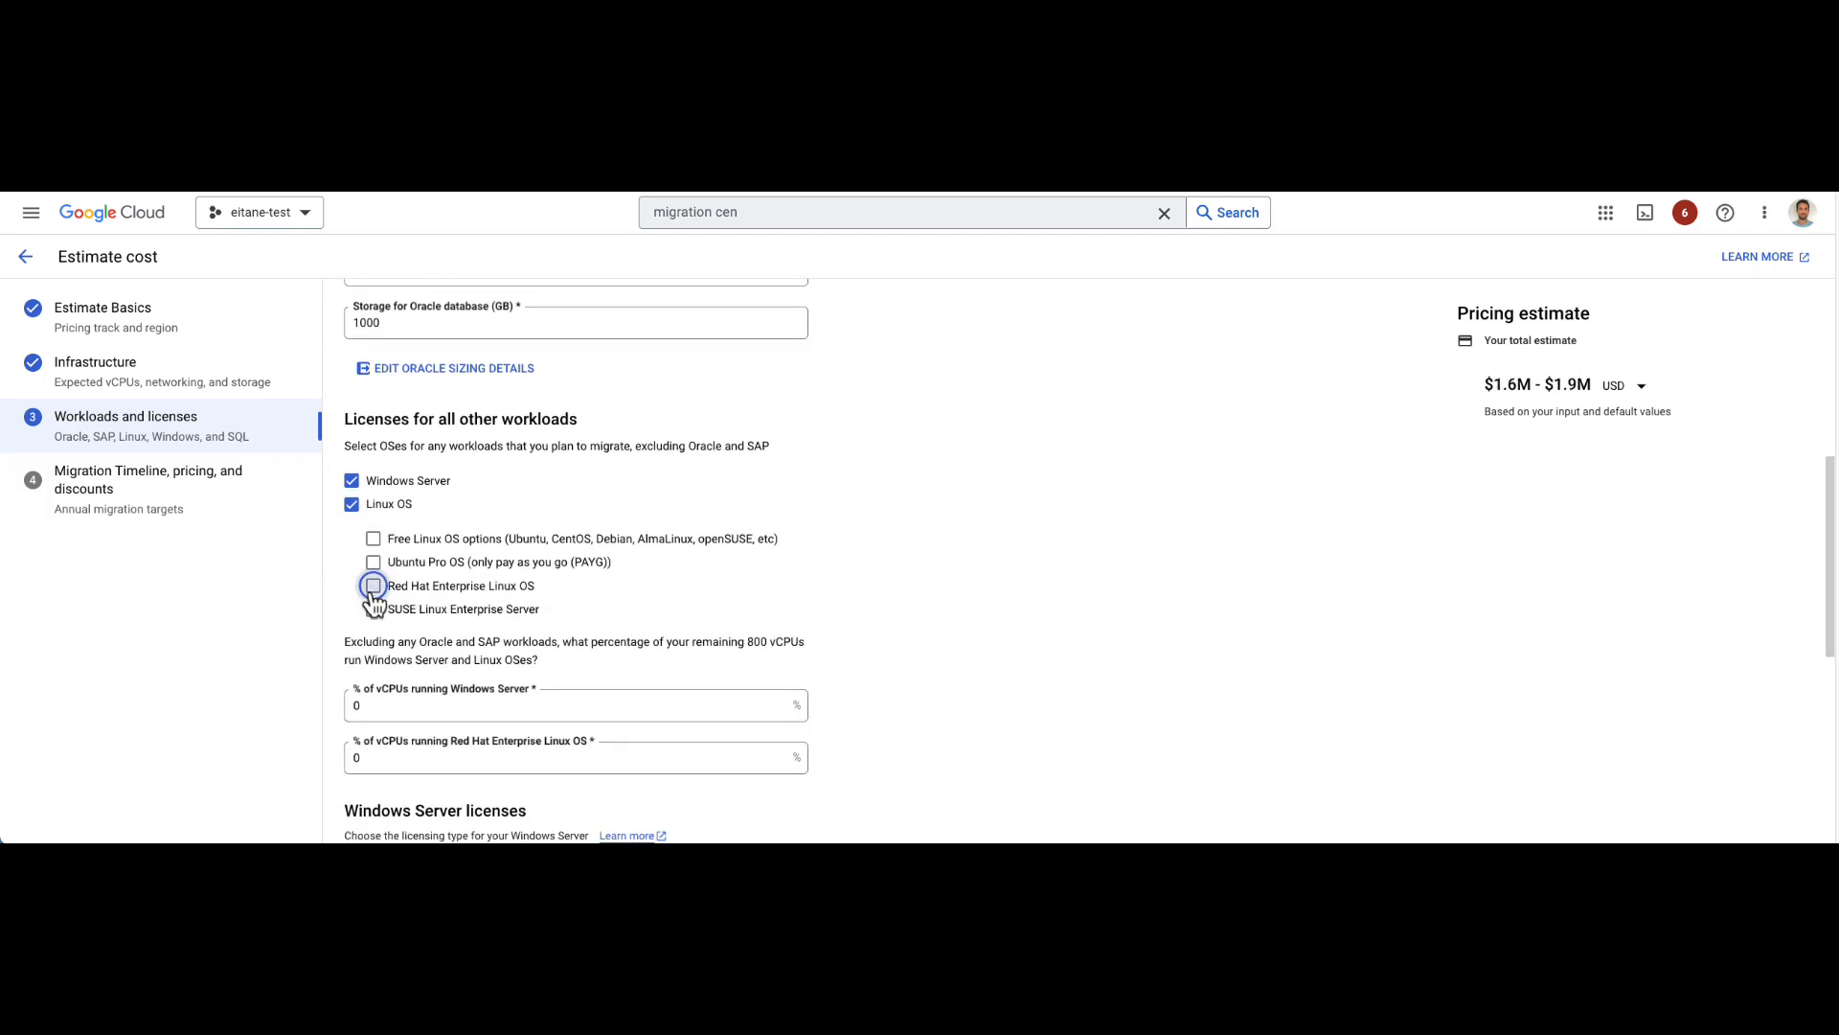
pyautogui.click(374, 588)
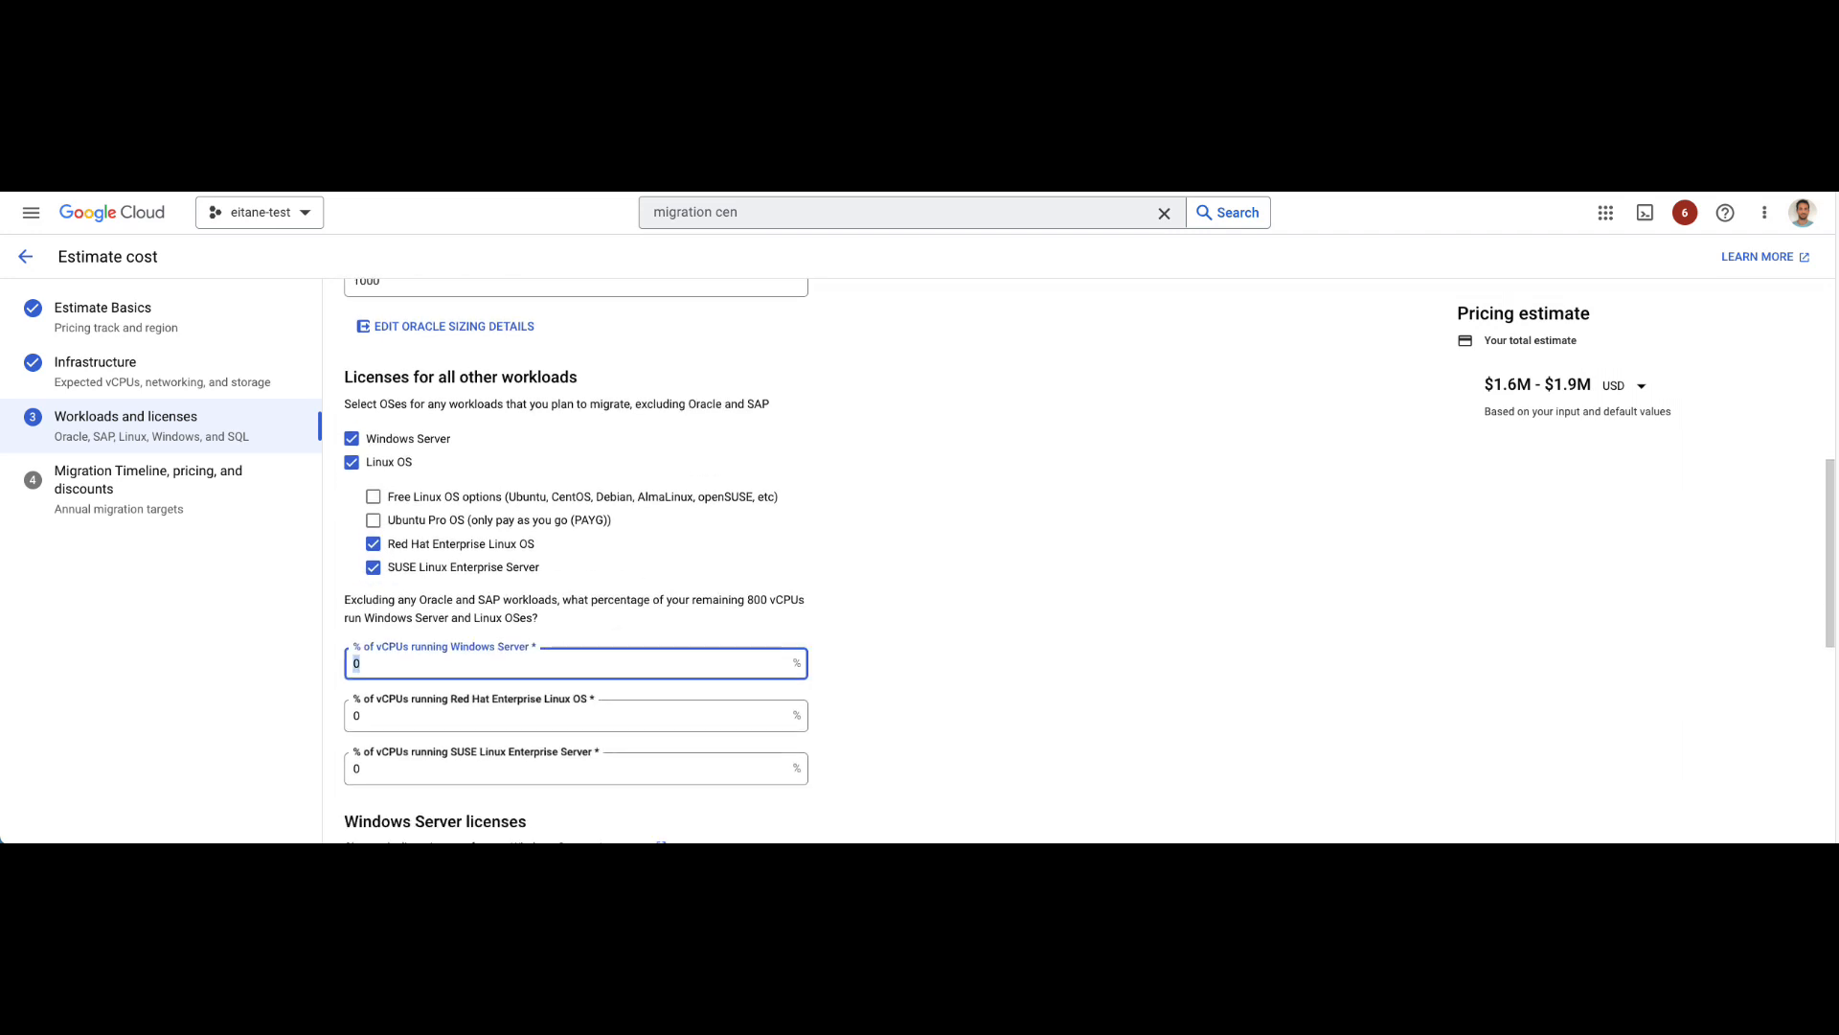
pyautogui.write('10')
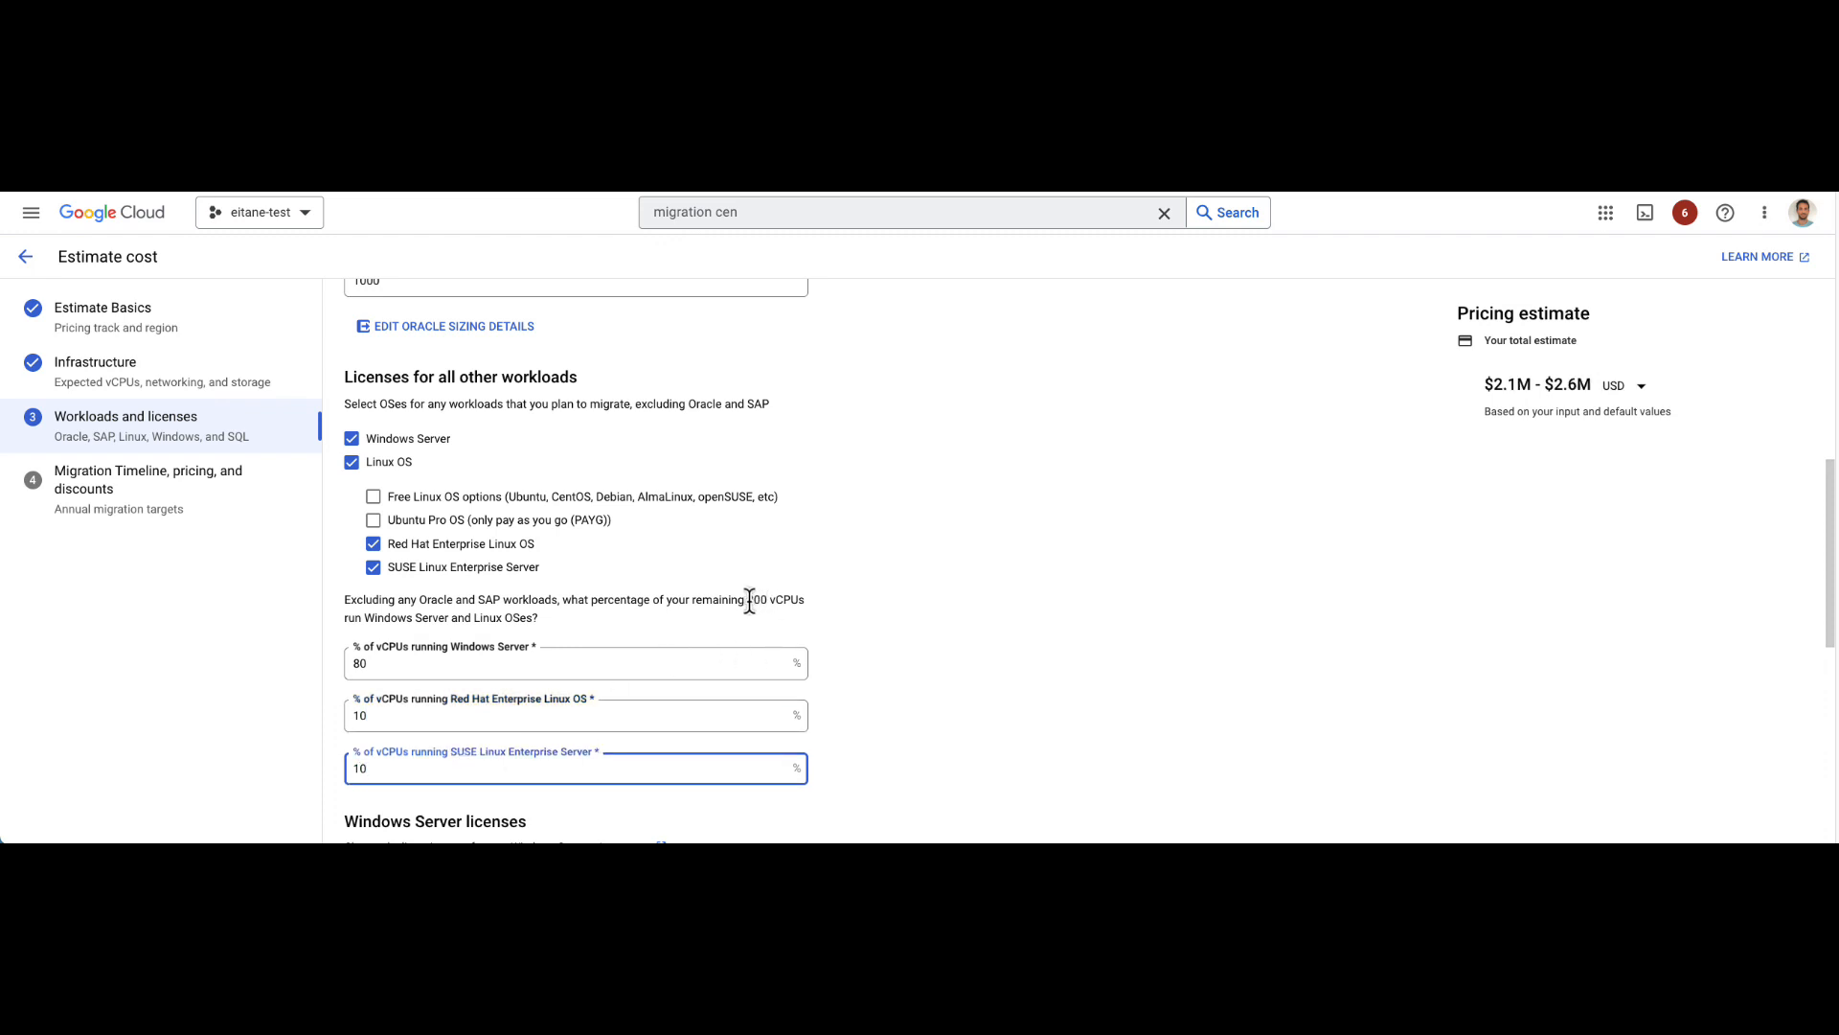
pyautogui.scroll(-3)
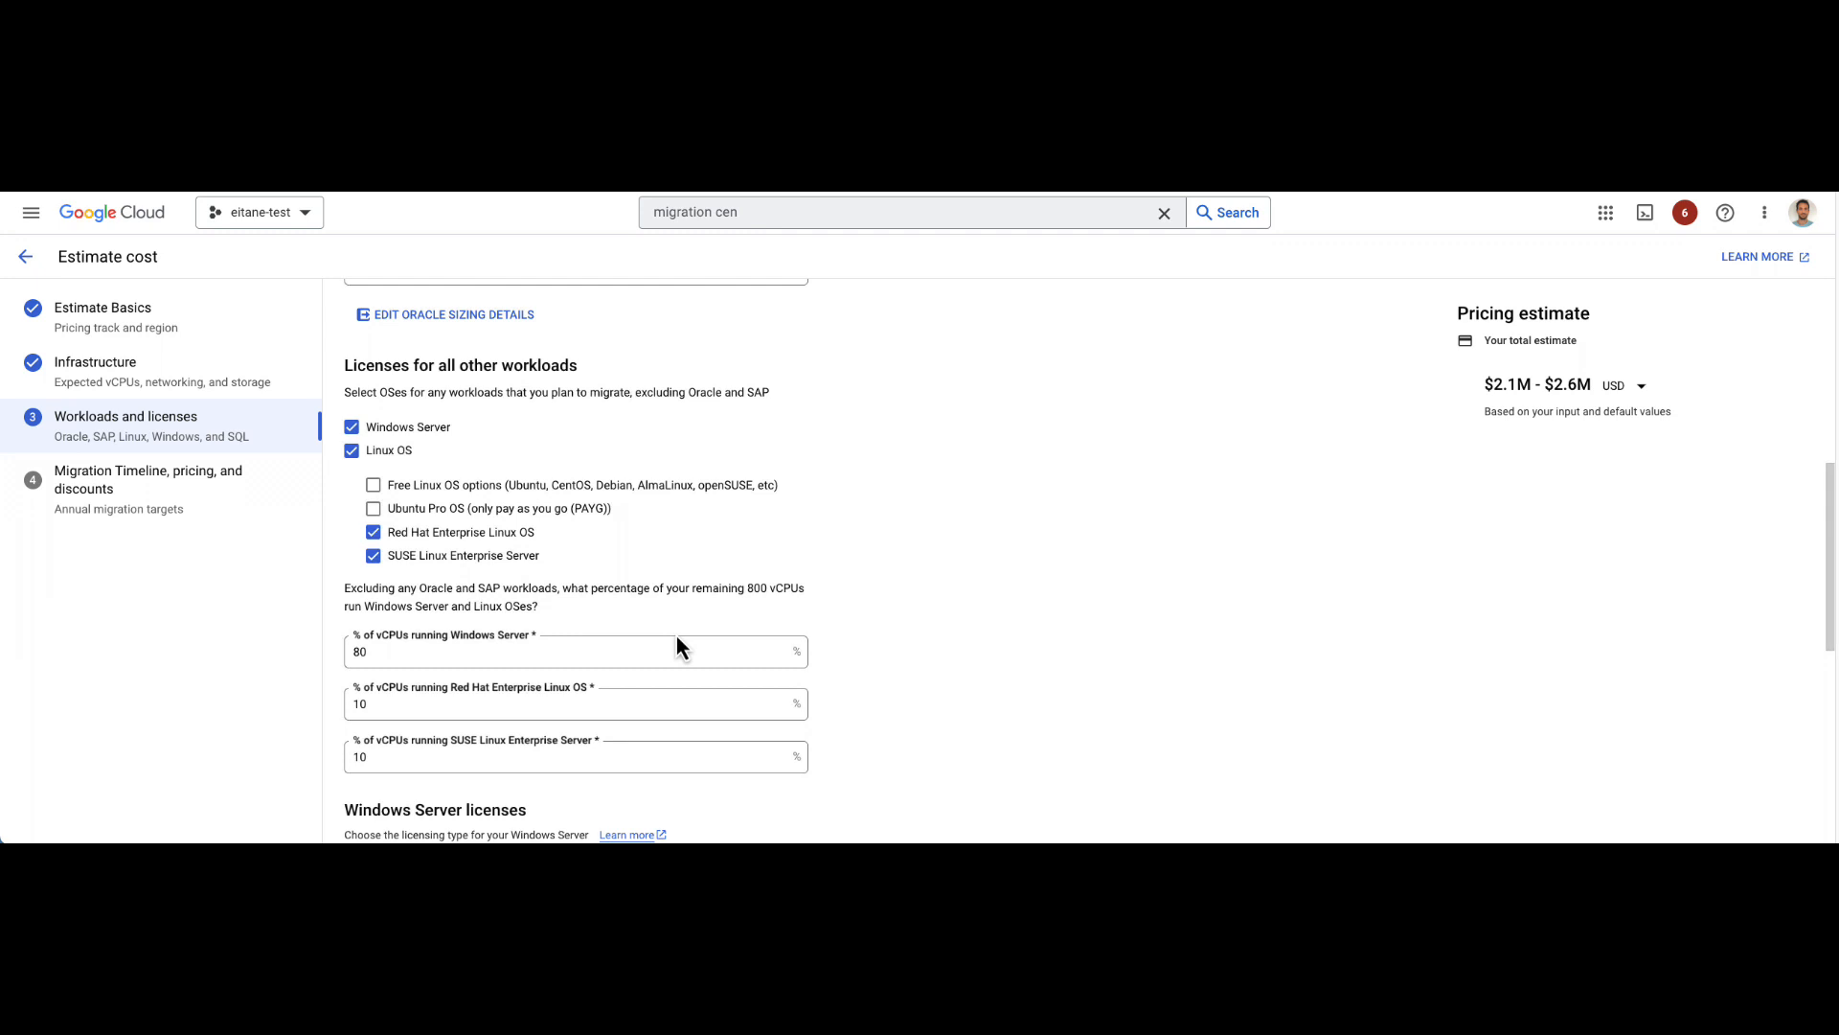
pyautogui.scroll(-3)
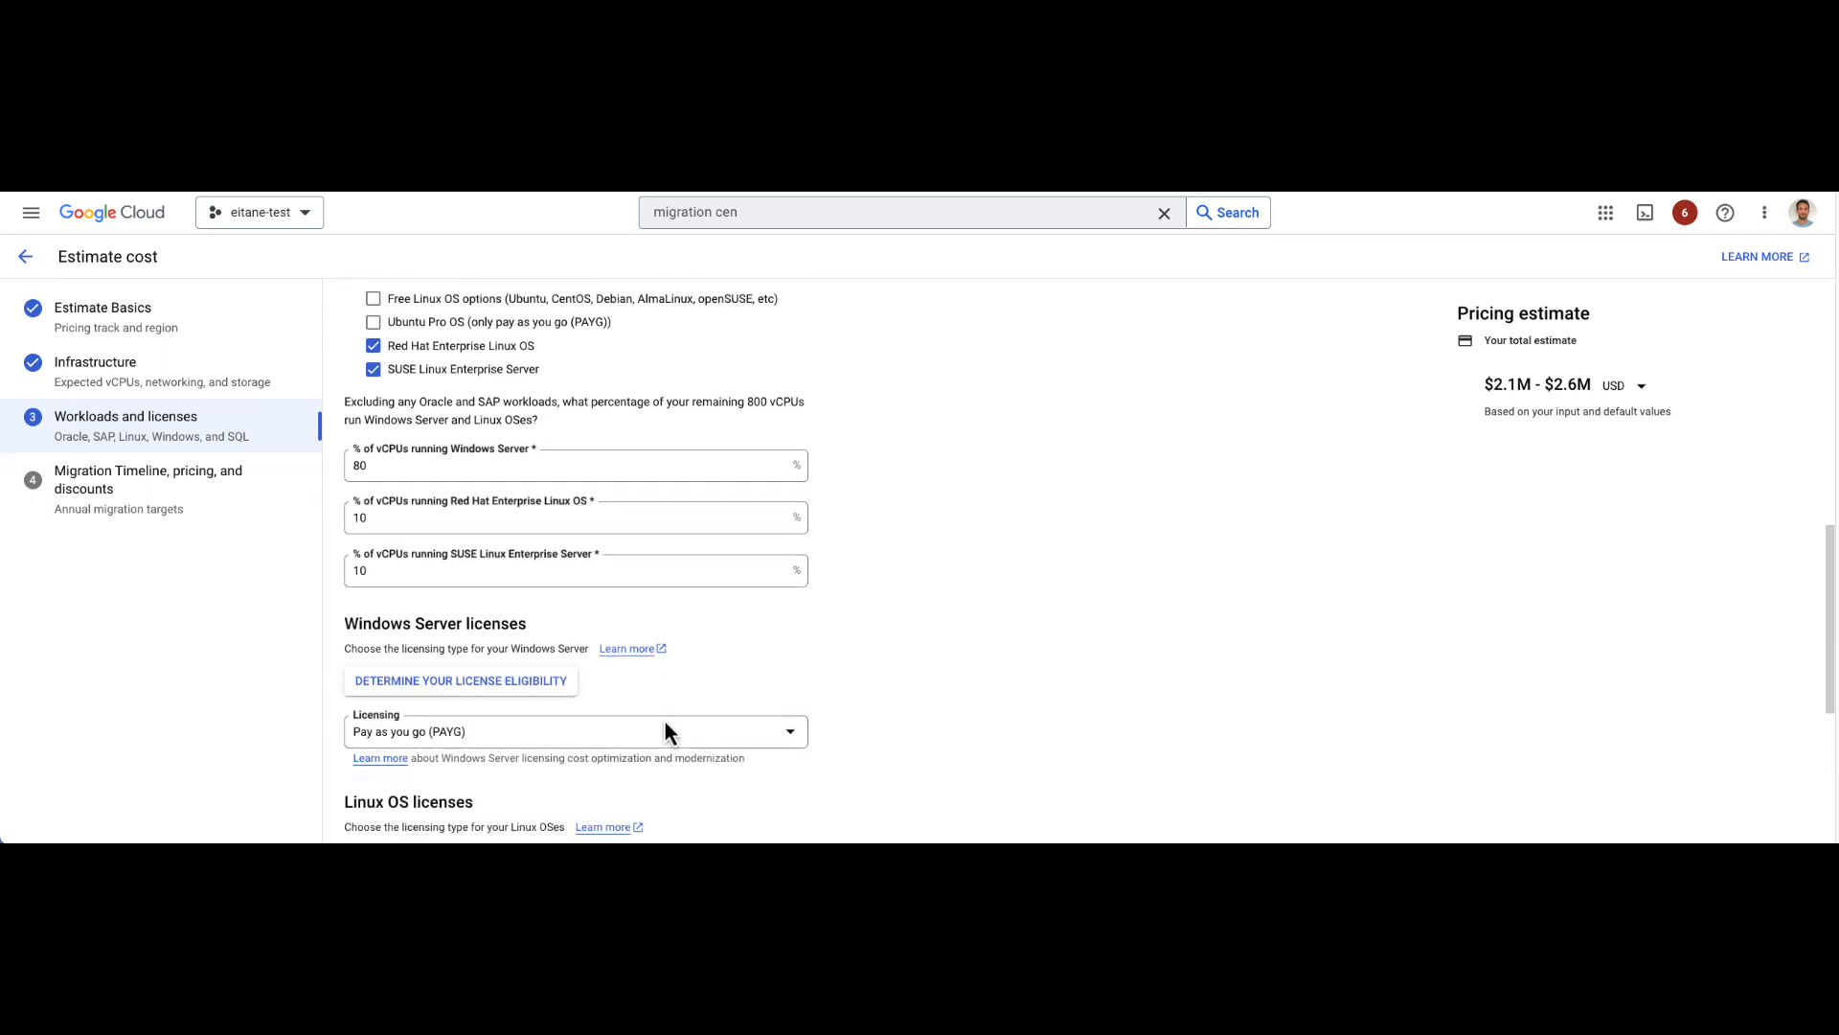
pyautogui.moveTo(460, 680)
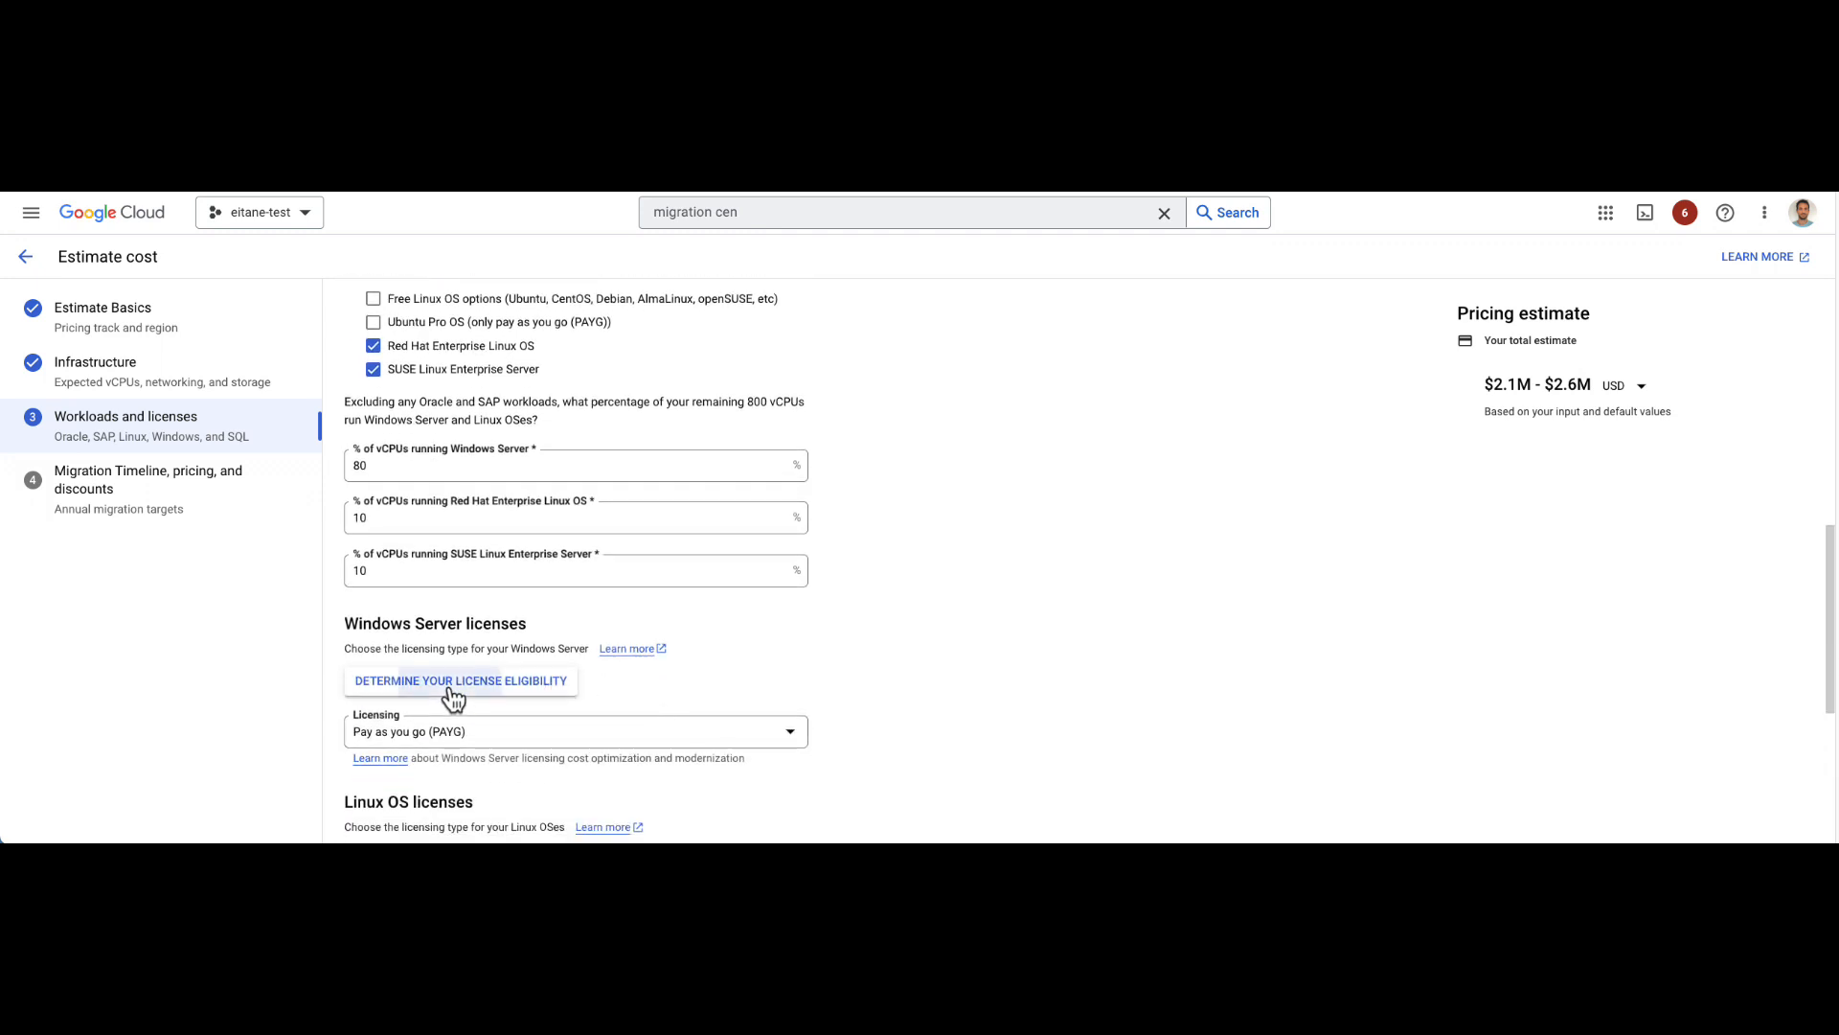
# Step: Confirm BYOL eligibility and choose a Windows Server licensing type
pyautogui.click(460, 680)
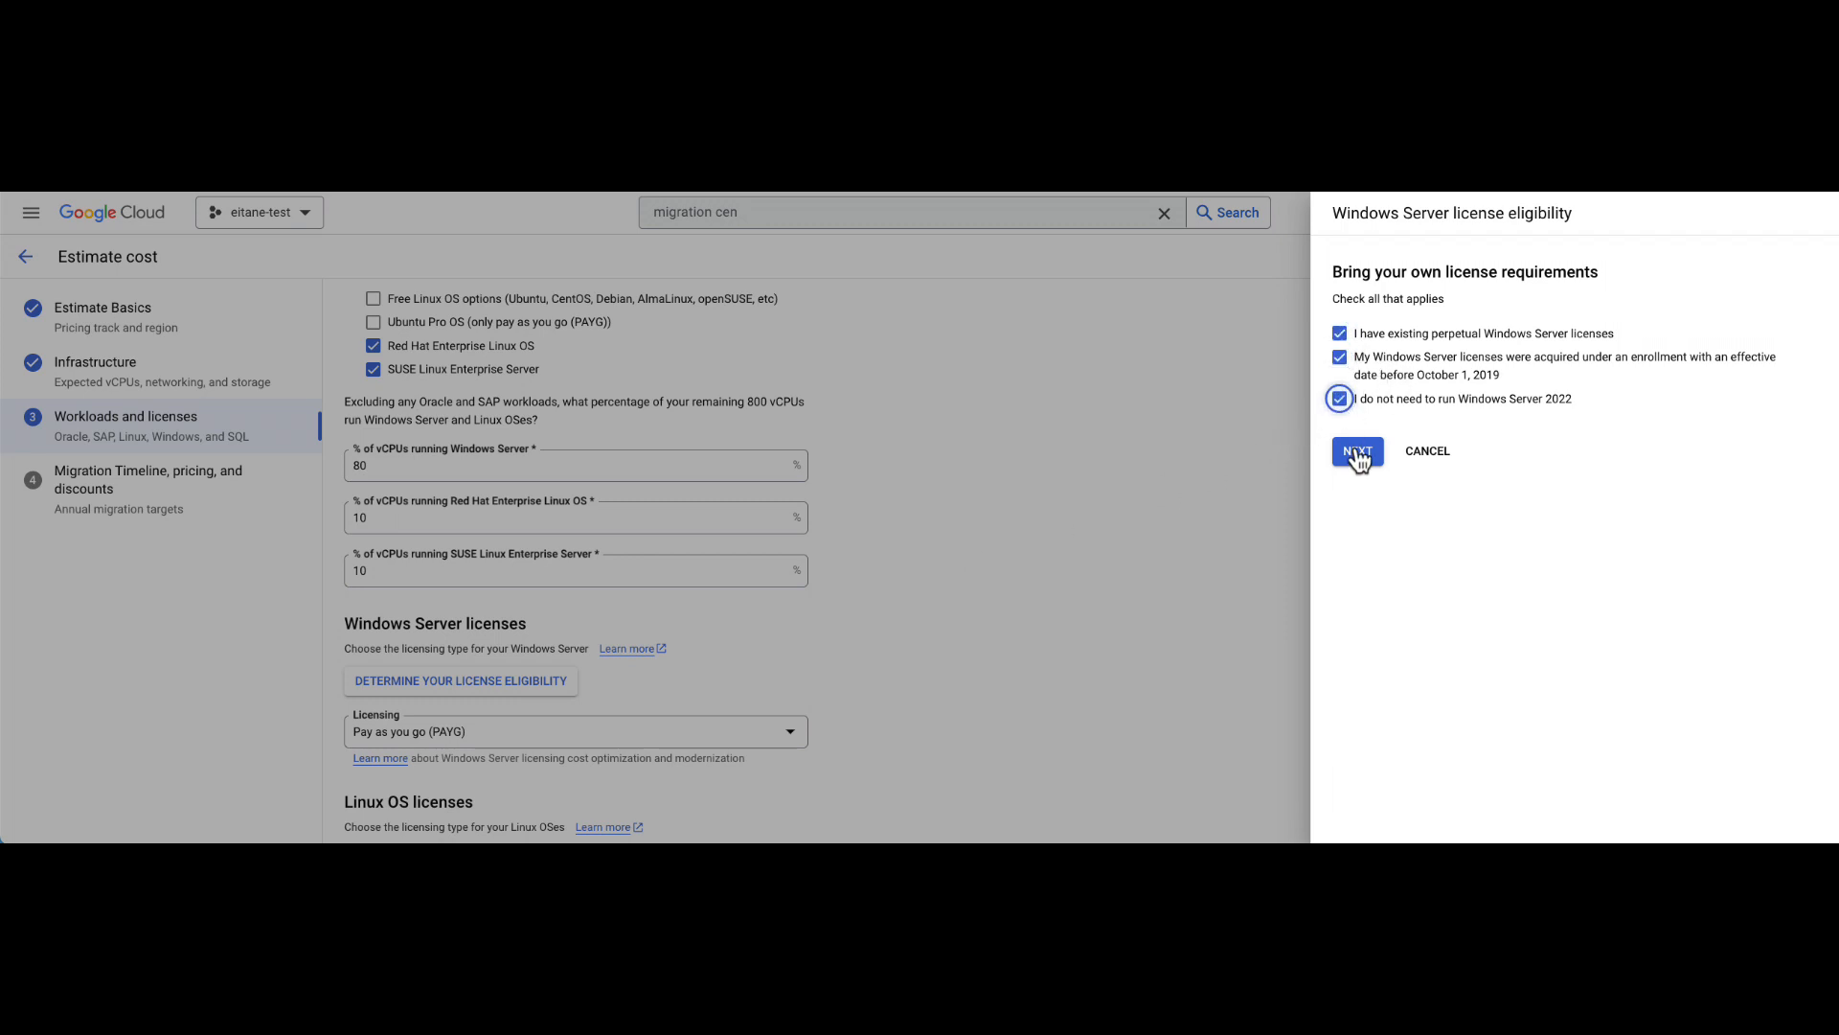
pyautogui.click(1355, 451)
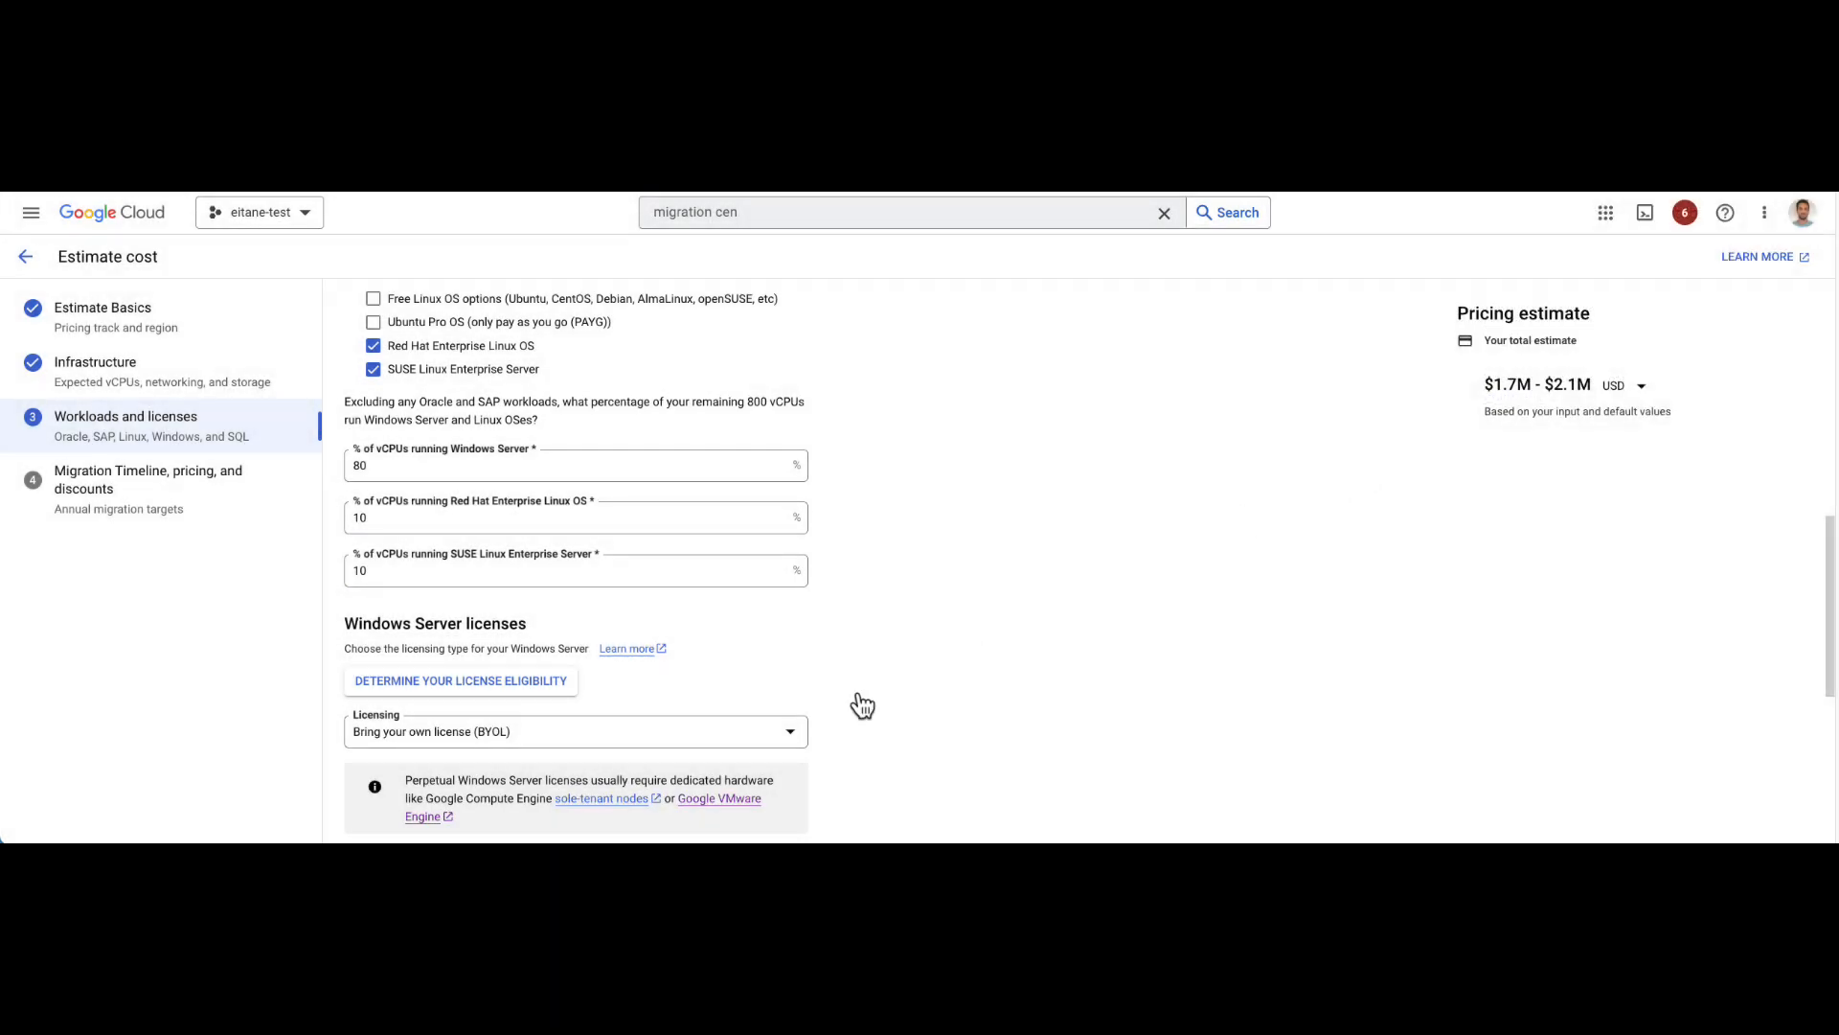
pyautogui.click(573, 730)
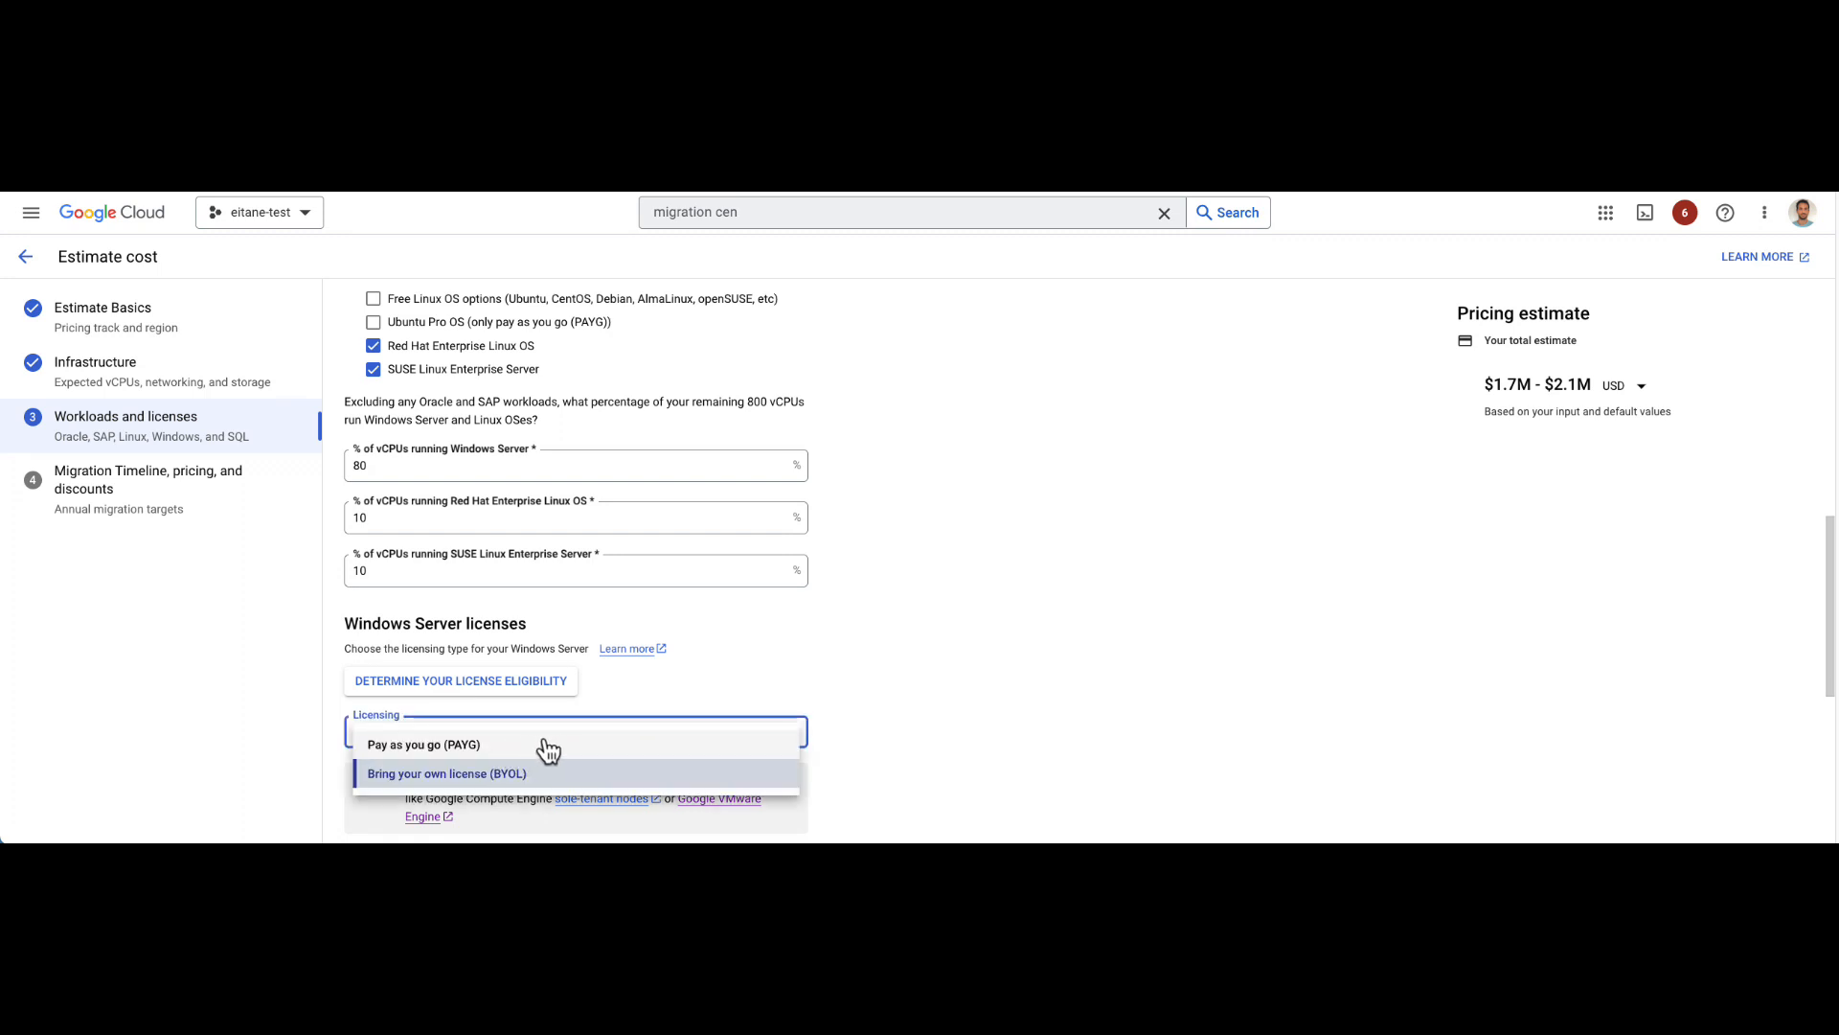
pyautogui.click(446, 772)
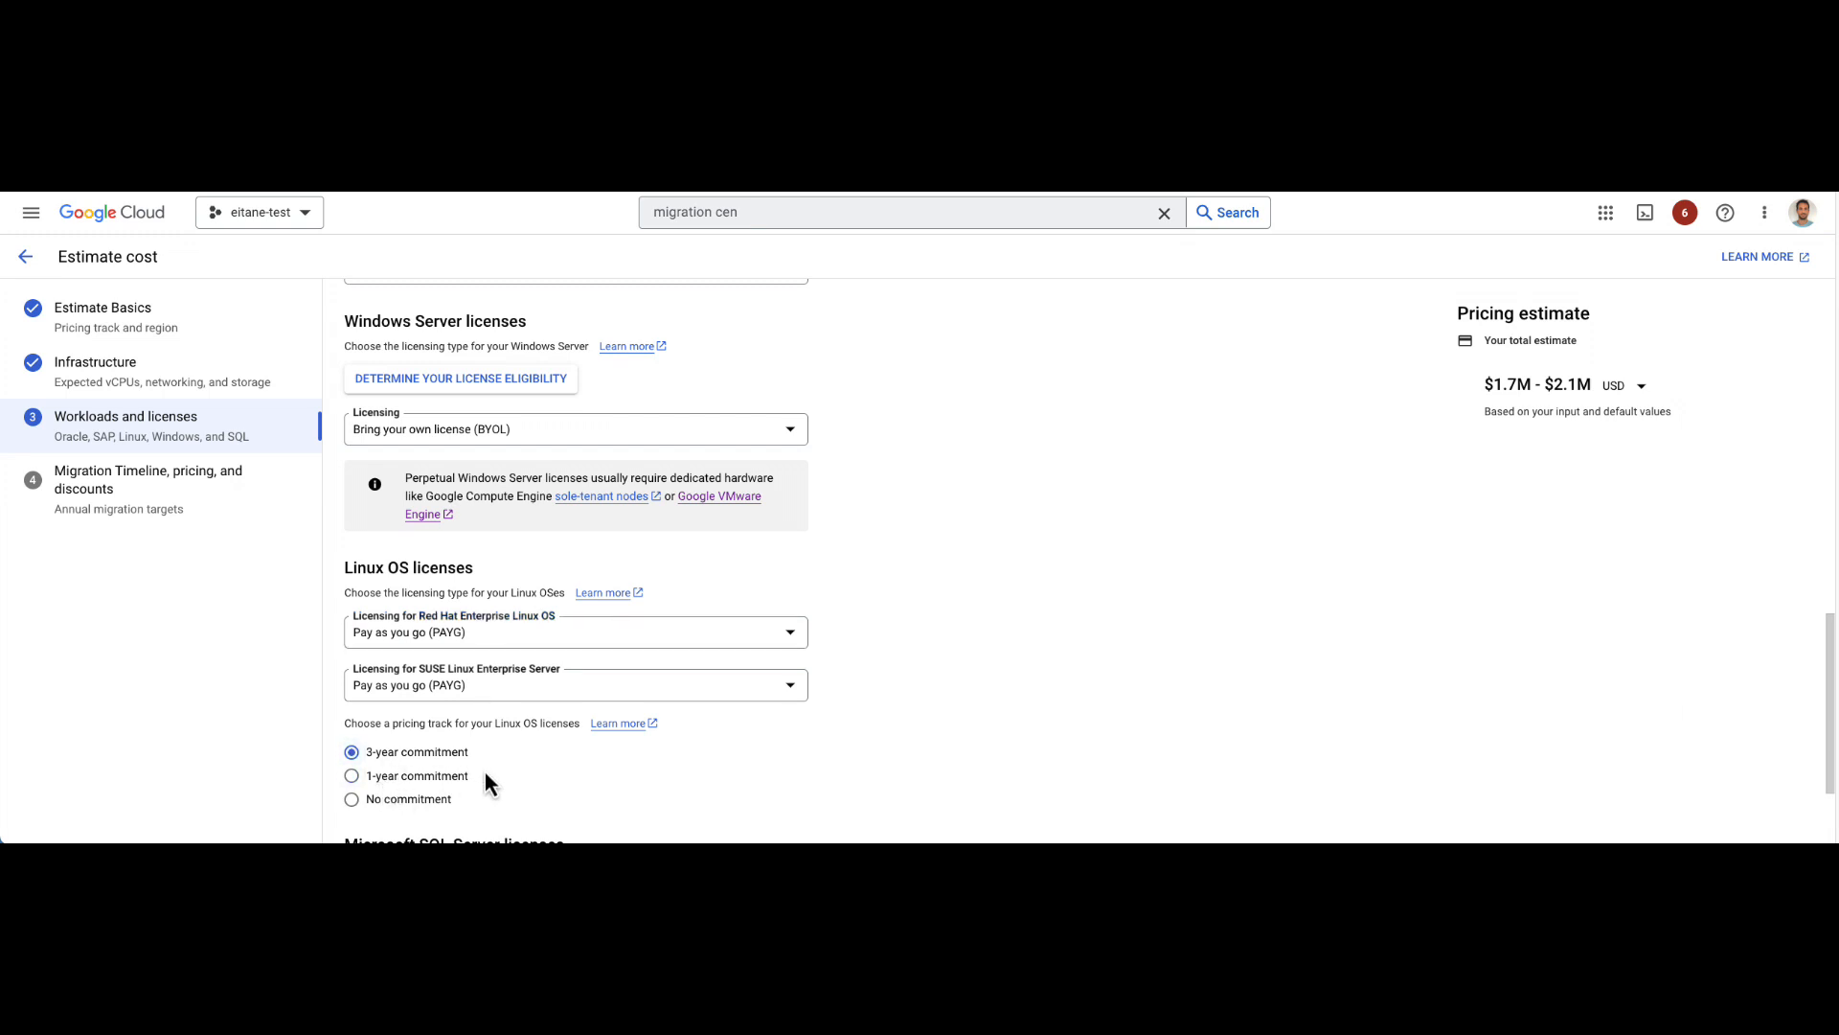
# Step: Leave Microsoft SQL Server licenses out and continue to the timeline and discounts step
pyautogui.scroll(-3)
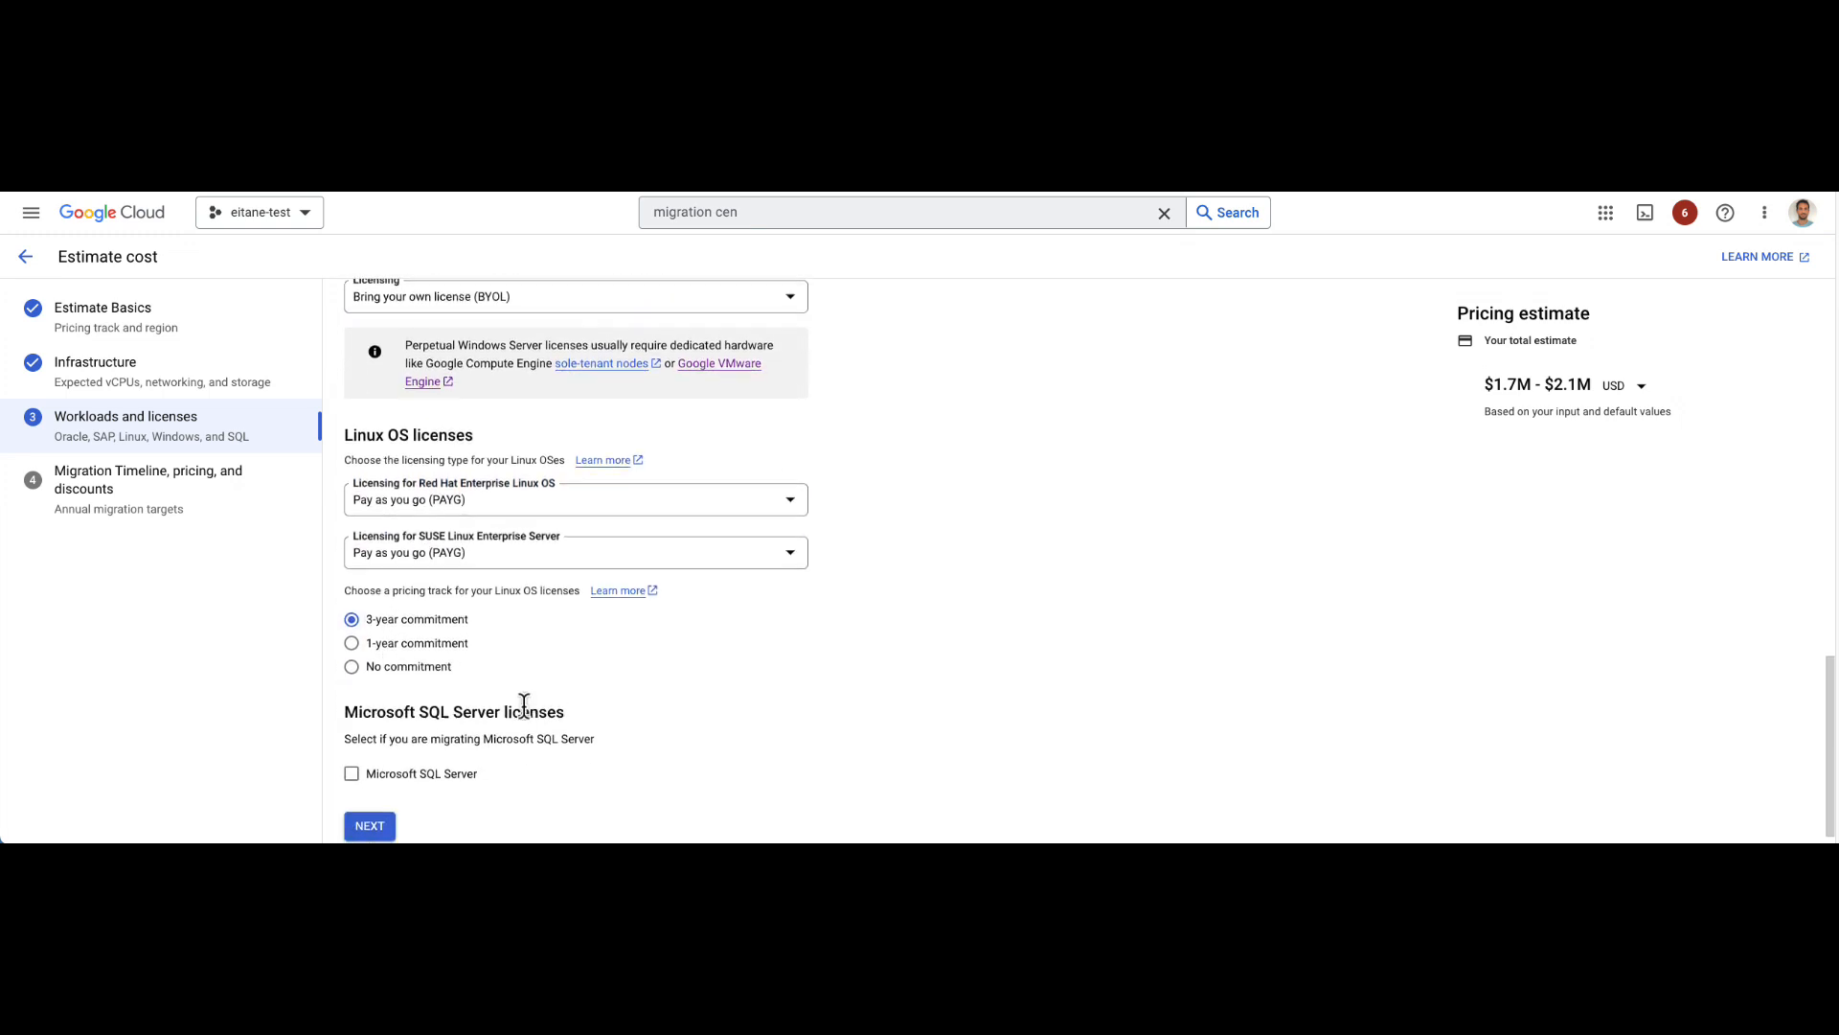
pyautogui.click(351, 772)
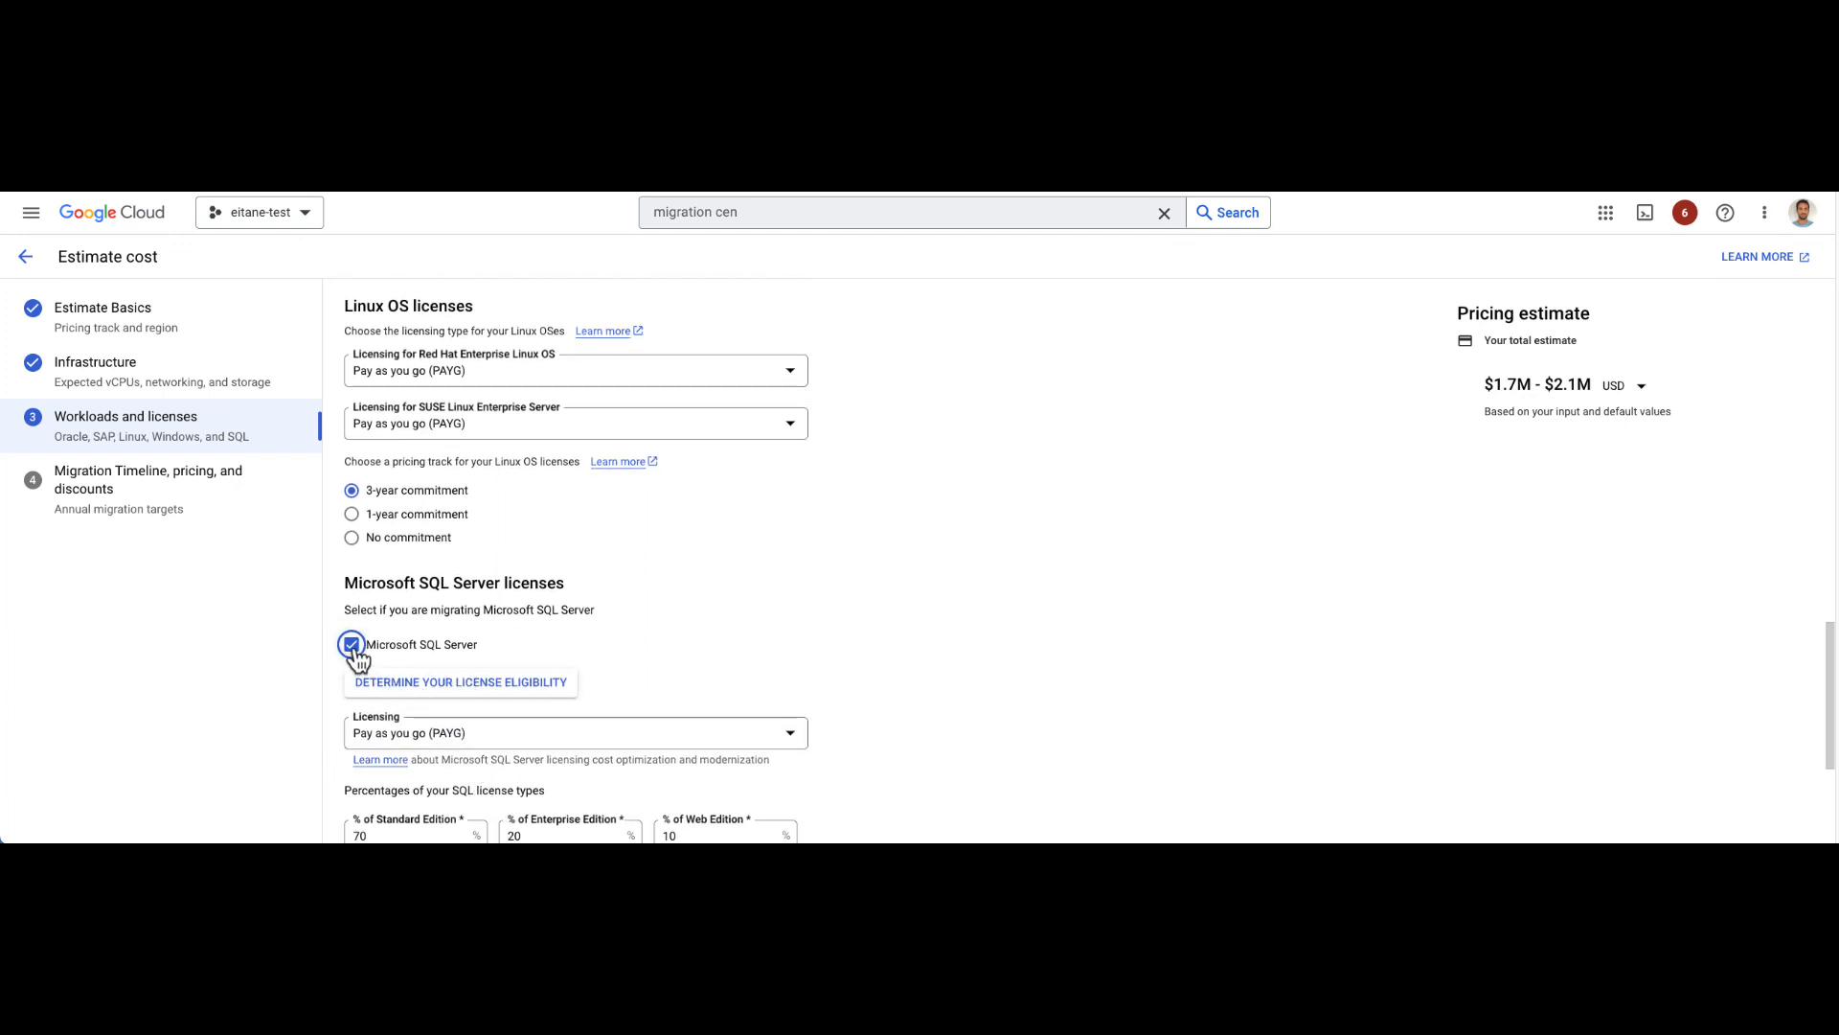
pyautogui.click(351, 643)
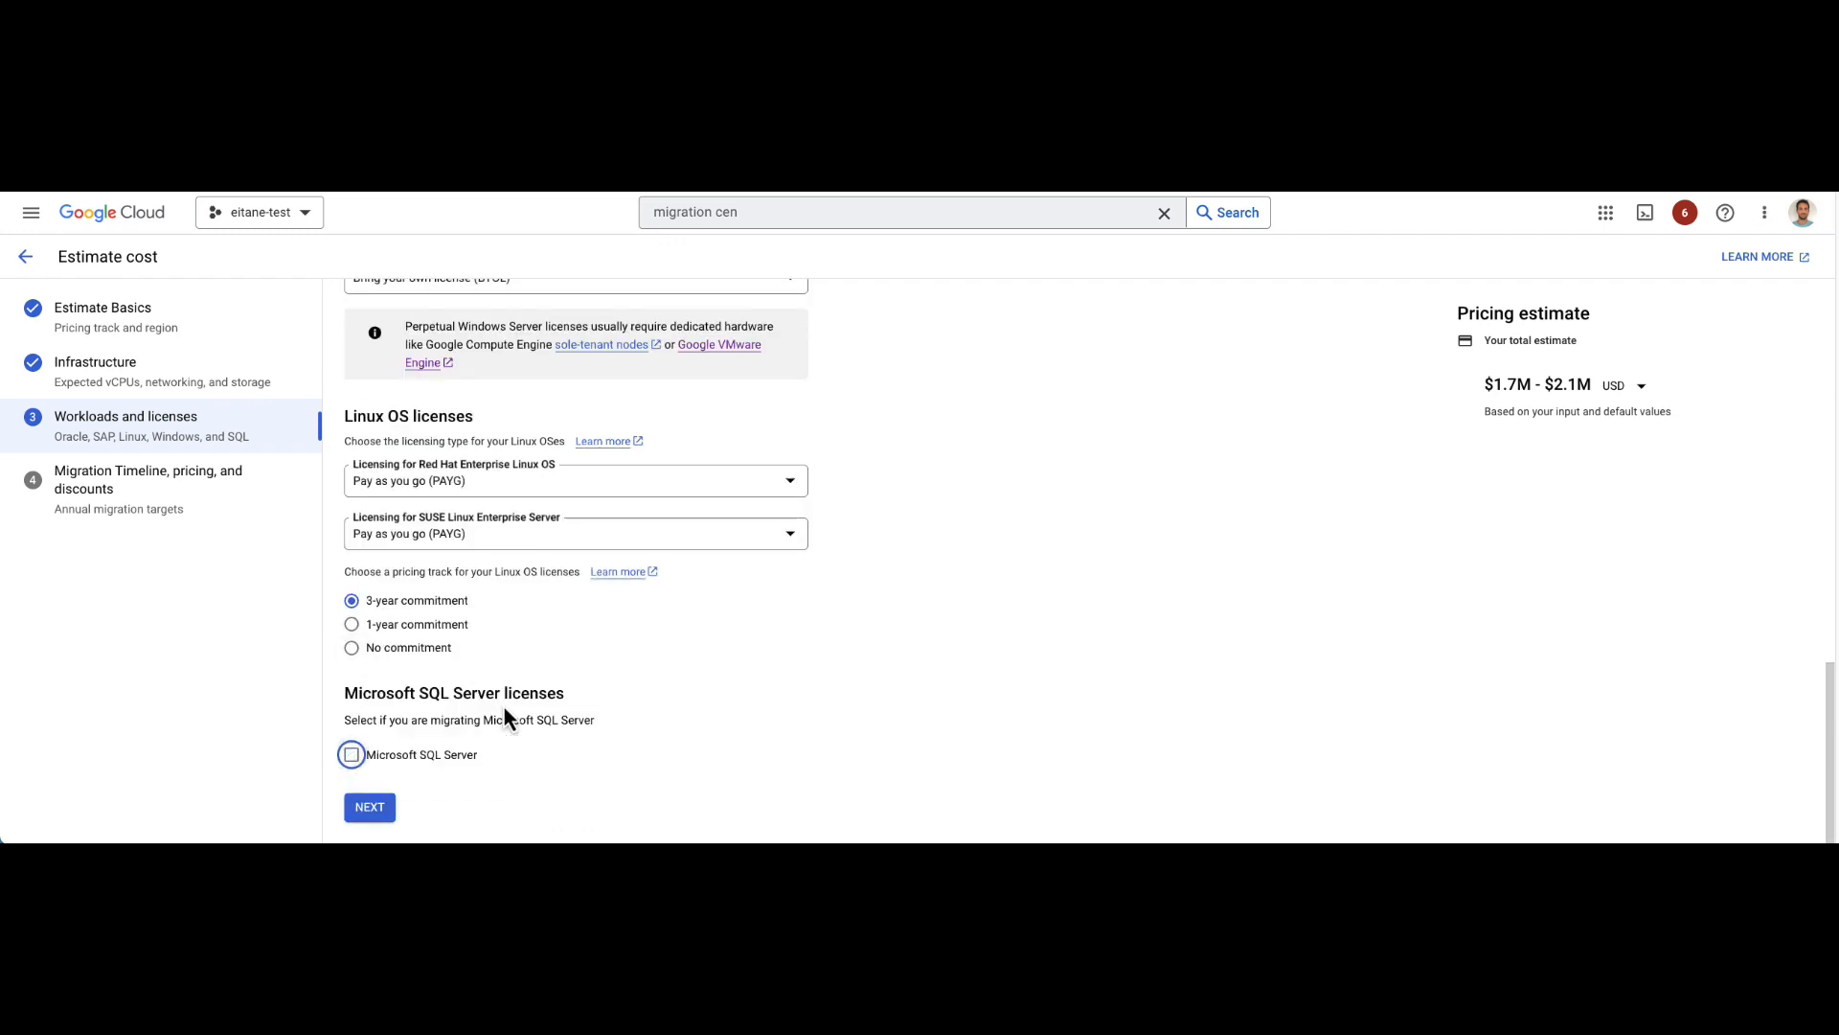
pyautogui.moveTo(401, 795)
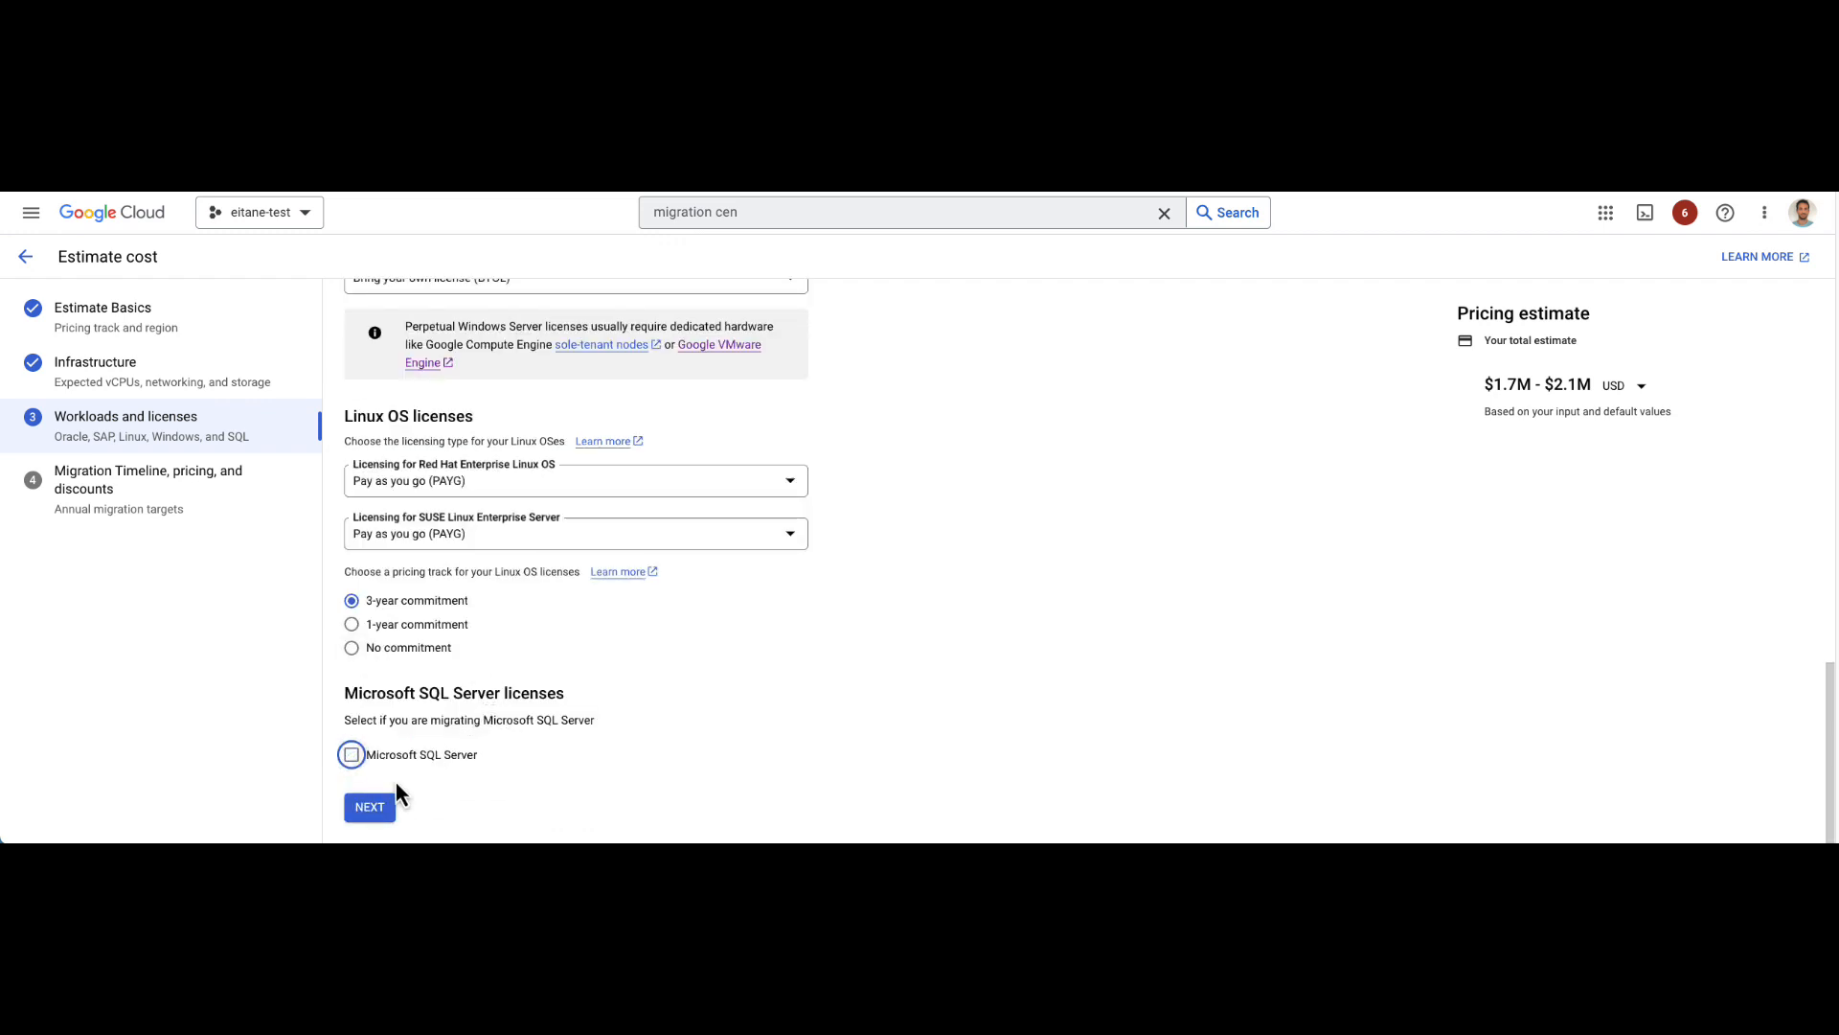
pyautogui.click(370, 807)
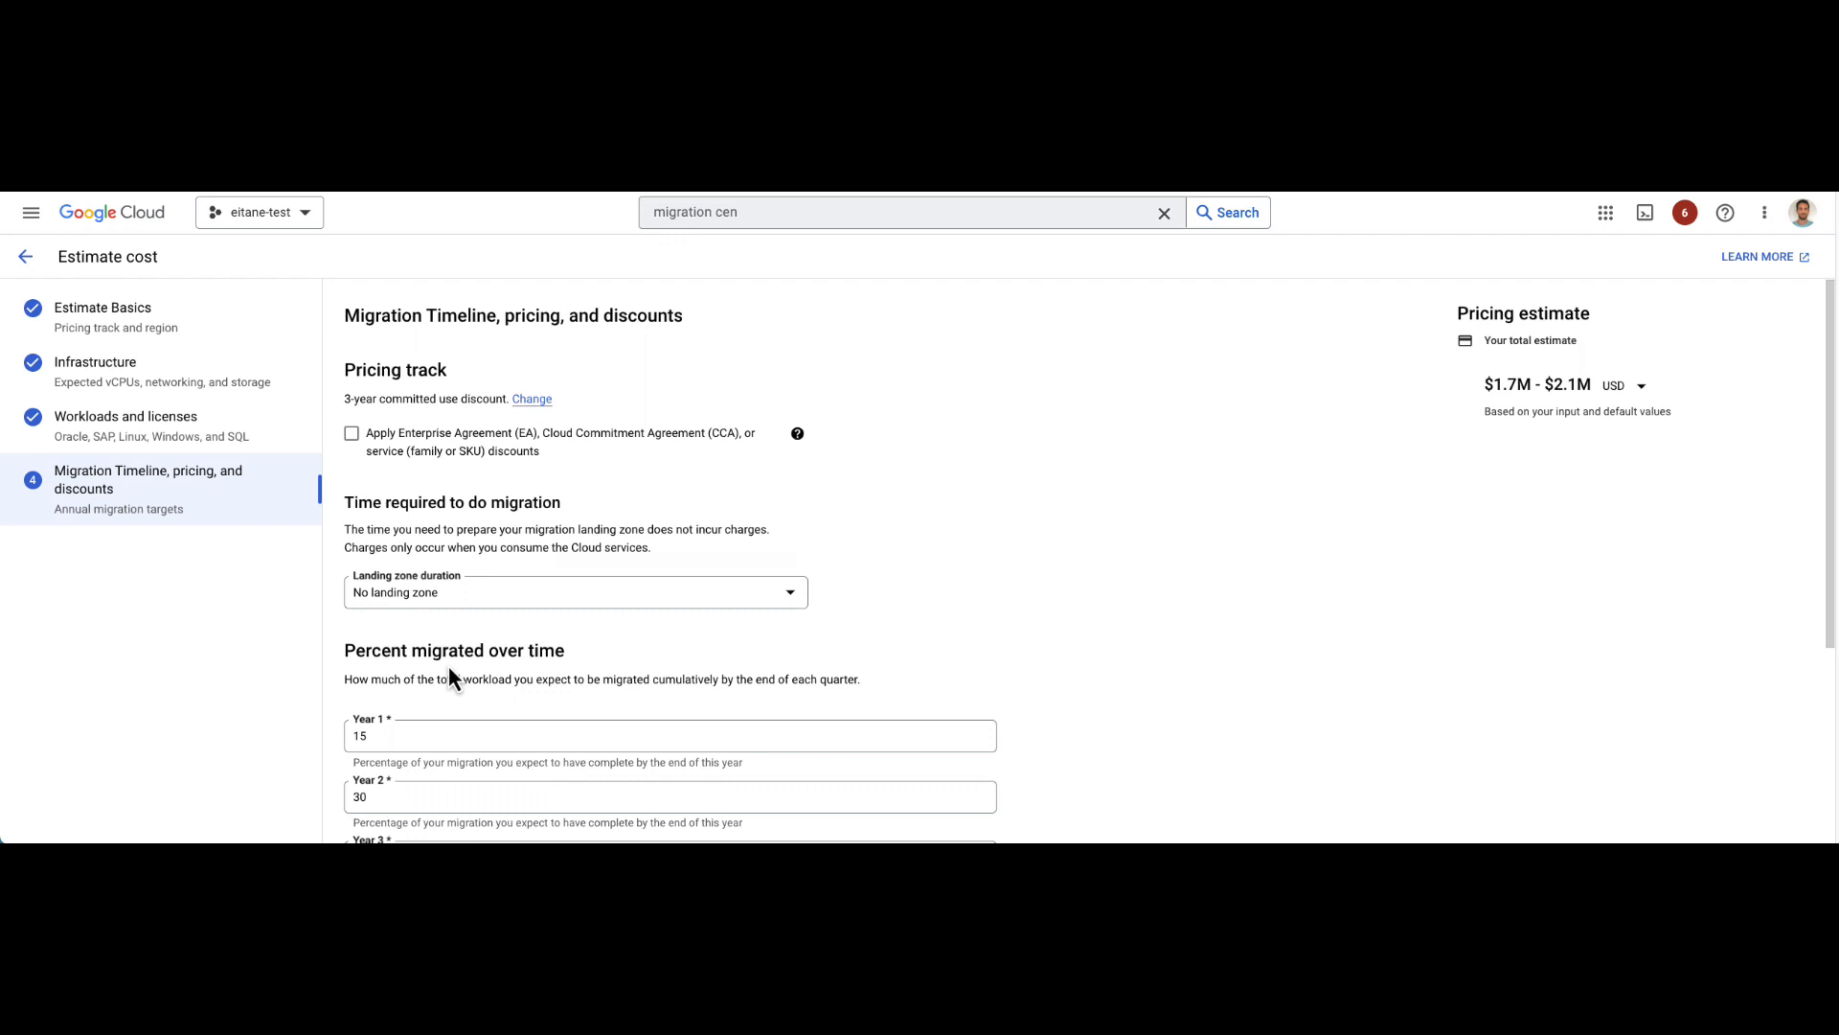
# Step: Submit the estimate with a 2-month landing zone and no agreement discounts
pyautogui.click(351, 433)
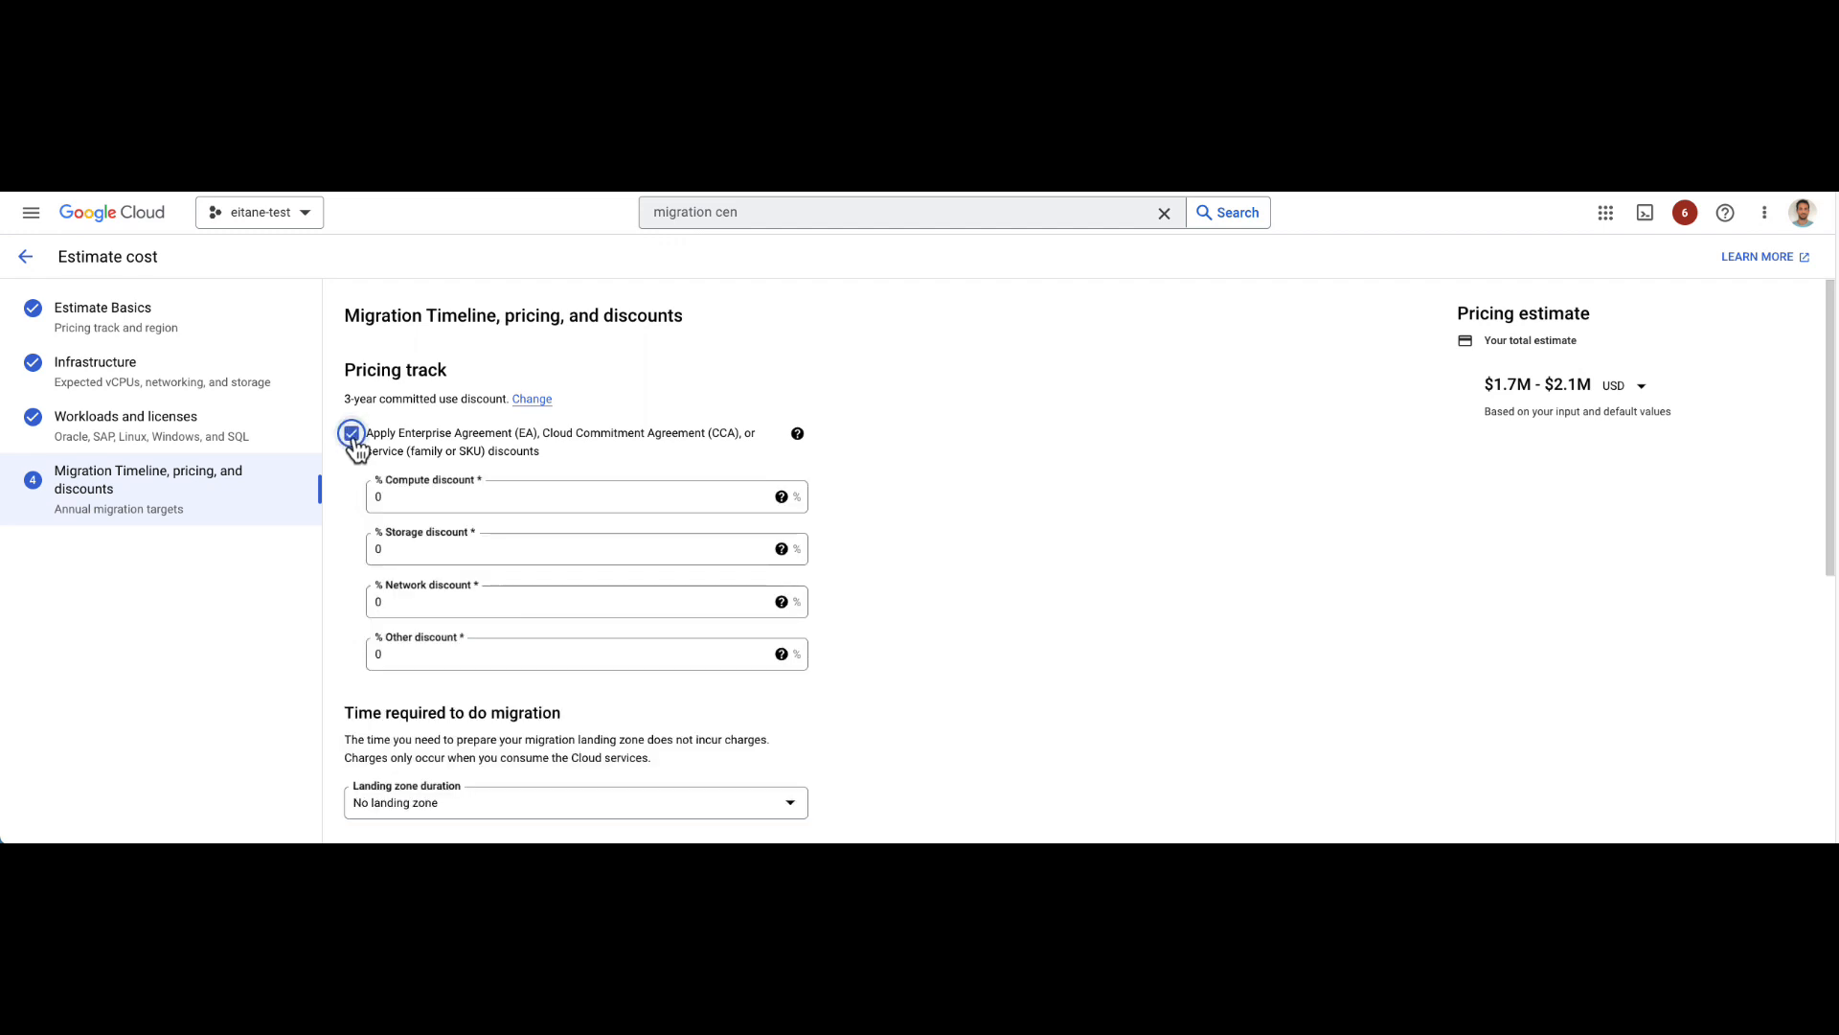
pyautogui.click(350, 433)
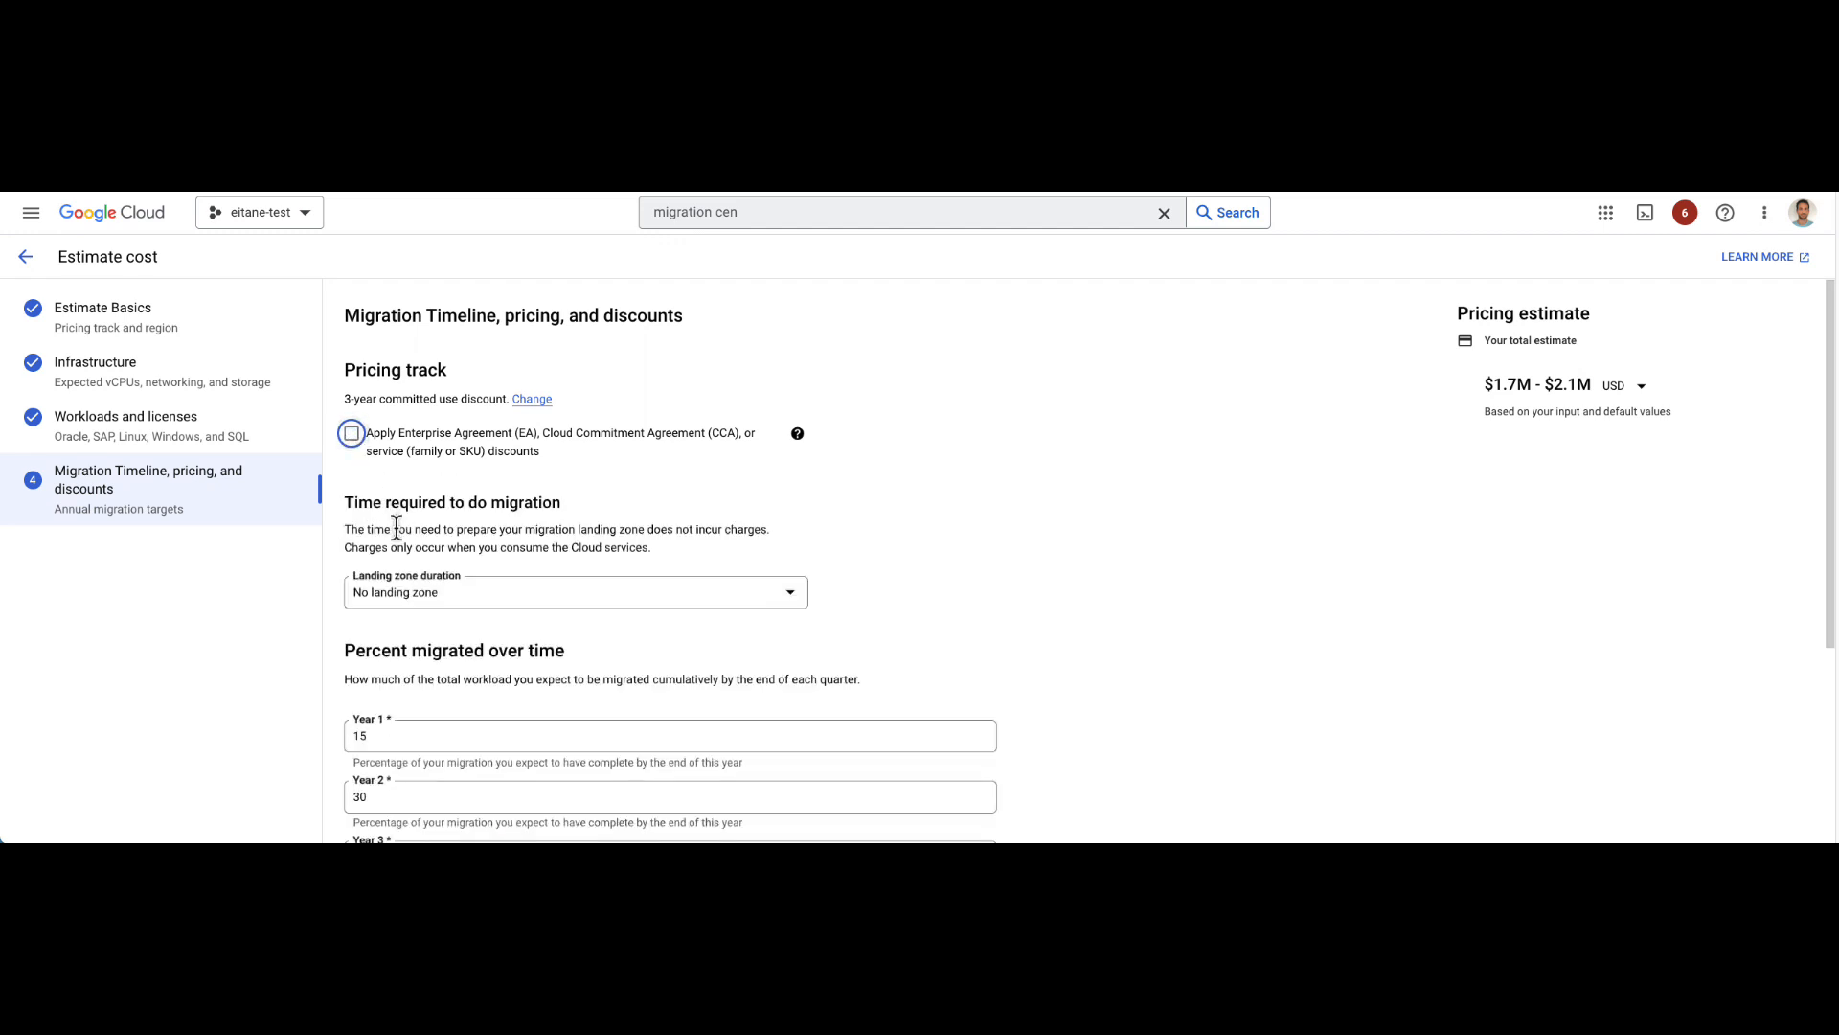
pyautogui.click(575, 592)
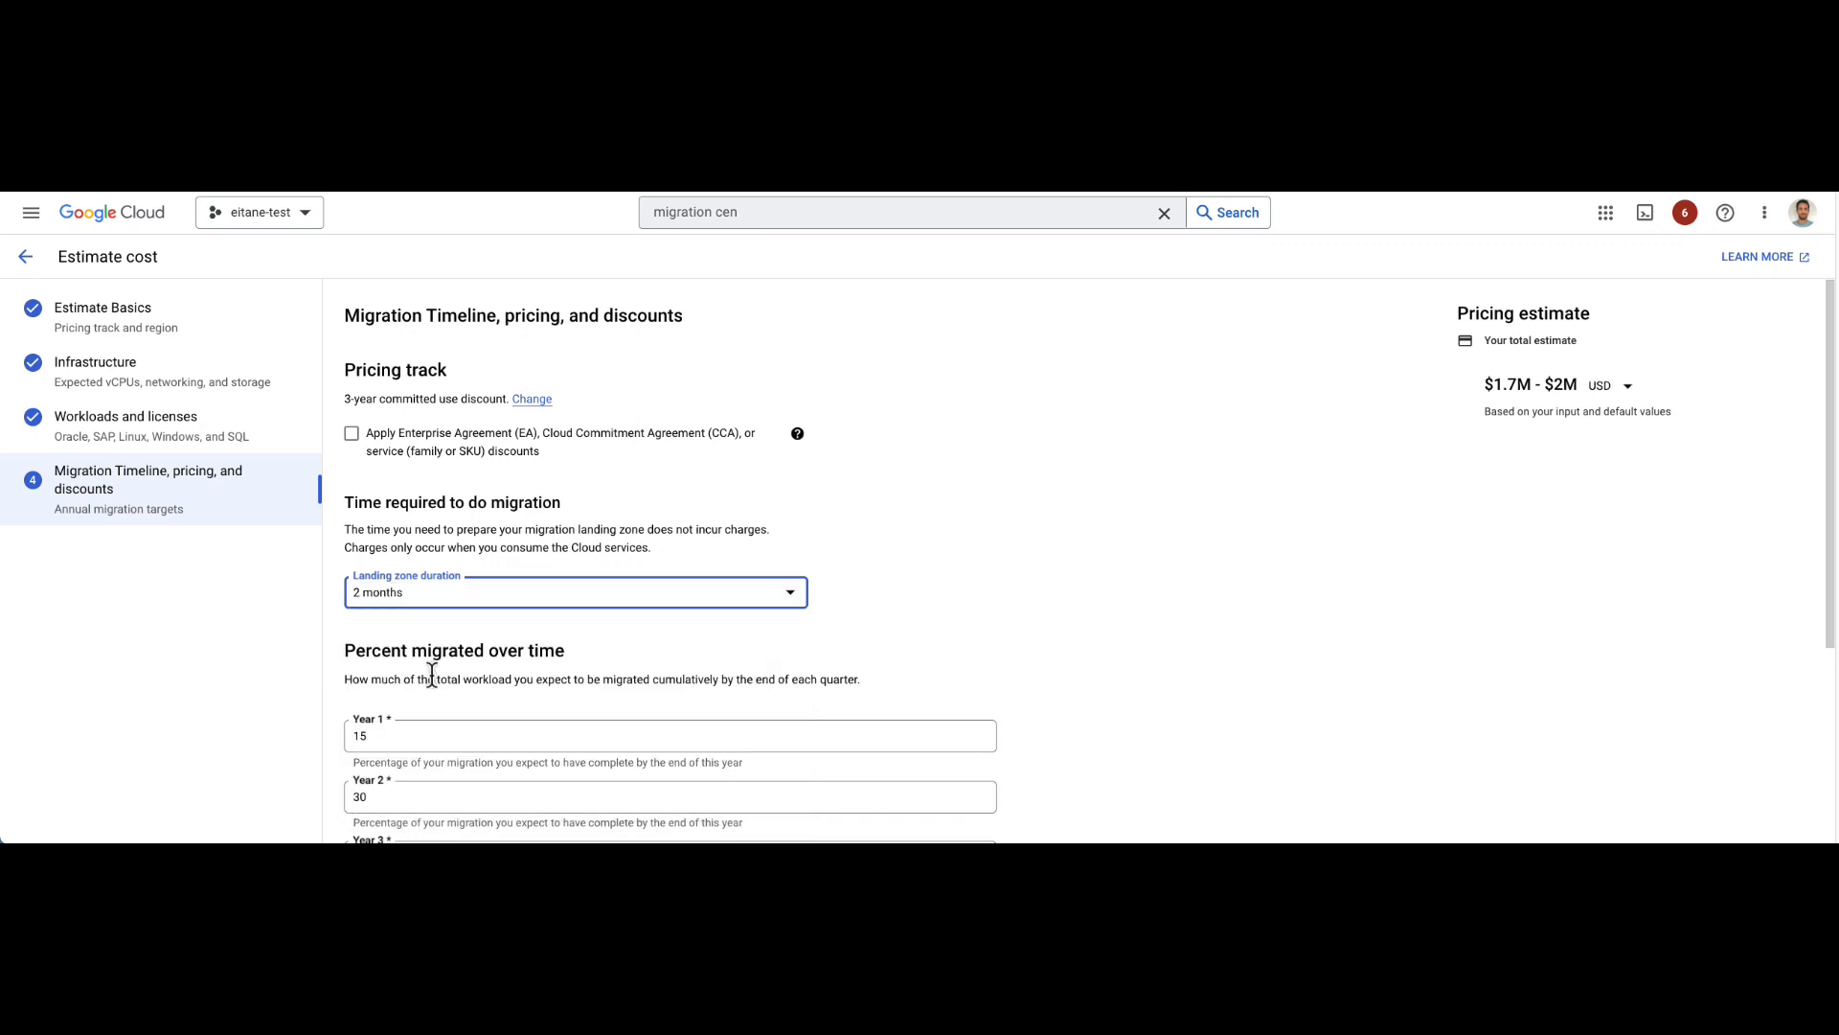
pyautogui.scroll(-3)
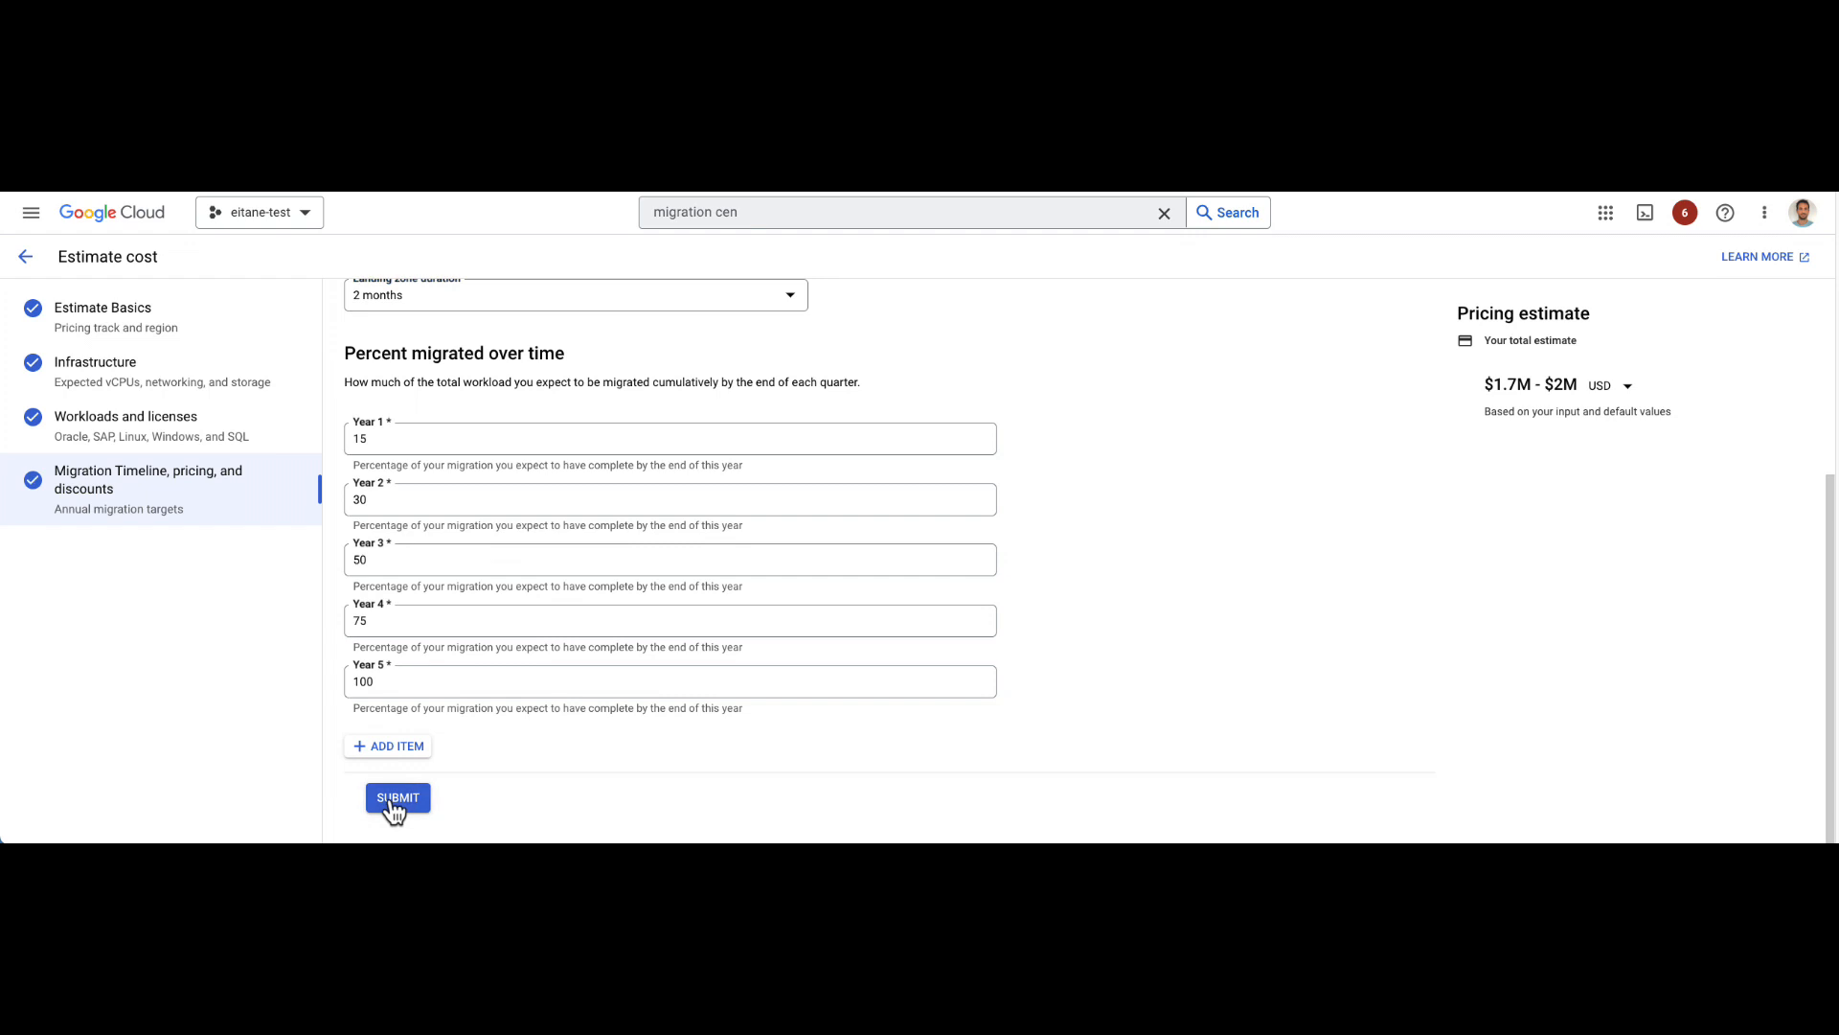
pyautogui.click(396, 797)
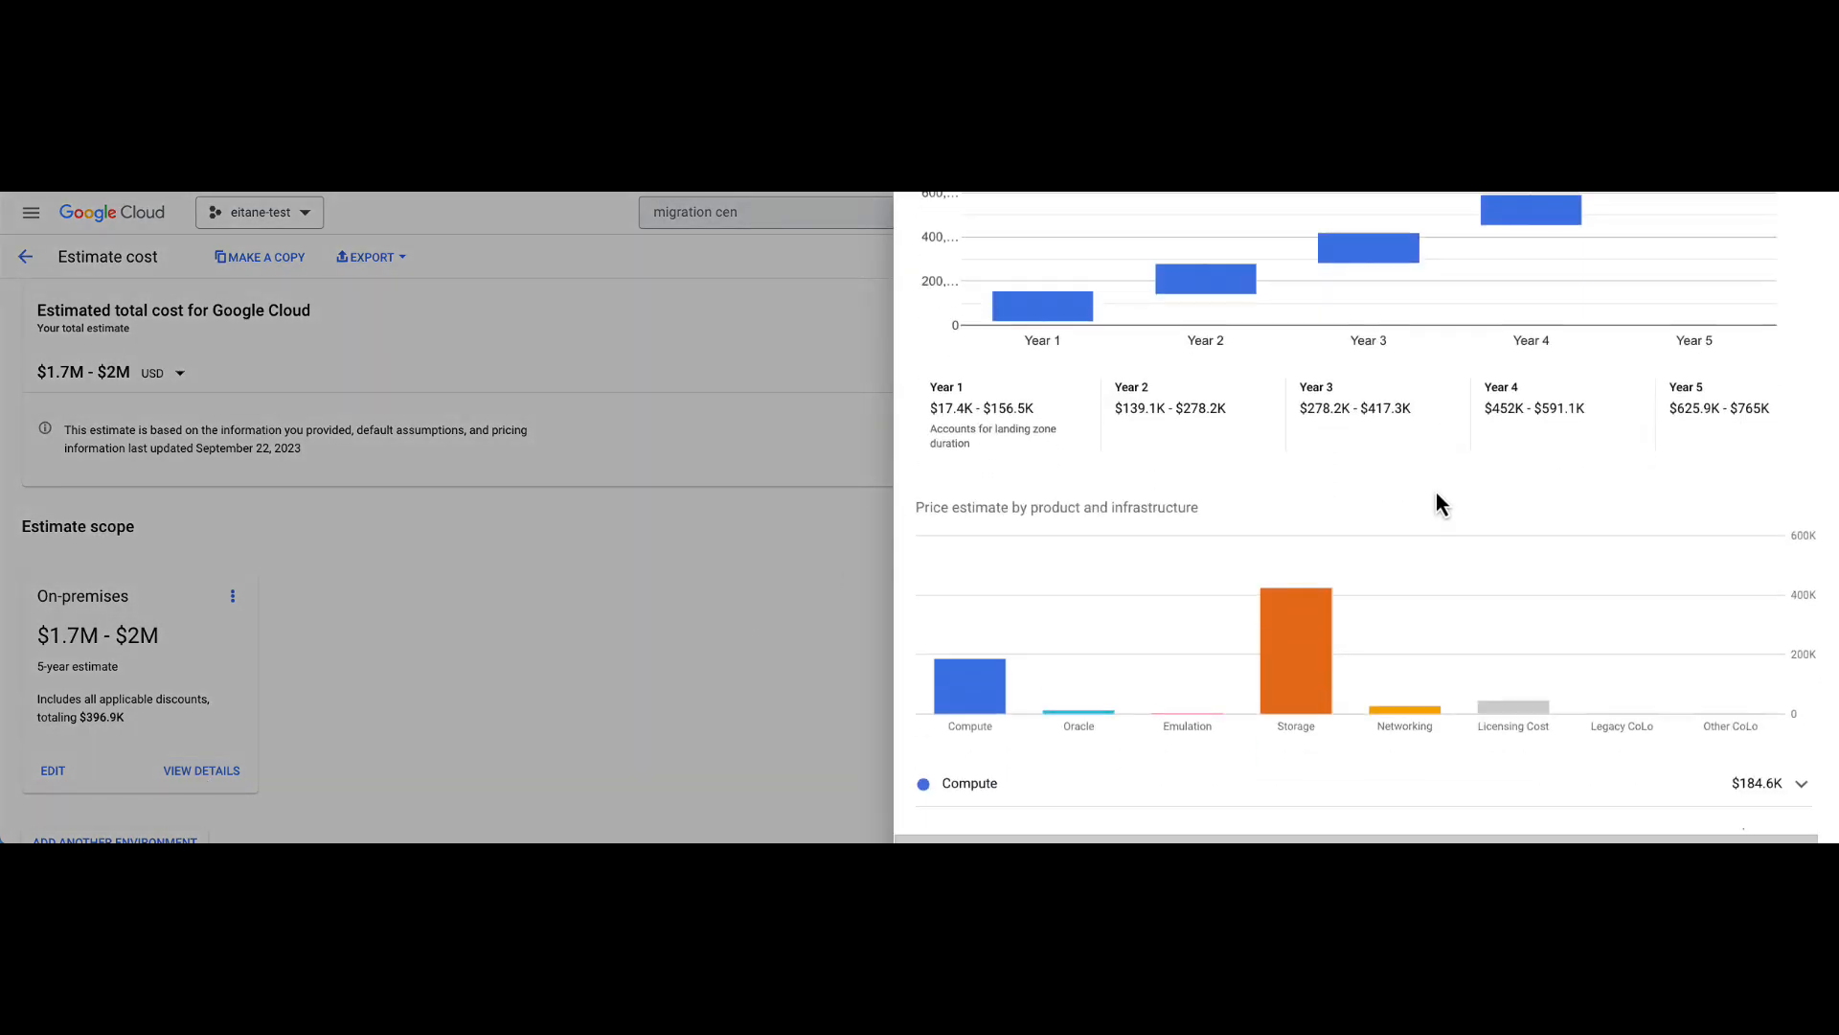
# Step: Review the Compute breakdown of the $1.7M–$2M estimate and return to the overview
pyautogui.scroll(-3)
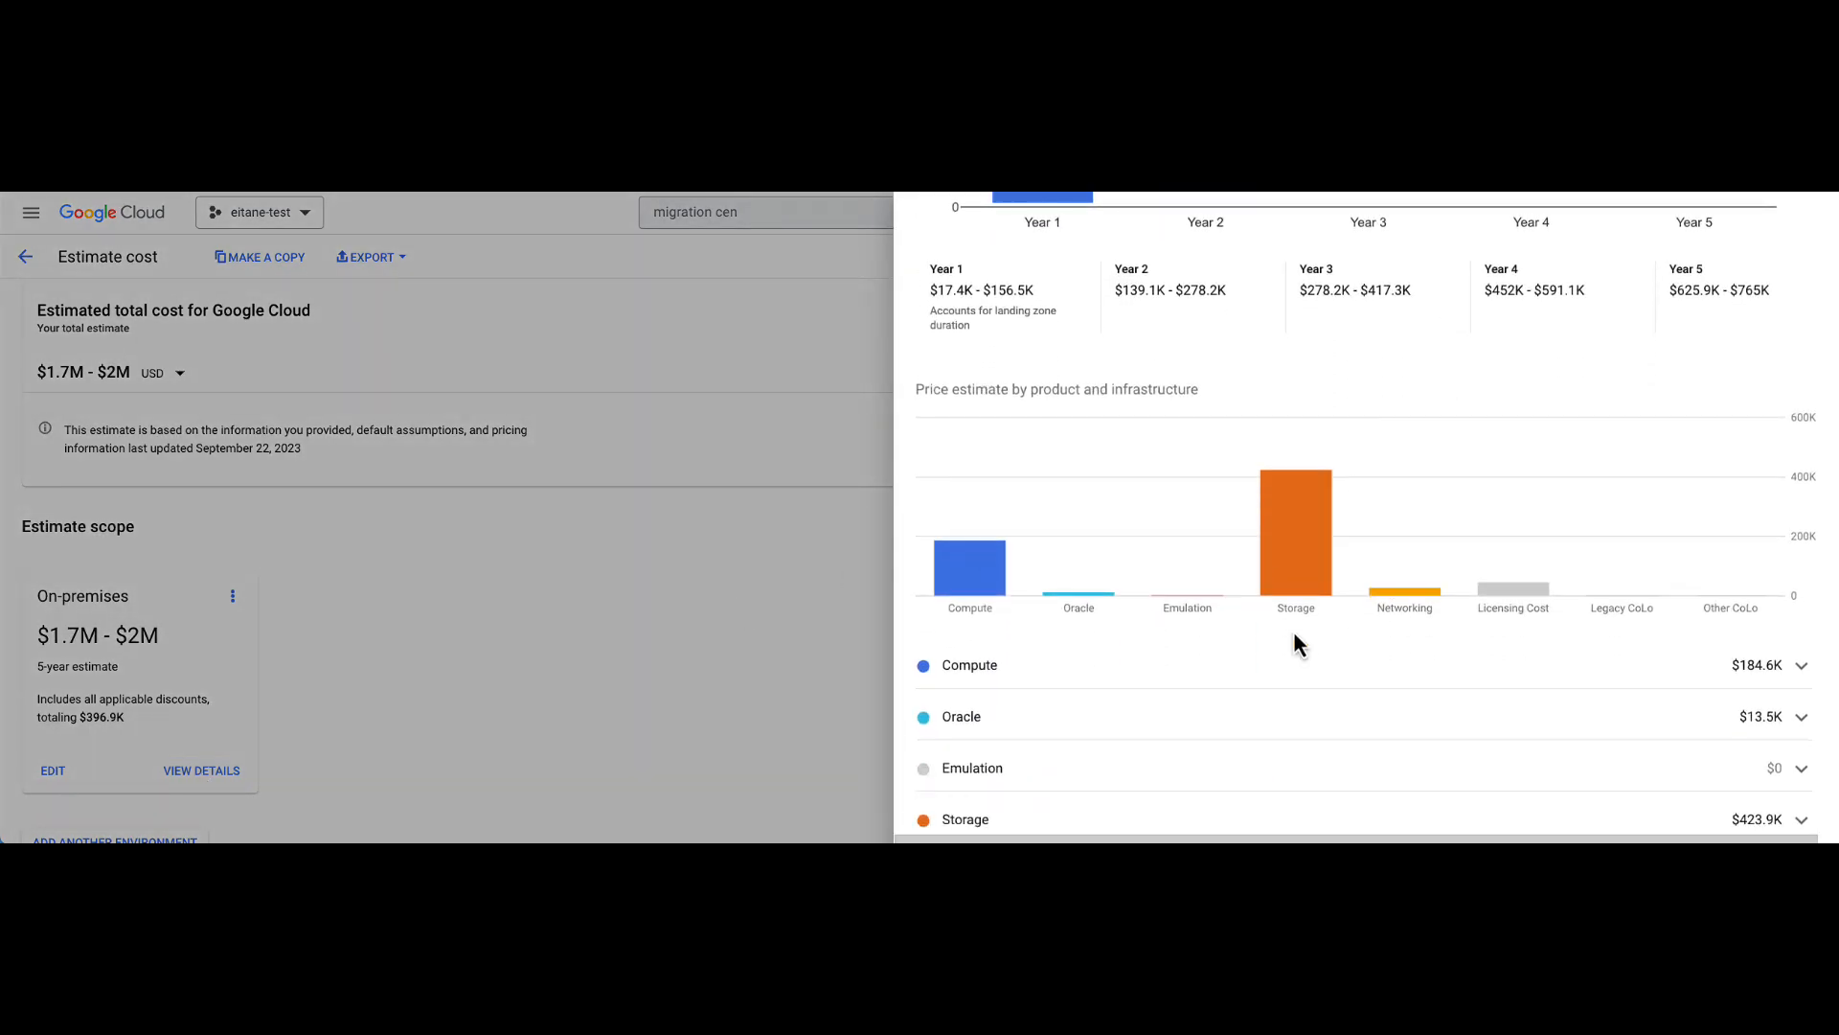
pyautogui.click(1801, 665)
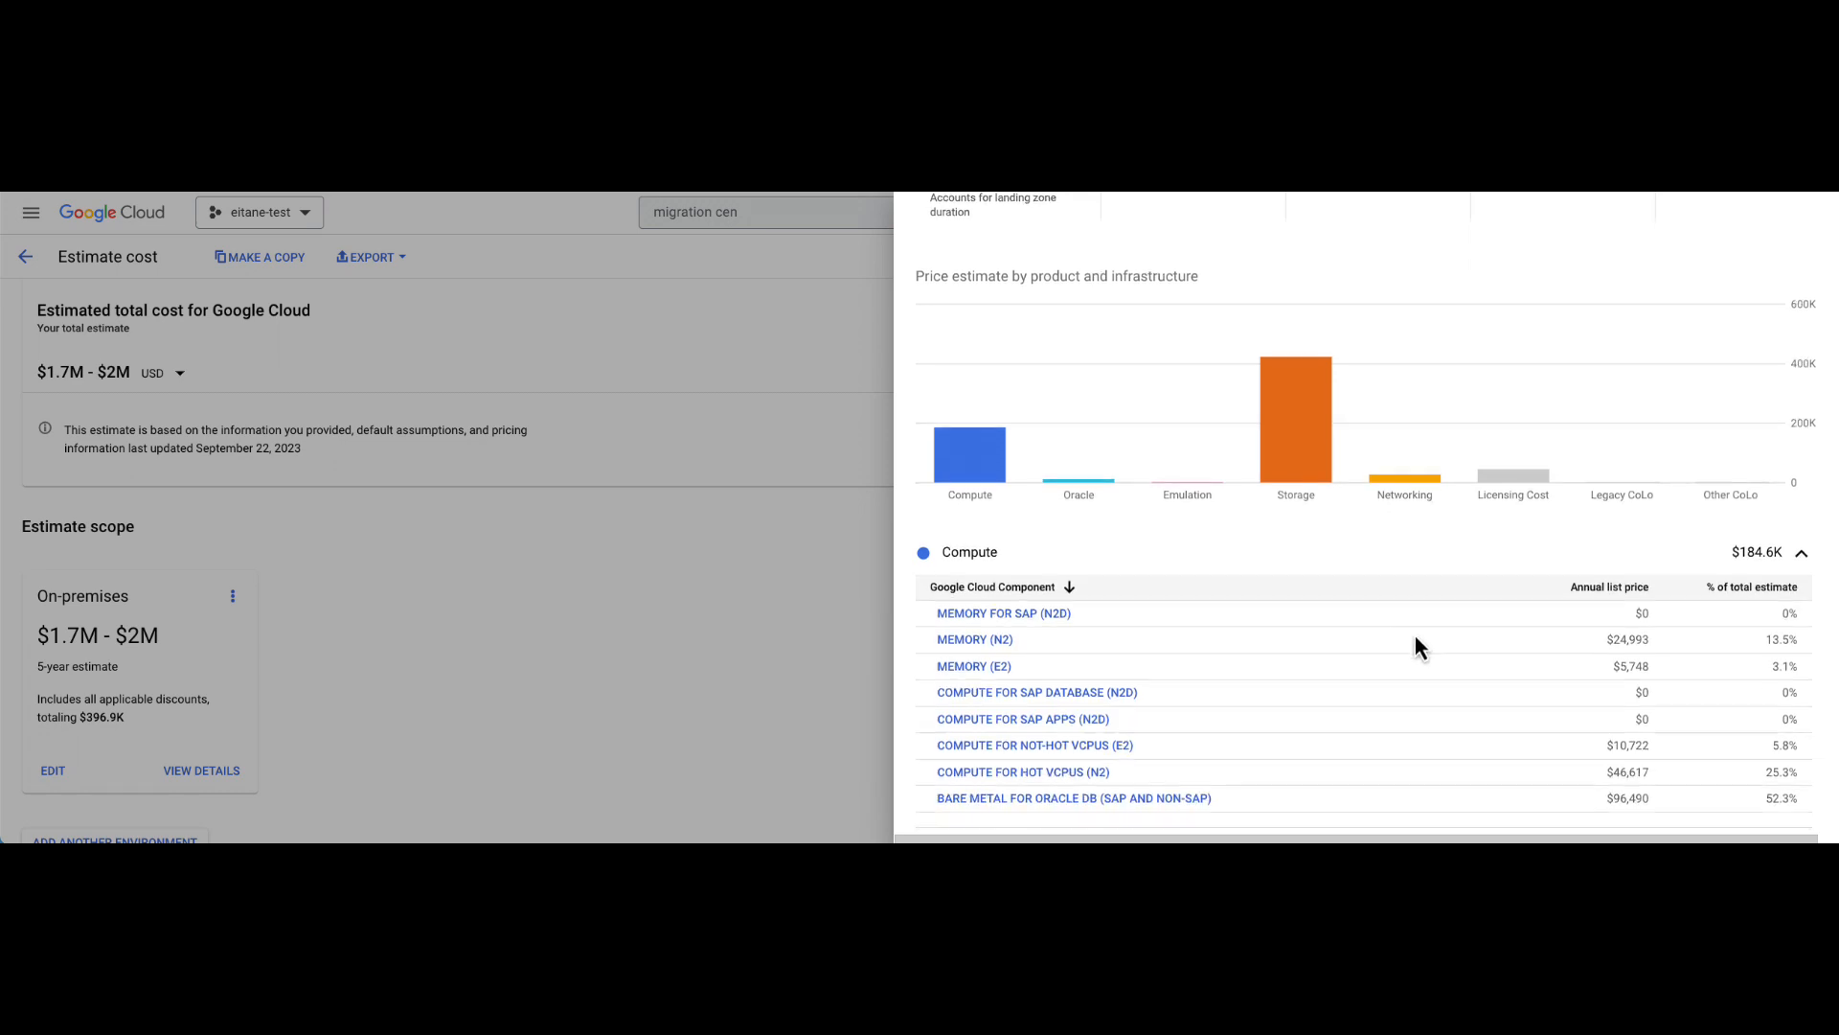
pyautogui.scroll(-3)
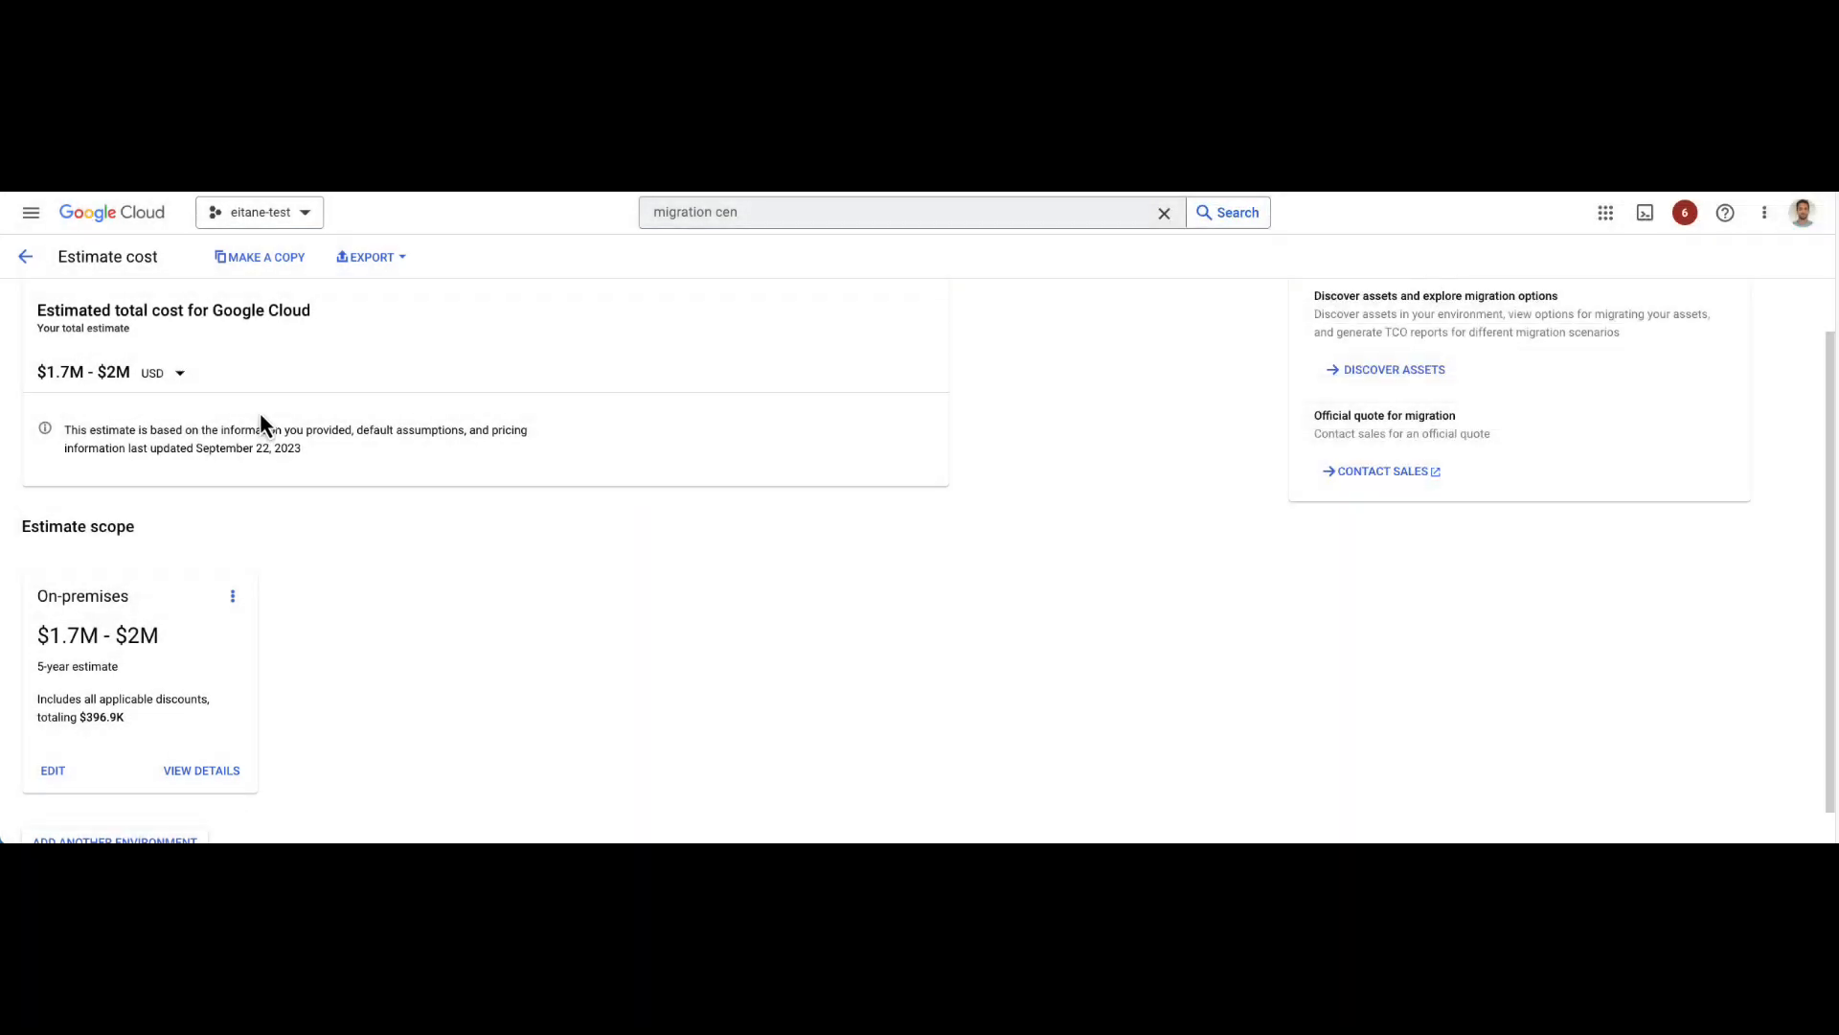
pyautogui.click(25, 255)
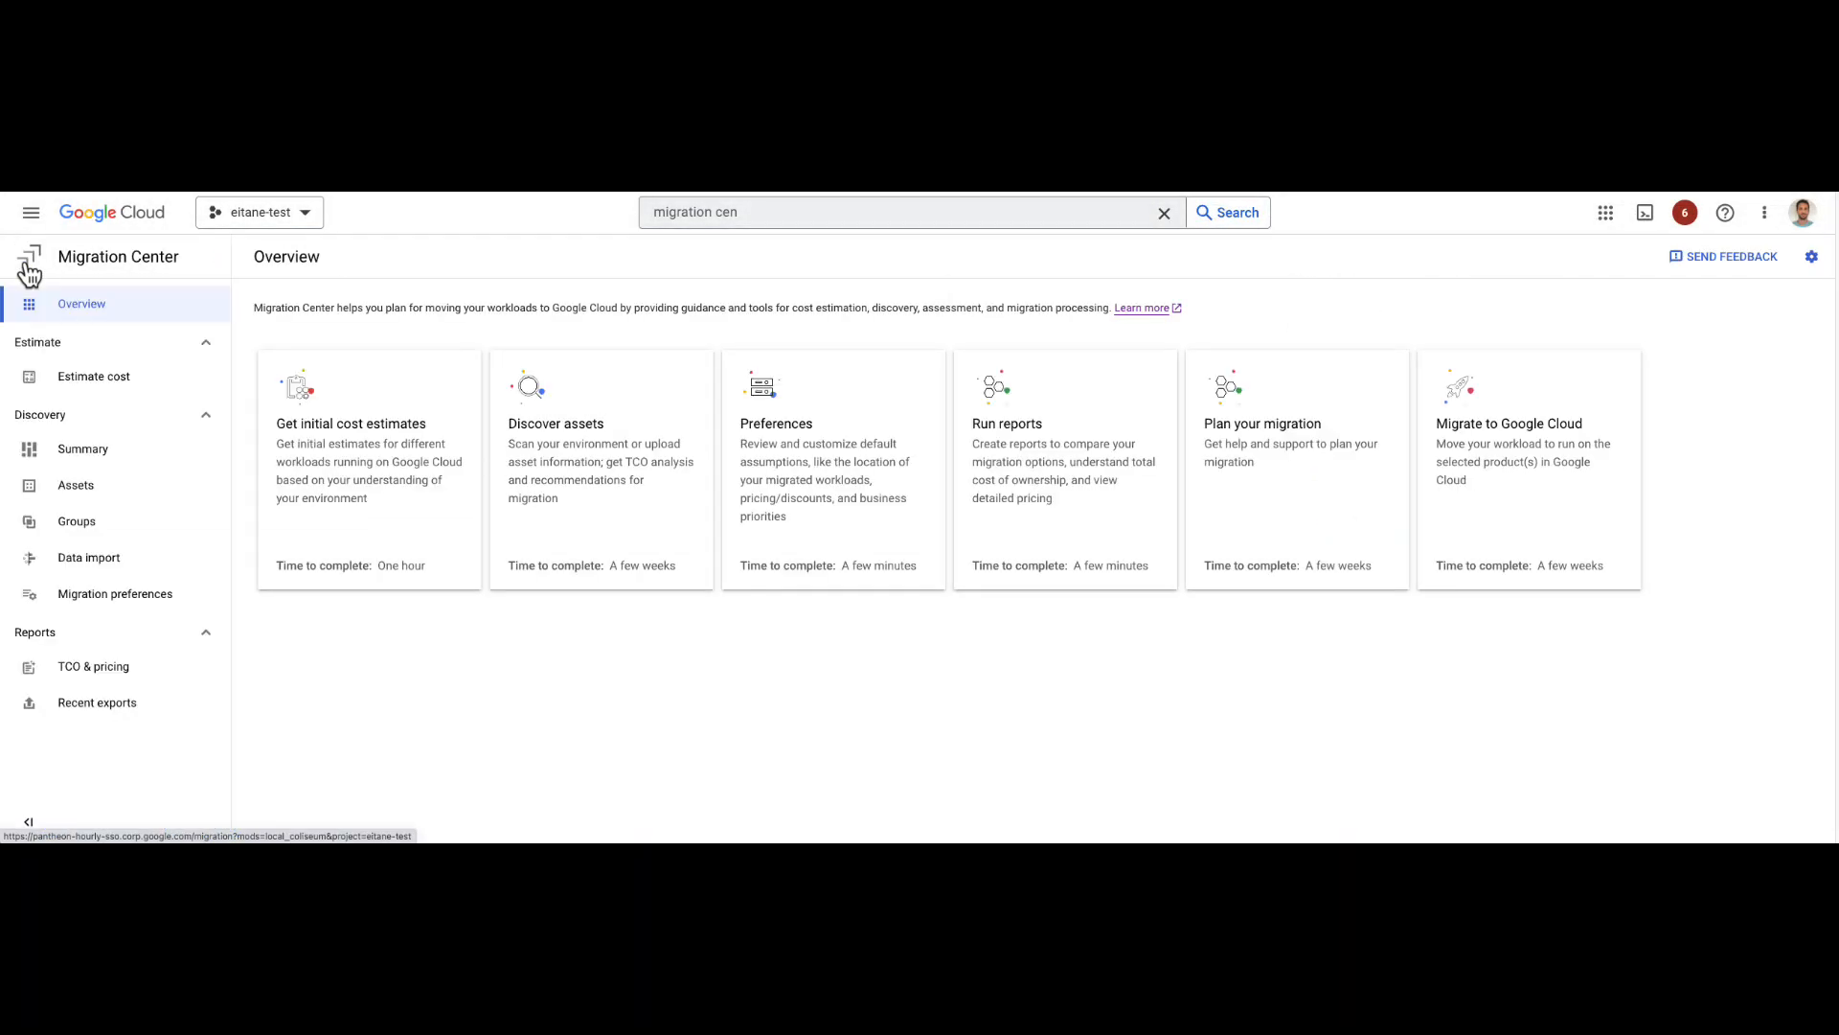
pyautogui.moveTo(588, 485)
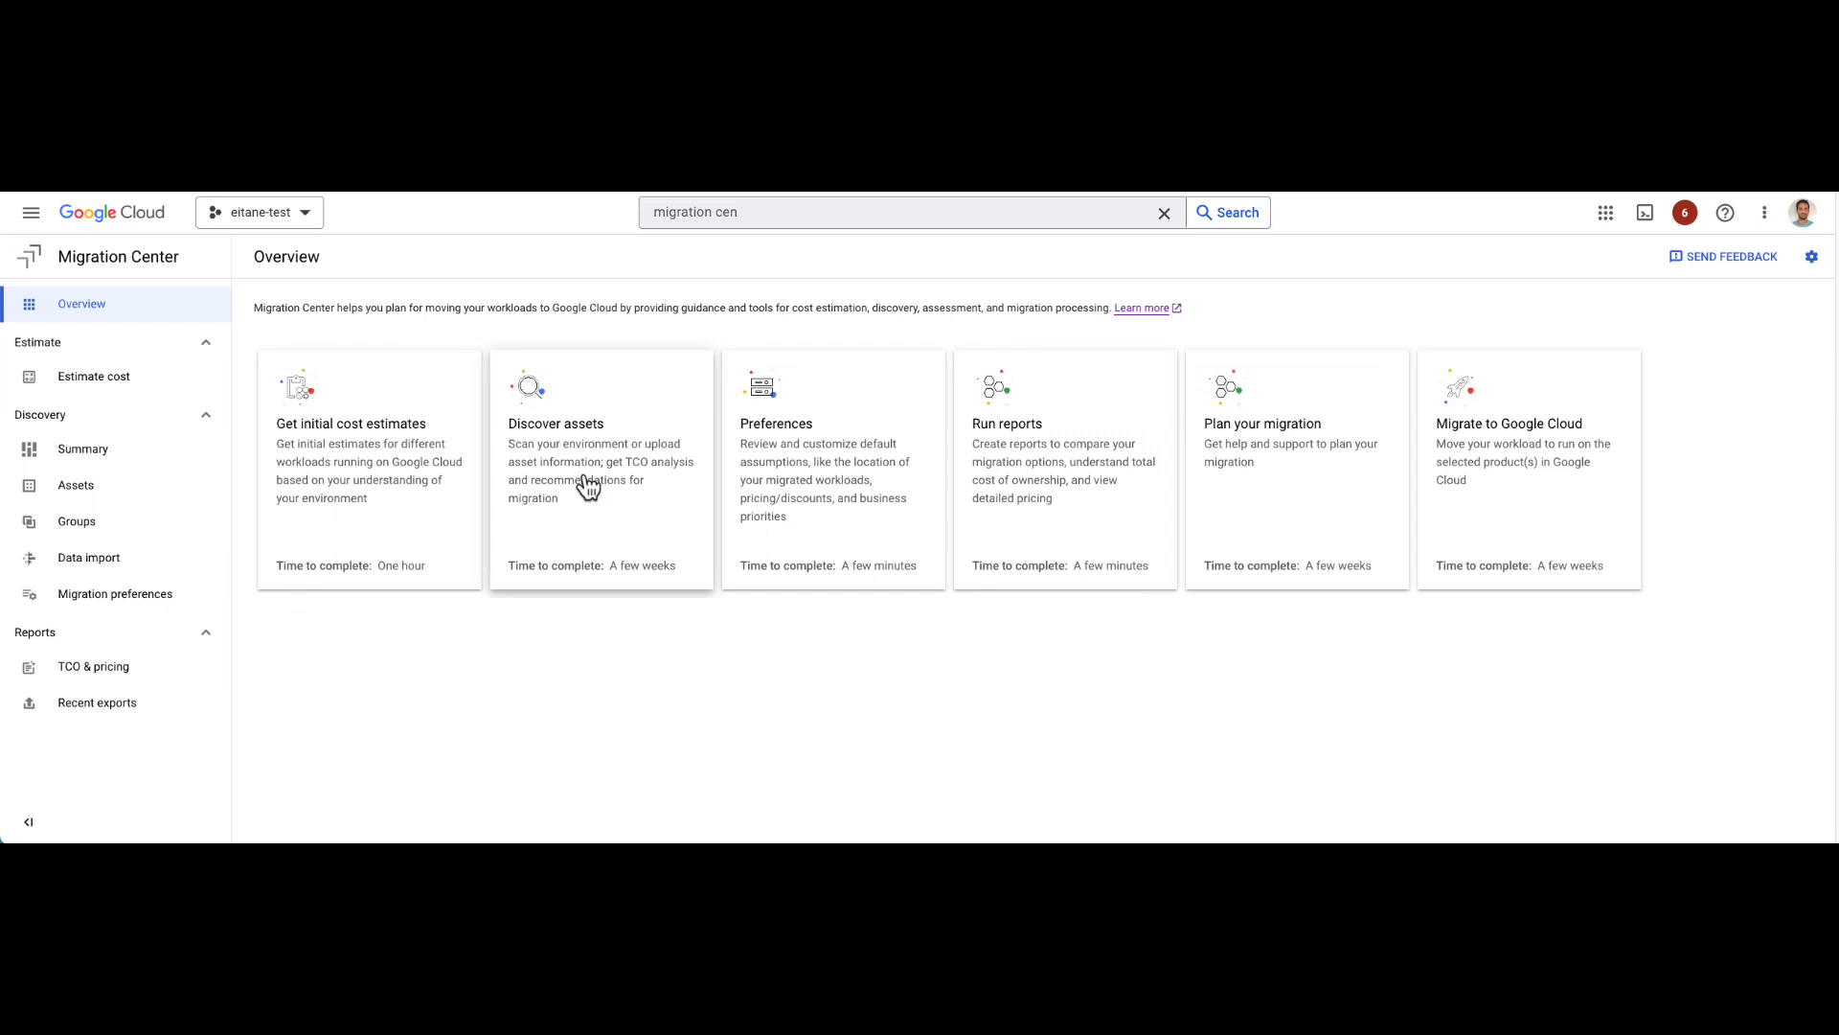
# Step: Go to the empty Assets page via Discover assets and begin adding asset data
pyautogui.click(600, 469)
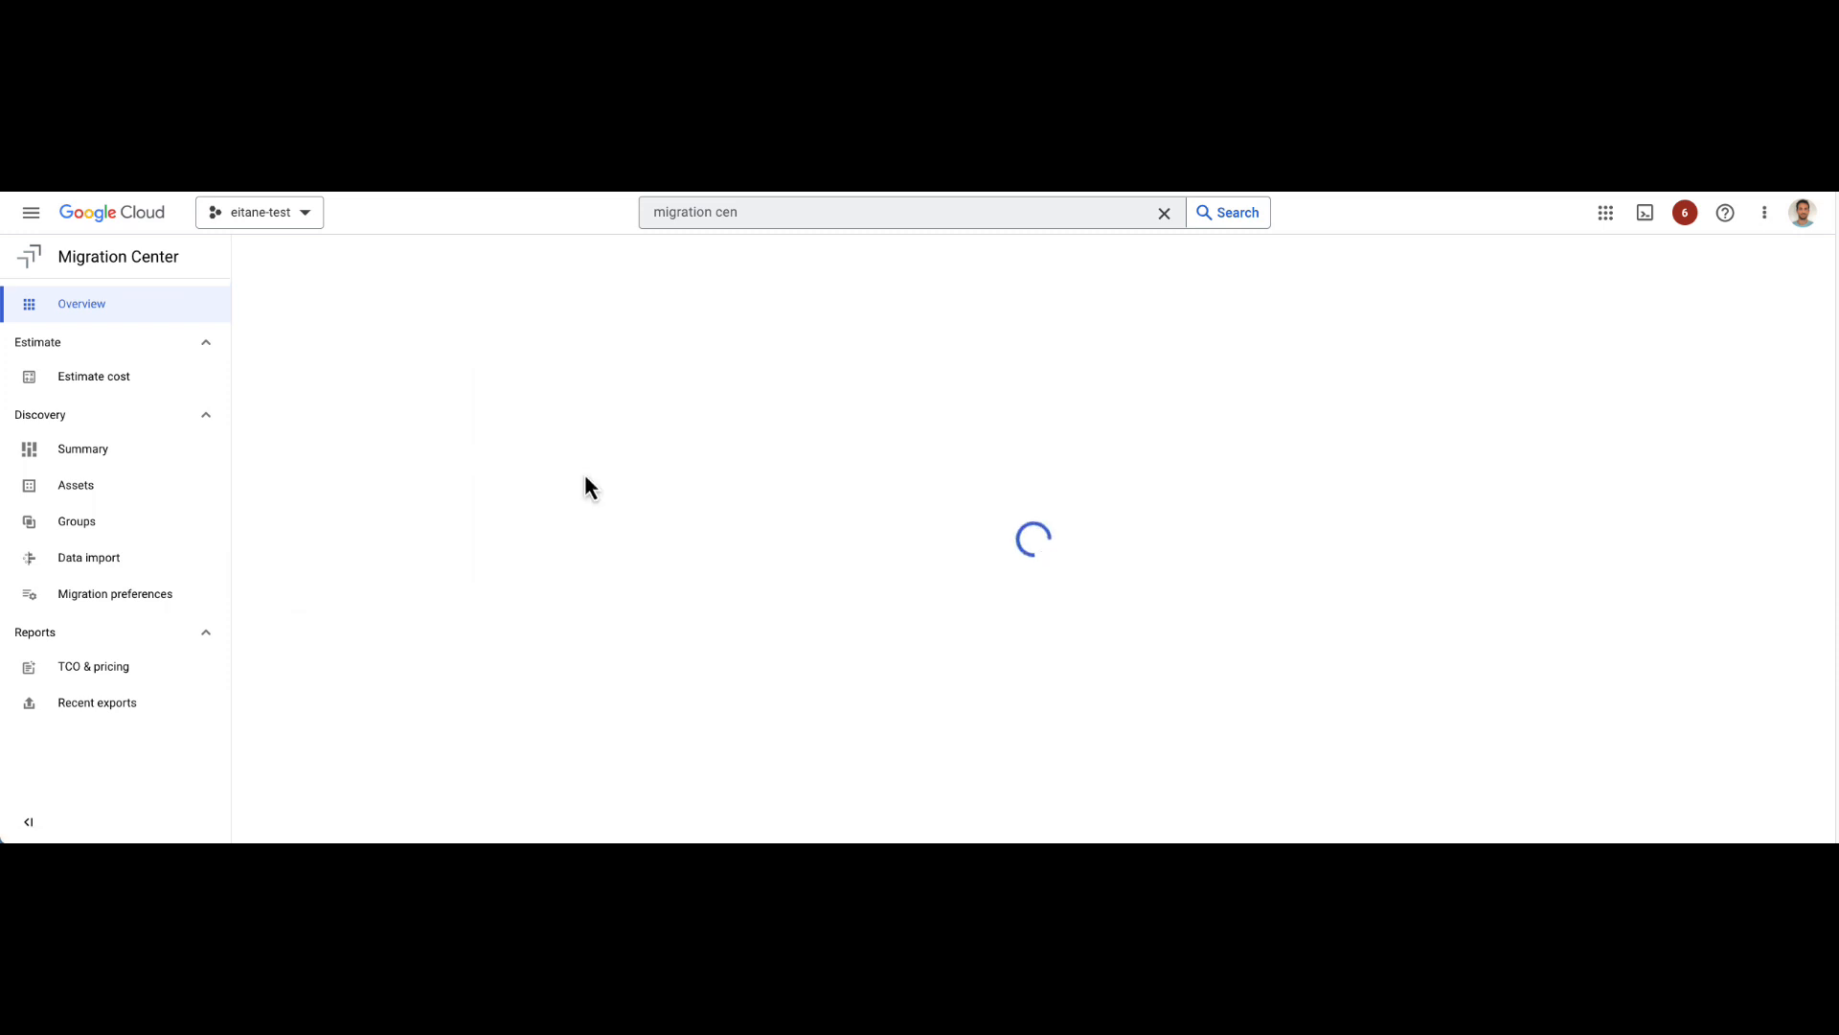
pyautogui.click(75, 485)
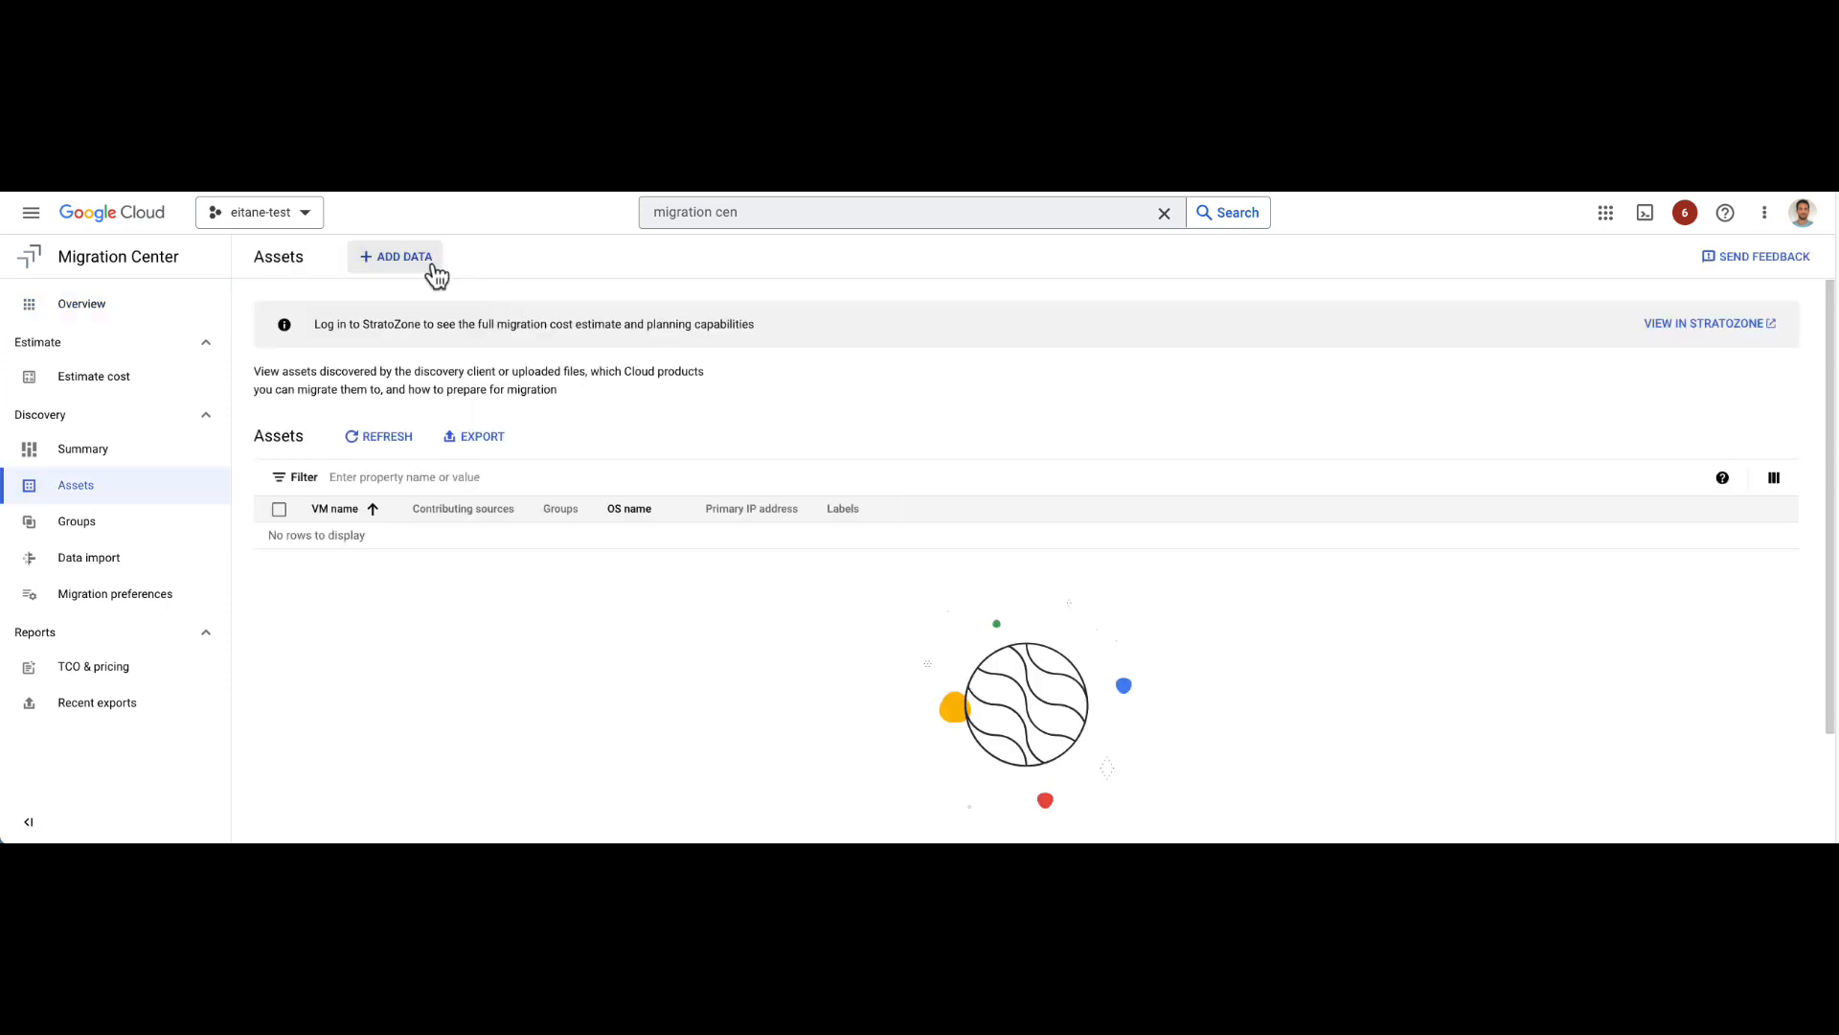
pyautogui.click(403, 254)
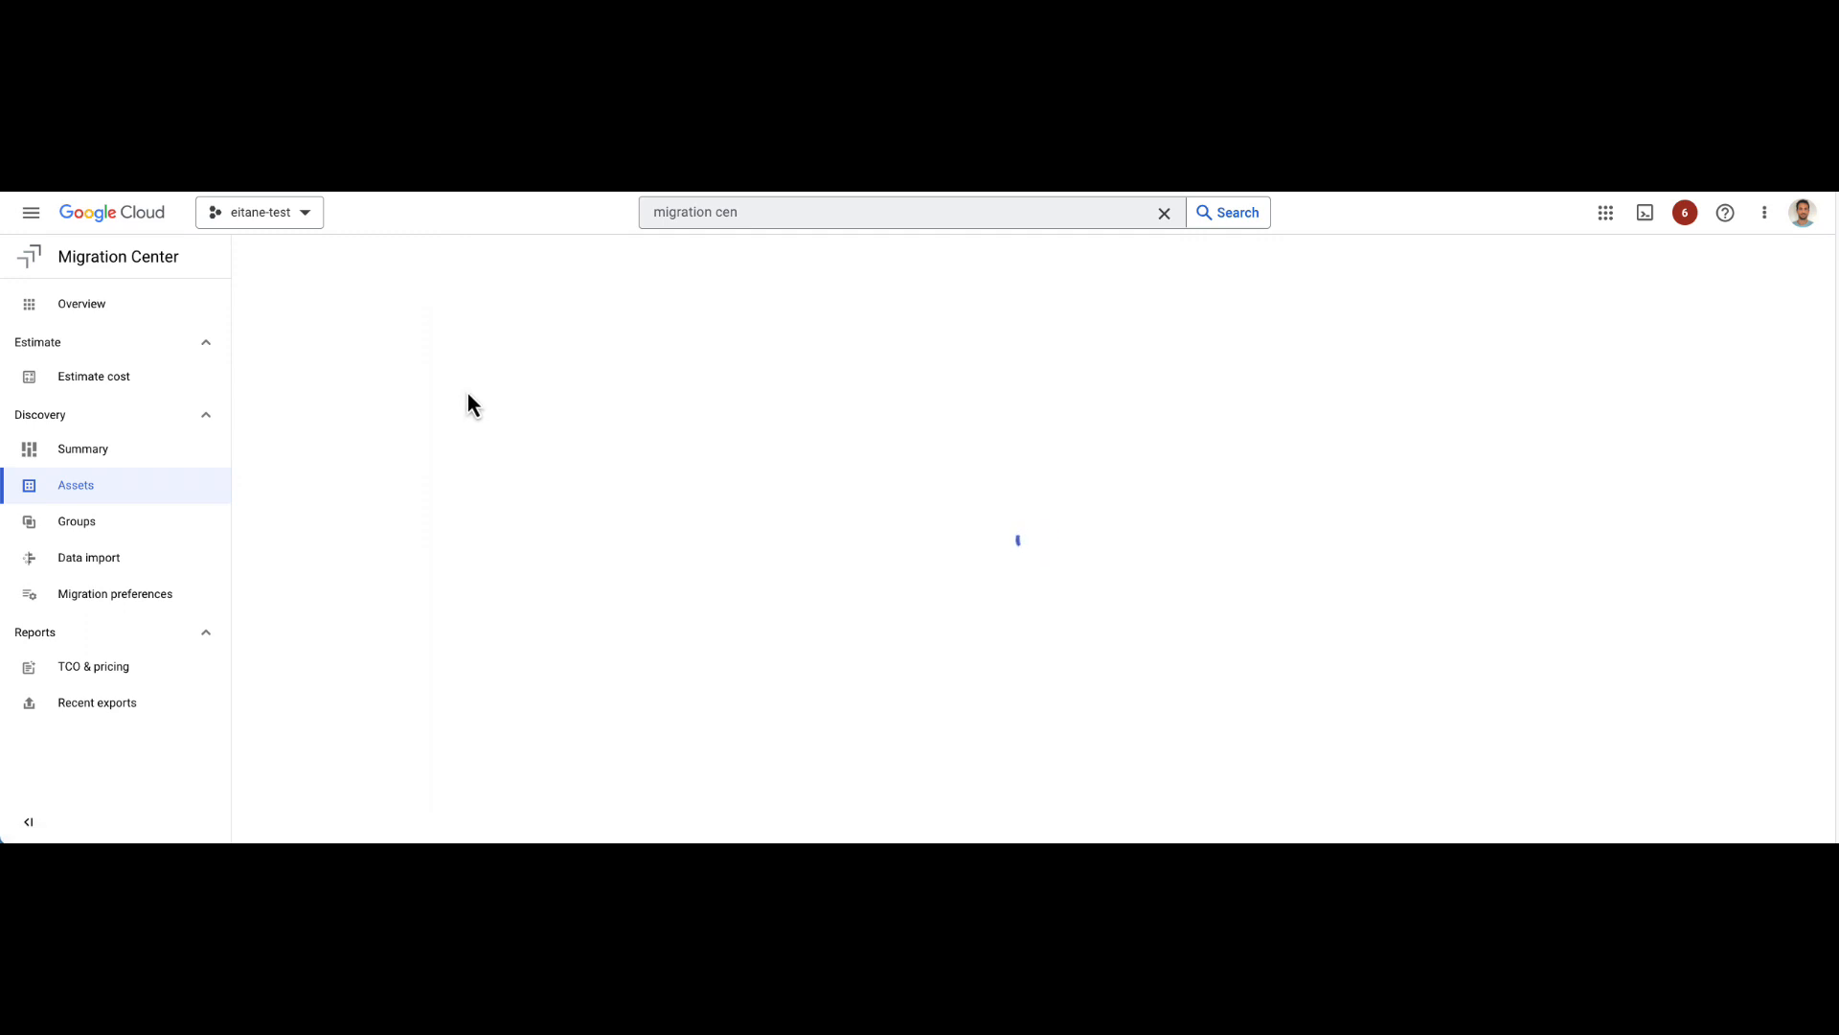
# Step: Review the Add data source form's discovery client fields before choosing file upload
pyautogui.click(88, 557)
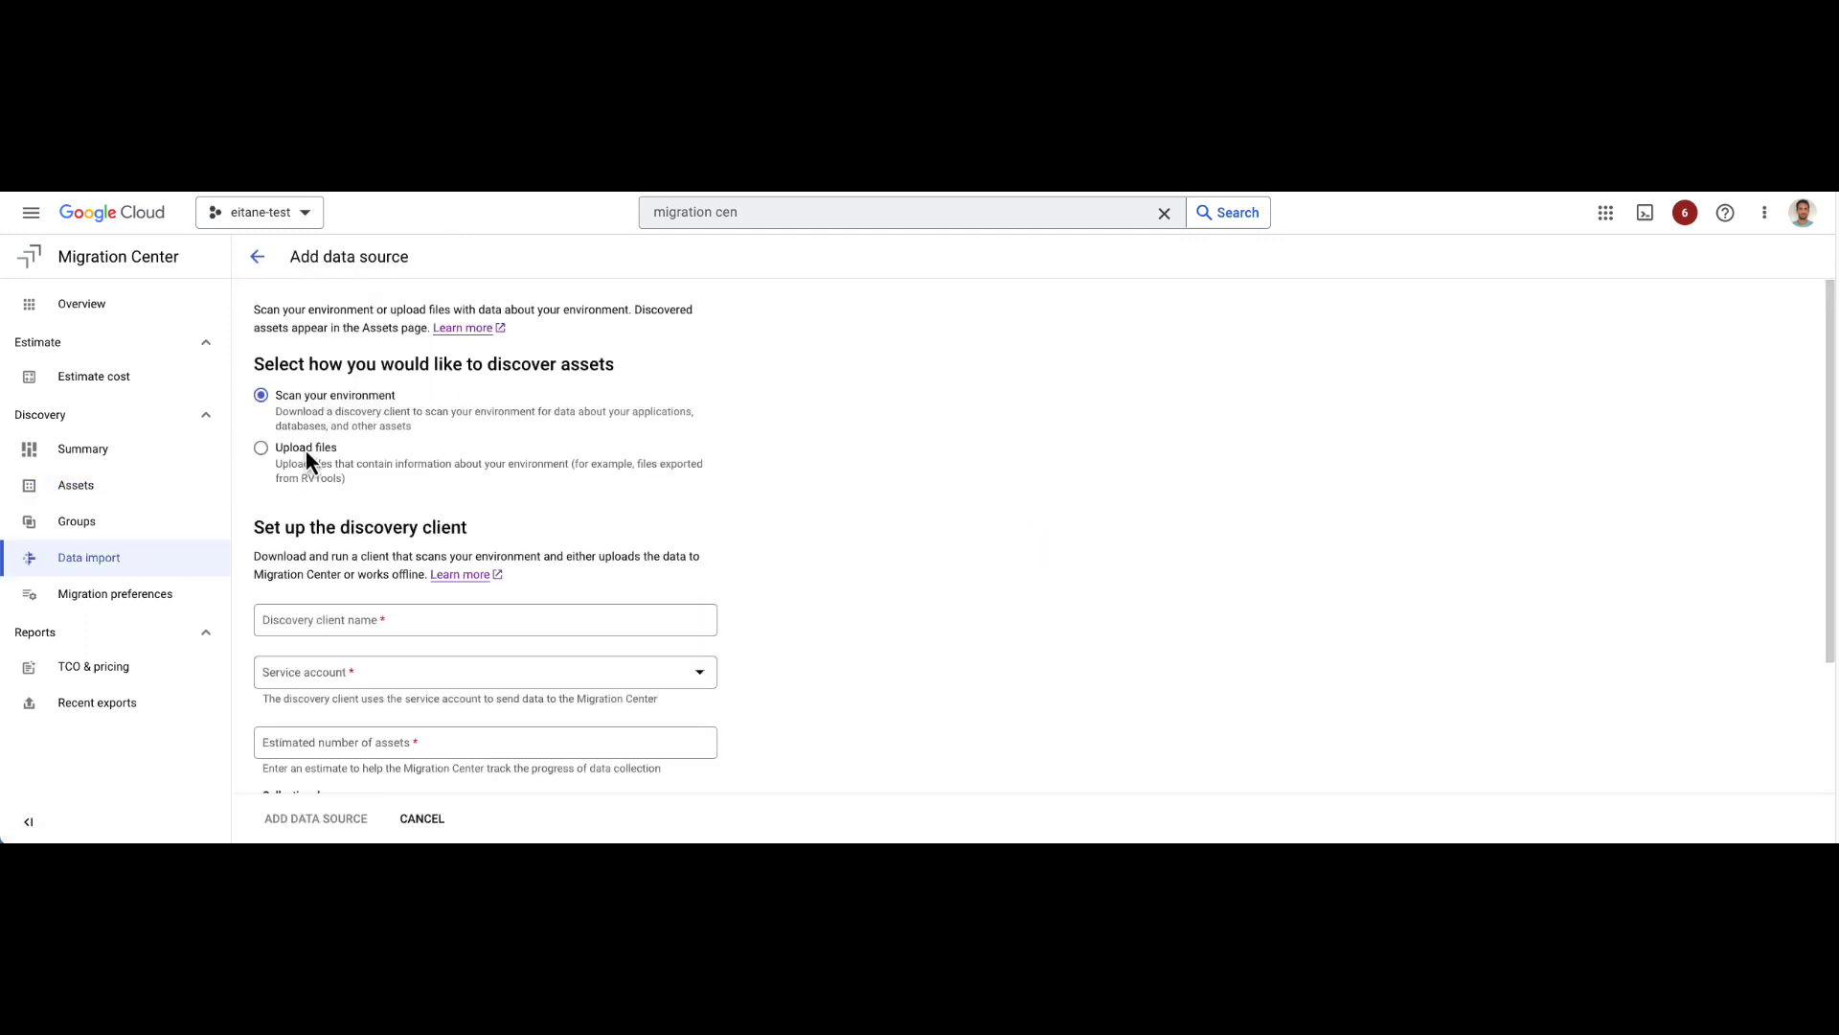
pyautogui.scroll(-3)
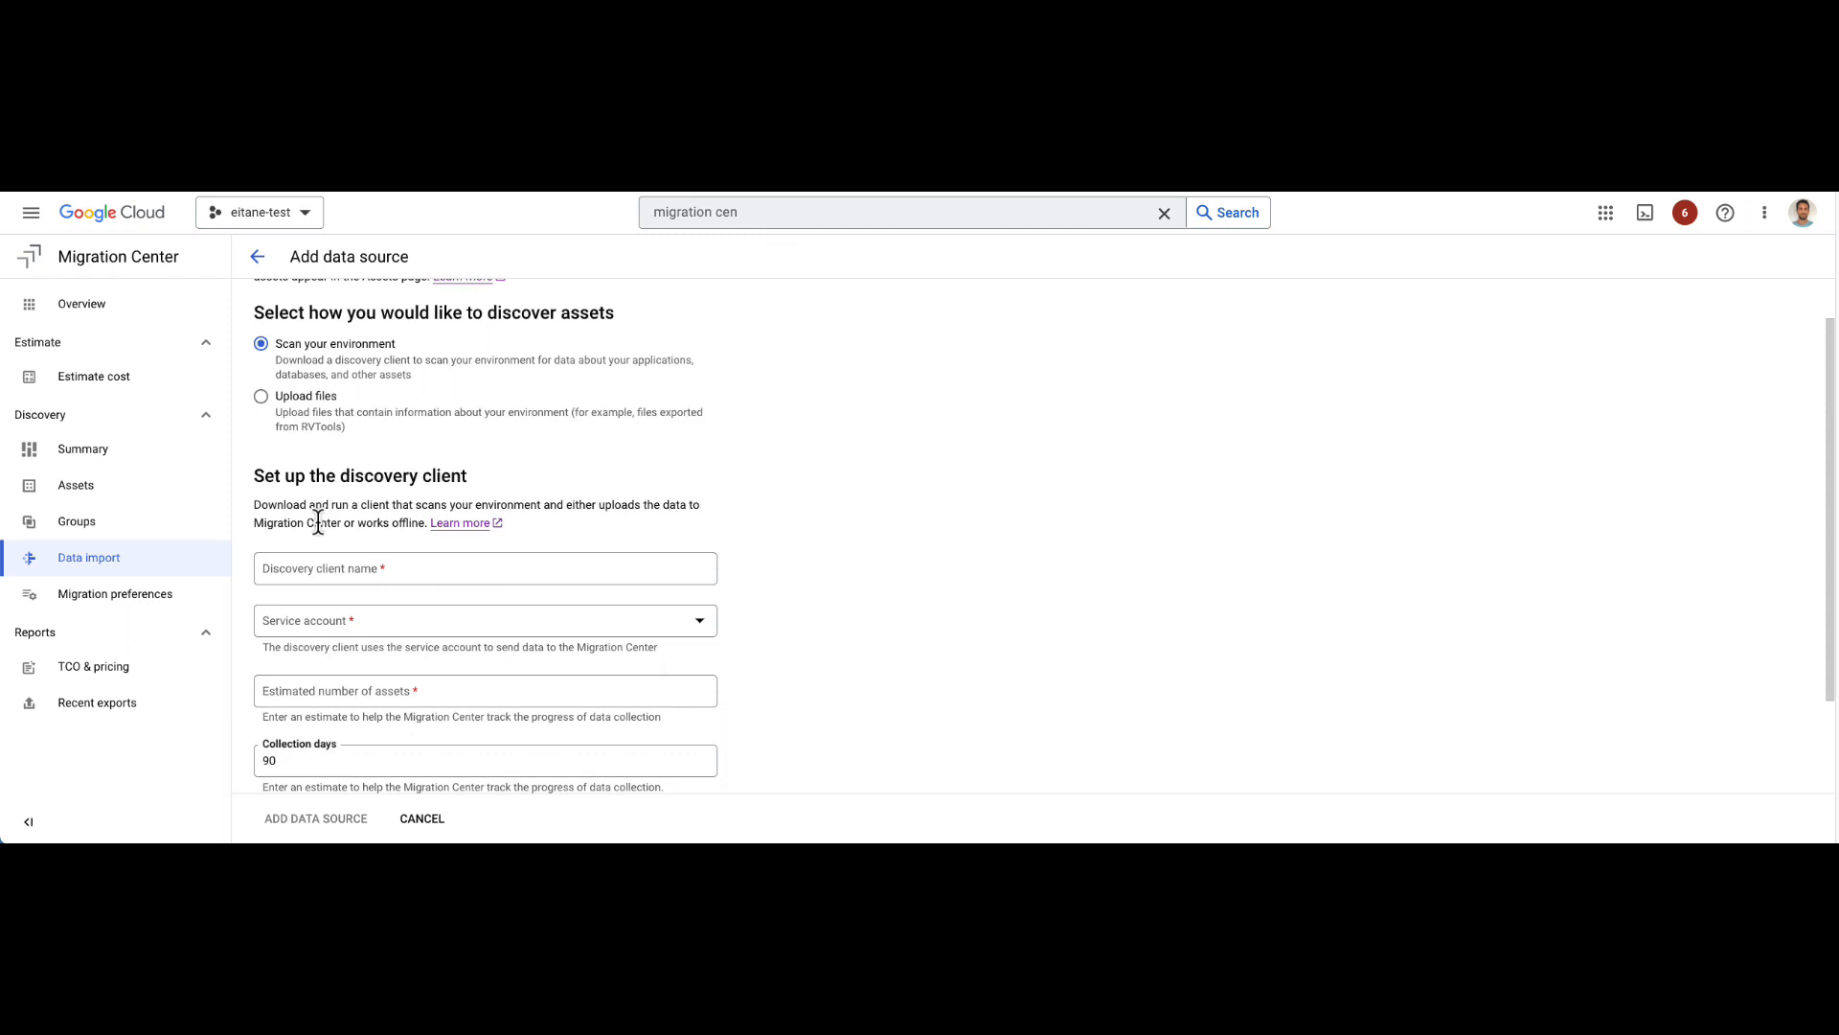
pyautogui.scroll(-3)
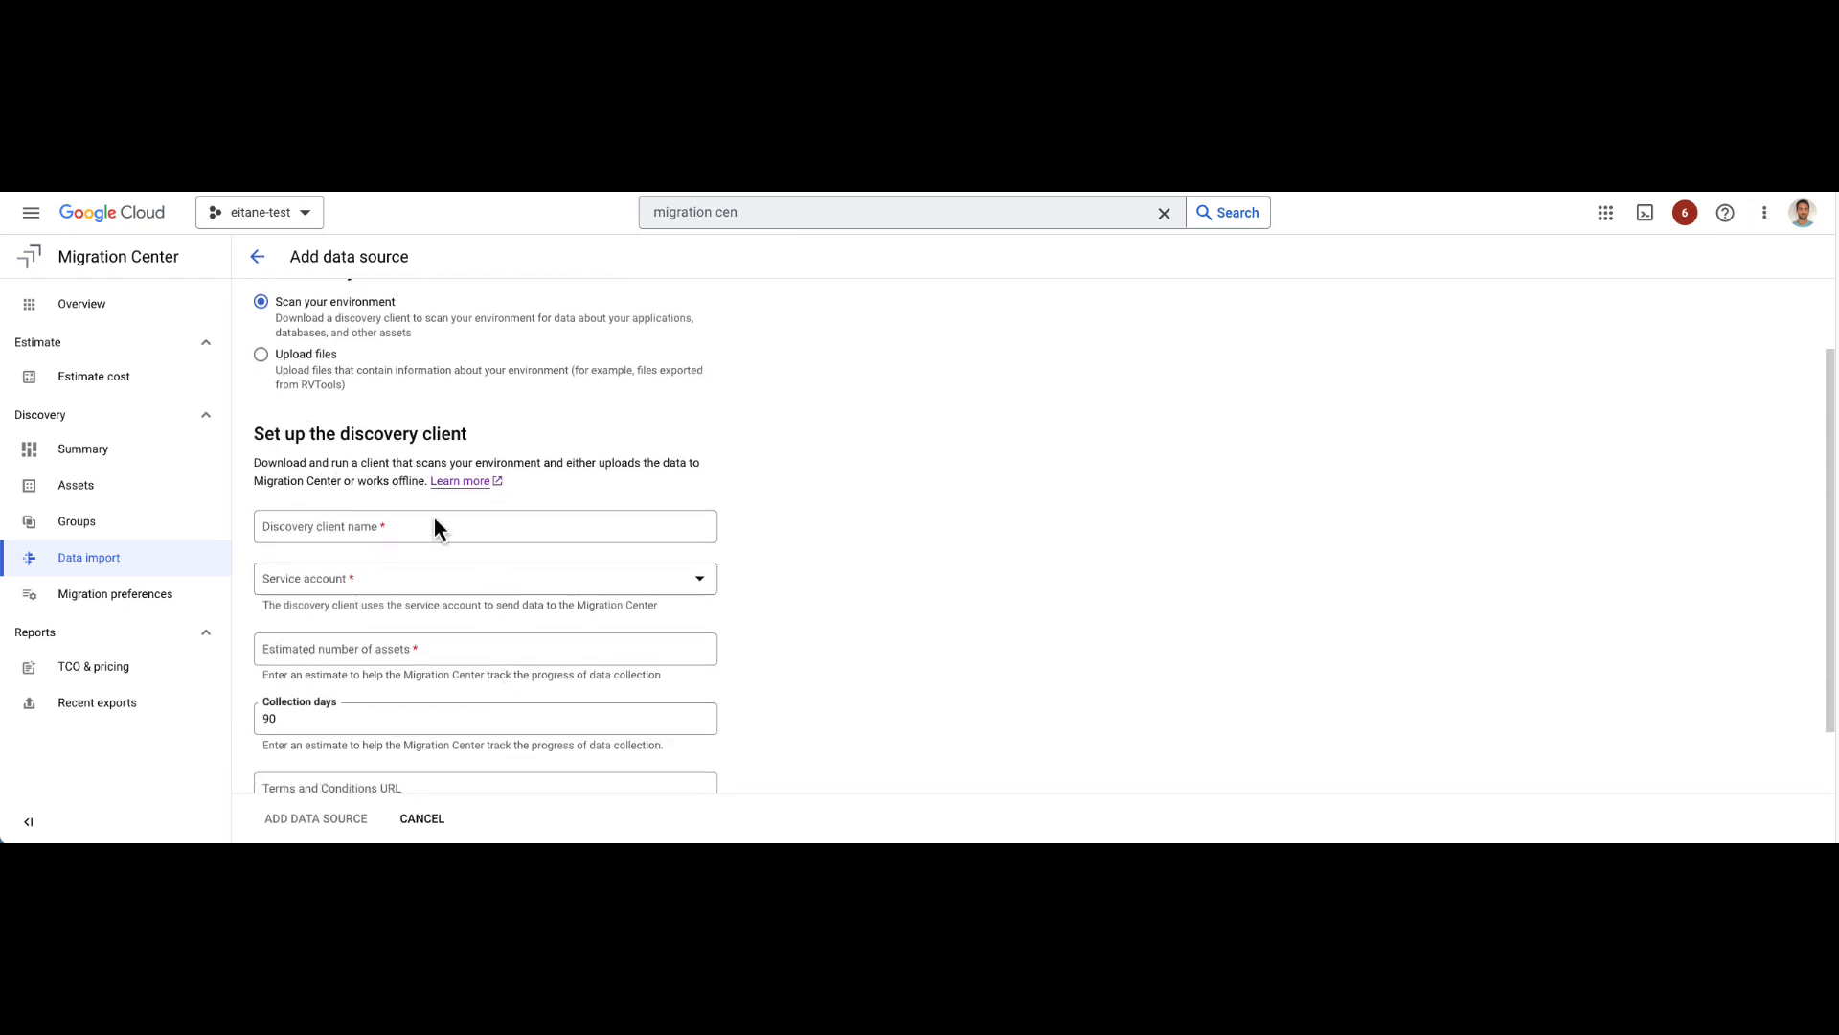
pyautogui.moveTo(328, 604)
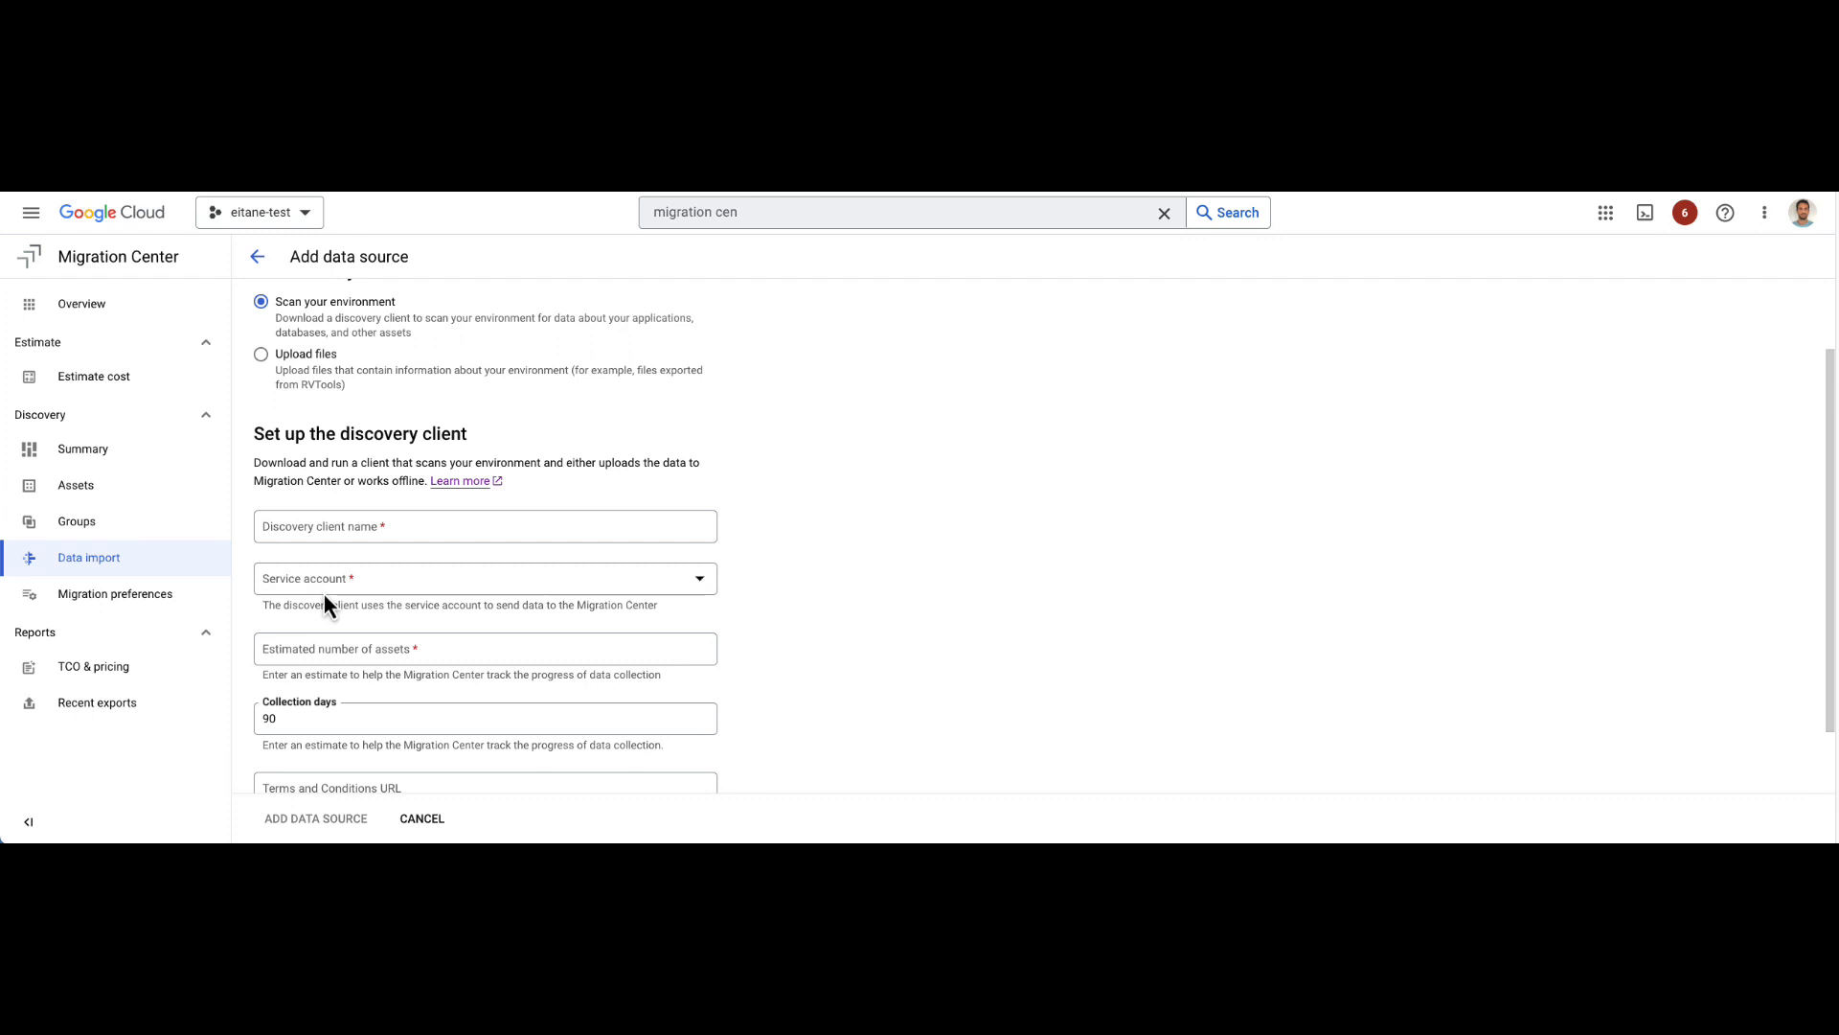
pyautogui.scroll(3)
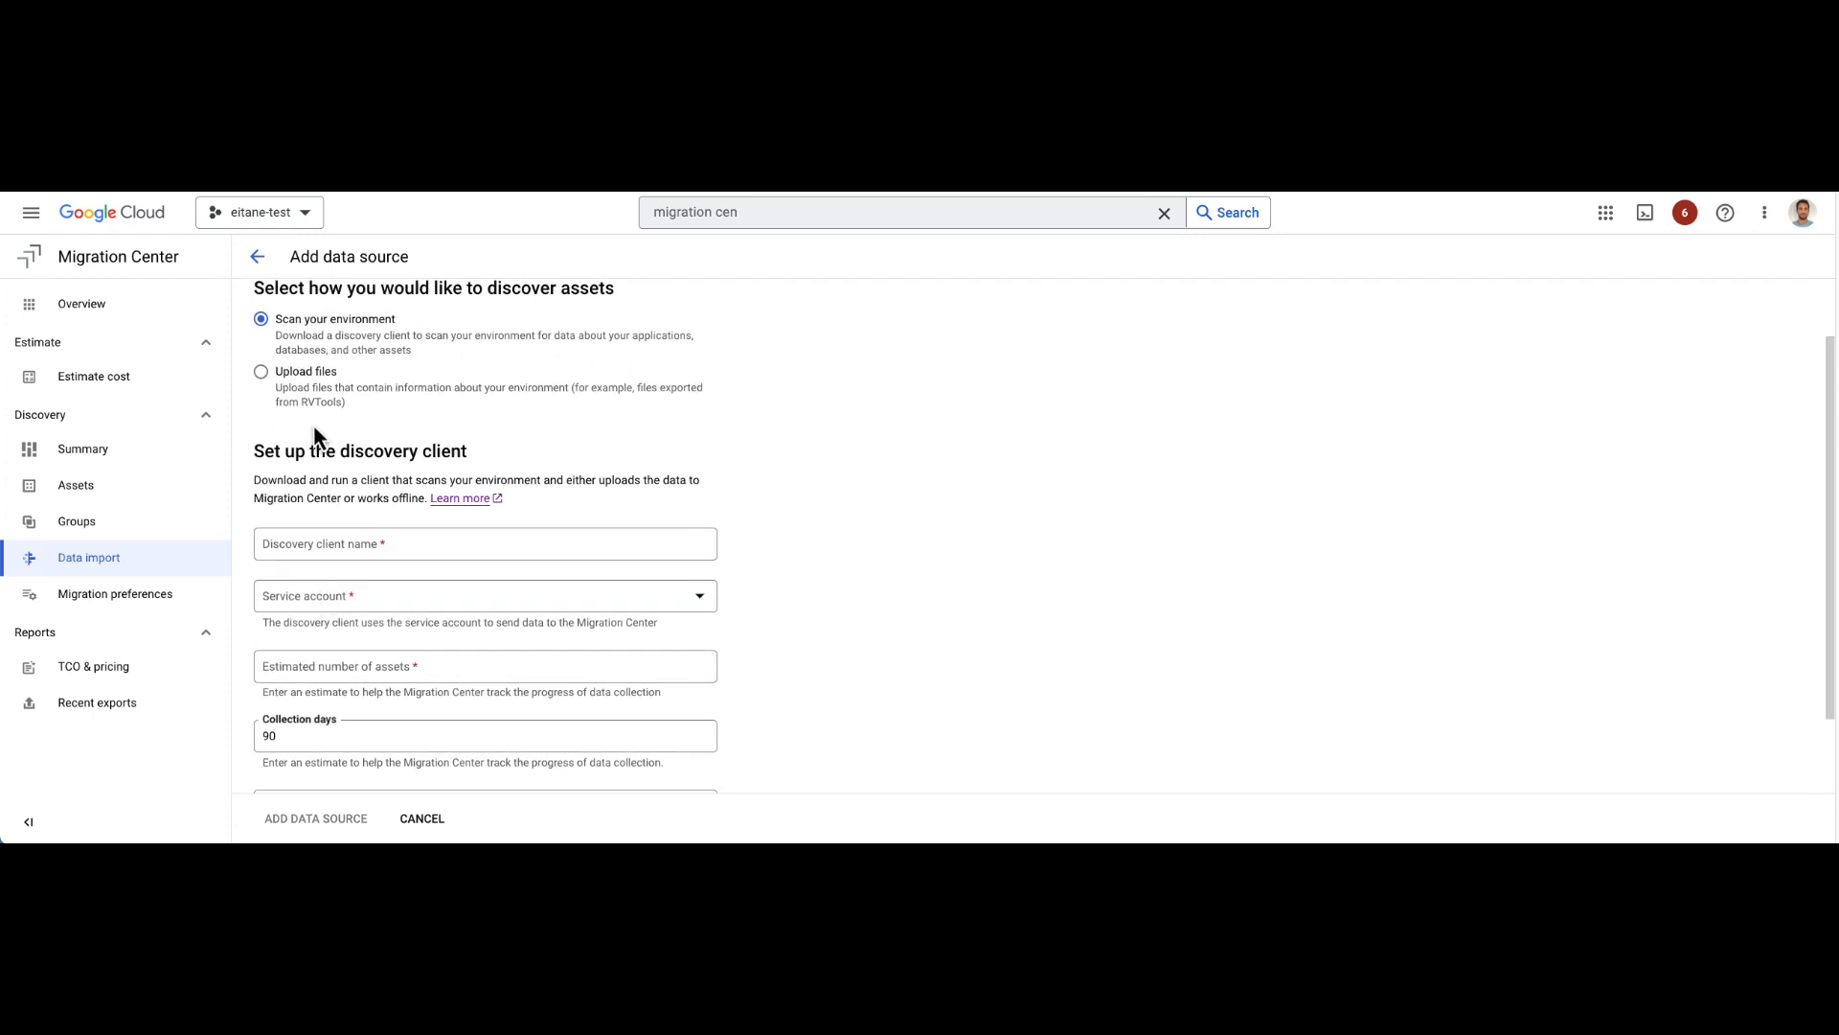
pyautogui.moveTo(404, 703)
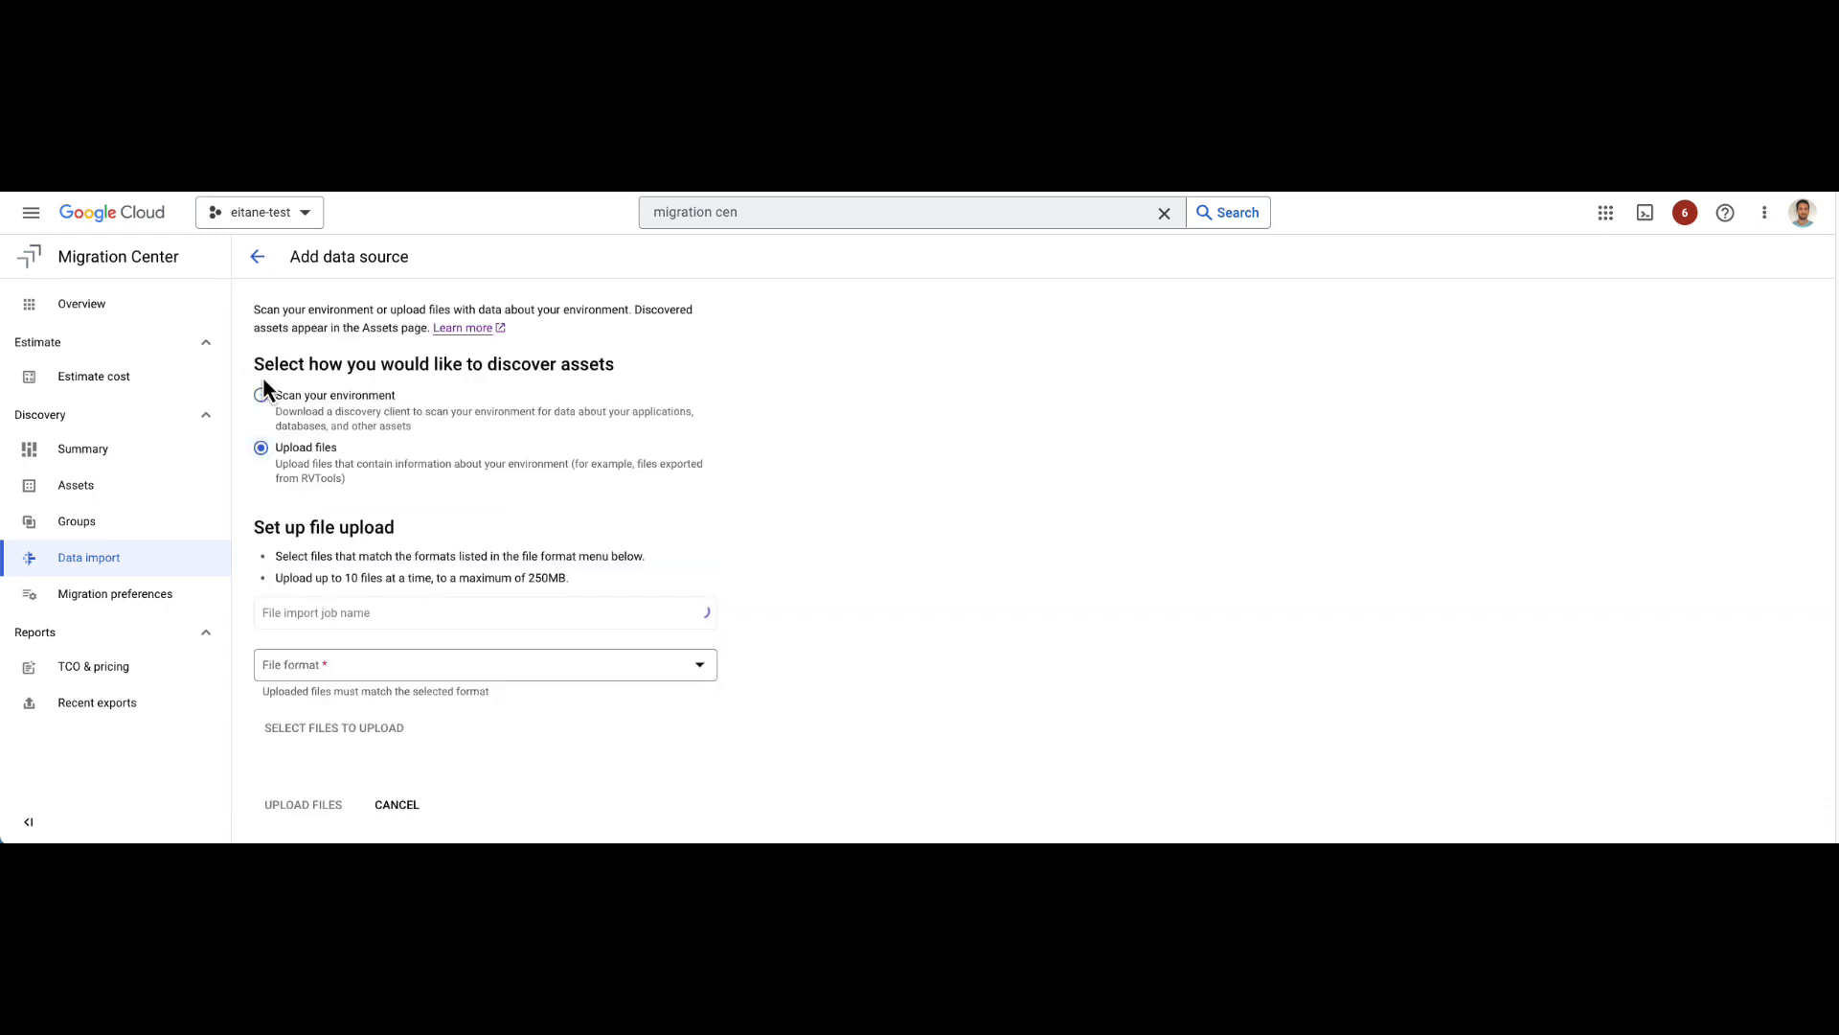
# Step: Choose Upload files and name the import job 'my rv import'
pyautogui.click(482, 613)
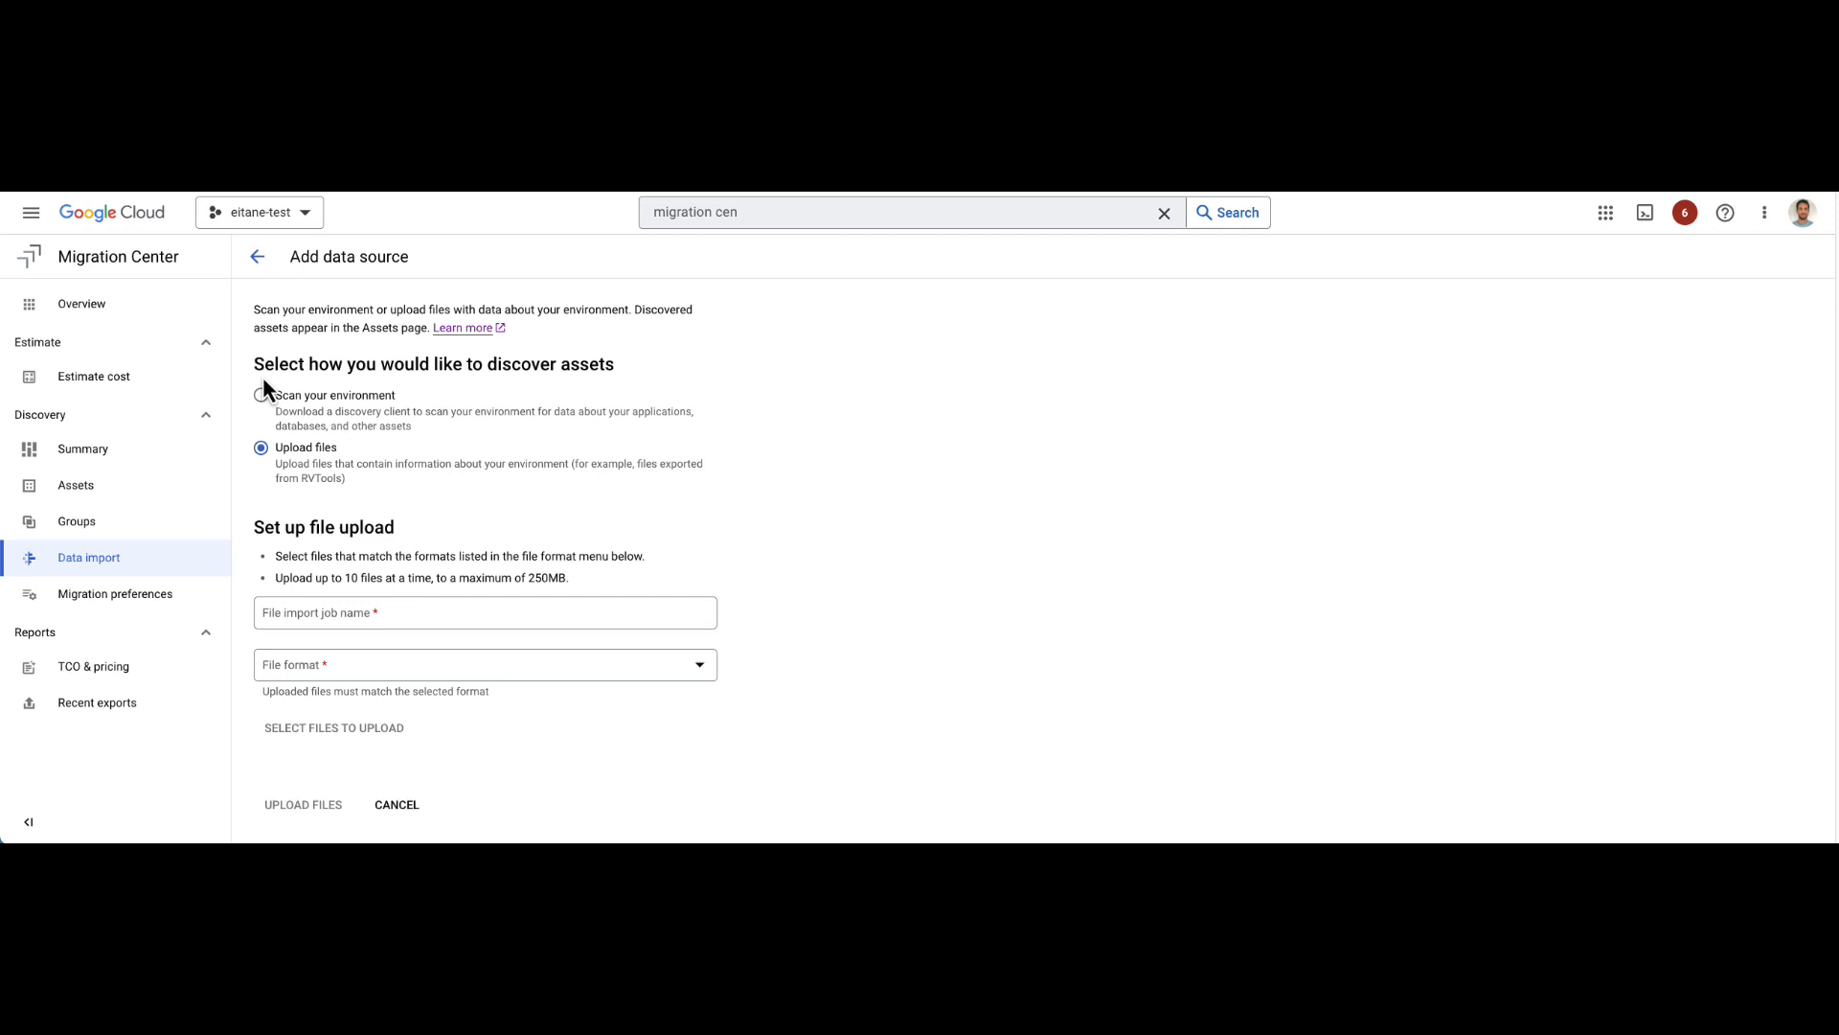
pyautogui.moveTo(292, 491)
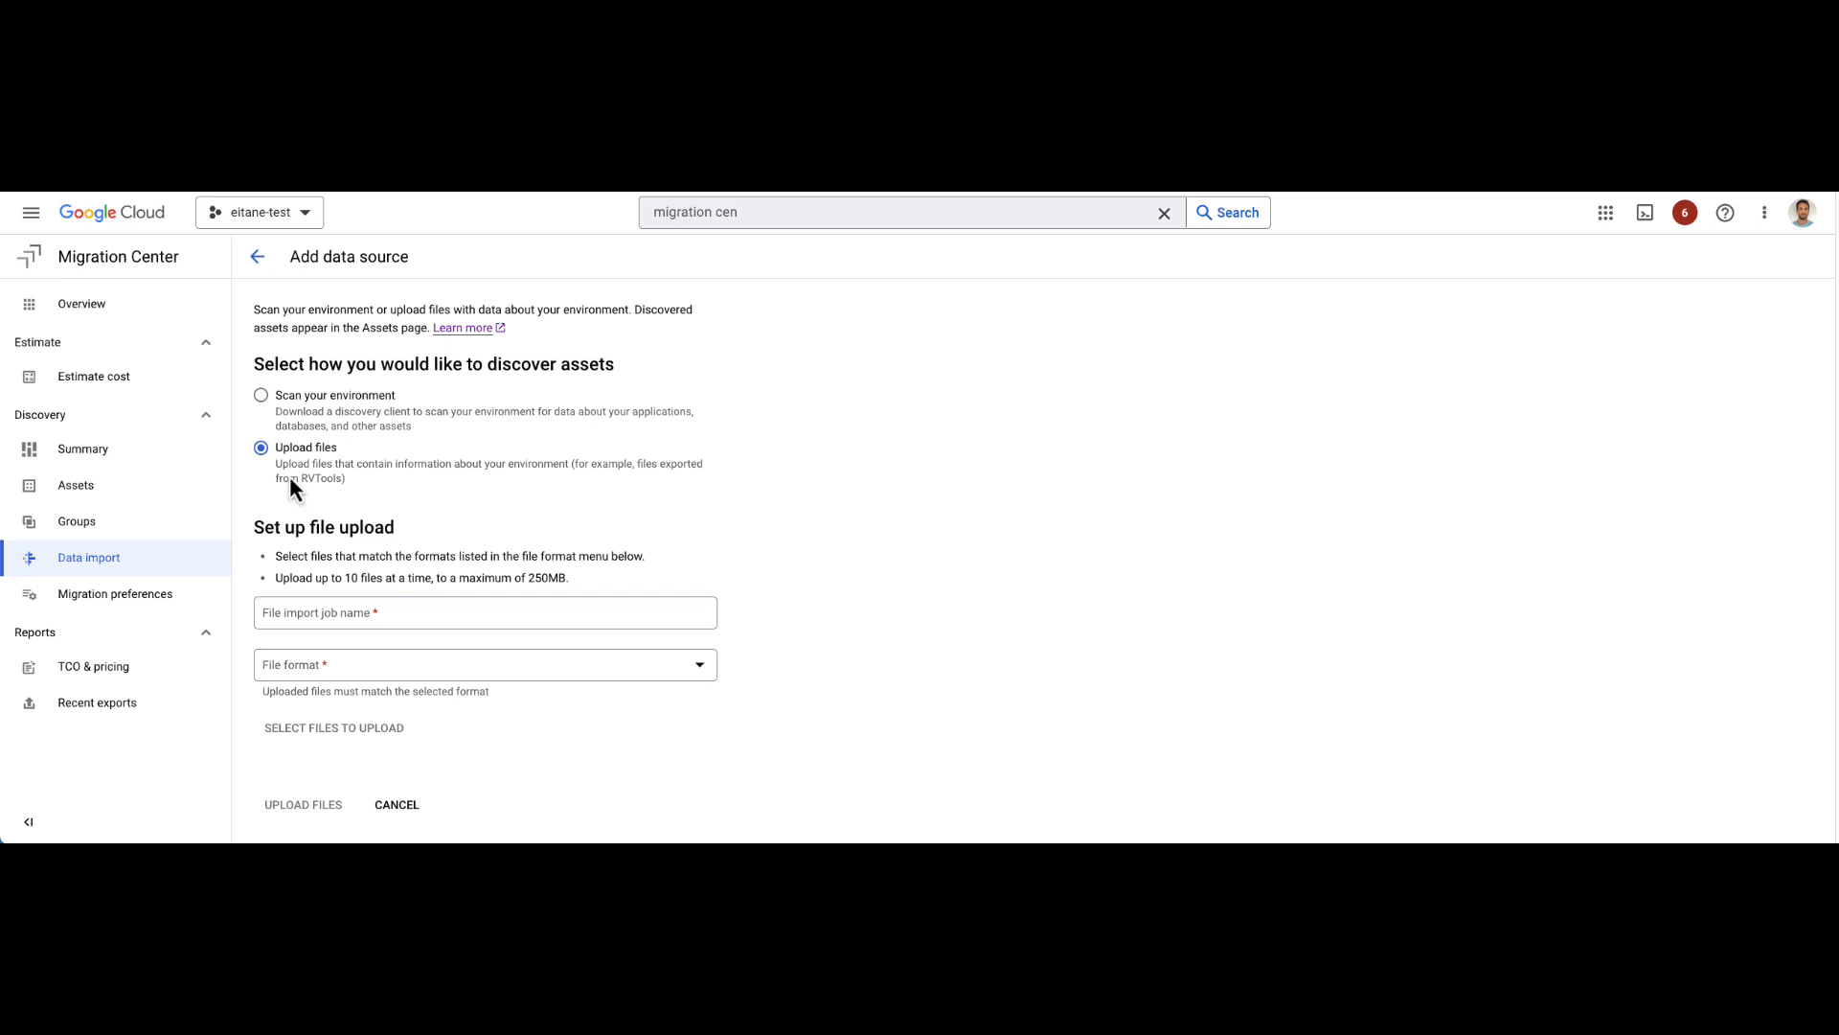
pyautogui.moveTo(348, 540)
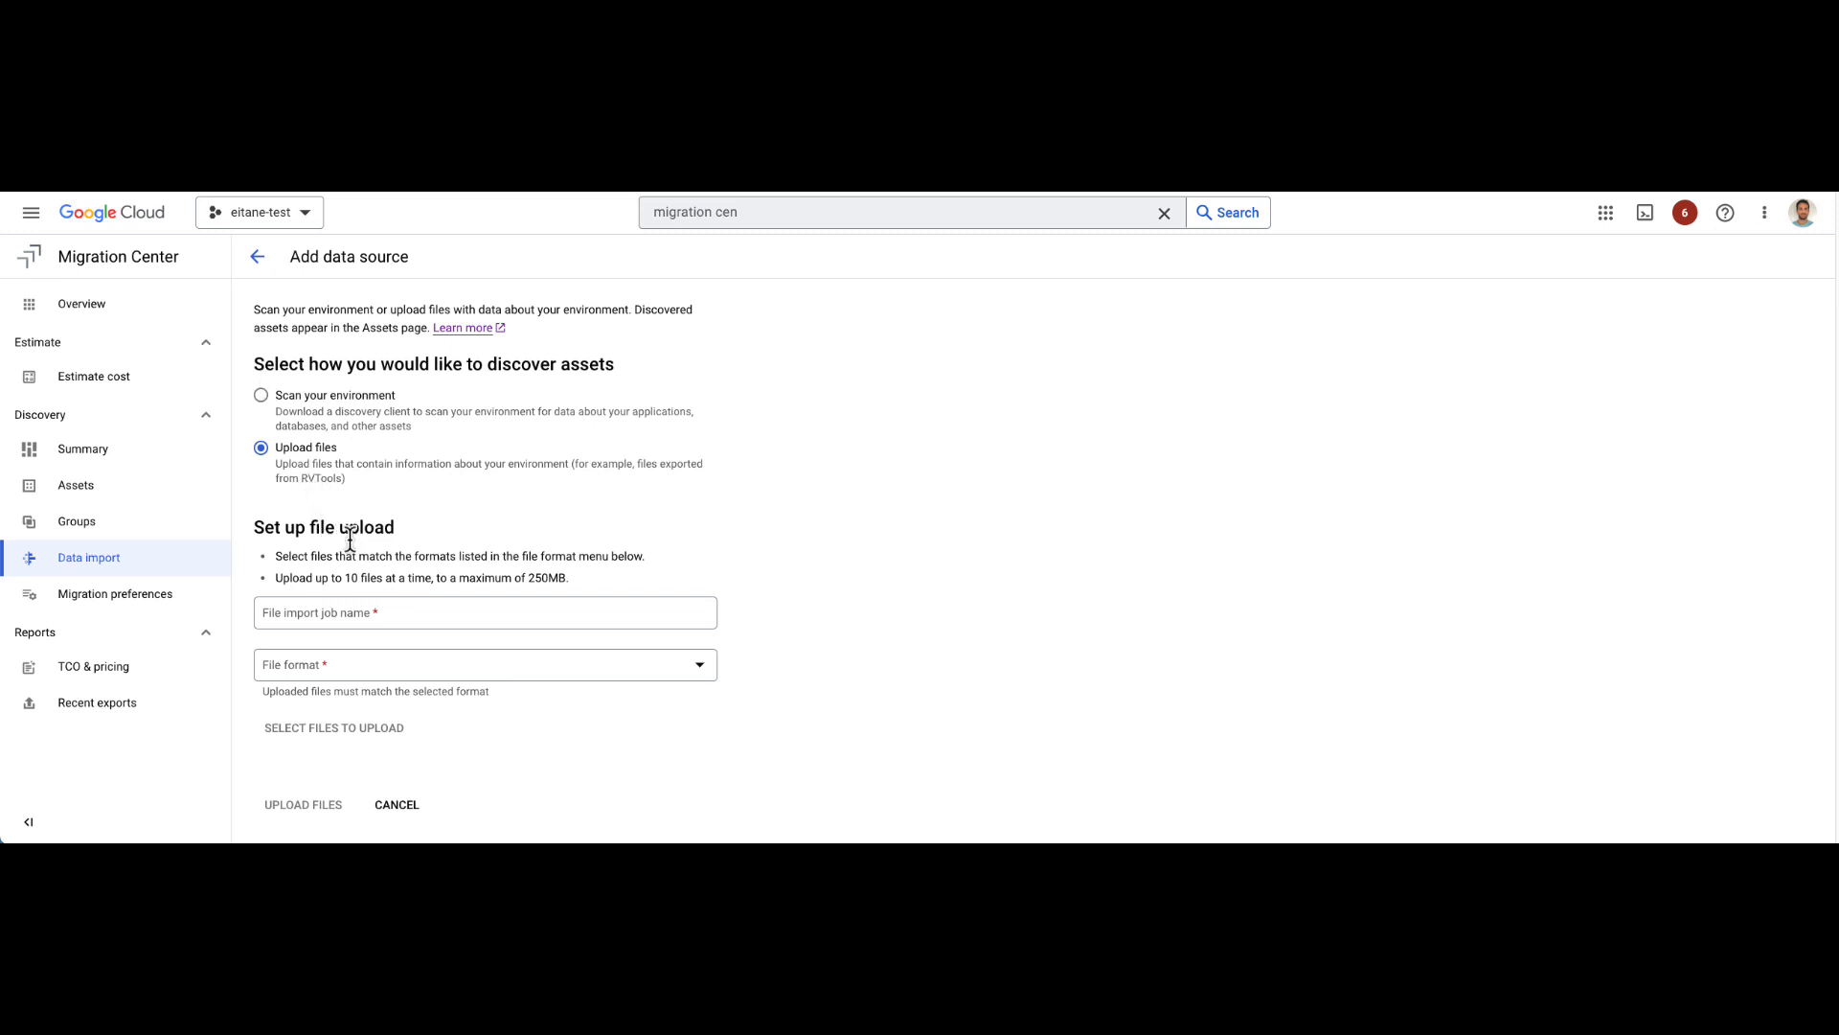
pyautogui.click(483, 611)
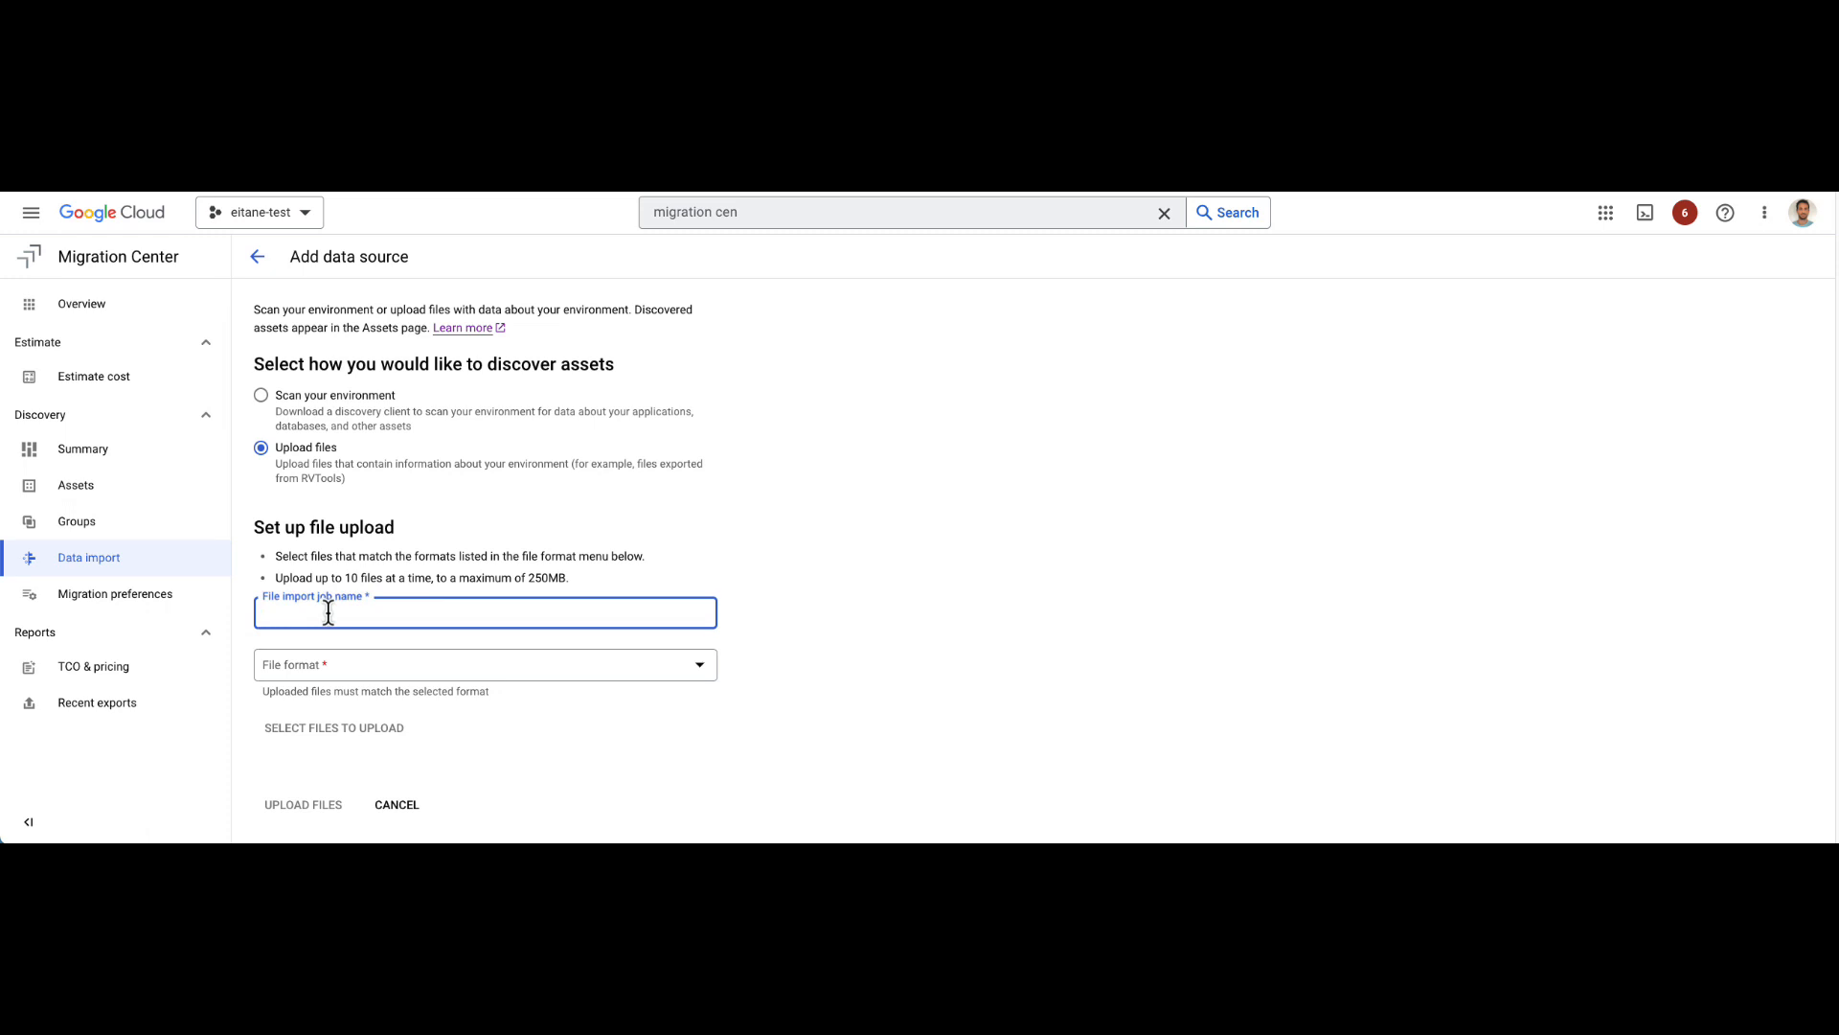
pyautogui.write('my rv')
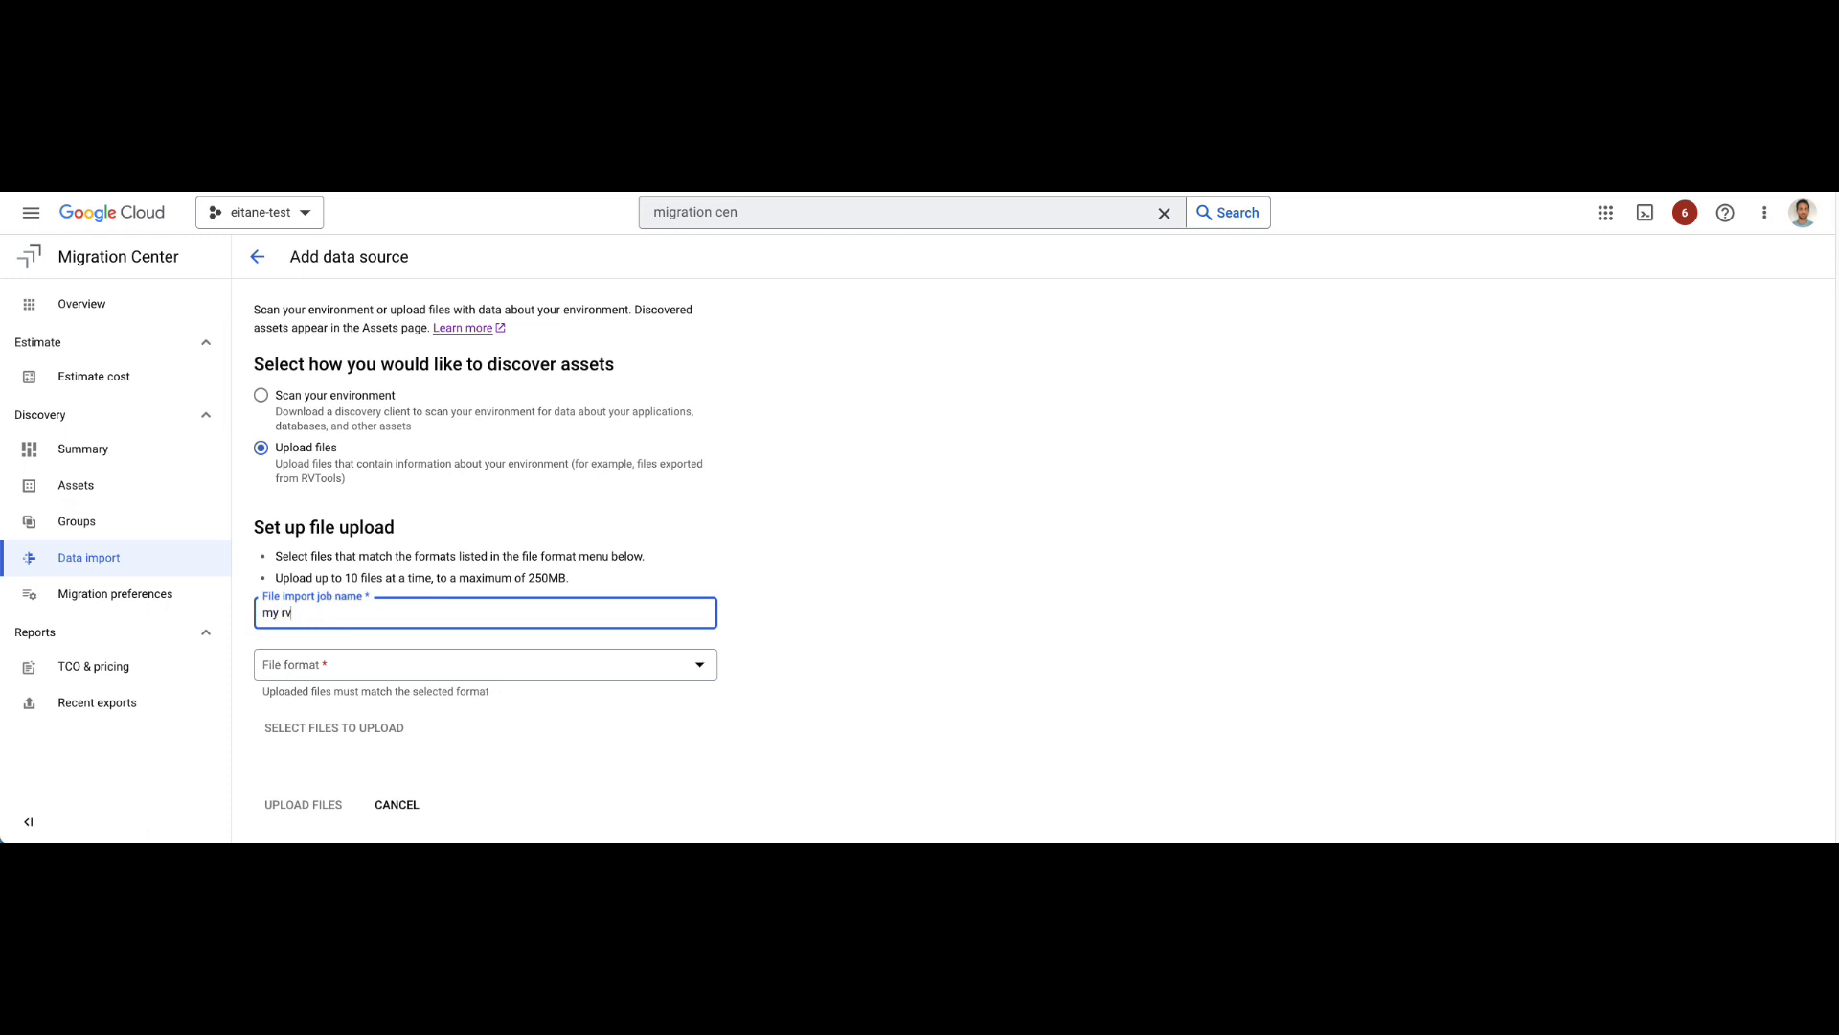
pyautogui.write('import')
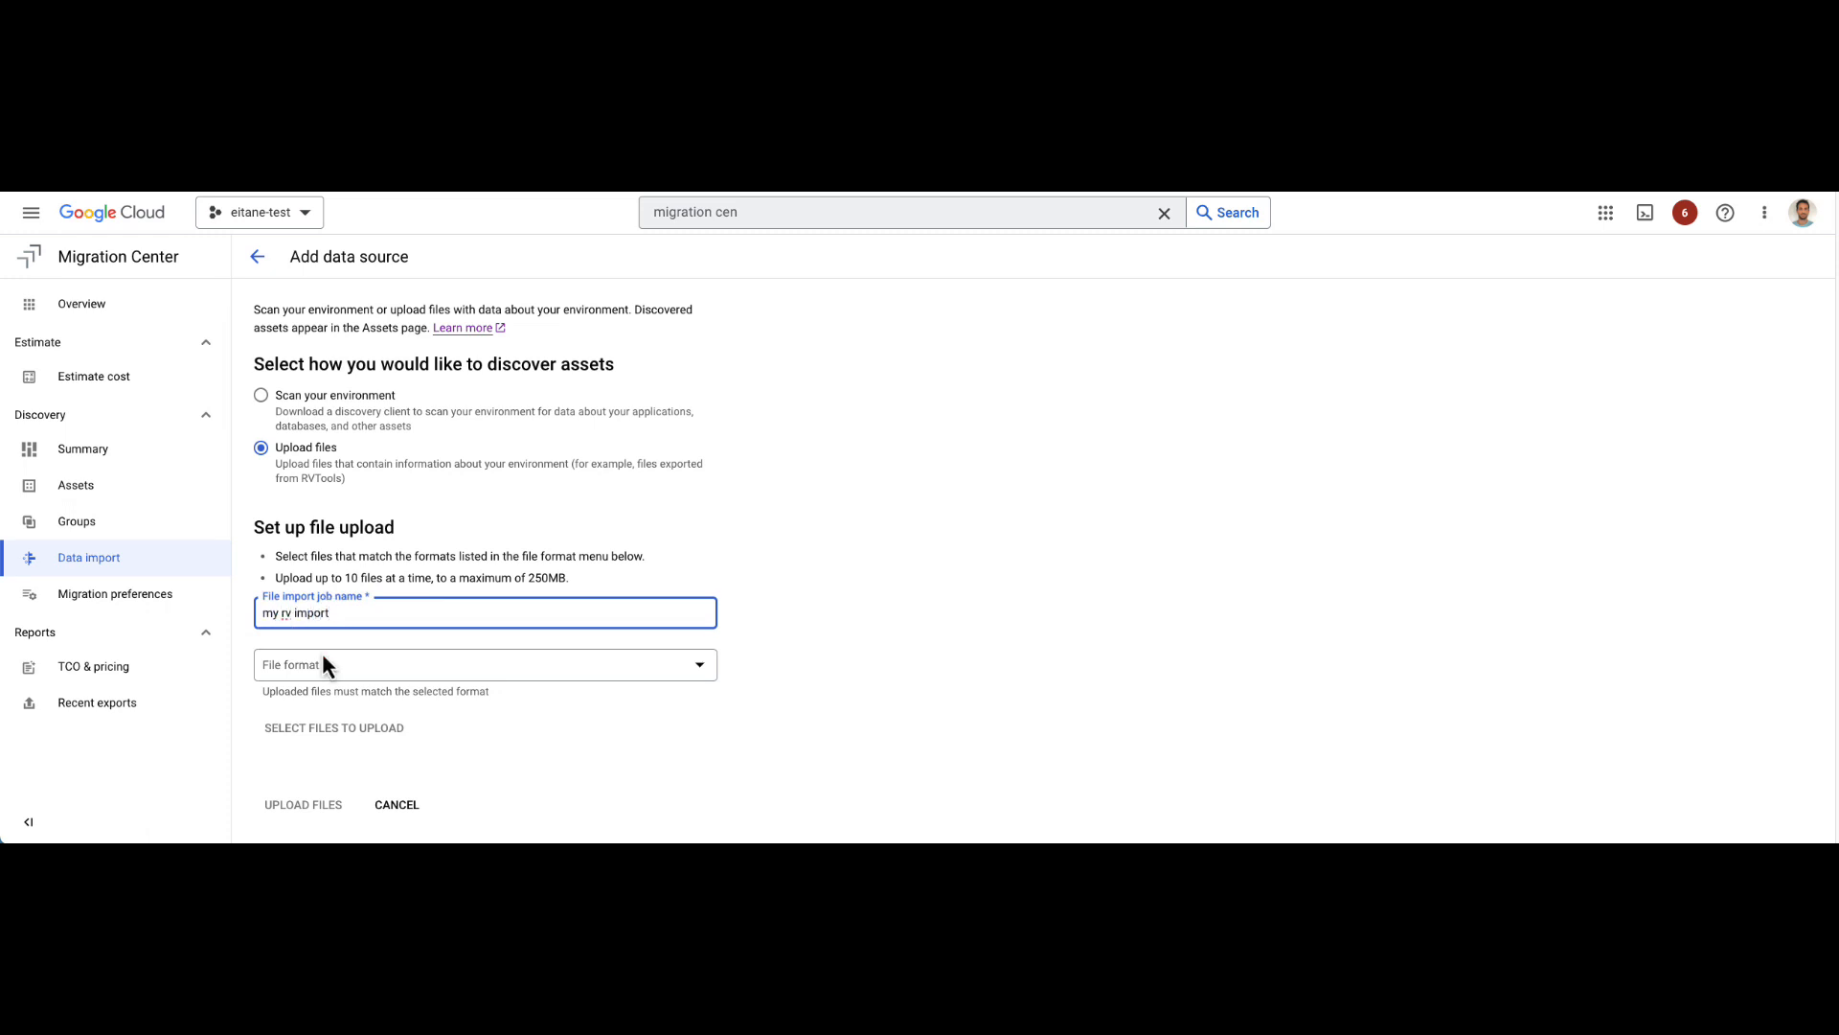
pyautogui.click(485, 664)
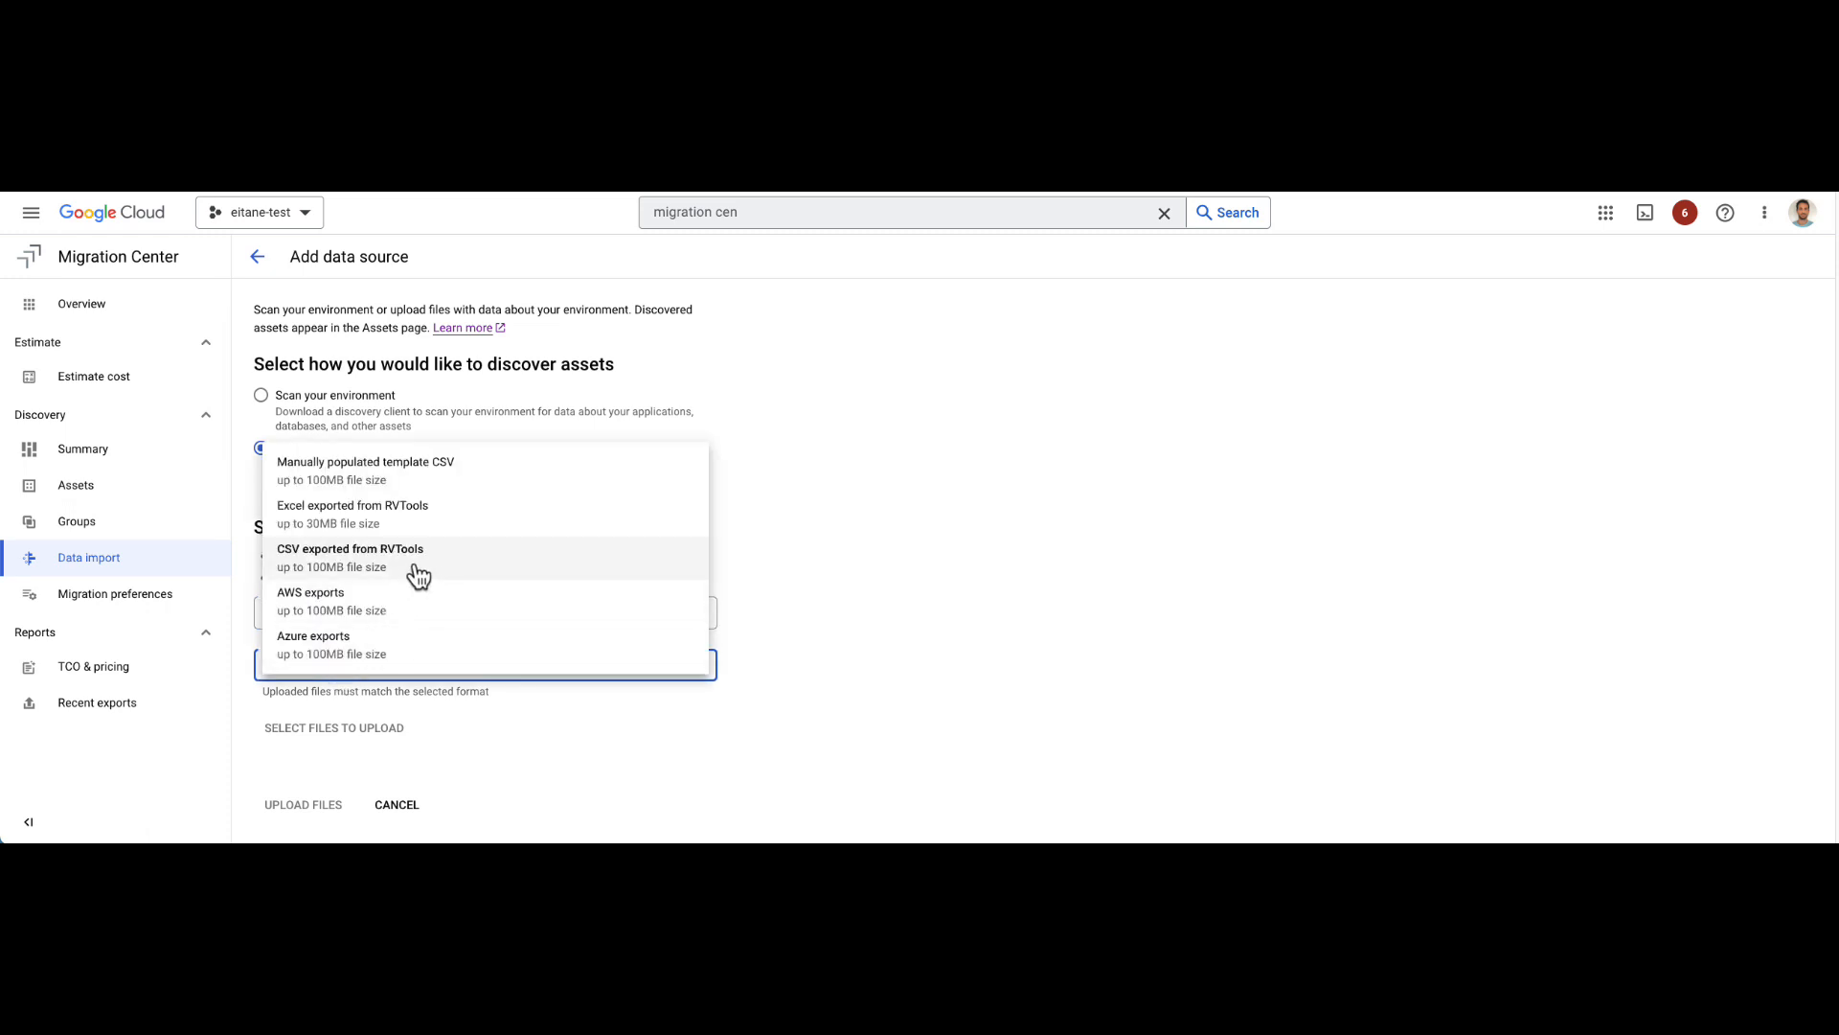
# Step: Select MC-Demo_RVTools_export.xlsx as the file to upload for the job
pyautogui.click(341, 504)
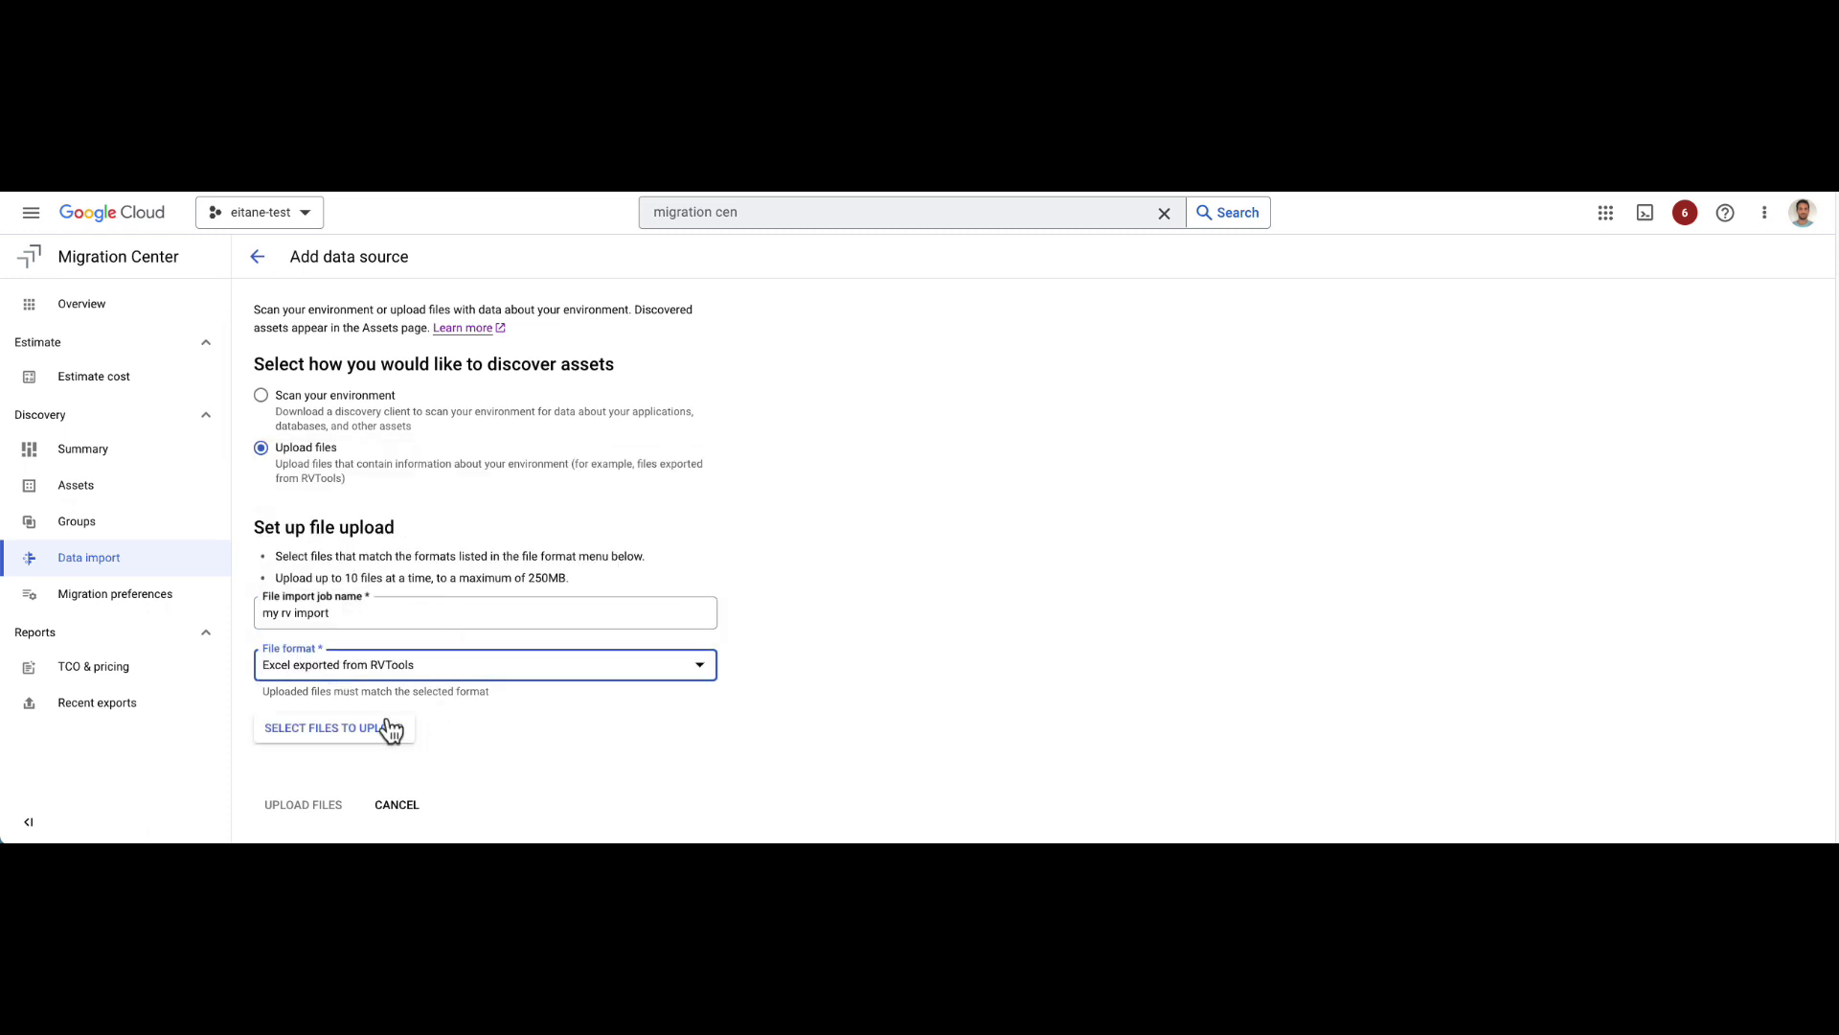
pyautogui.moveTo(358, 742)
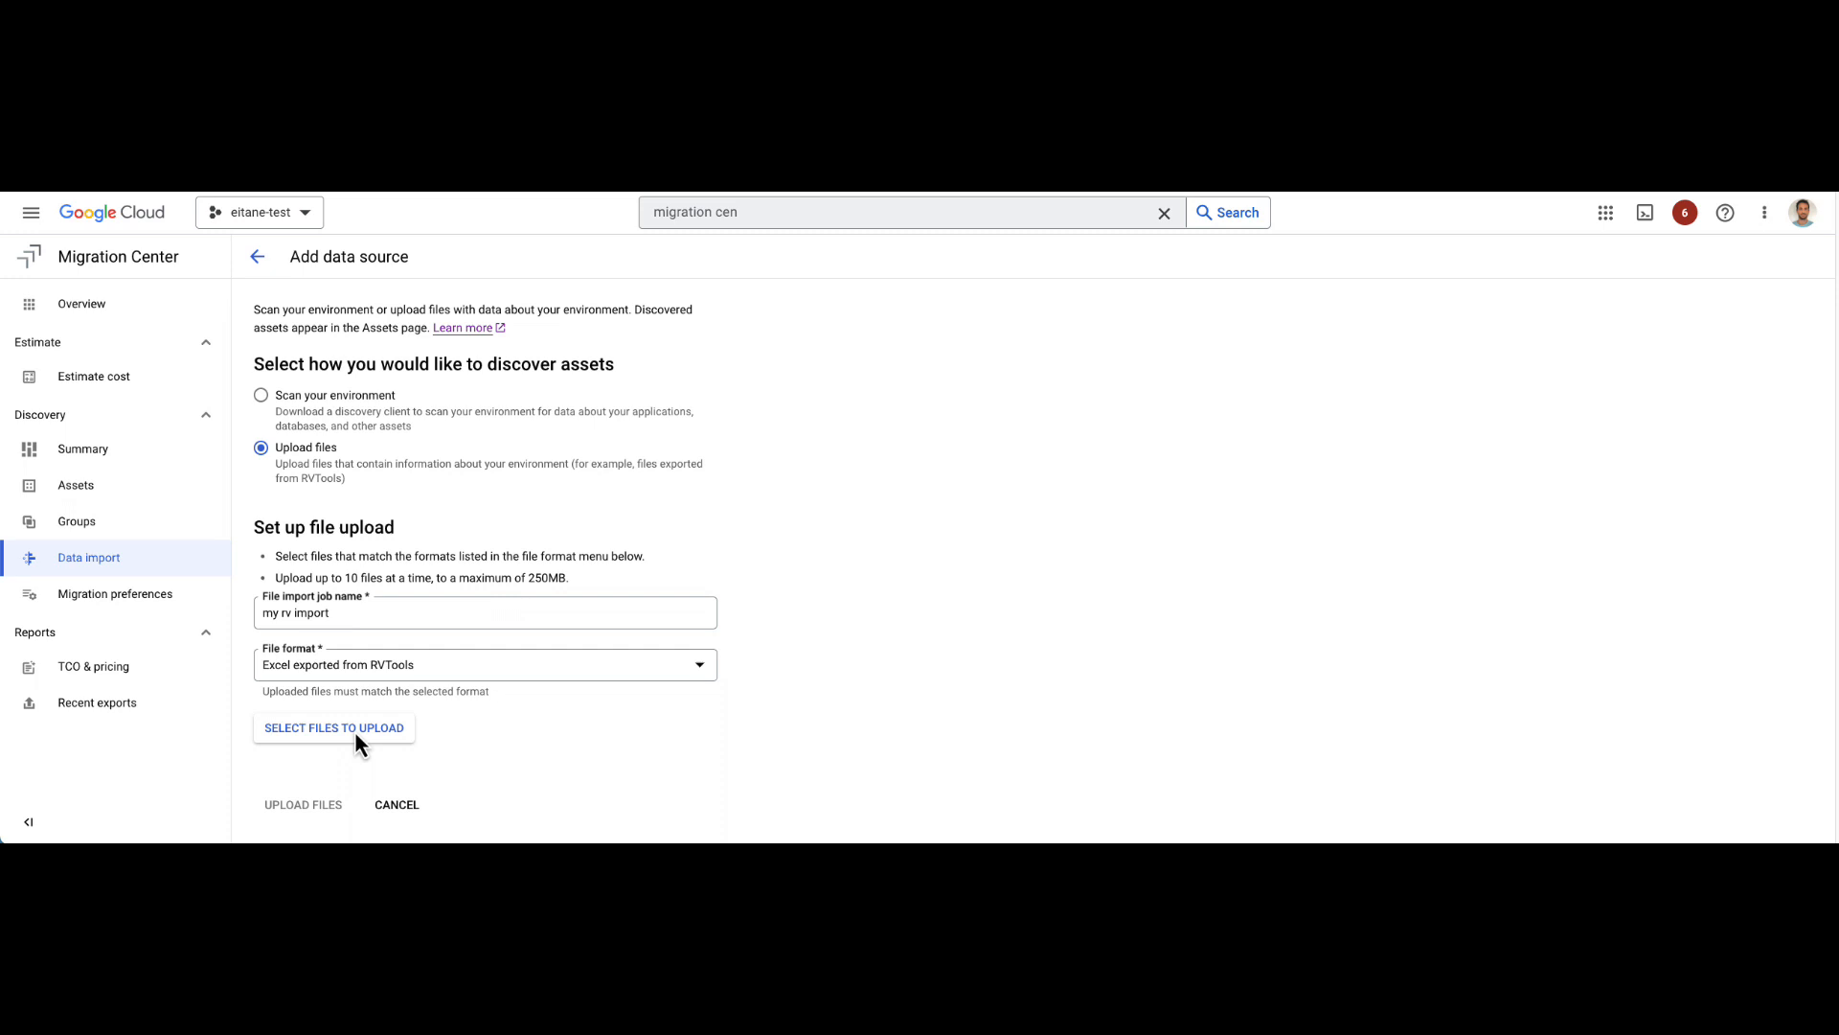
pyautogui.click(333, 728)
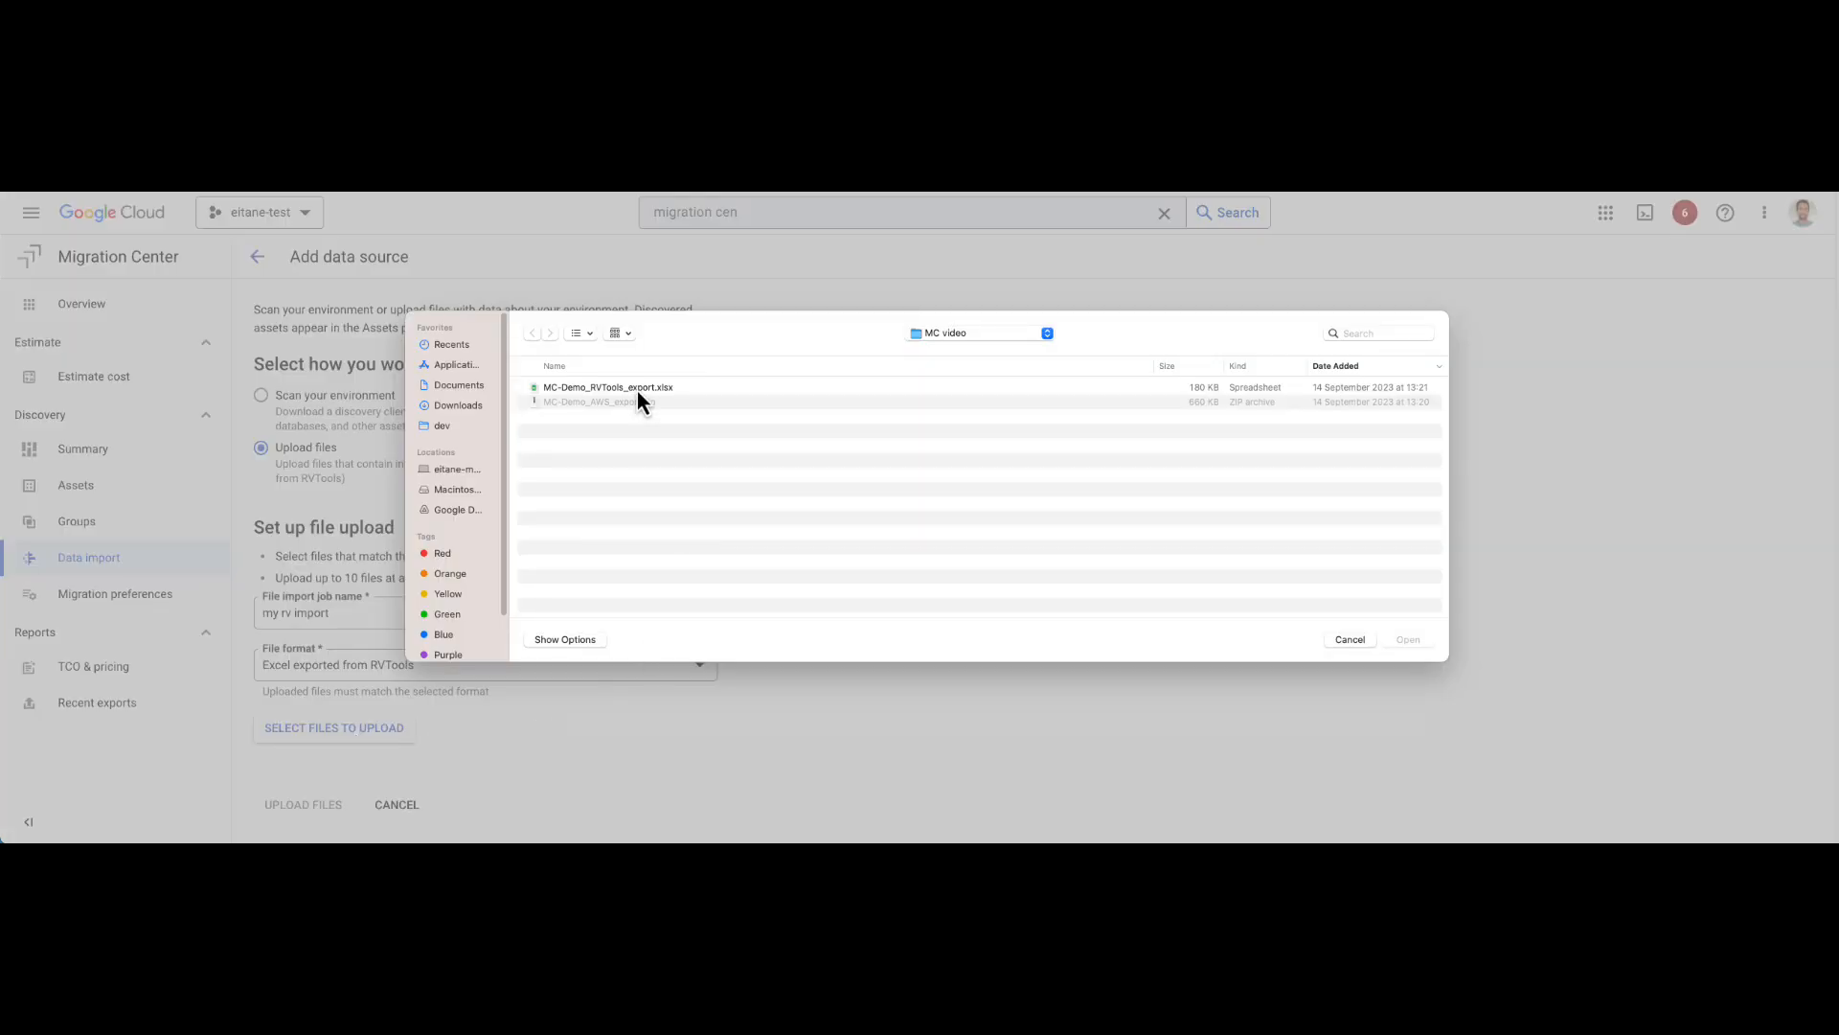
pyautogui.click(1406, 640)
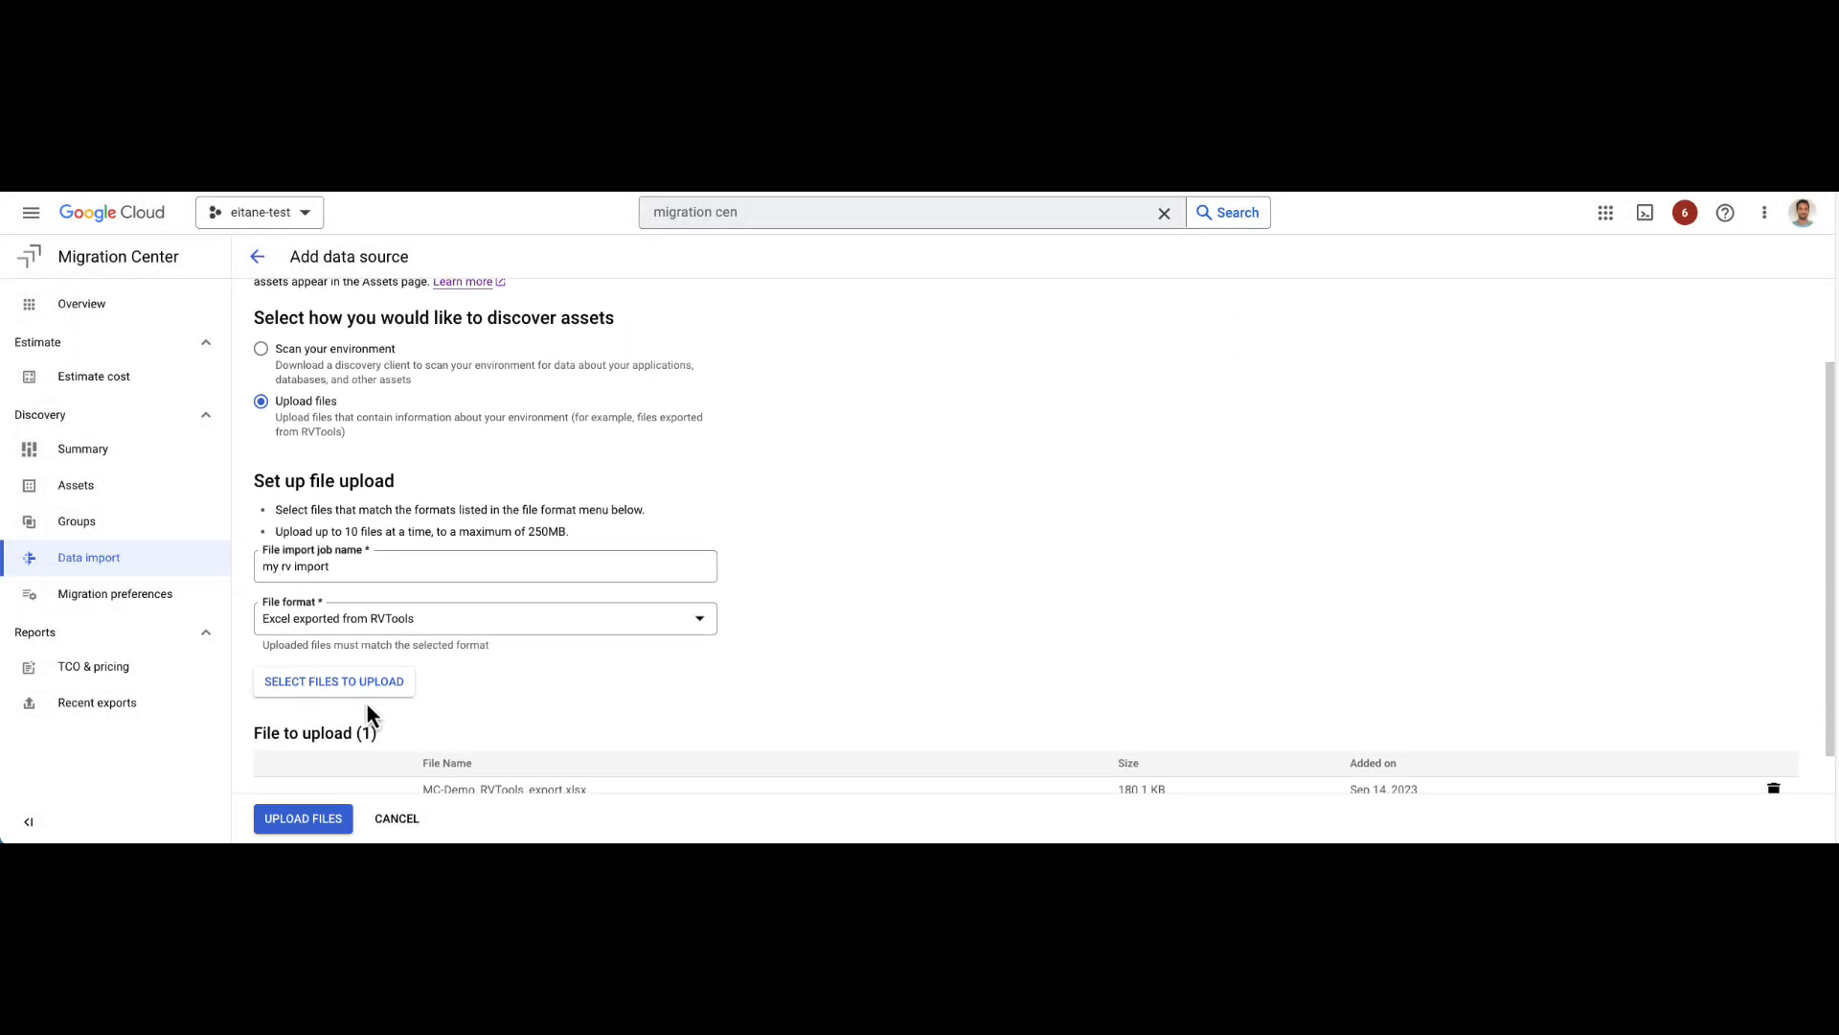
pyautogui.scroll(-3)
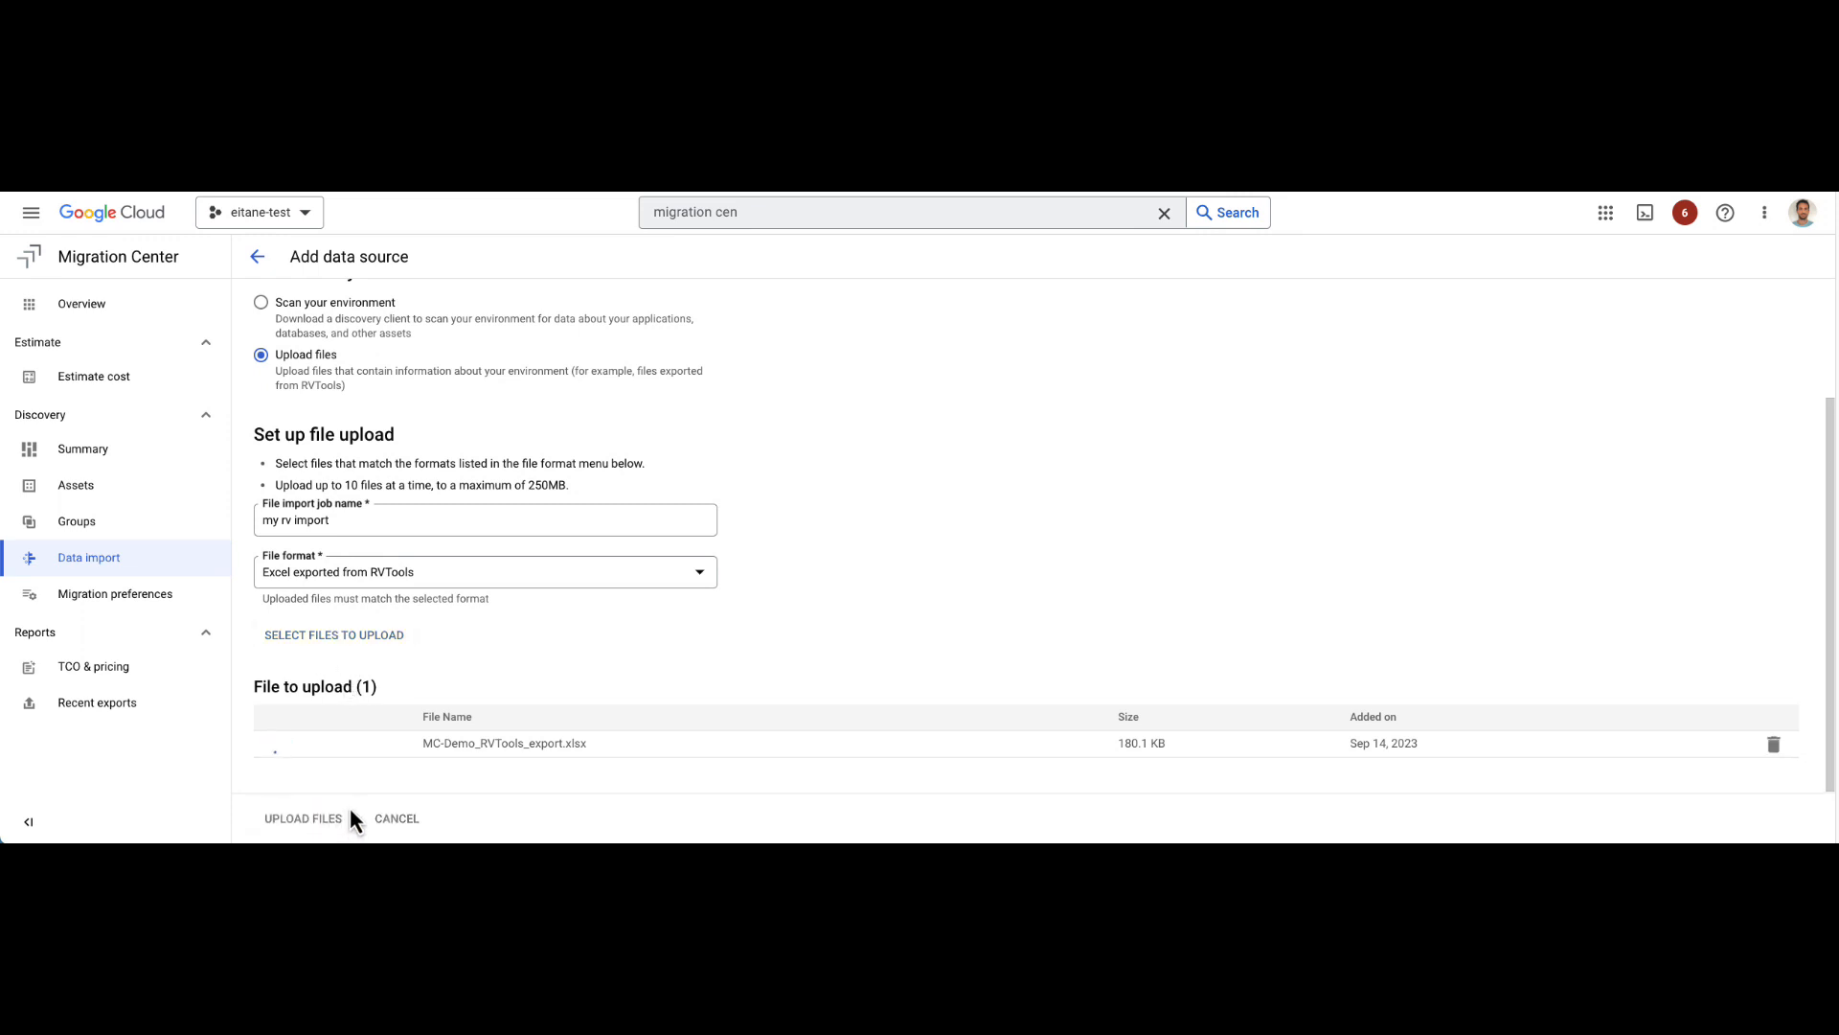
# Step: Upload the spreadsheet, run the my rv import job to completion and go to the Assets list
pyautogui.click(303, 818)
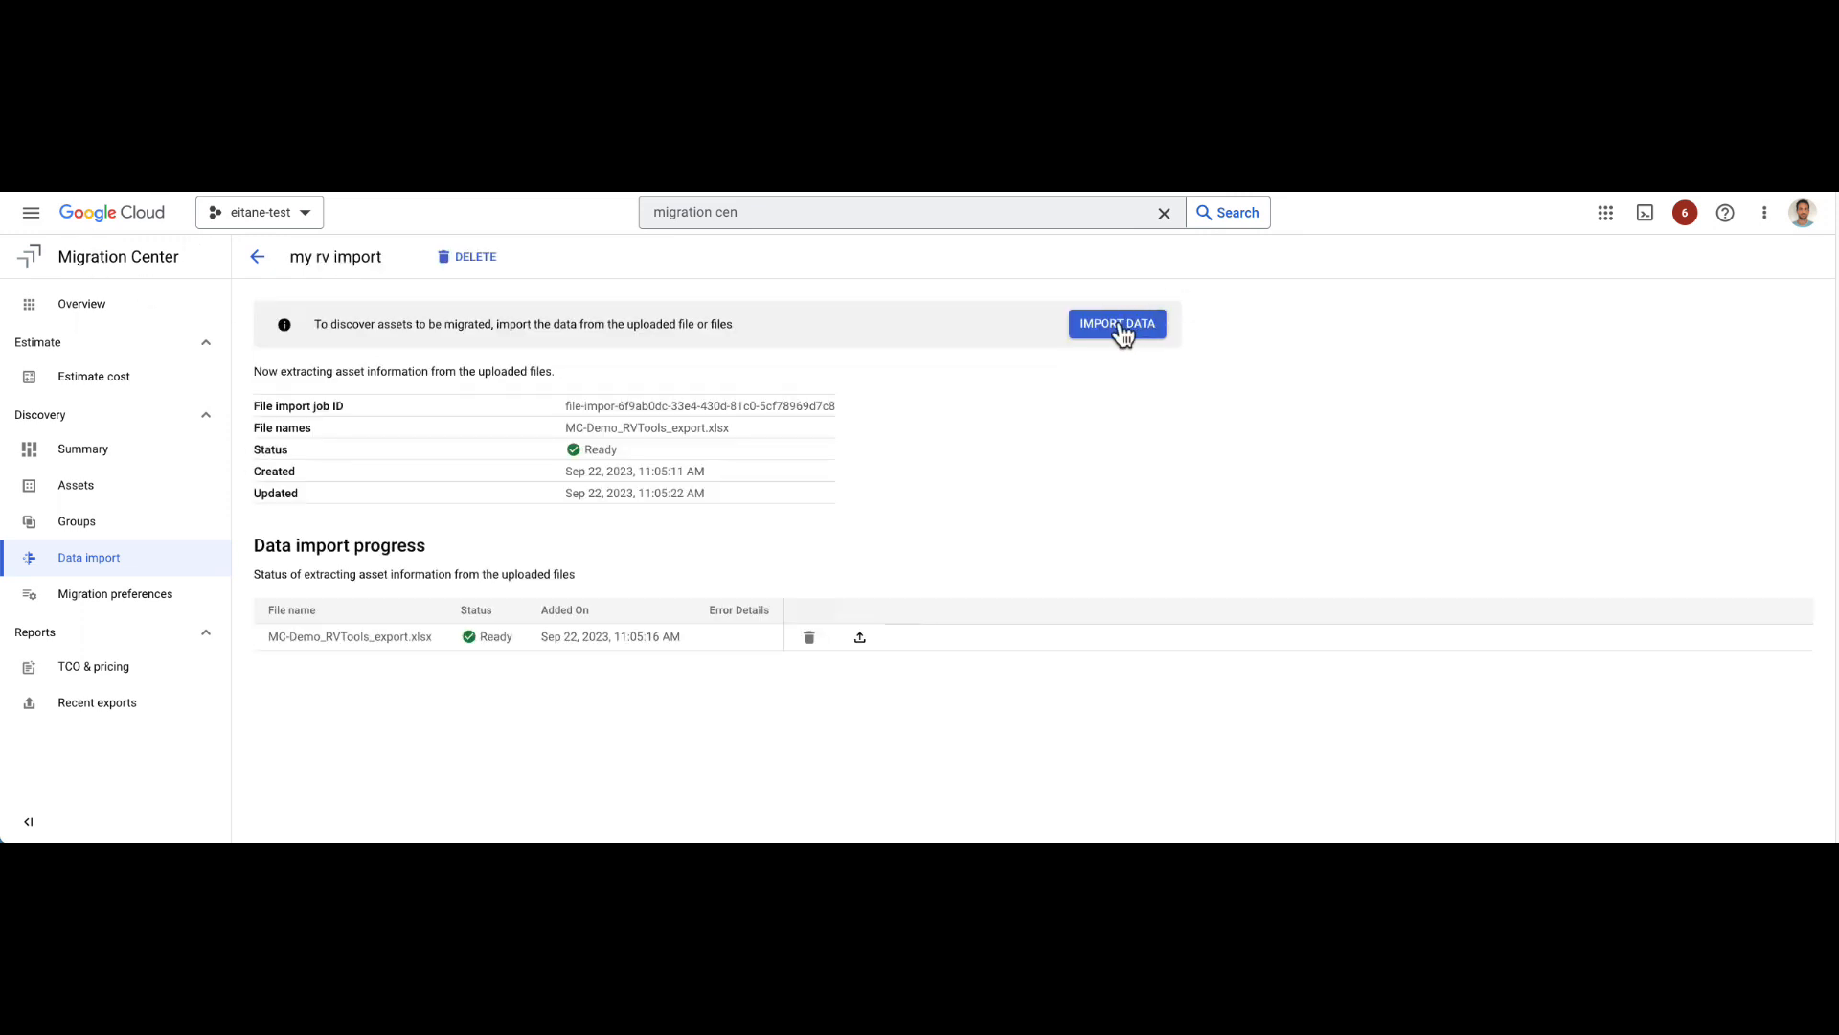
pyautogui.click(1115, 324)
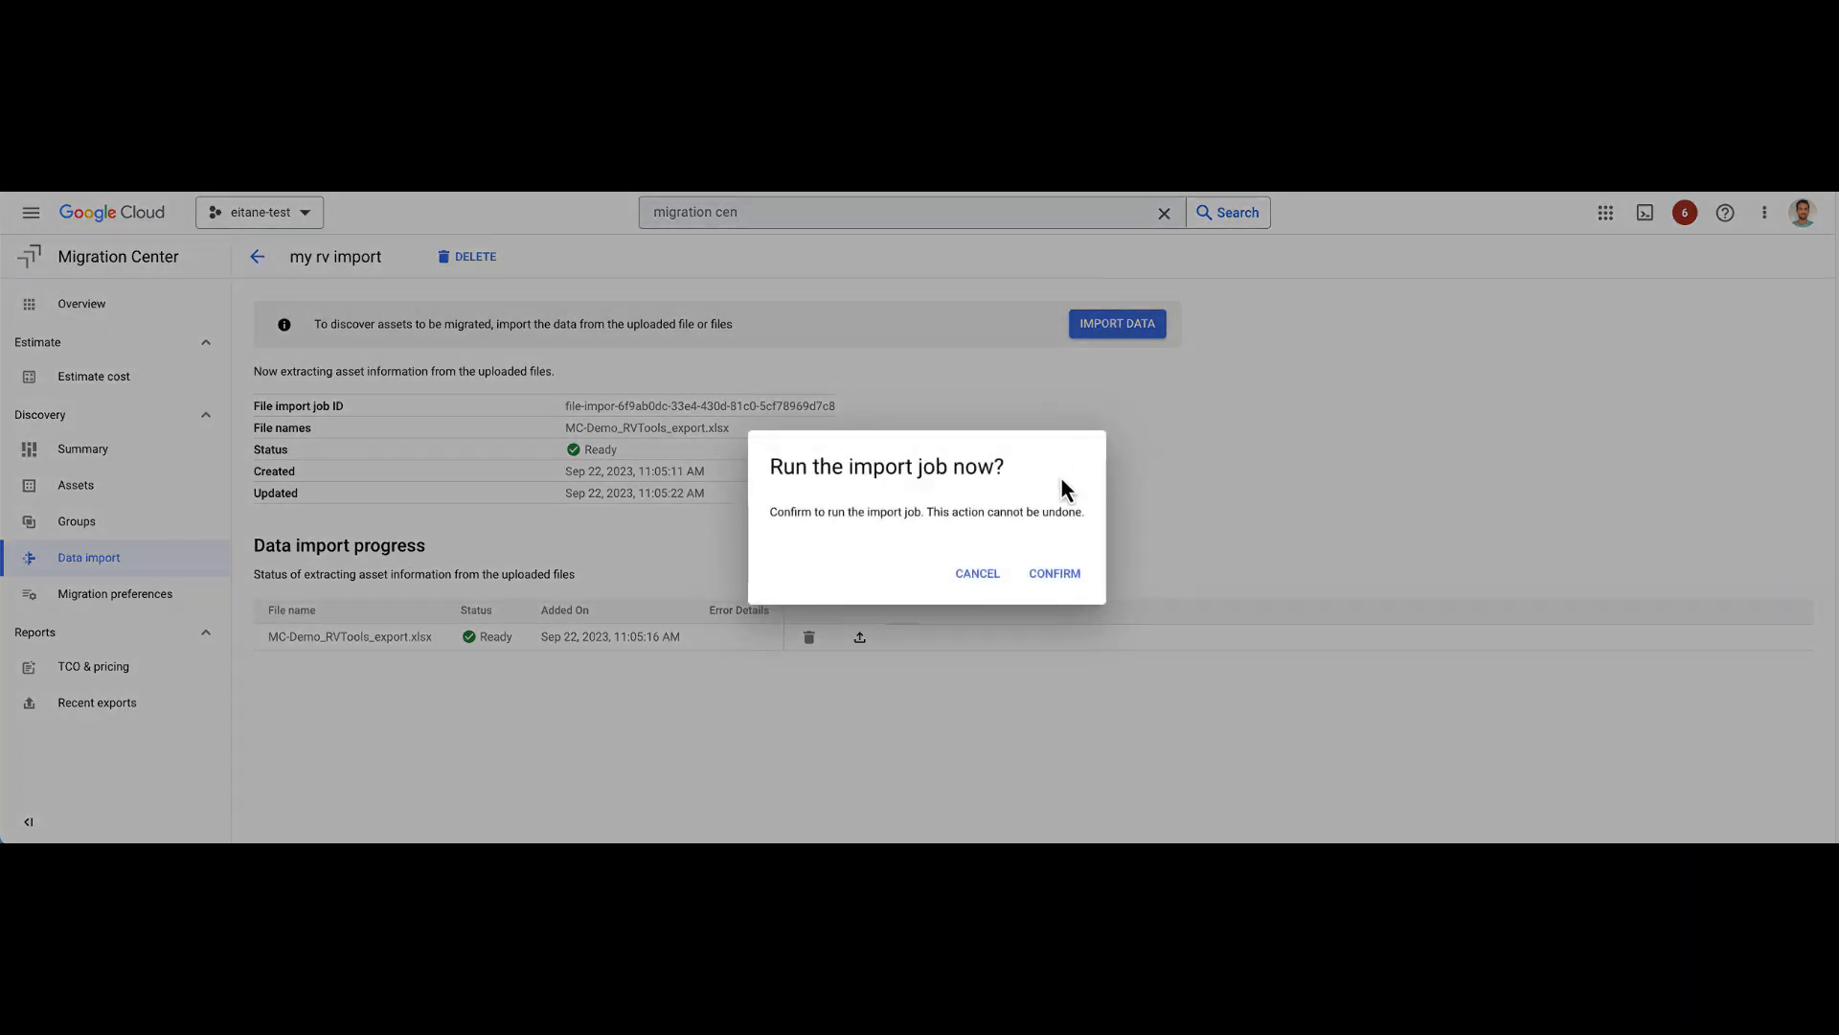
pyautogui.moveTo(1052, 573)
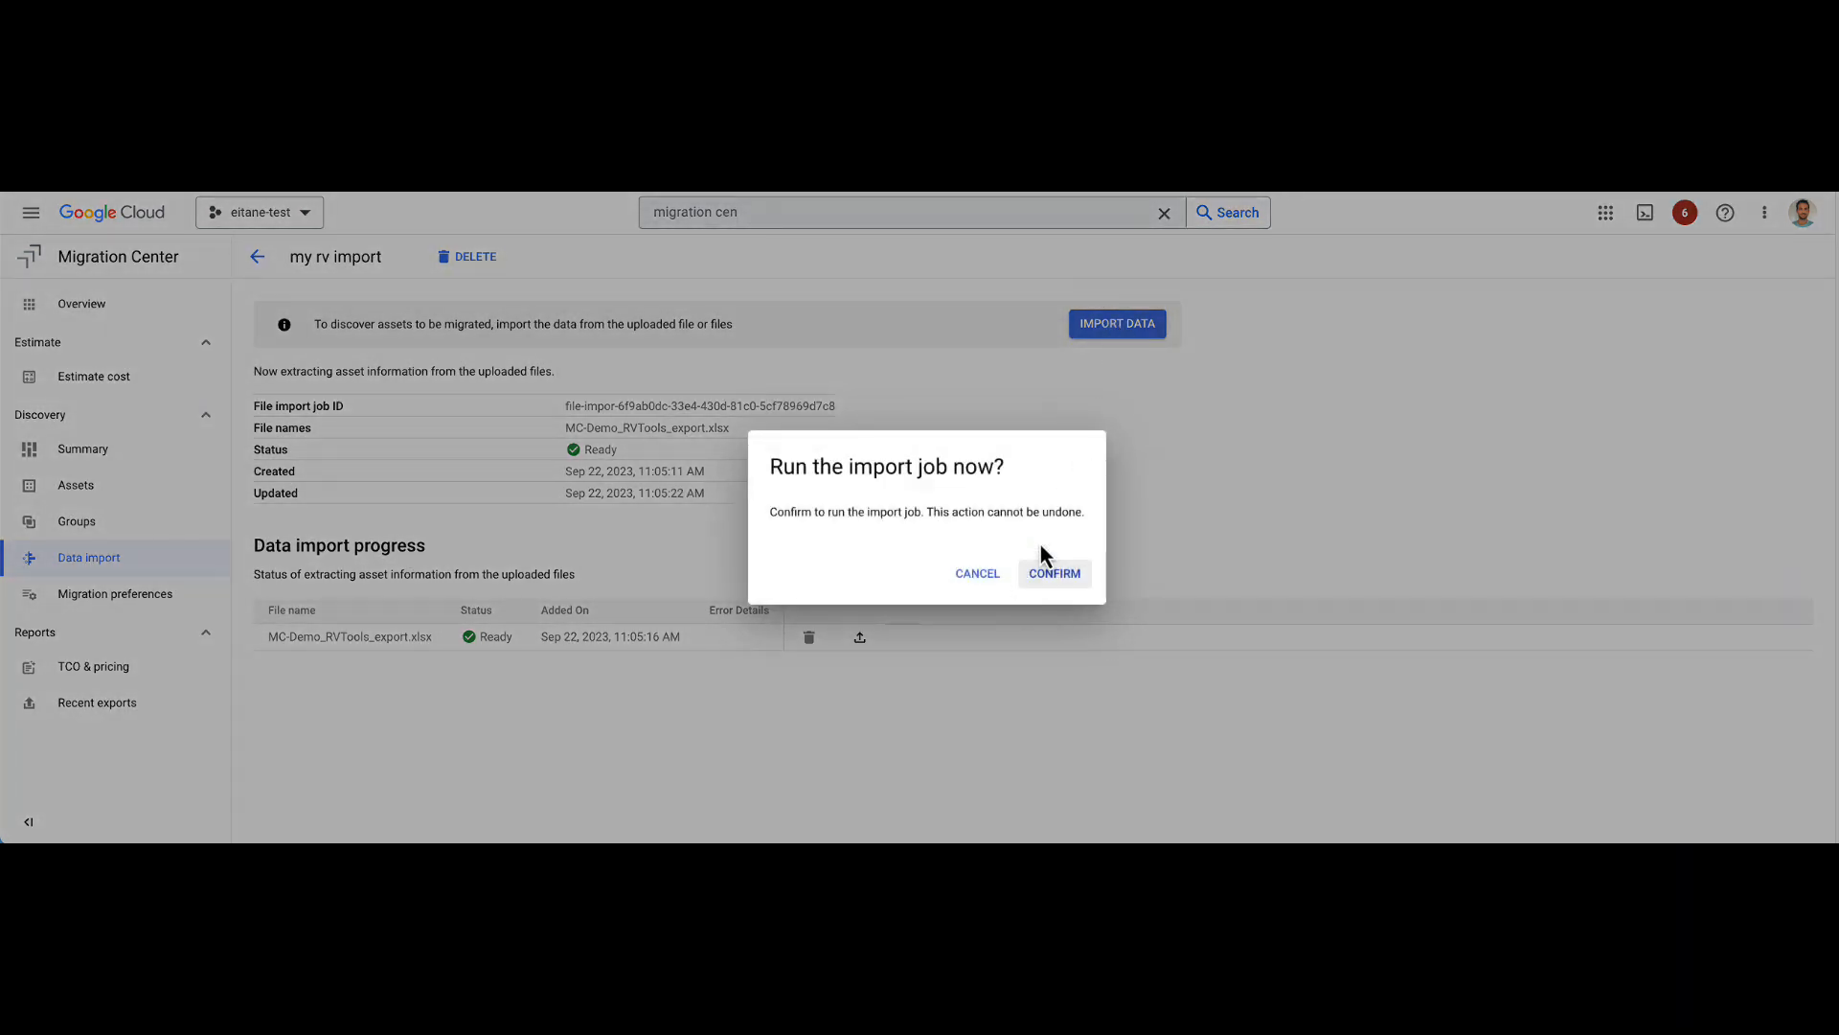
pyautogui.click(1052, 573)
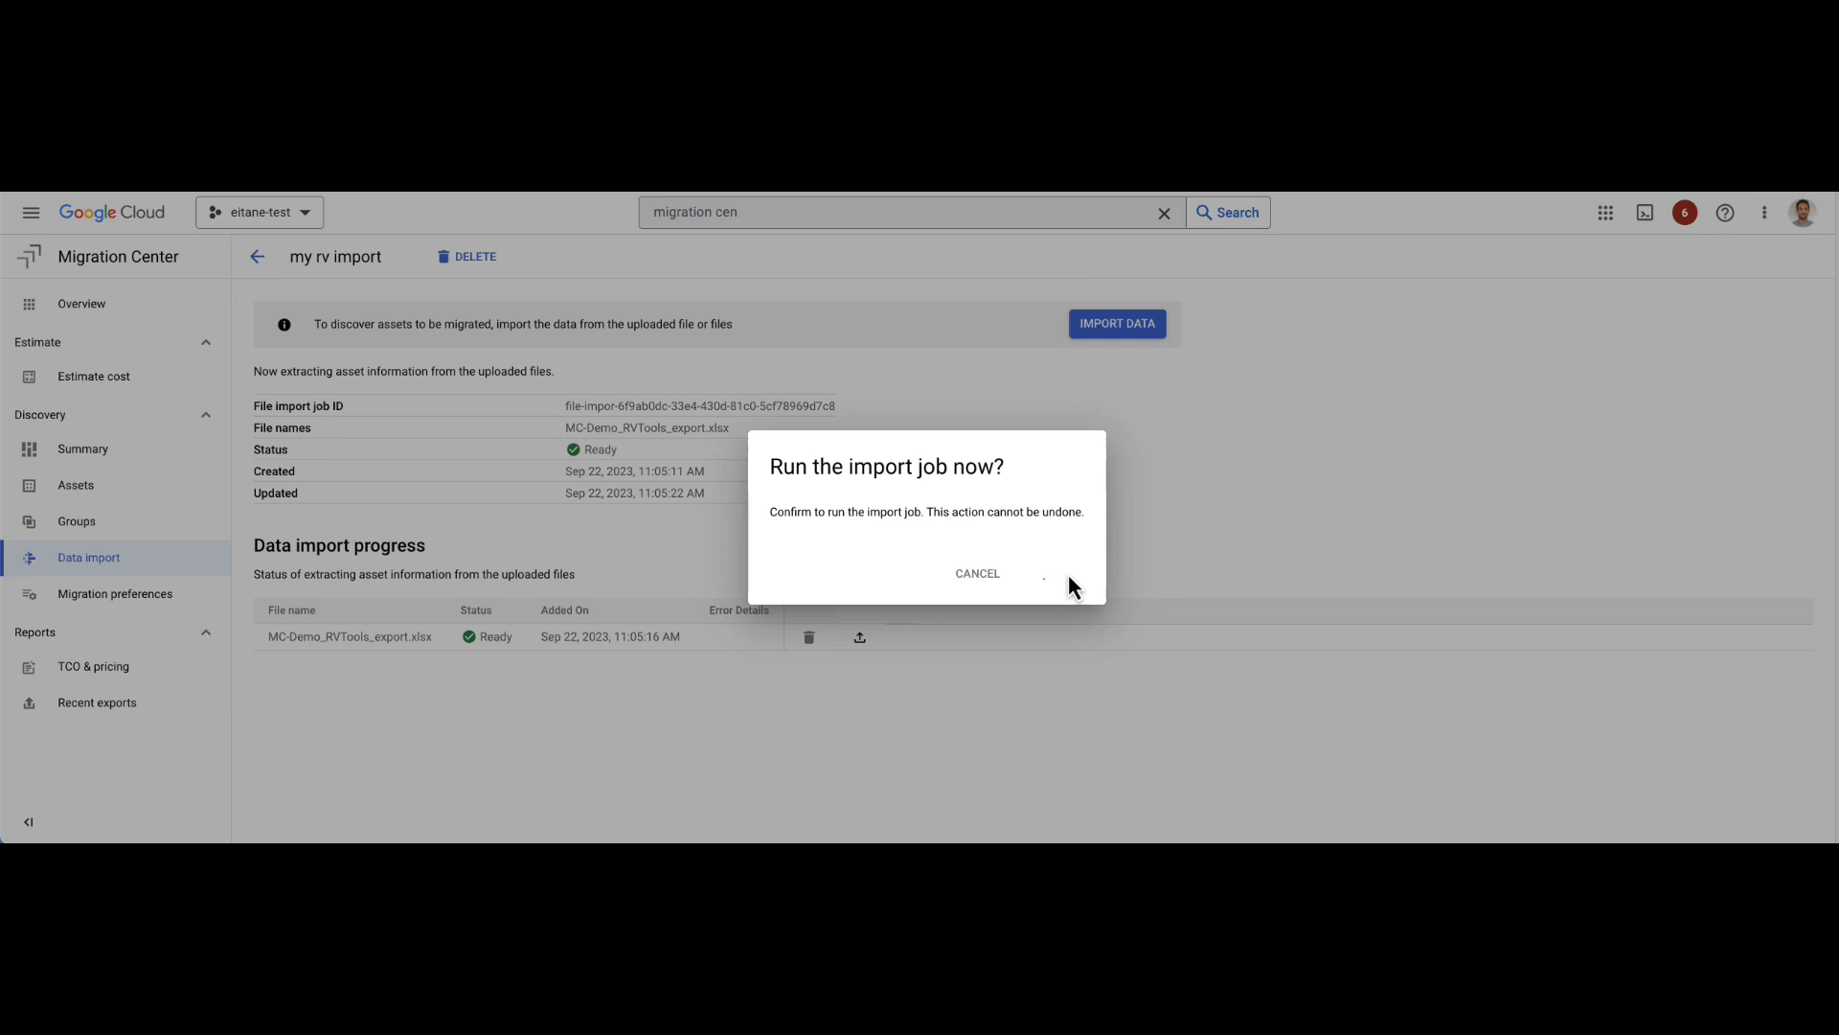
pyautogui.click(1044, 573)
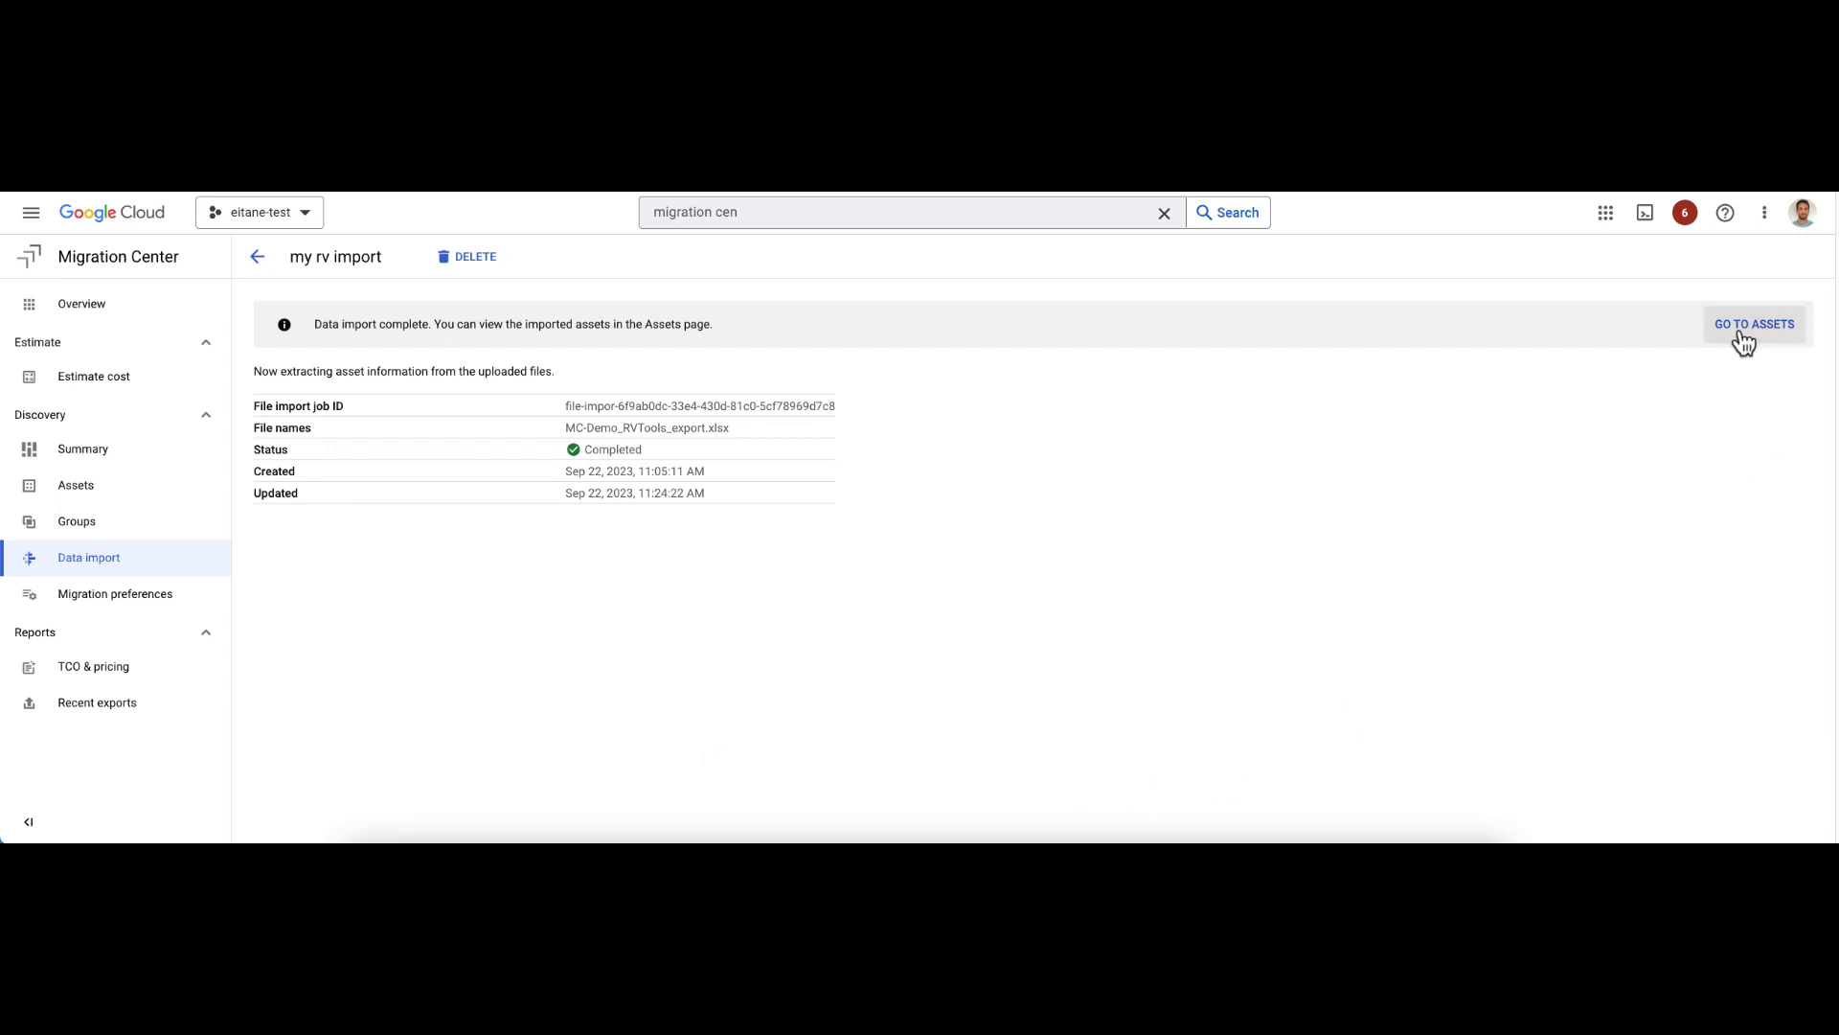
pyautogui.click(1755, 324)
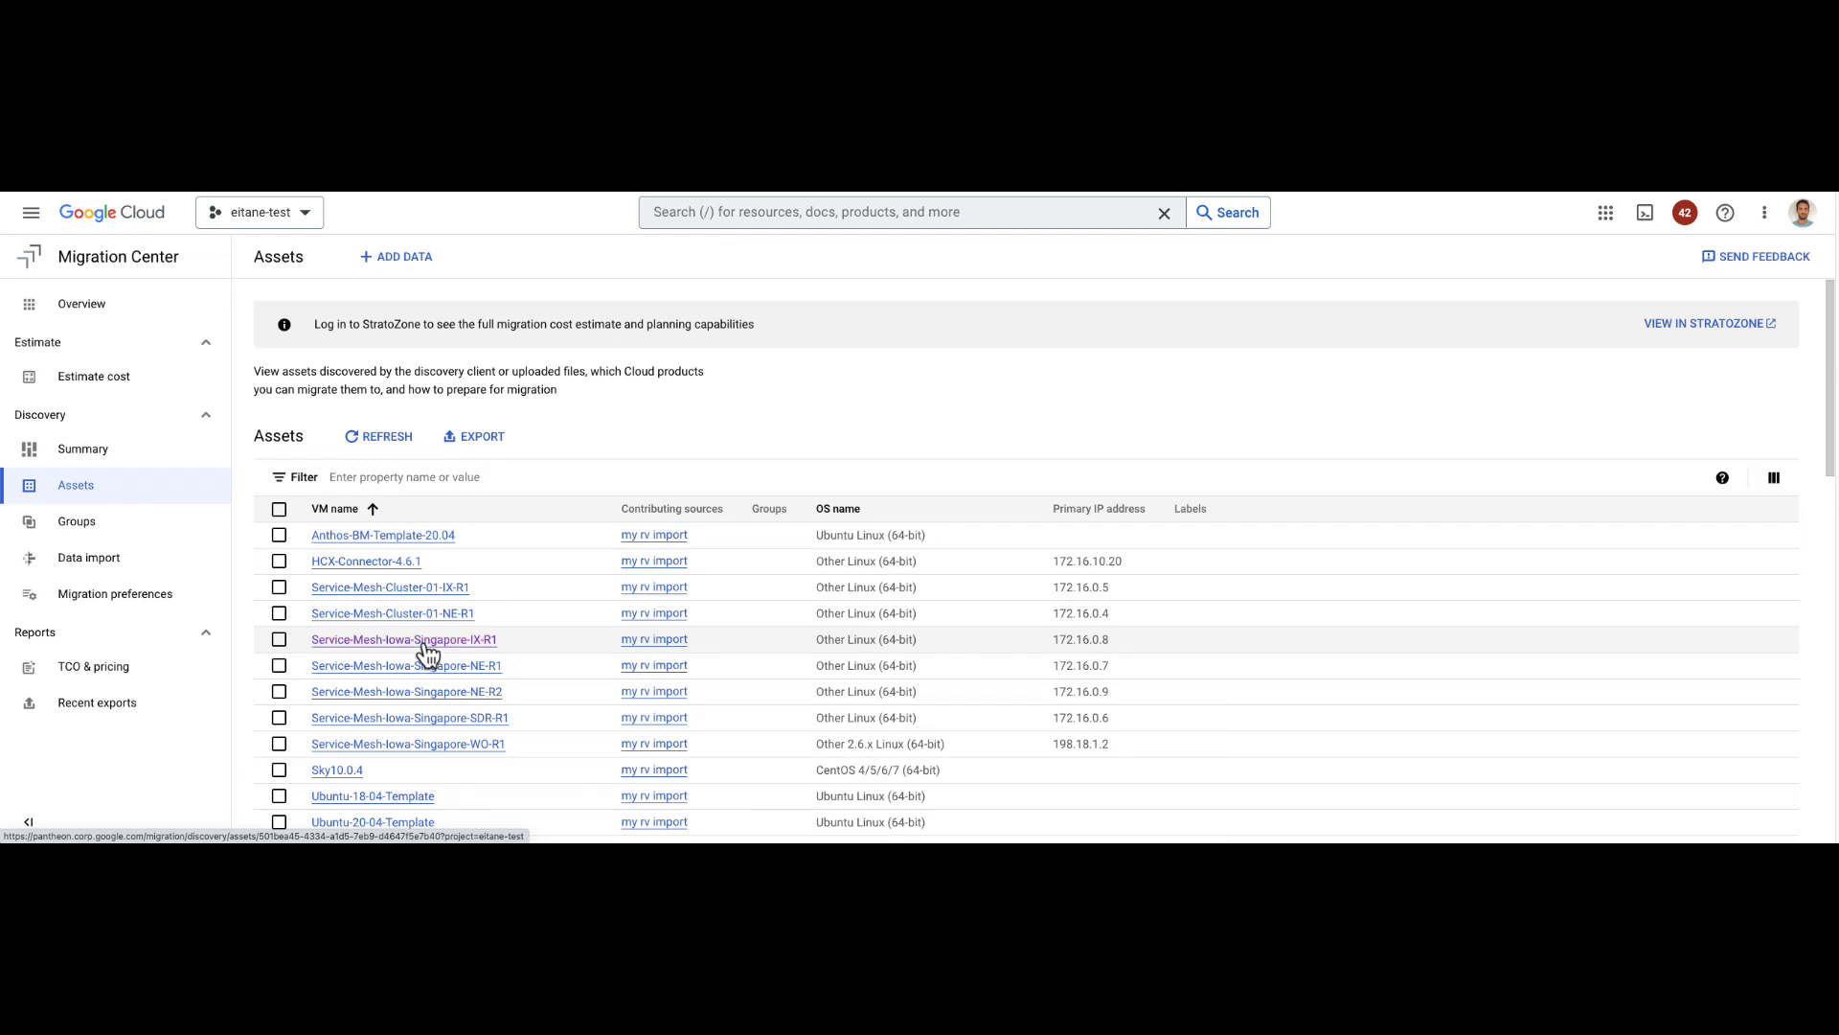
# Step: Review Service-Mesh-Iowa-Singapore-IX-R1's insights, details, metadata and empty performance view
pyautogui.click(404, 638)
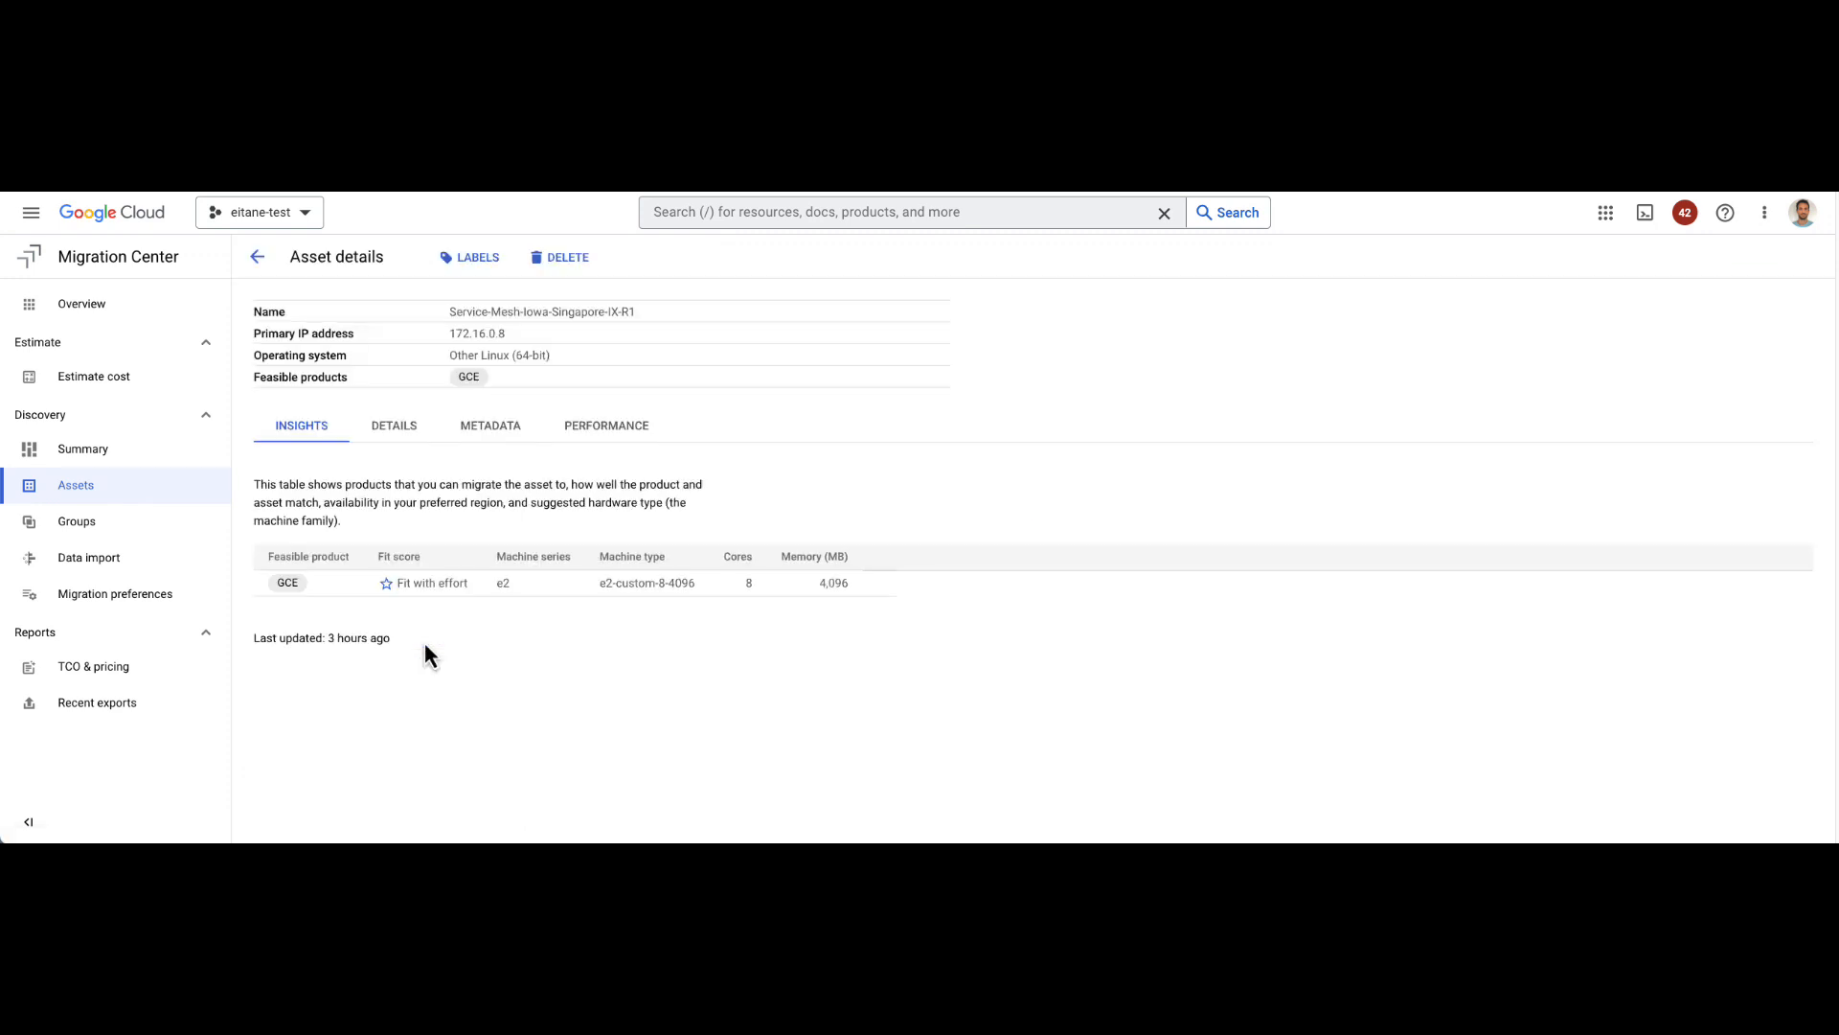
pyautogui.moveTo(410, 525)
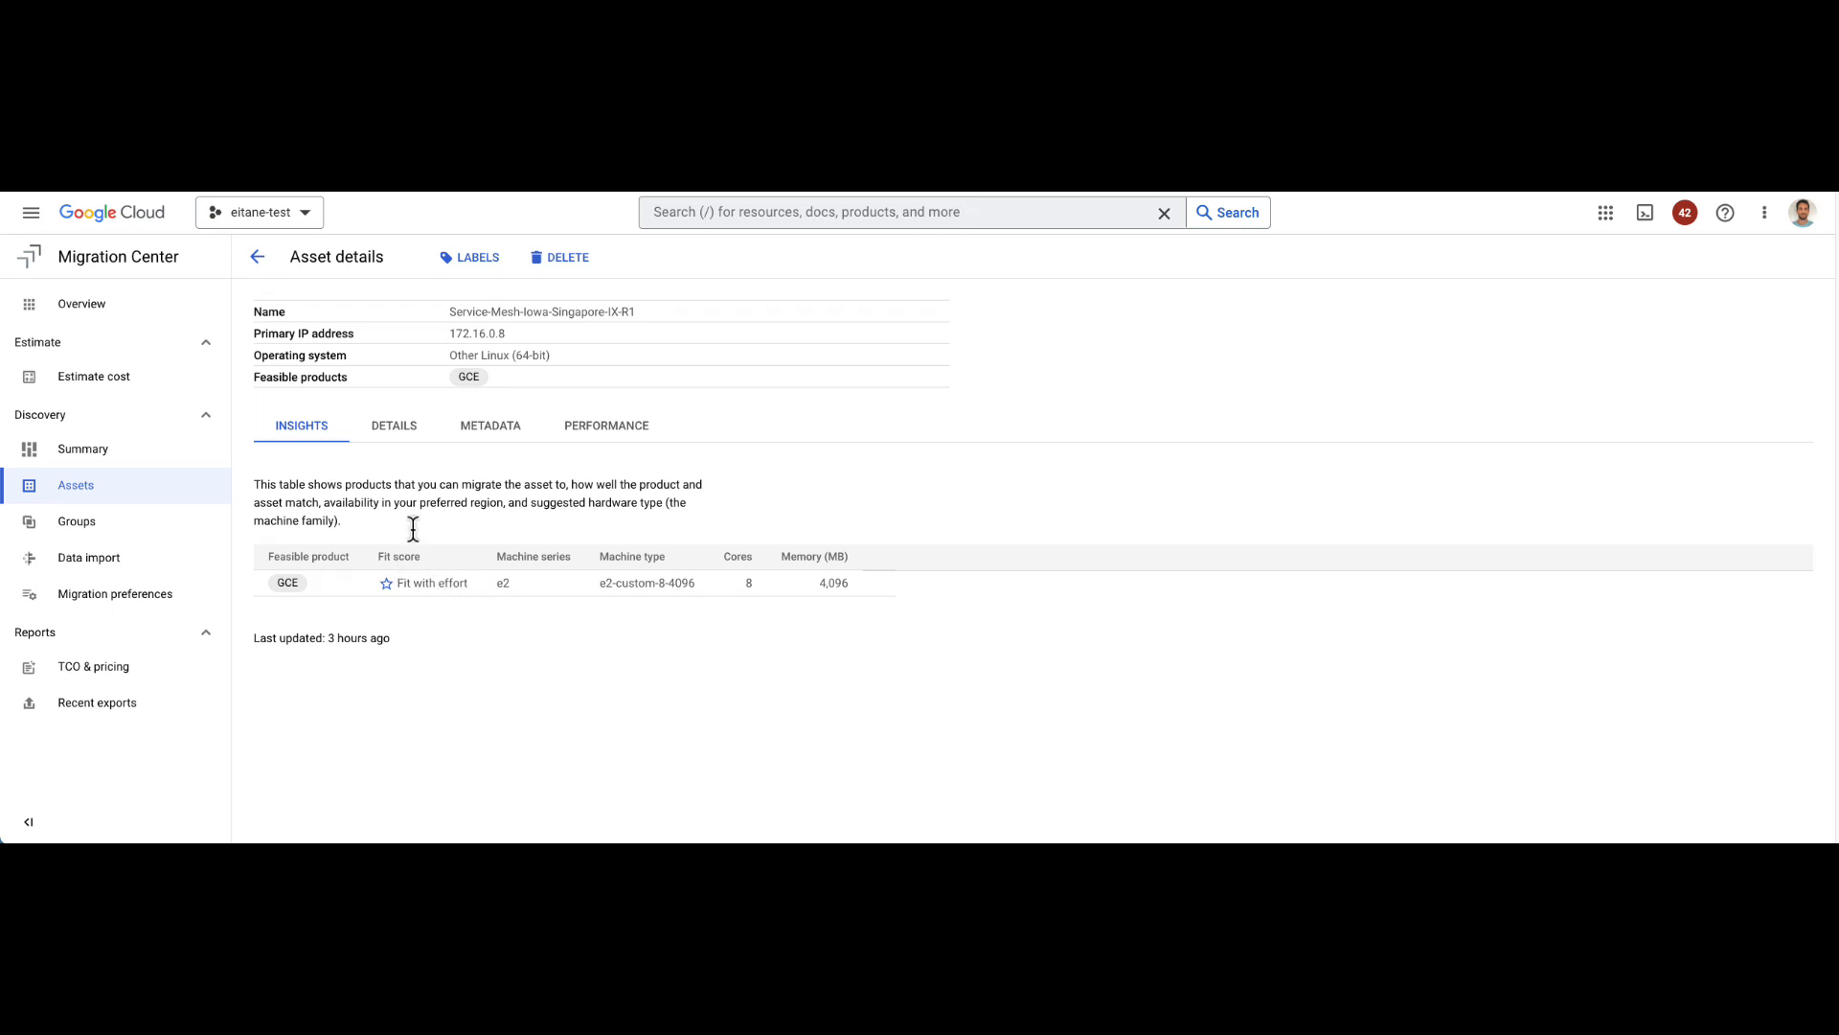
pyautogui.click(395, 426)
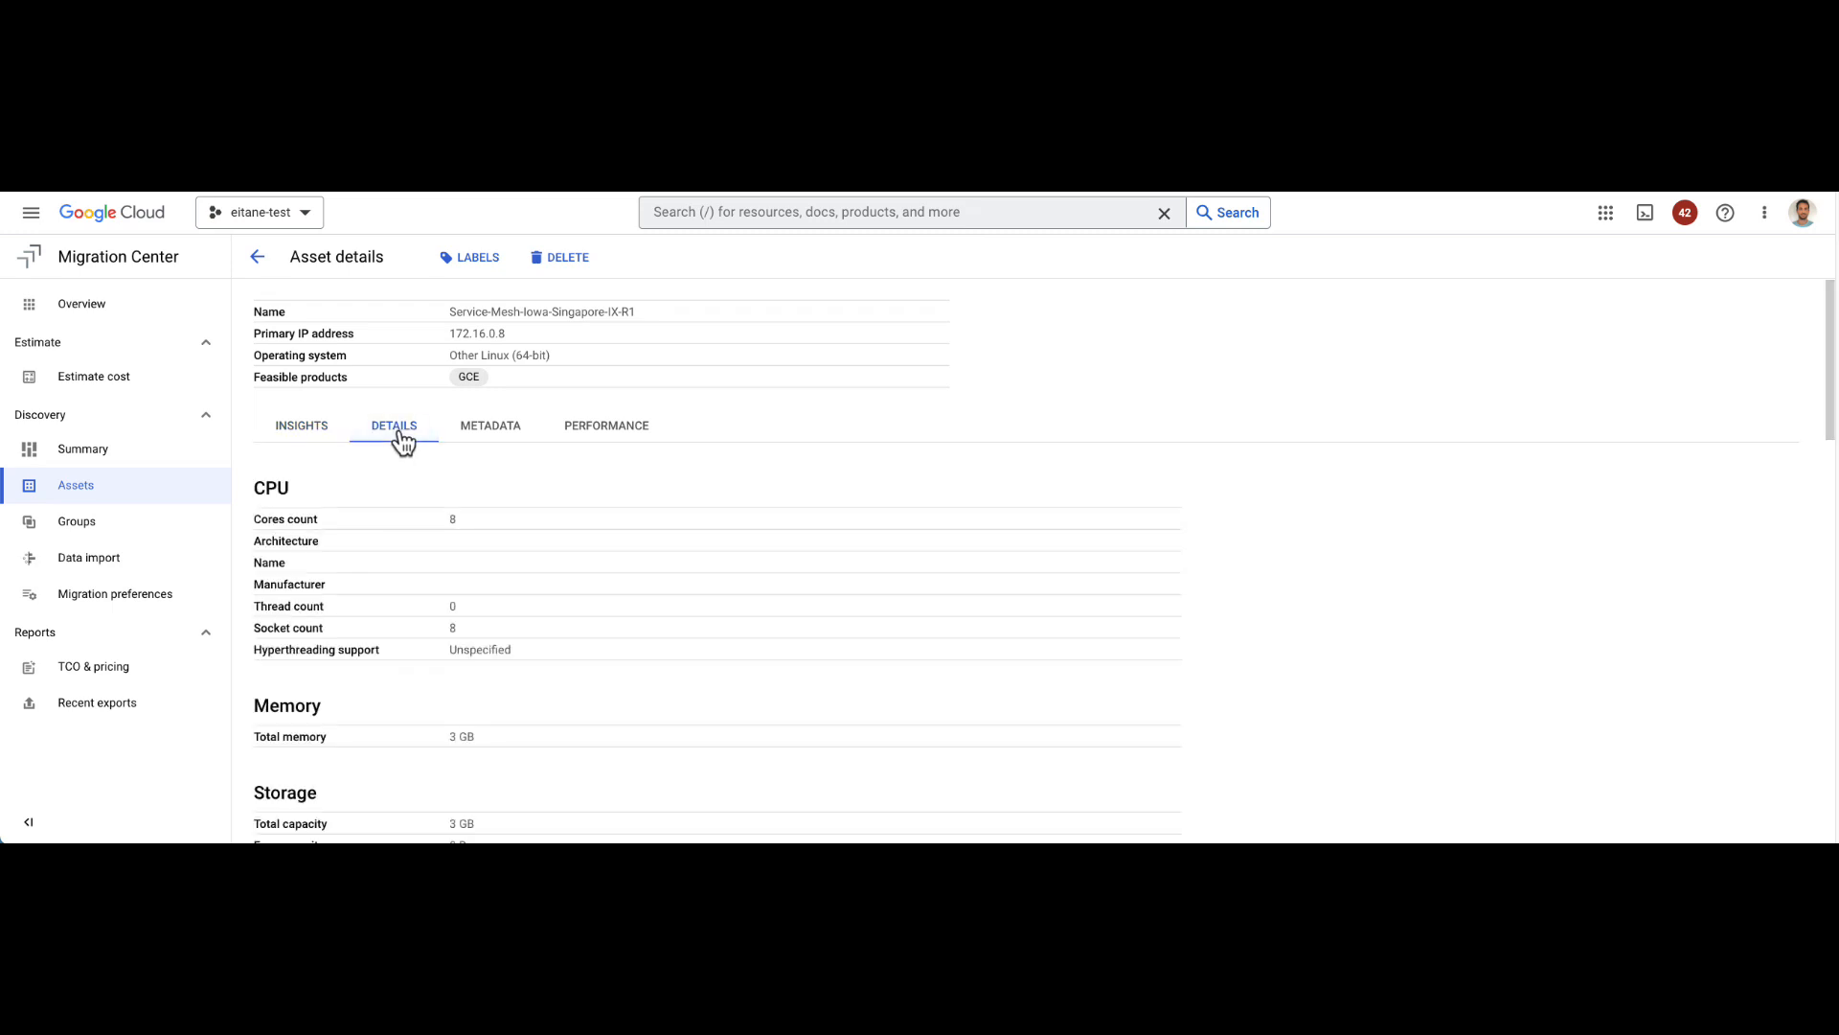
pyautogui.moveTo(521, 443)
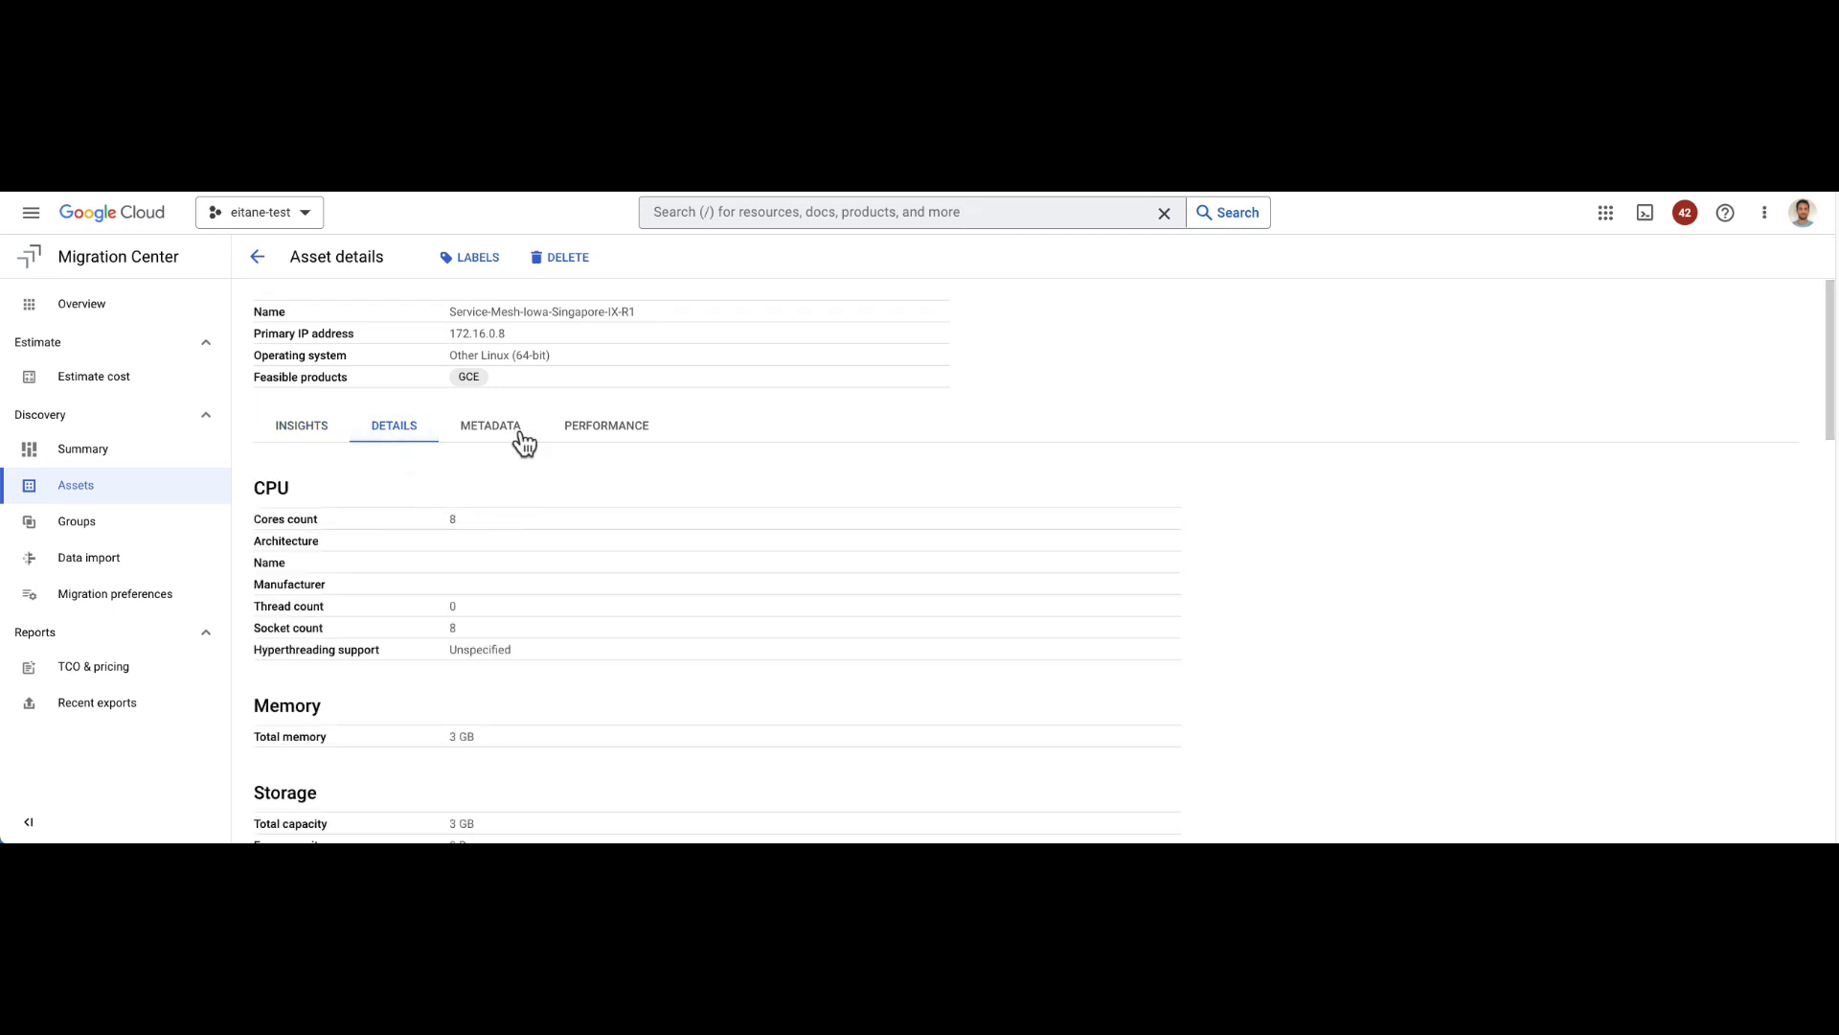
pyautogui.click(489, 426)
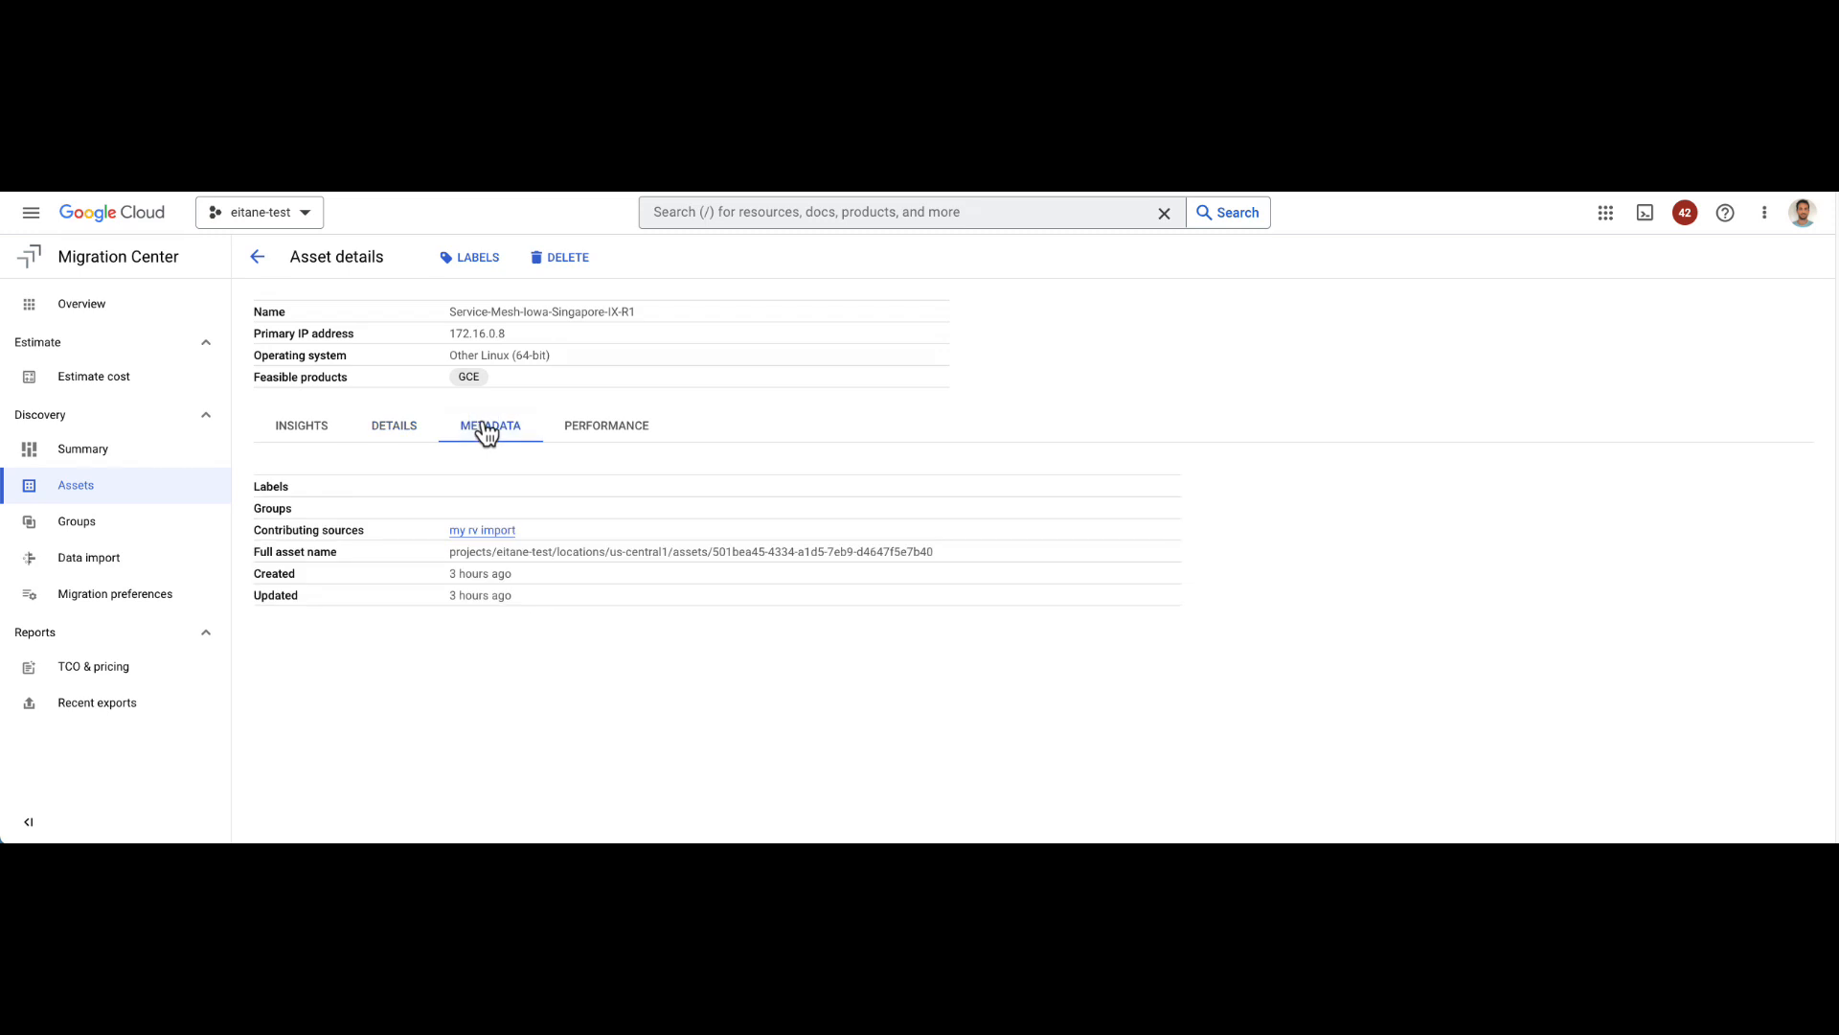
pyautogui.moveTo(590, 439)
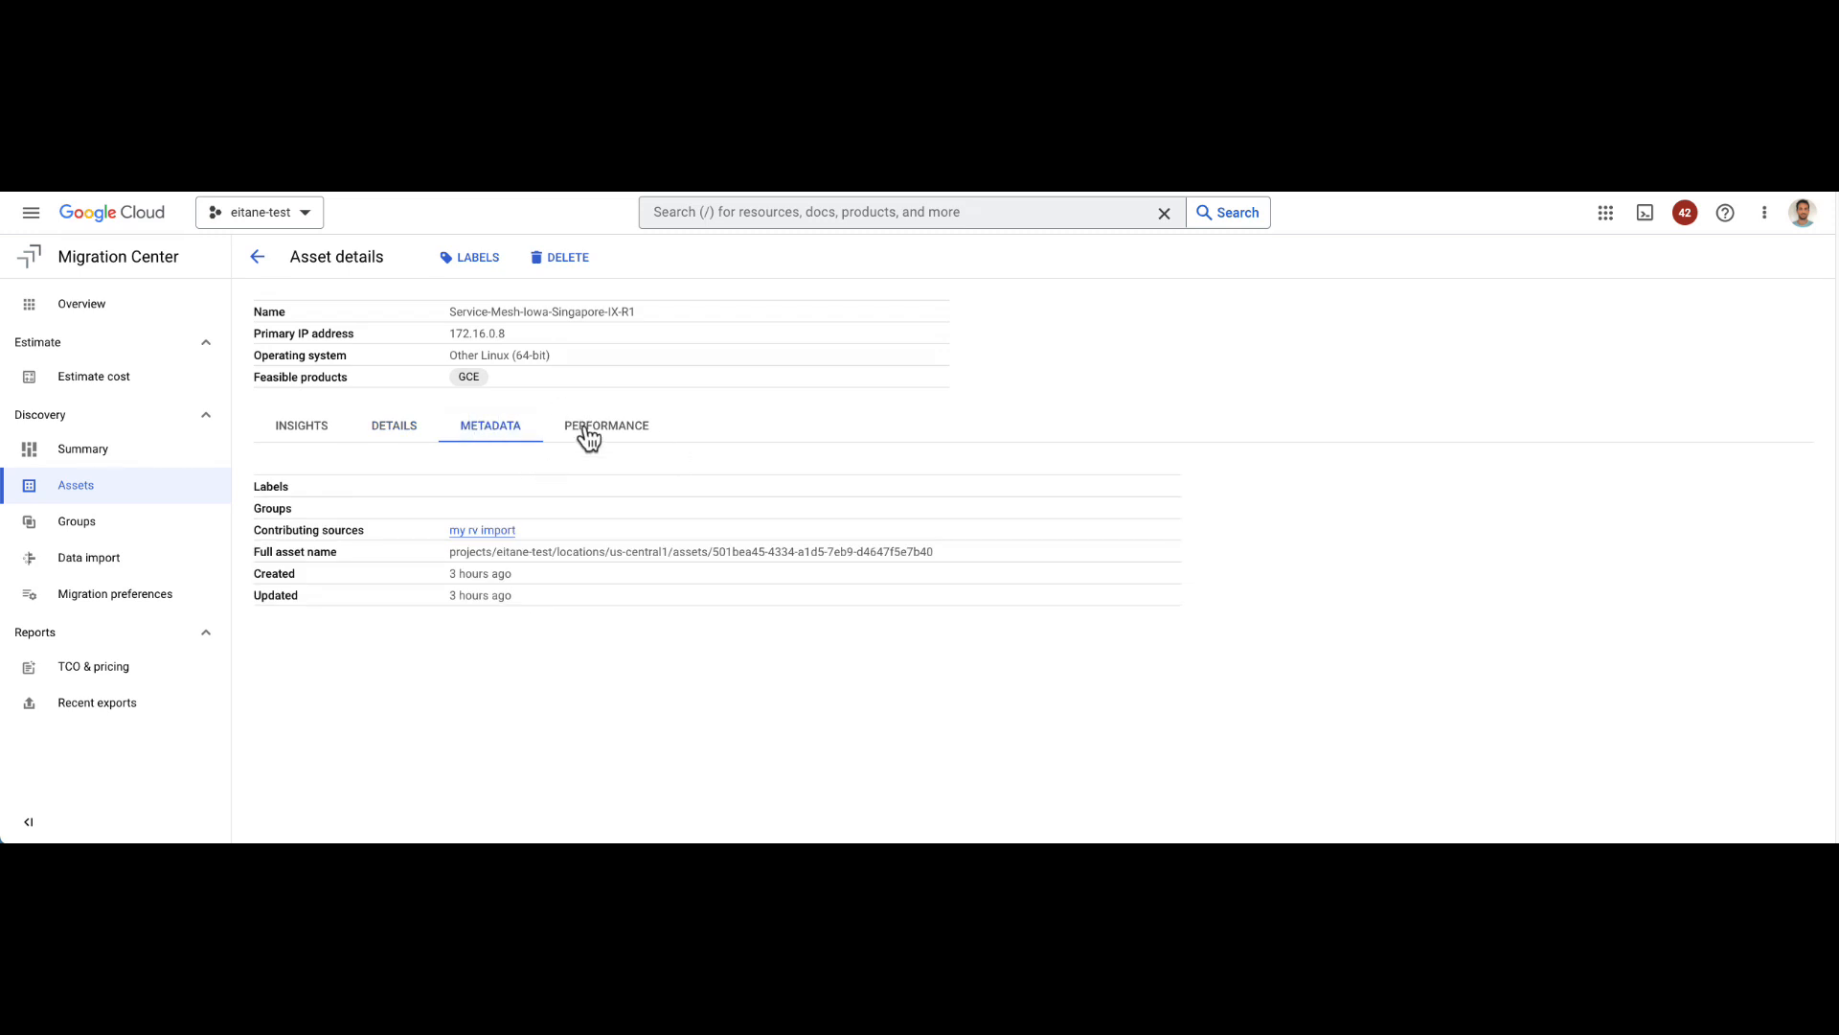
pyautogui.click(606, 425)
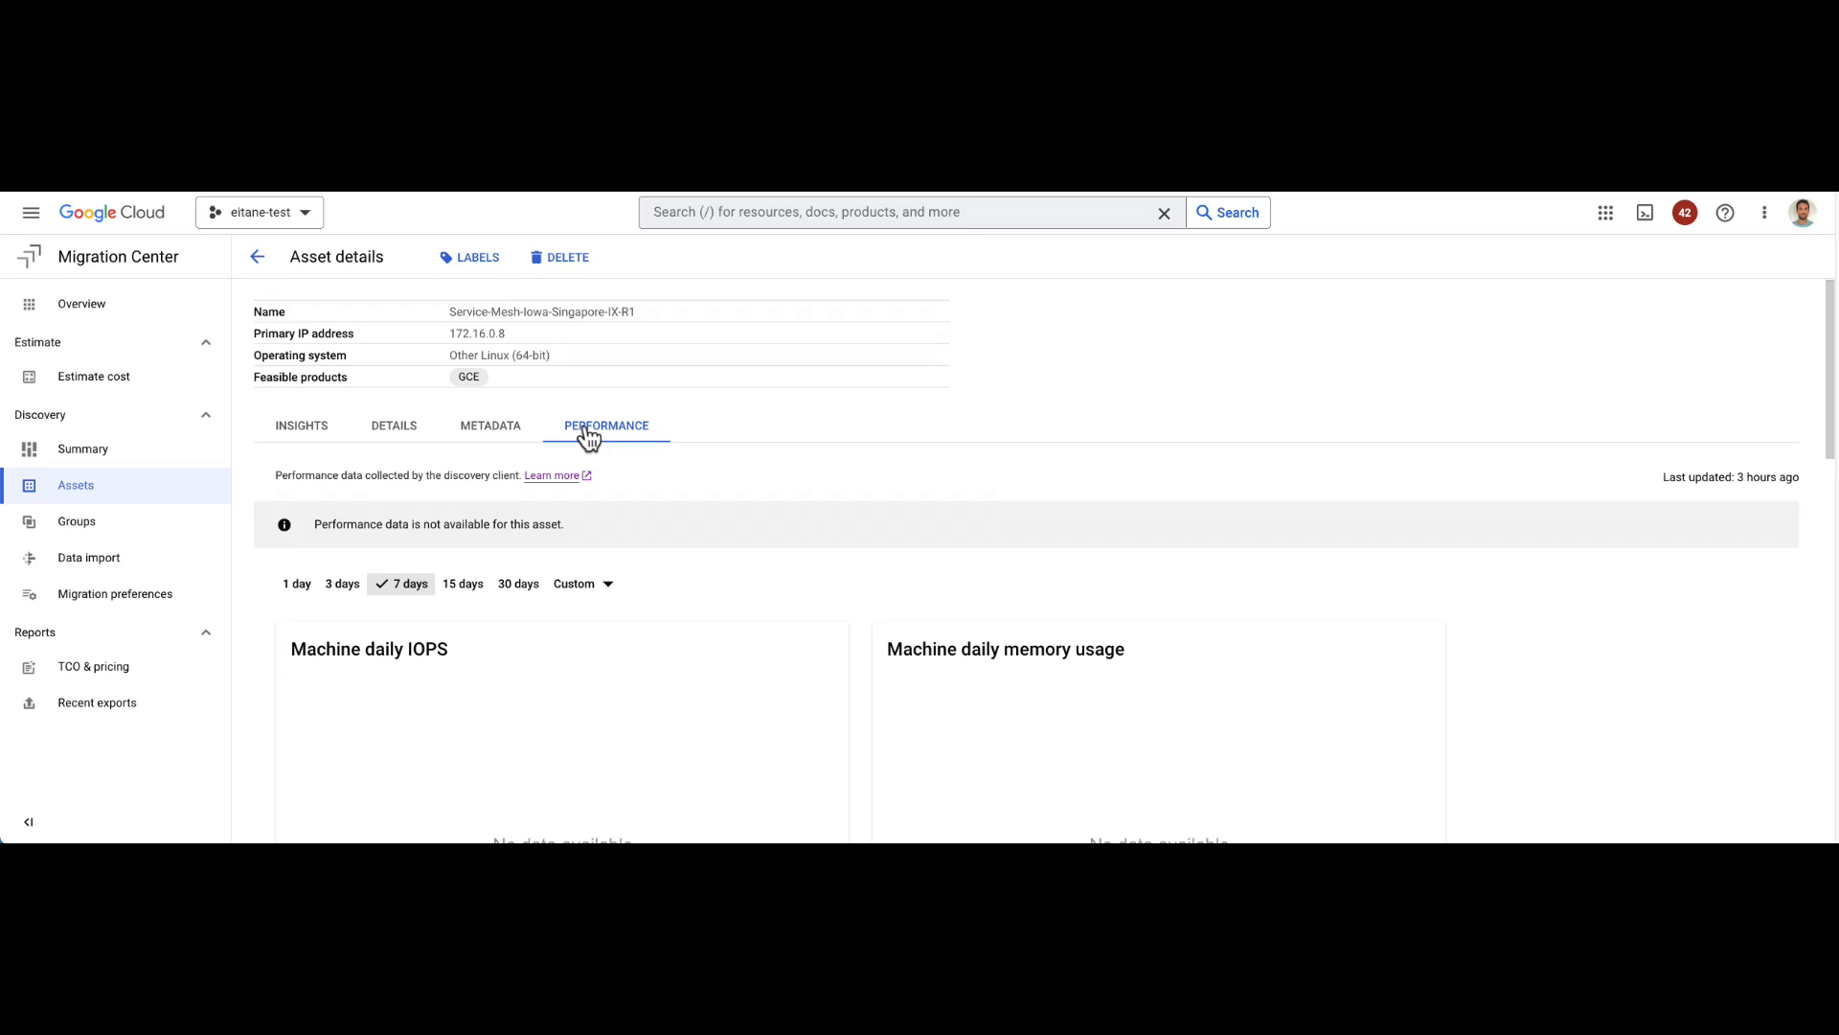
pyautogui.moveTo(75, 522)
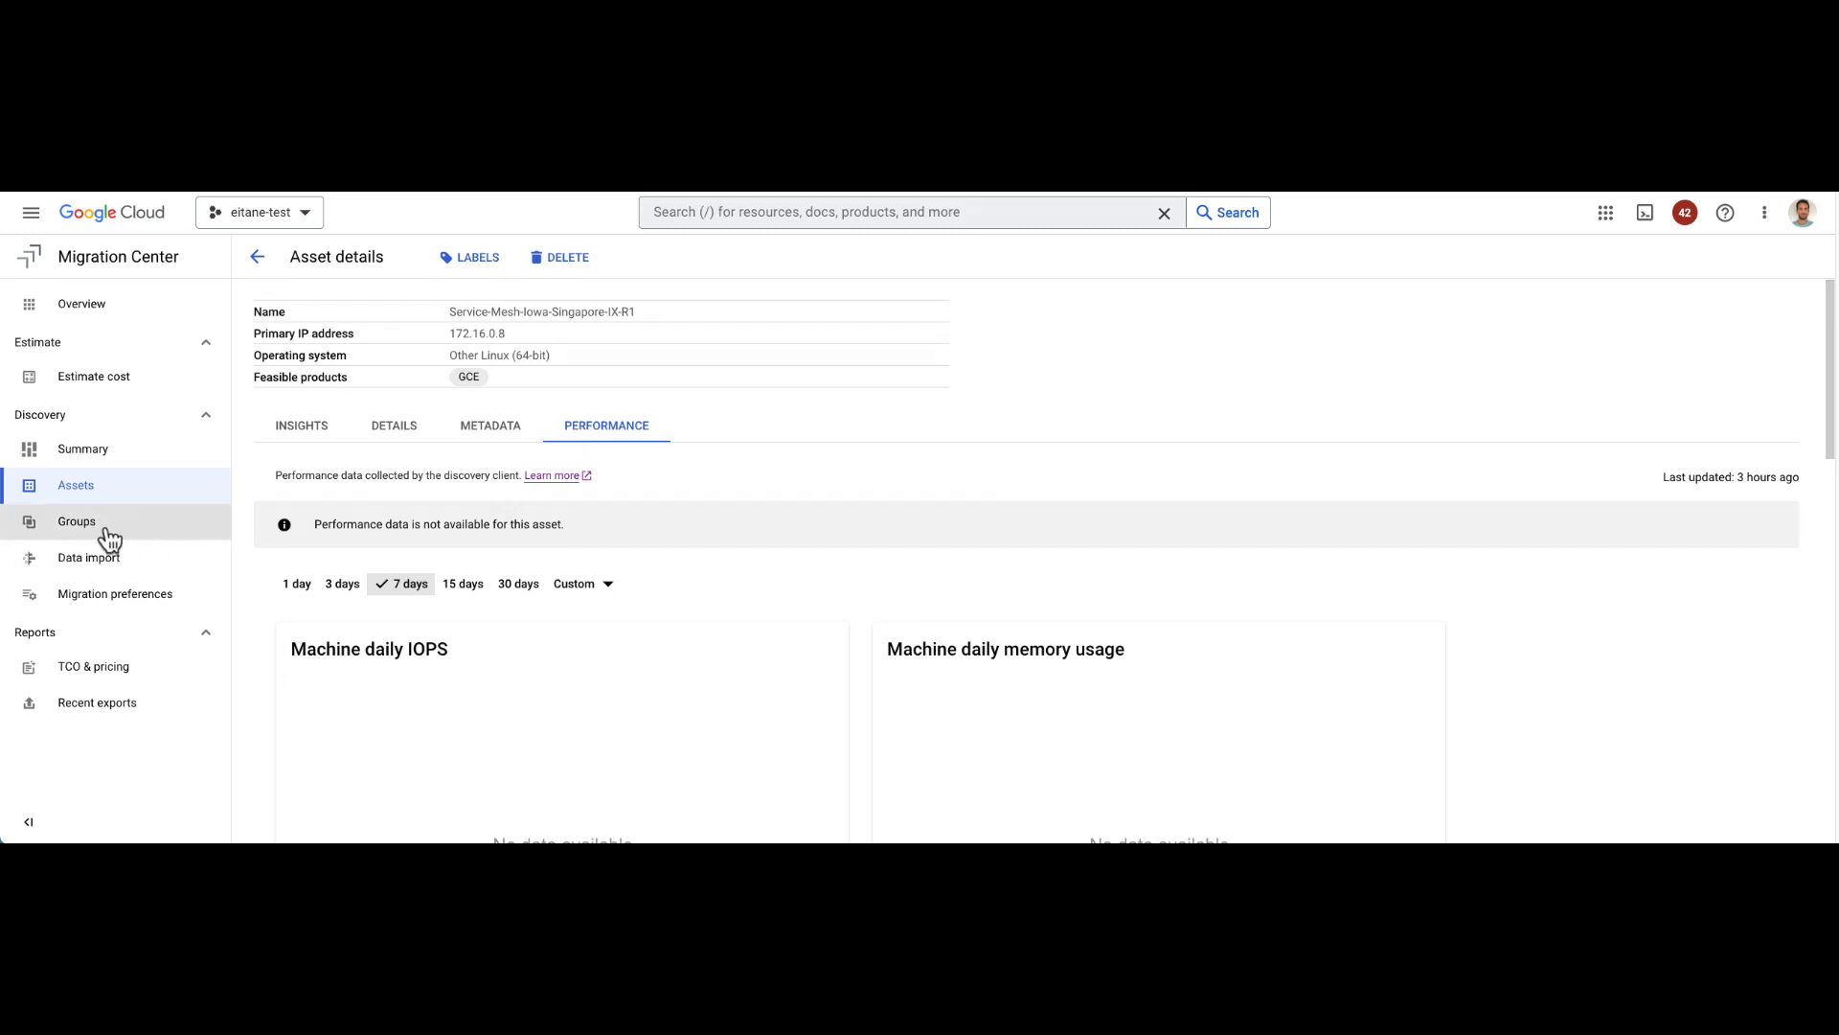
# Step: Start a new group from the Groups list named 'All Windows'
pyautogui.click(77, 521)
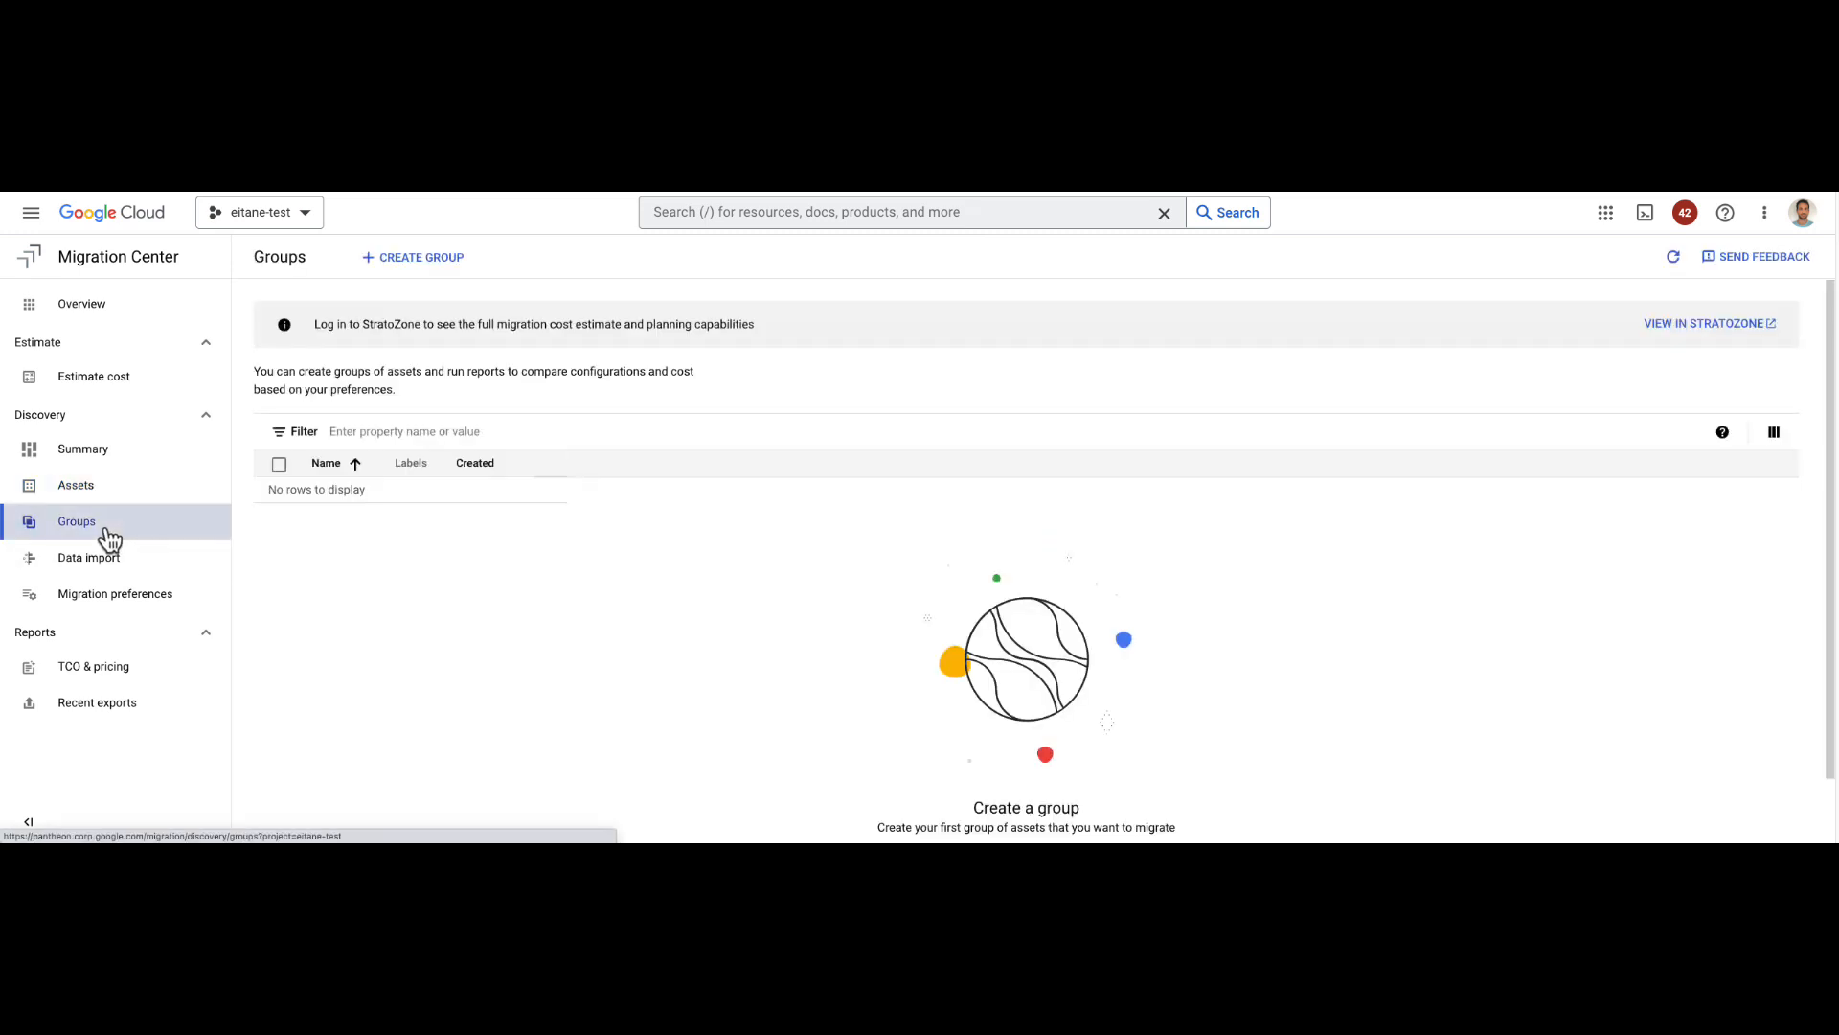
pyautogui.moveTo(401, 561)
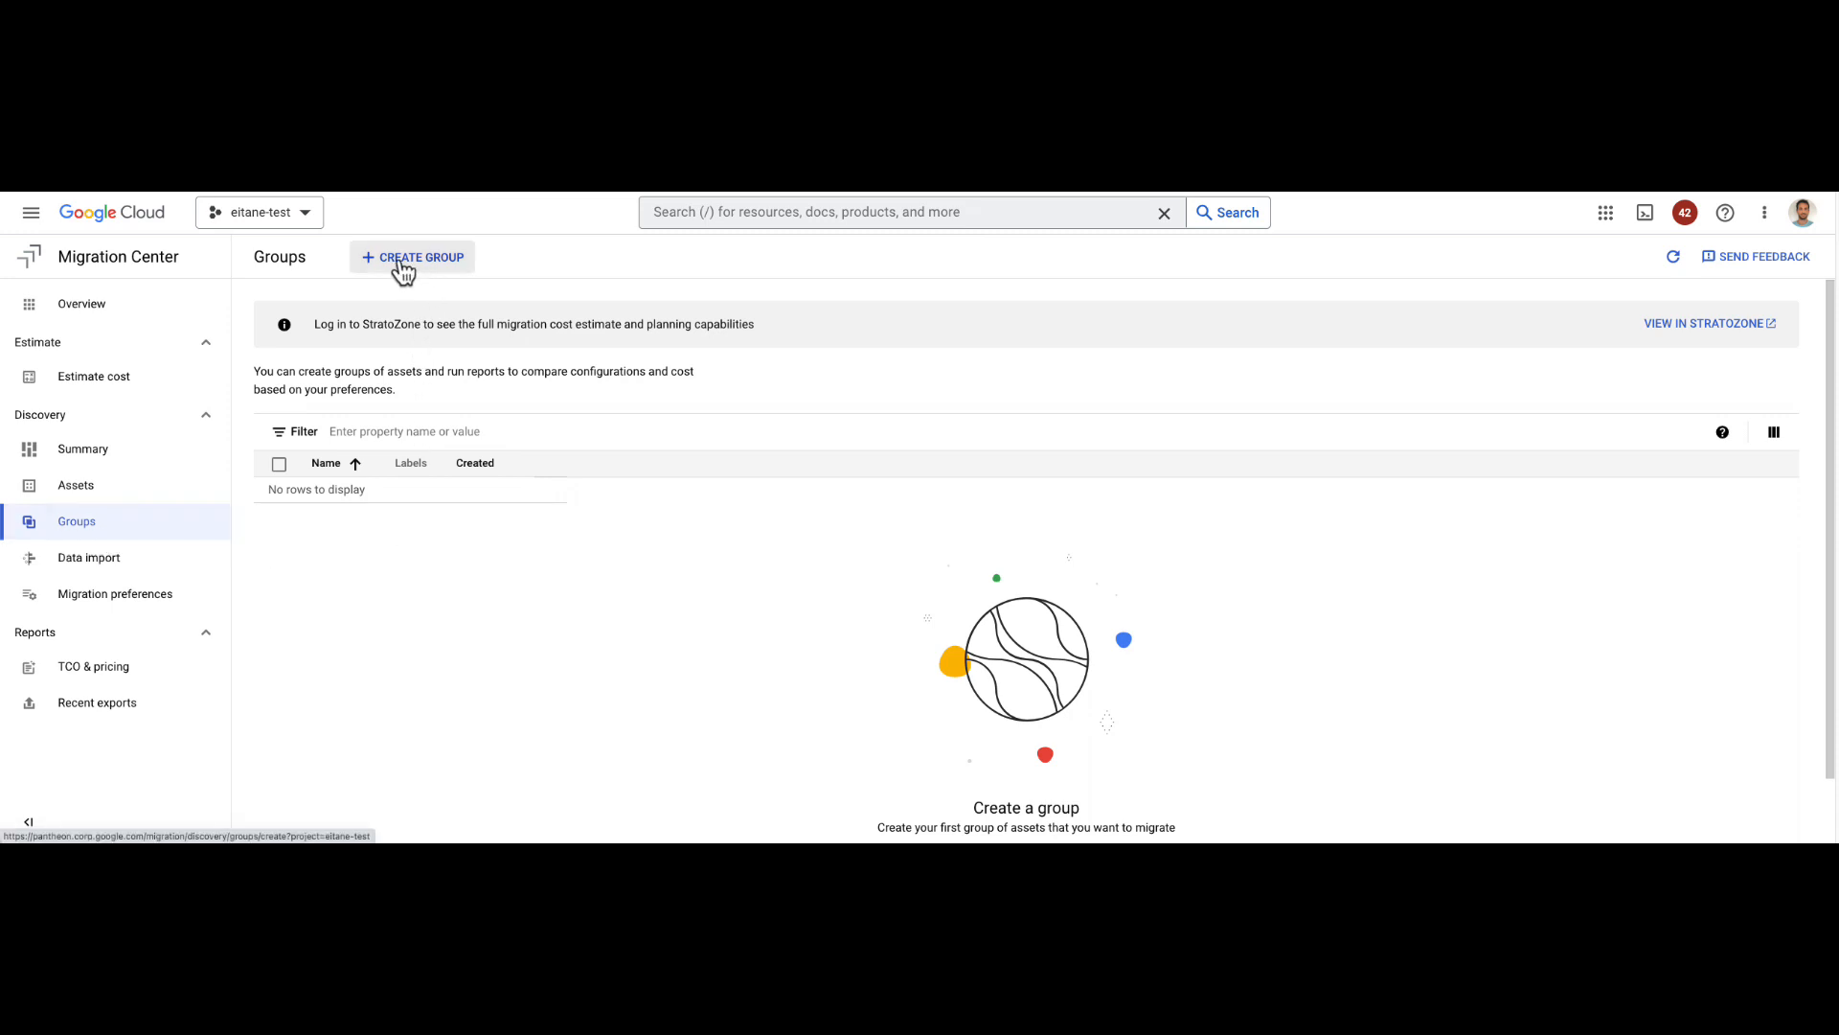
pyautogui.click(419, 256)
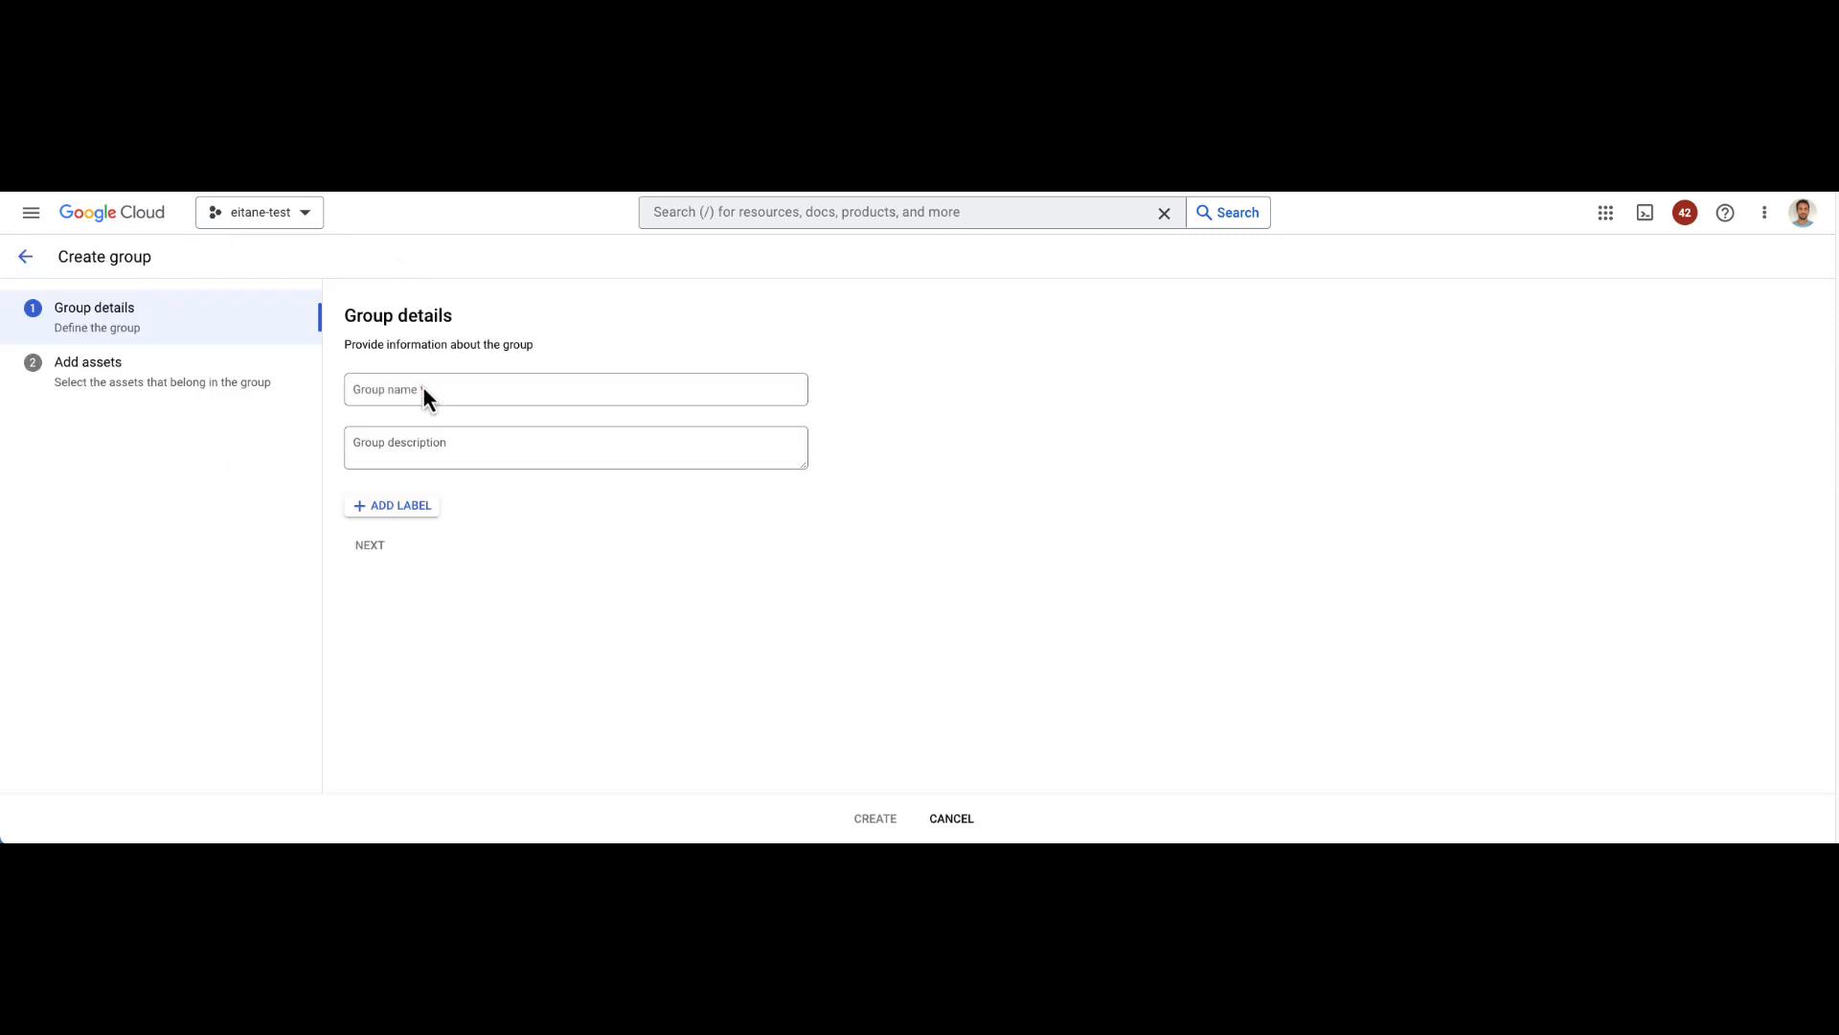
pyautogui.write('All')
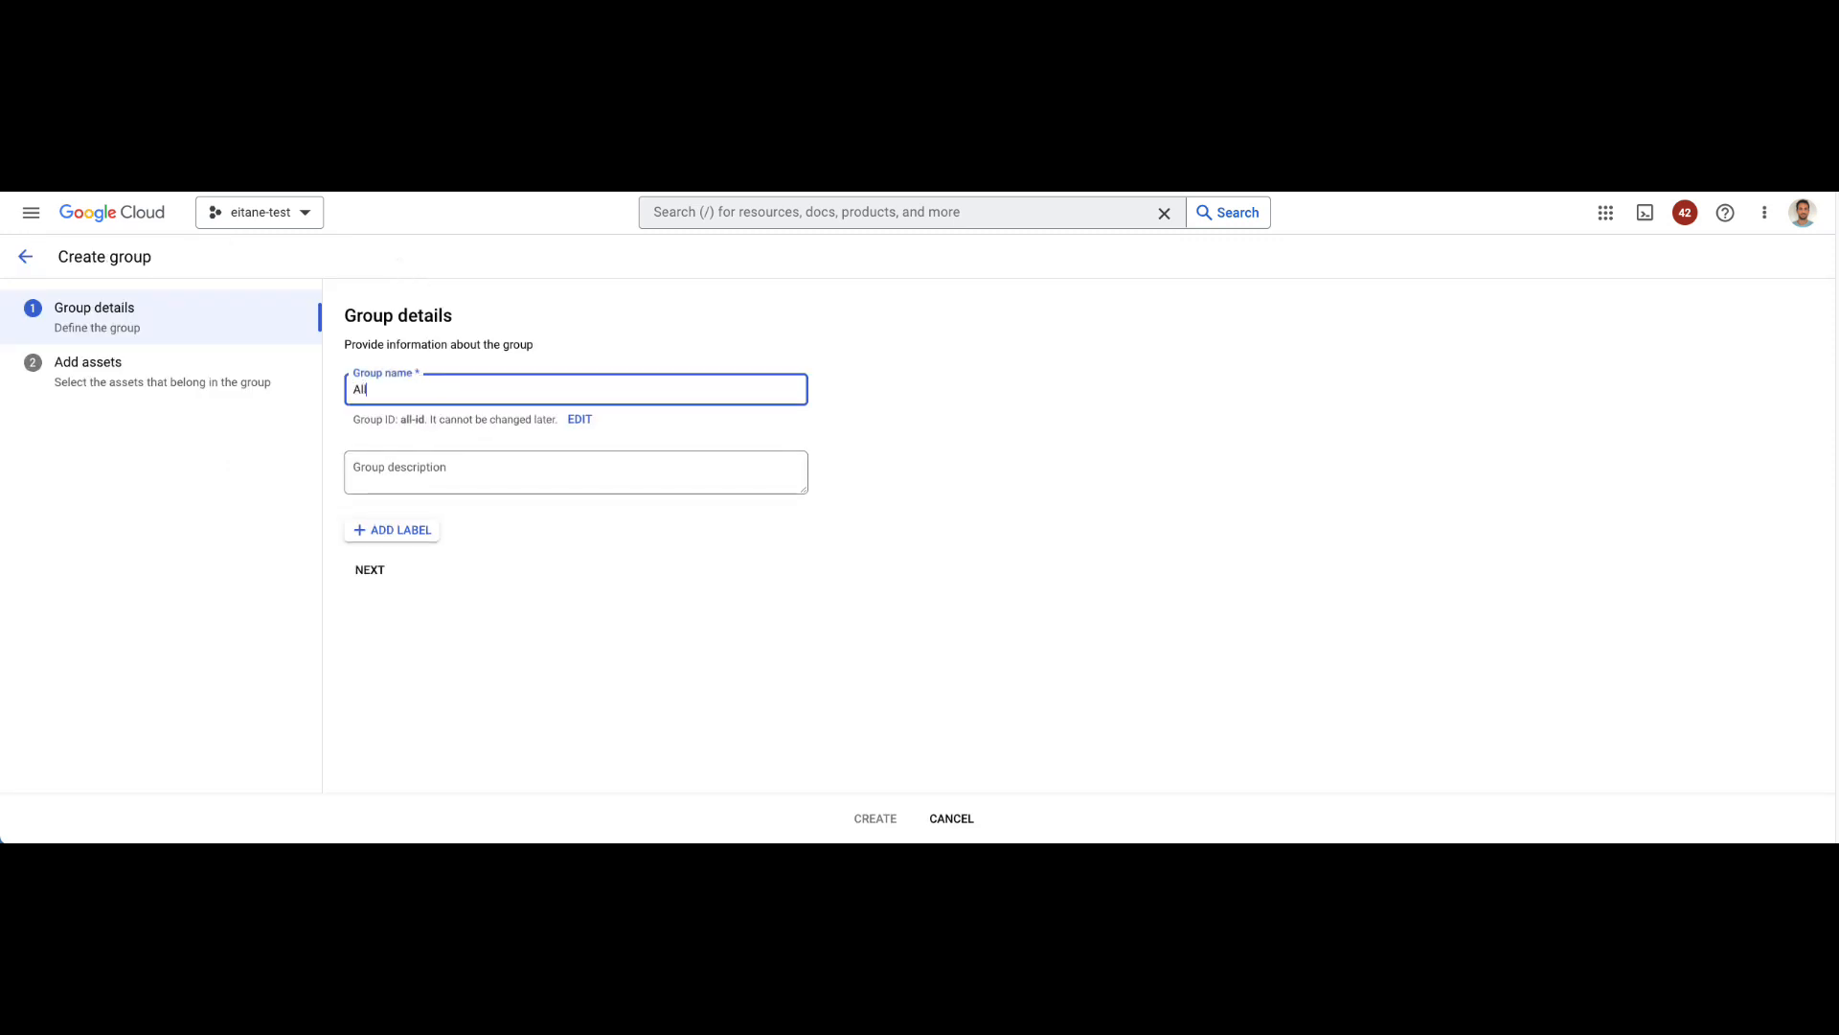
pyautogui.write('Windows')
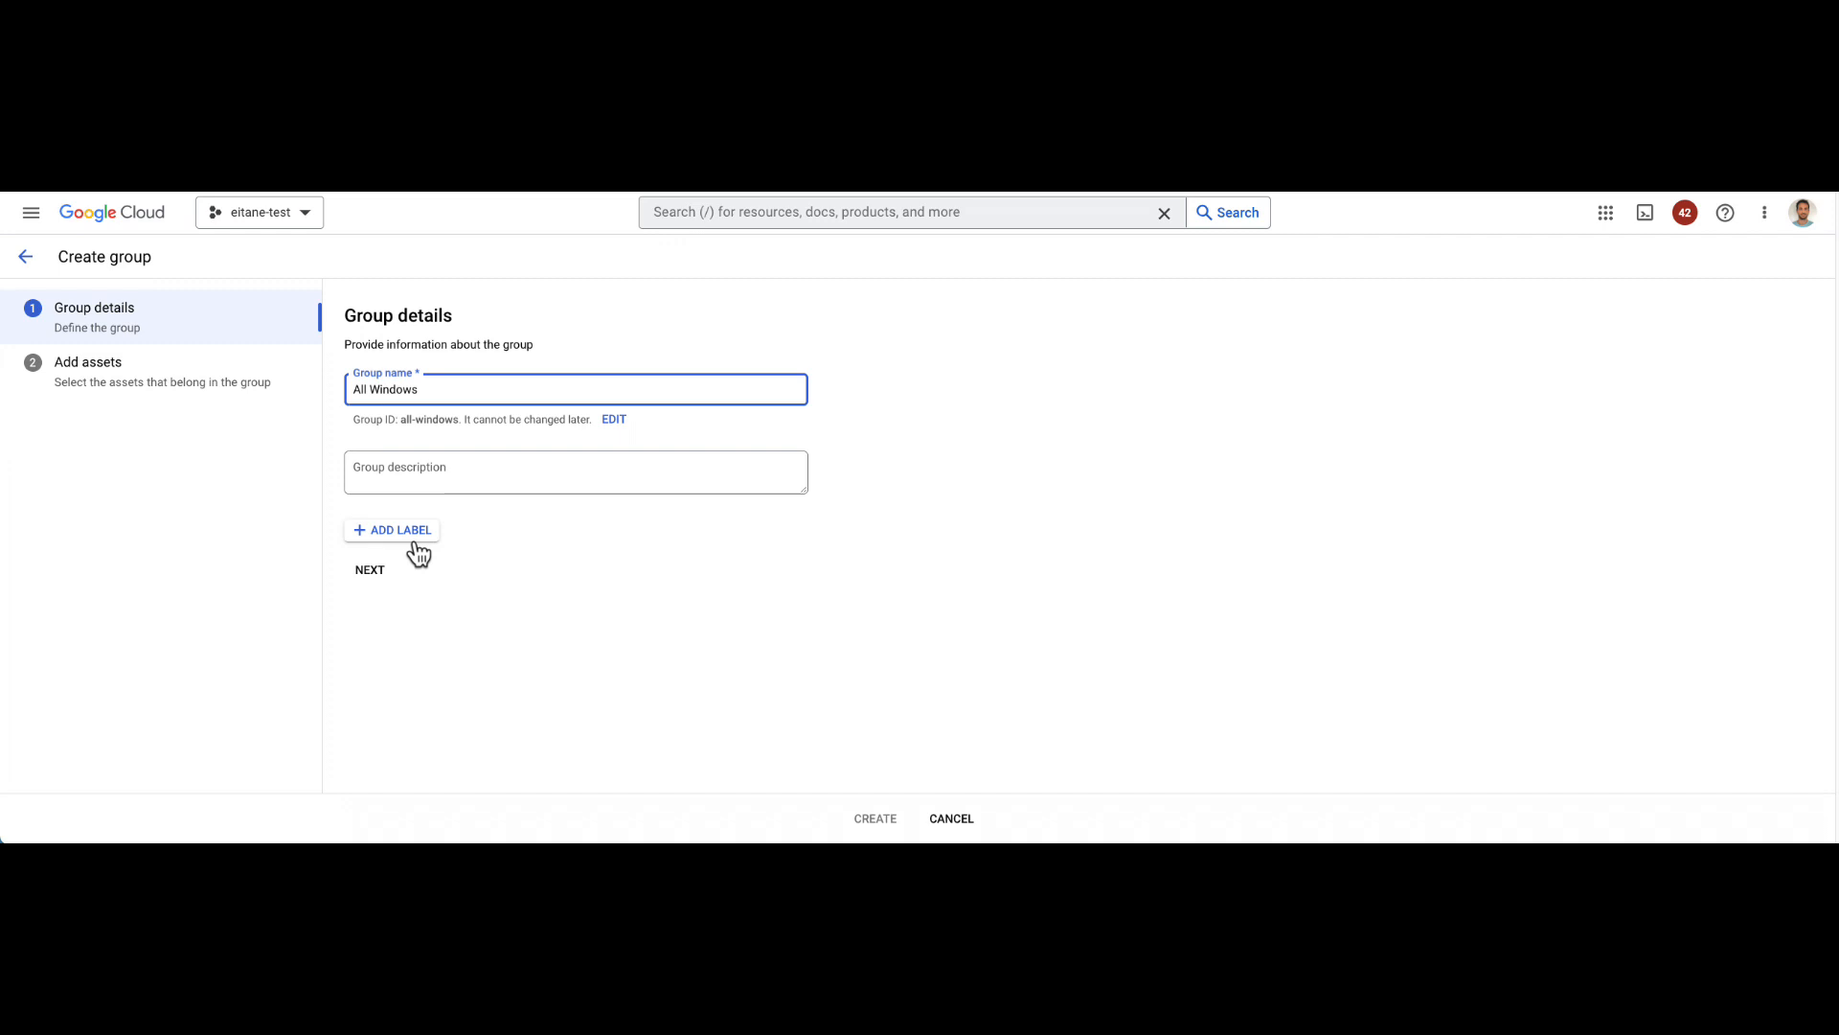
pyautogui.click(370, 569)
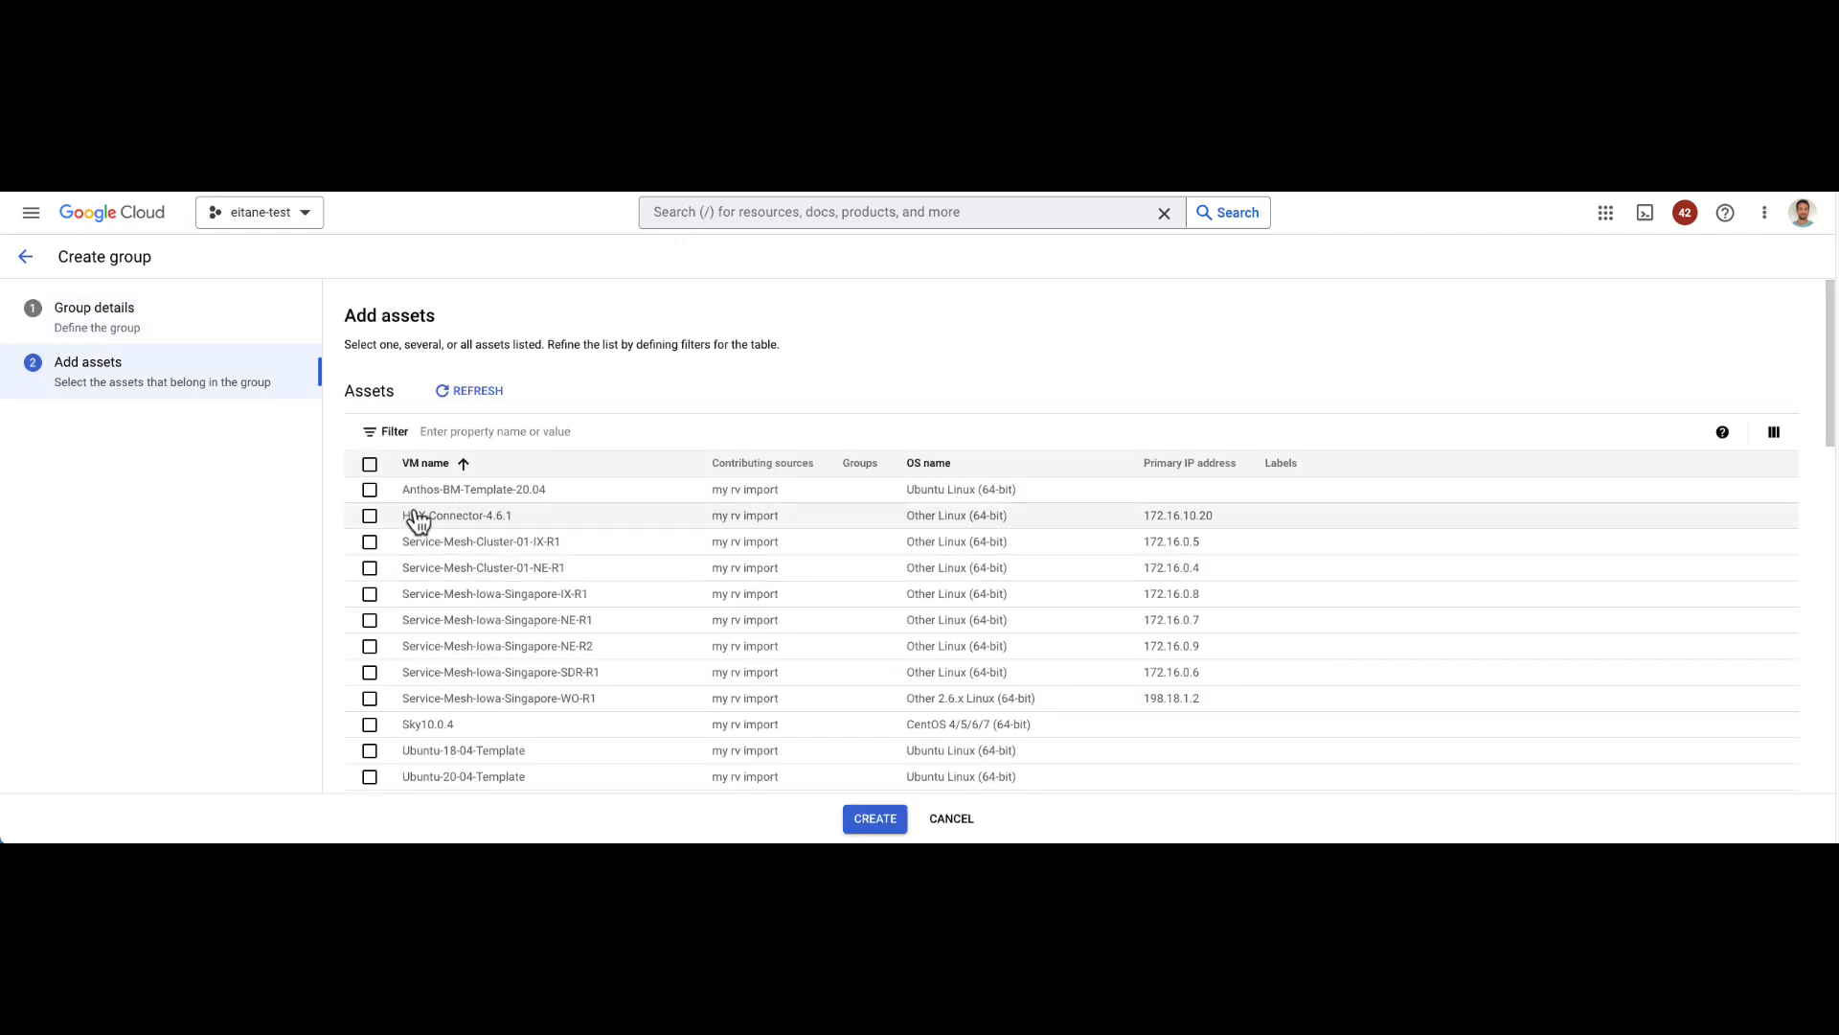
# Step: Filter assets to OS family: Windows, select all nine and create the group
pyautogui.write('os fam')
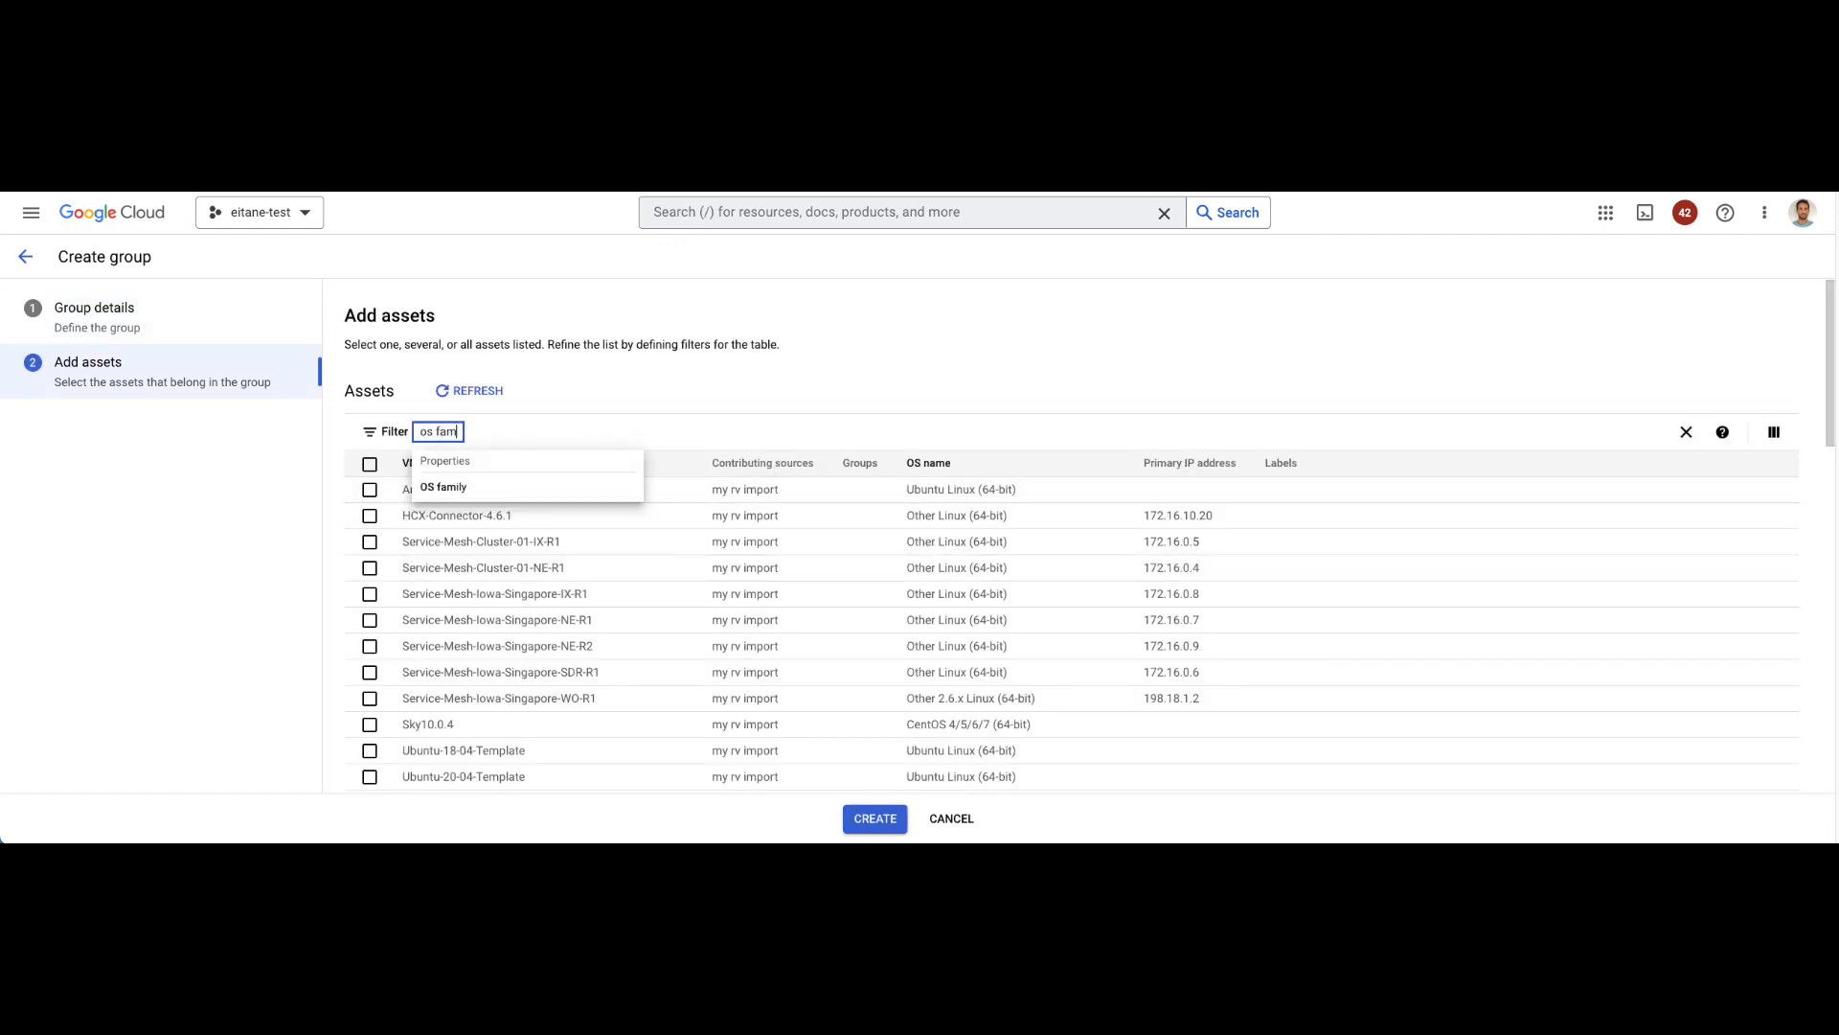
pyautogui.click(442, 486)
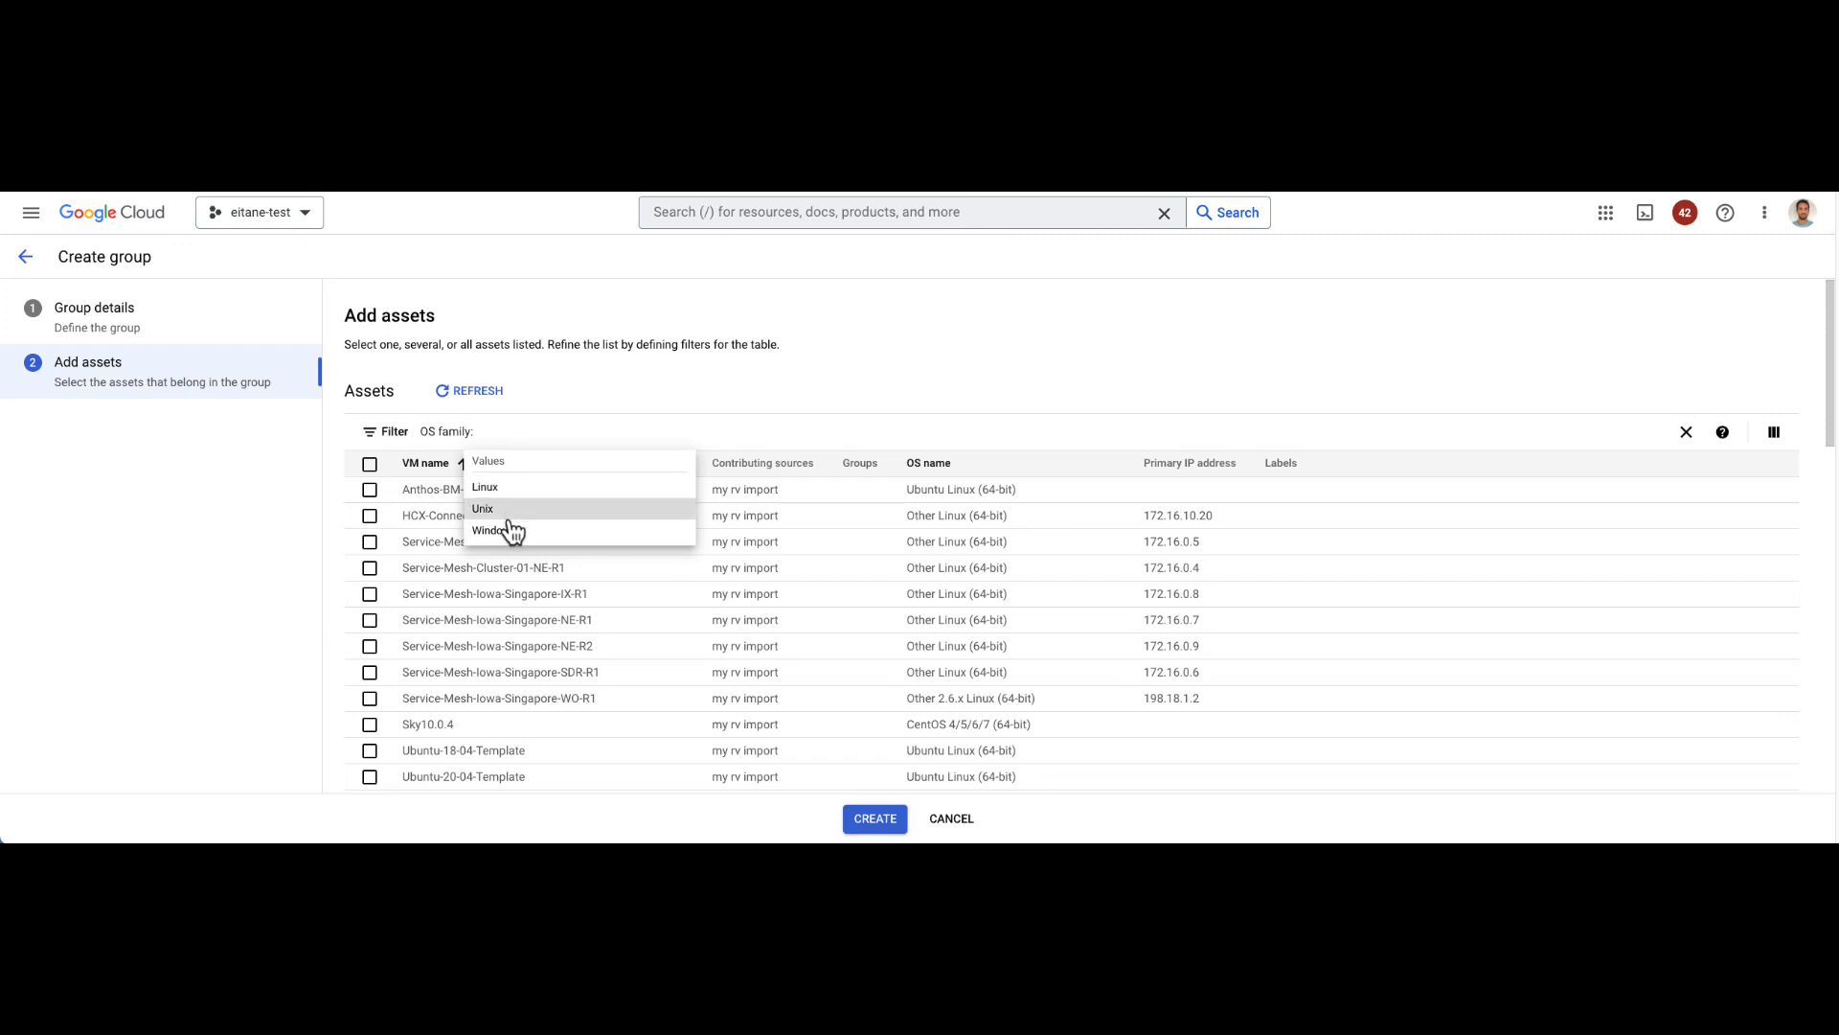
pyautogui.click(489, 531)
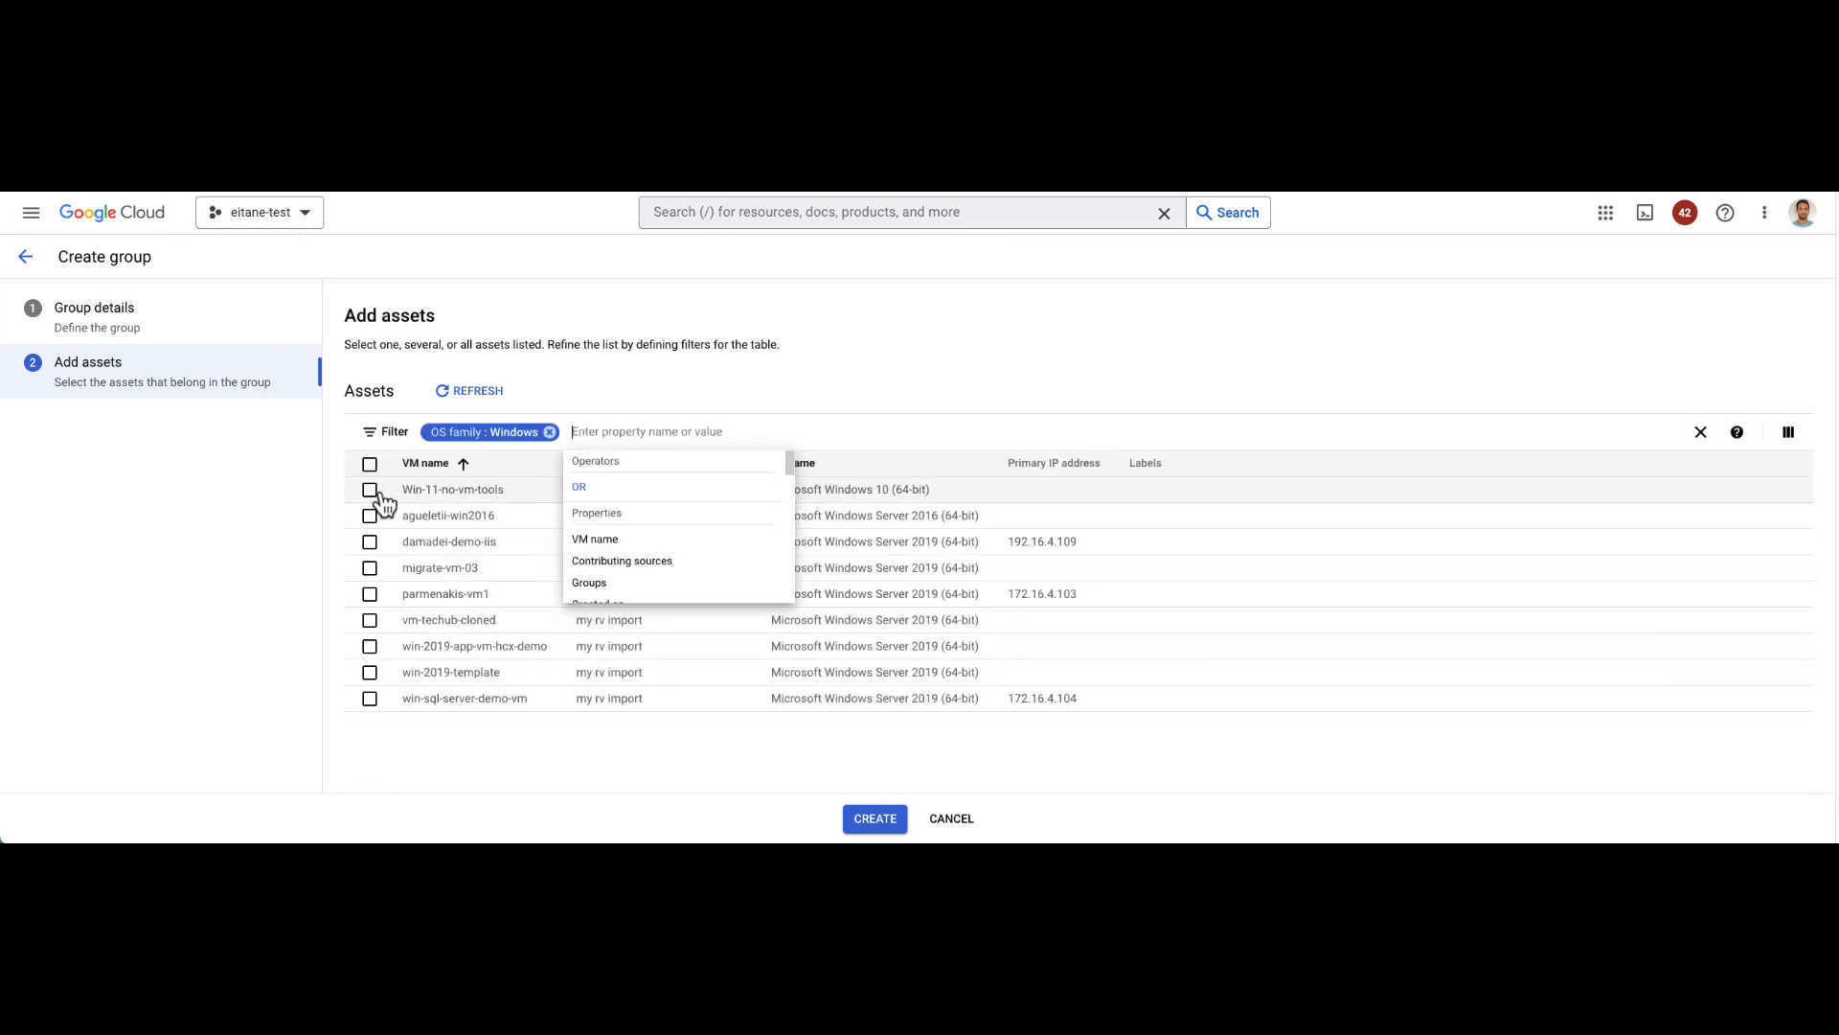
pyautogui.click(369, 464)
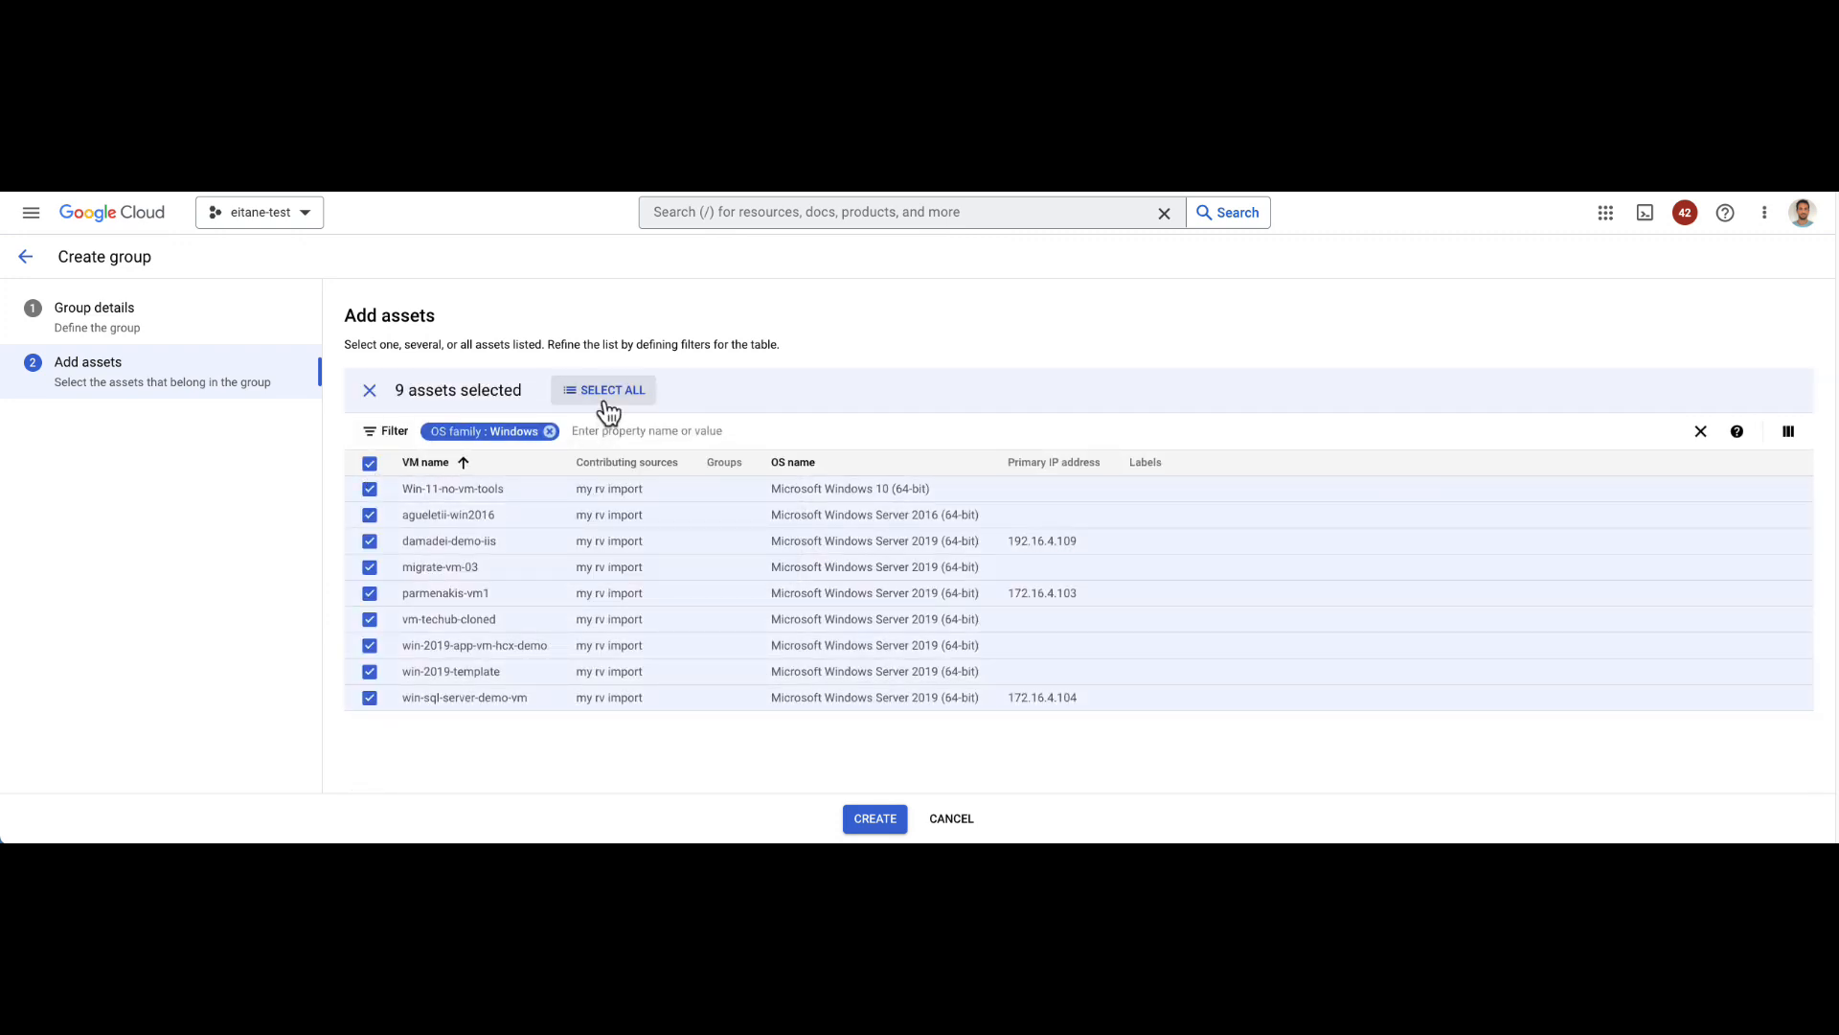
pyautogui.click(874, 818)
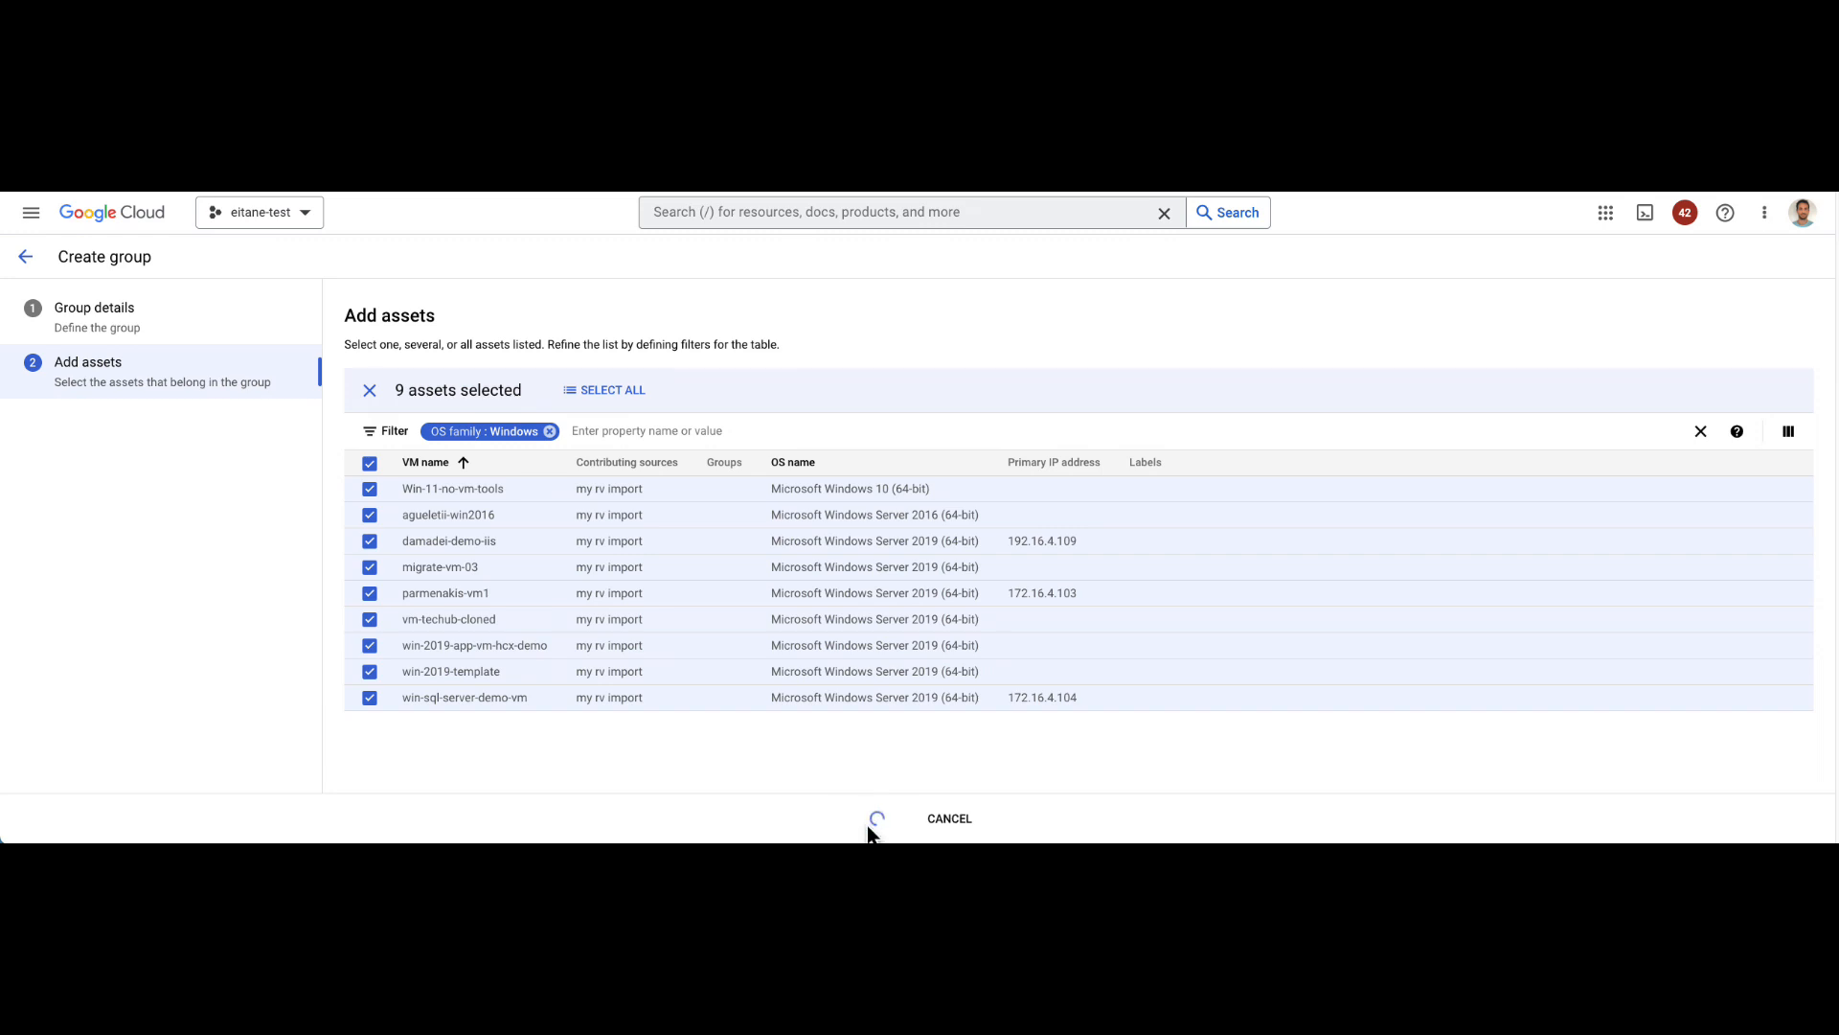
pyautogui.click(878, 818)
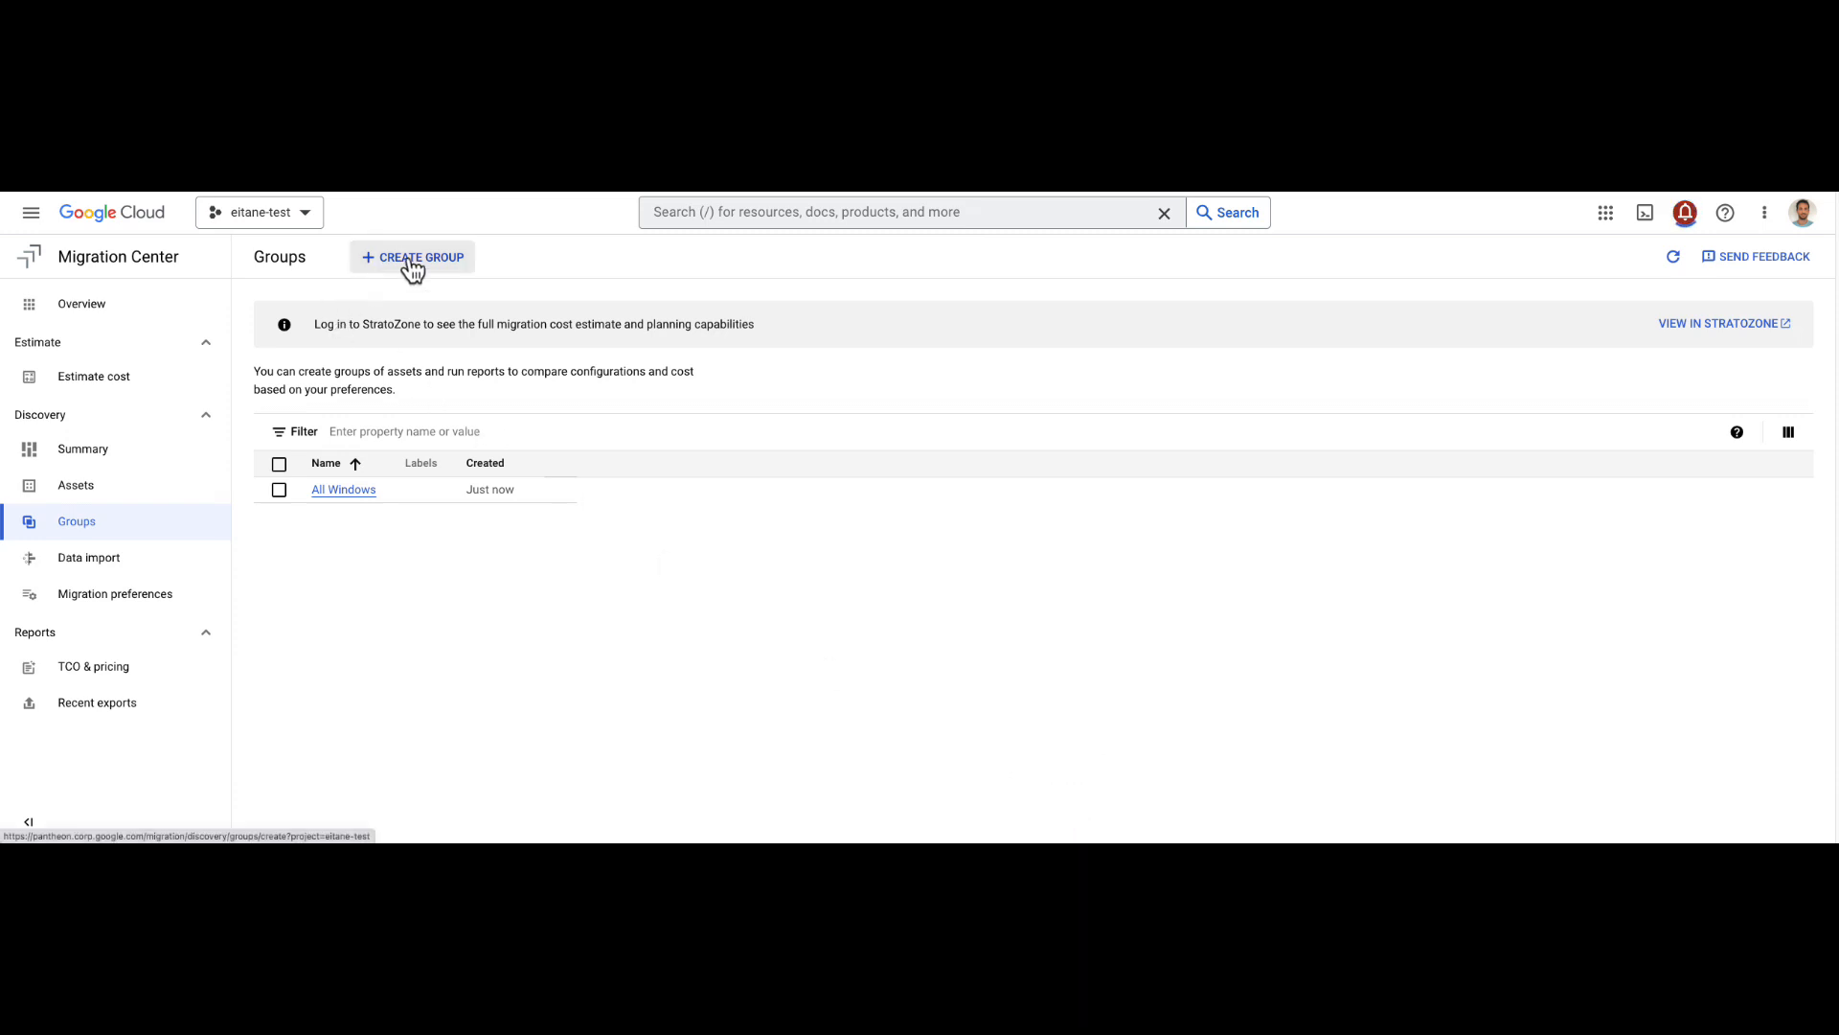
# Step: Start another group named 'All Linux'
pyautogui.click(414, 256)
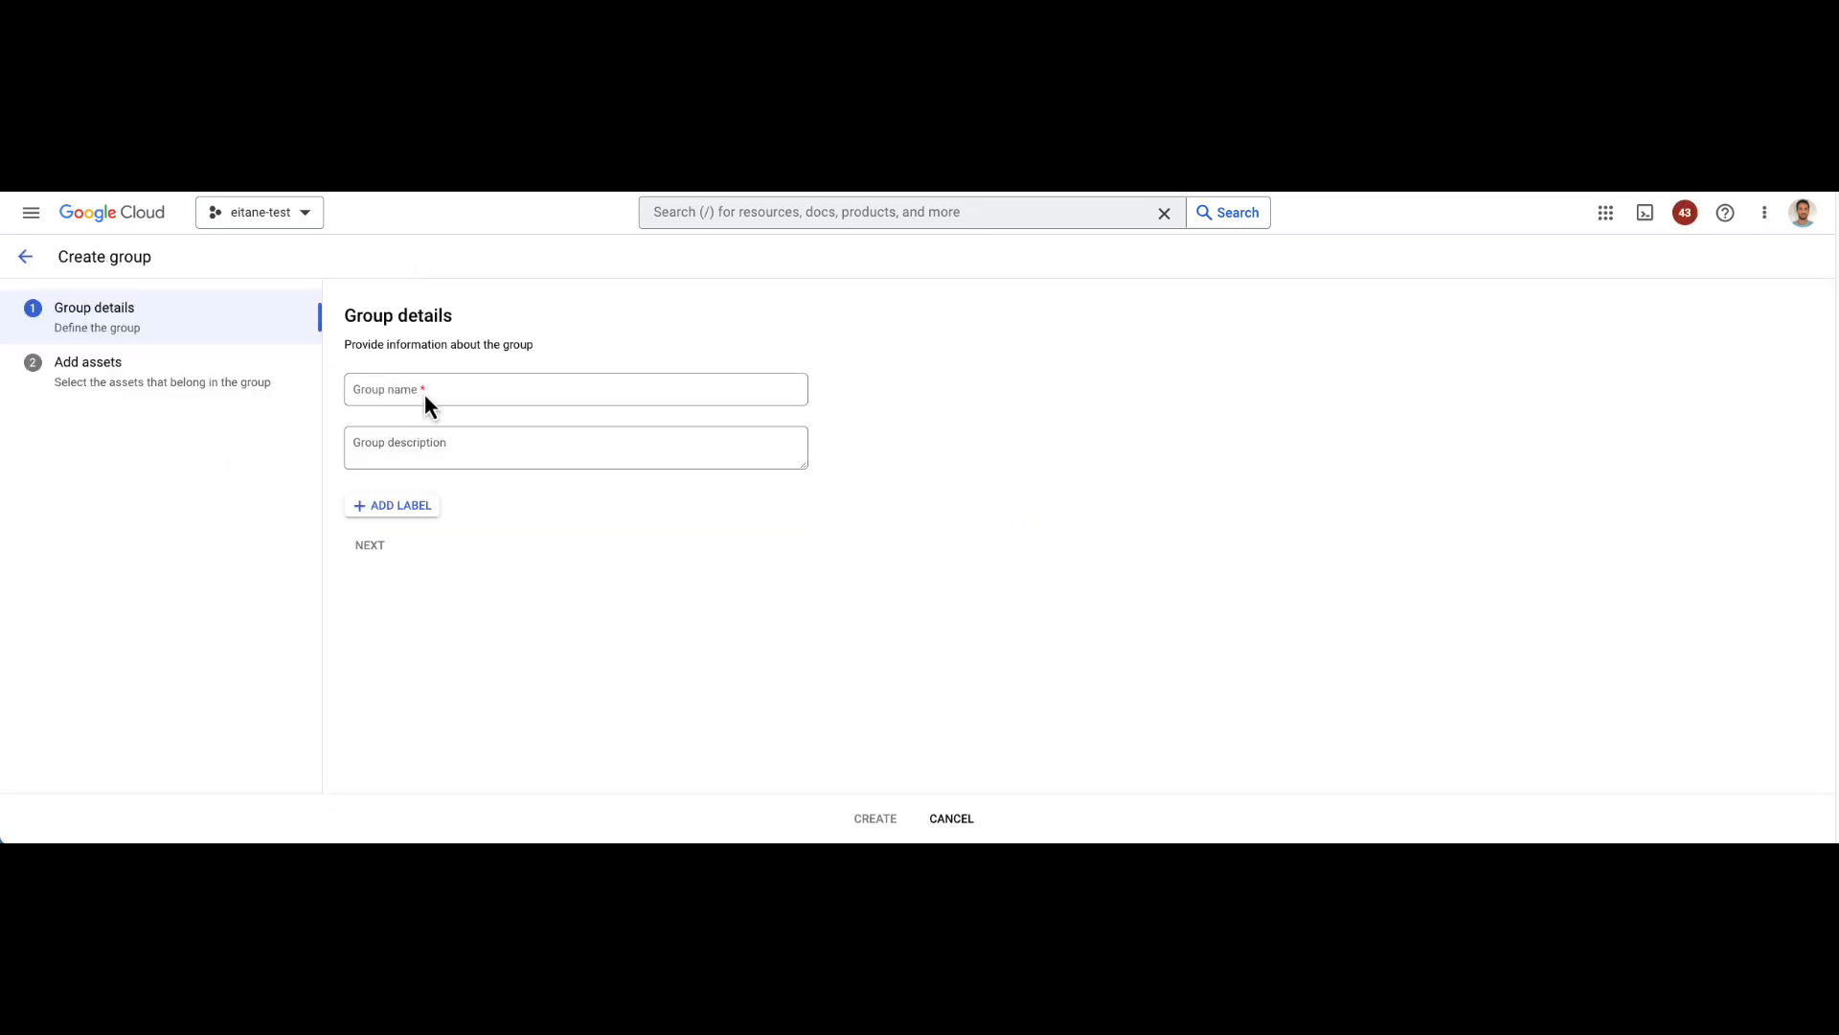
pyautogui.write('All')
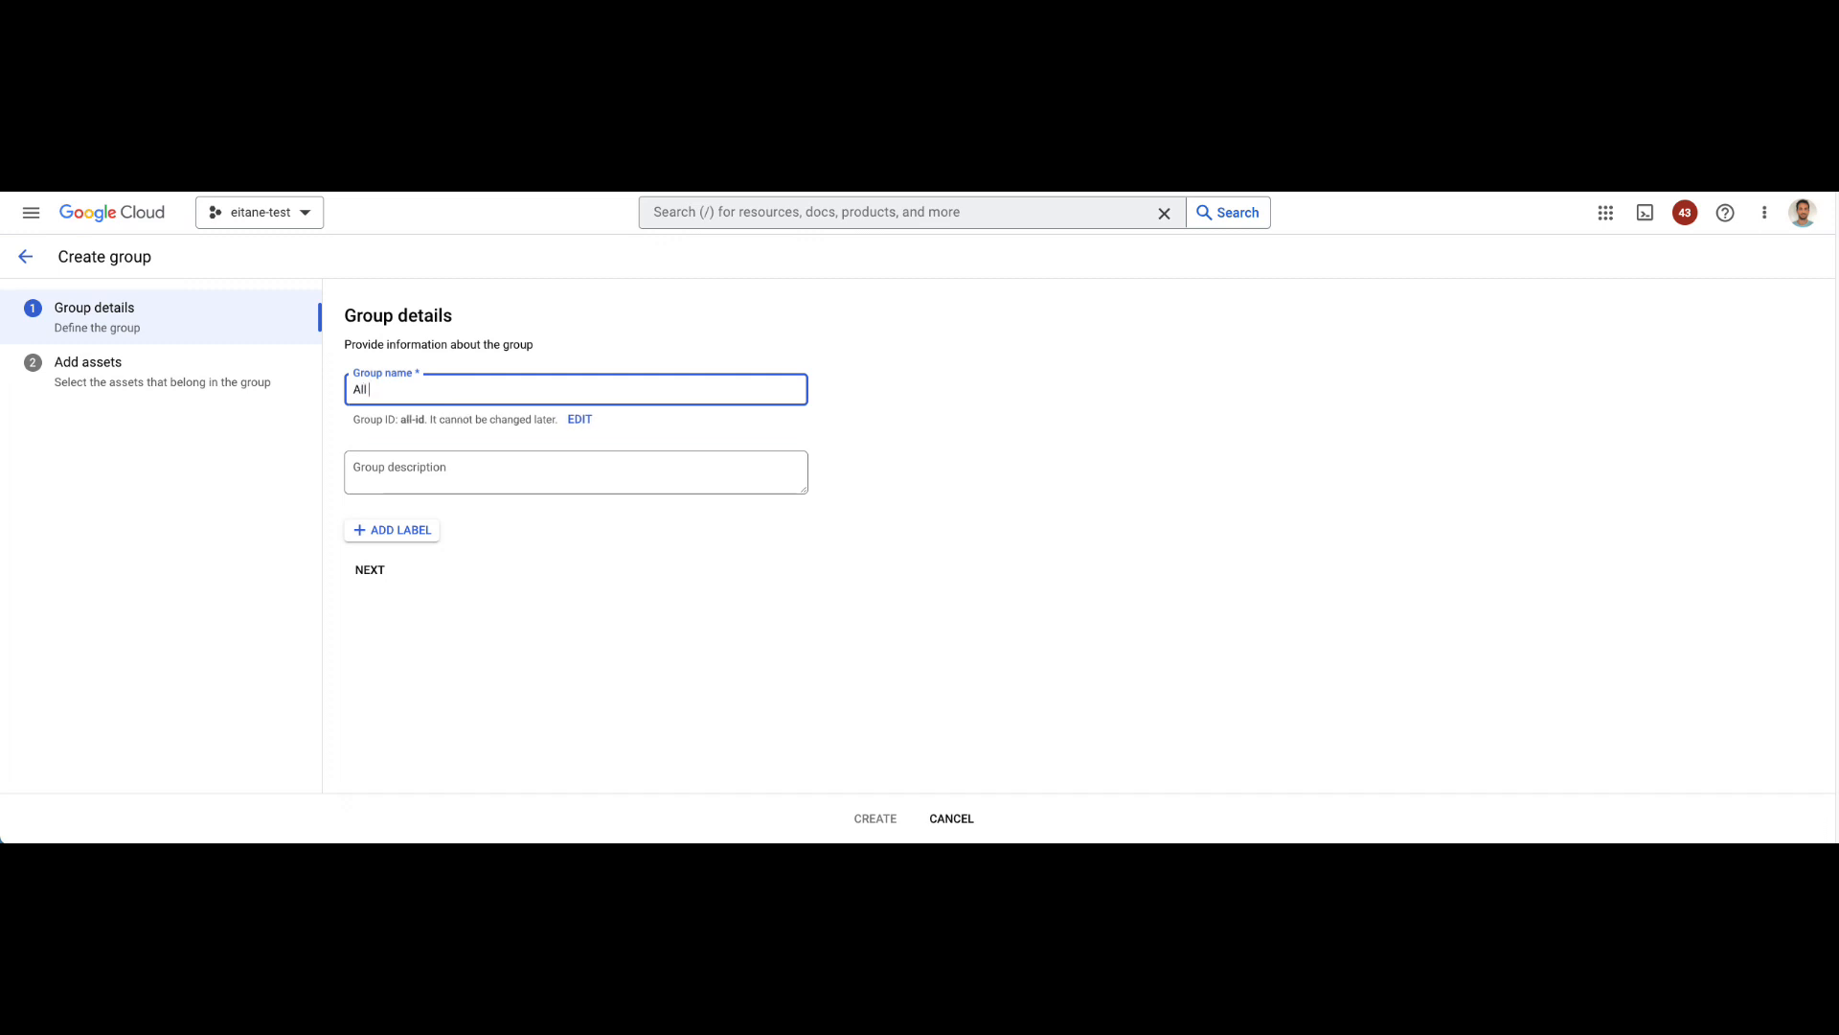
pyautogui.write('Linux')
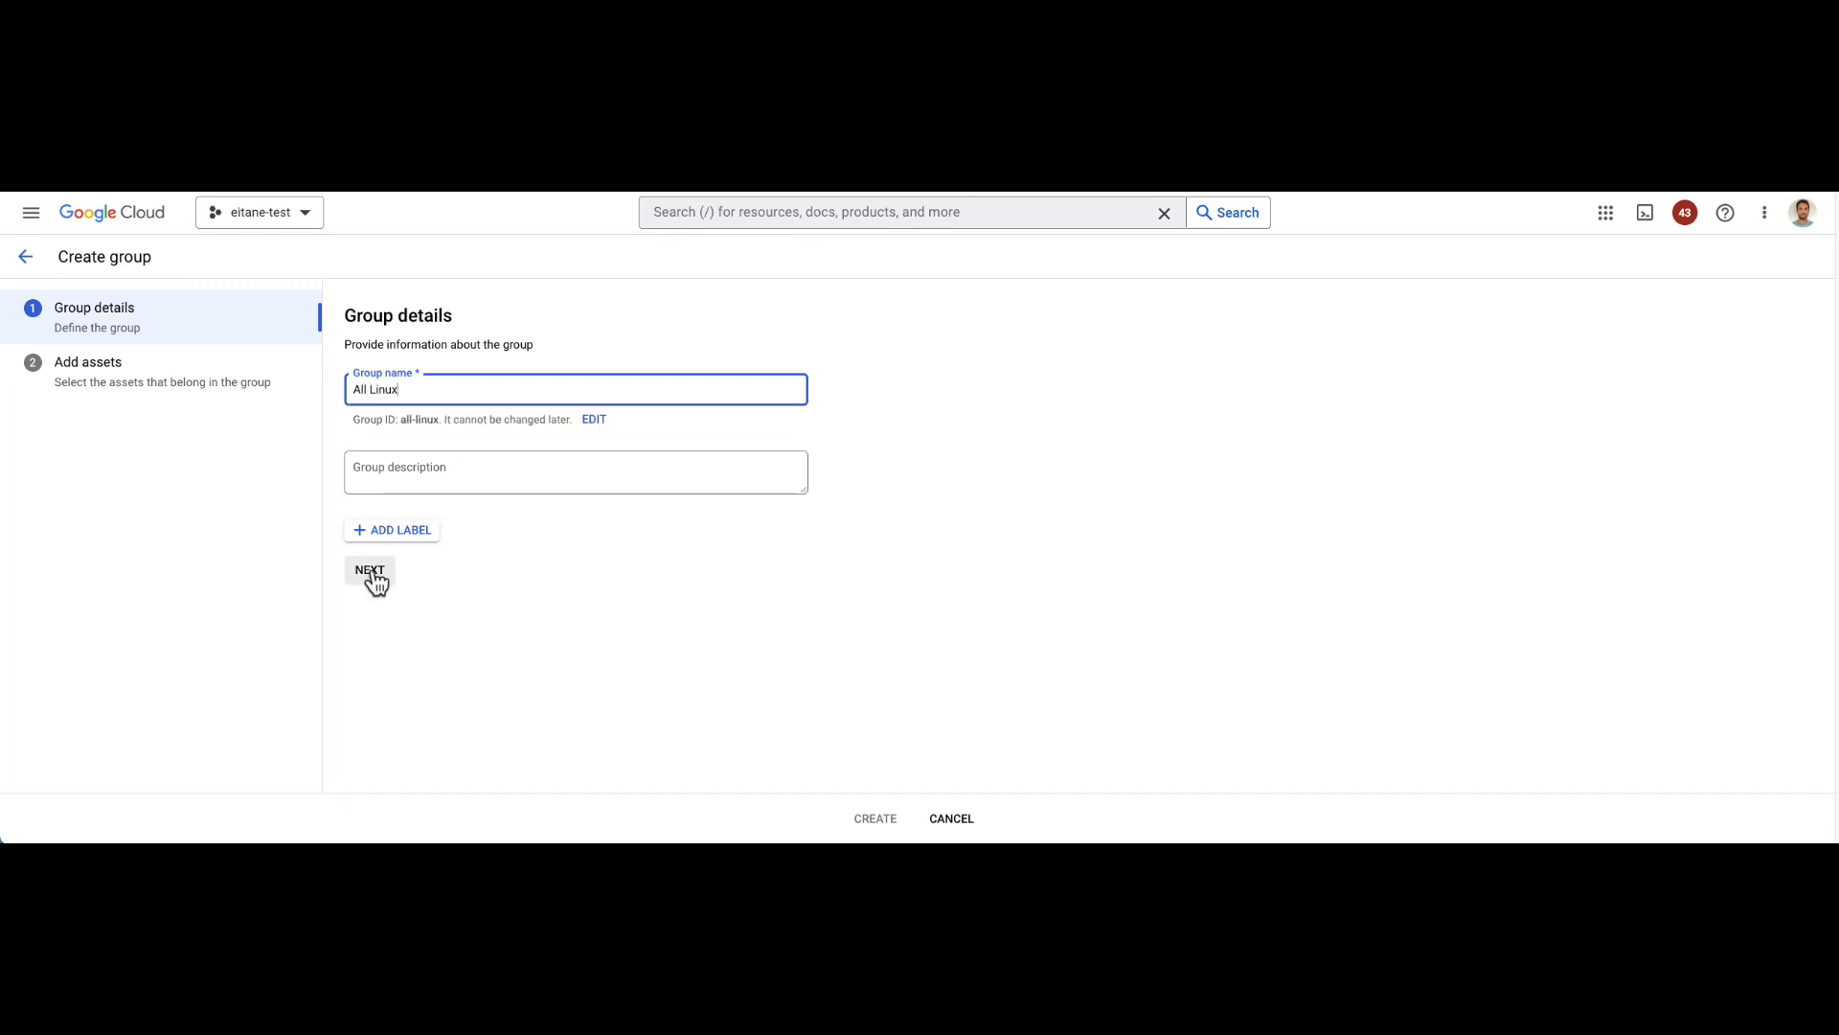
pyautogui.click(368, 571)
pyautogui.write('os f')
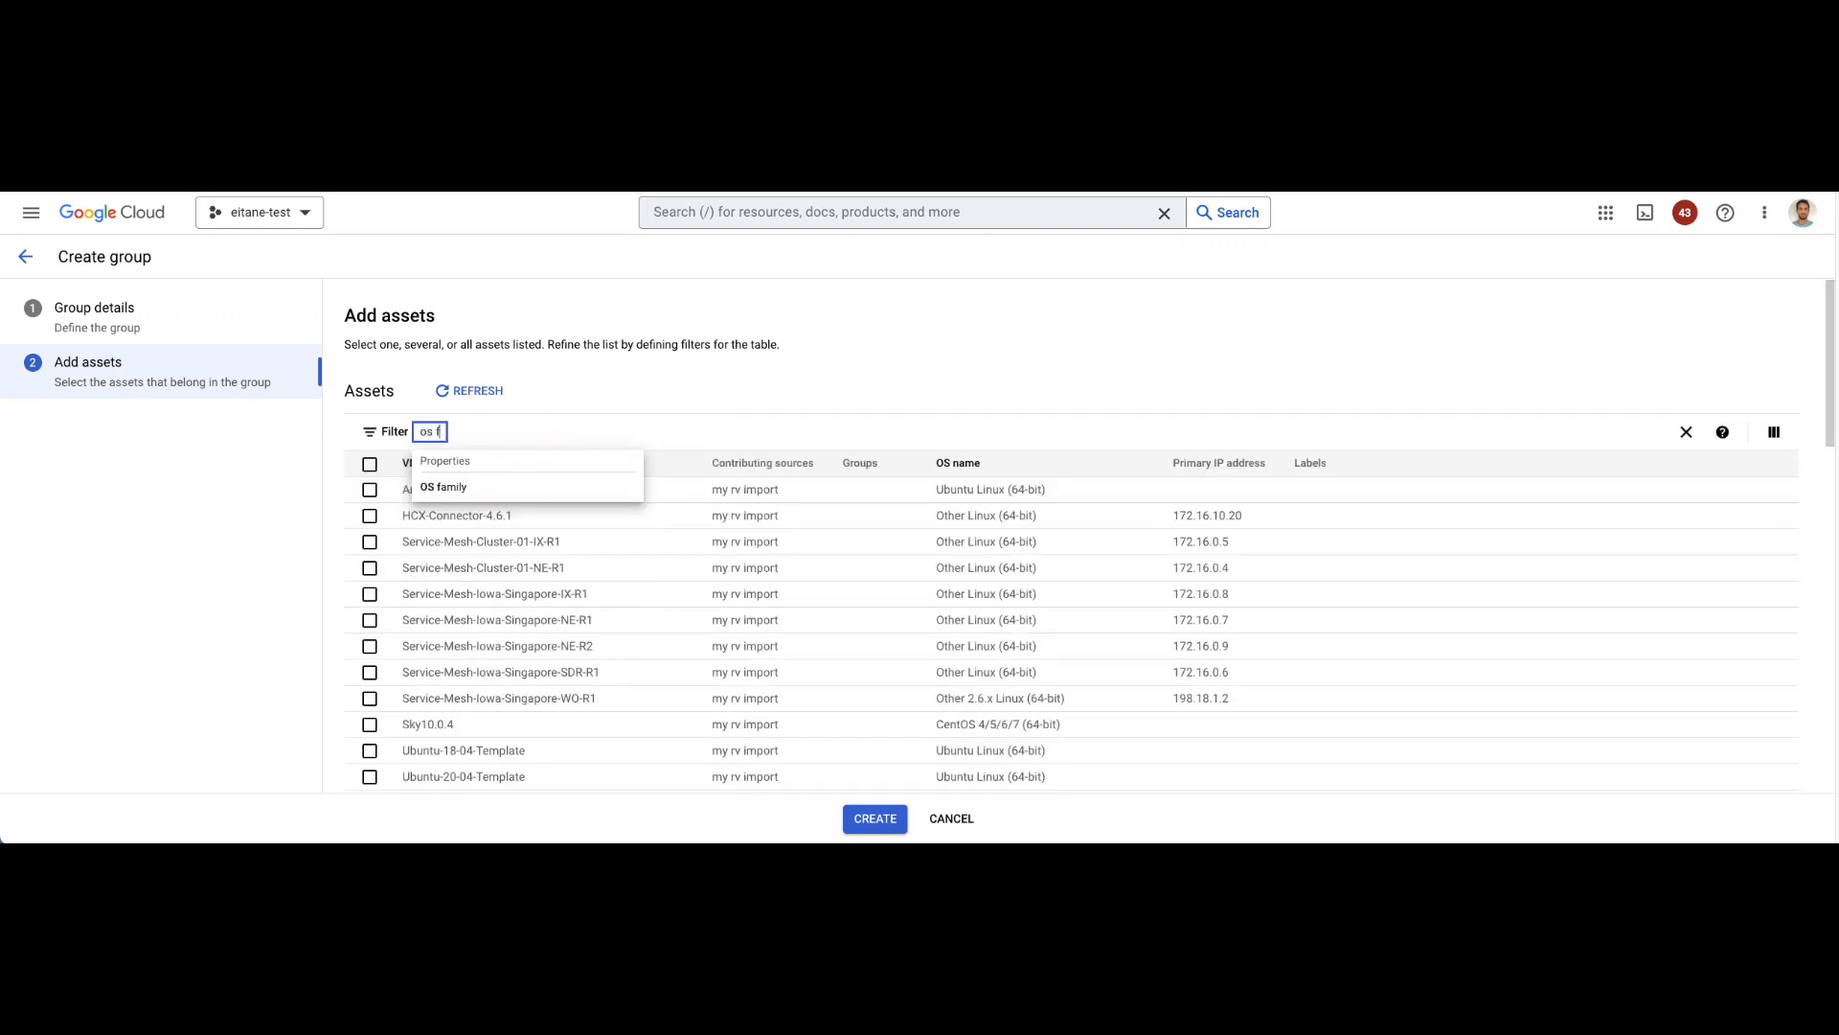
# Step: Filter to OS family: Linux OR Unix, select all 50 assets and create the group
pyautogui.click(442, 487)
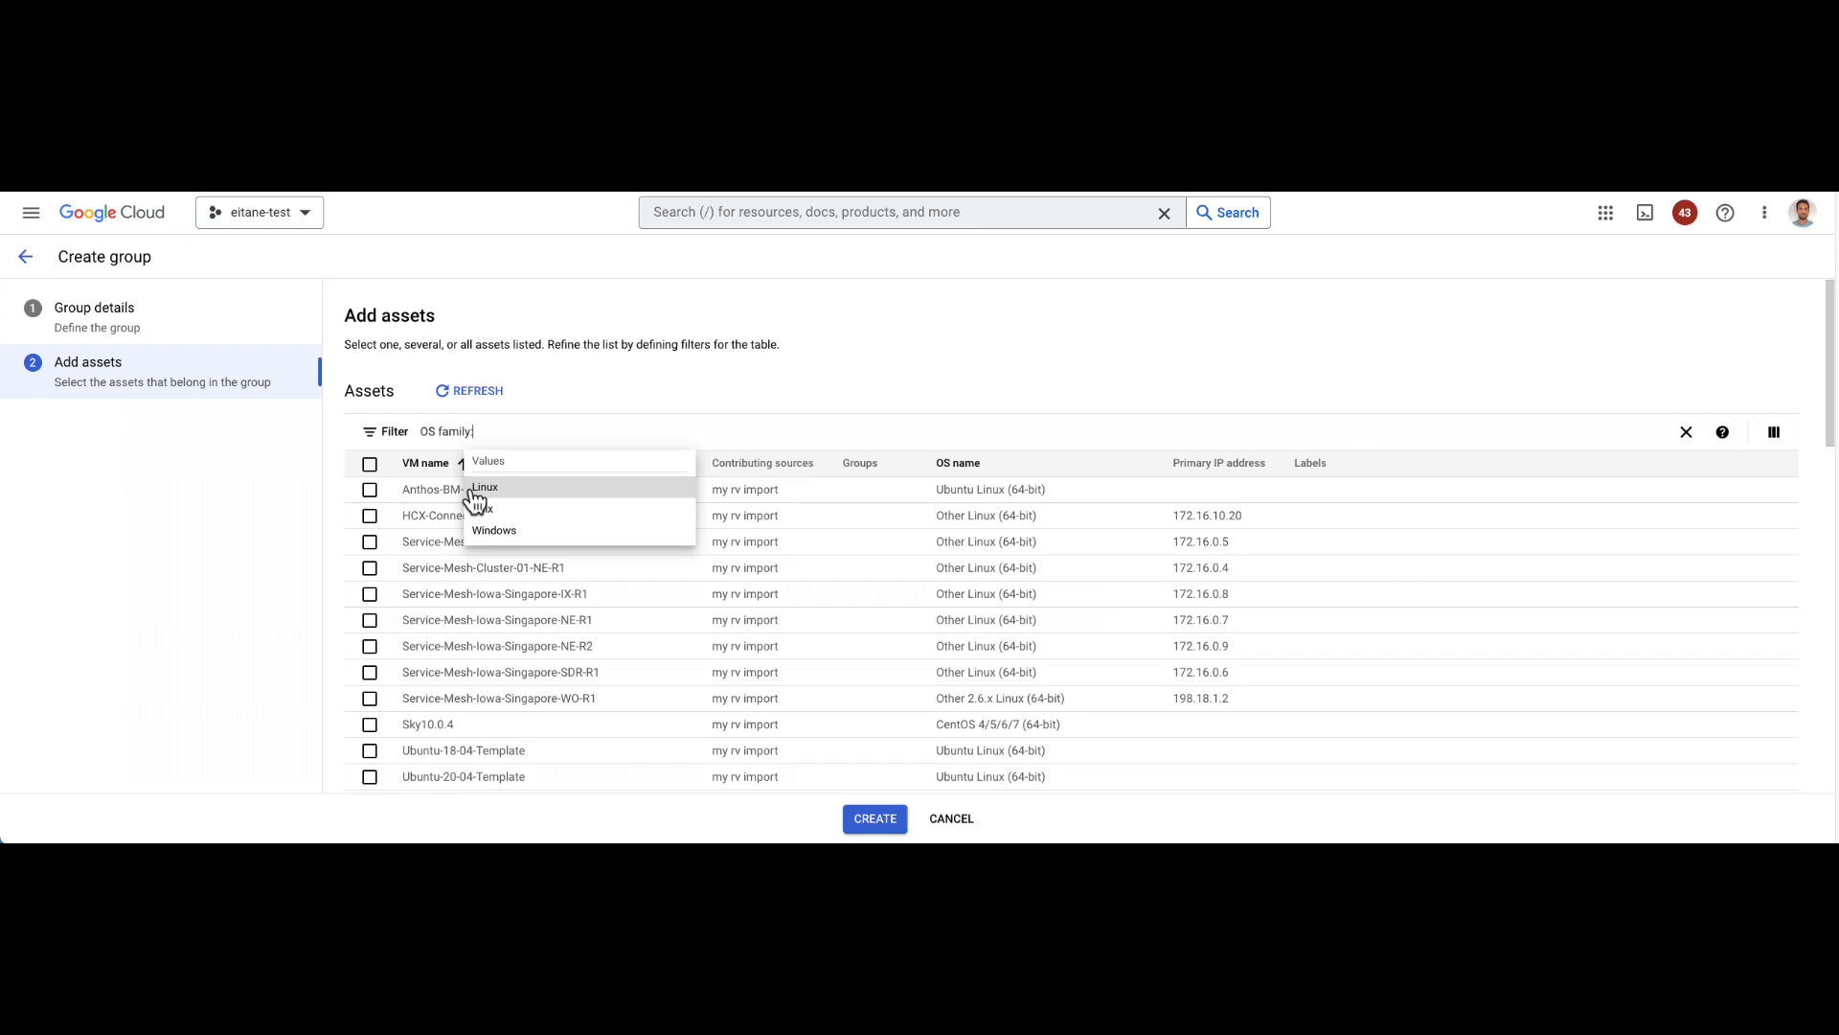
pyautogui.click(483, 487)
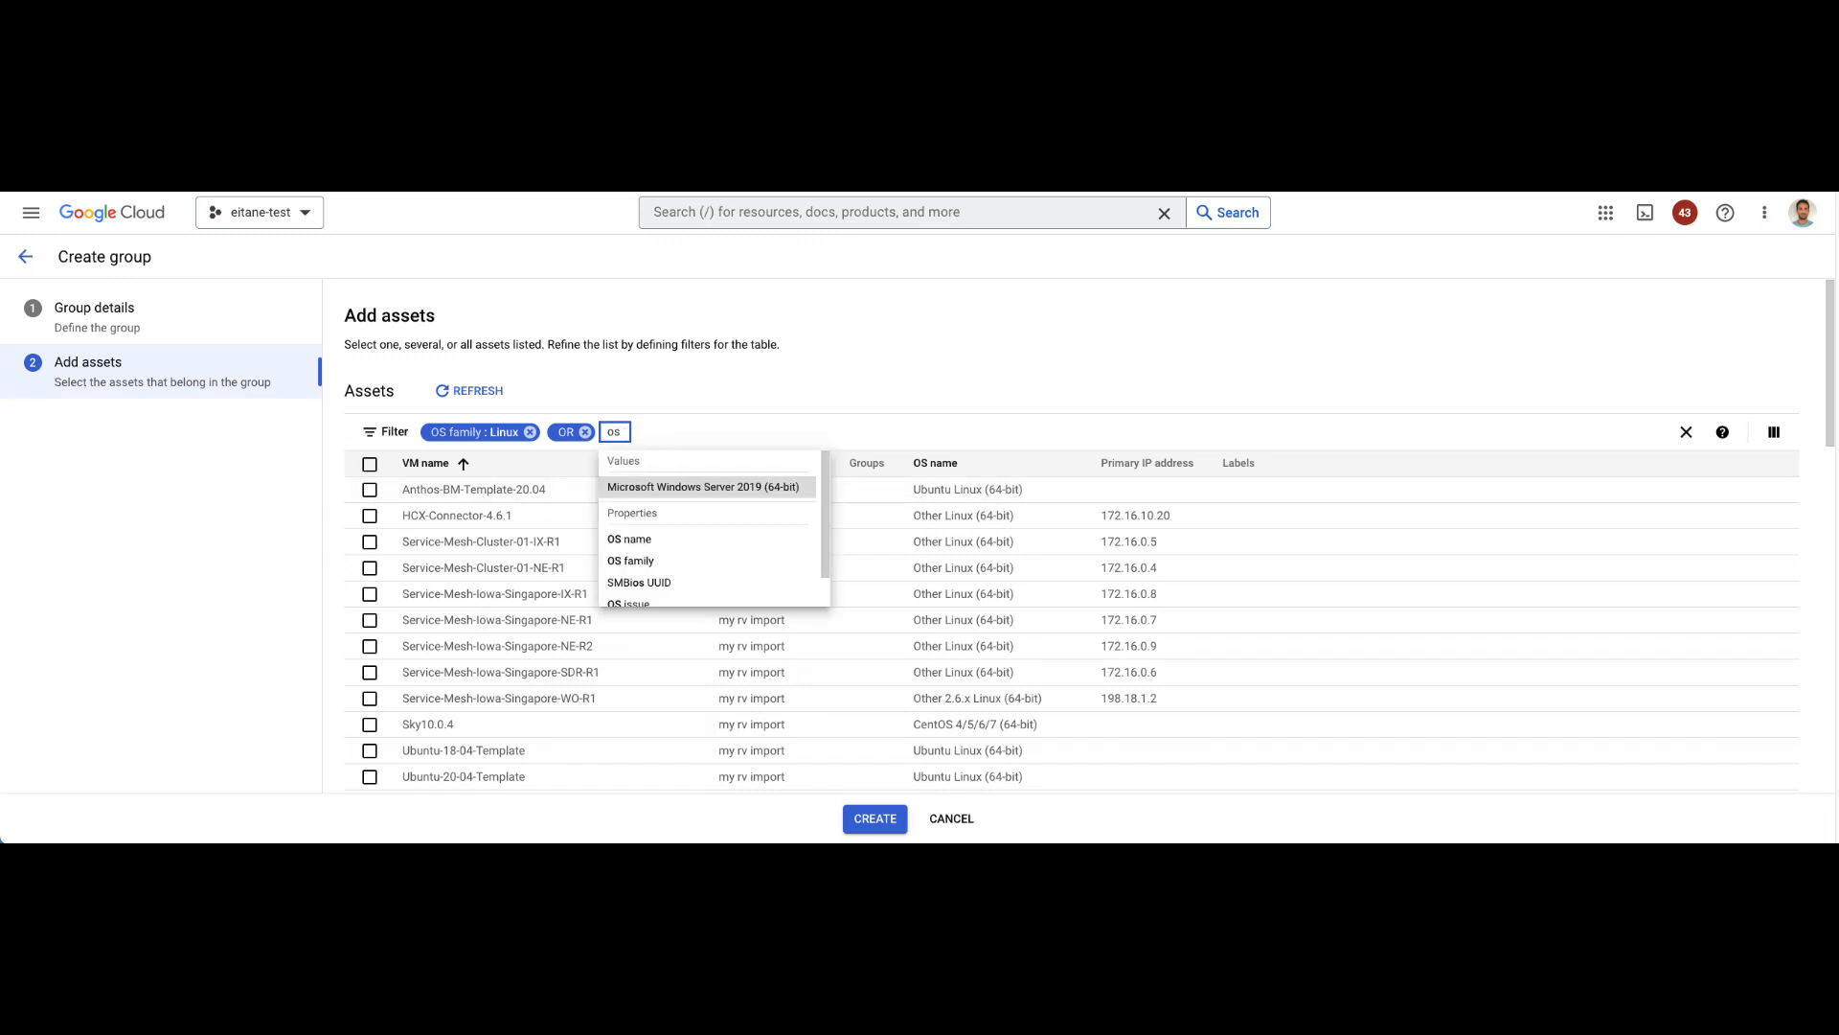
pyautogui.click(630, 560)
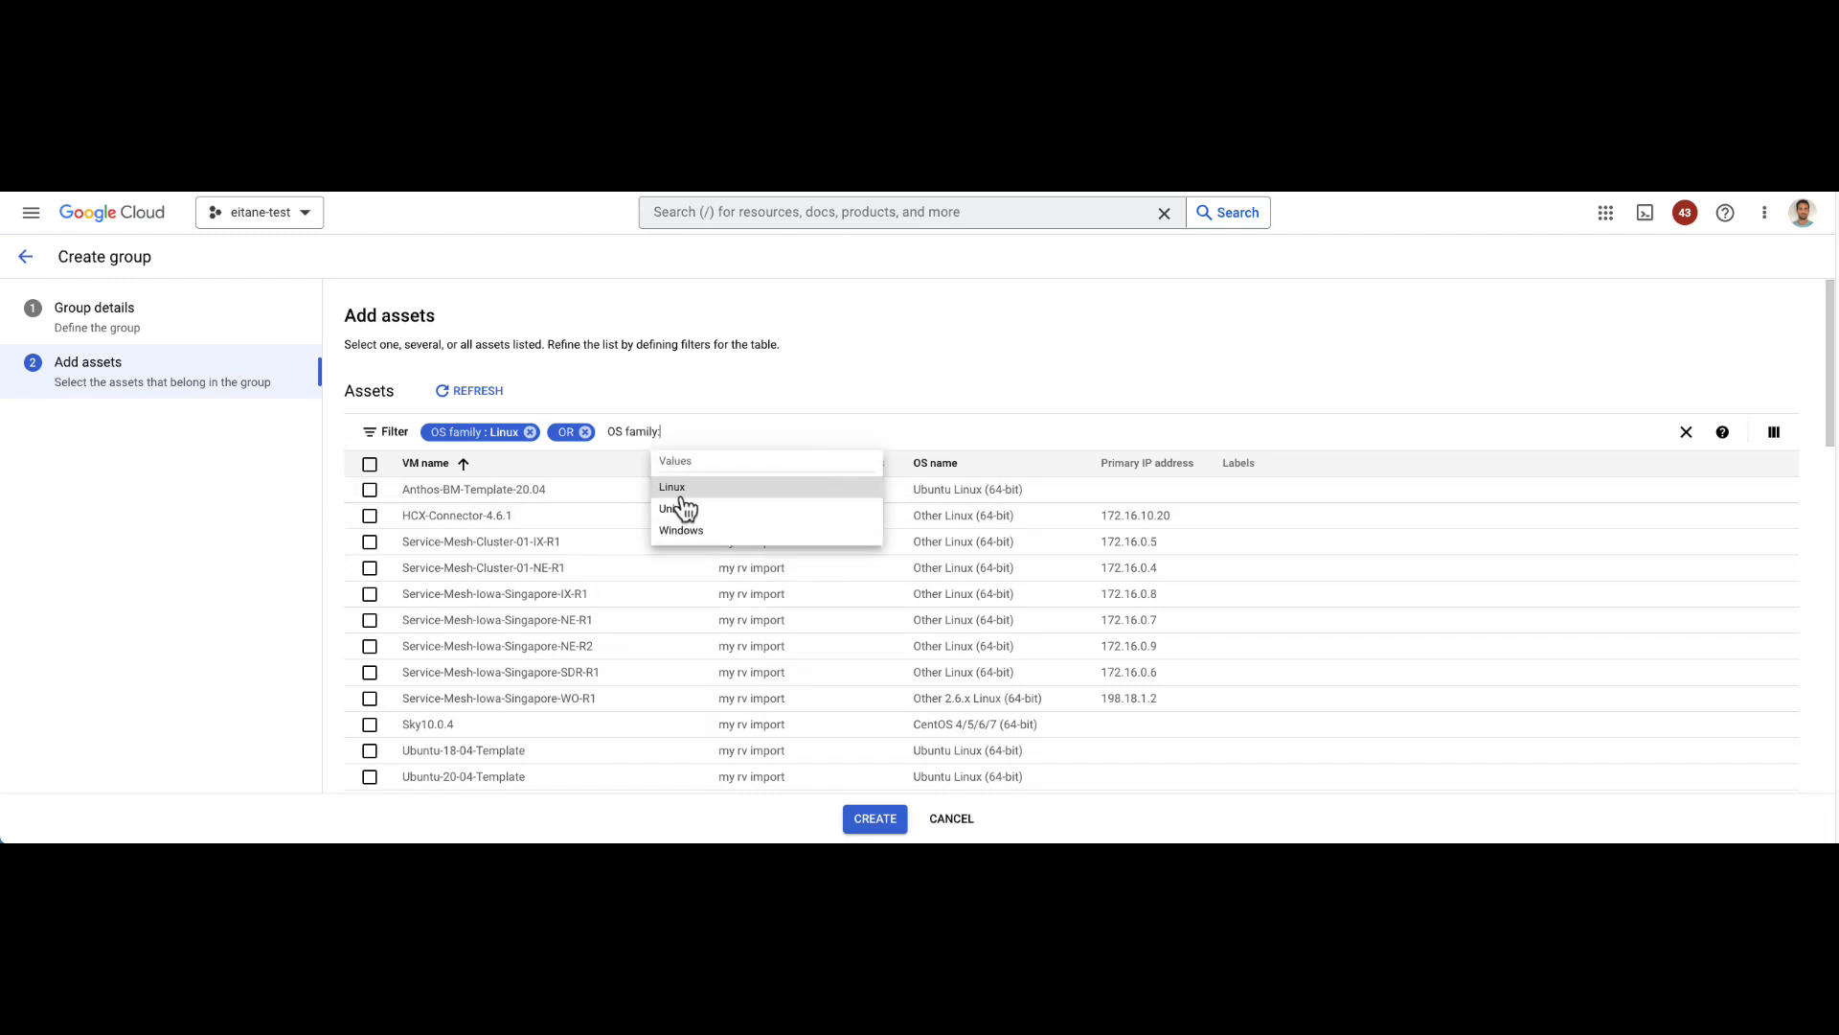
pyautogui.click(670, 510)
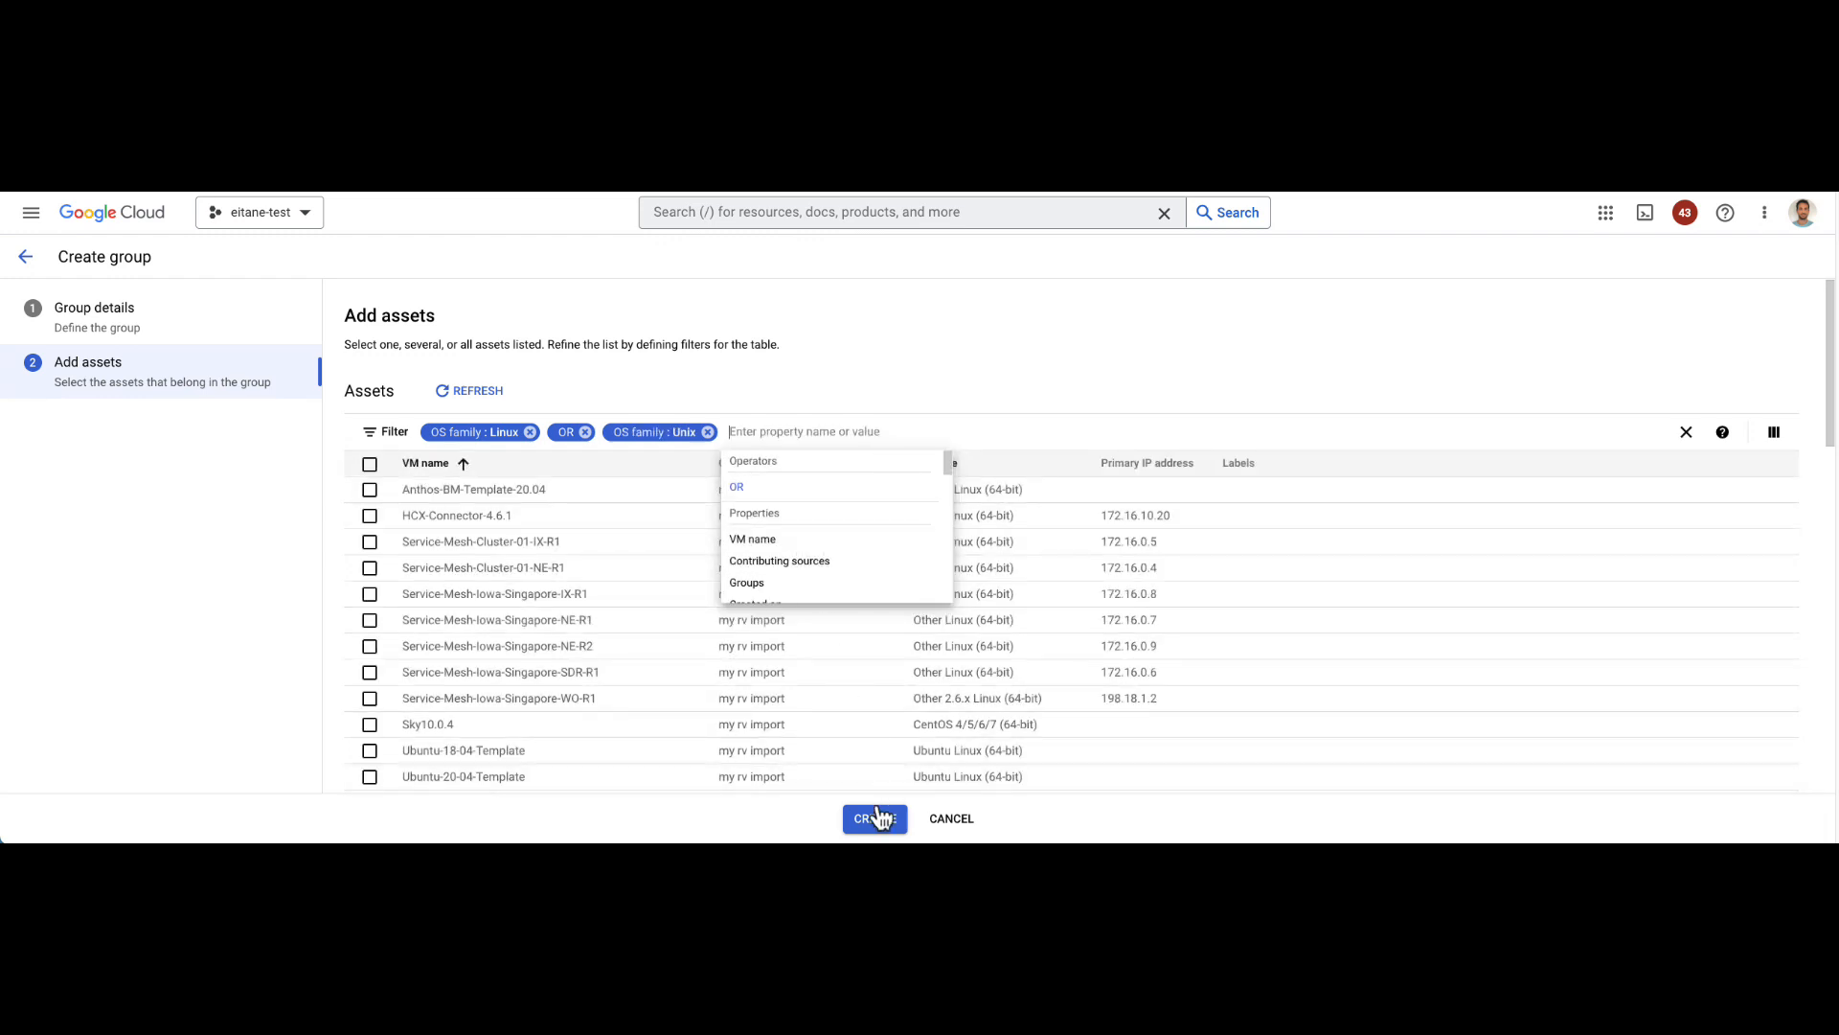
pyautogui.click(370, 462)
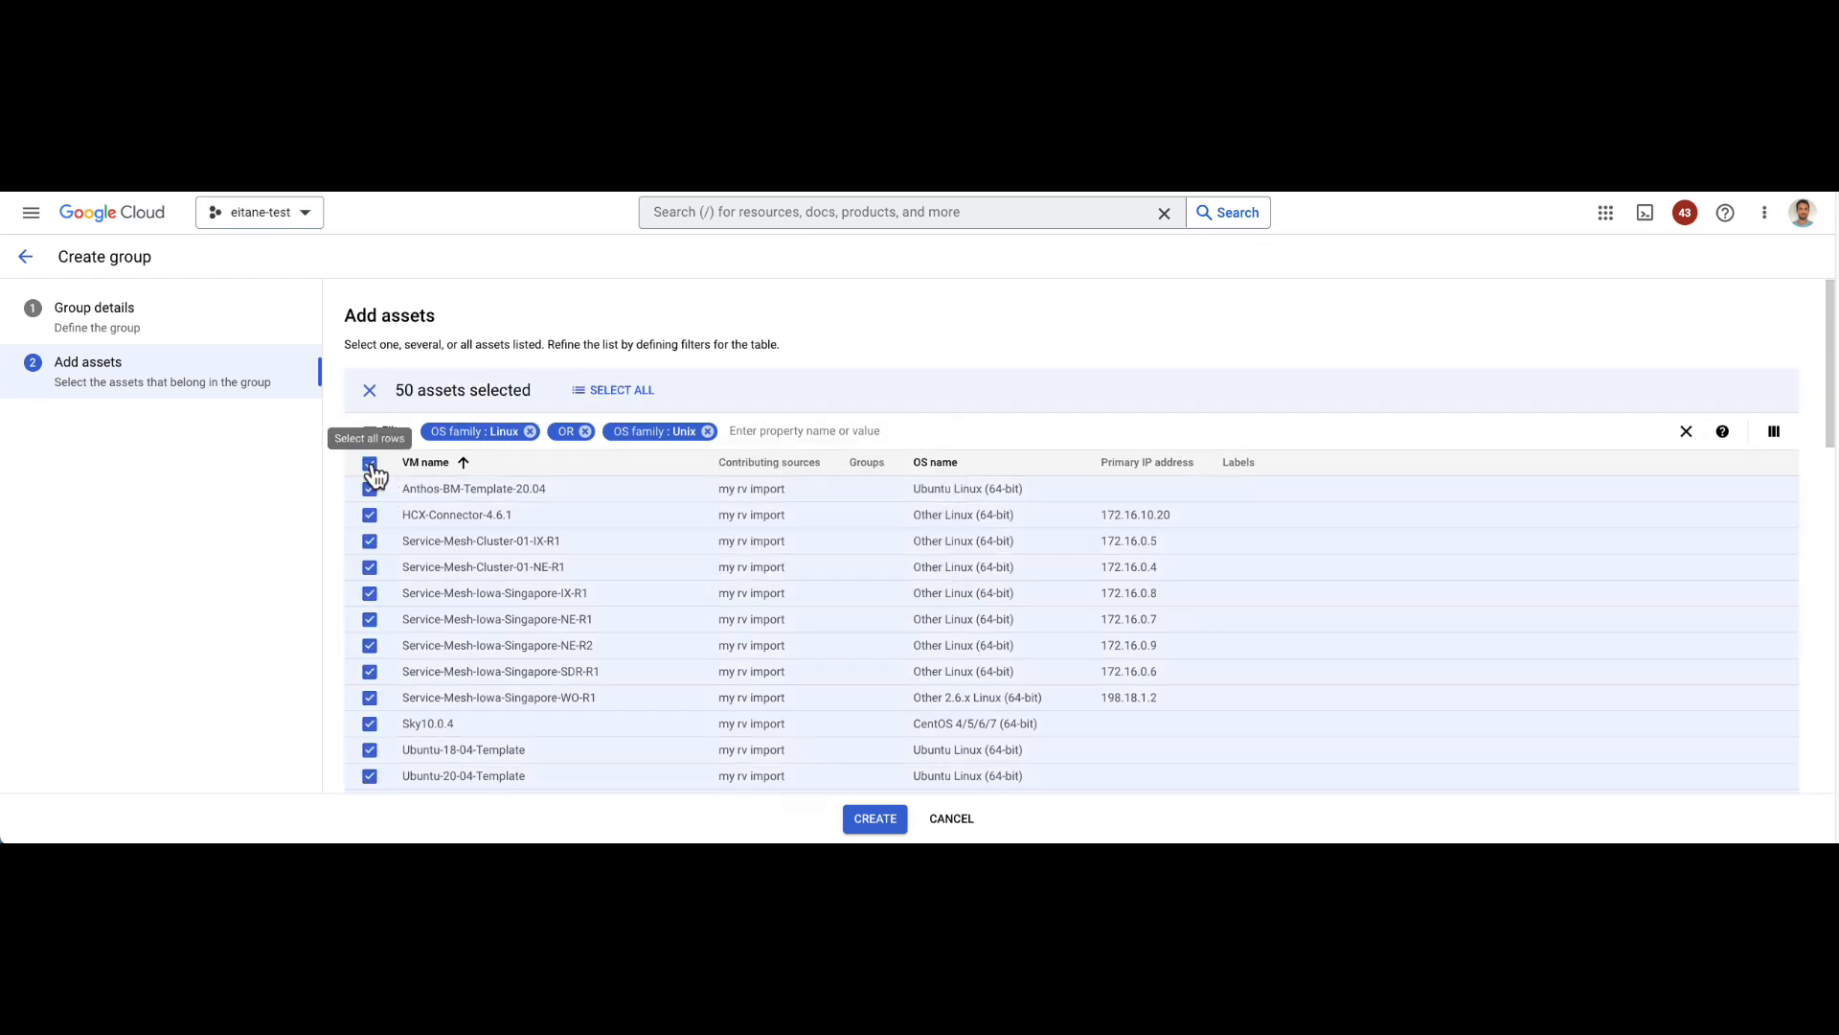
pyautogui.click(370, 462)
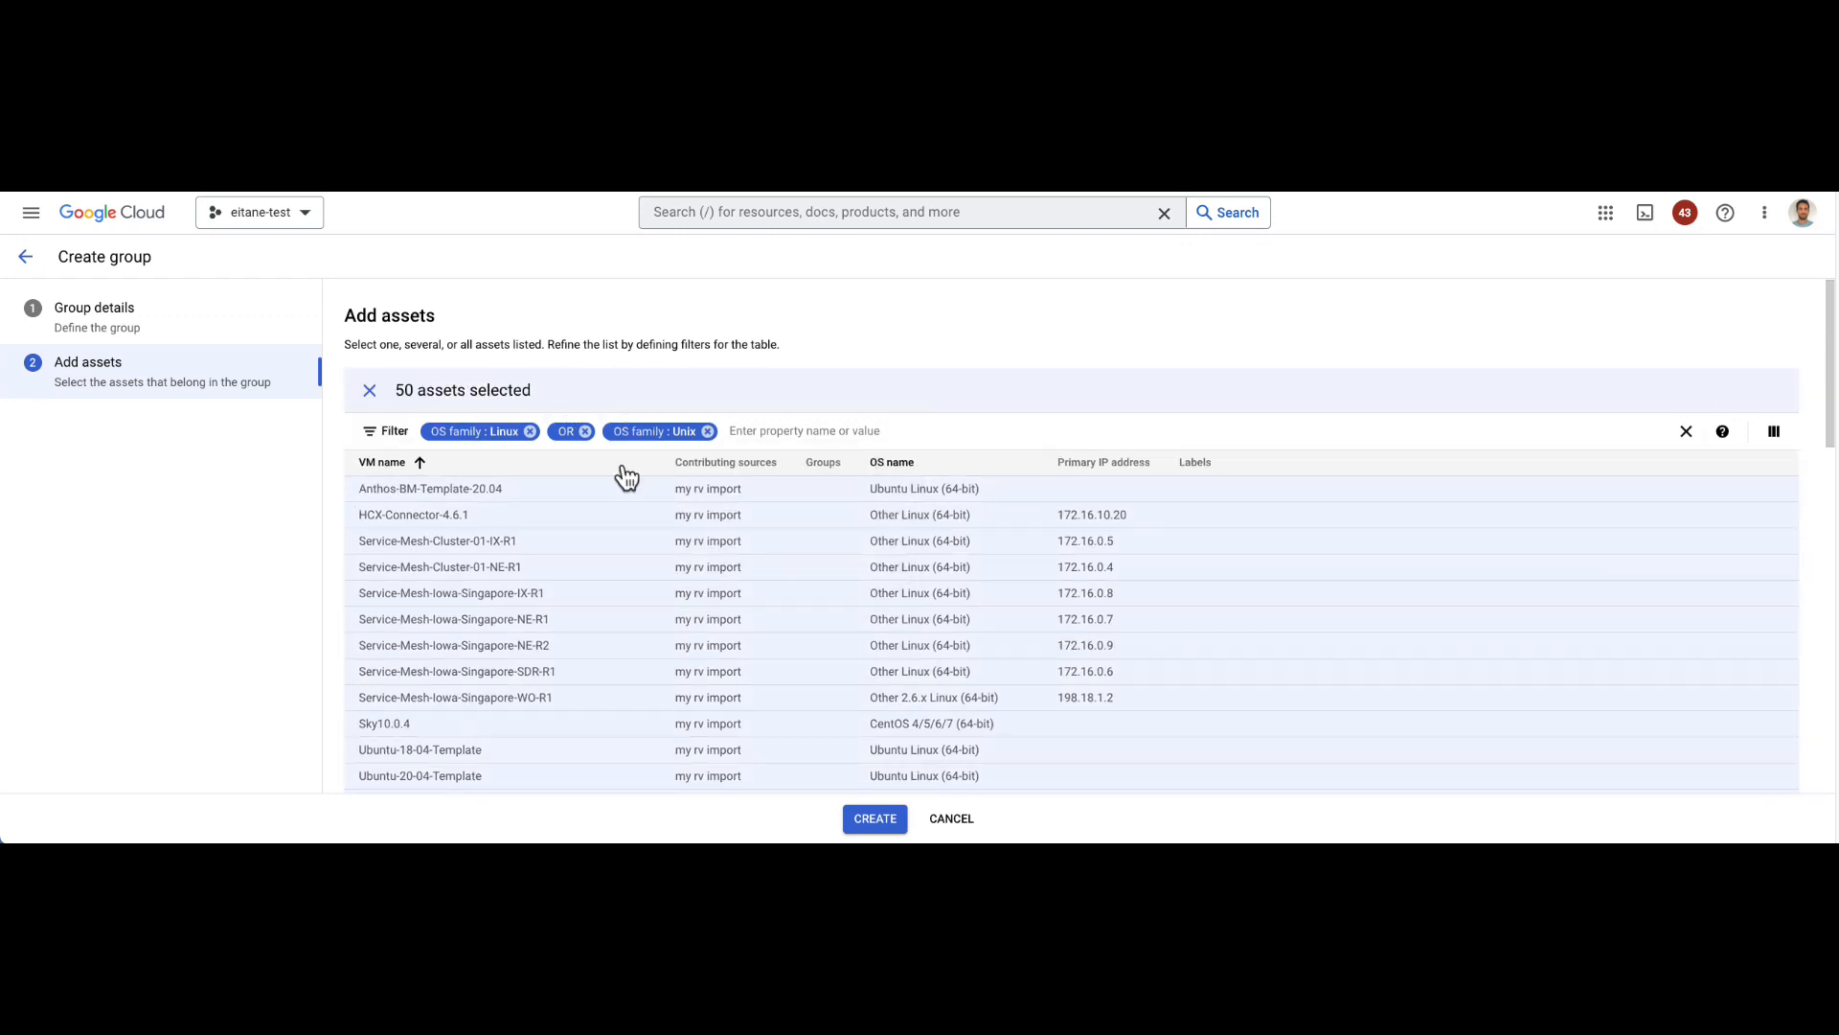
pyautogui.click(874, 818)
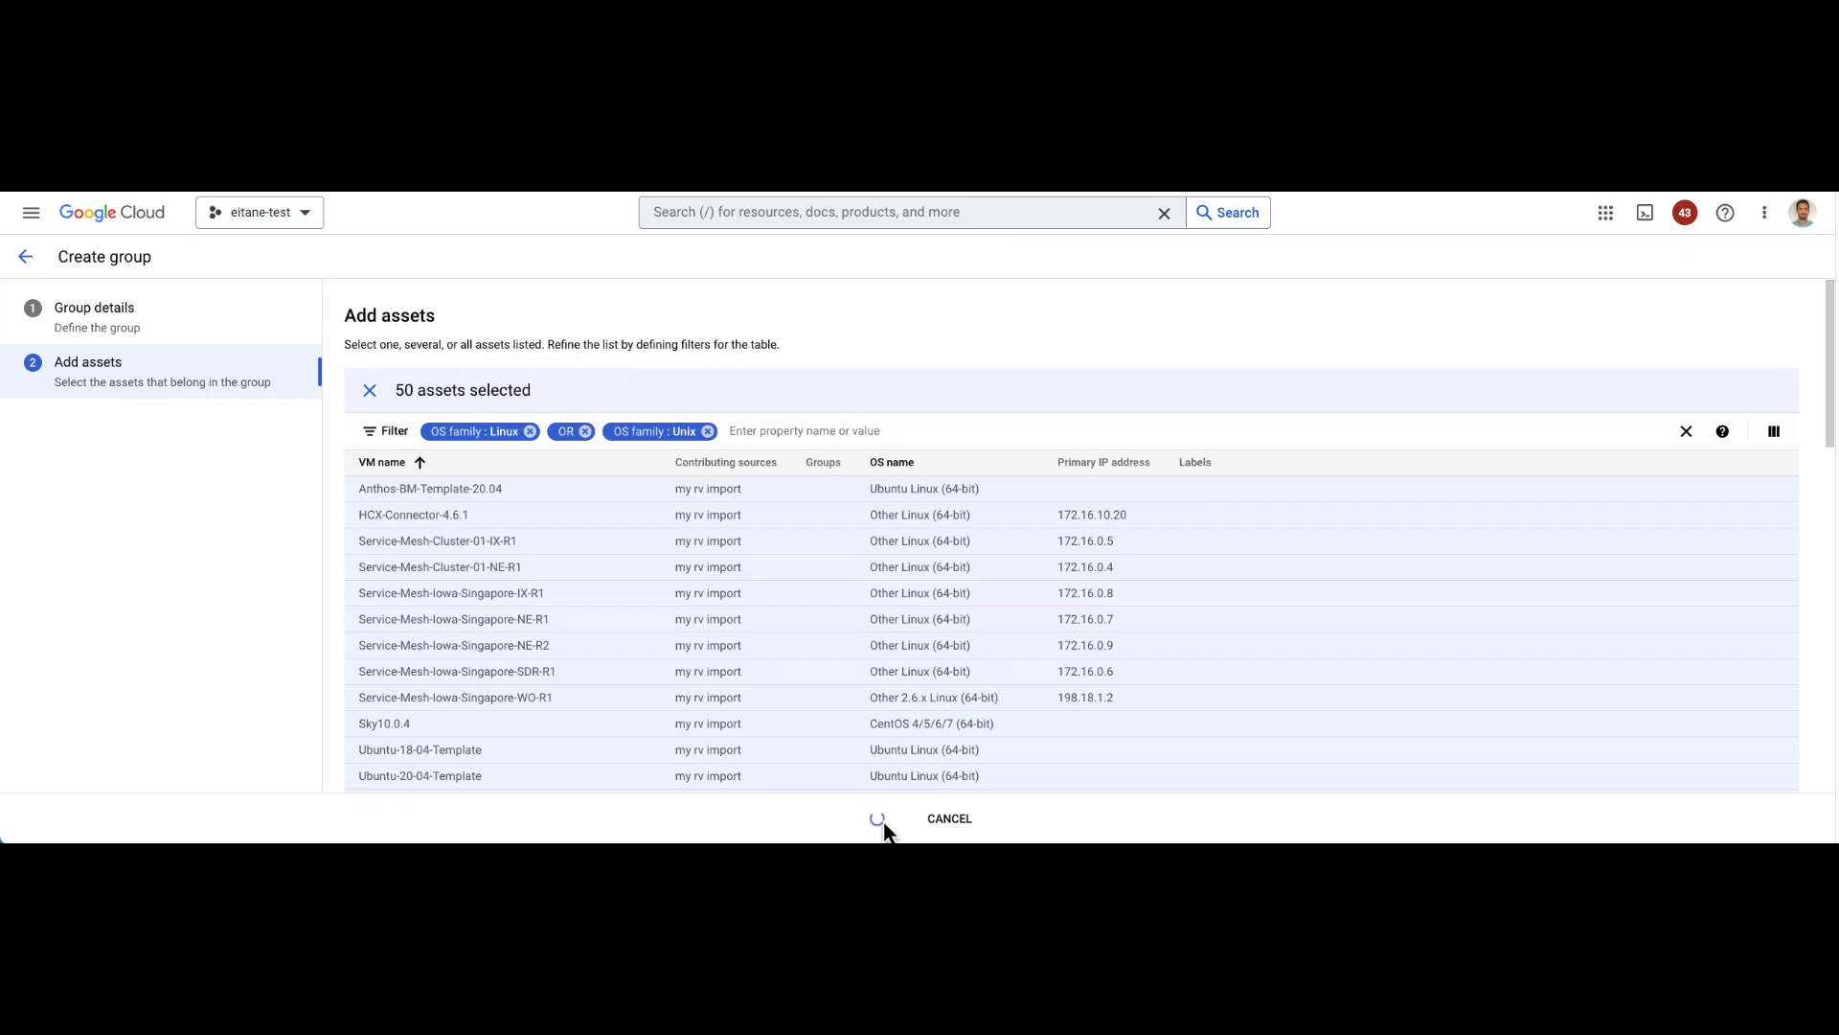
pyautogui.click(878, 818)
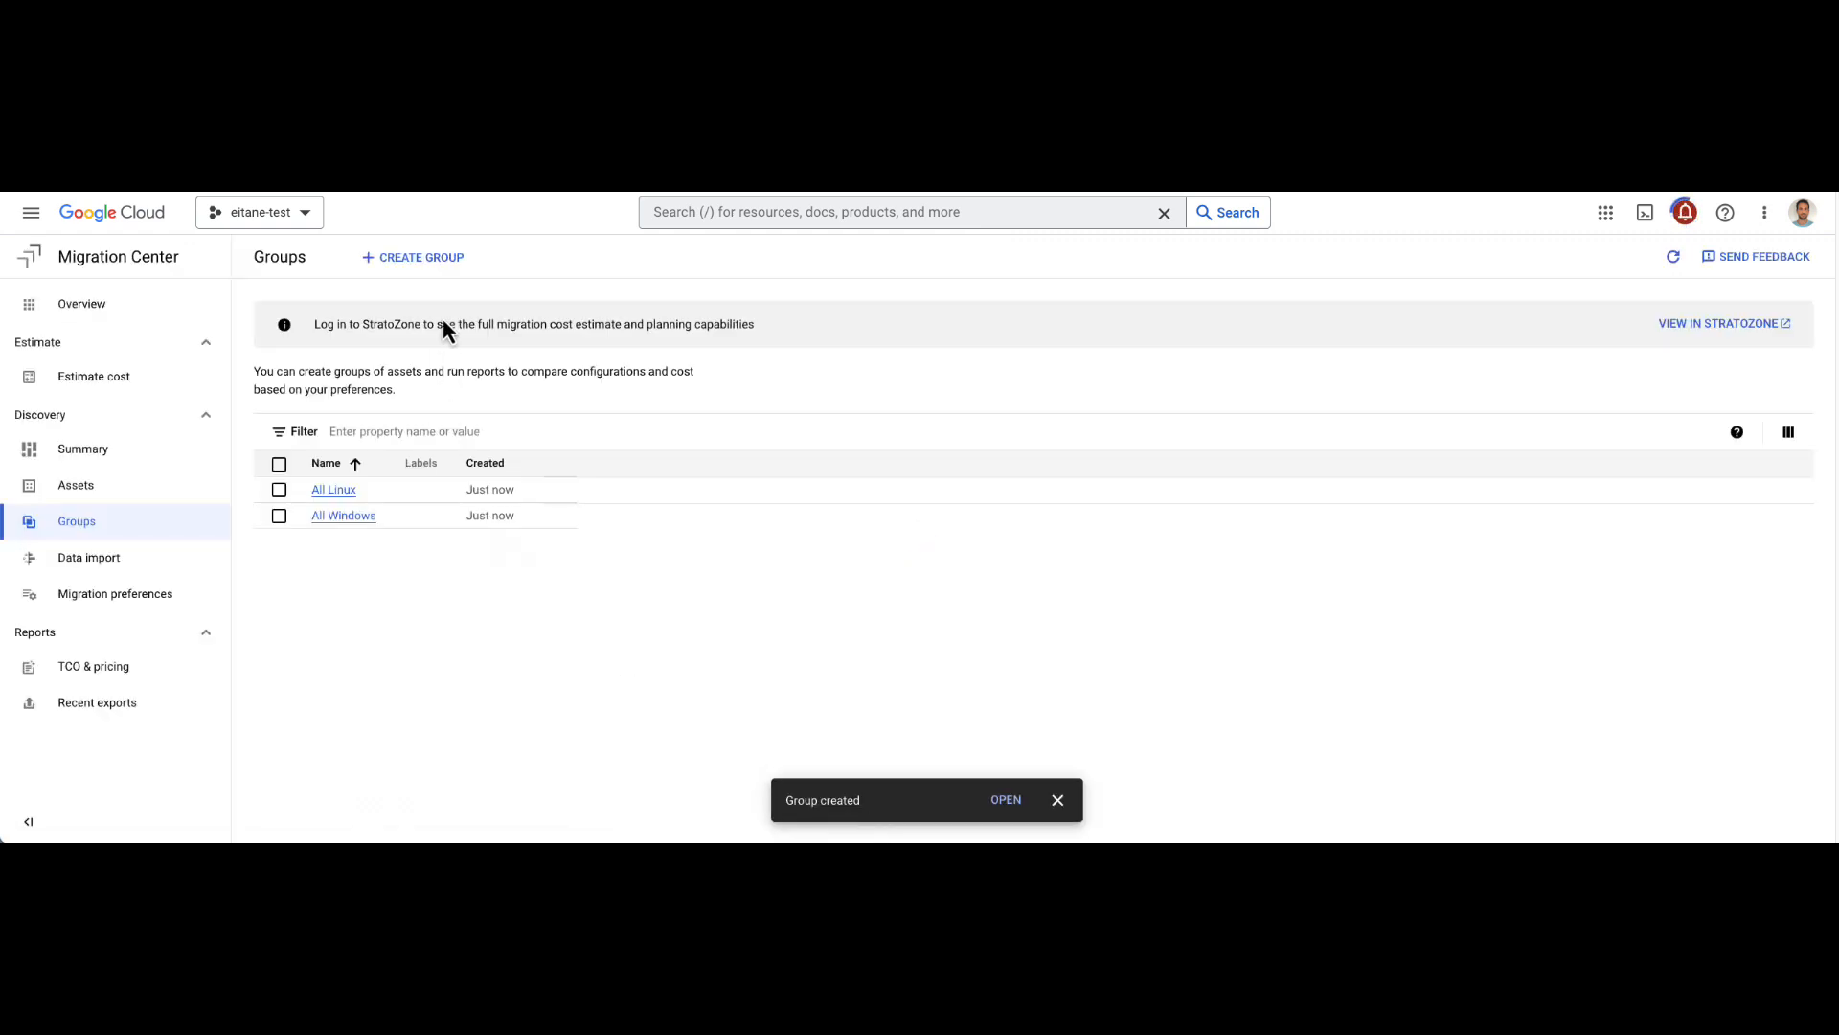
# Step: Start a third group named 'All assets'
pyautogui.click(420, 257)
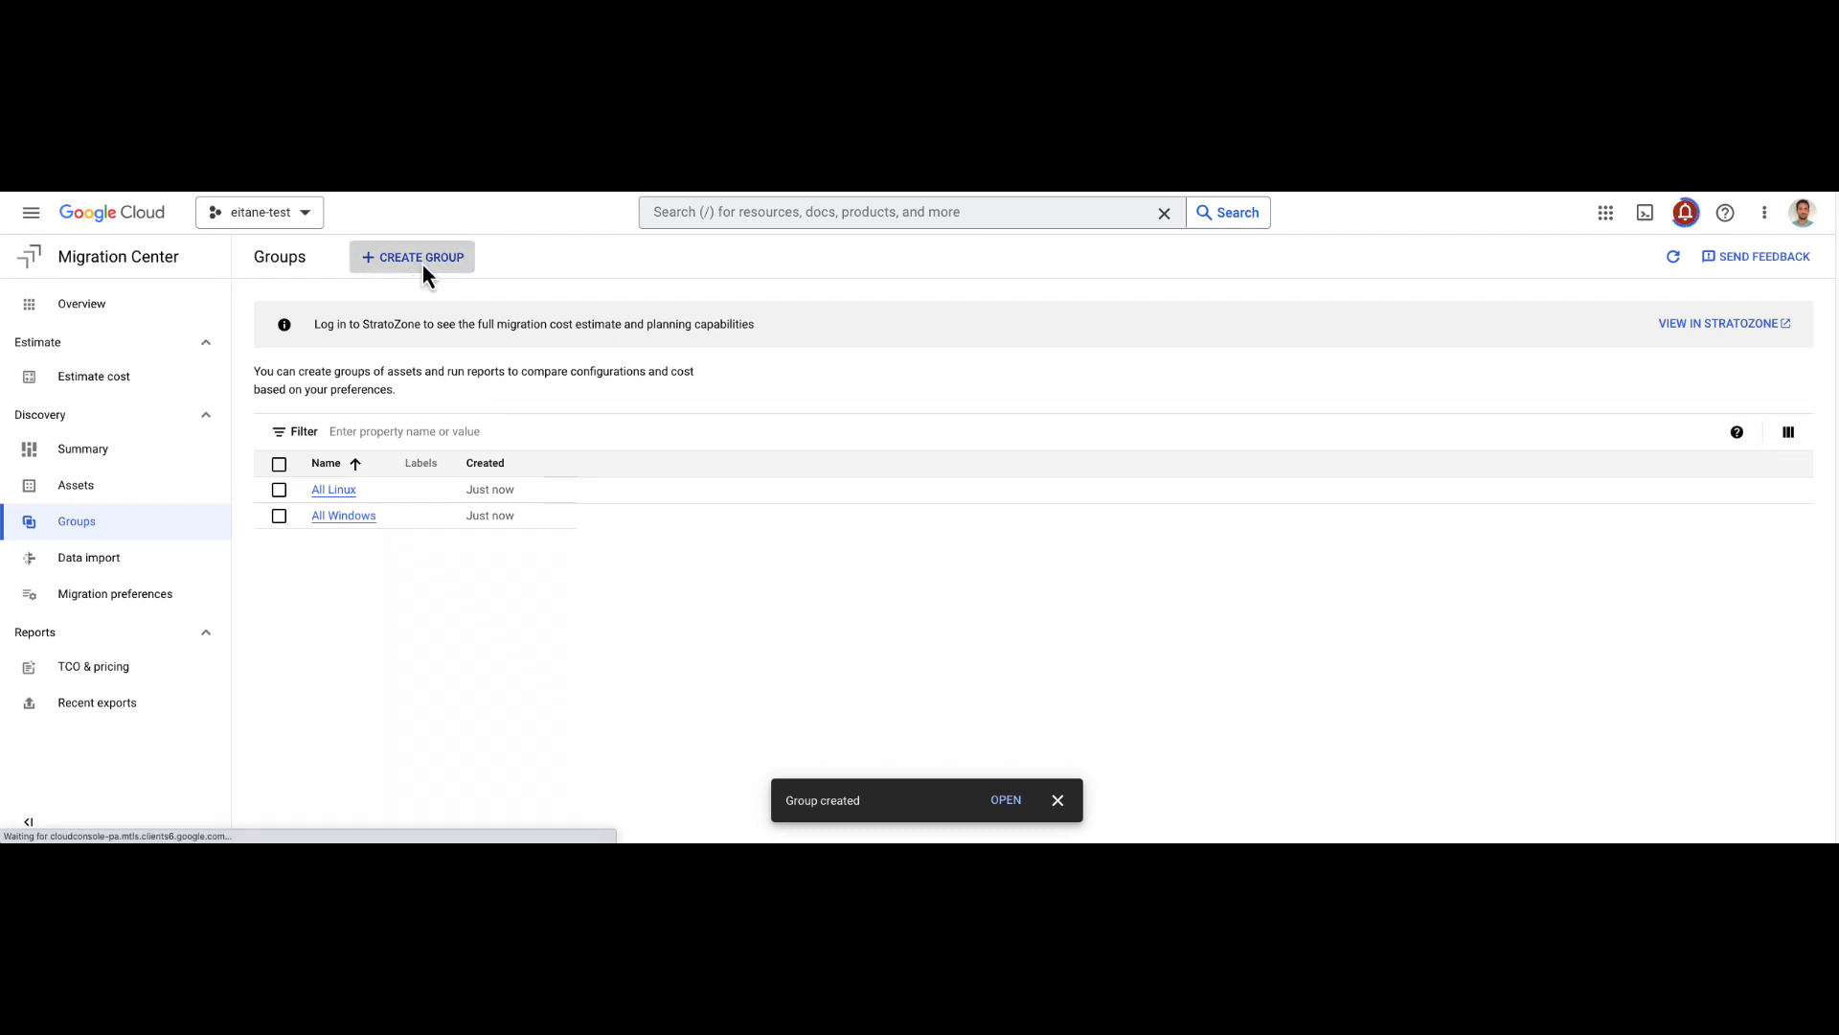
pyautogui.click(412, 257)
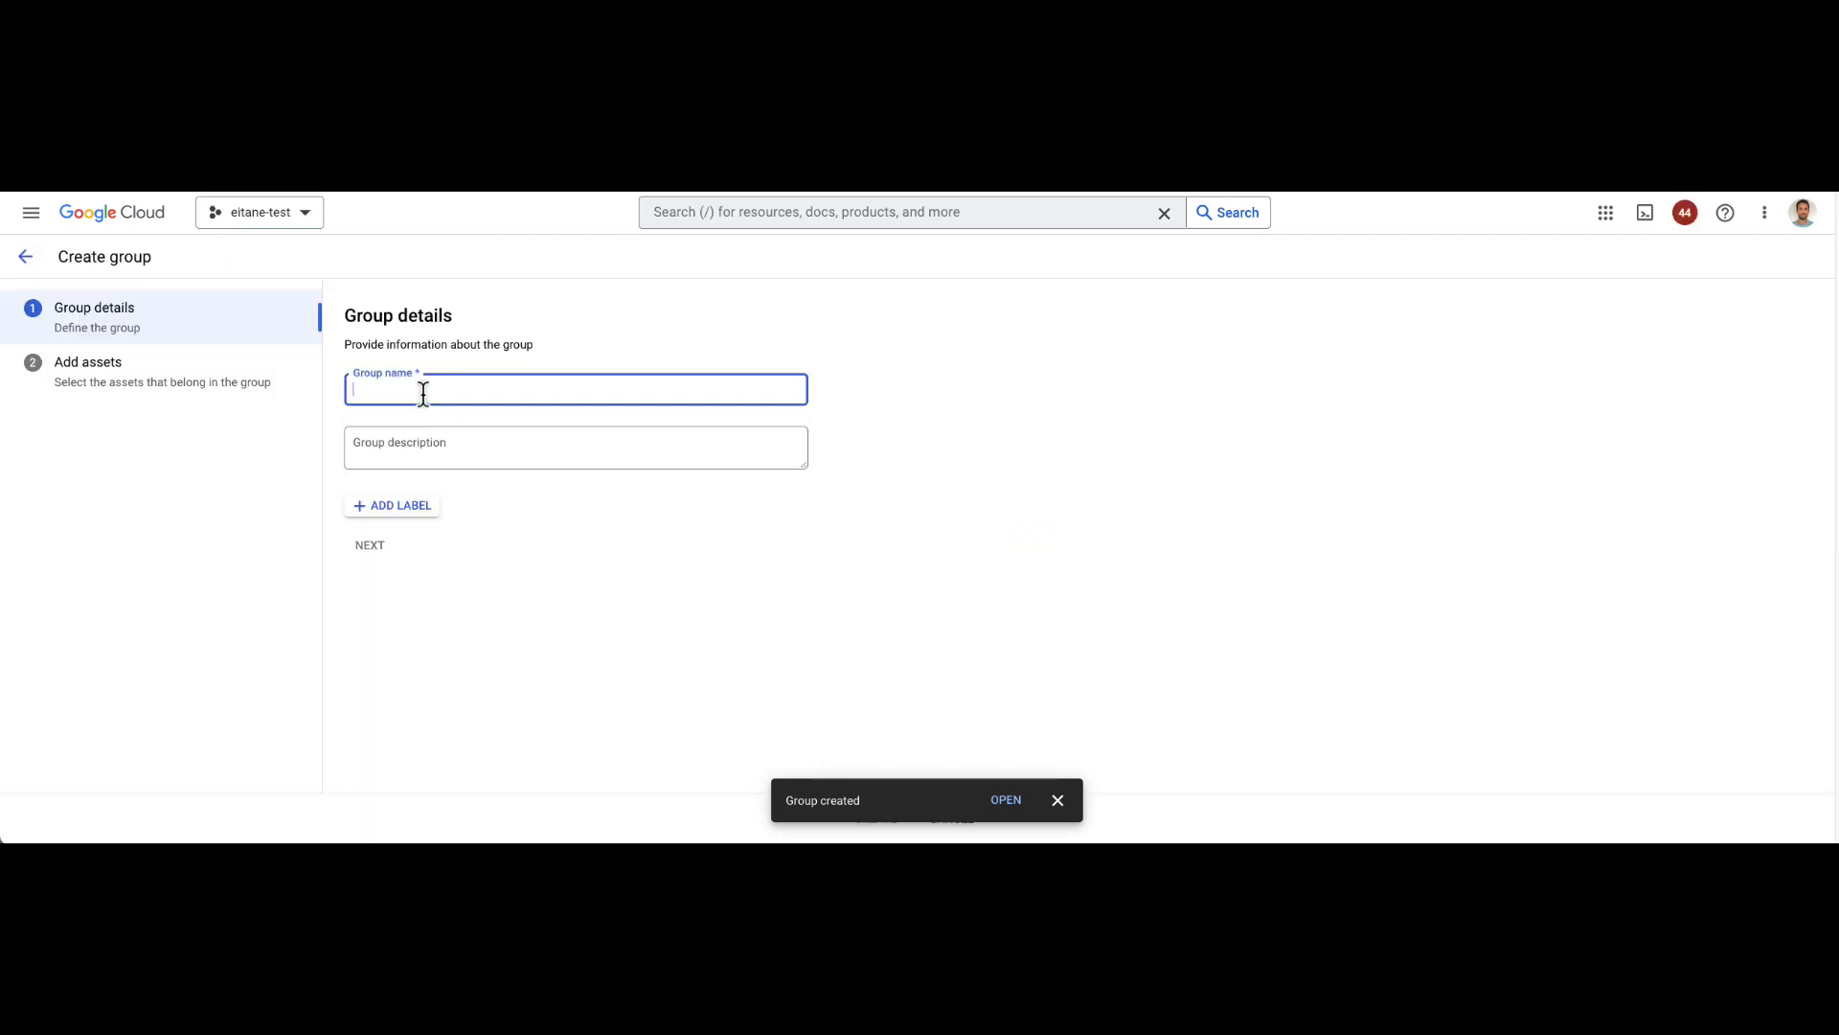
pyautogui.write('All ass')
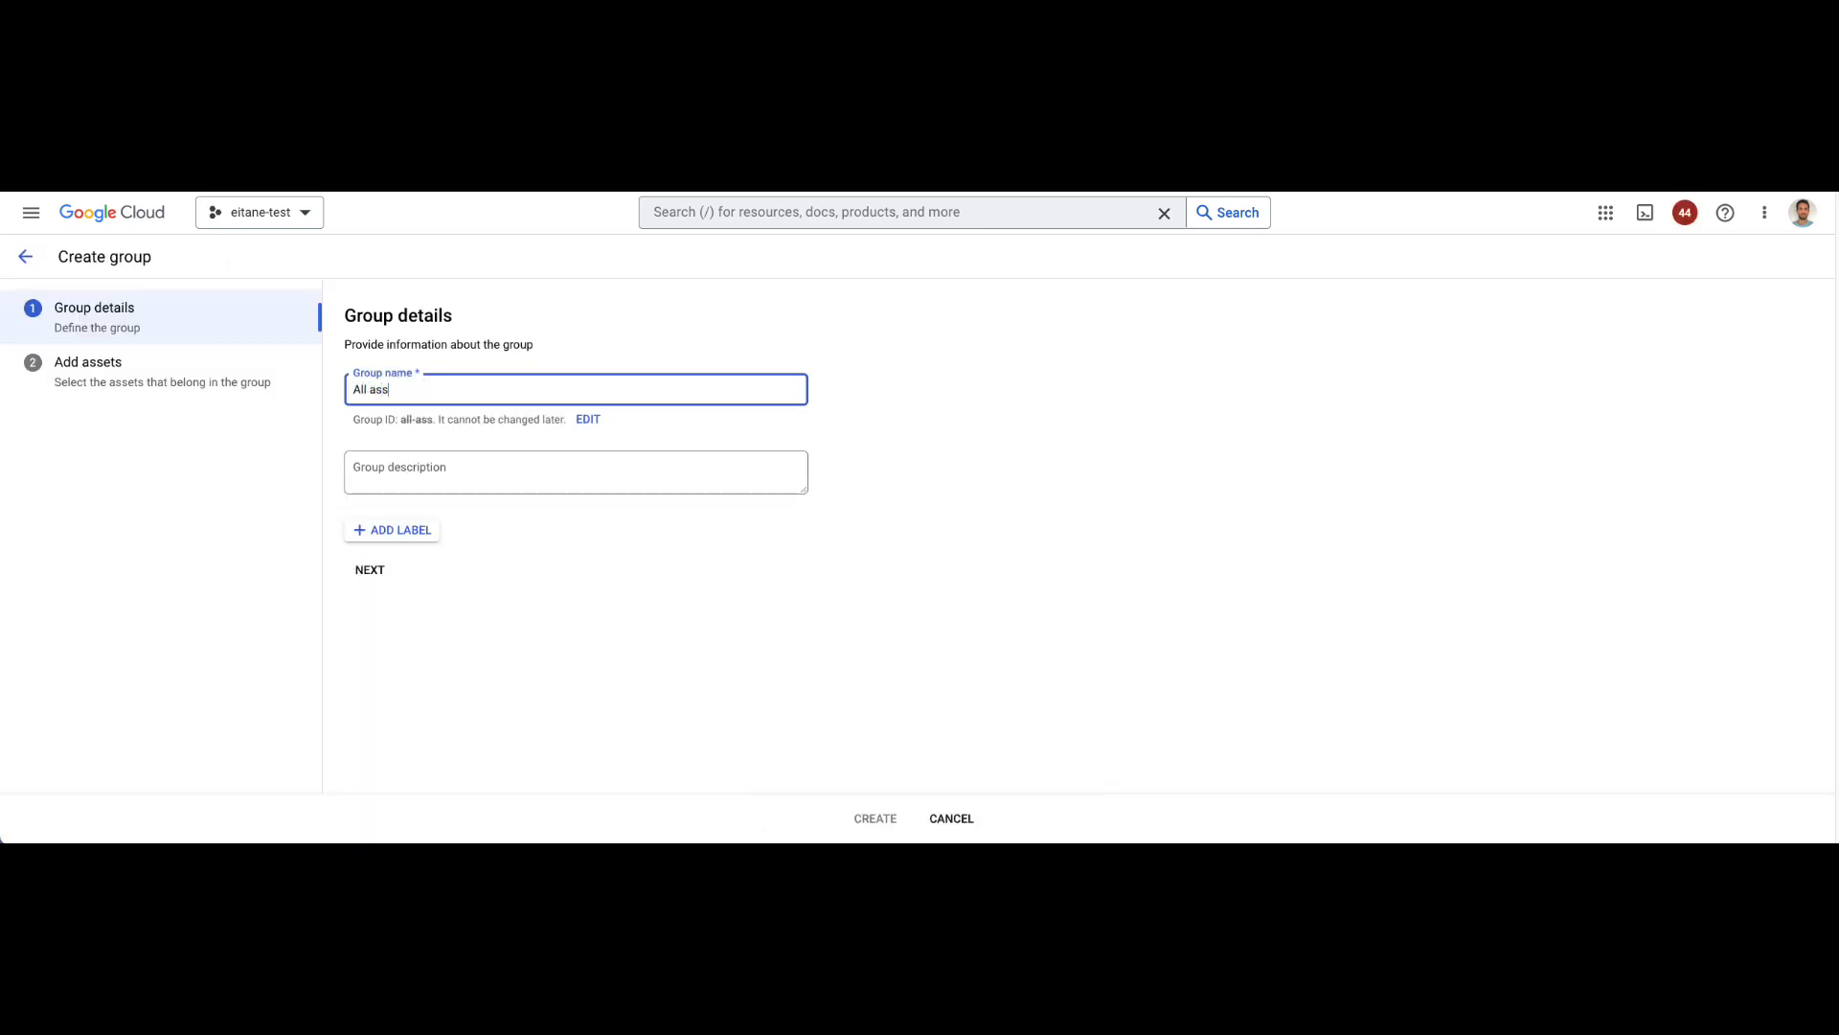
pyautogui.write('ets')
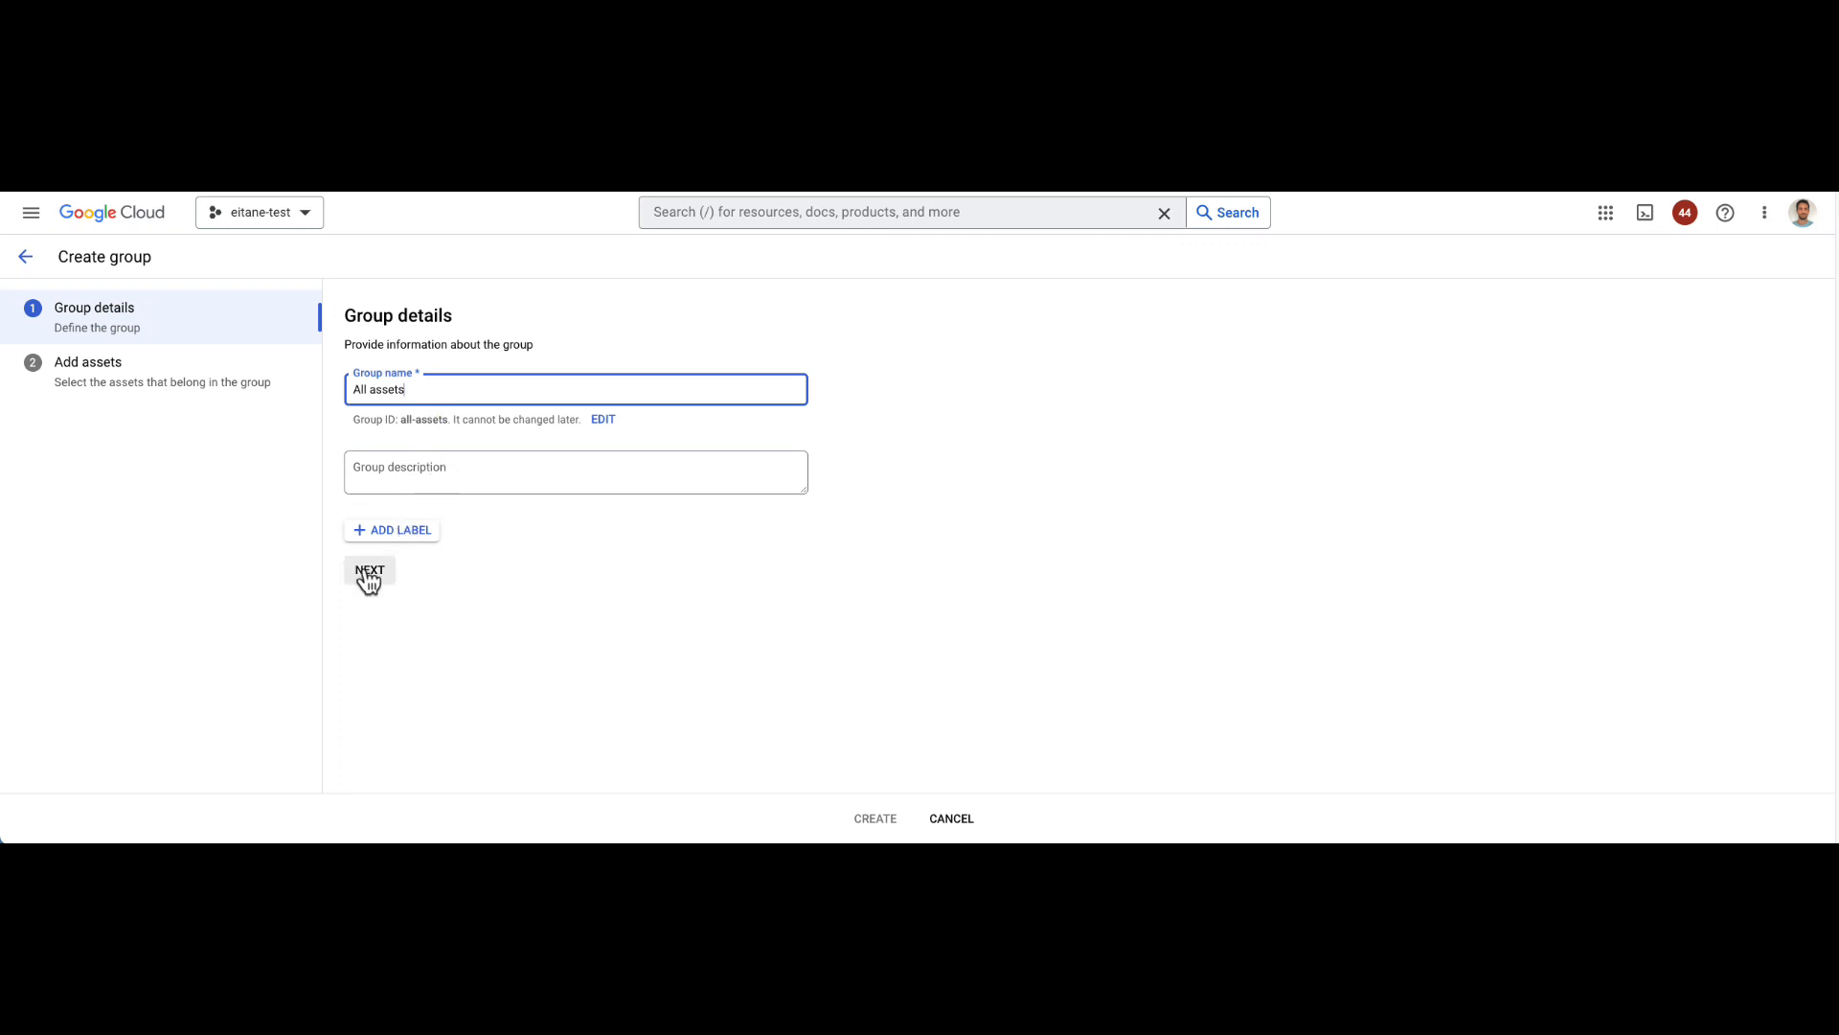
pyautogui.click(369, 571)
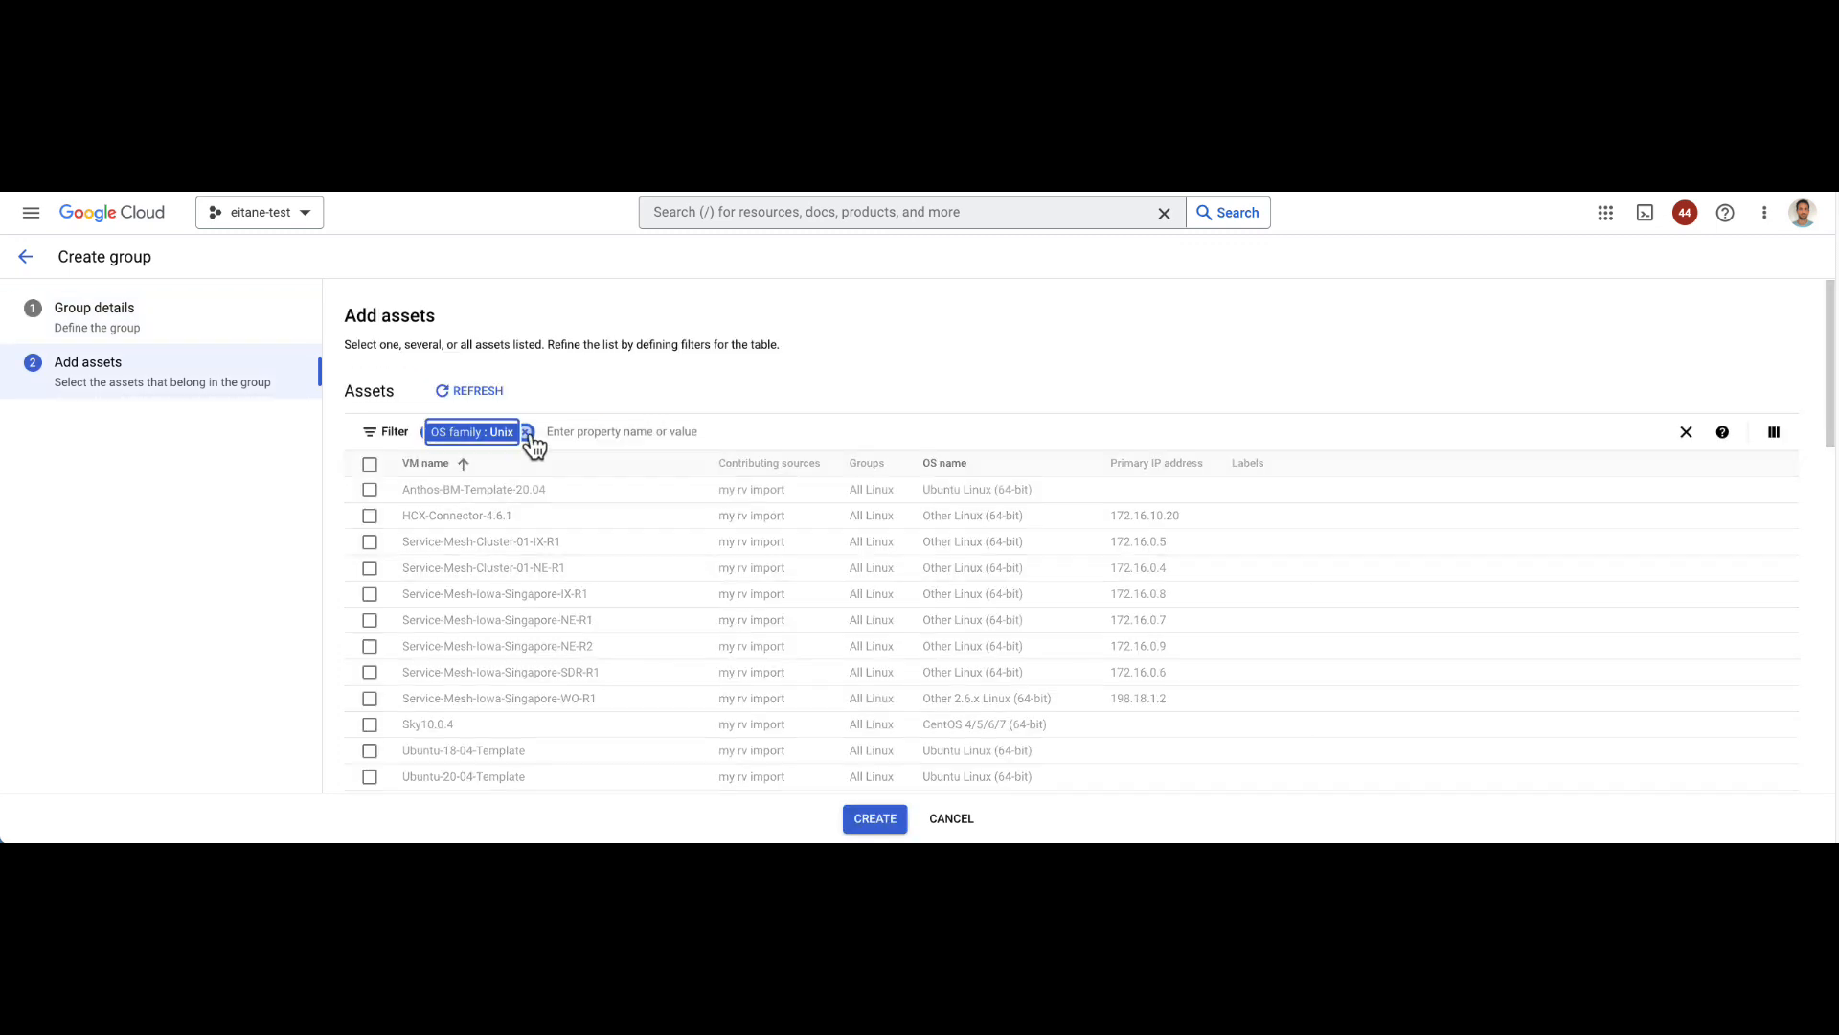
# Step: Remove the leftover OS family filter, select all 66 assets and create the group
pyautogui.click(527, 431)
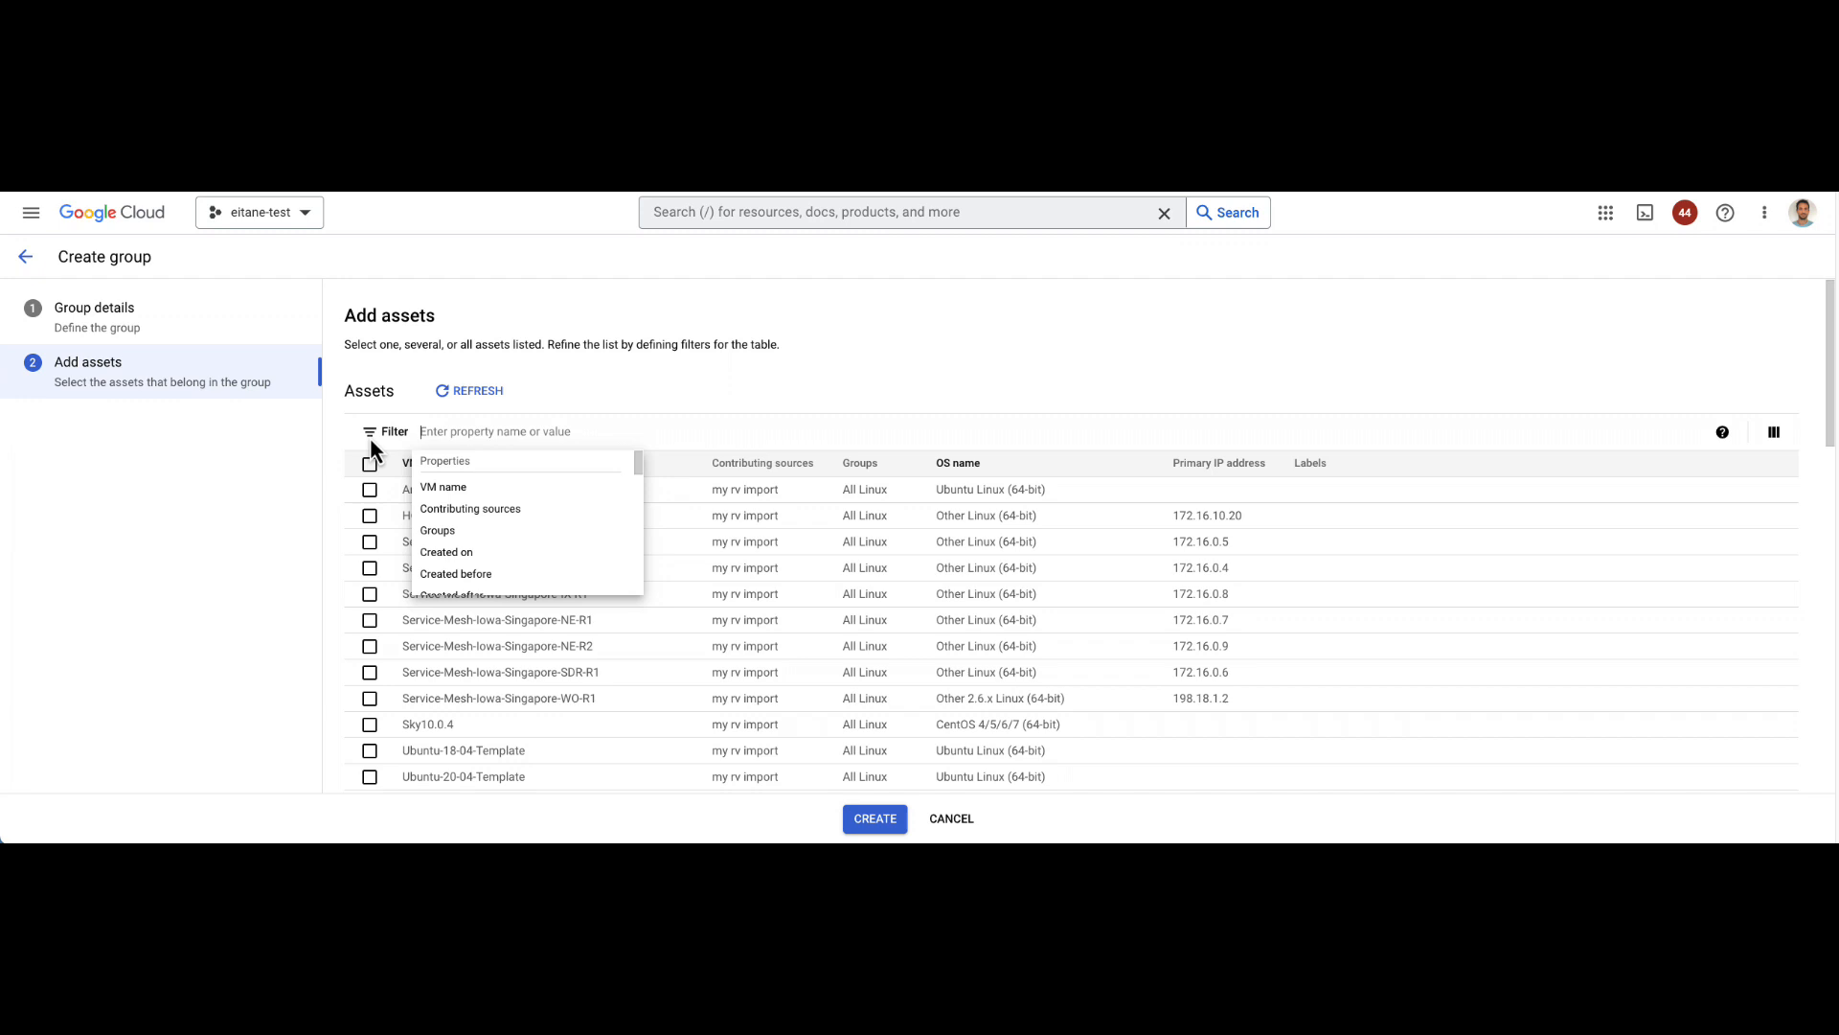
pyautogui.click(370, 462)
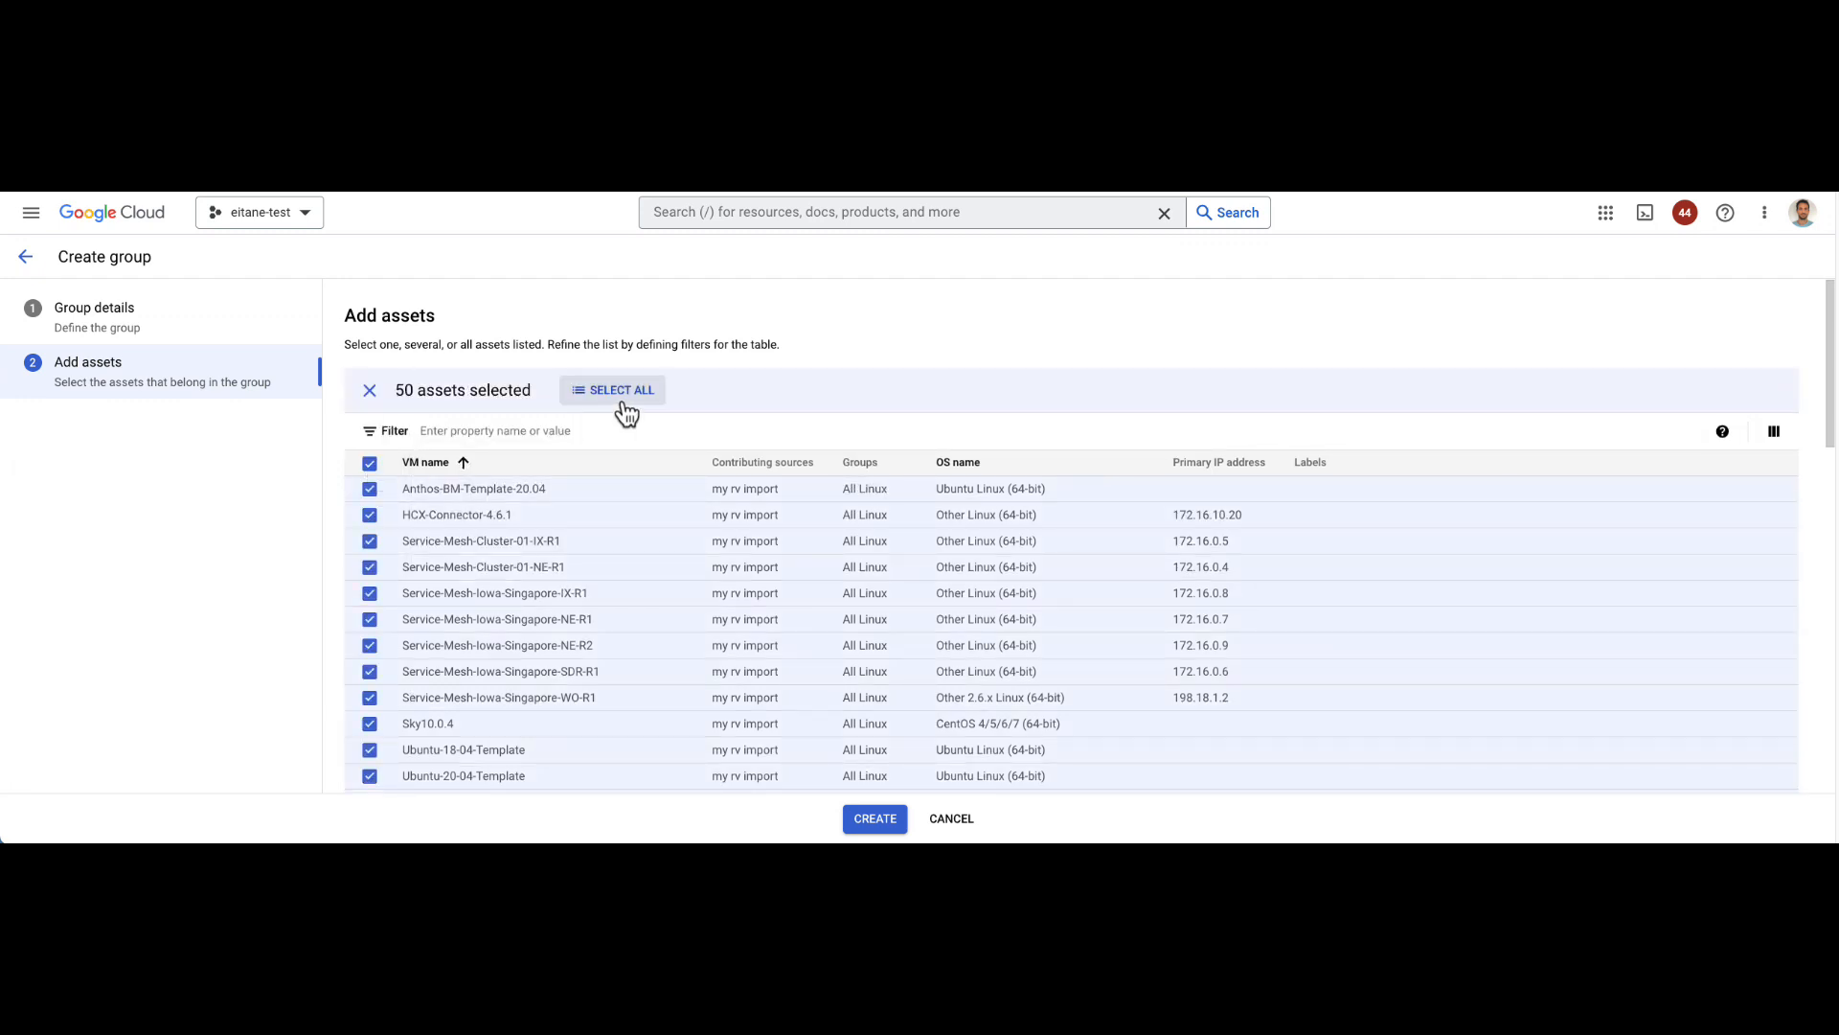
pyautogui.click(611, 388)
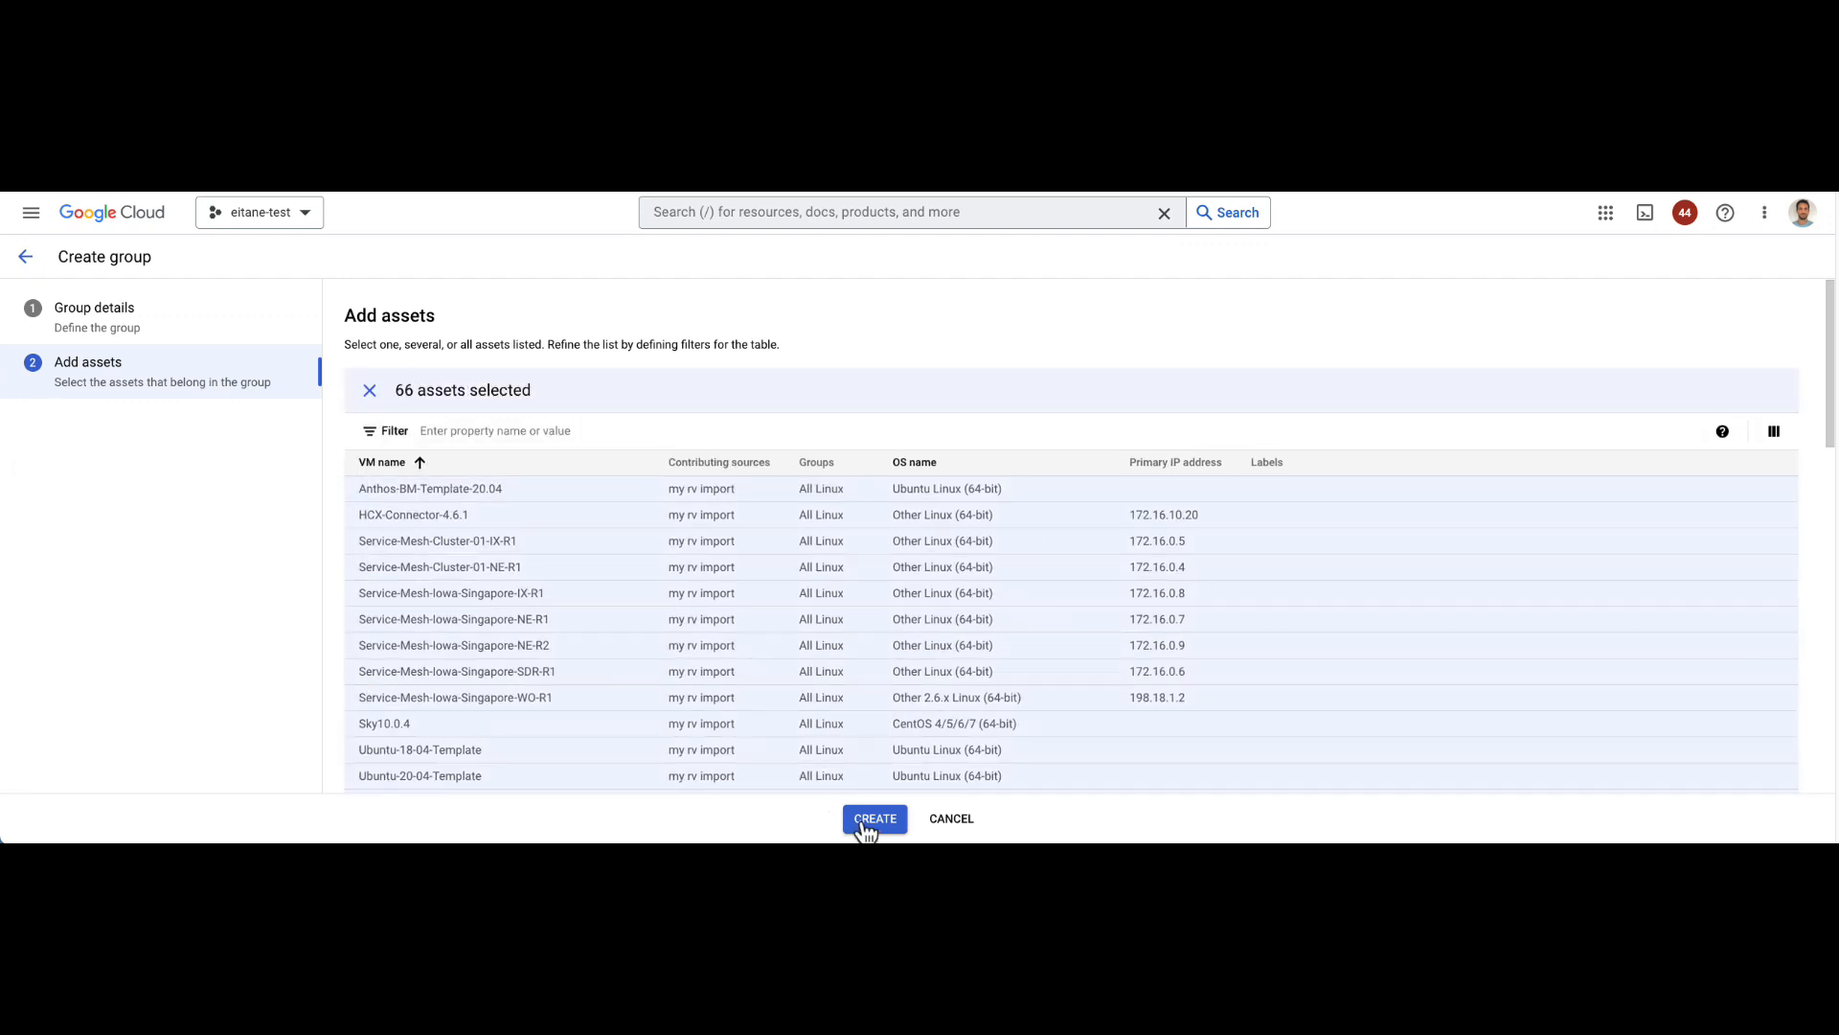
pyautogui.click(874, 819)
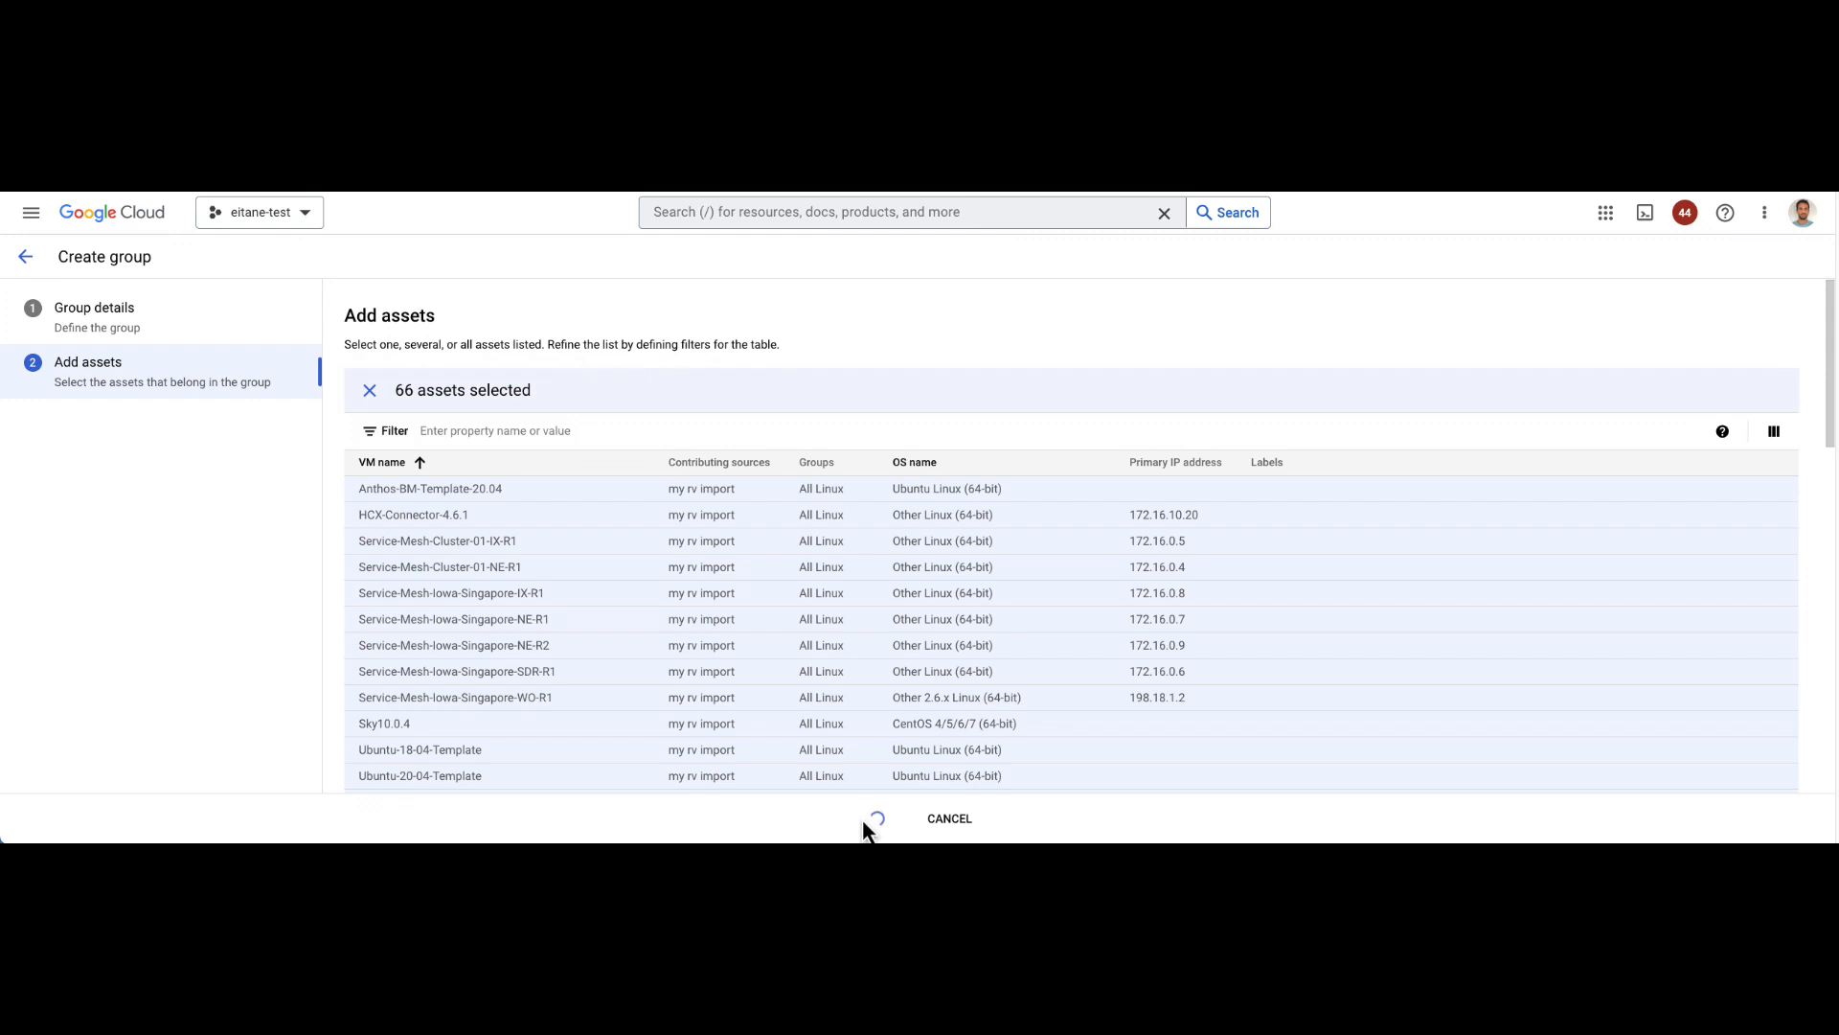
pyautogui.click(873, 818)
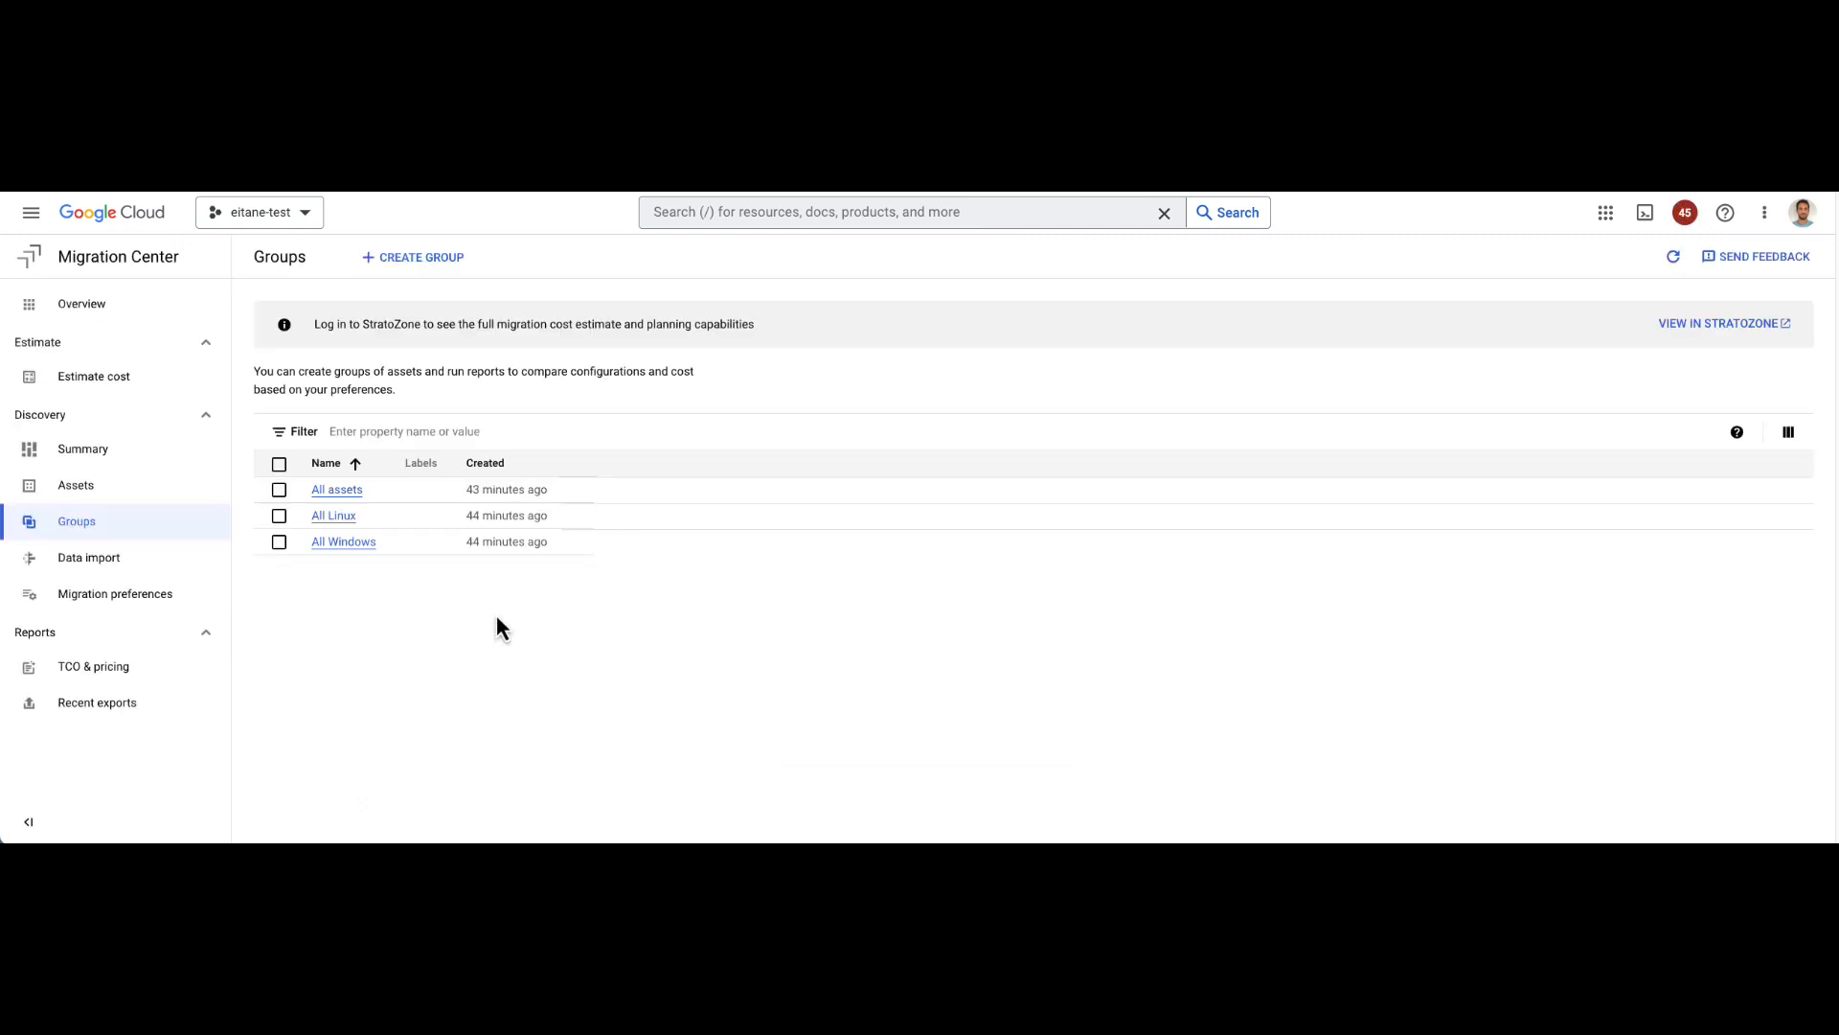
pyautogui.moveTo(115, 592)
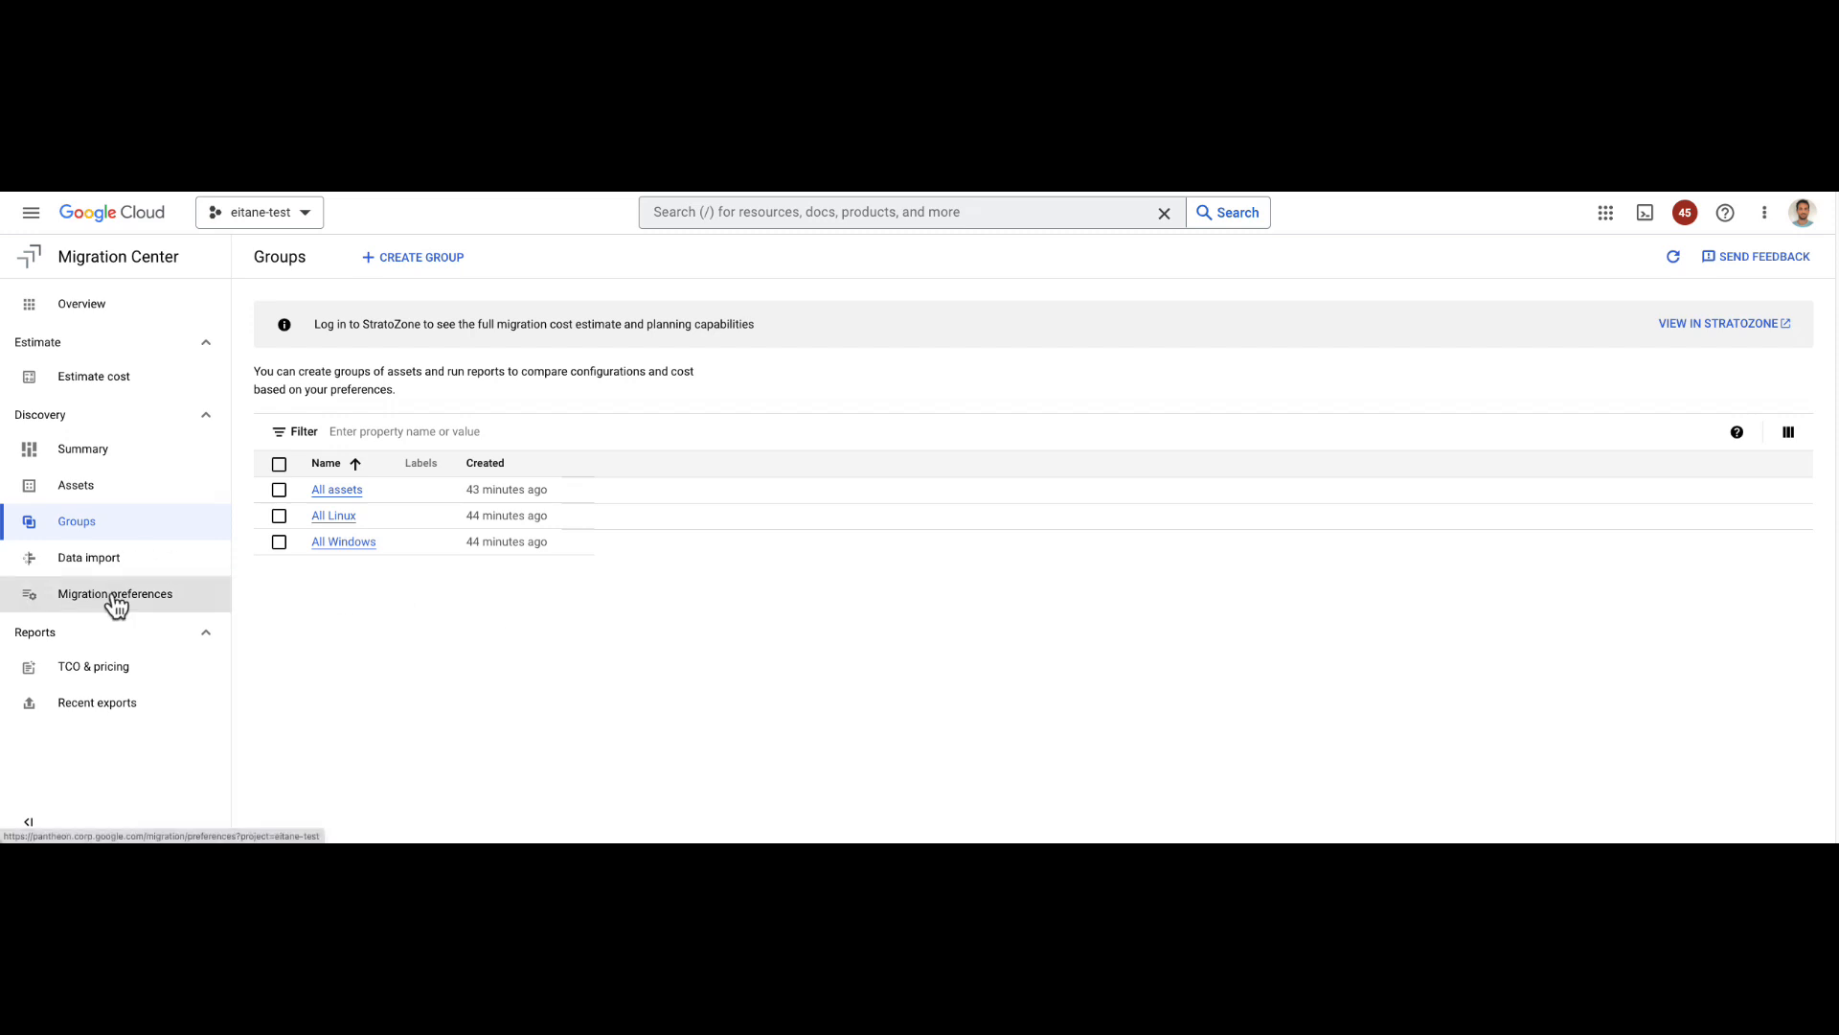
# Step: Review the migration preferences list and start creating a new preferences set
pyautogui.click(115, 592)
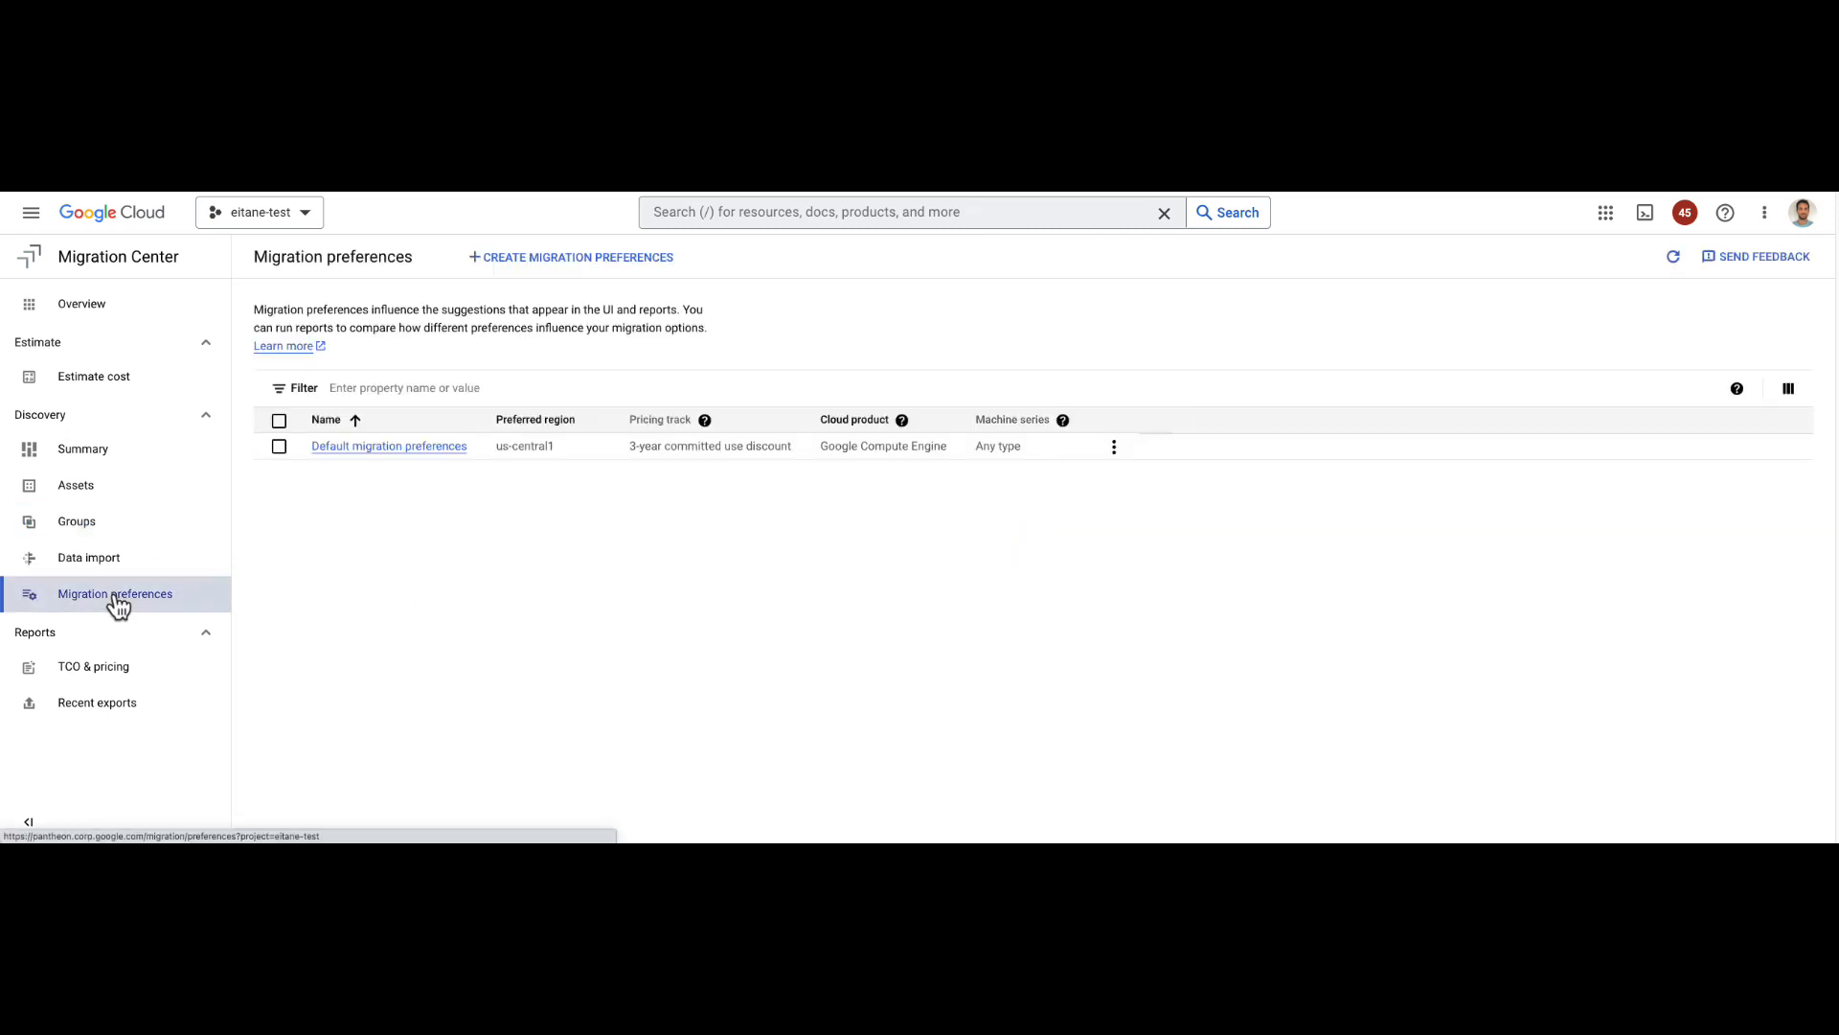
pyautogui.moveTo(631, 596)
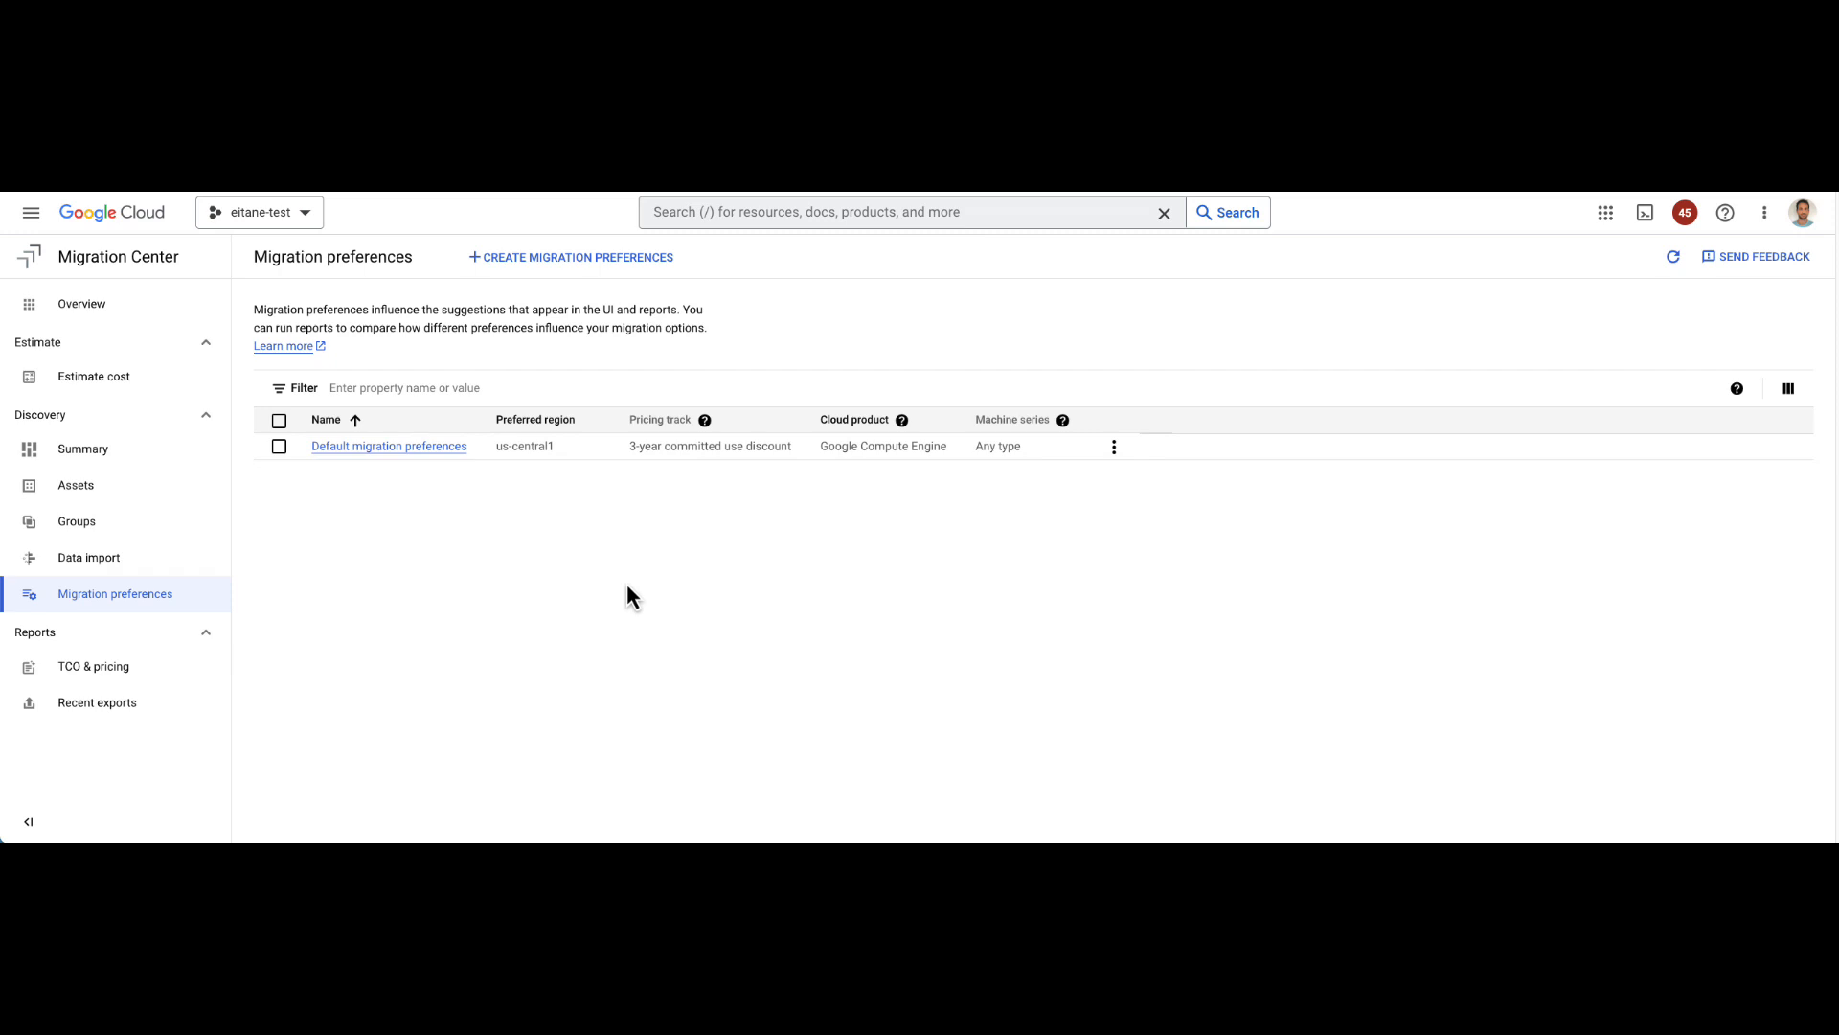
pyautogui.moveTo(709, 492)
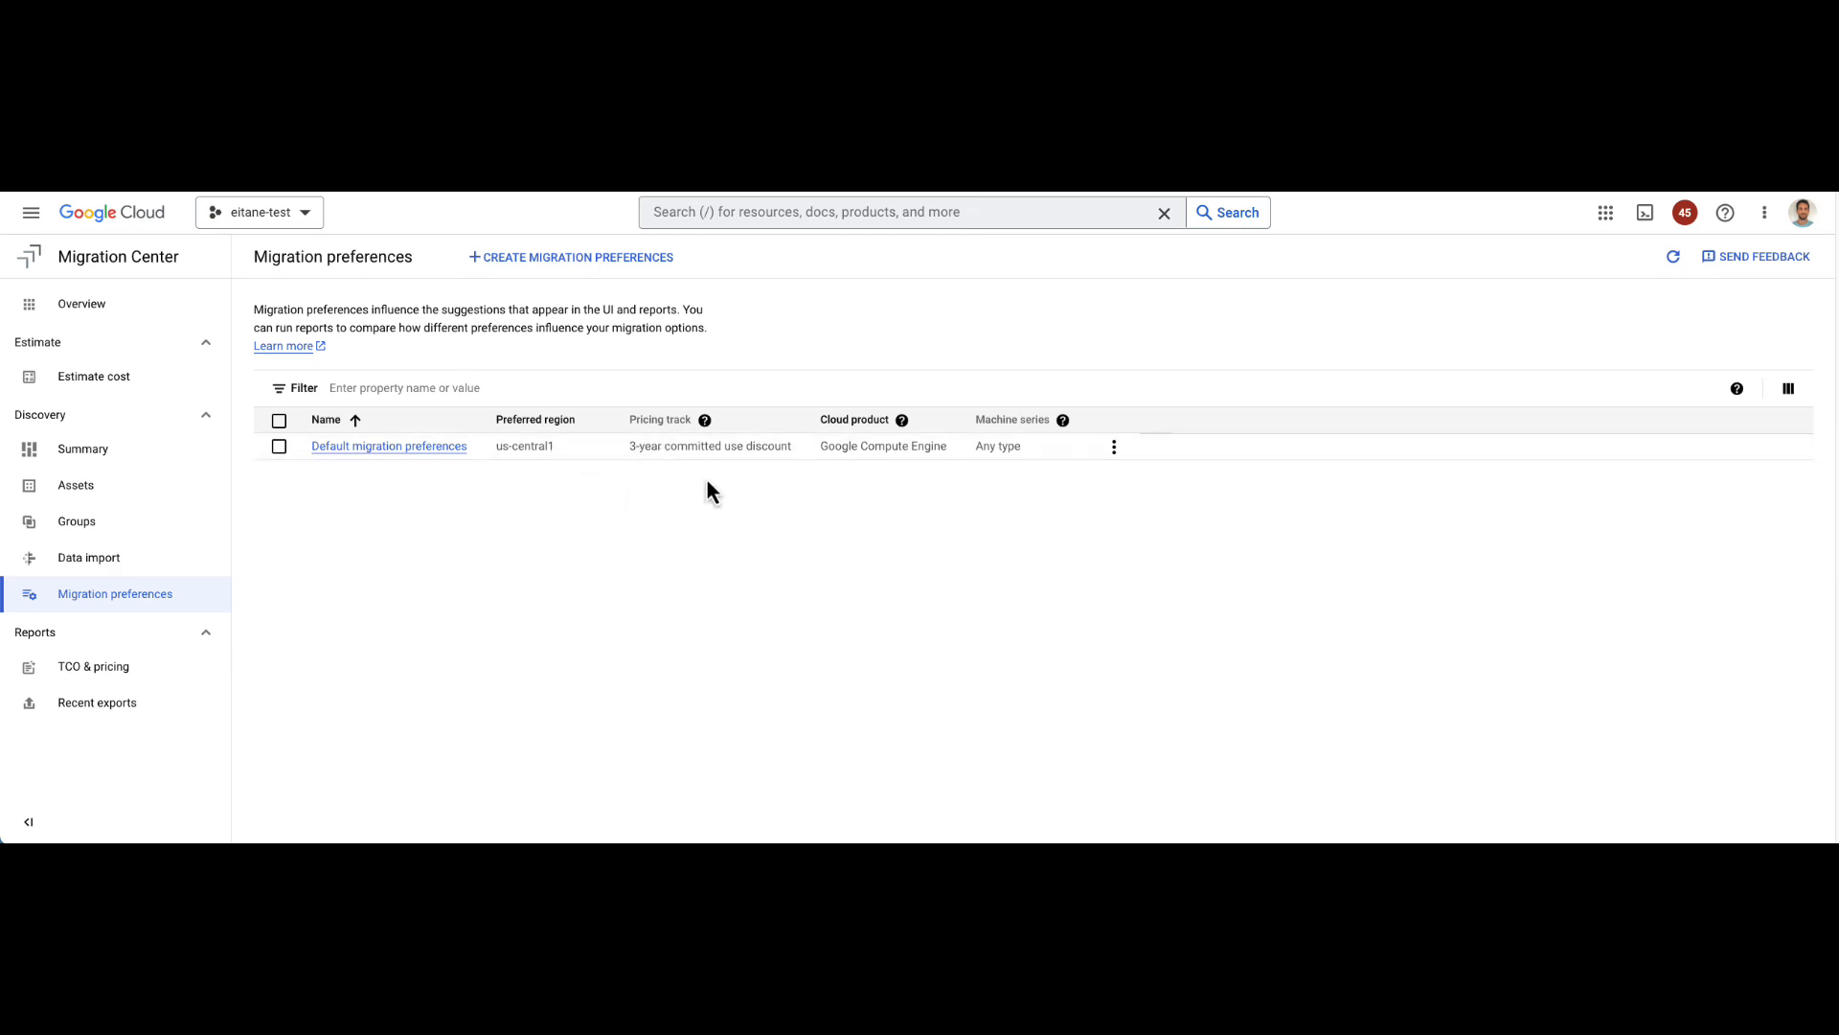
pyautogui.moveTo(602, 305)
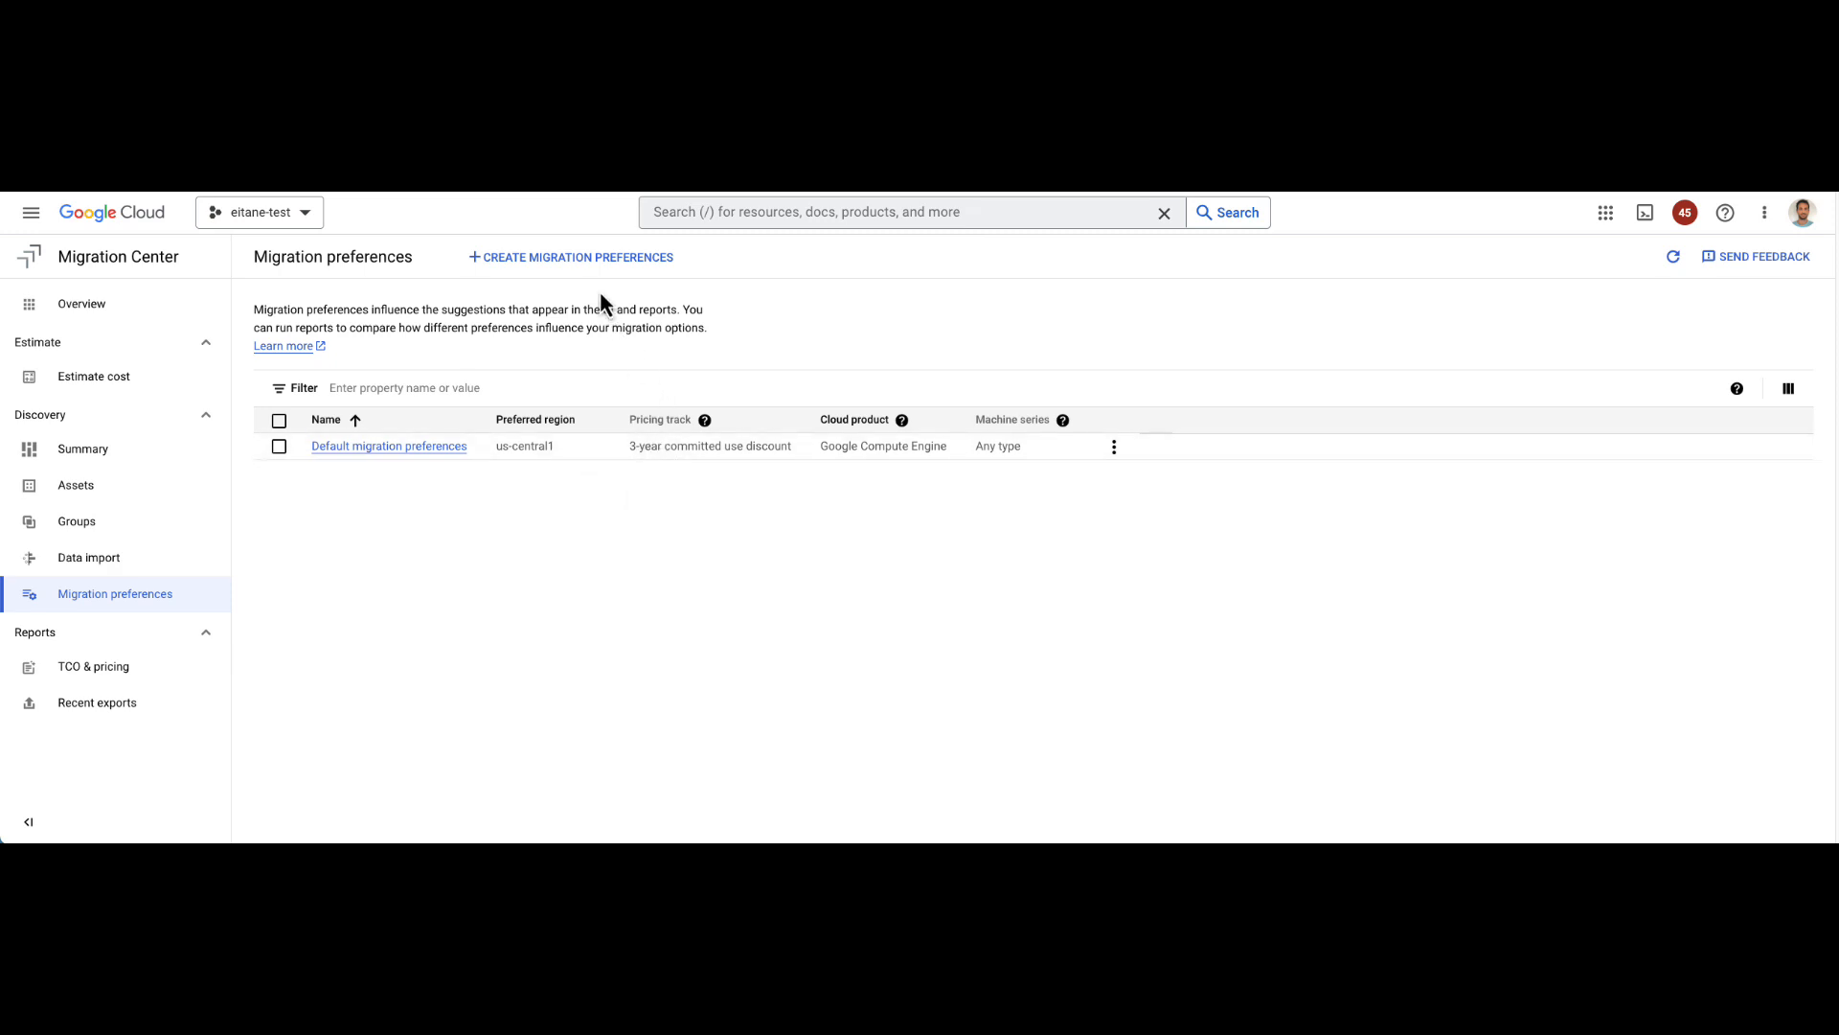
pyautogui.moveTo(576, 260)
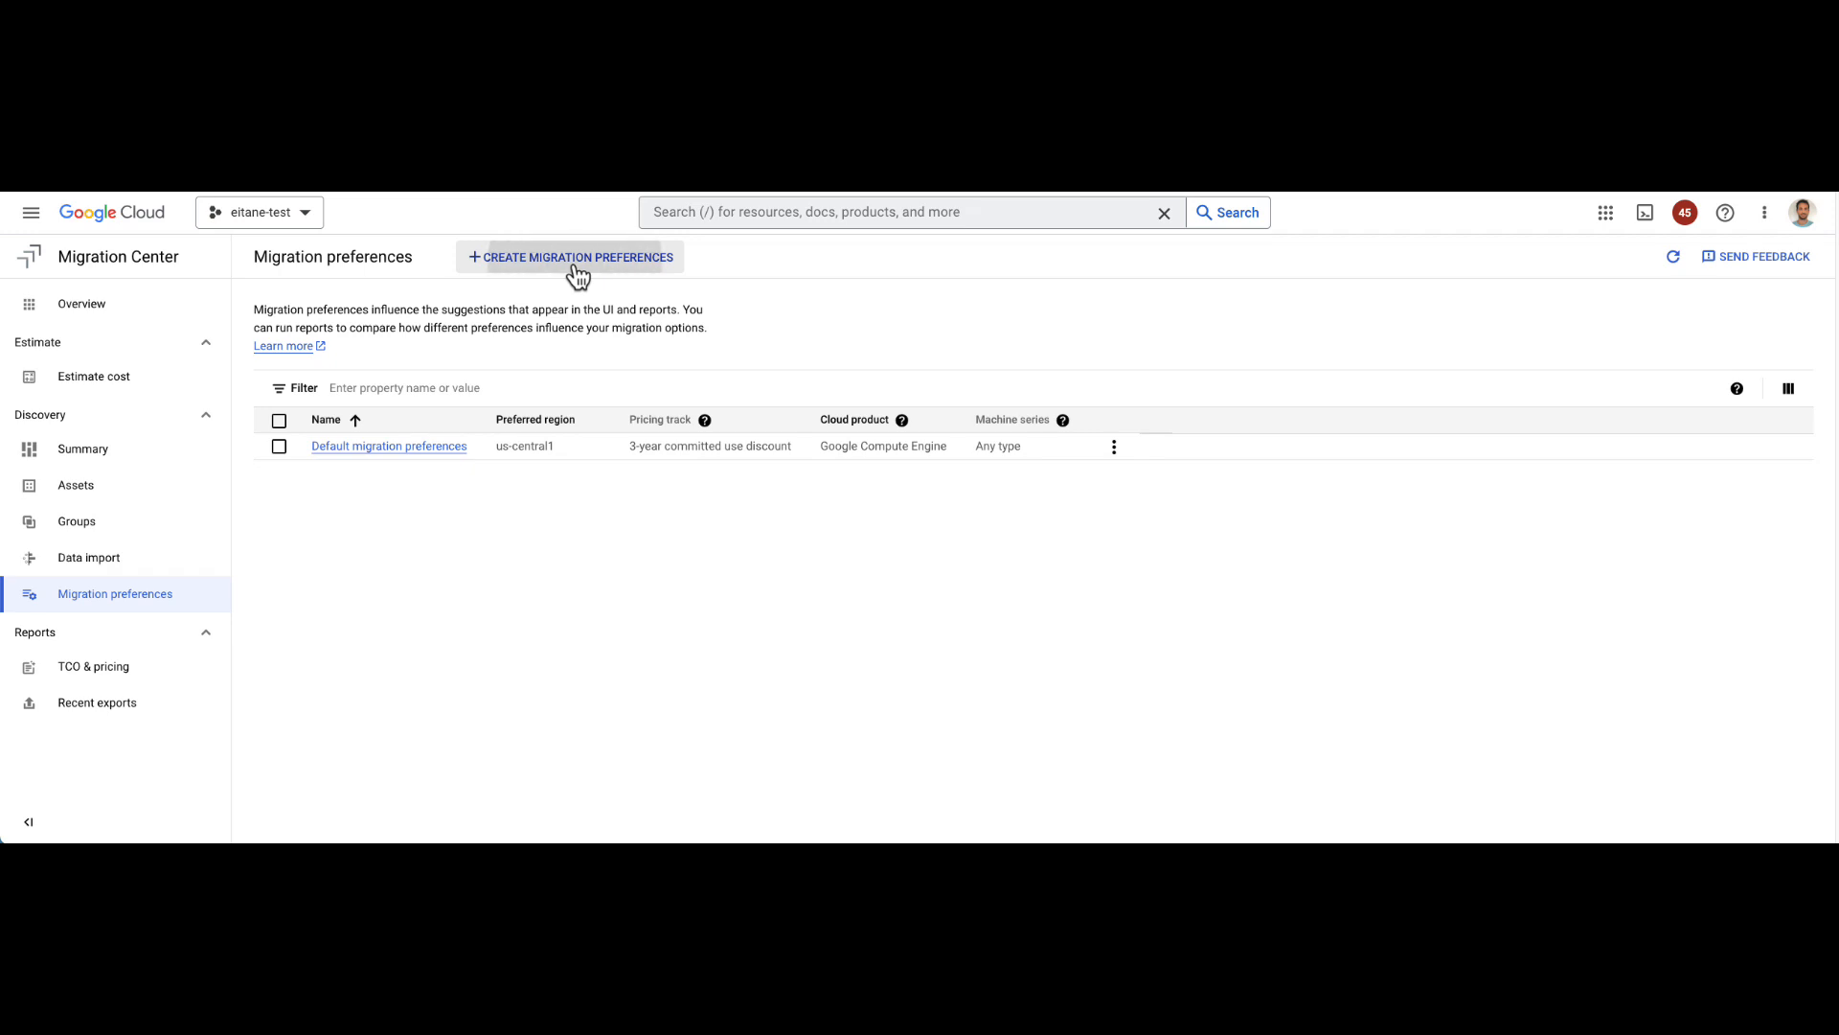
pyautogui.click(569, 257)
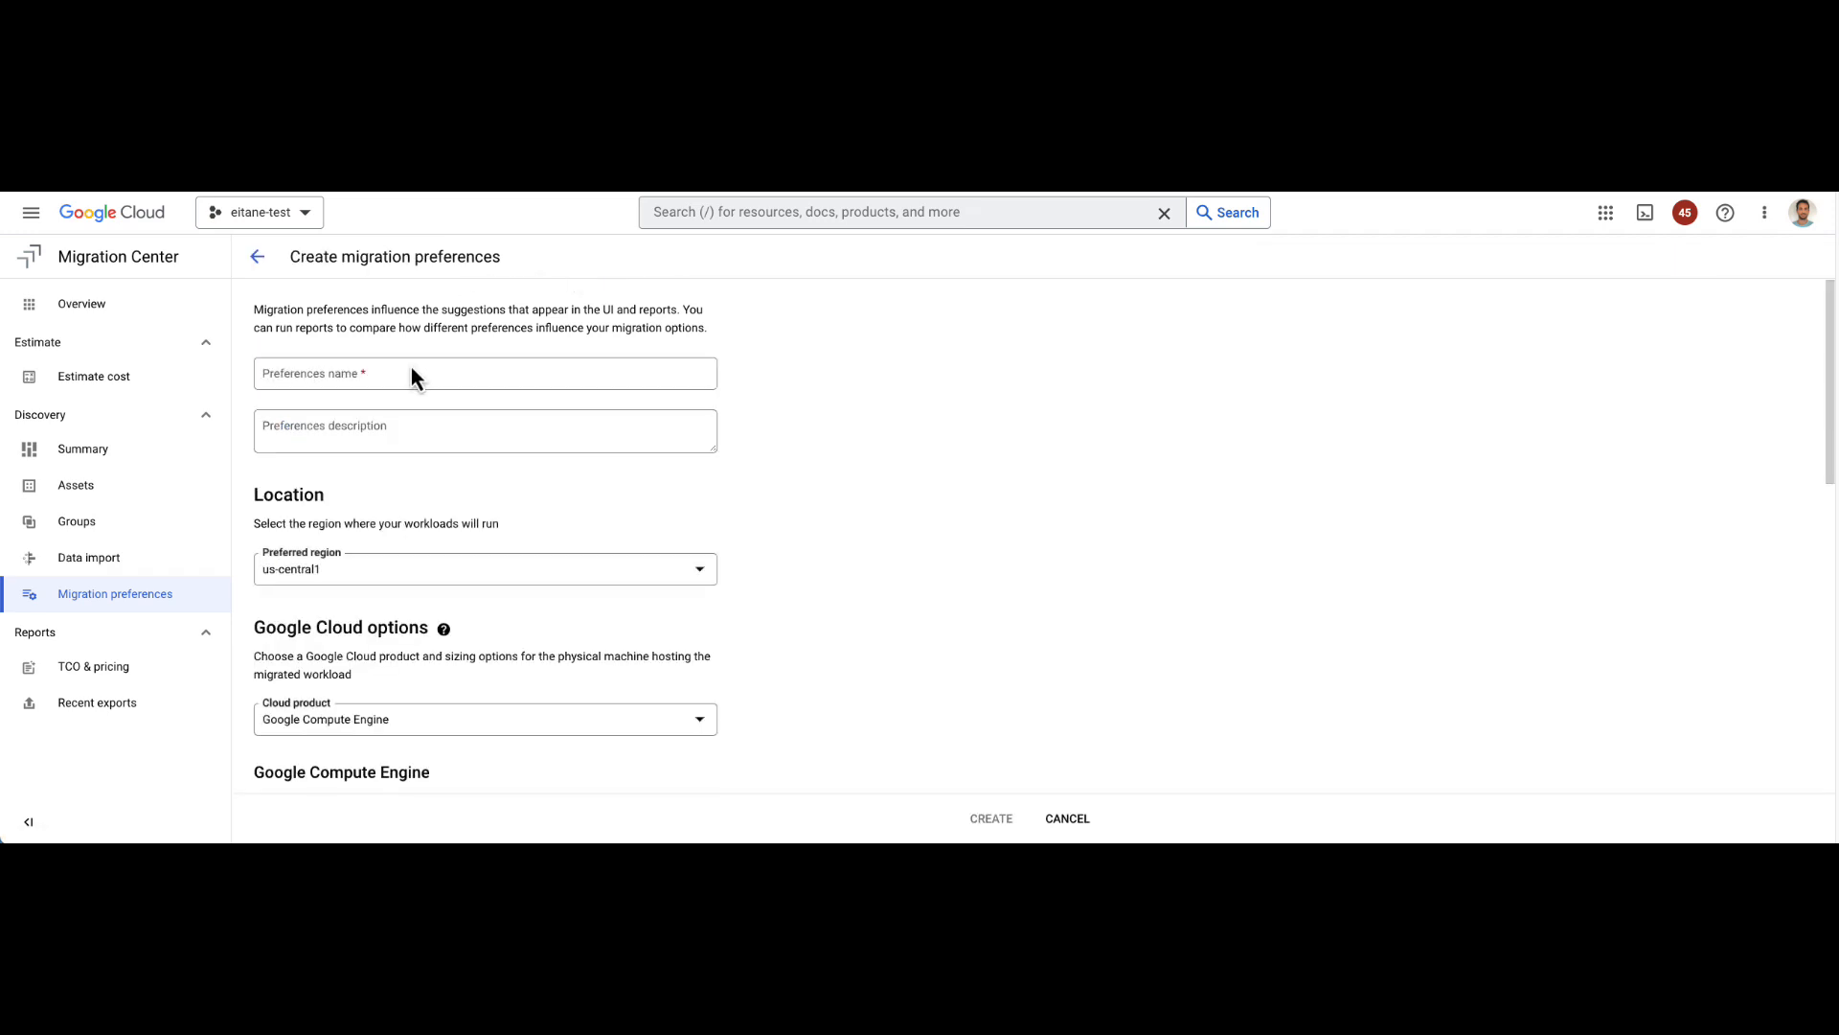
pyautogui.moveTo(316, 389)
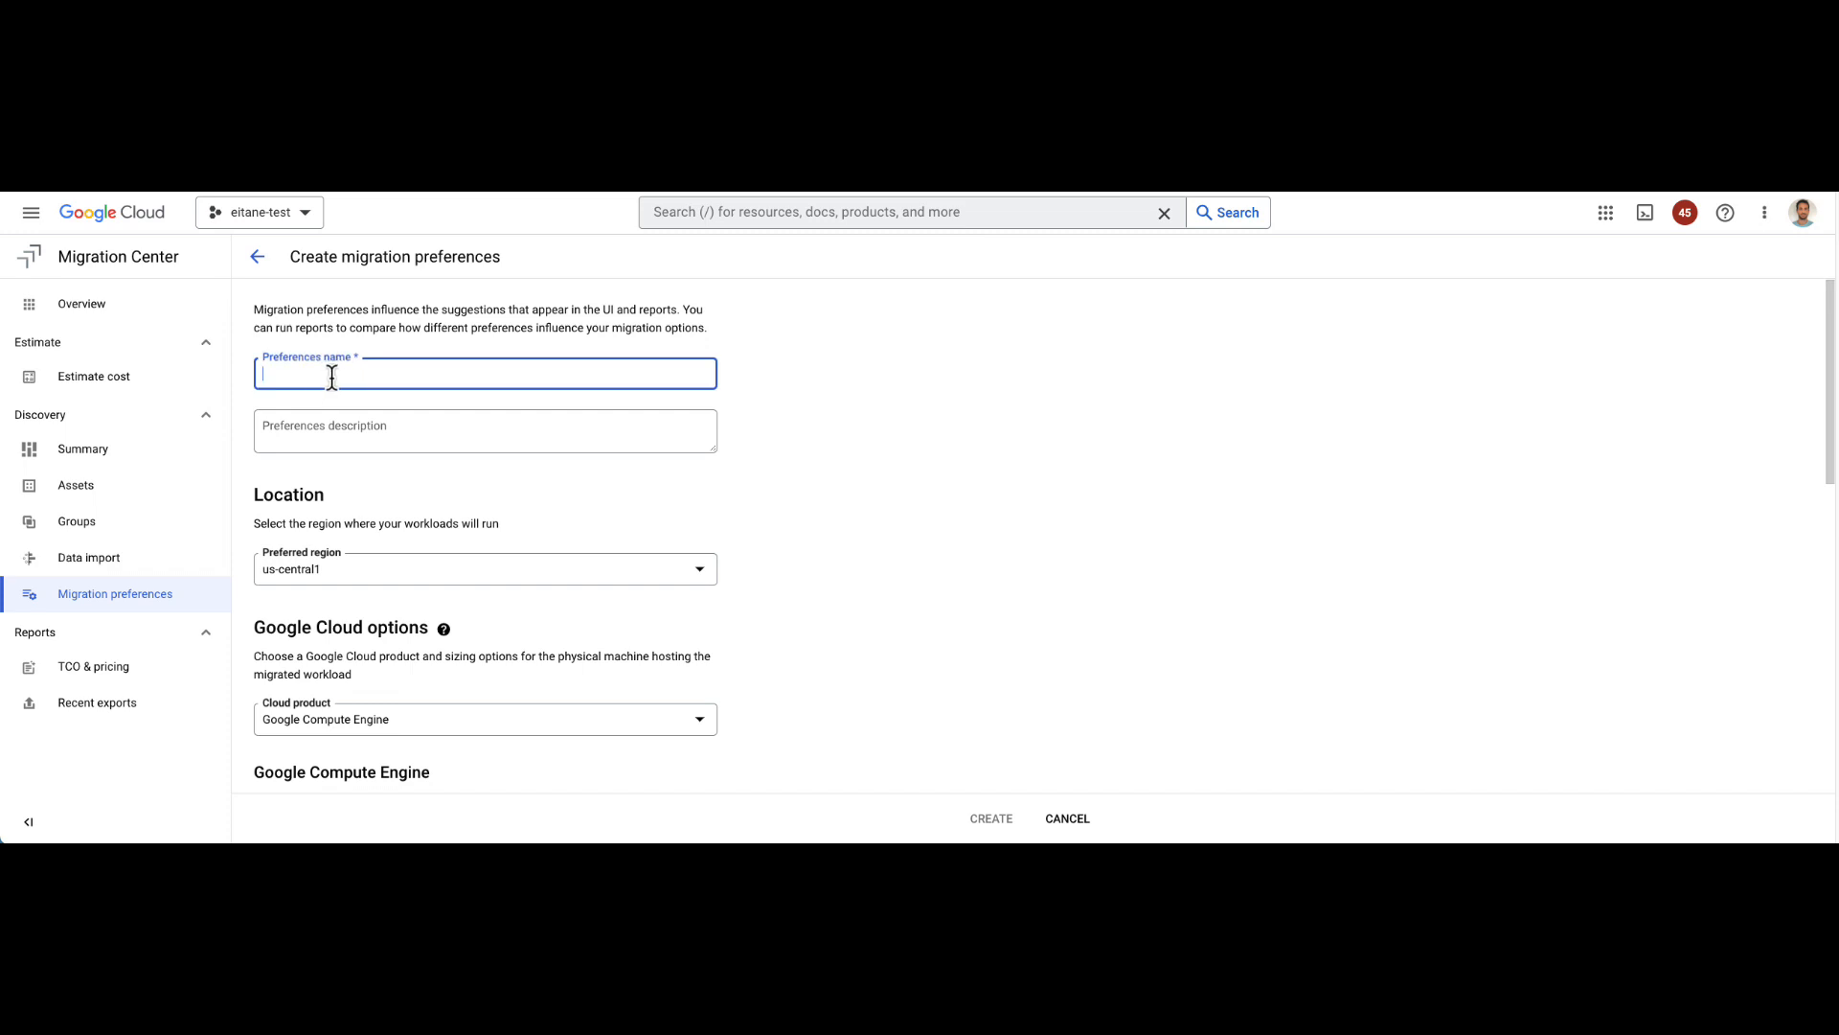
# Step: Name the preferences 'GCVE', pick the us-central1 region and target Google VMware Engine
pyautogui.write('GC')
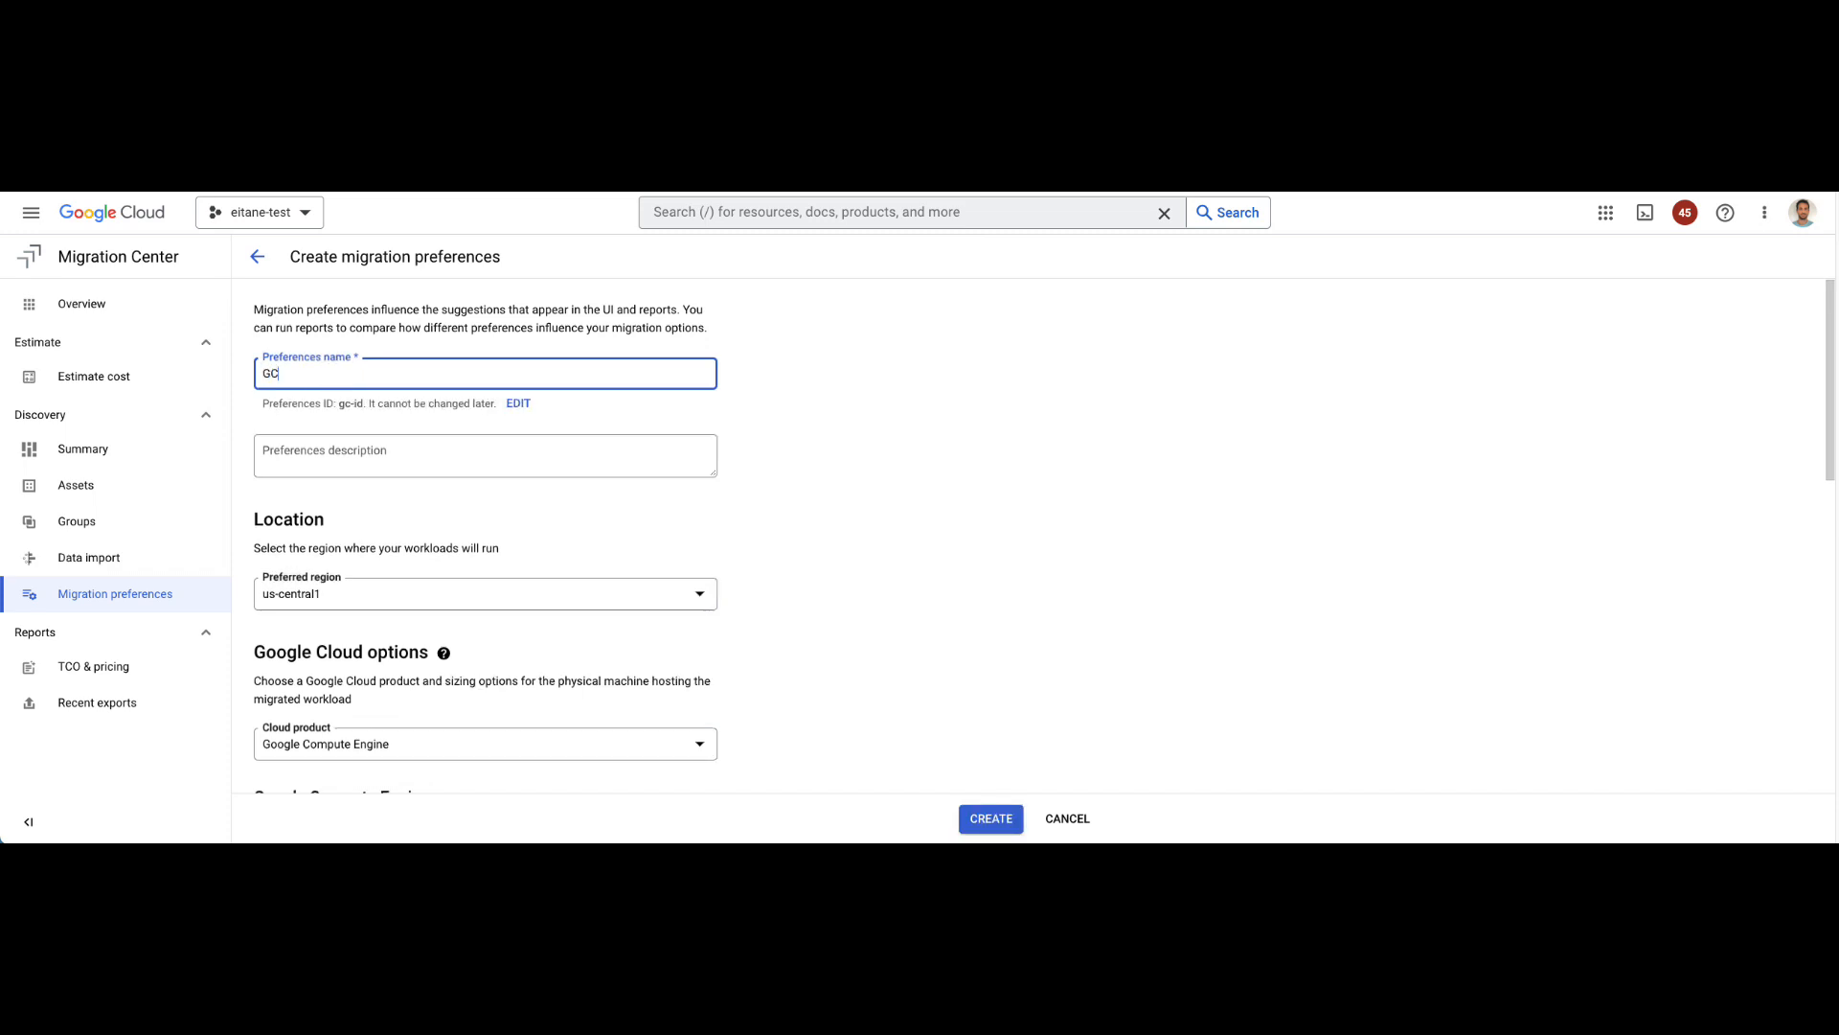
pyautogui.write('VE')
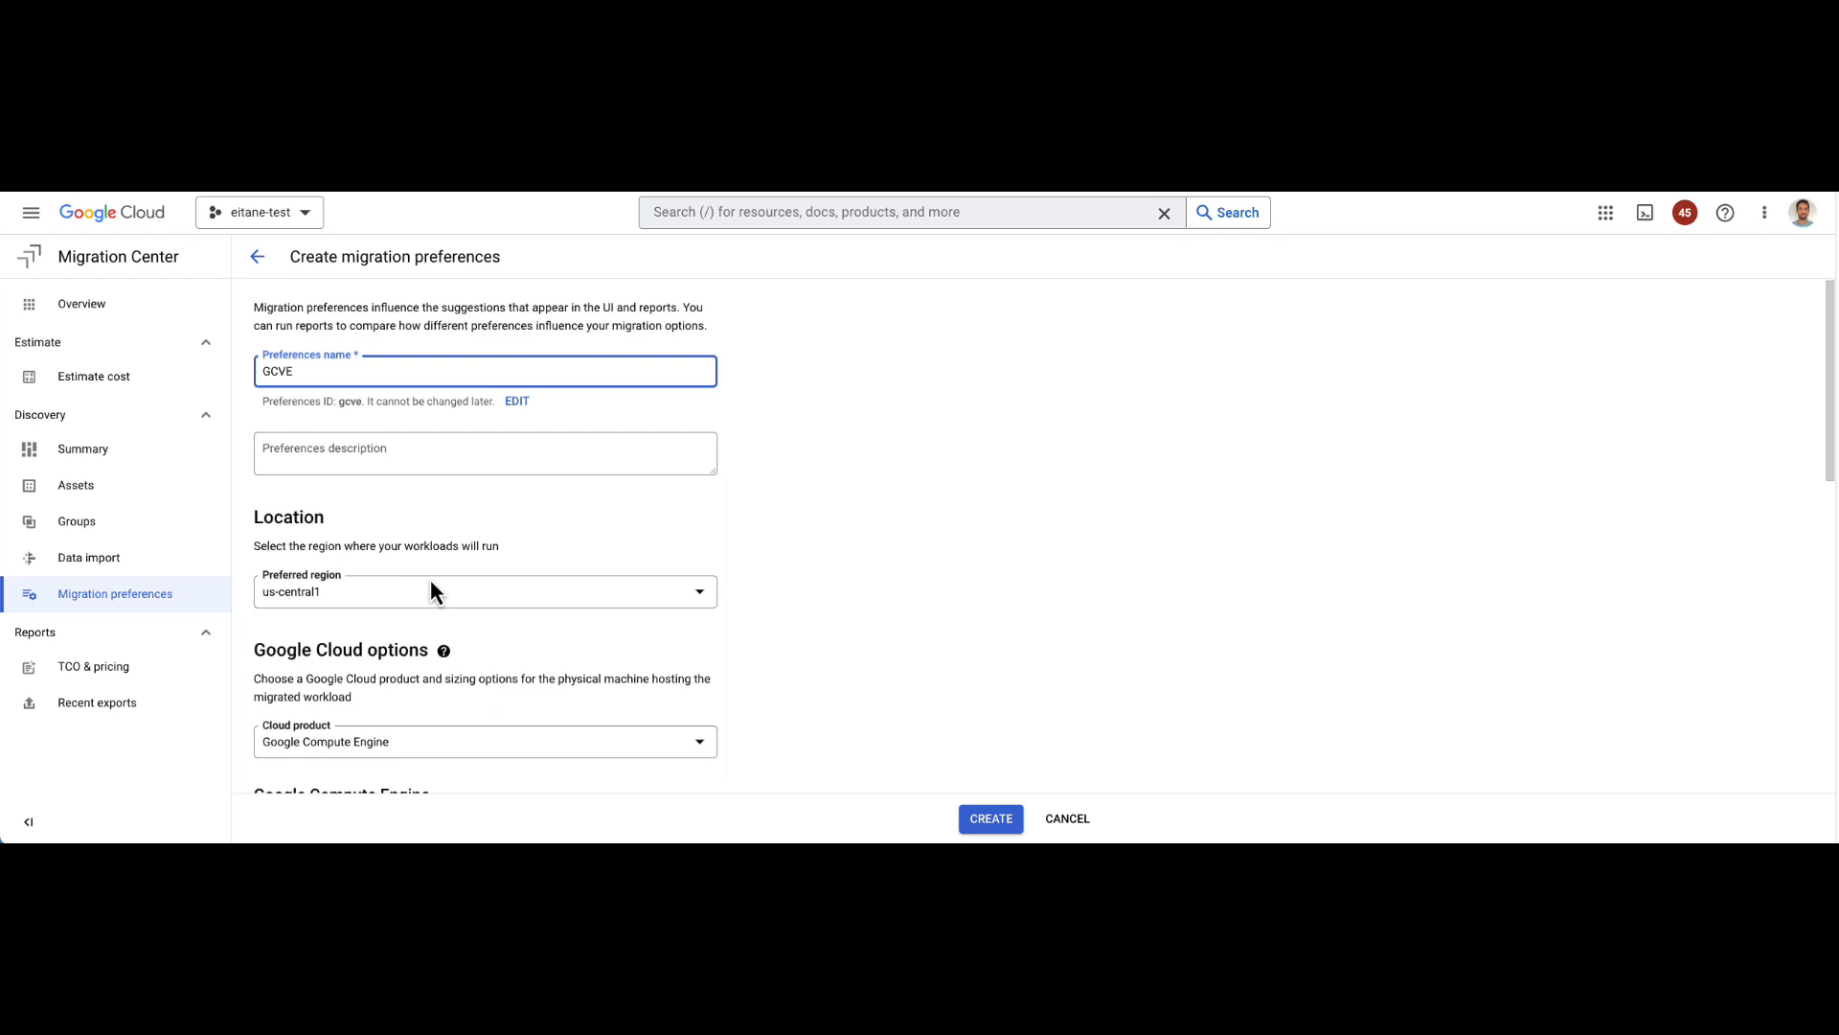
pyautogui.click(482, 592)
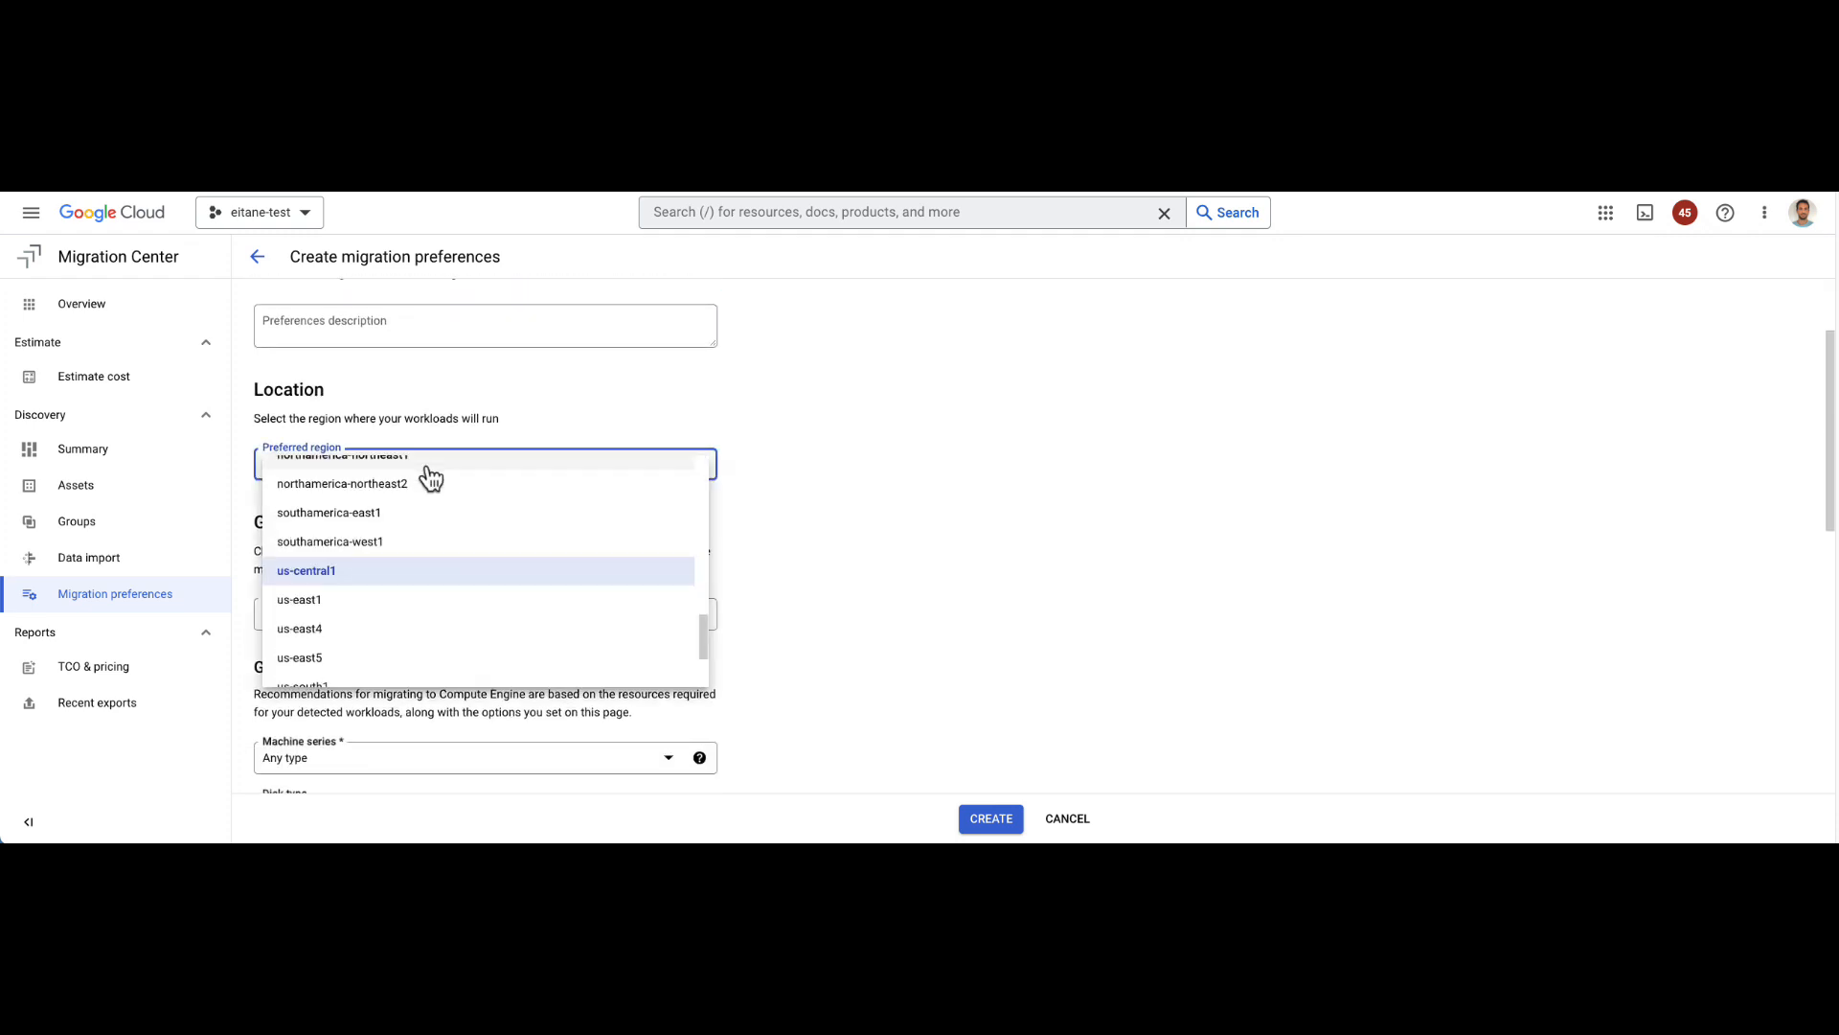
pyautogui.click(307, 571)
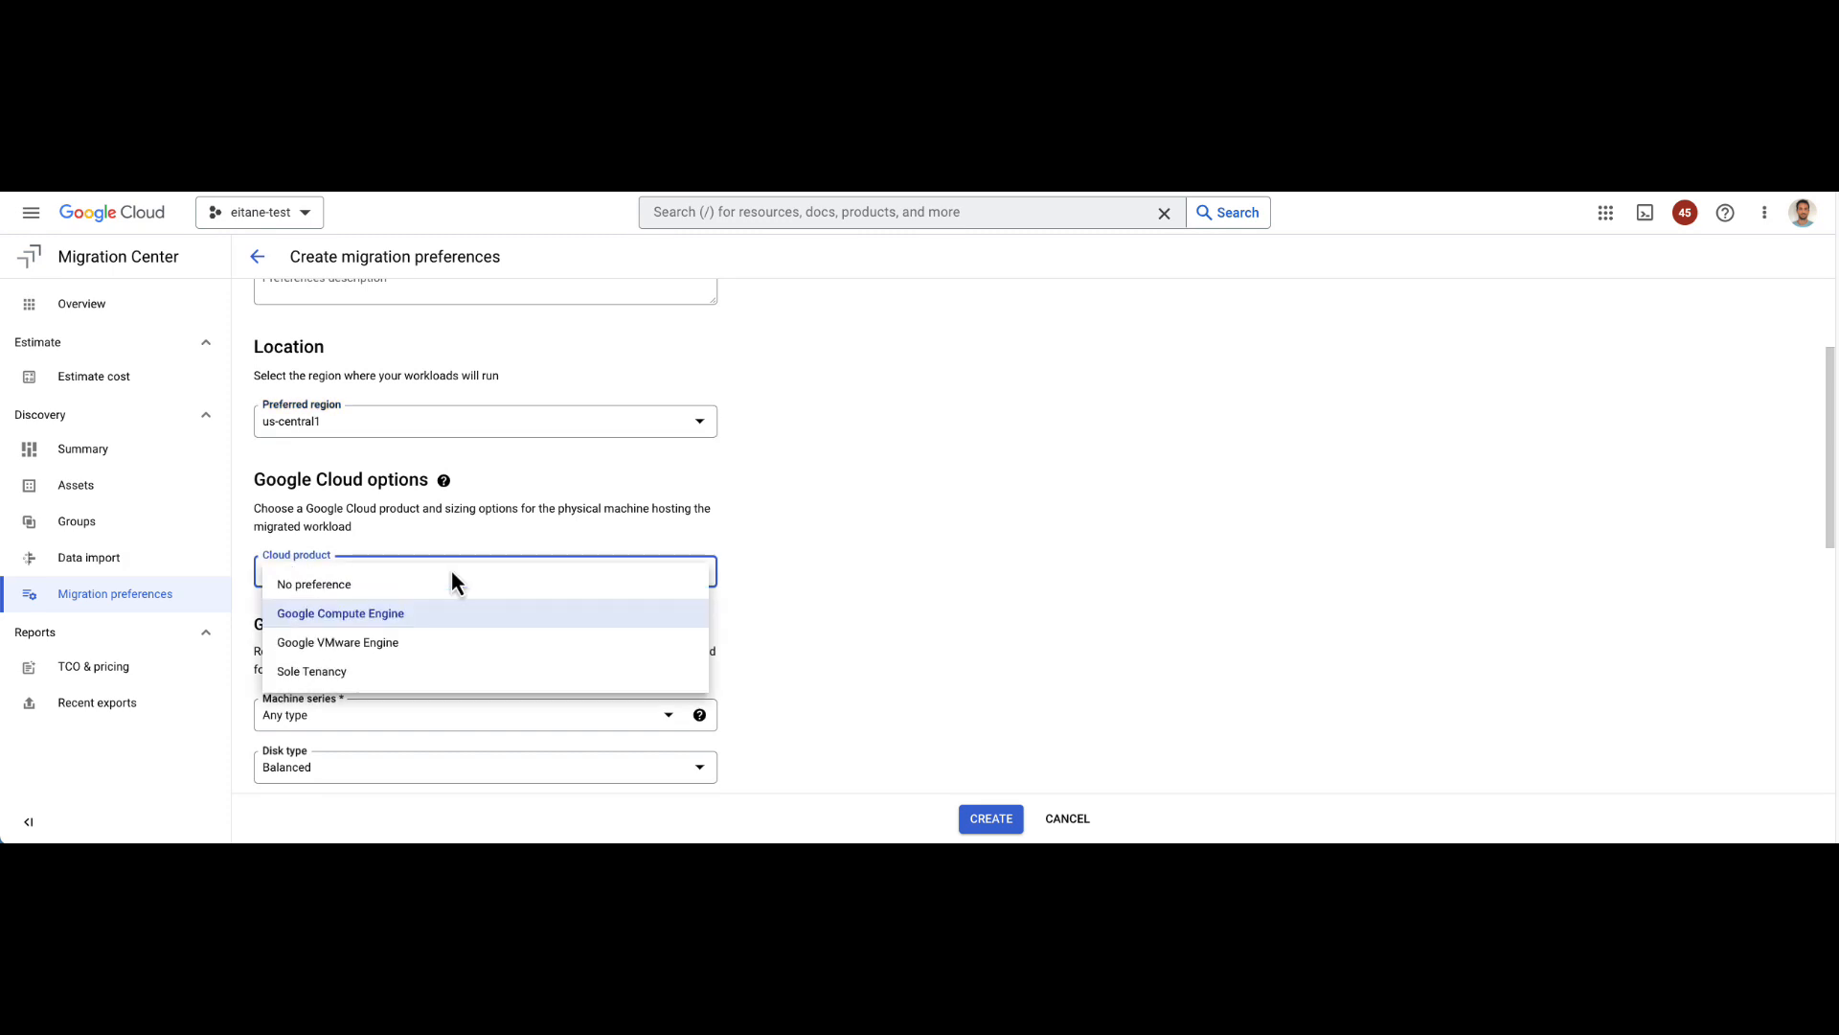
pyautogui.moveTo(380, 645)
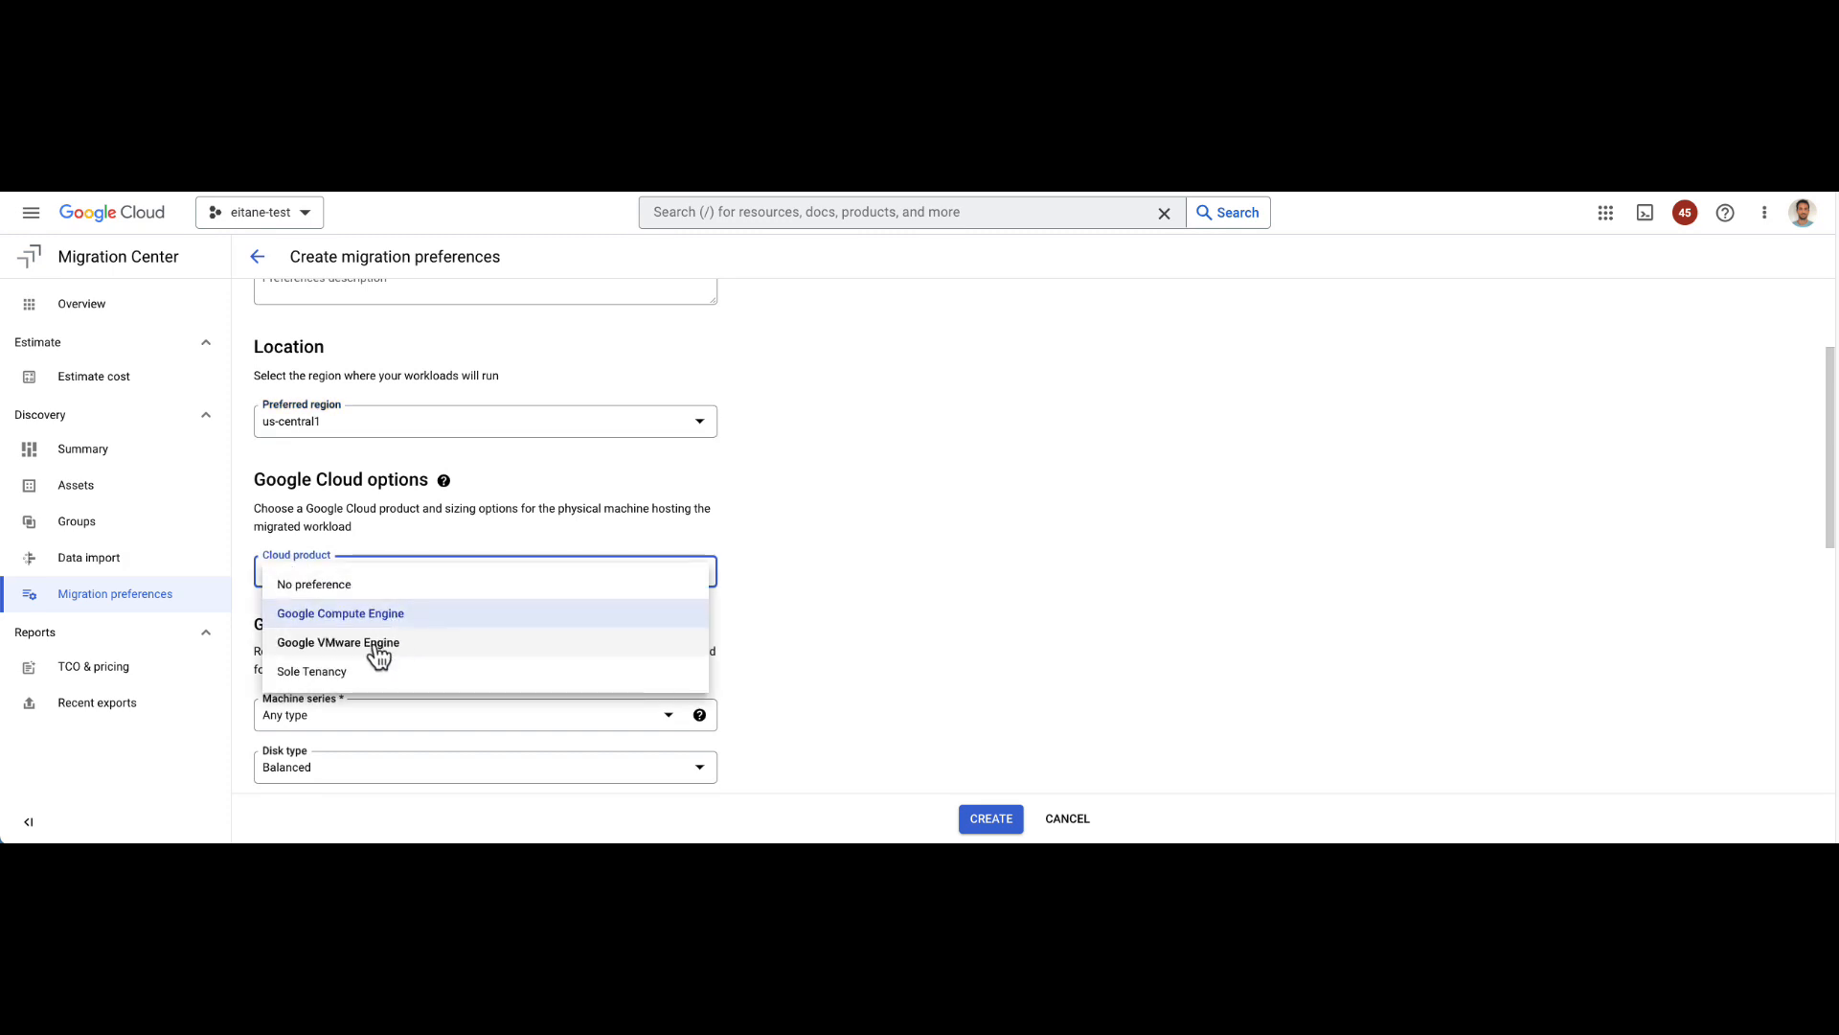
pyautogui.moveTo(375, 619)
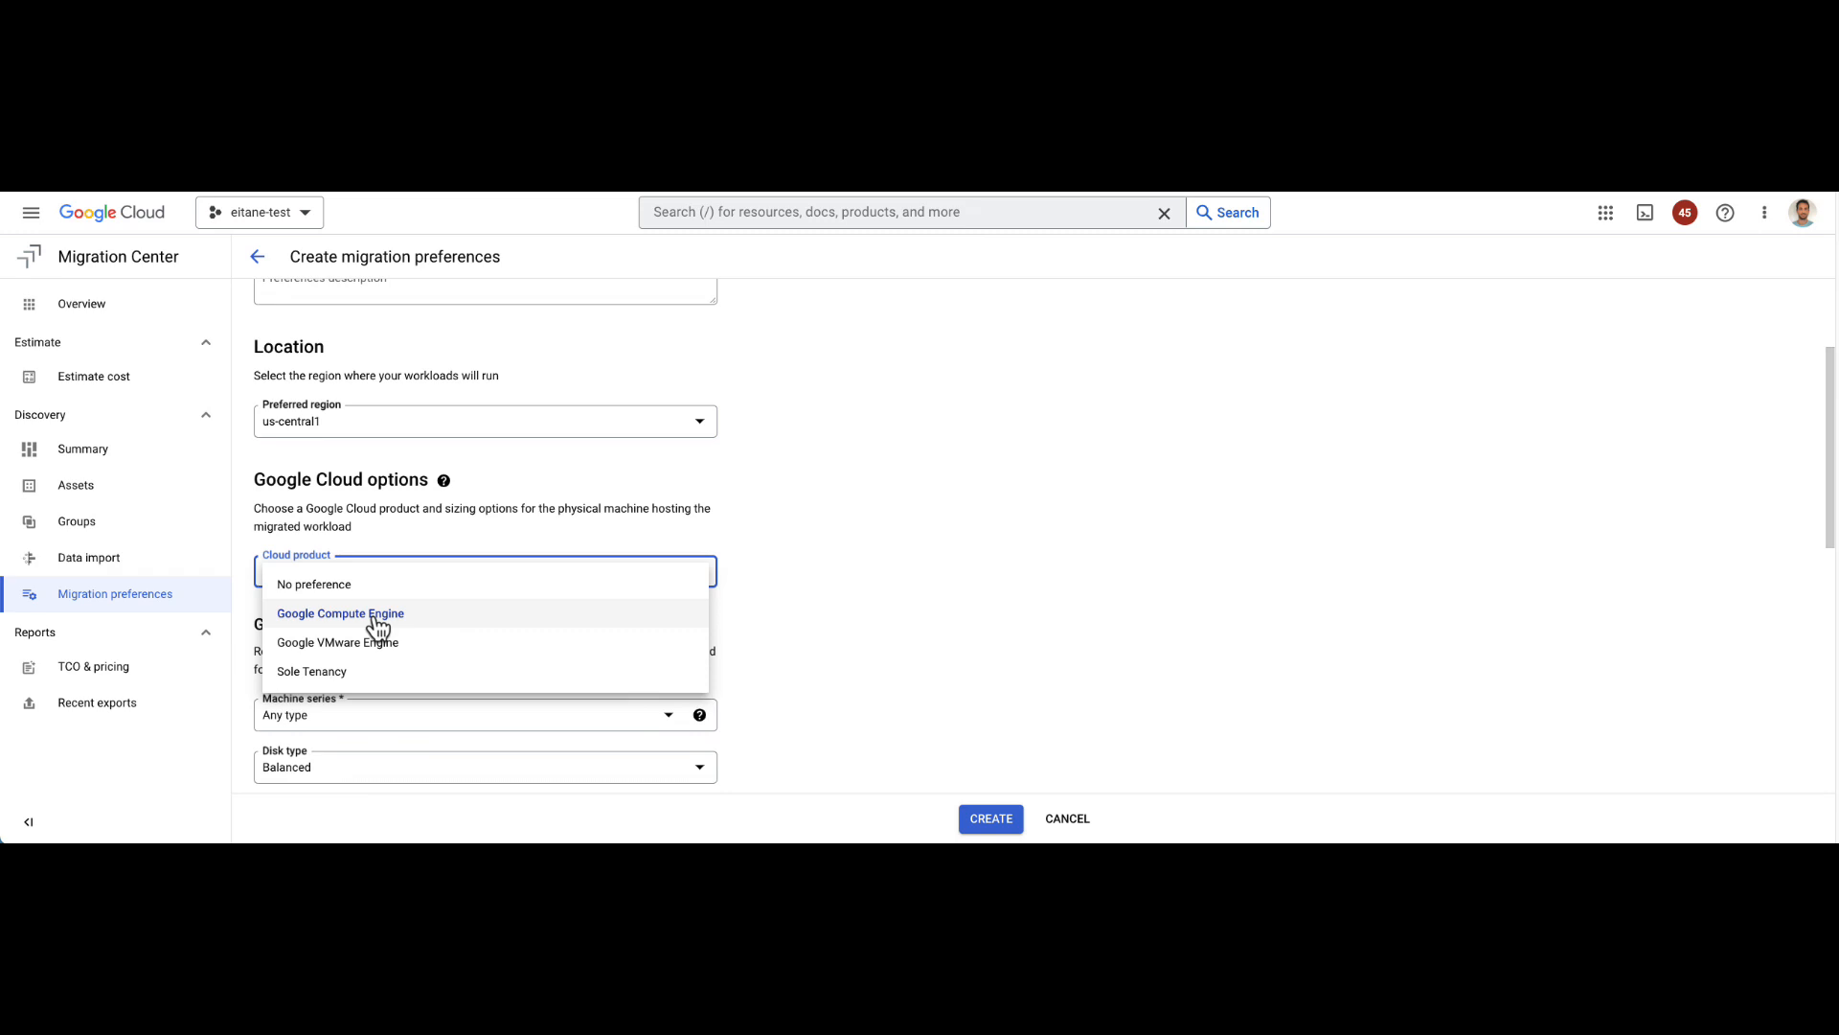
pyautogui.moveTo(376, 647)
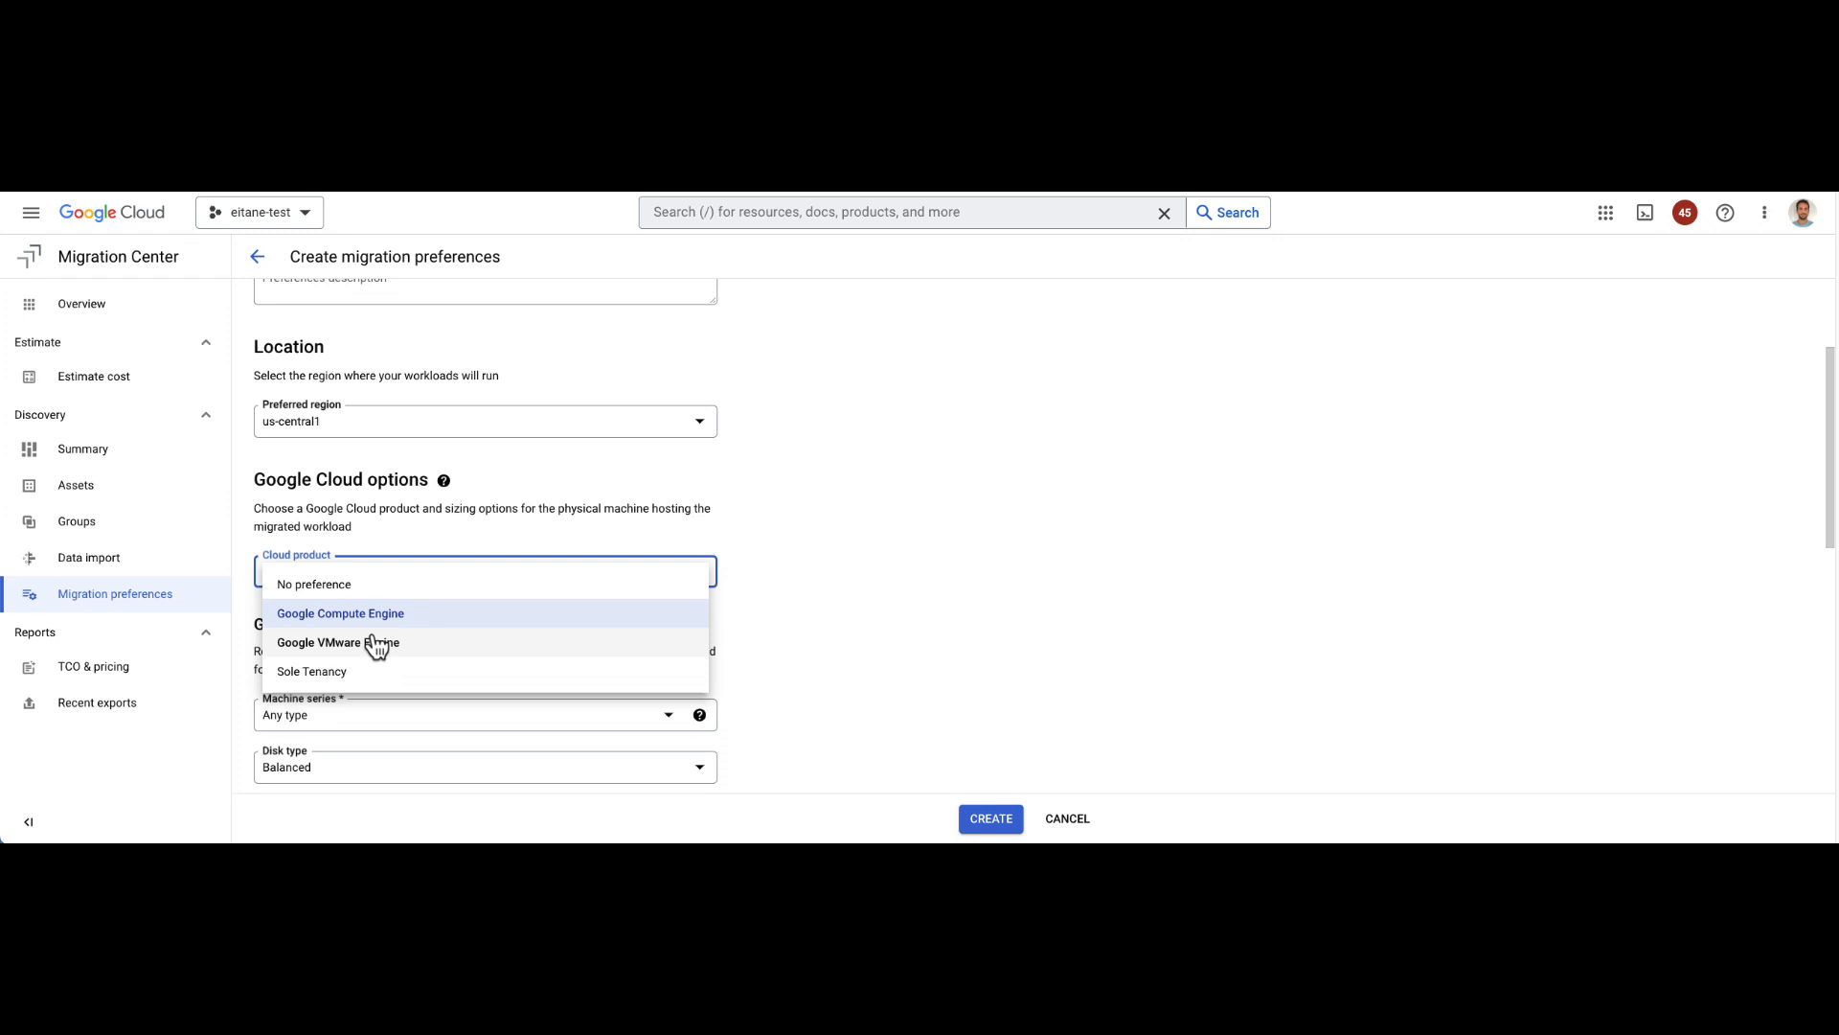
pyautogui.click(338, 642)
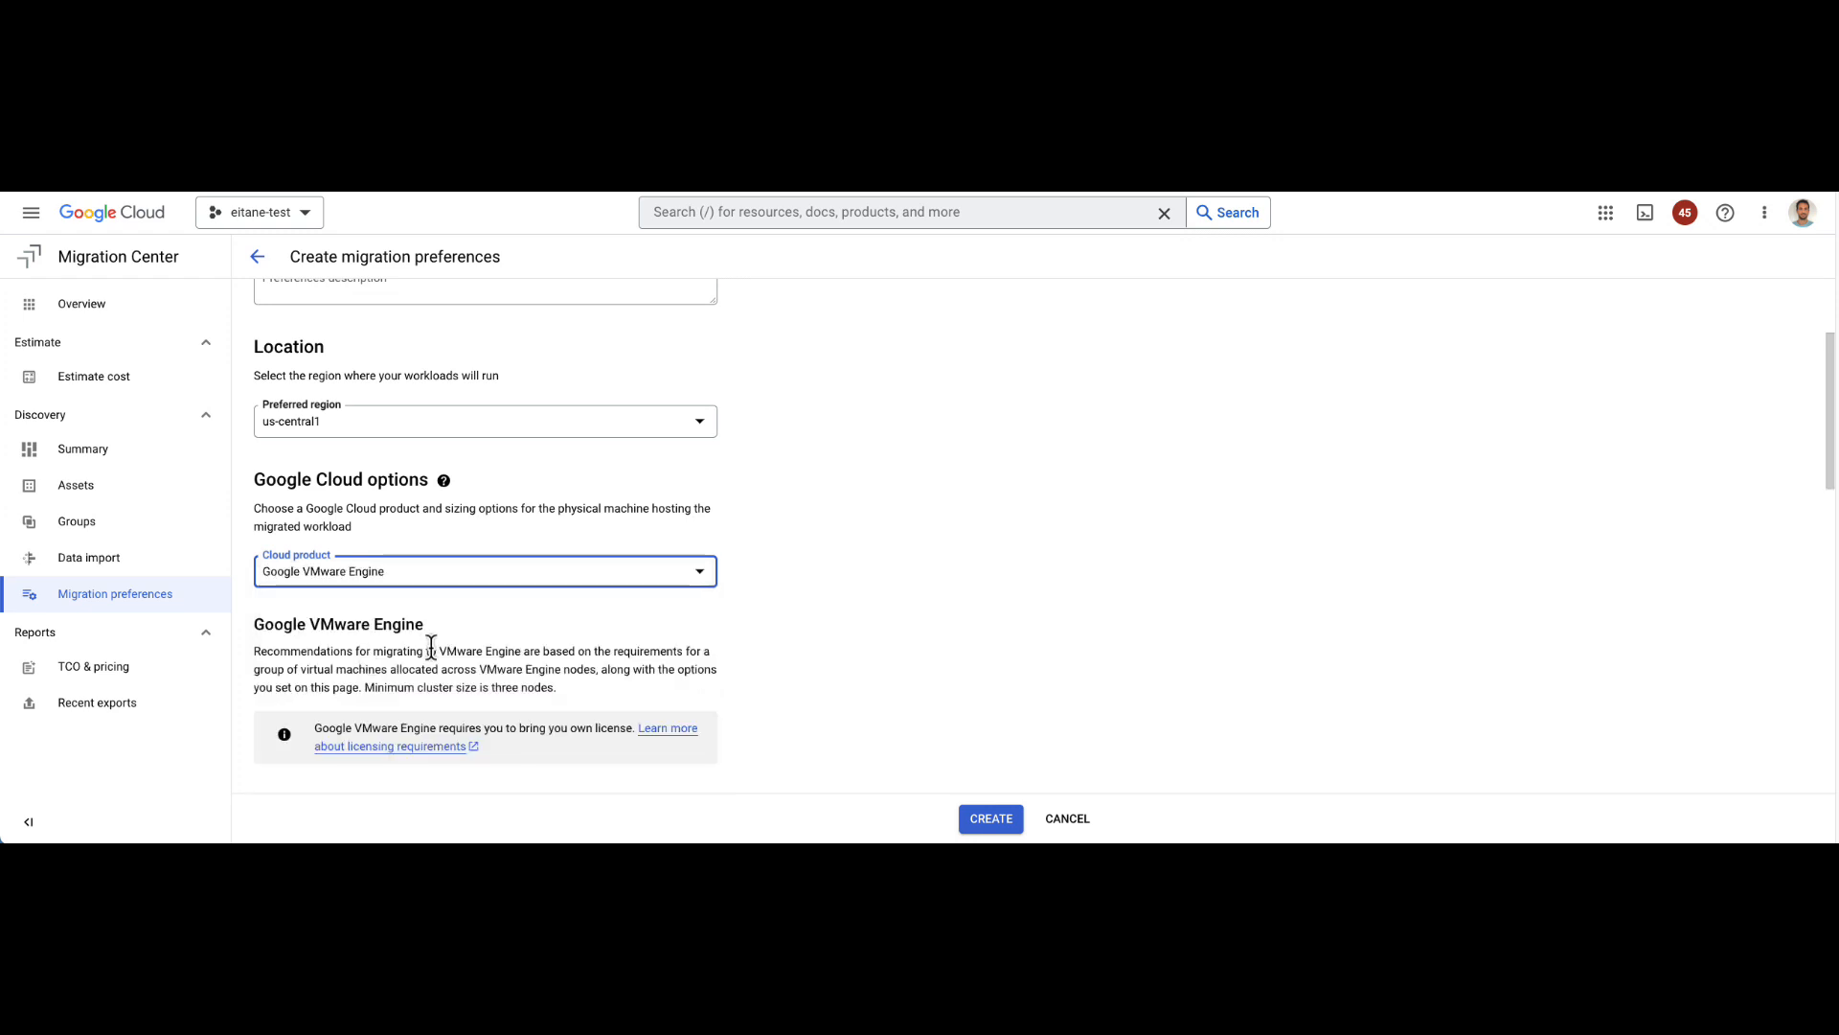
# Step: Set sizing optimization to Moderate rightsizing and review the overcommit and savings sliders
pyautogui.scroll(-3)
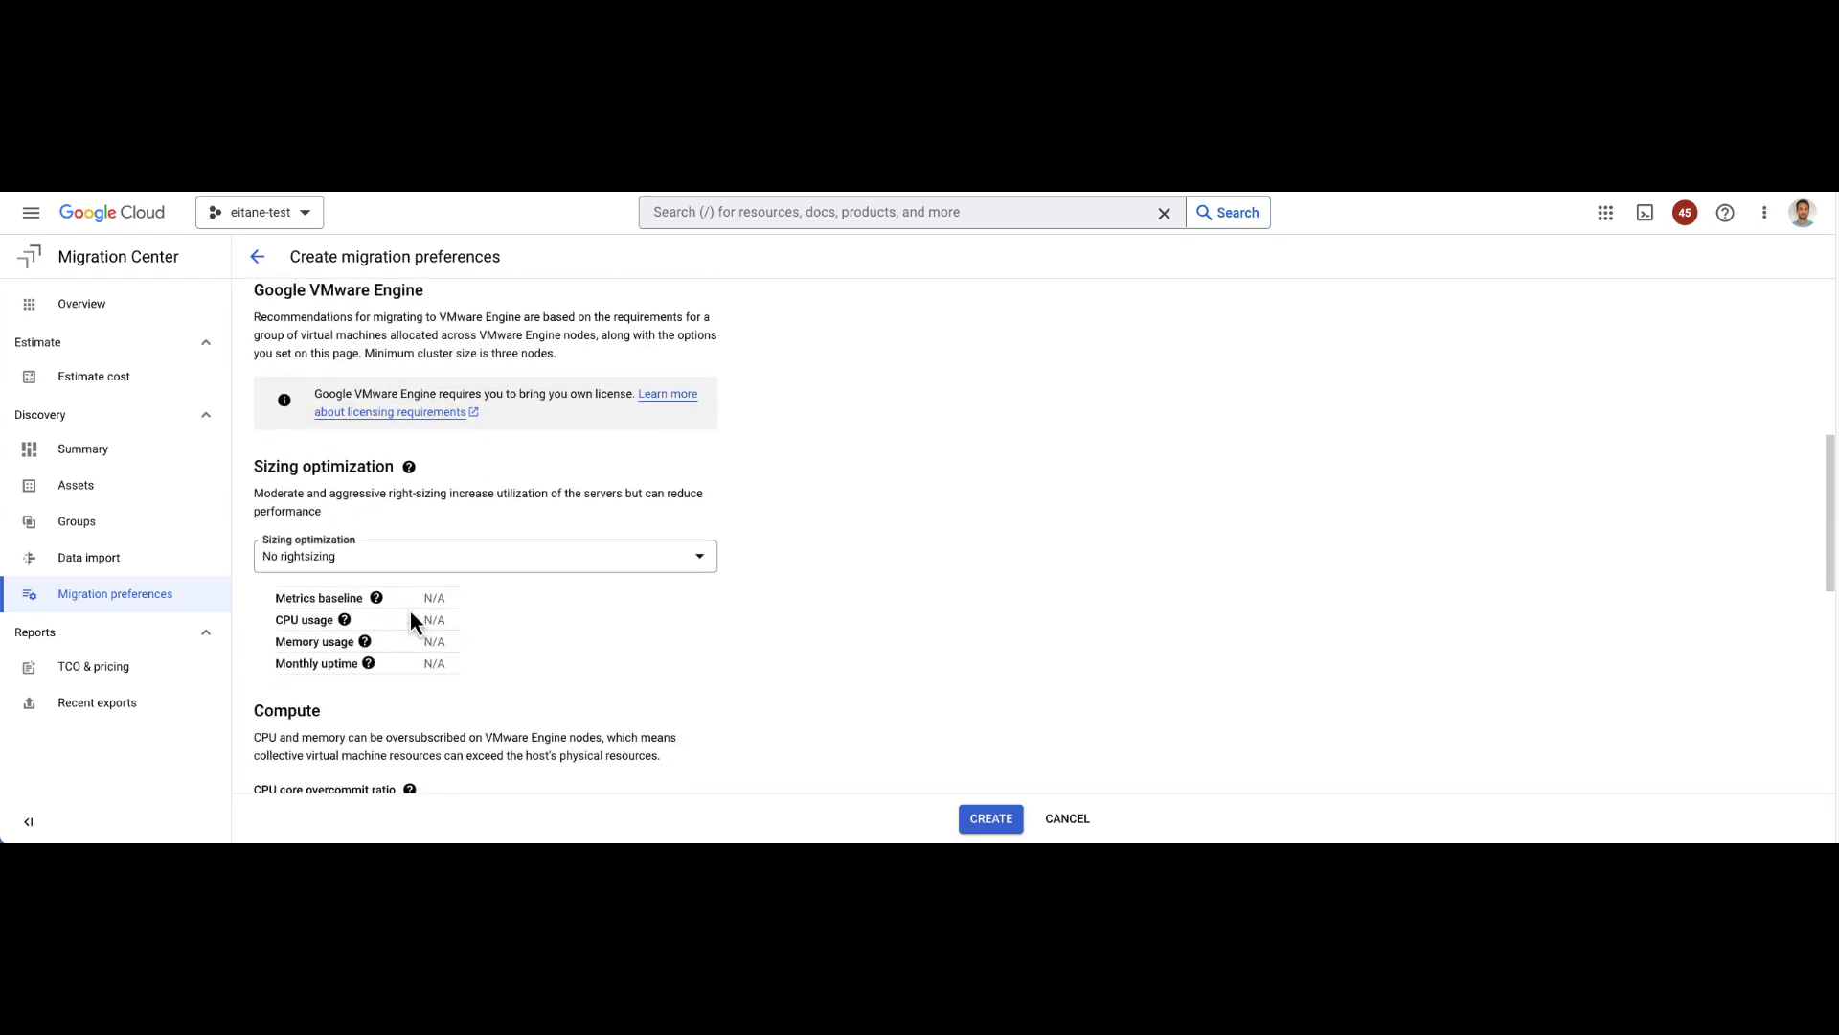
pyautogui.click(483, 556)
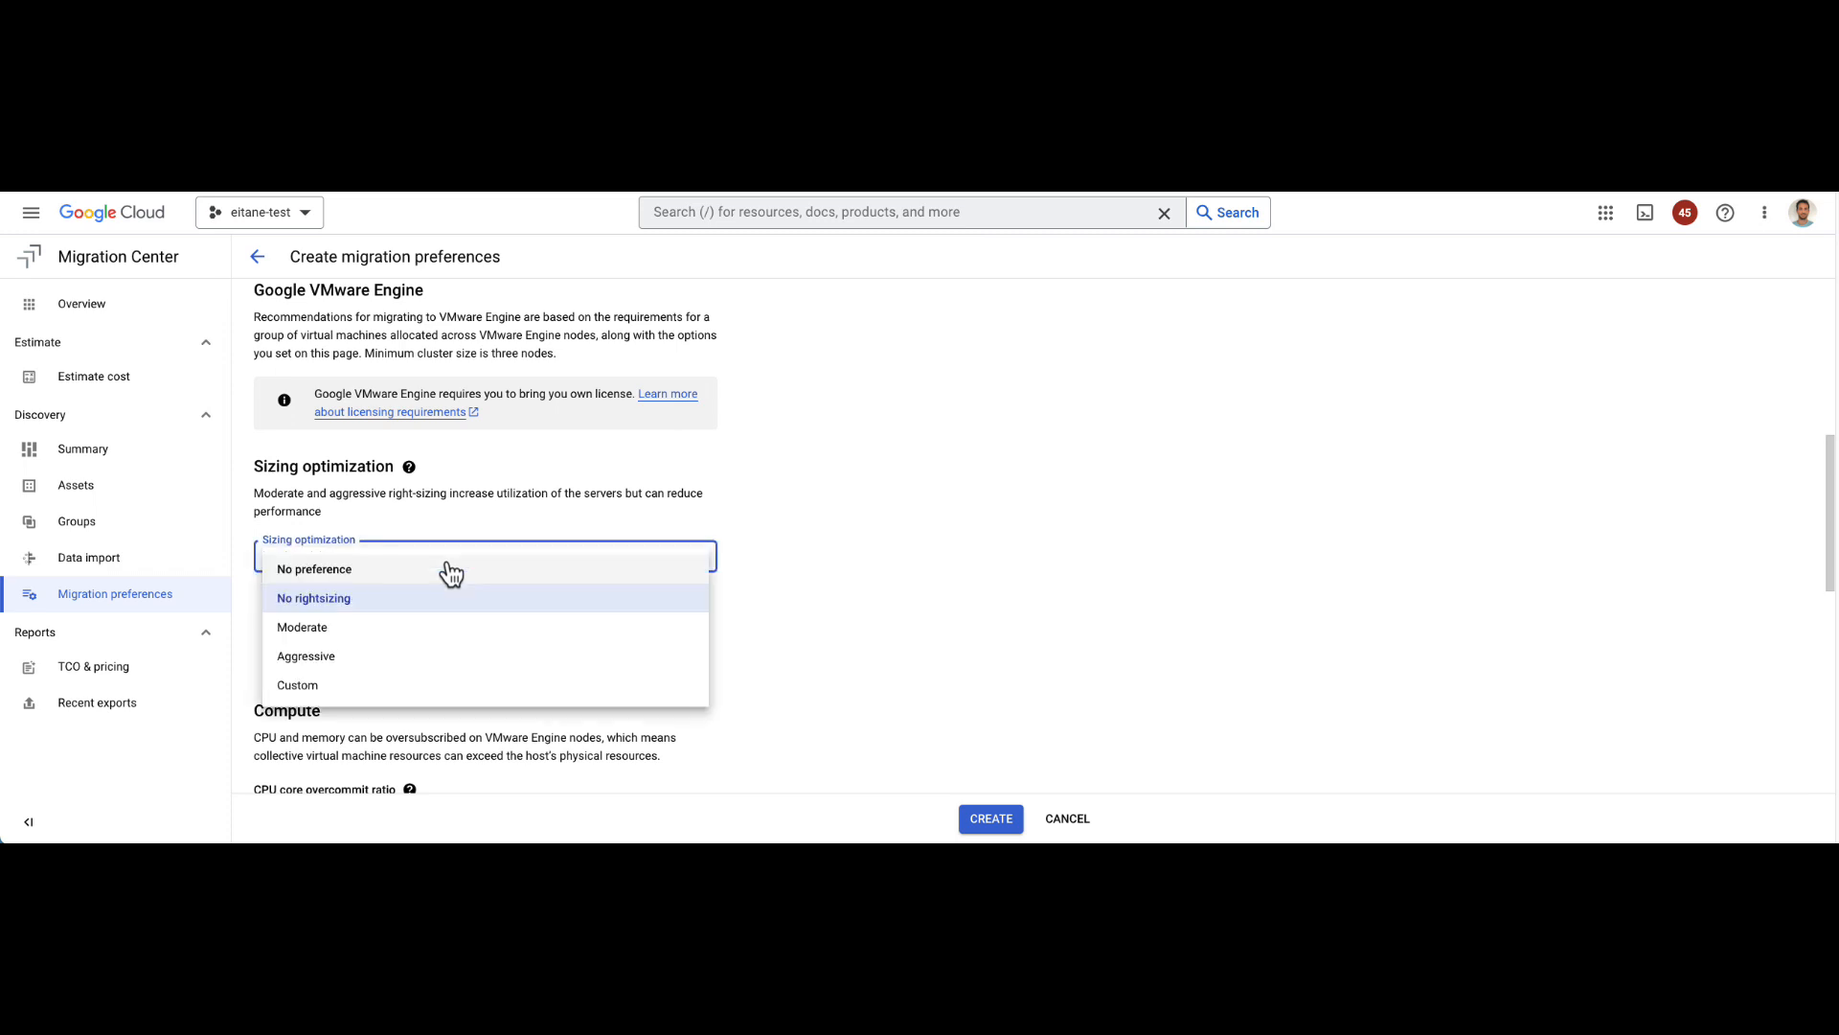
pyautogui.moveTo(327, 609)
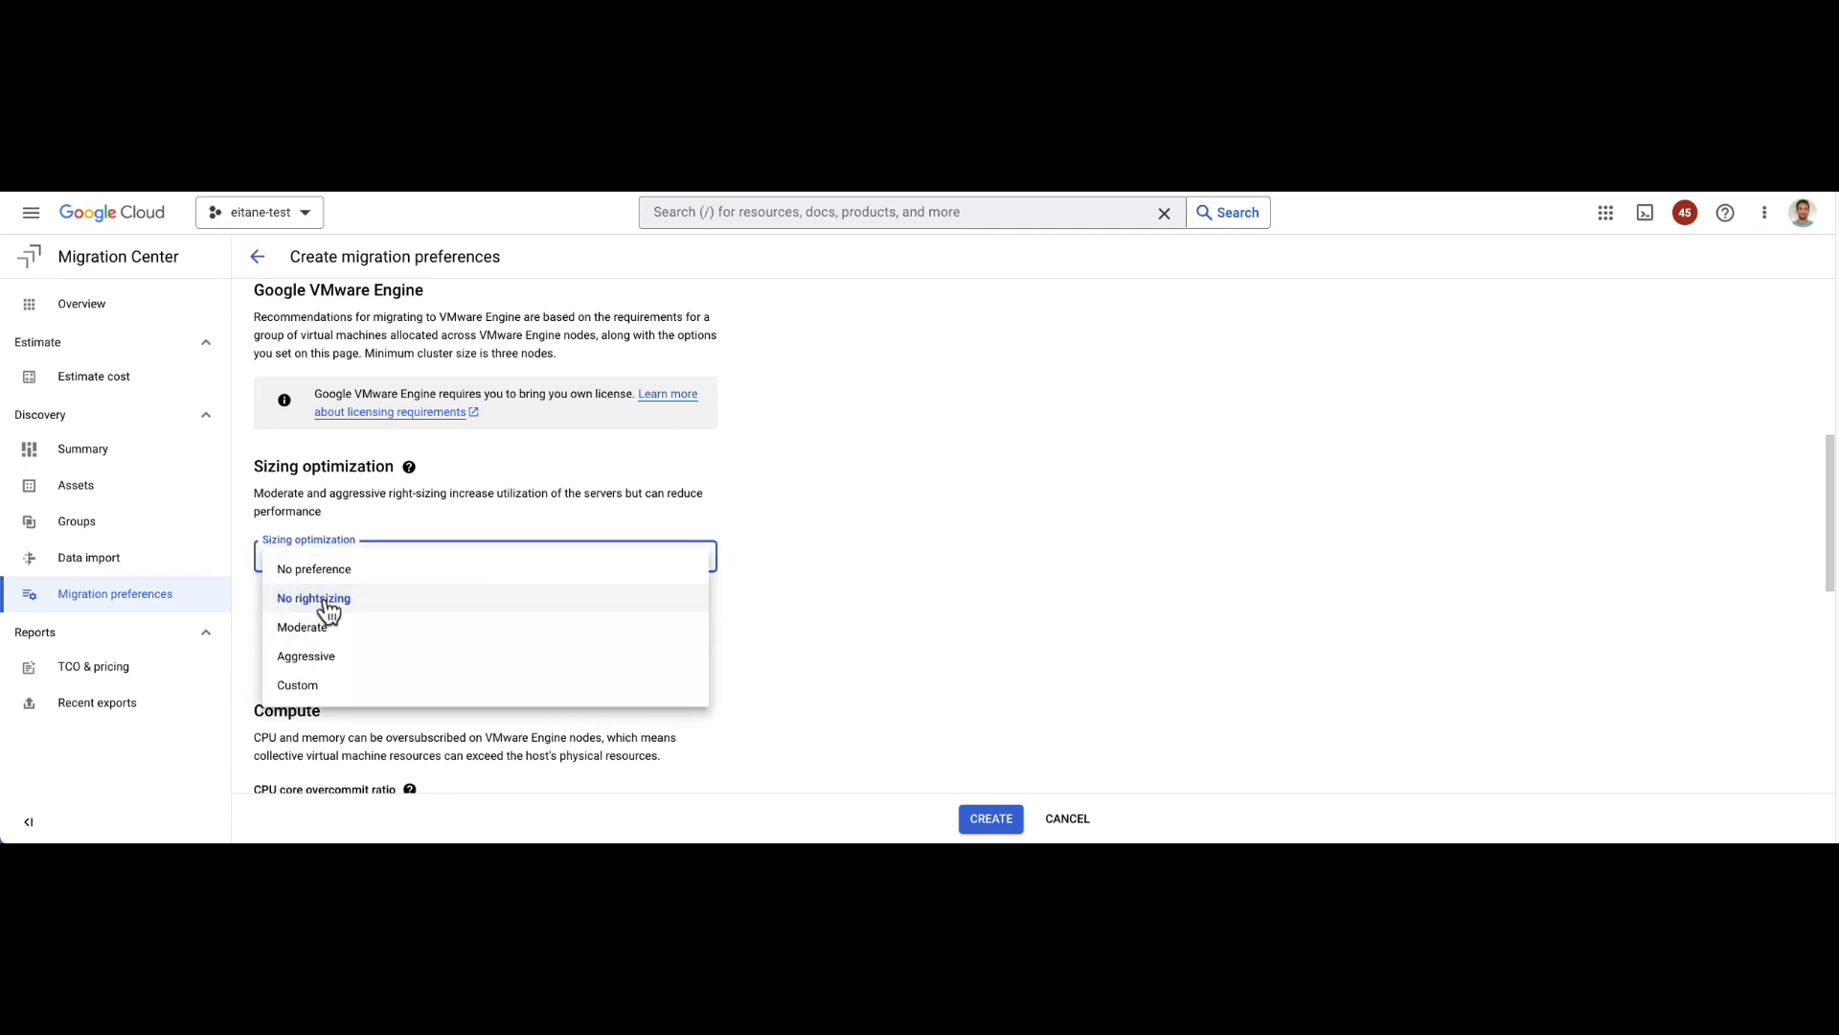
pyautogui.moveTo(307, 634)
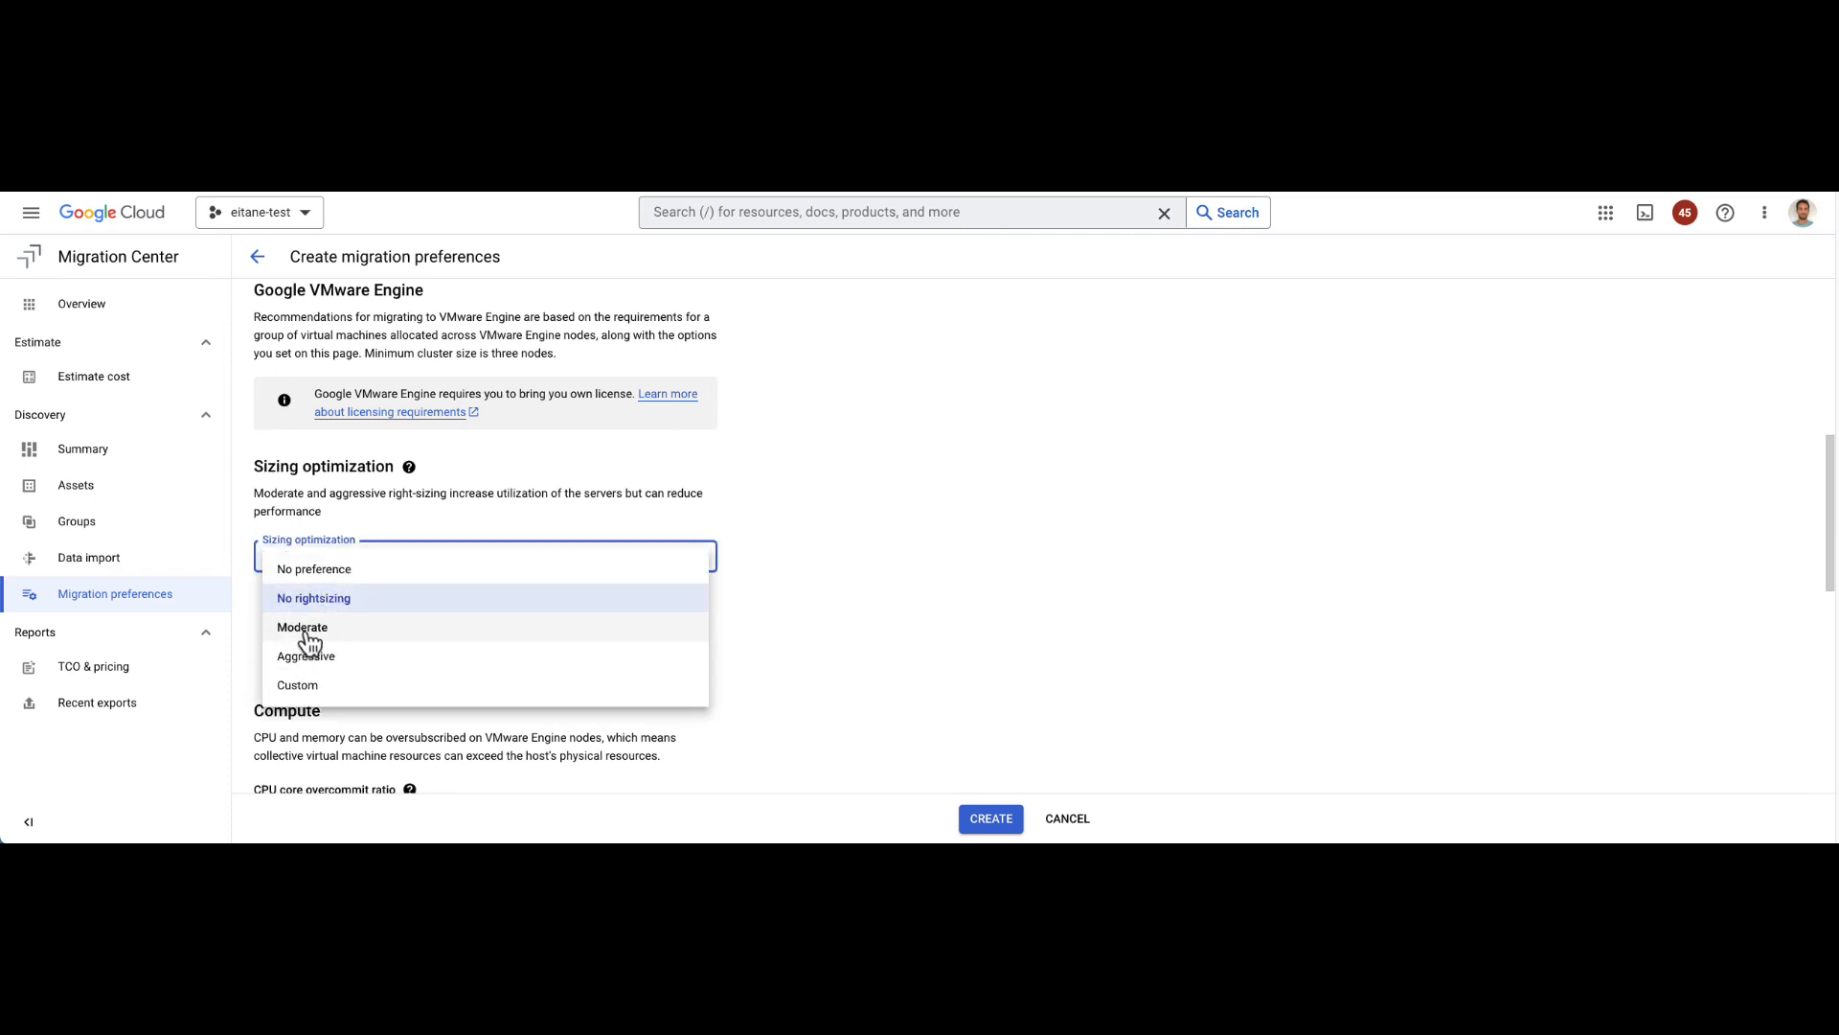
pyautogui.click(301, 627)
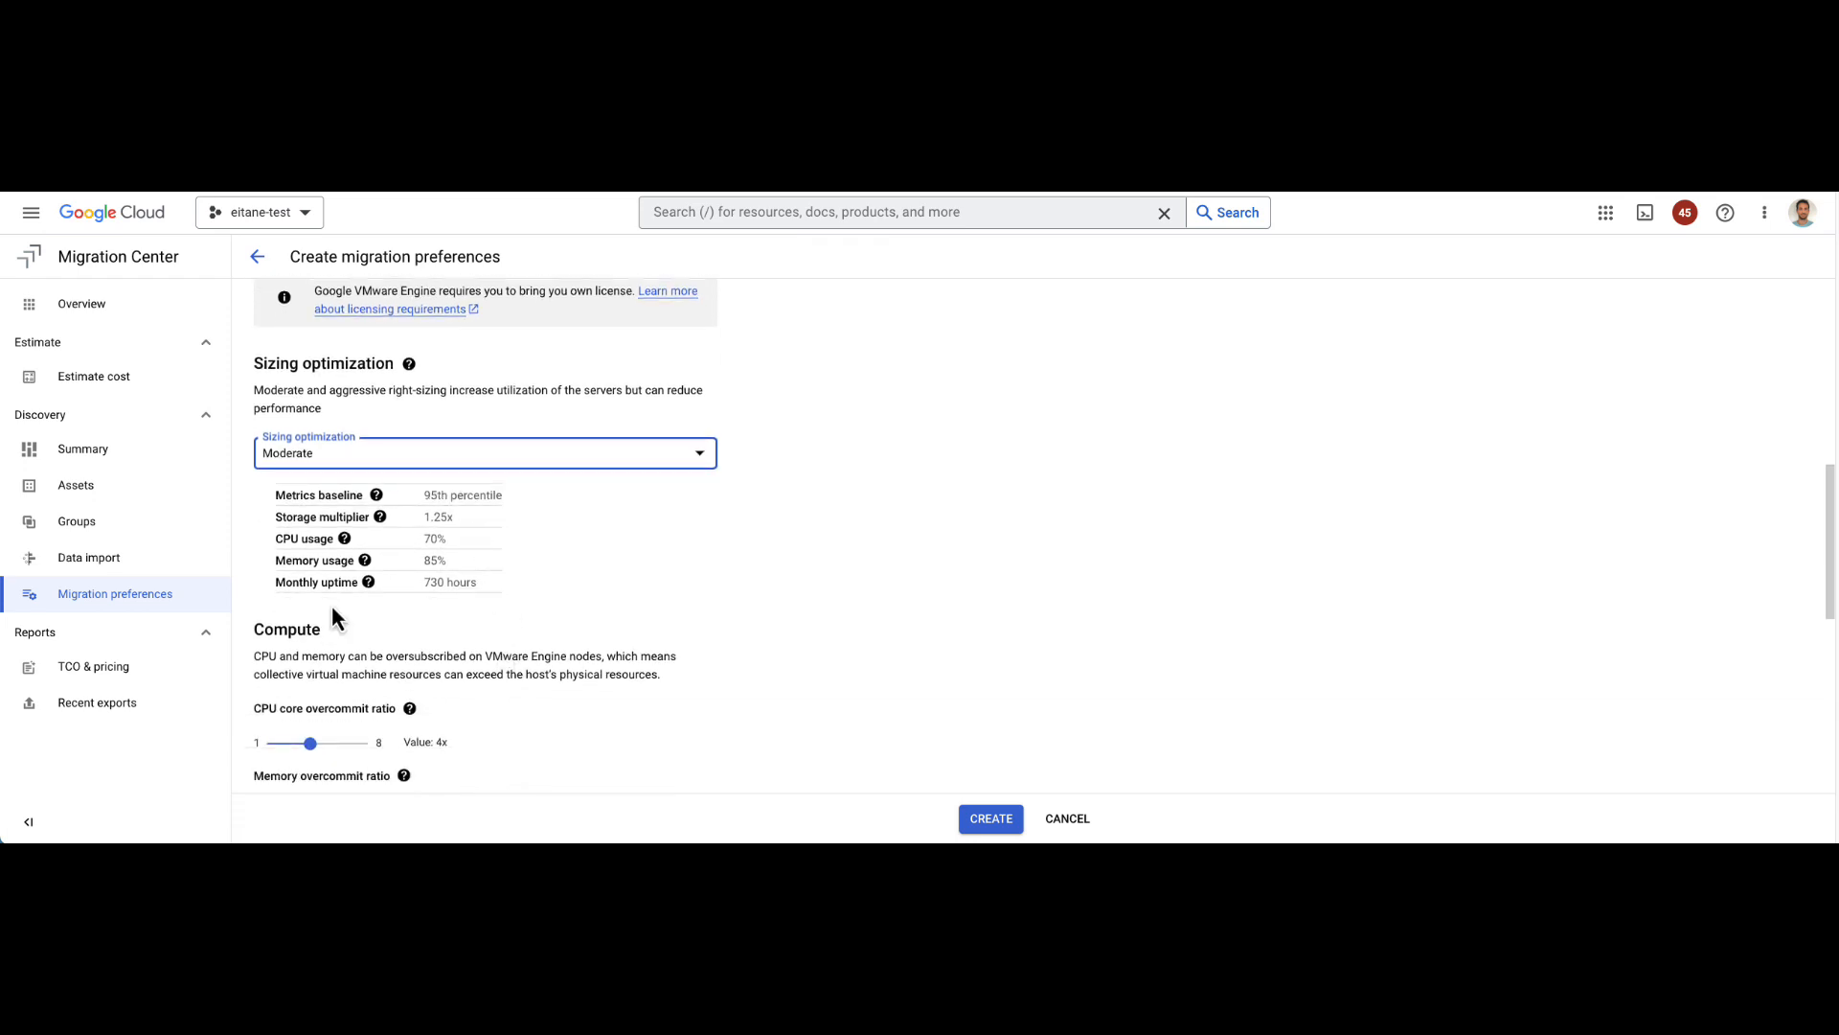
pyautogui.moveTo(475, 588)
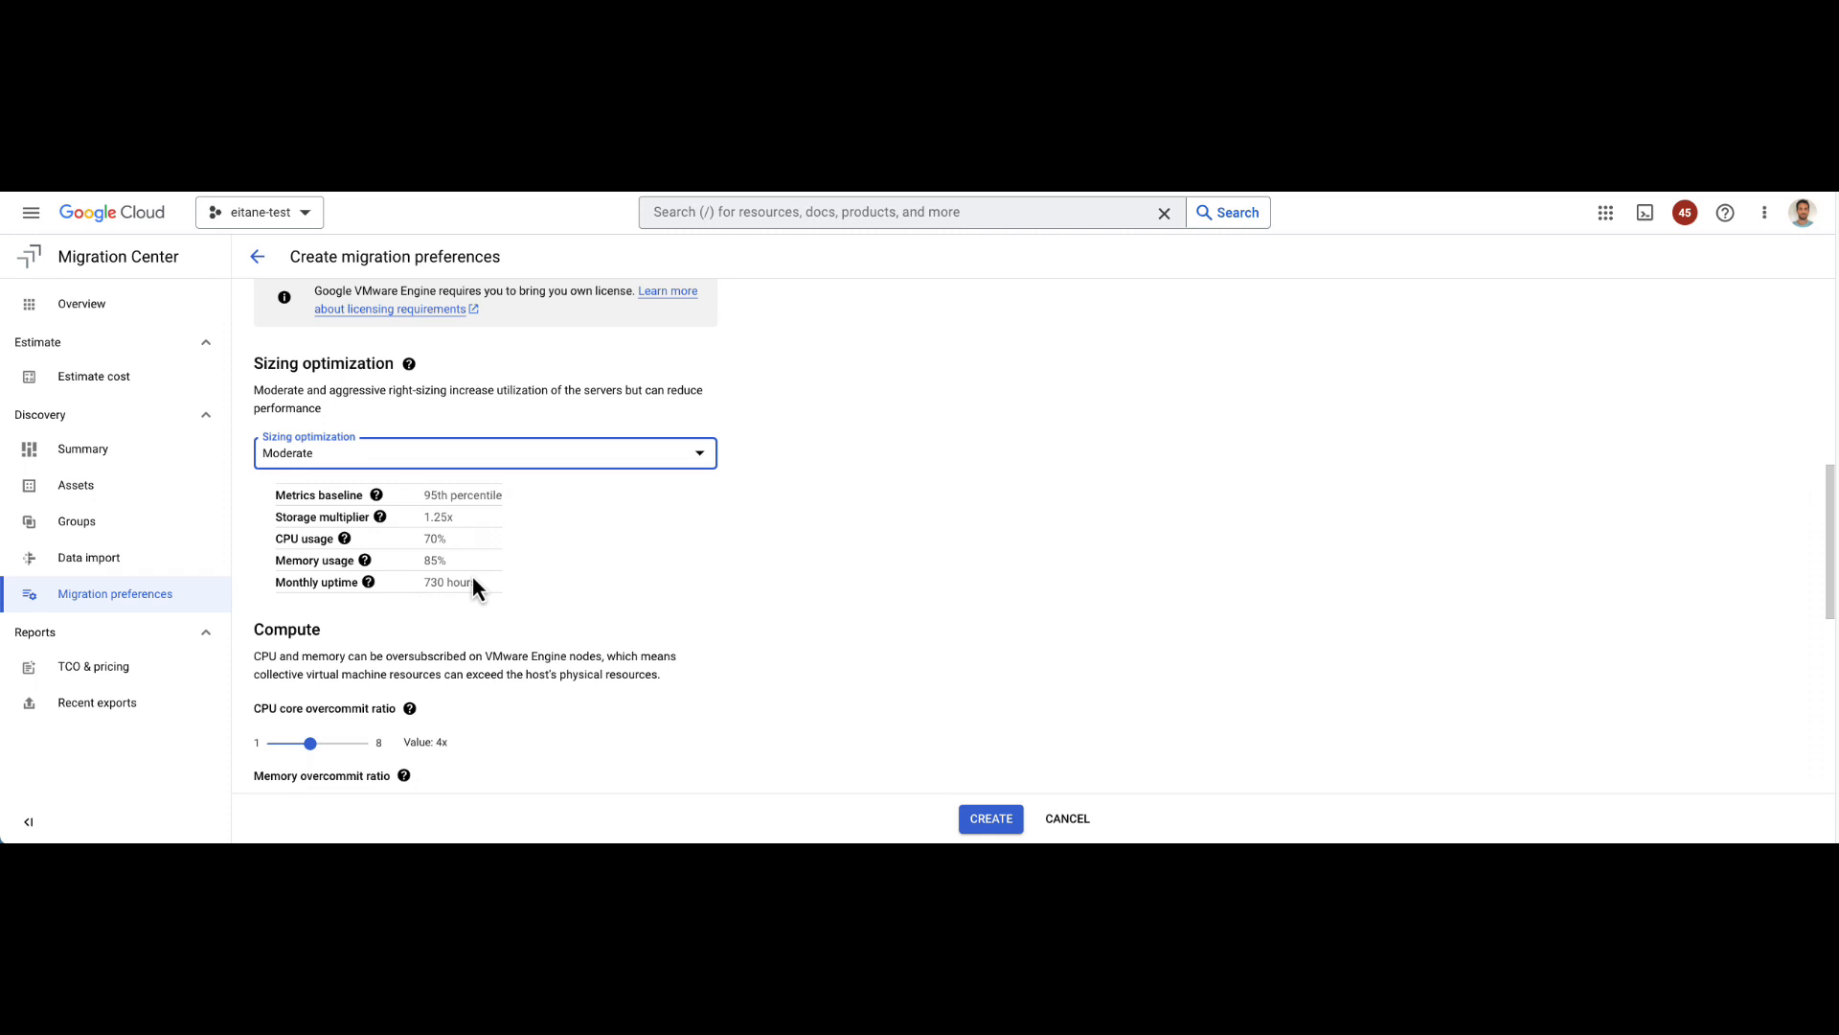
pyautogui.moveTo(389, 776)
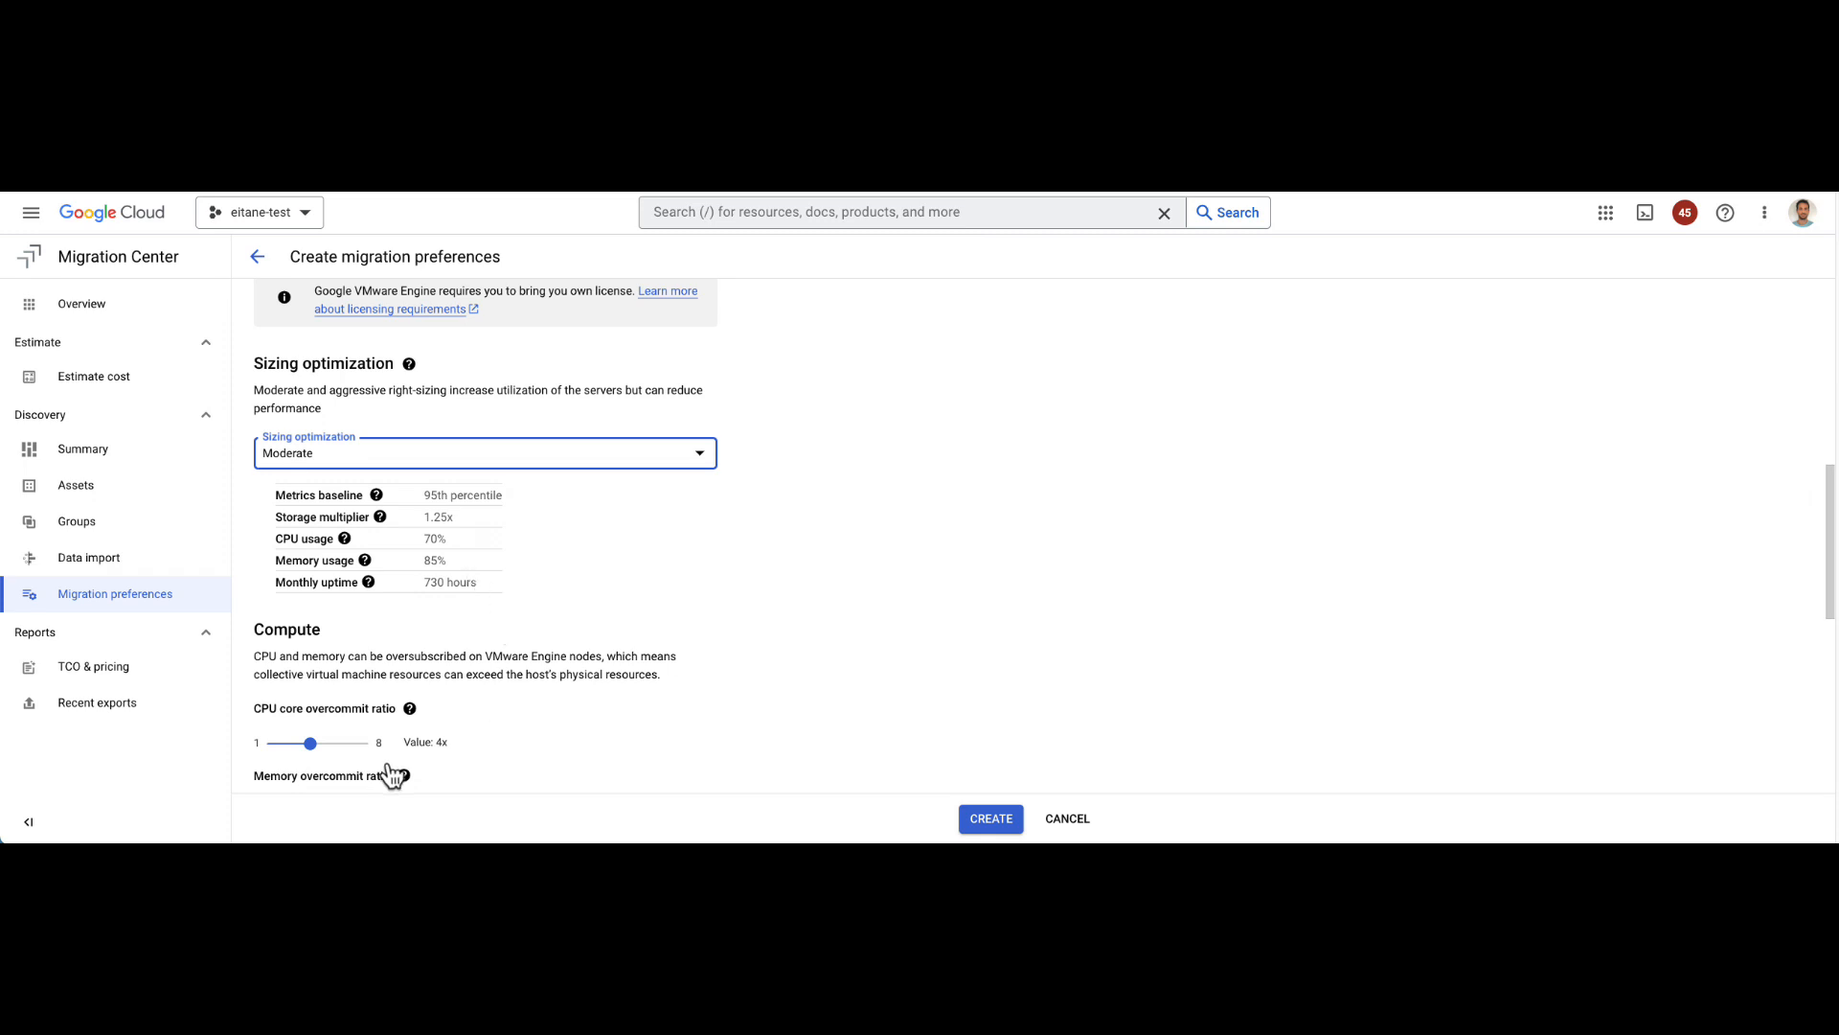
pyautogui.moveTo(414, 681)
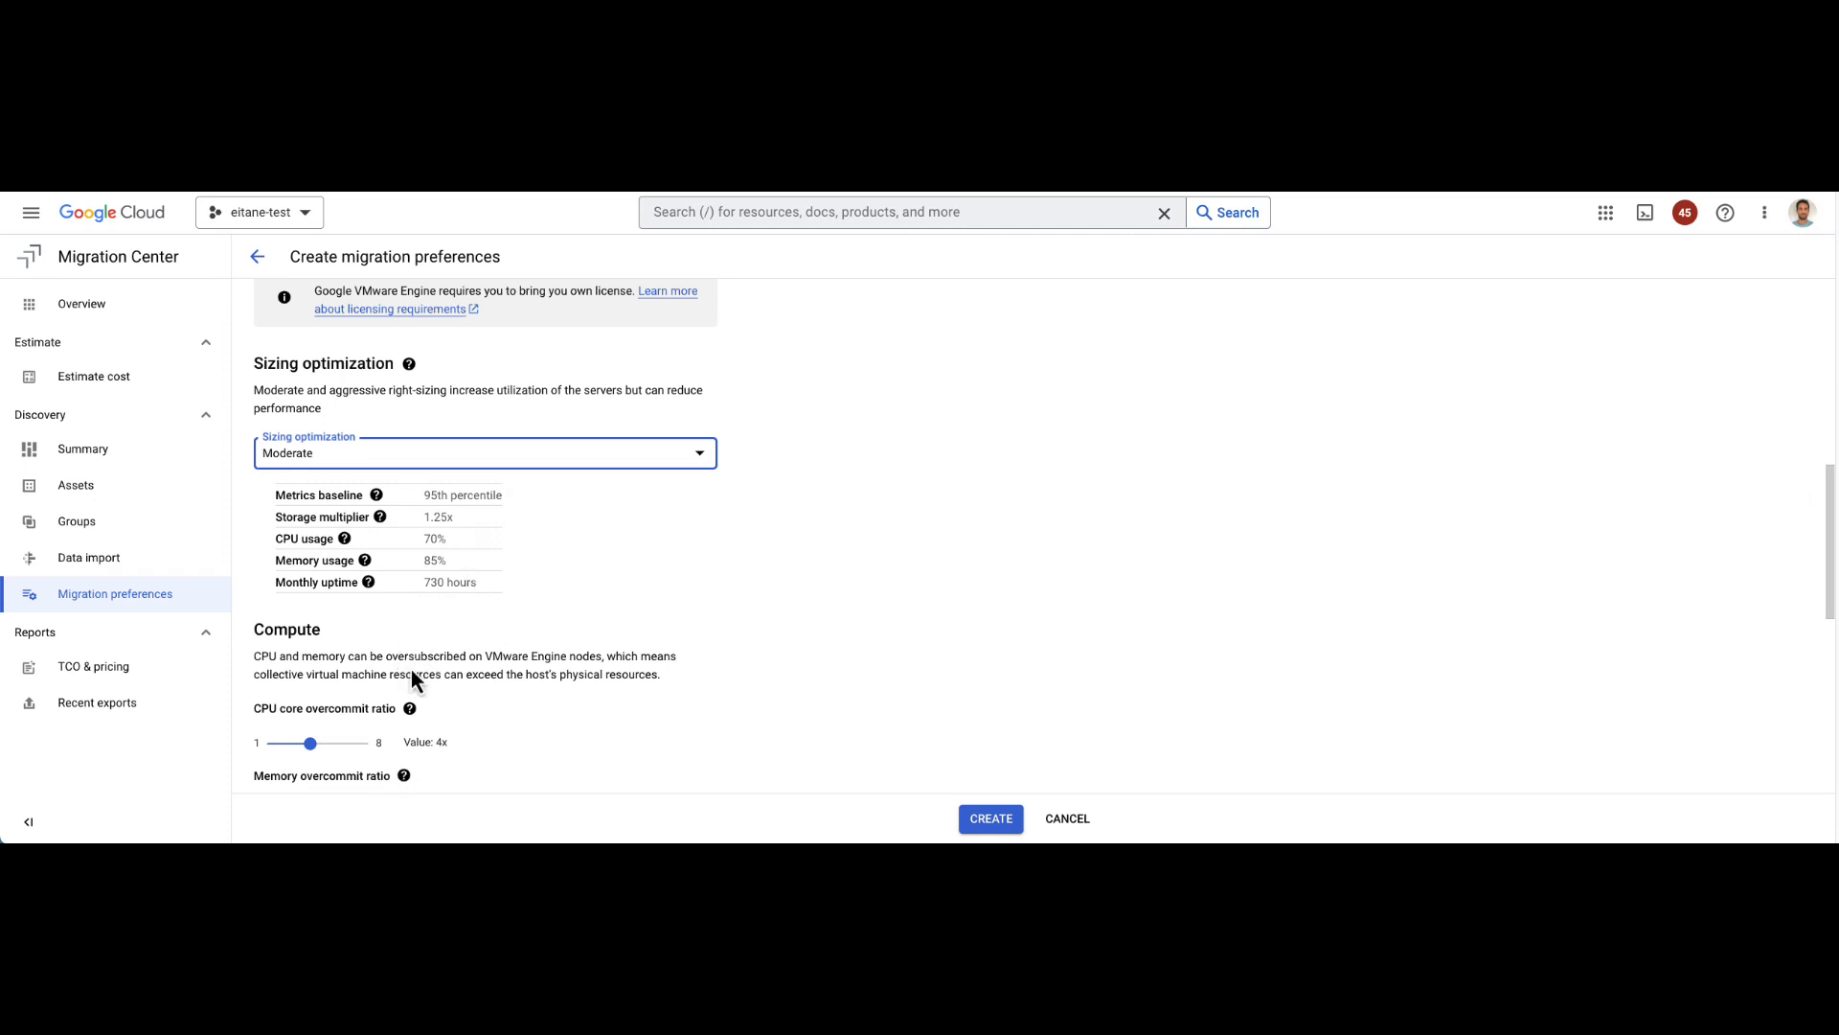
pyautogui.scroll(-3)
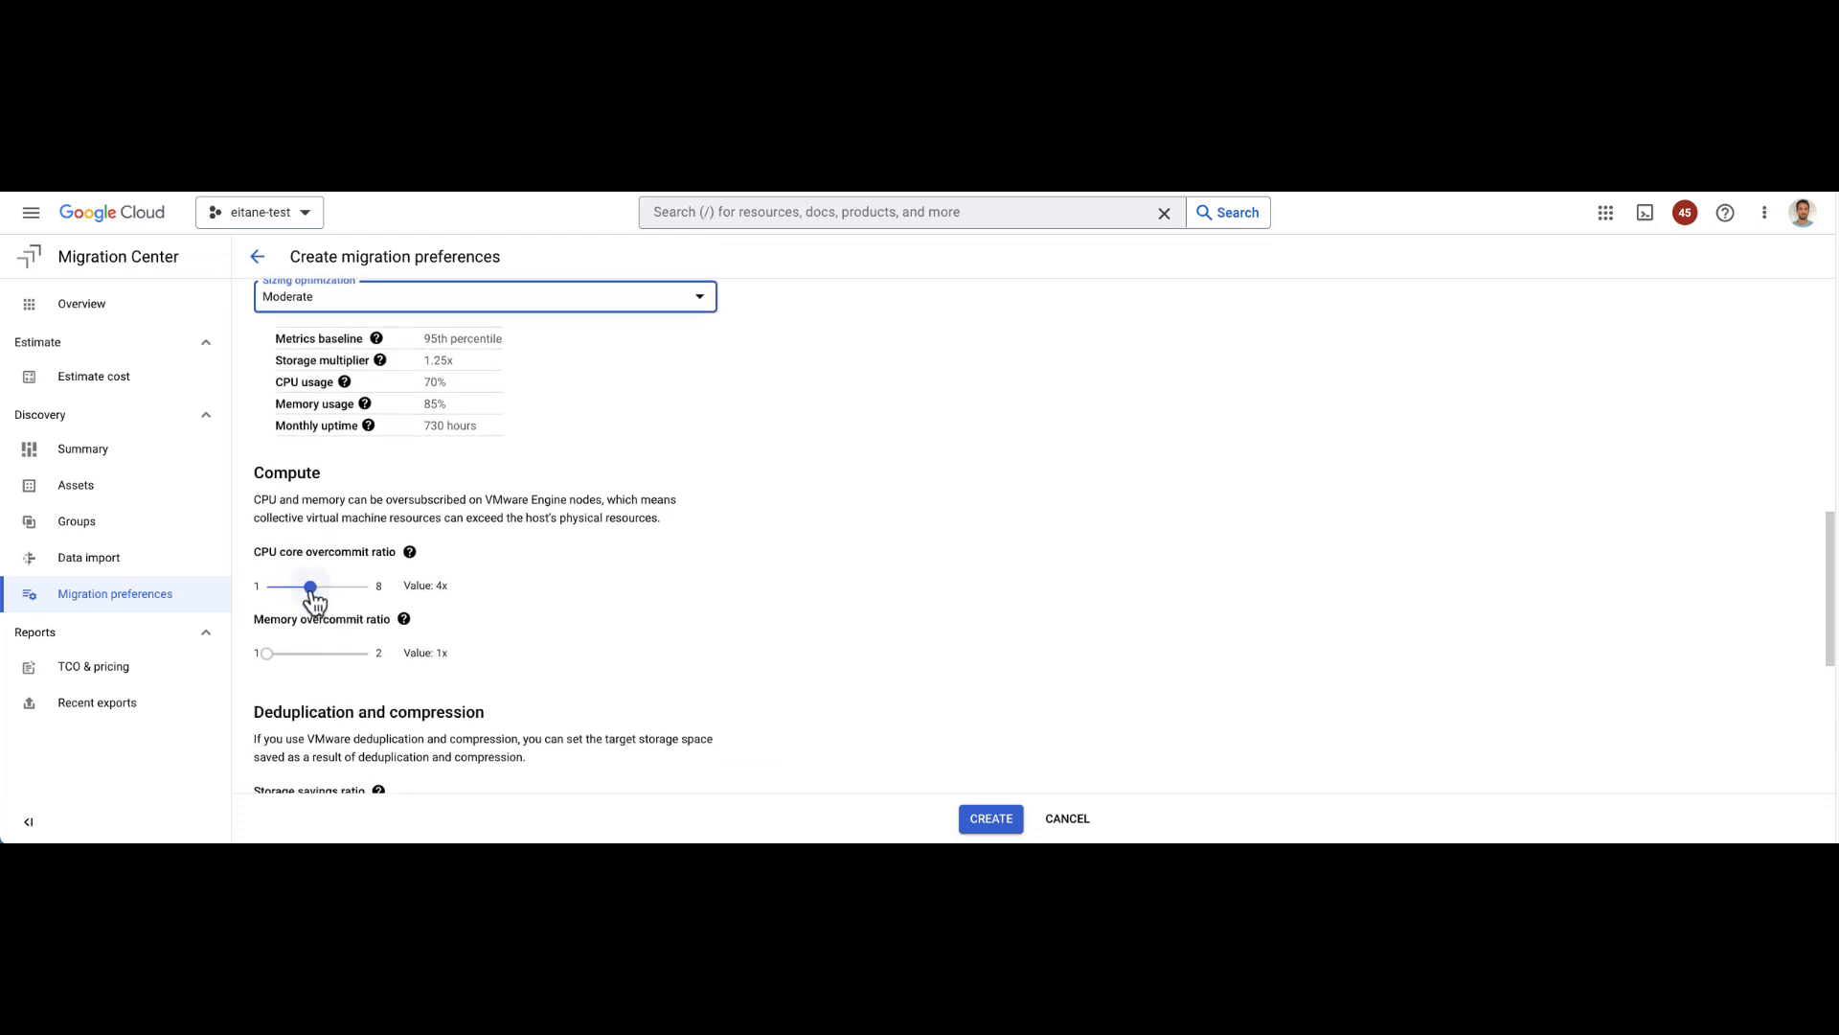
pyautogui.moveTo(270, 669)
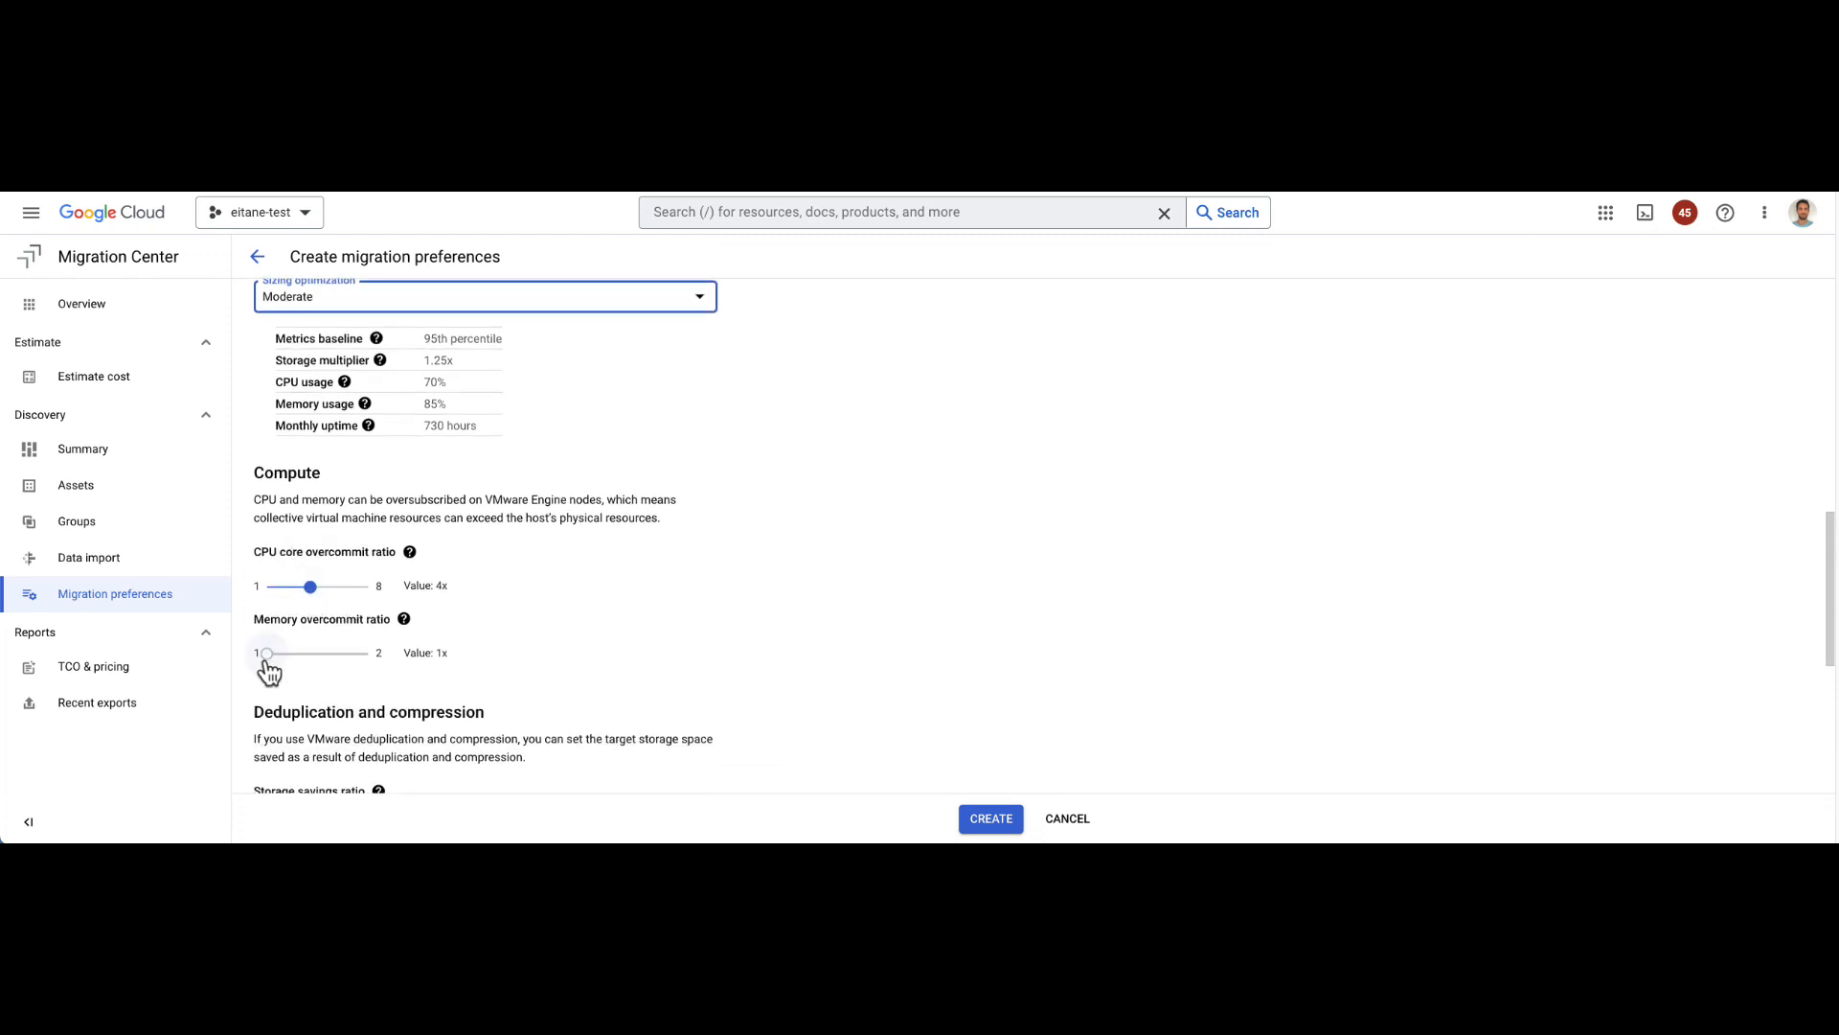
pyautogui.scroll(-3)
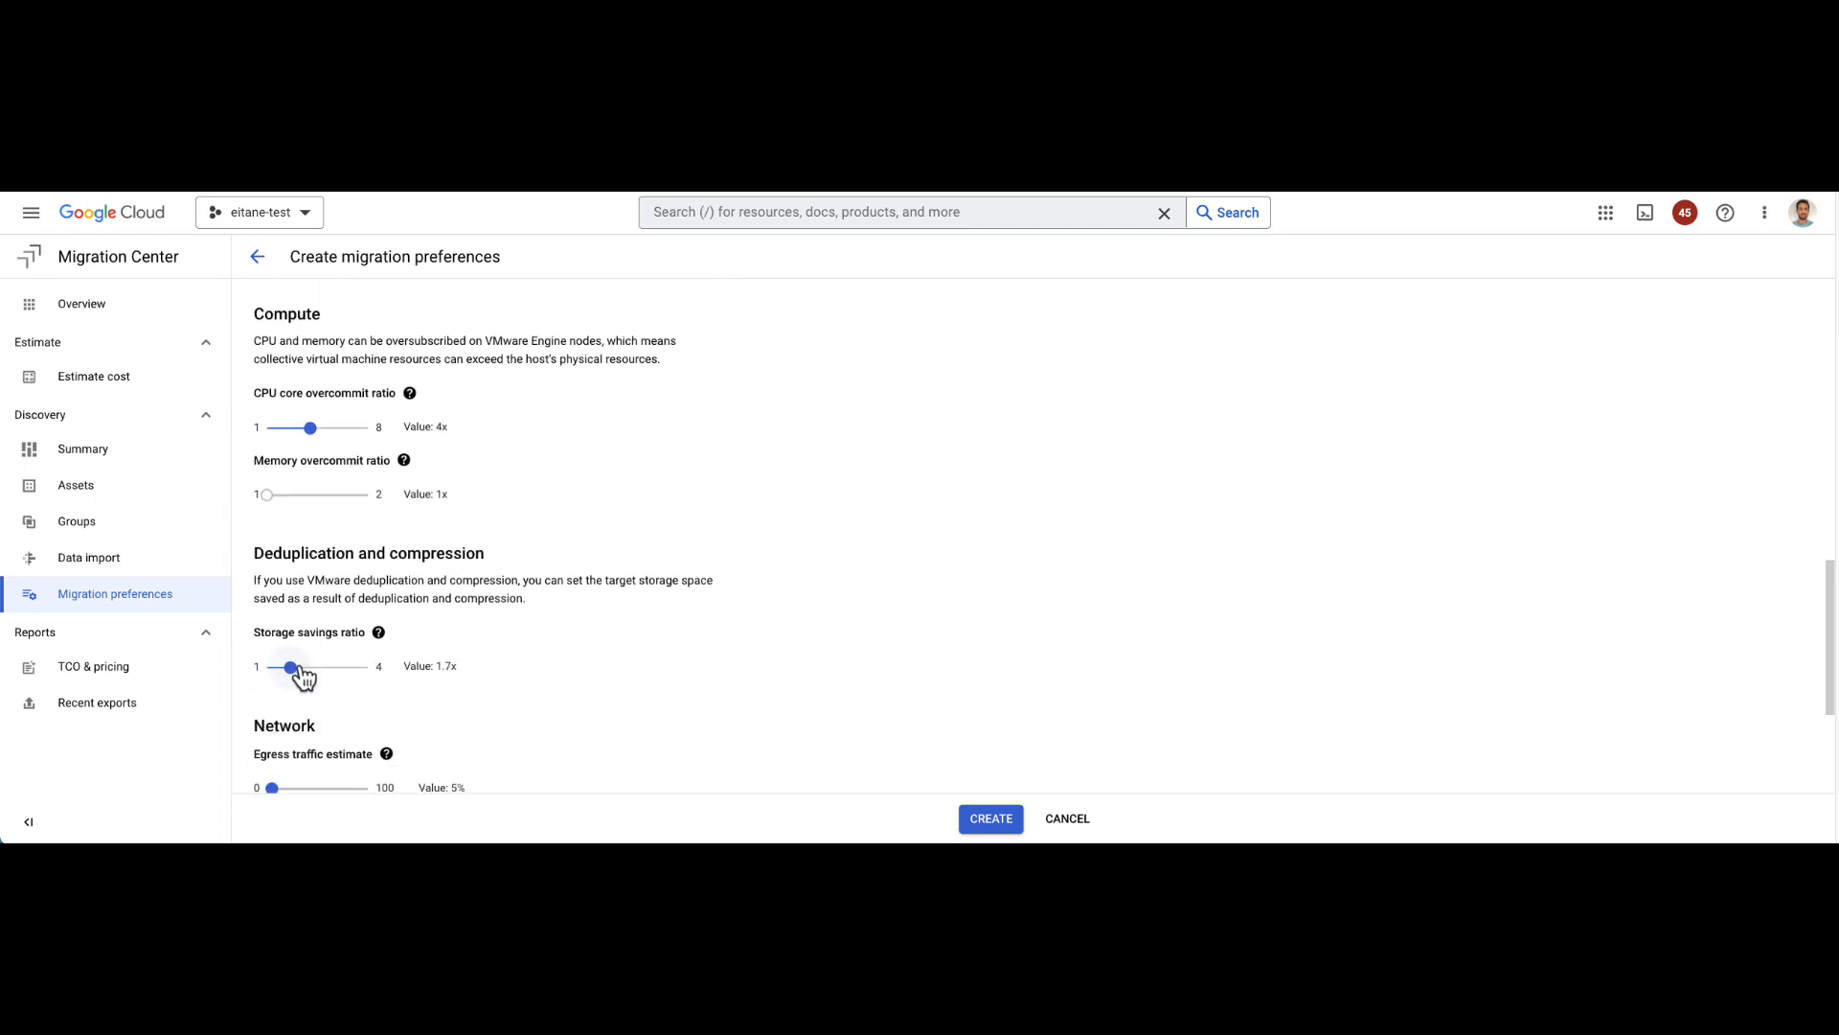
# Step: Choose 3-year up-front committed use pricing (USD) and create the GCVE preferences
pyautogui.scroll(-3)
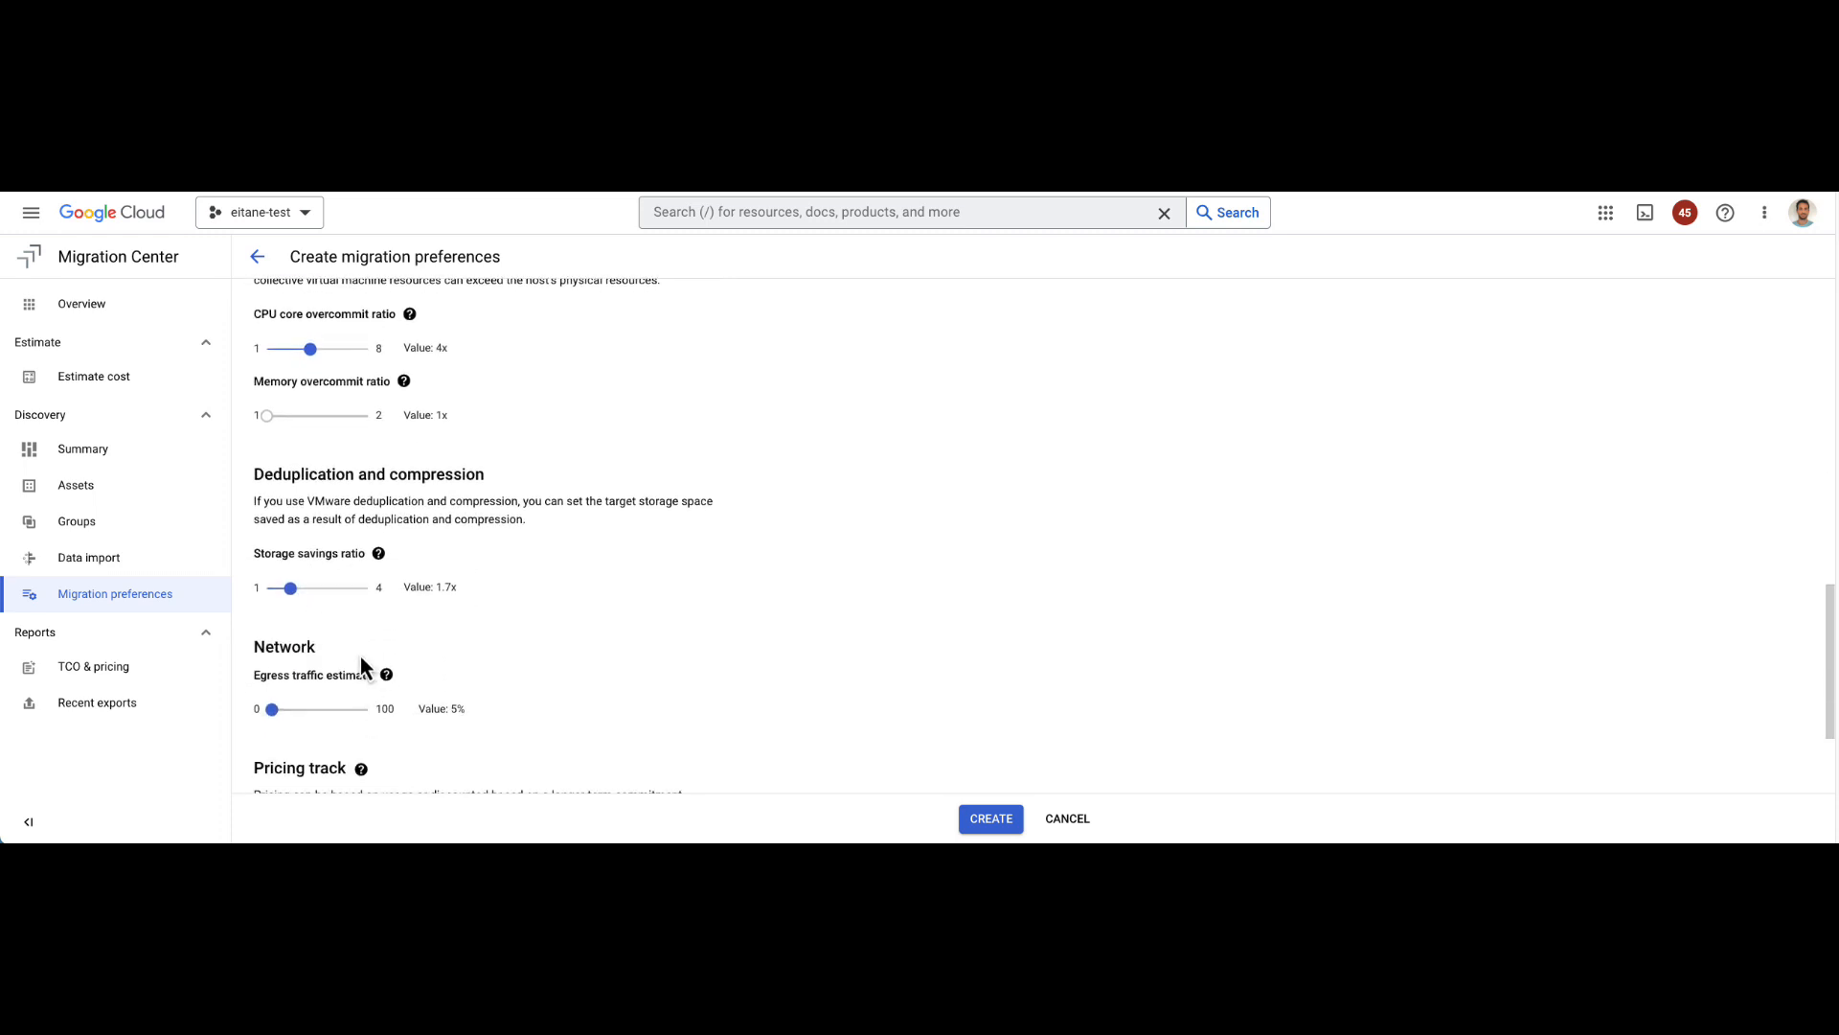
pyautogui.scroll(-3)
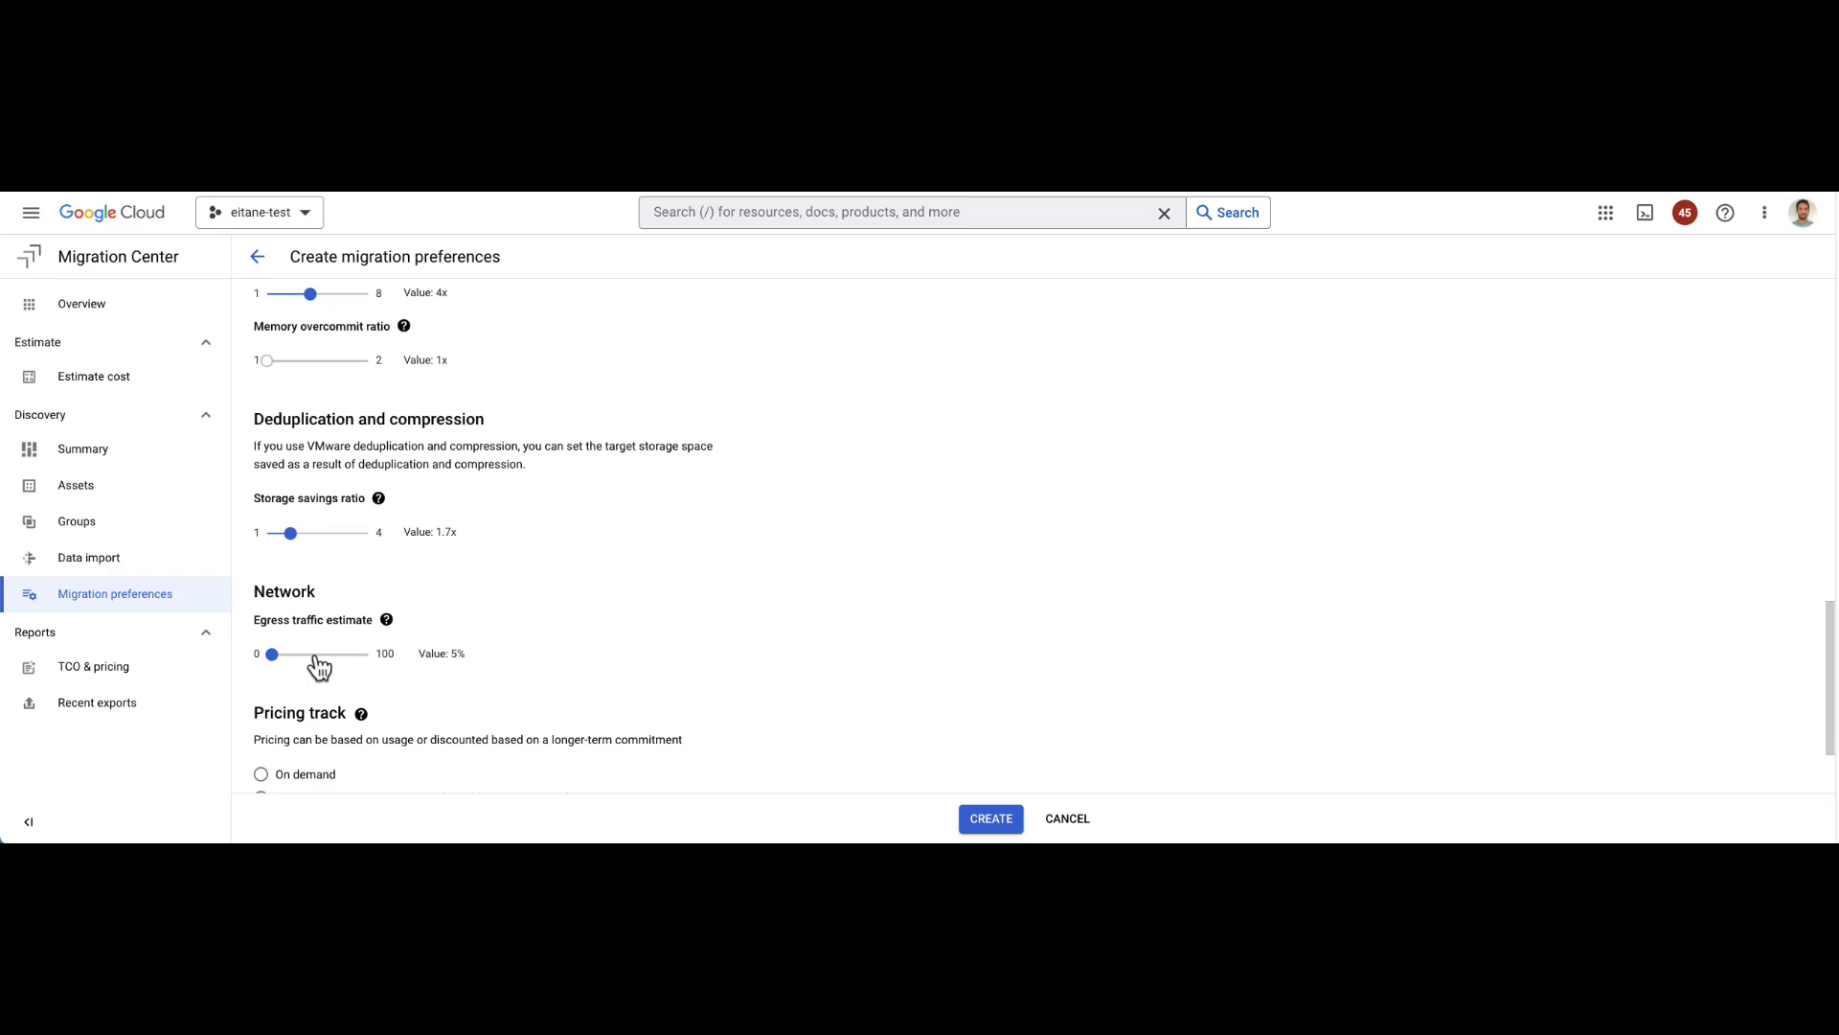
pyautogui.moveTo(272, 653)
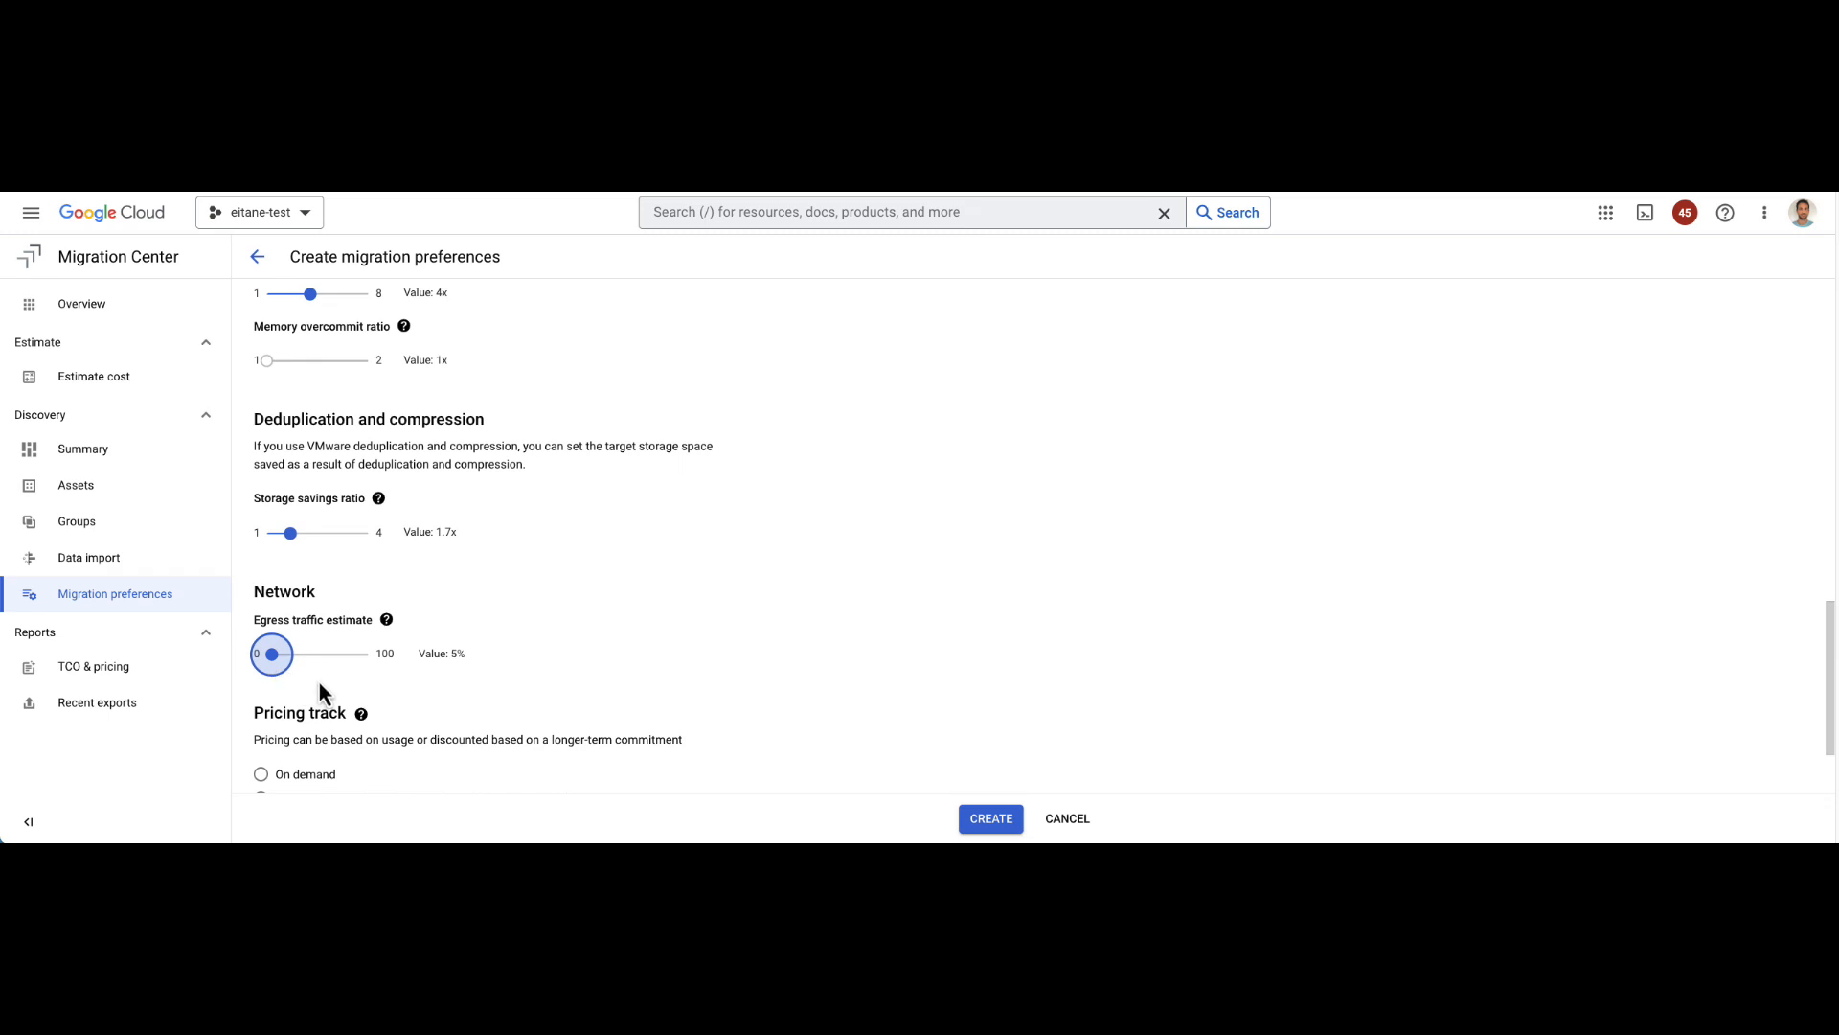
pyautogui.scroll(-3)
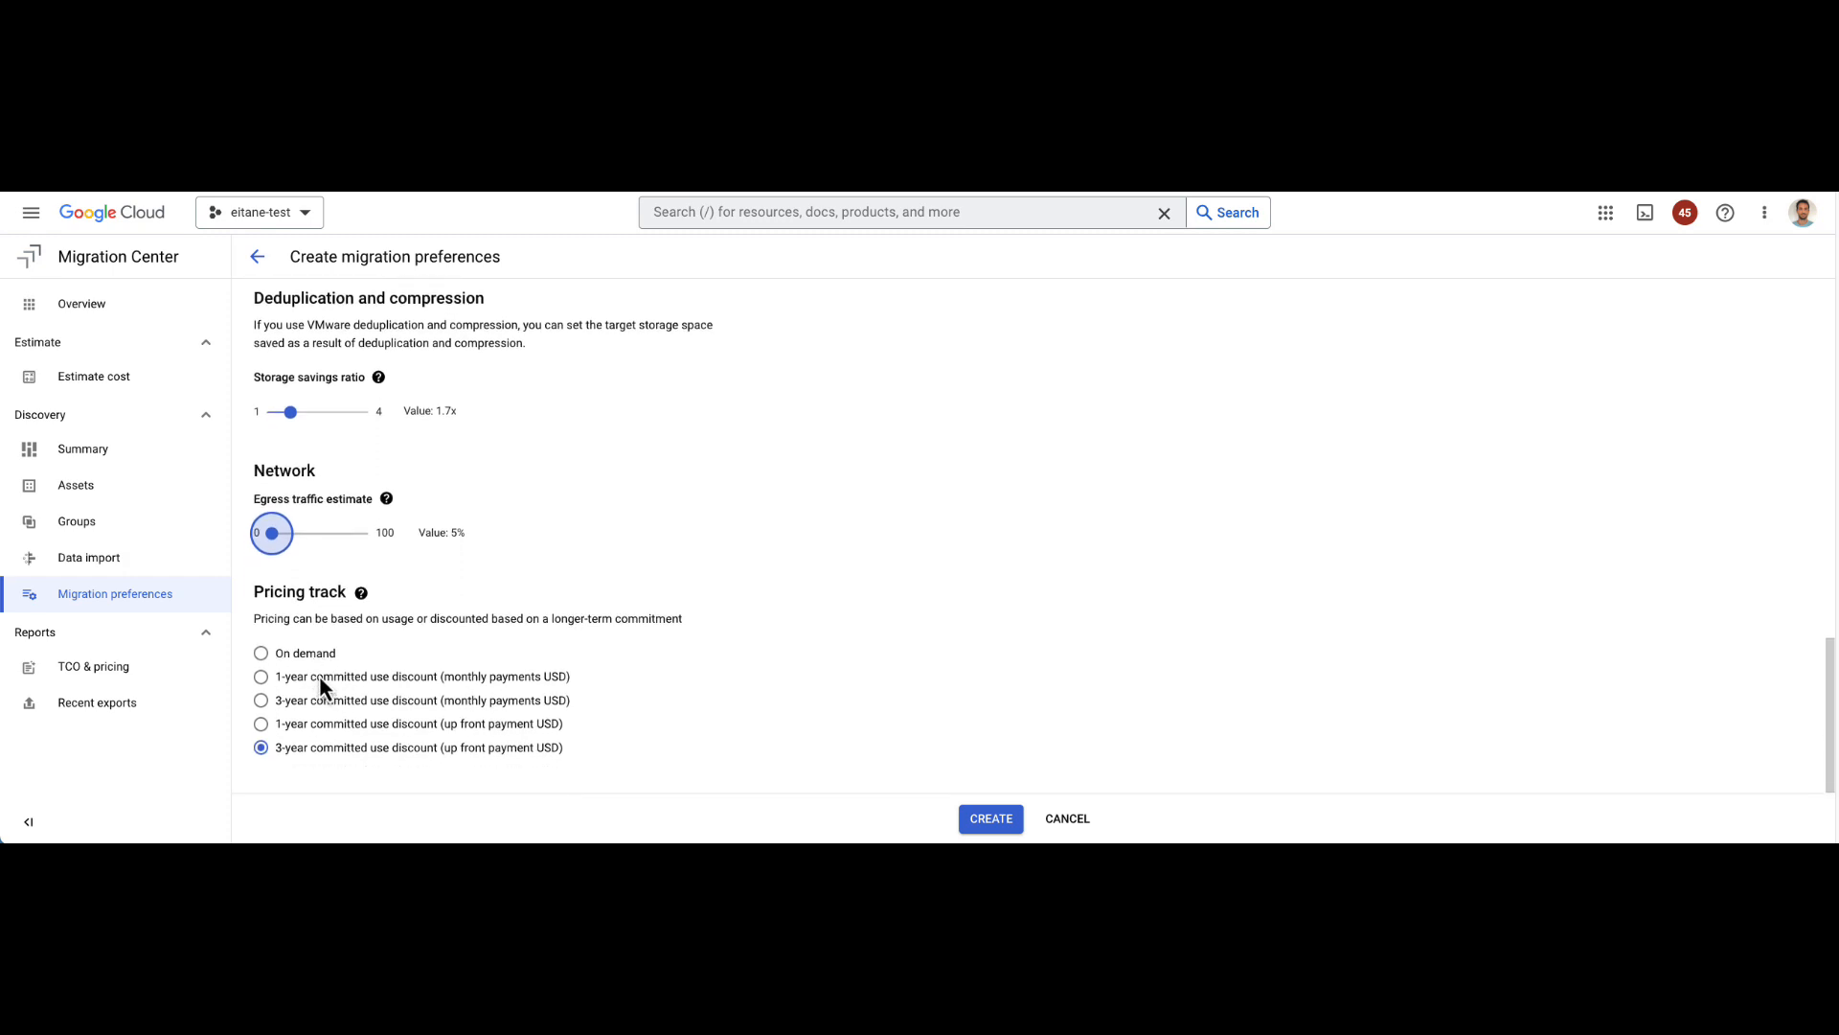
pyautogui.moveTo(287, 659)
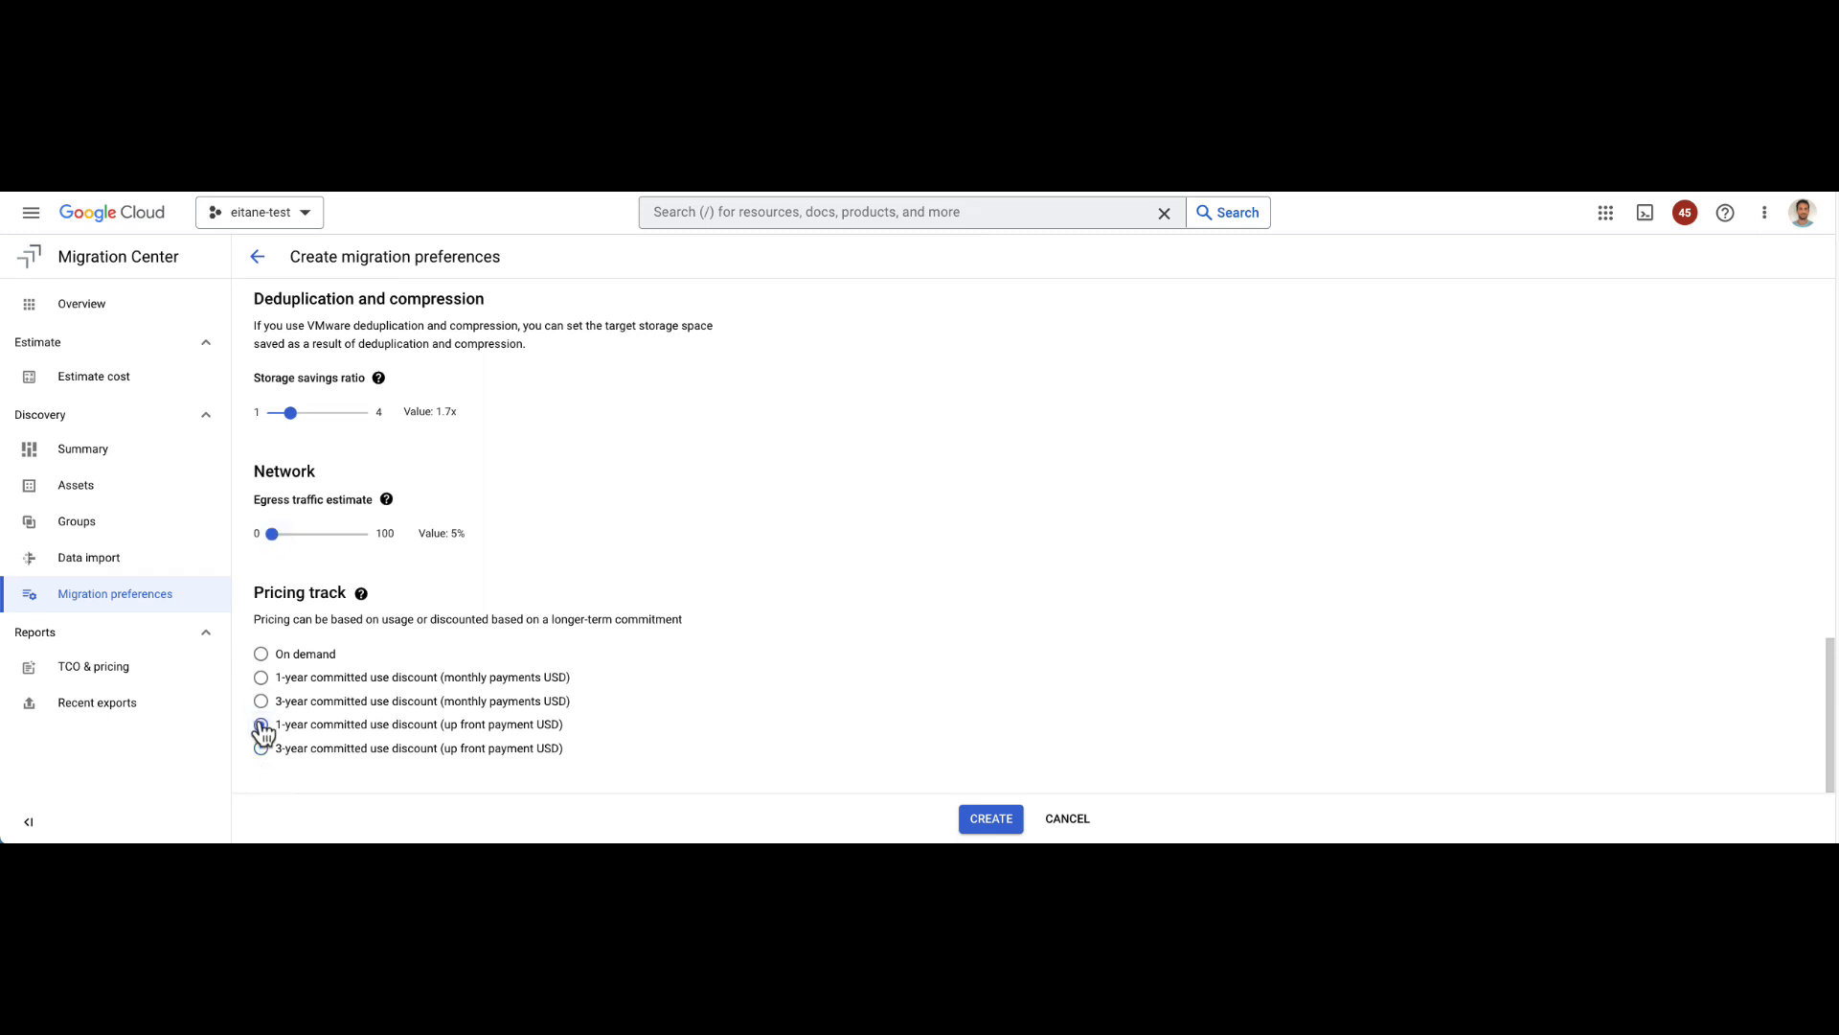
pyautogui.click(260, 747)
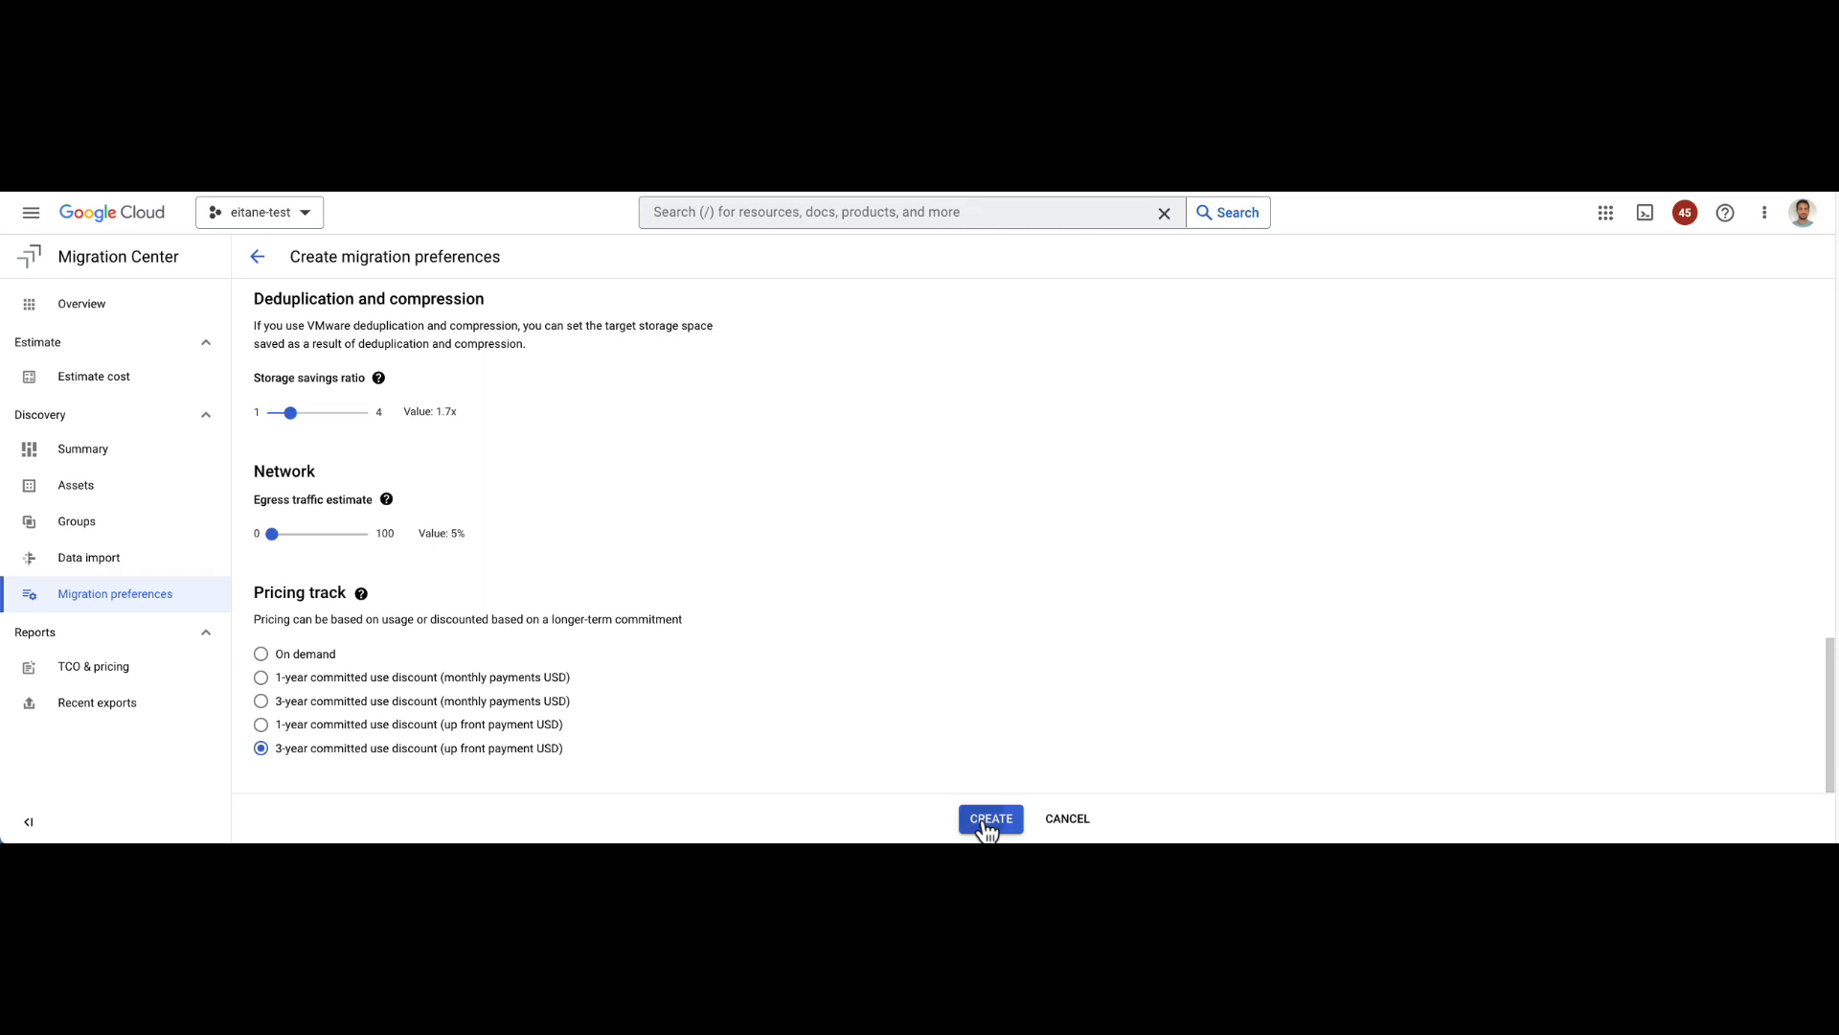
pyautogui.click(991, 818)
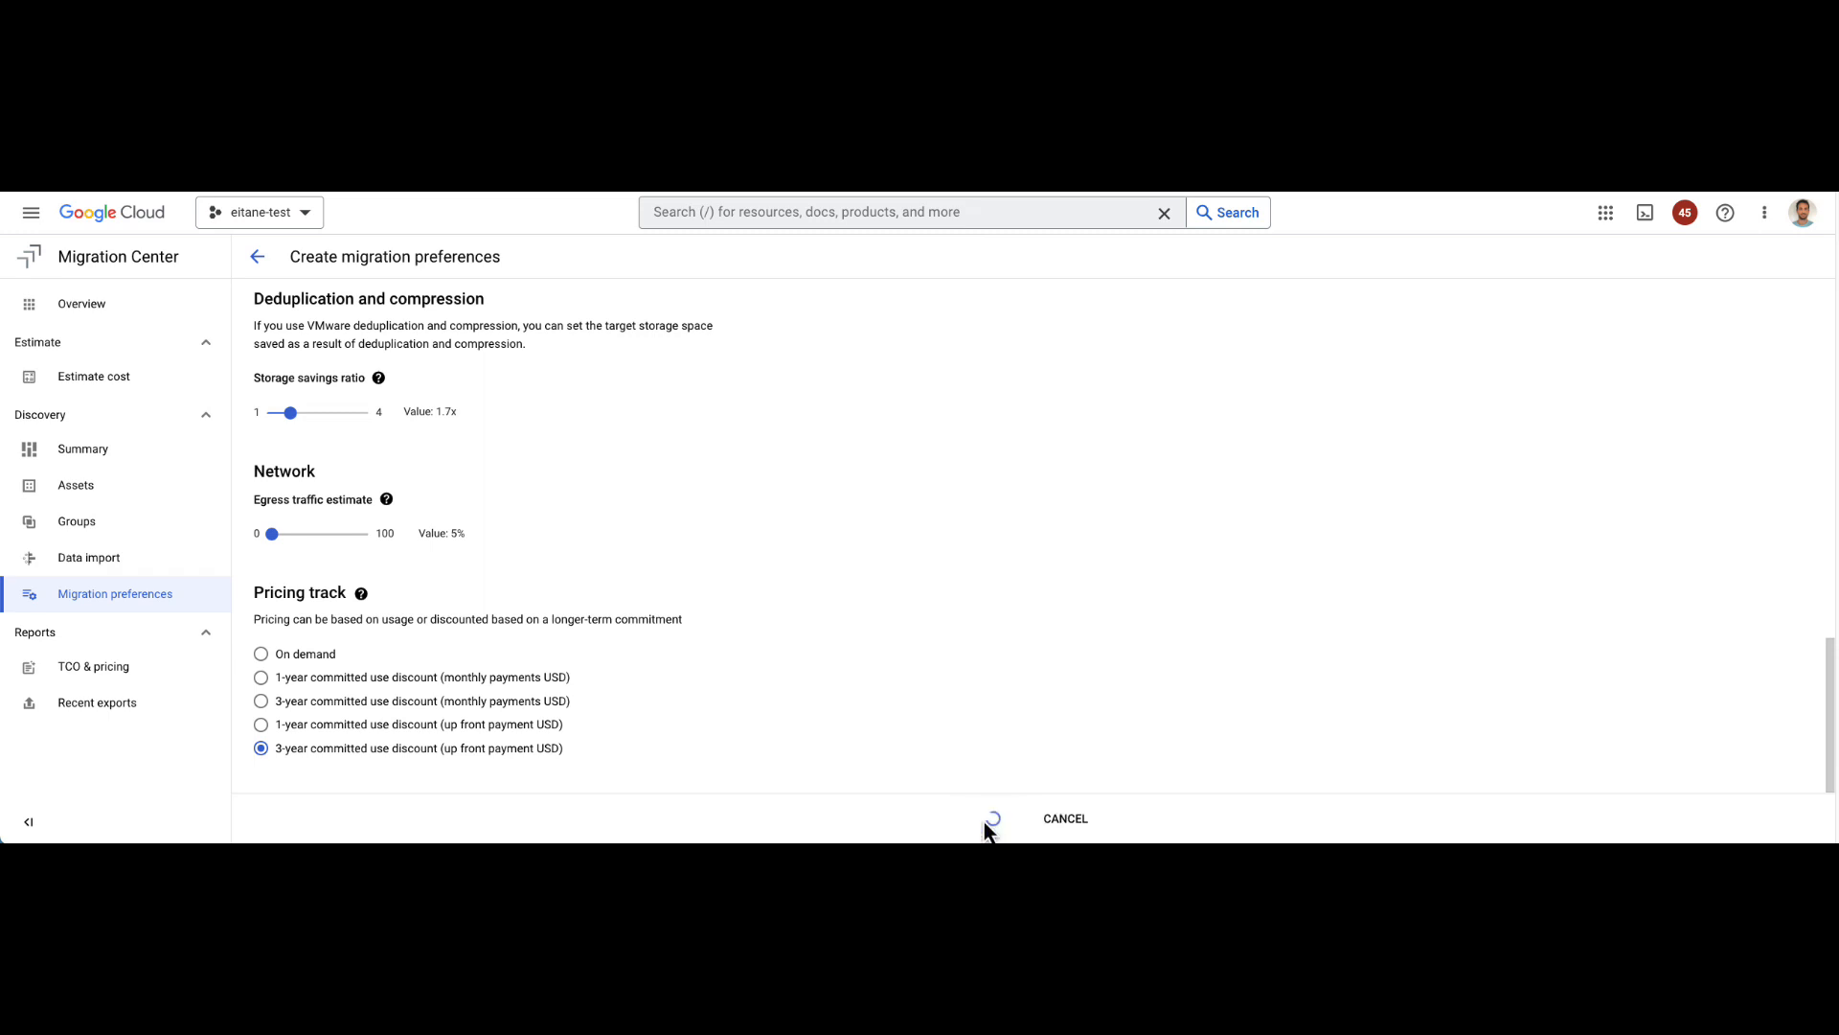
# Step: Start a new preference set named GCE on Compute Engine, keeping the Balanced disk type
pyautogui.click(991, 818)
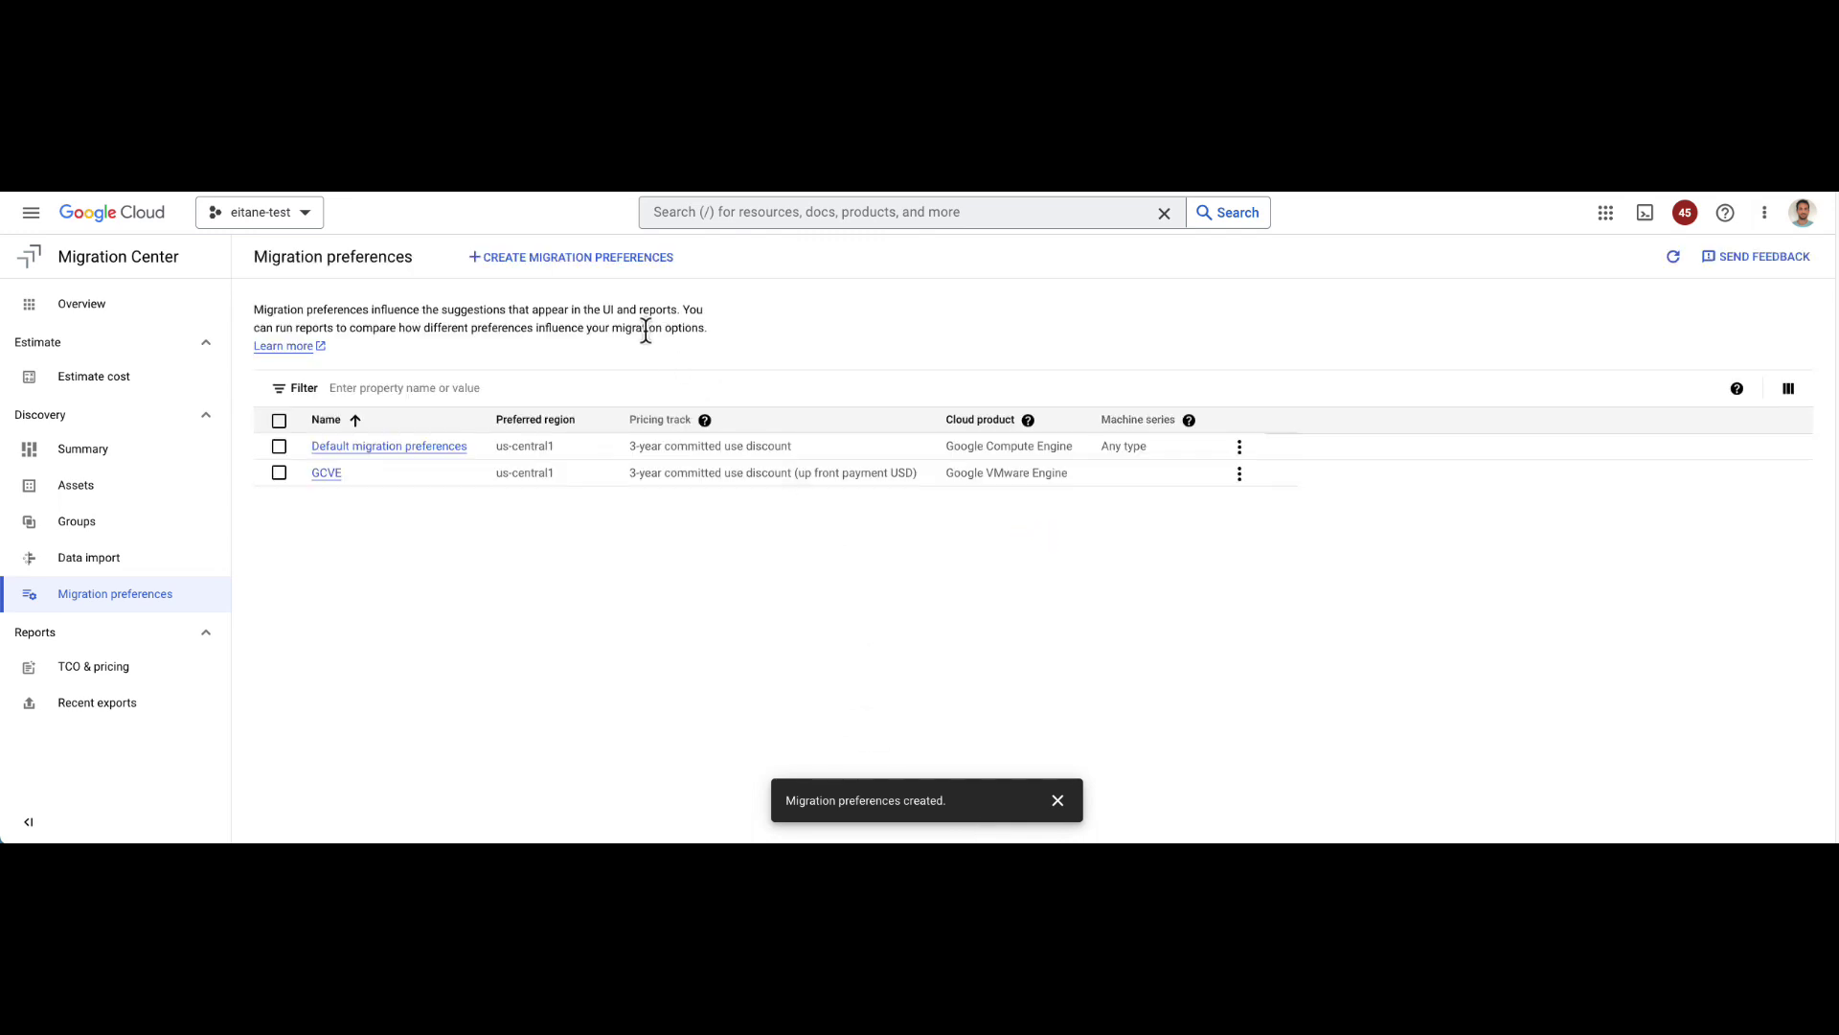
pyautogui.click(571, 257)
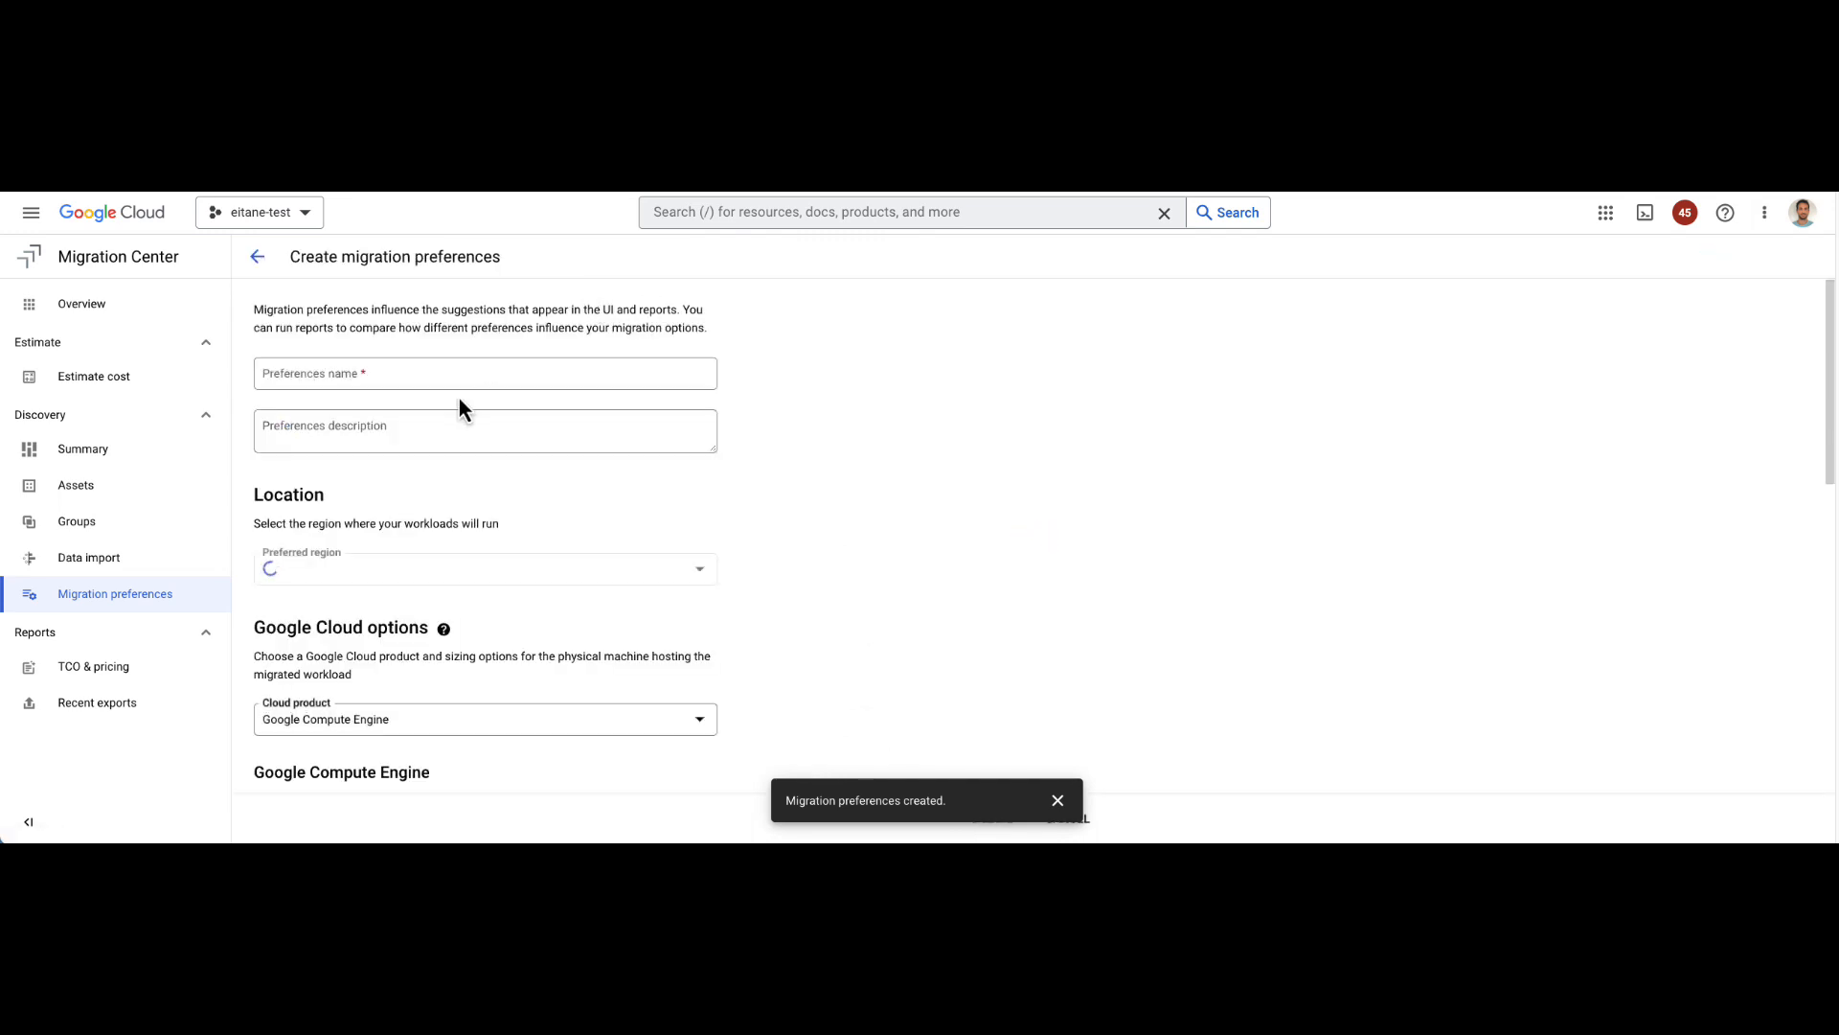
pyautogui.write('GC')
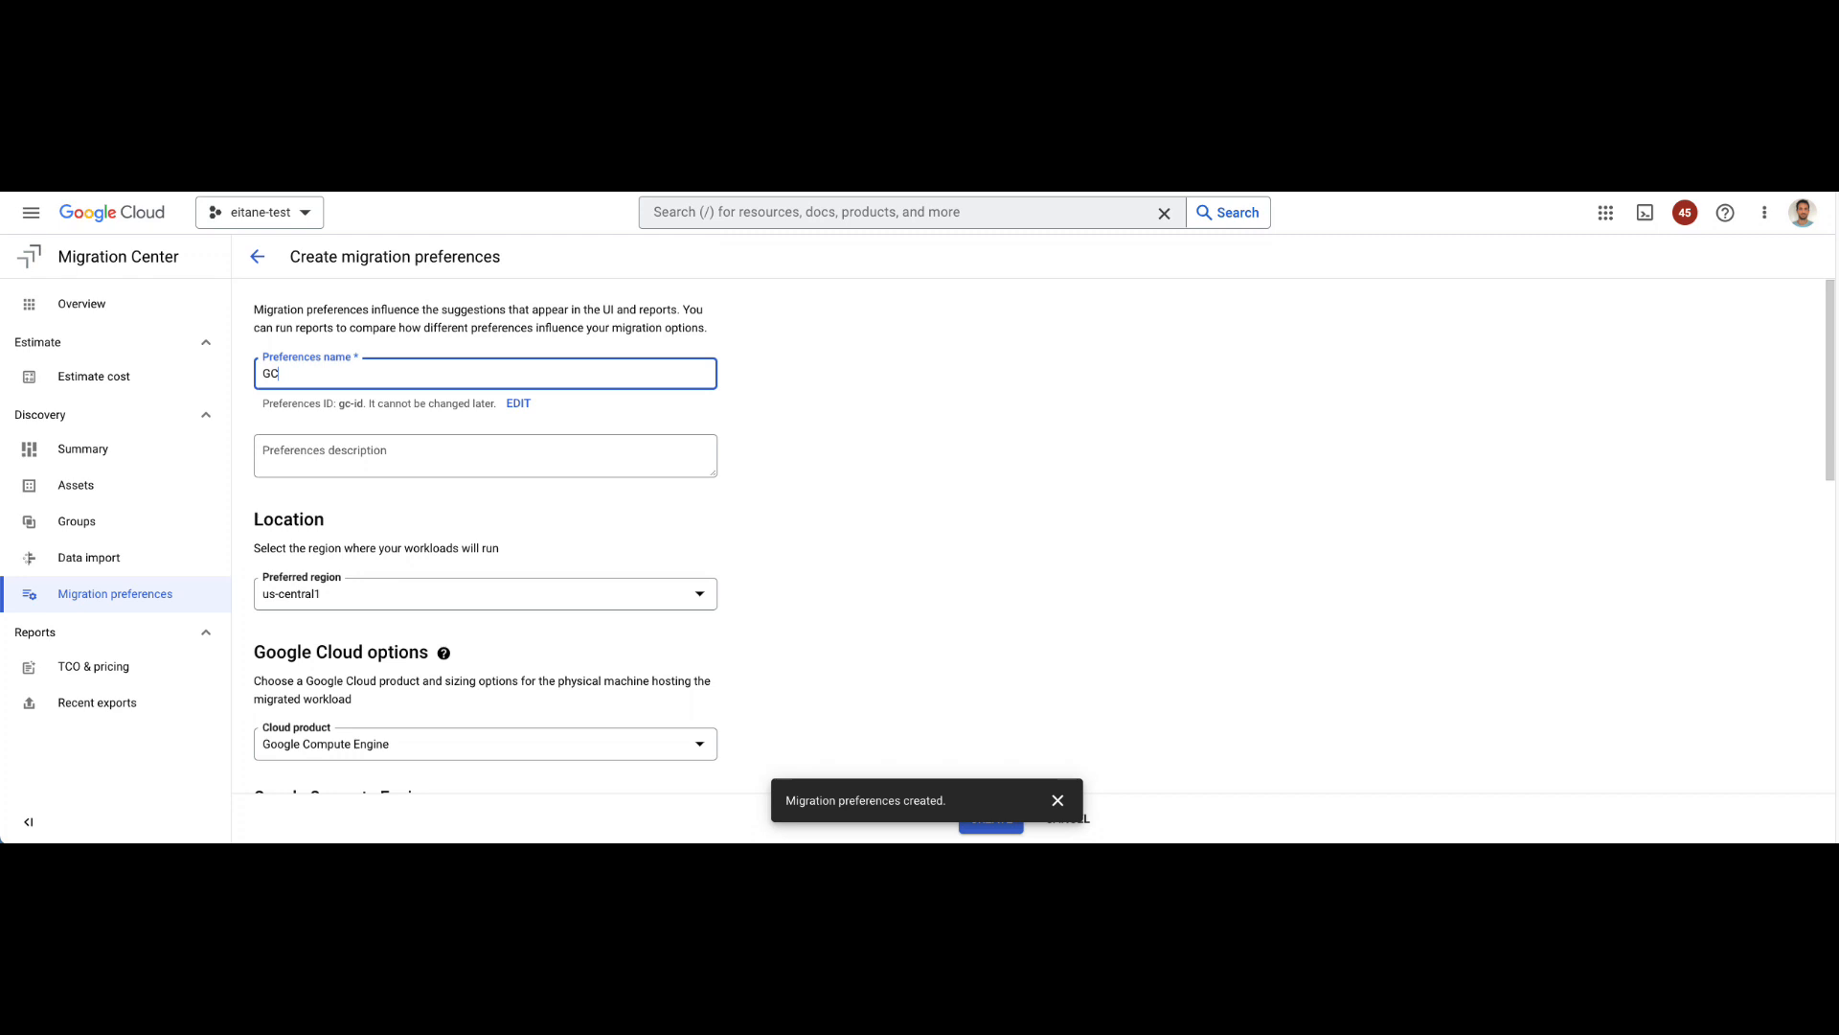
pyautogui.scroll(-3)
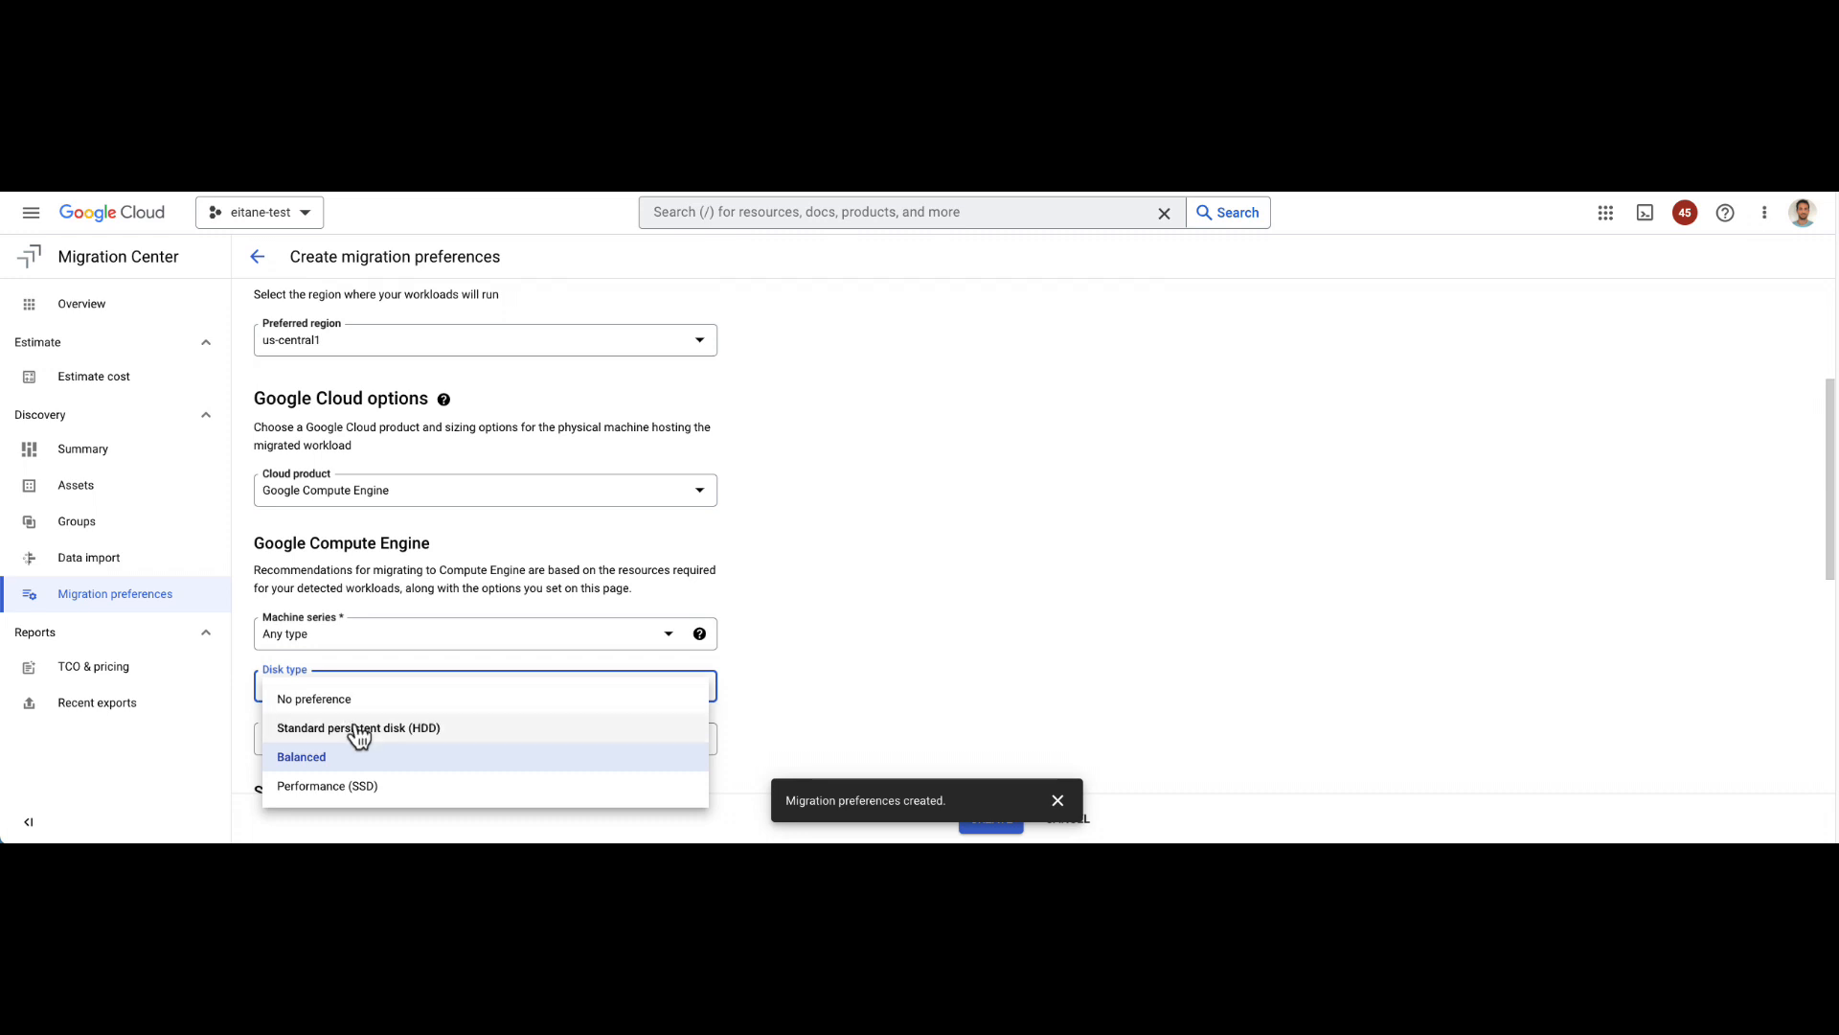
pyautogui.click(301, 755)
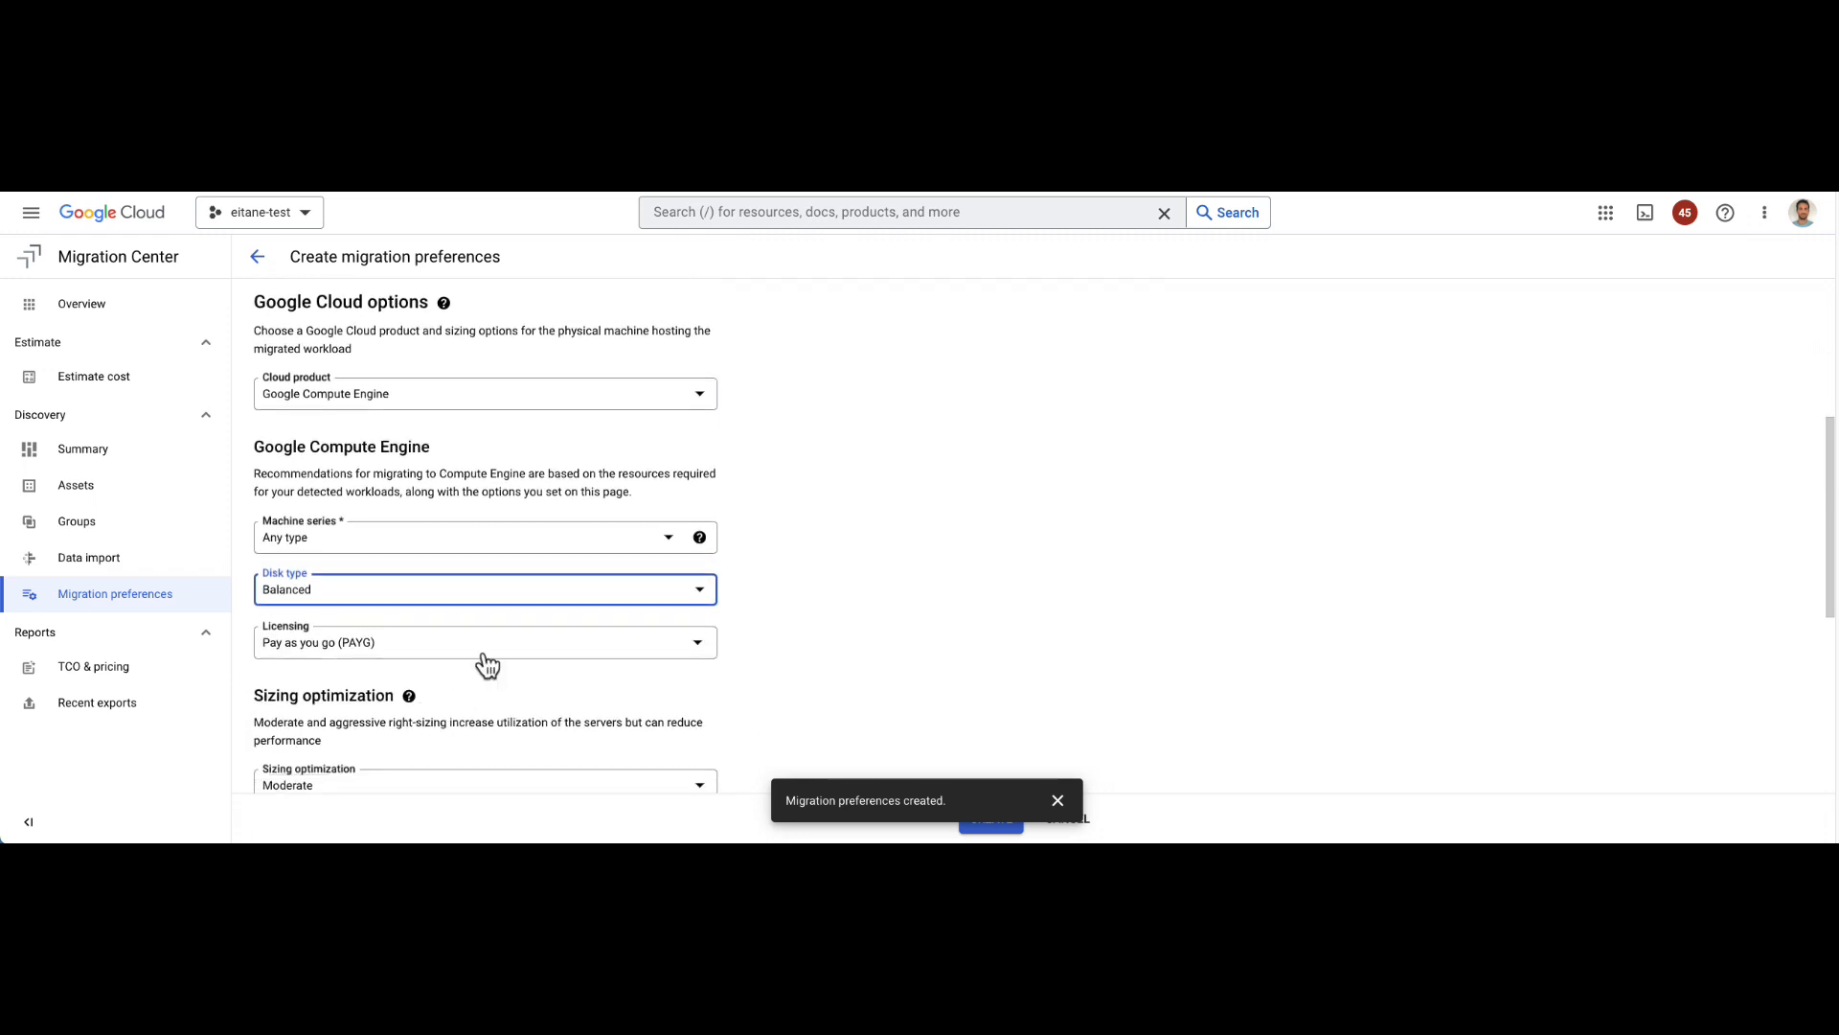
# Step: Save the GCE preference set with 3-year committed pricing so it lists beside GCVE and Default
pyautogui.scroll(-3)
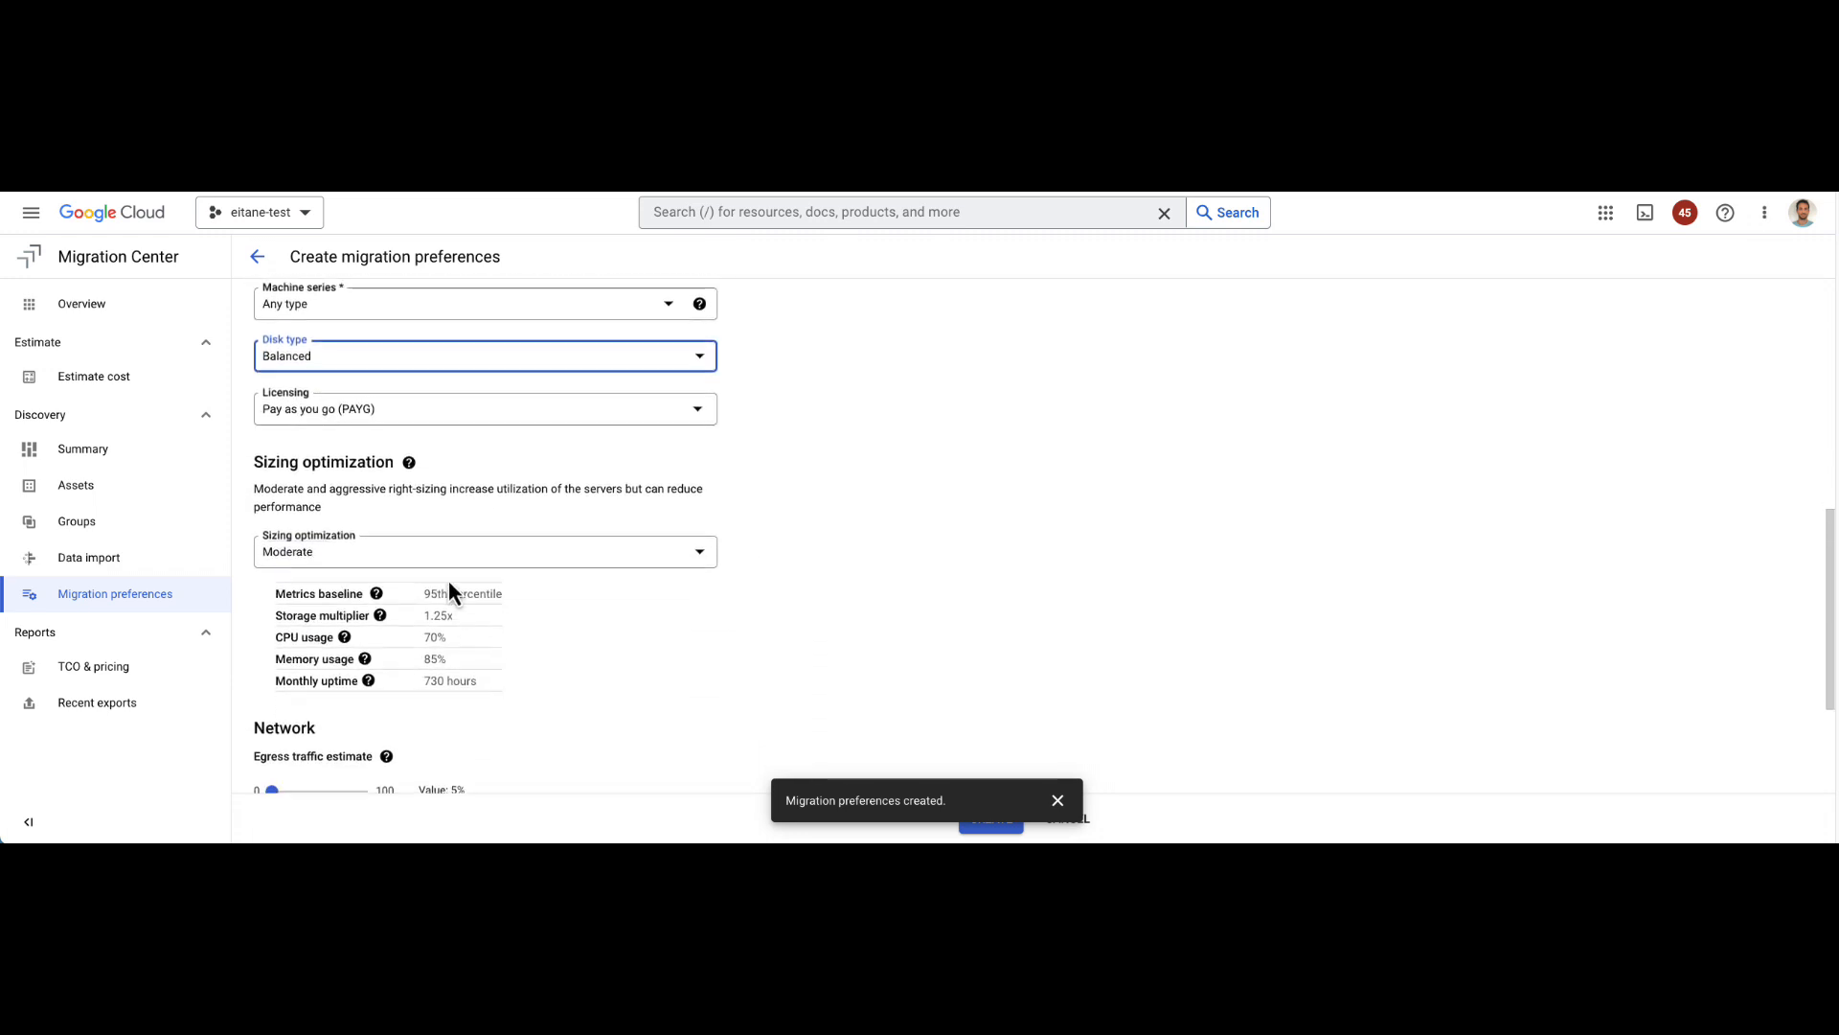
pyautogui.scroll(-3)
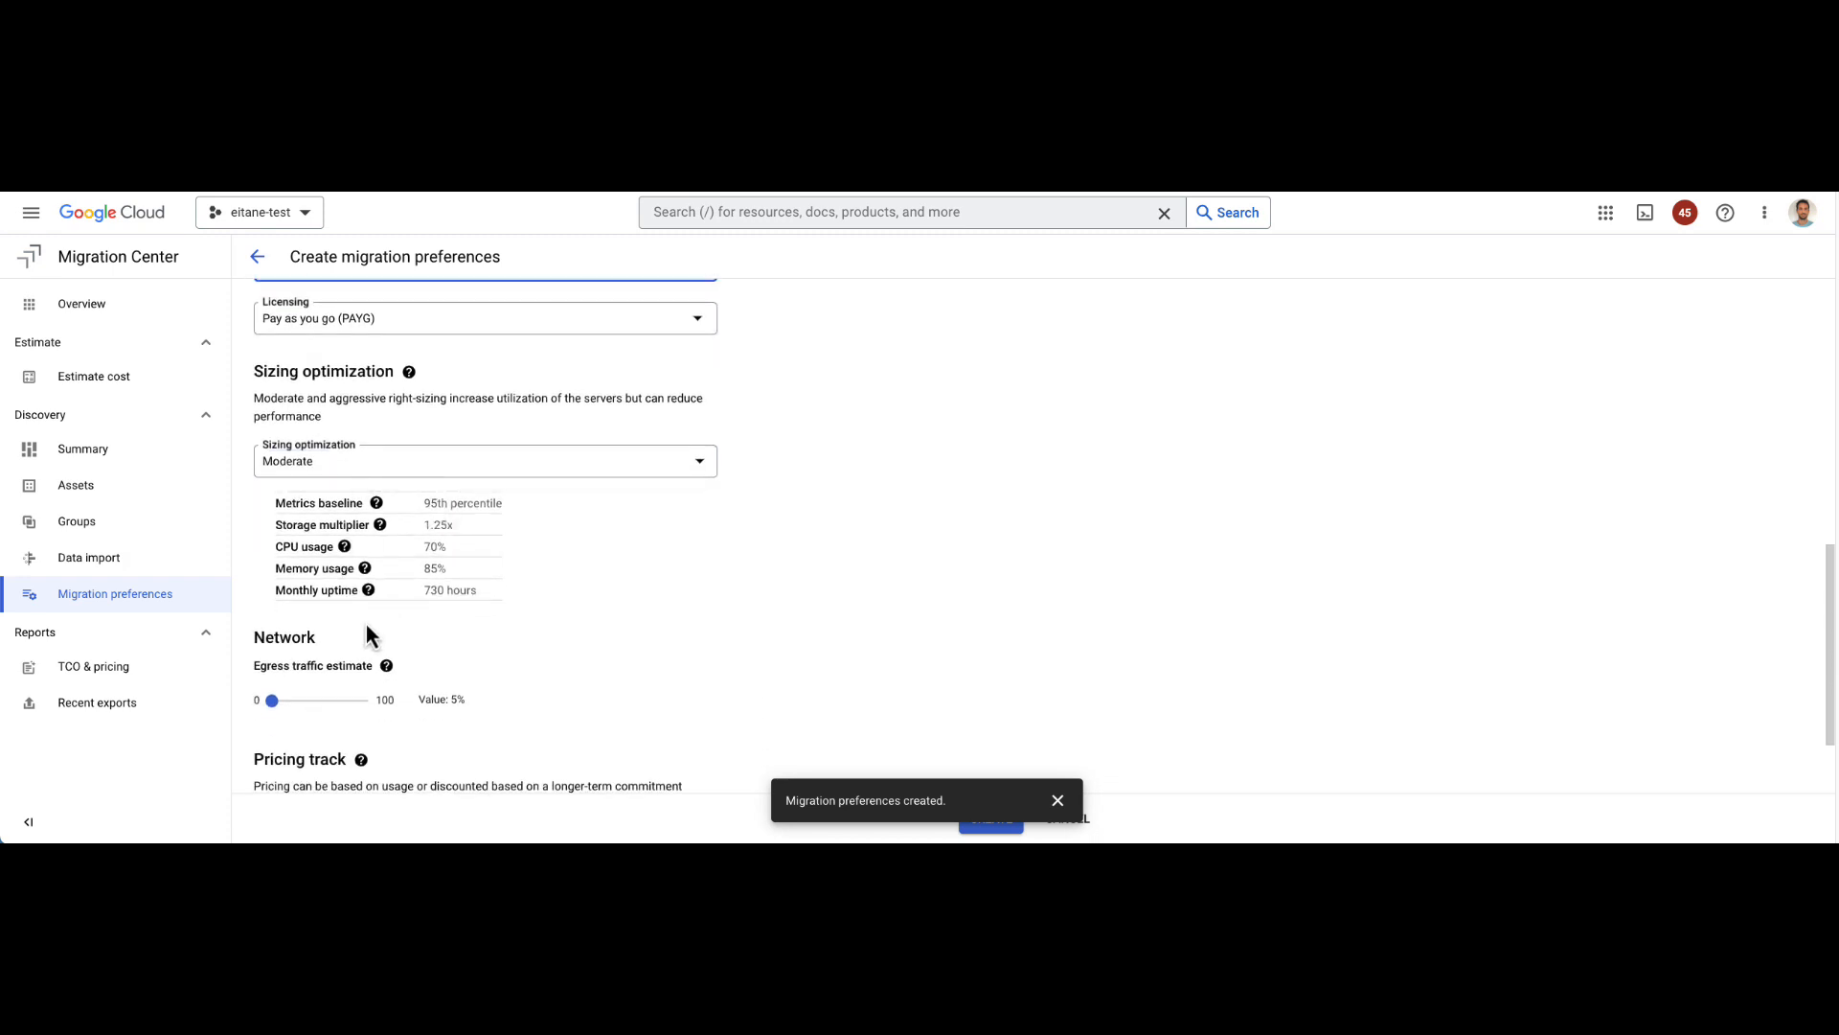
pyautogui.scroll(-3)
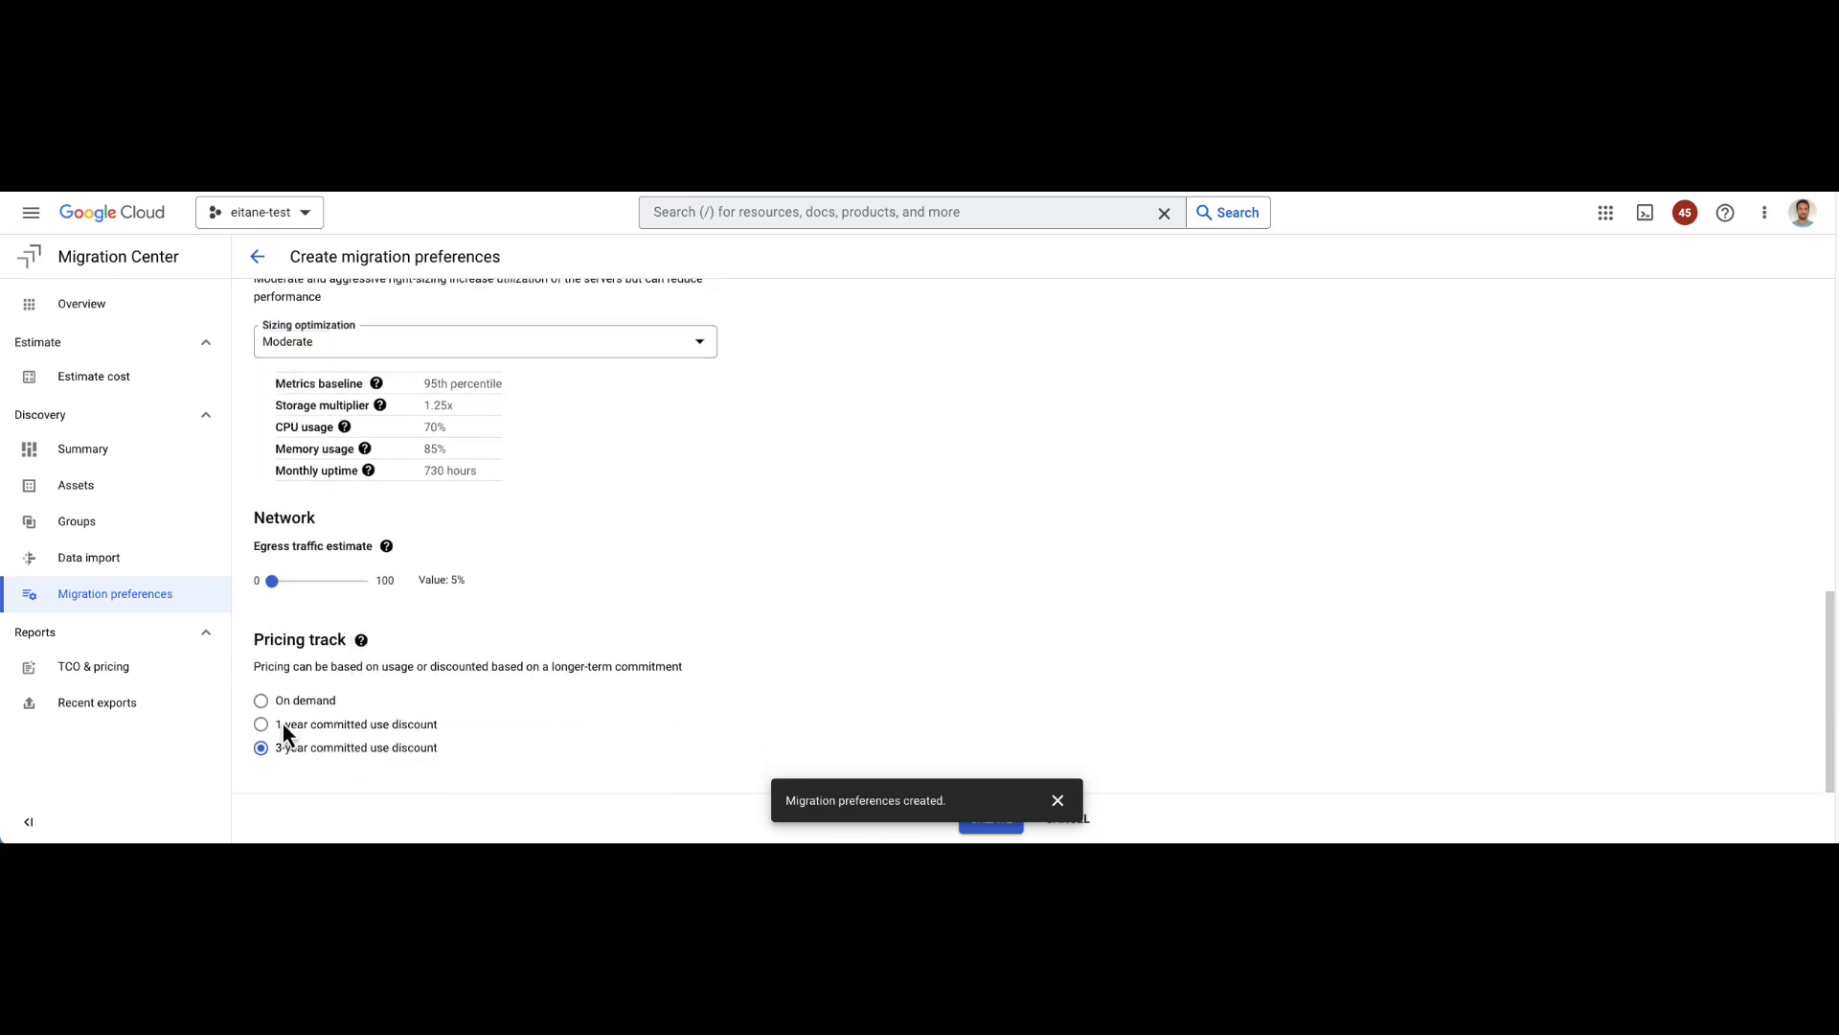
pyautogui.moveTo(1057, 800)
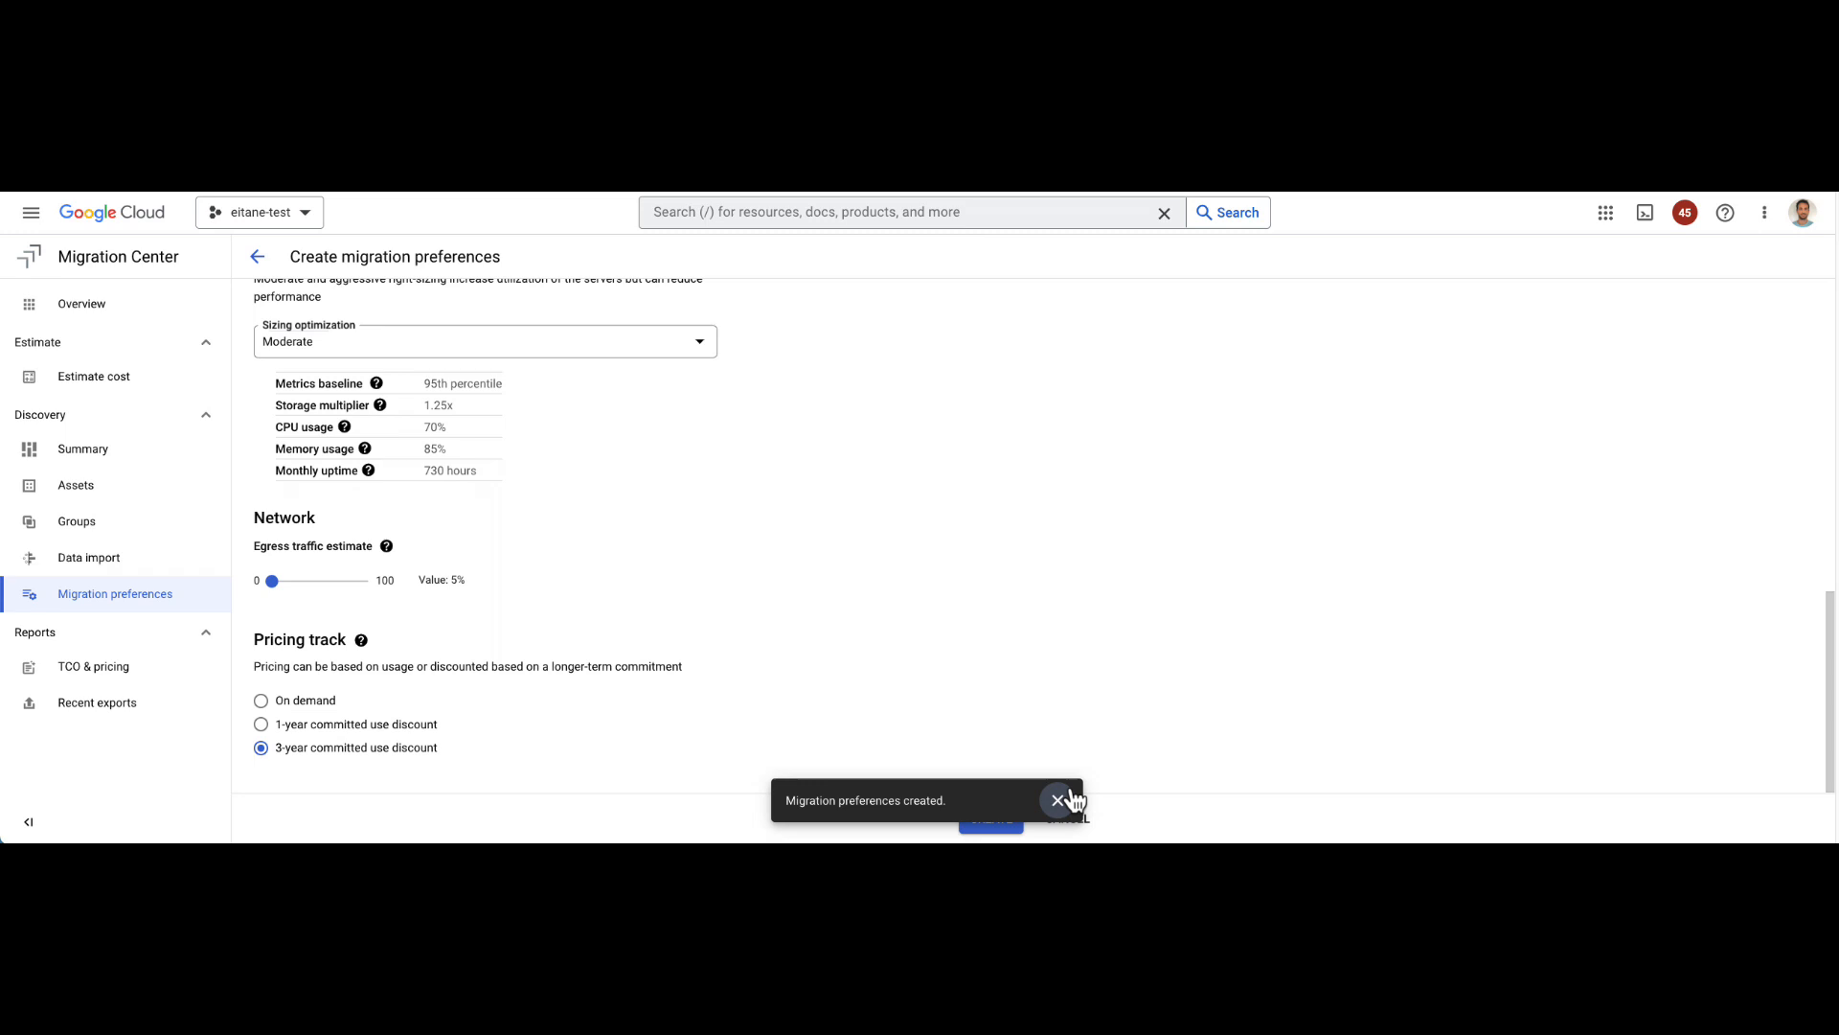
pyautogui.click(1058, 799)
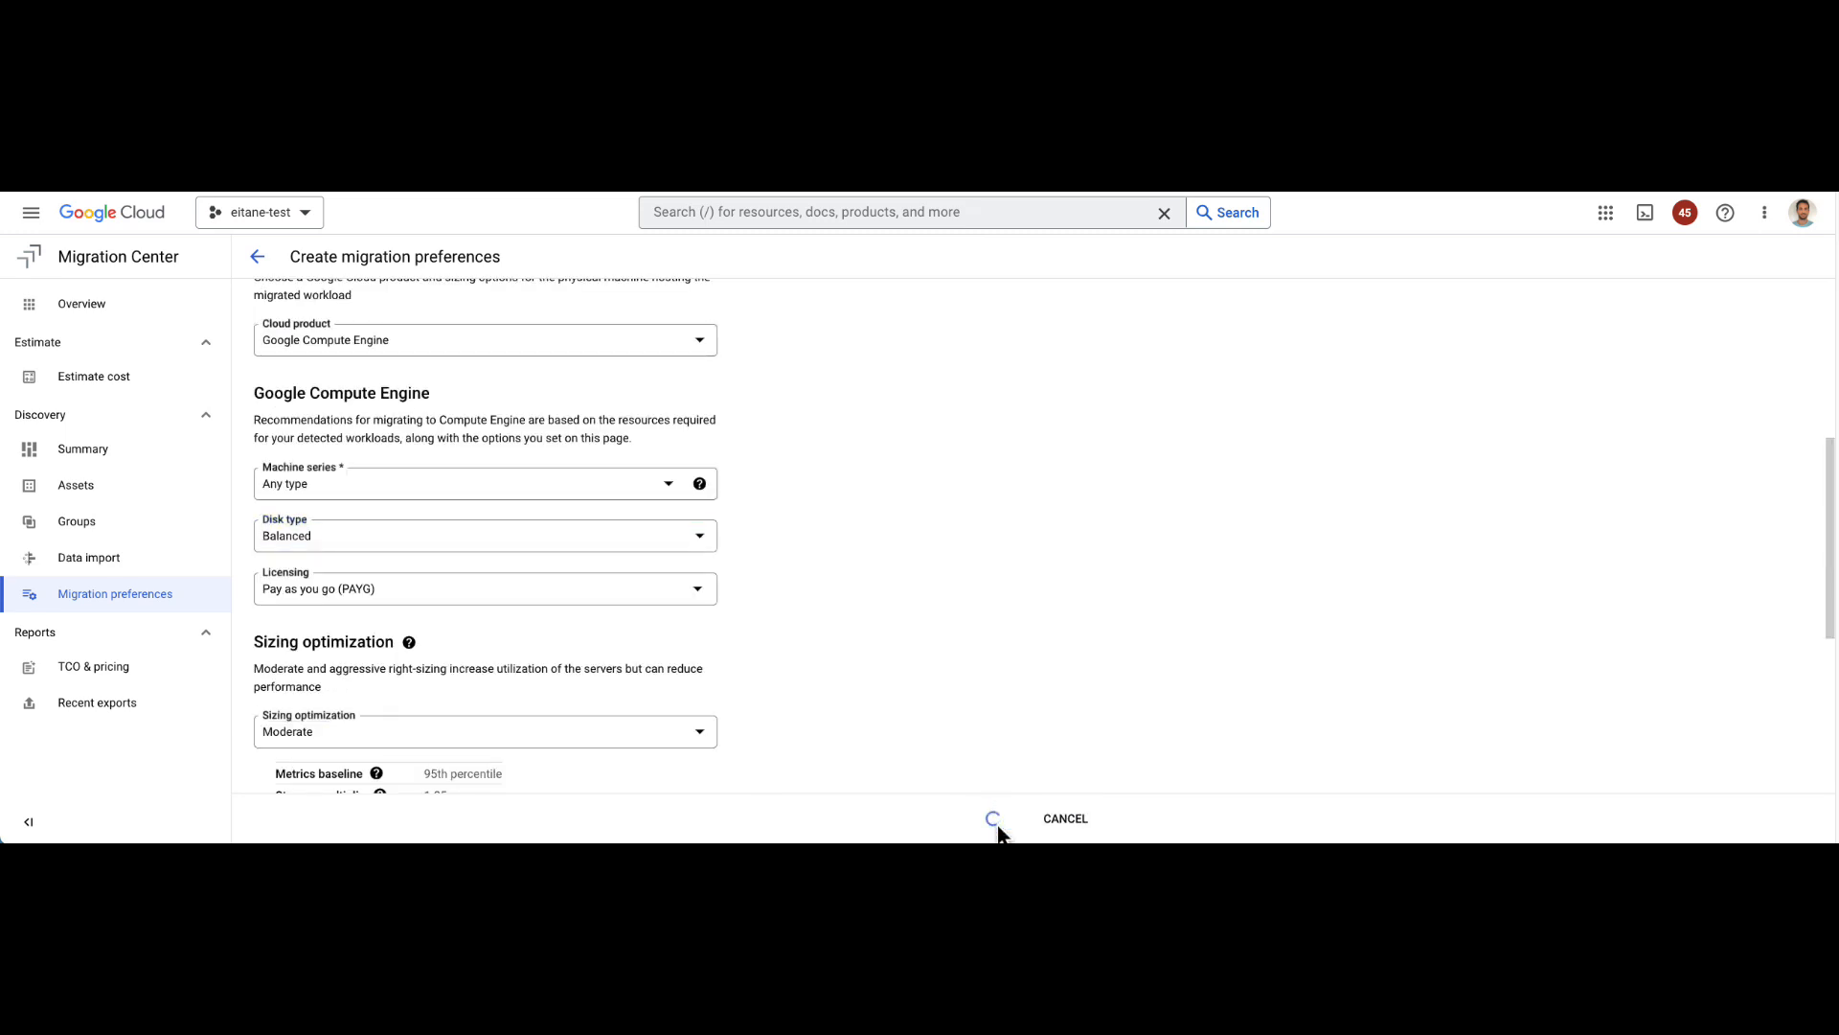
pyautogui.click(993, 818)
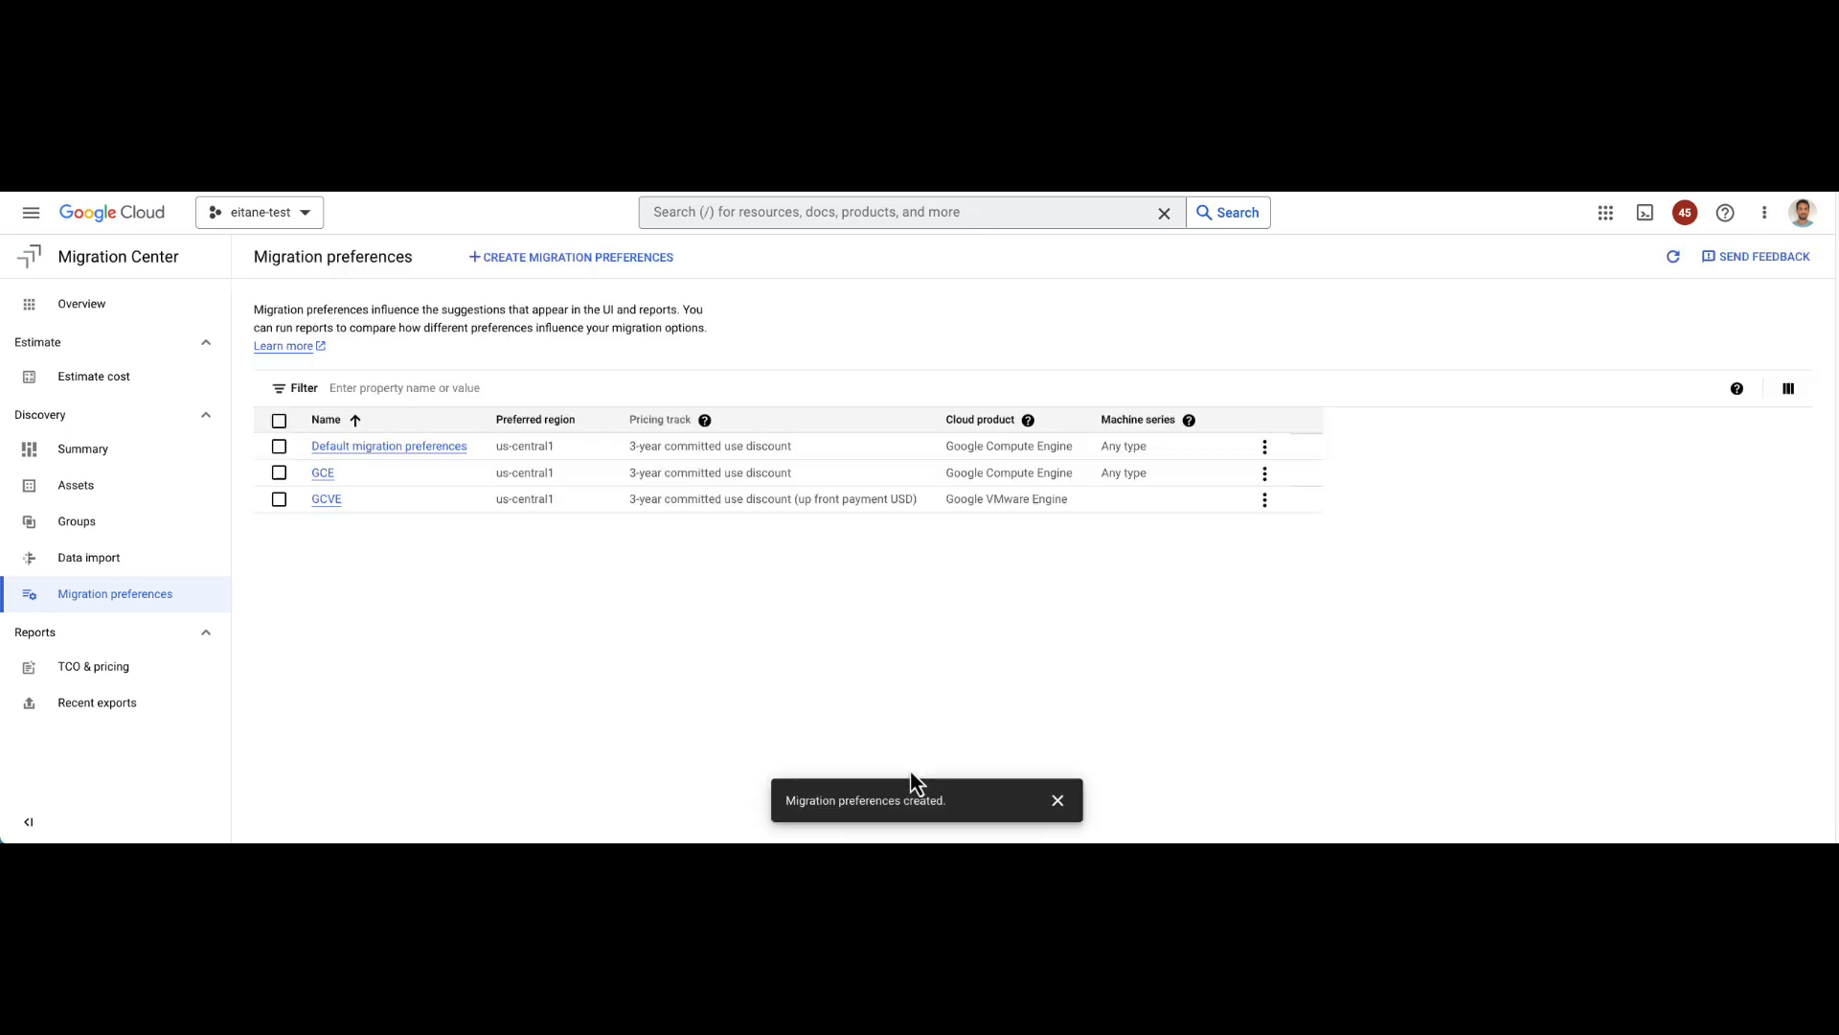
# Step: Begin a new report from the TCO & pricing page, dismissing the preferences-created notice
pyautogui.click(92, 666)
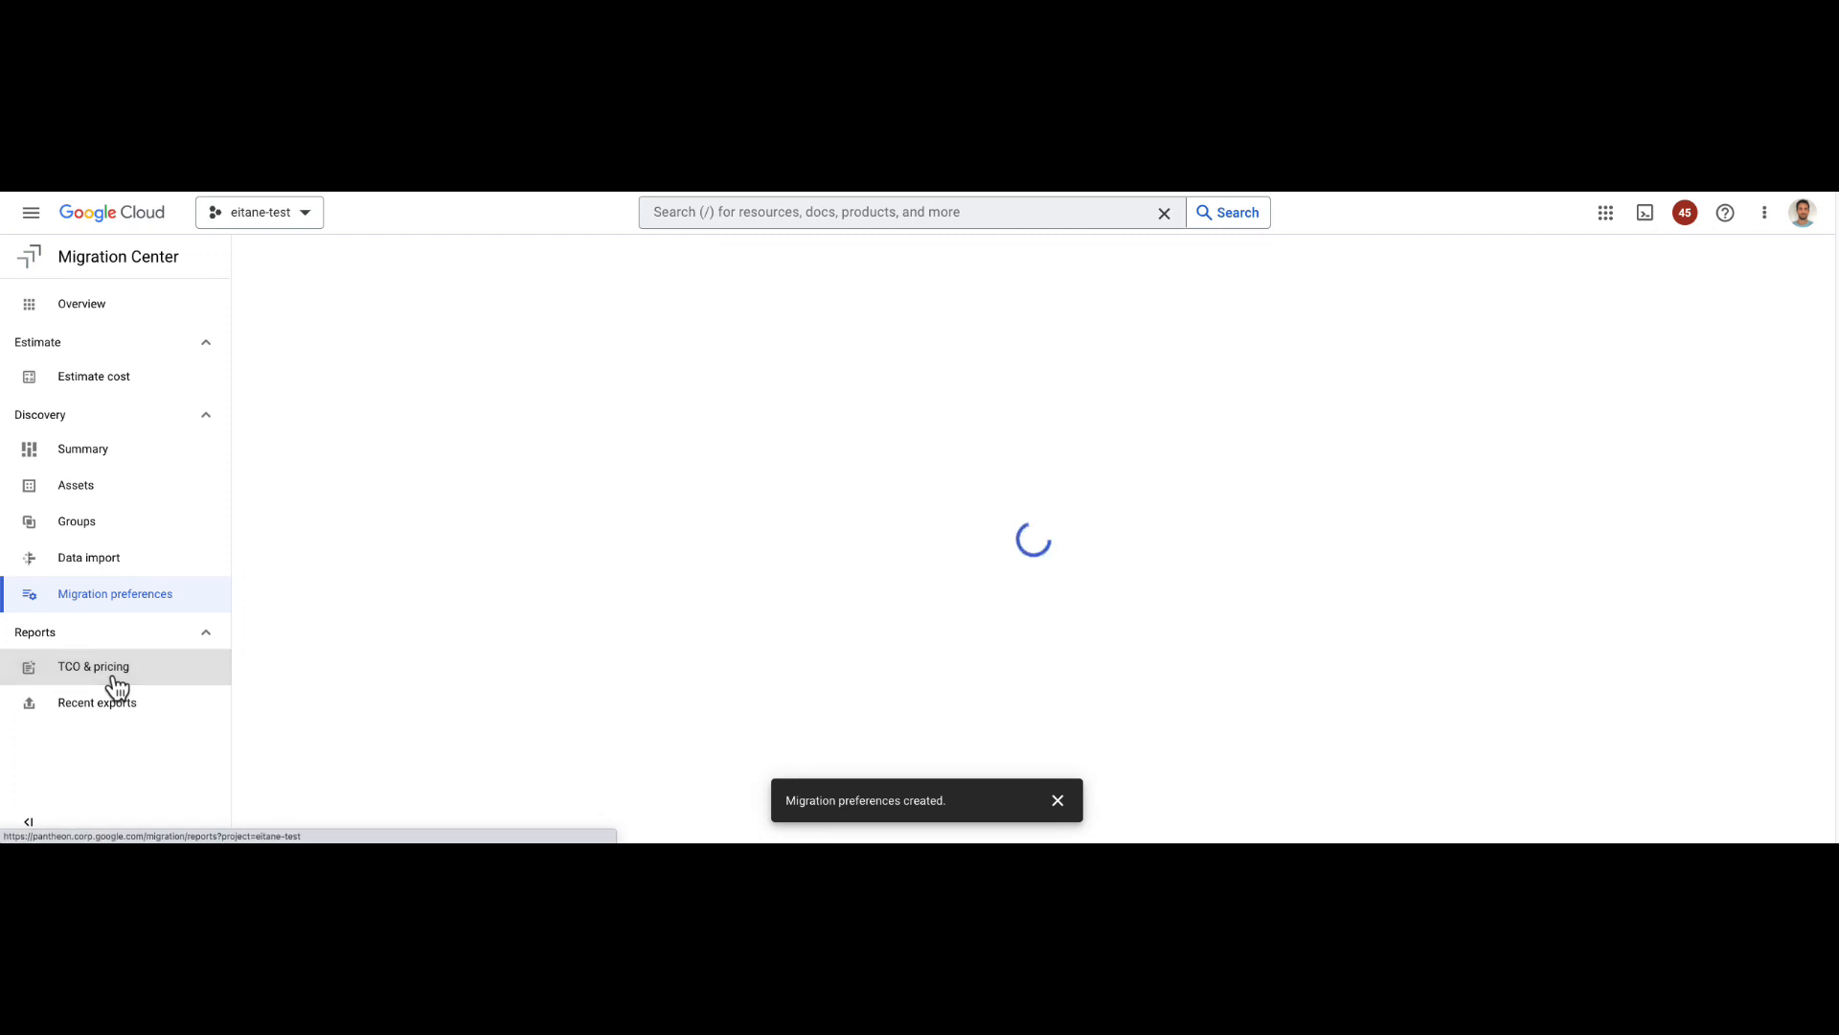
pyautogui.click(92, 667)
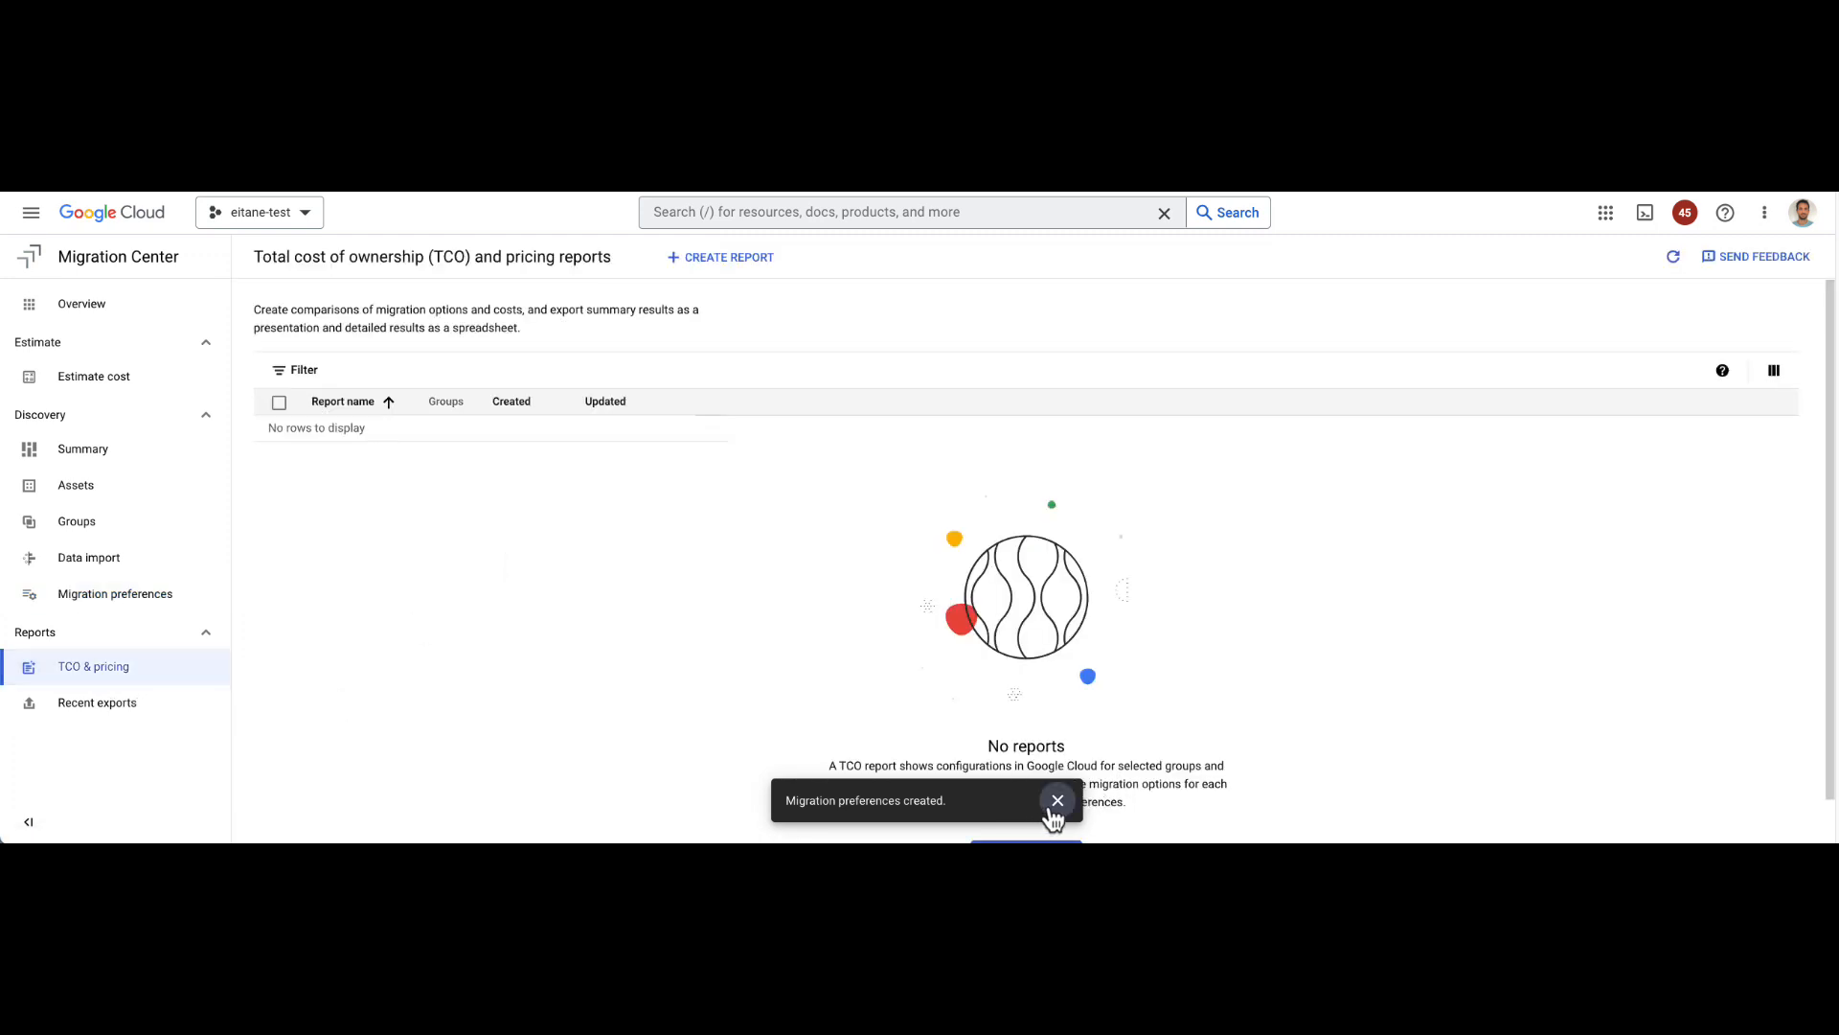
pyautogui.click(1056, 801)
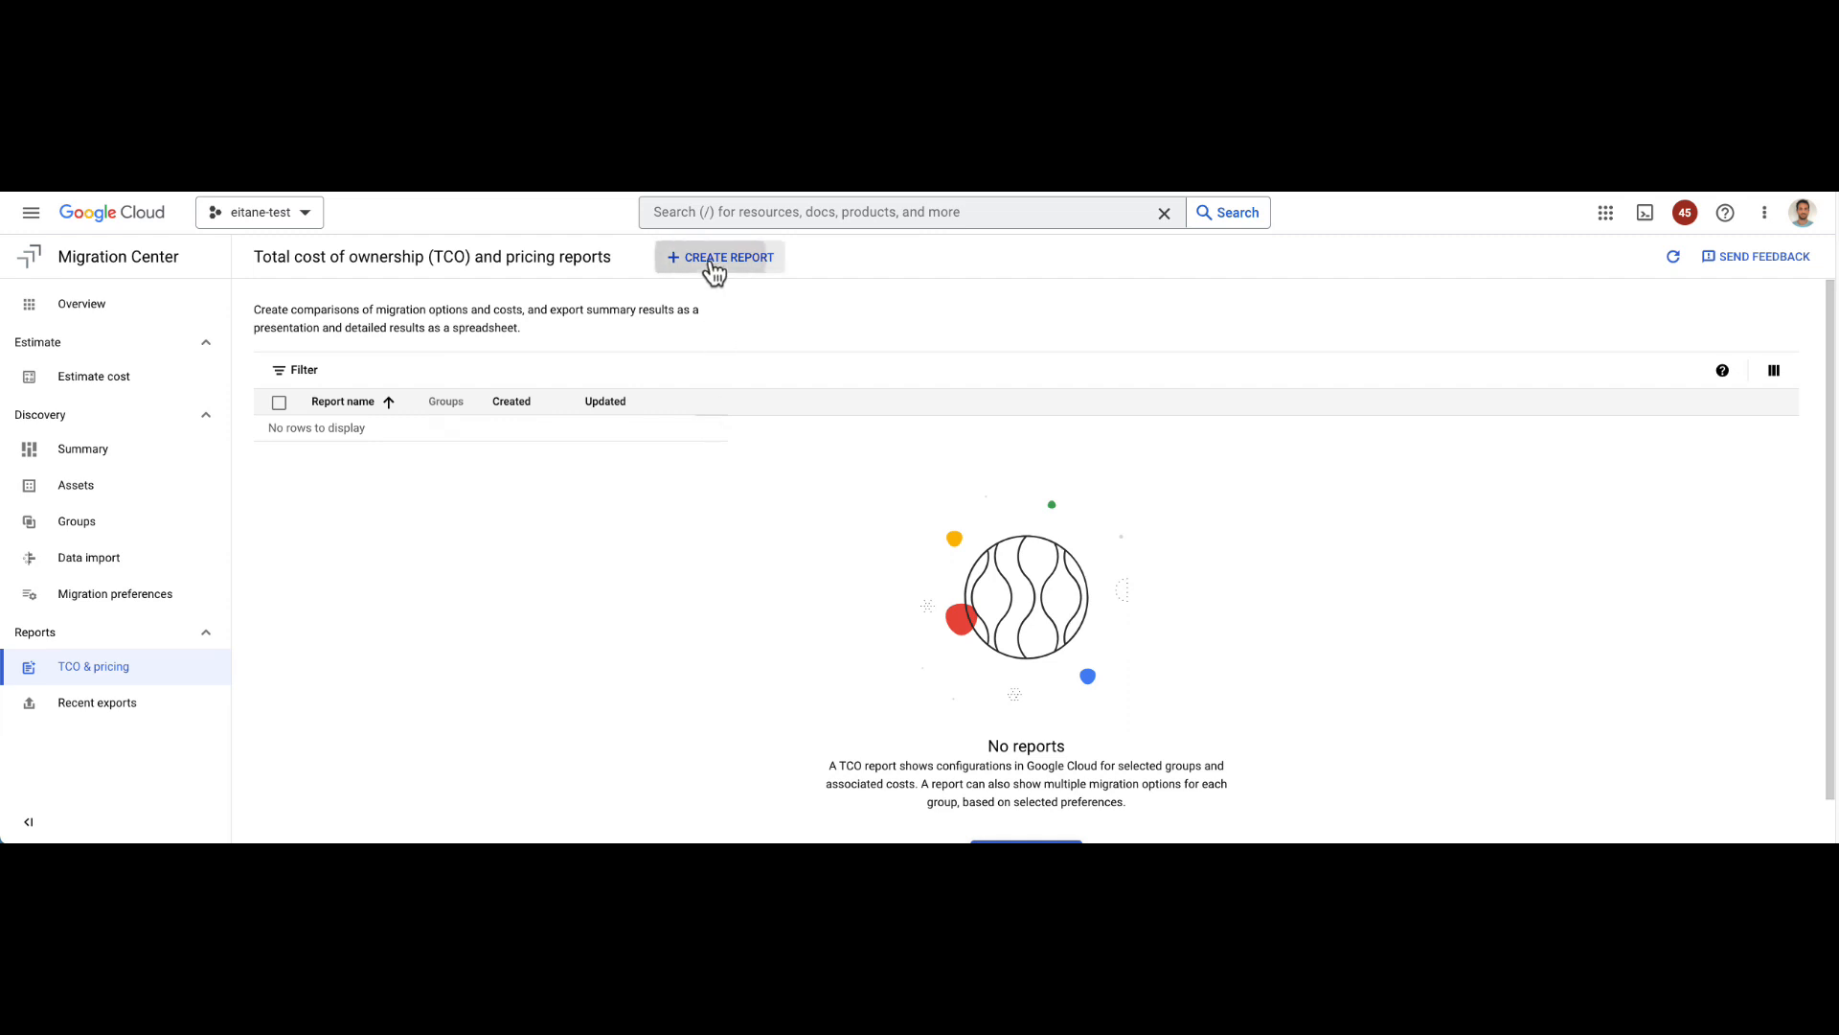
pyautogui.click(718, 257)
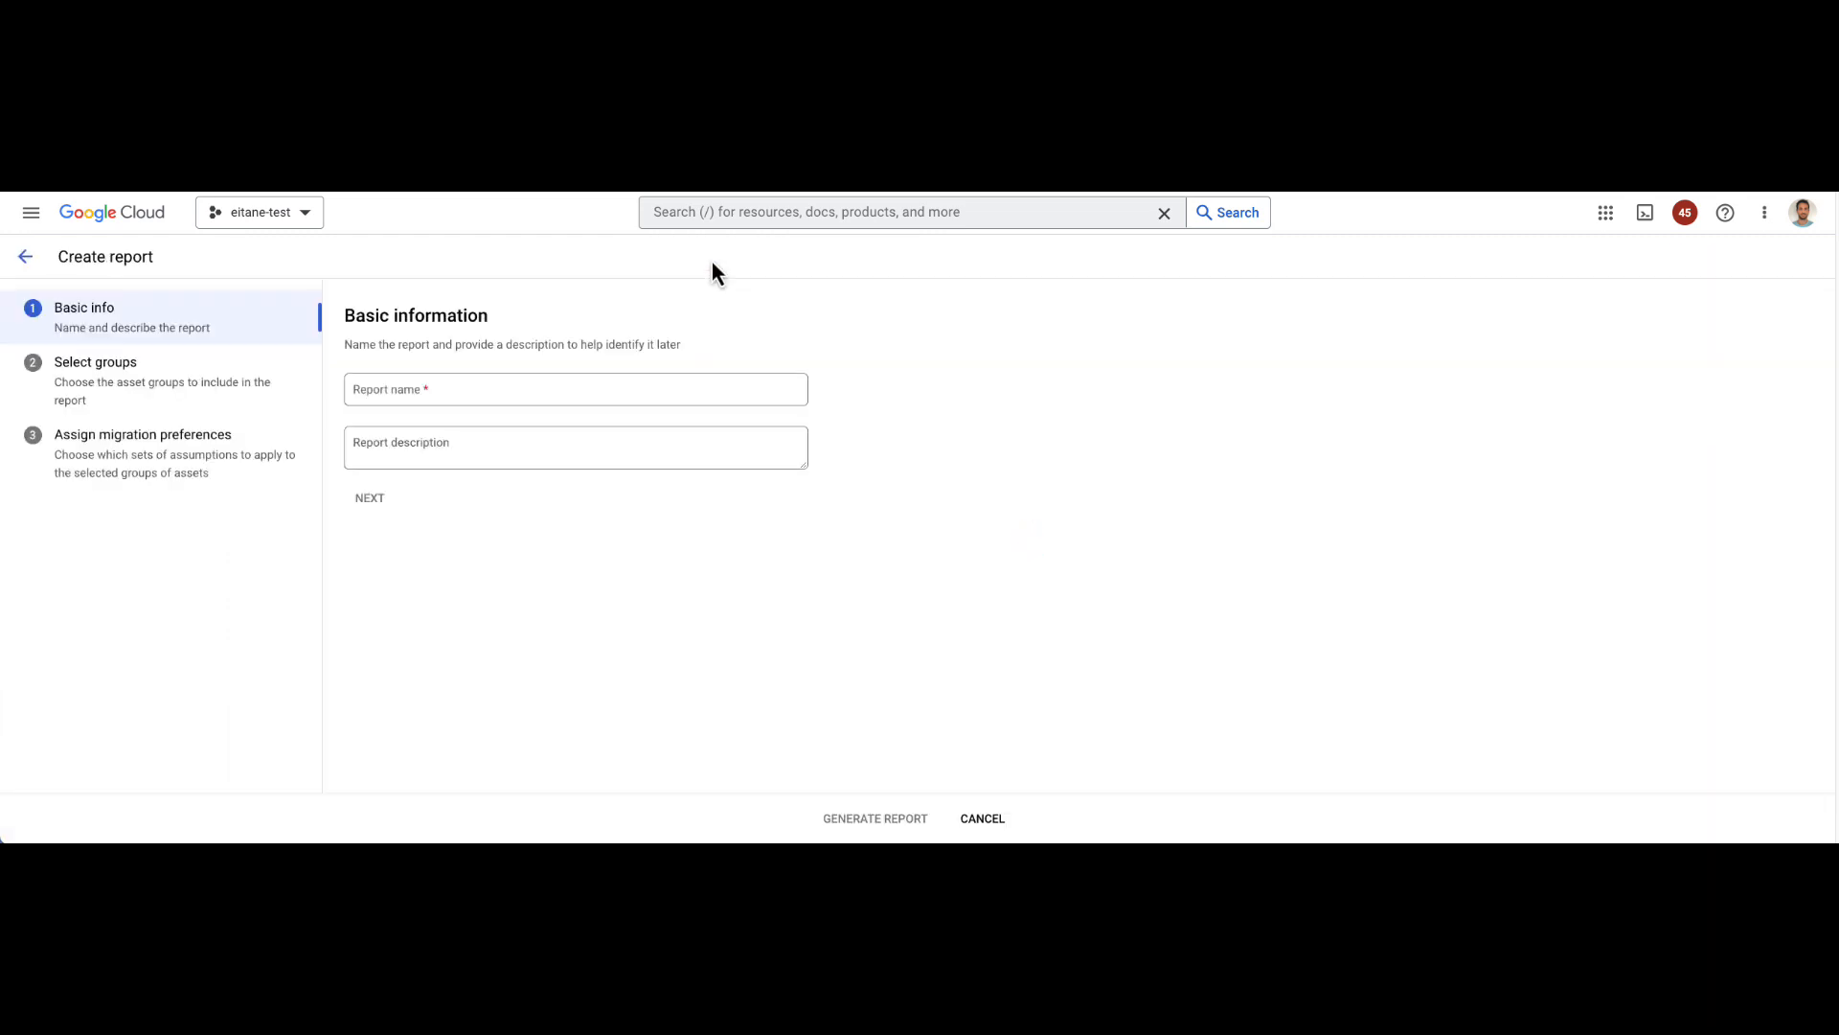
pyautogui.moveTo(431, 368)
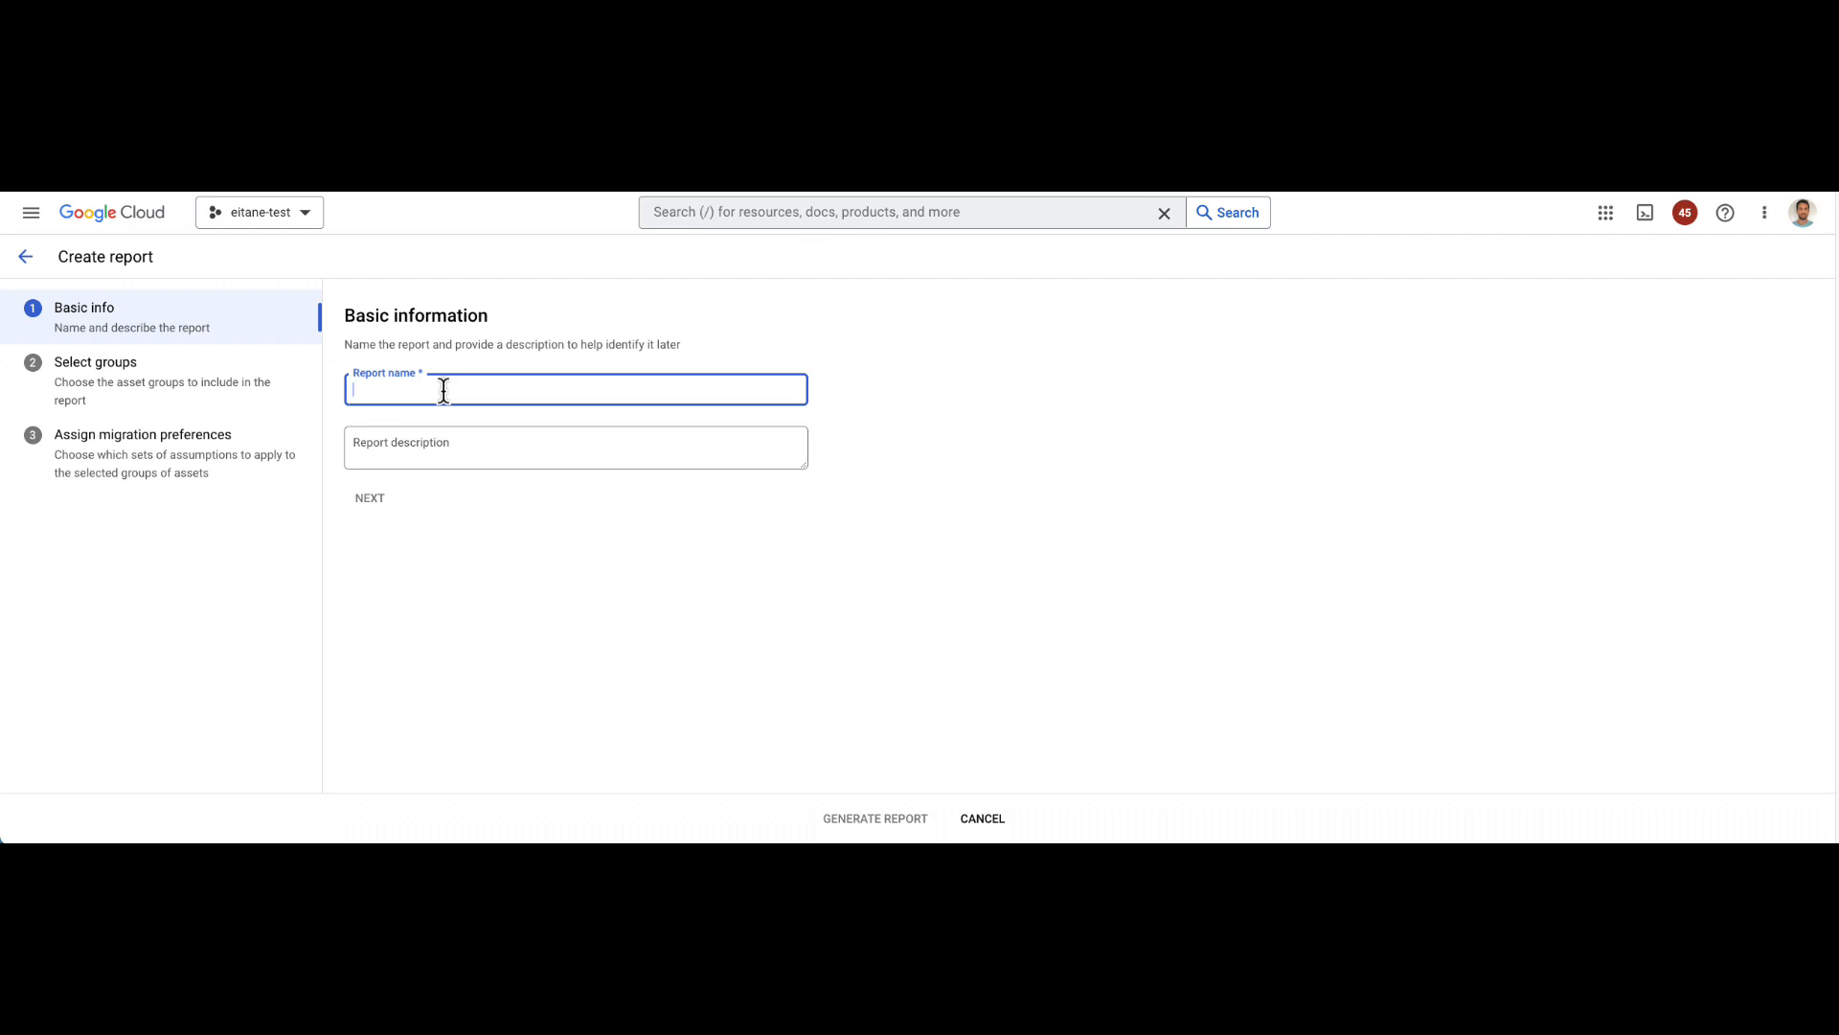
# Step: Name the report 'My TCO report' and include the All Windows and All Linux groups
pyautogui.write('My')
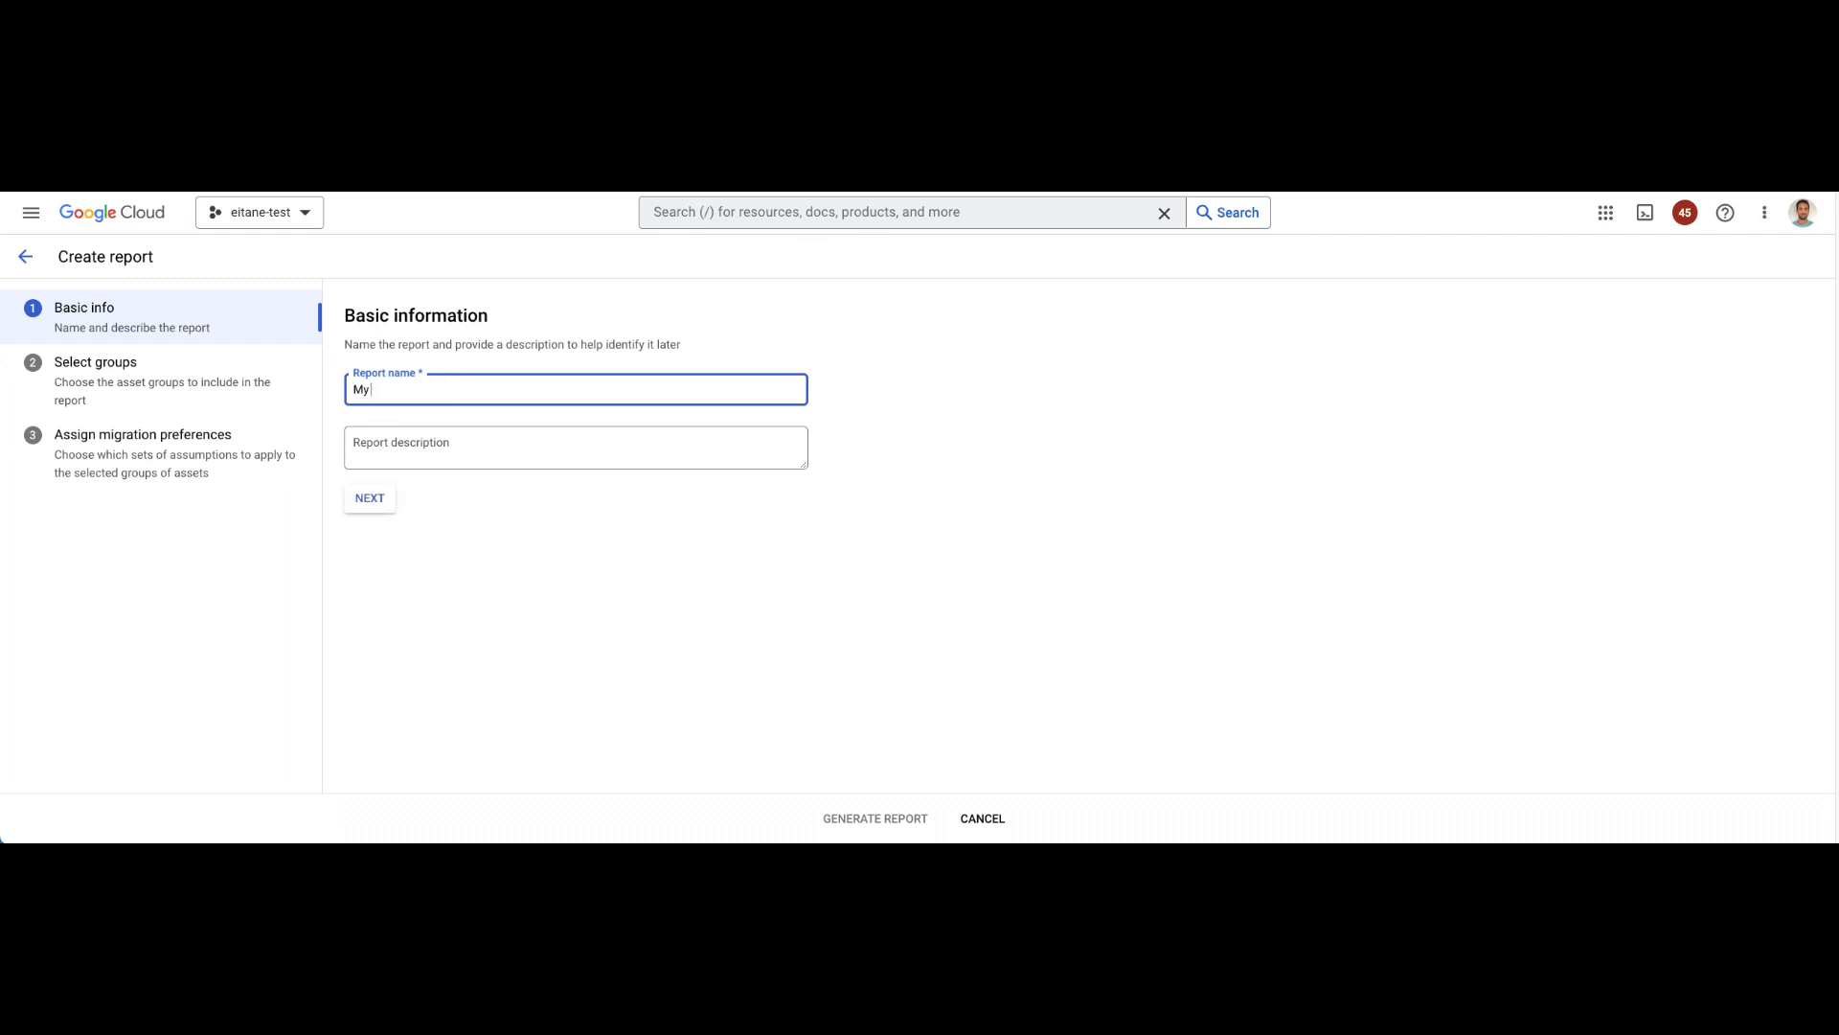
pyautogui.write('TCO')
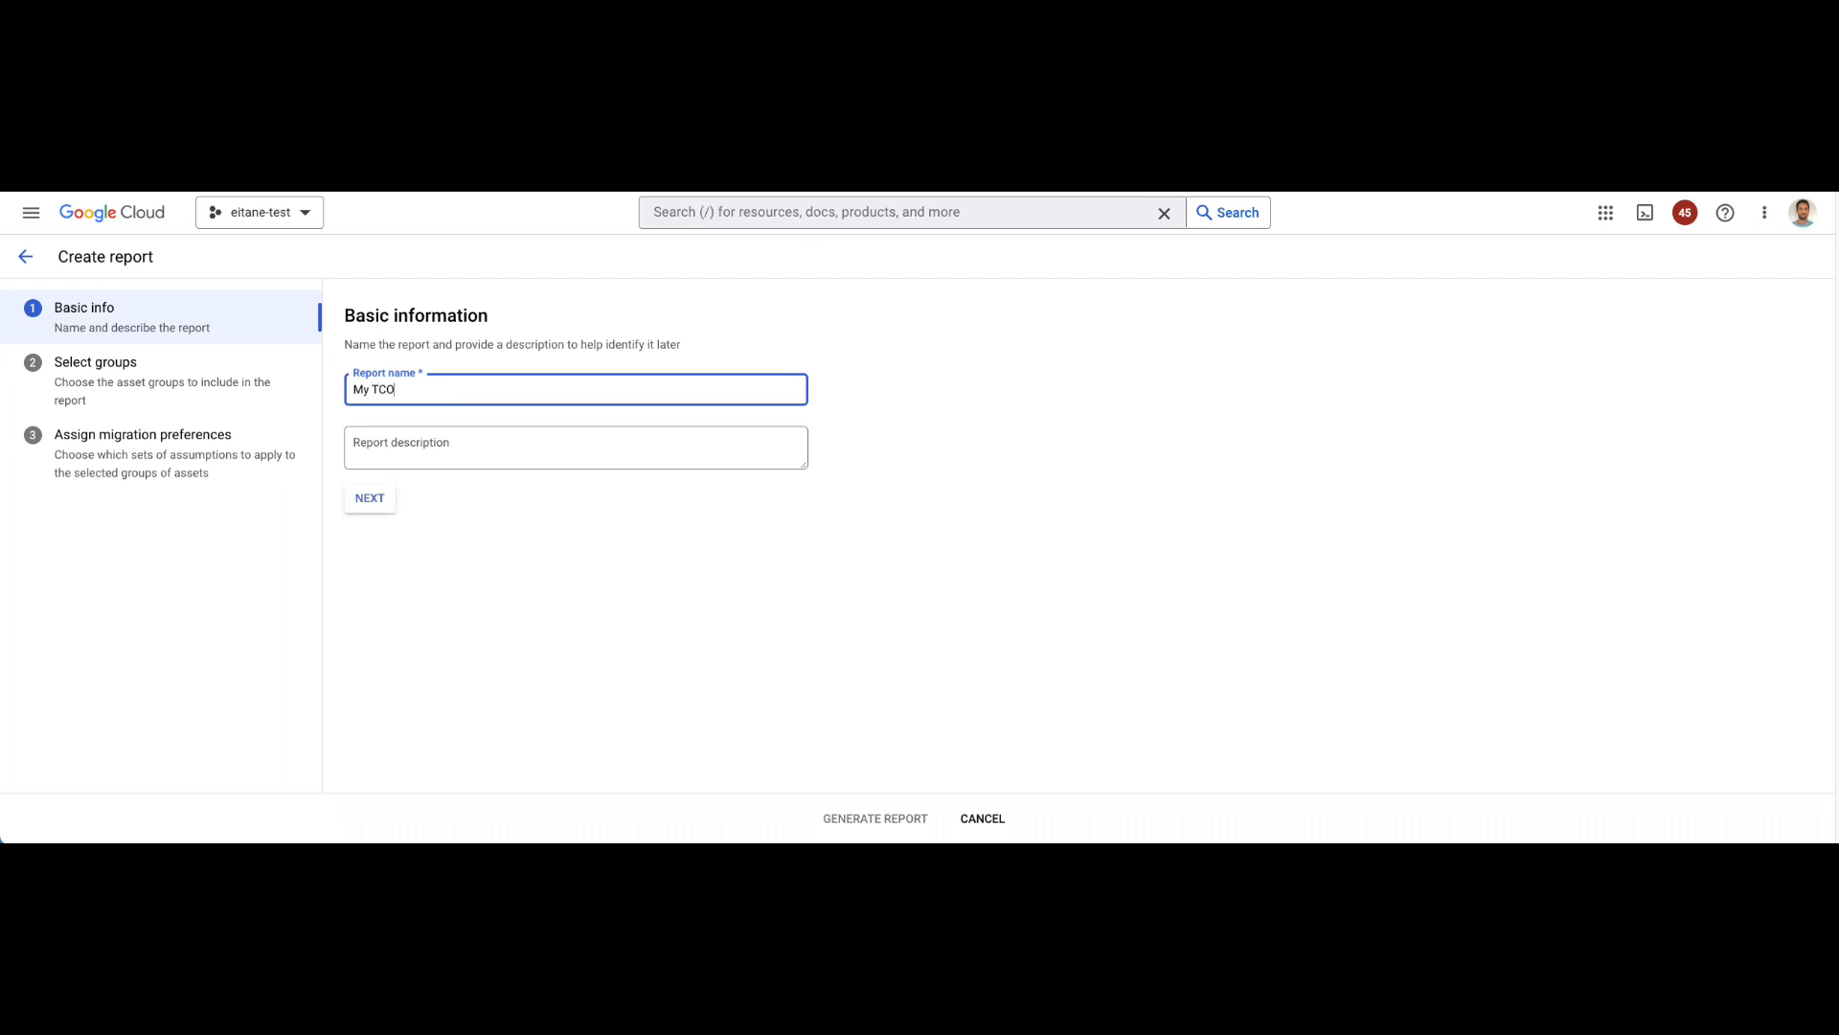
pyautogui.write('report')
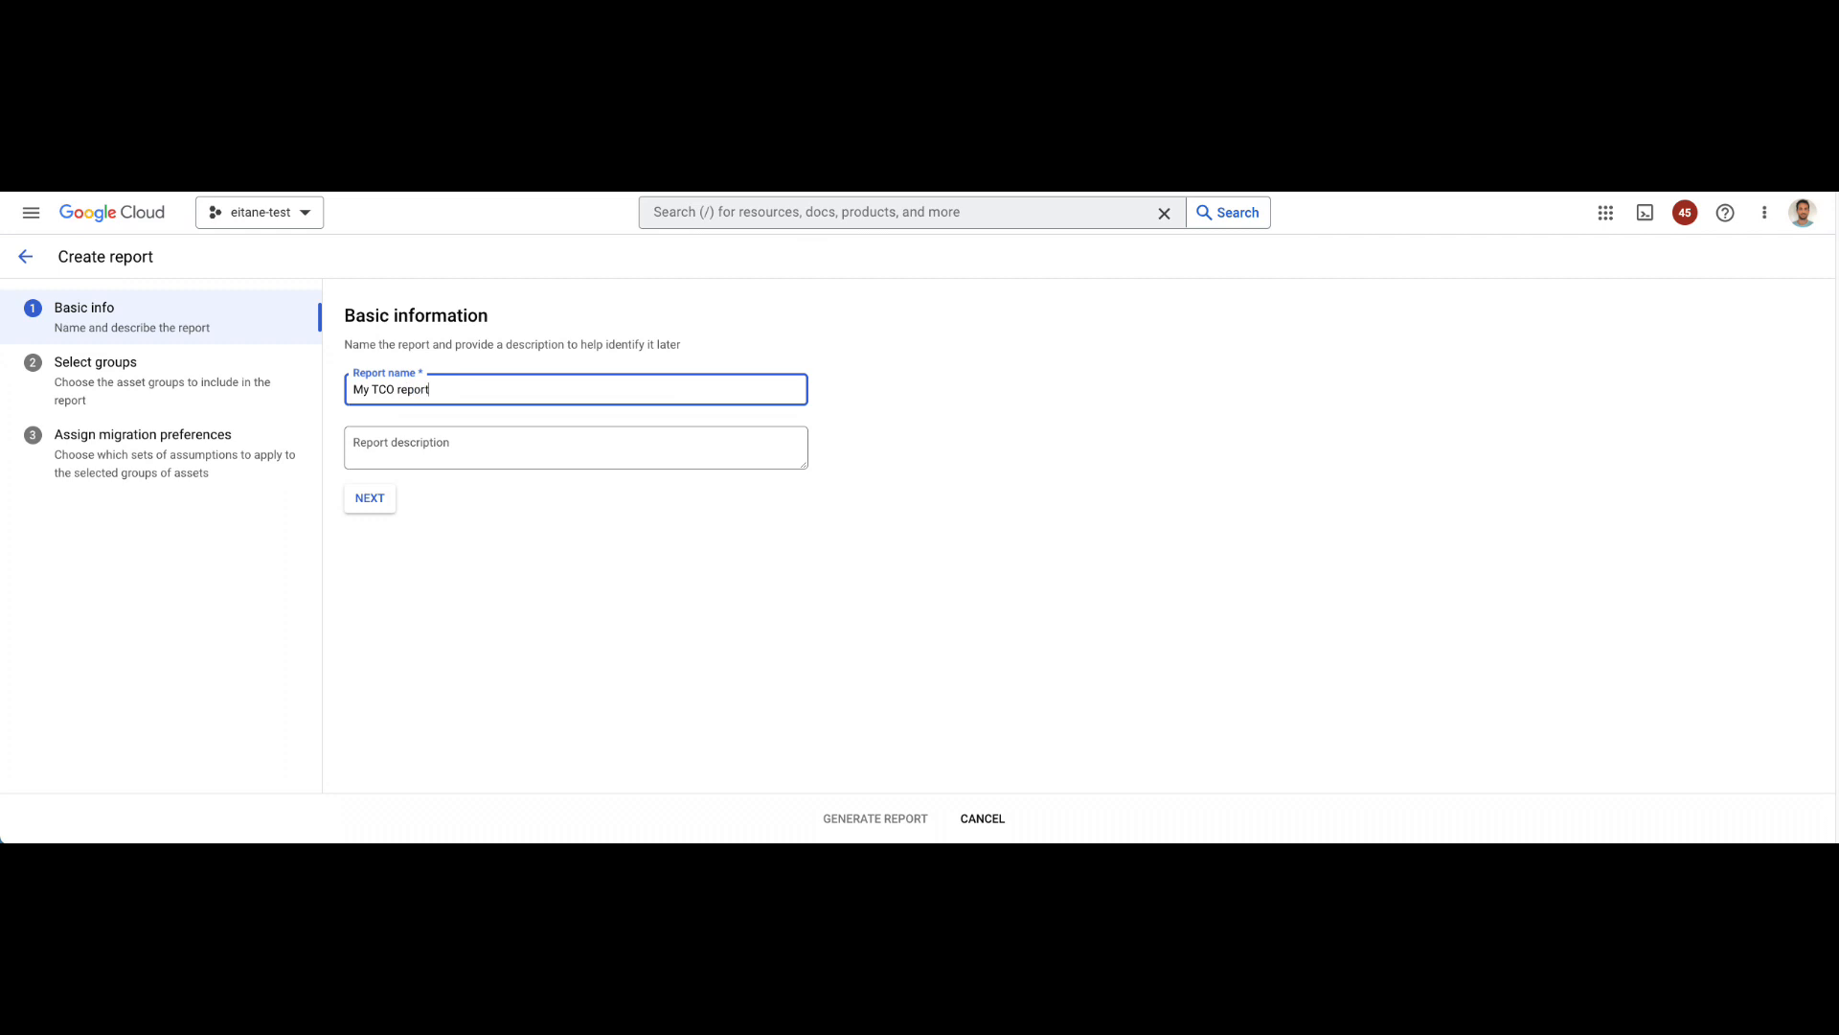
pyautogui.click(368, 498)
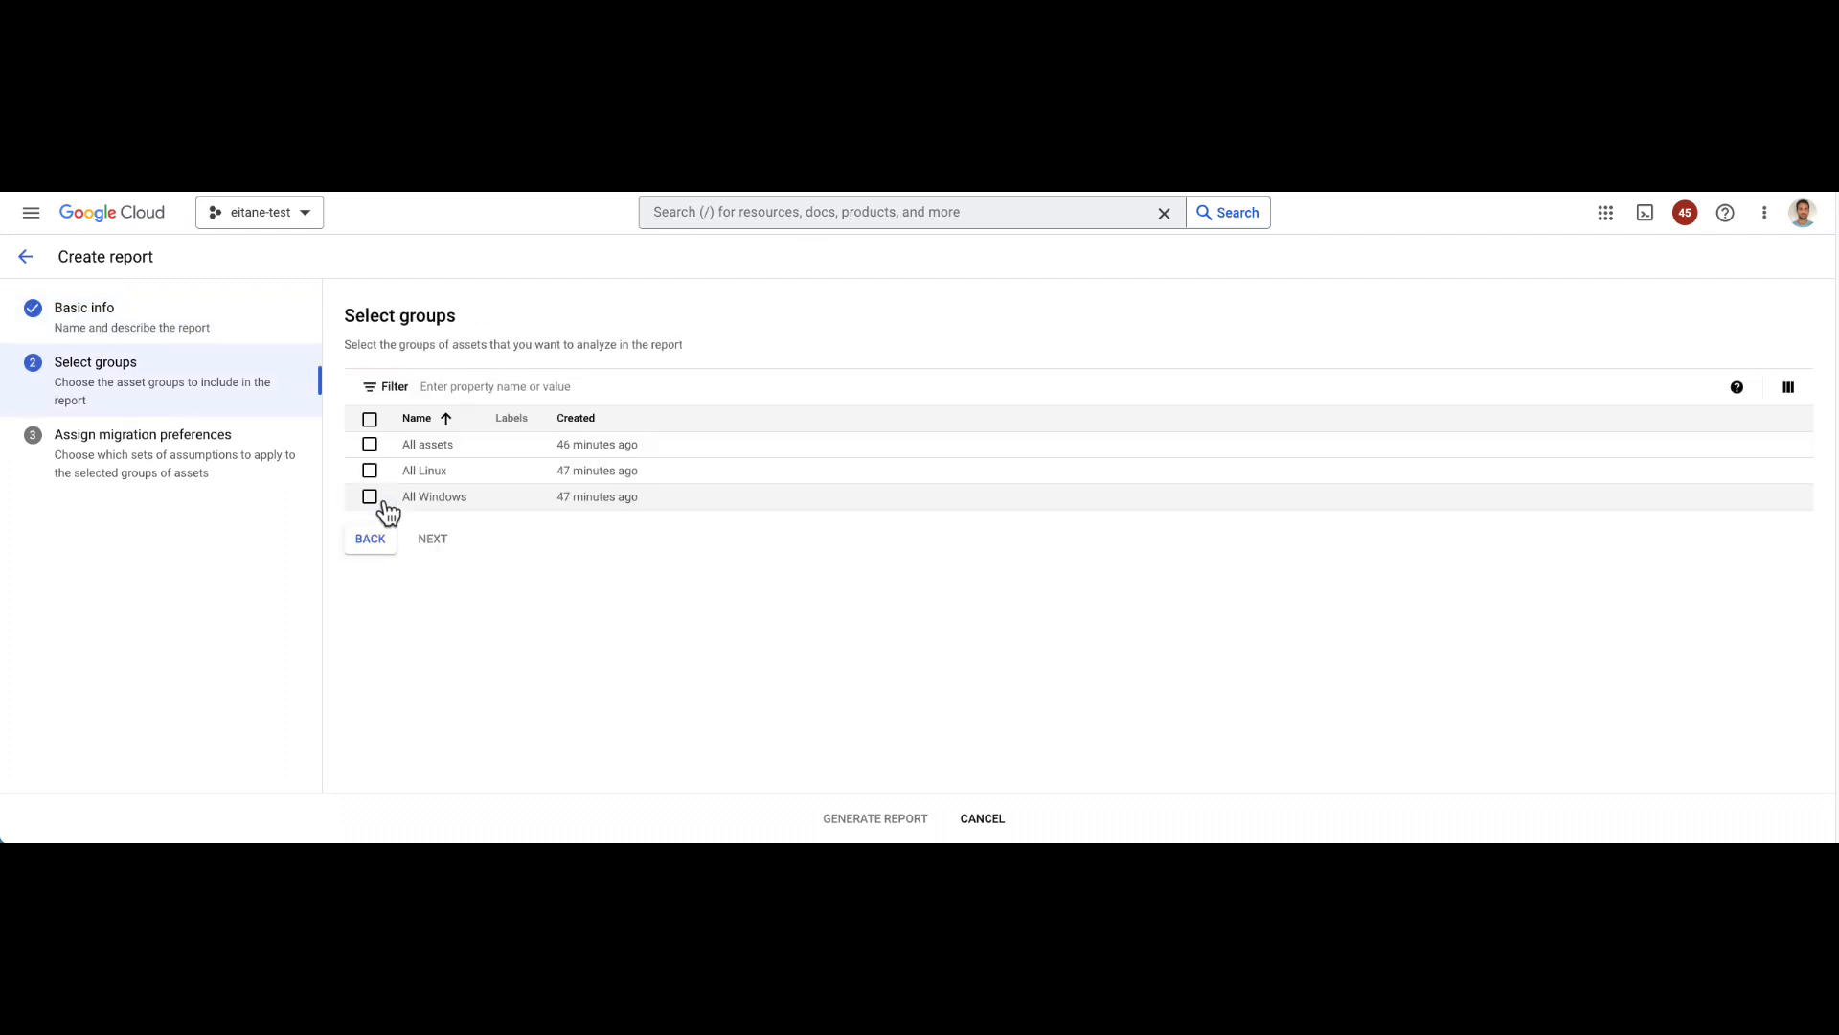
pyautogui.click(370, 494)
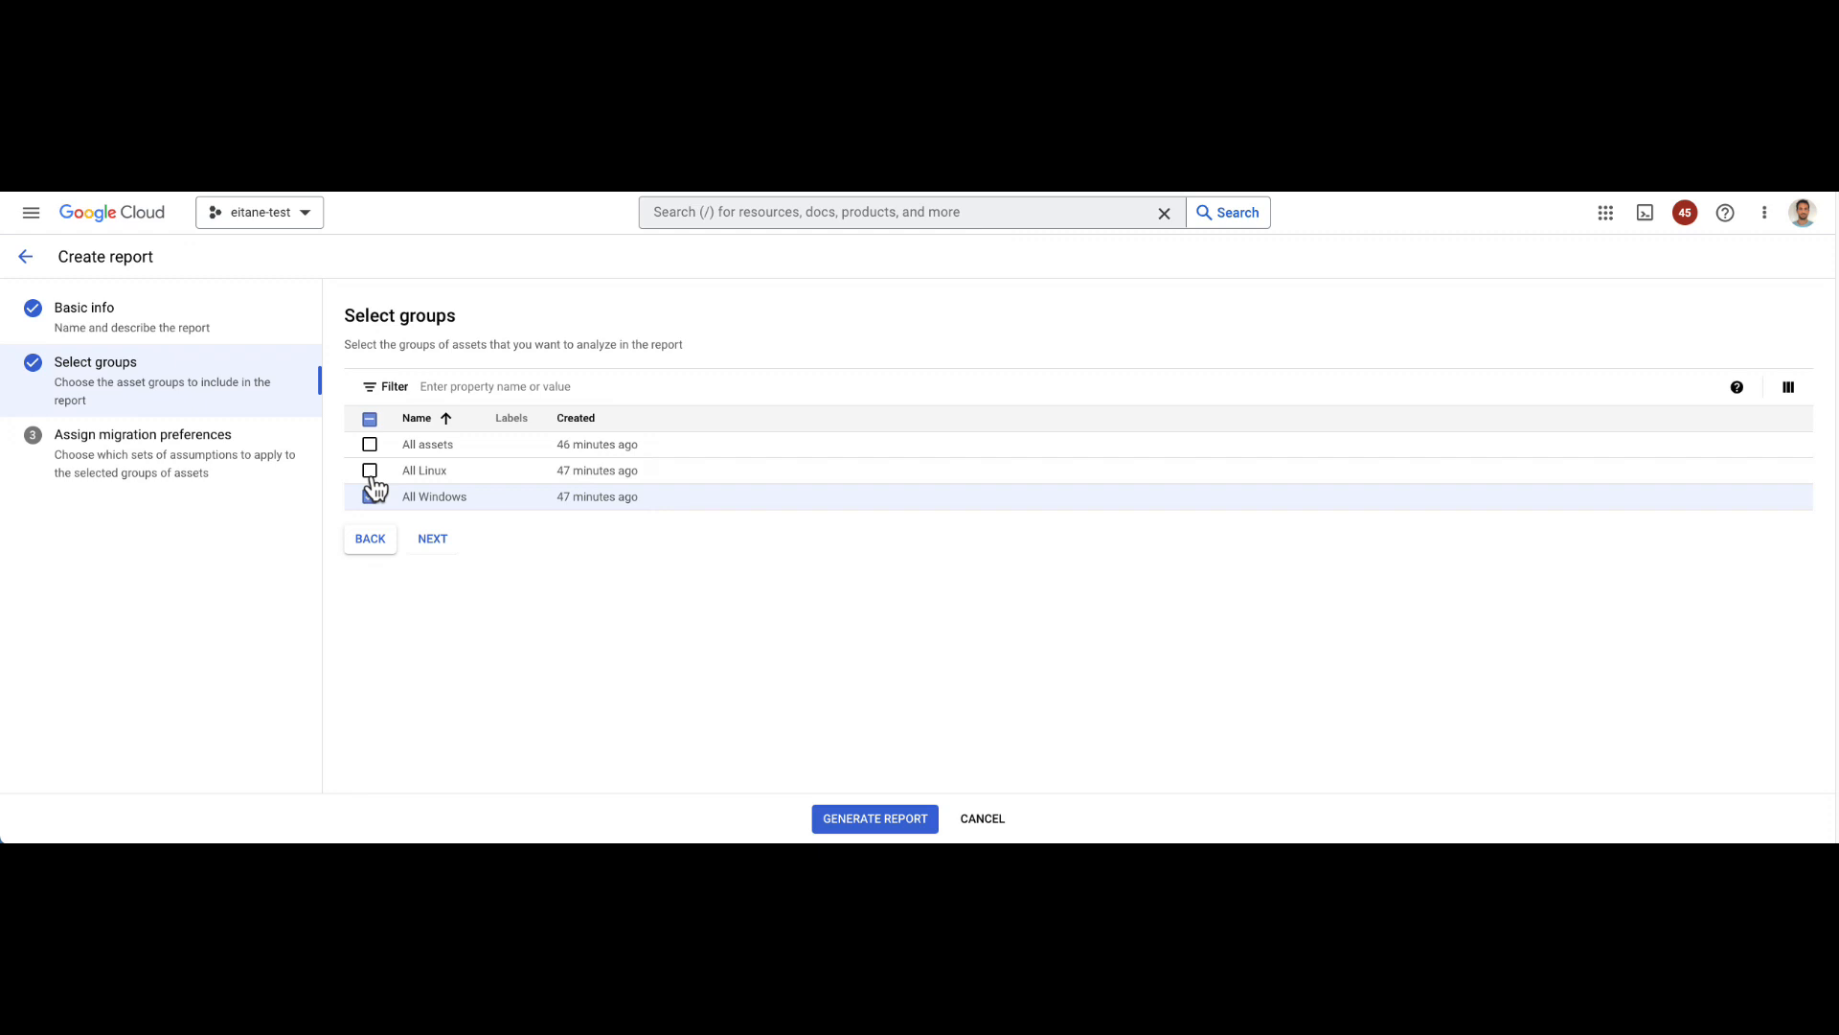
pyautogui.click(431, 538)
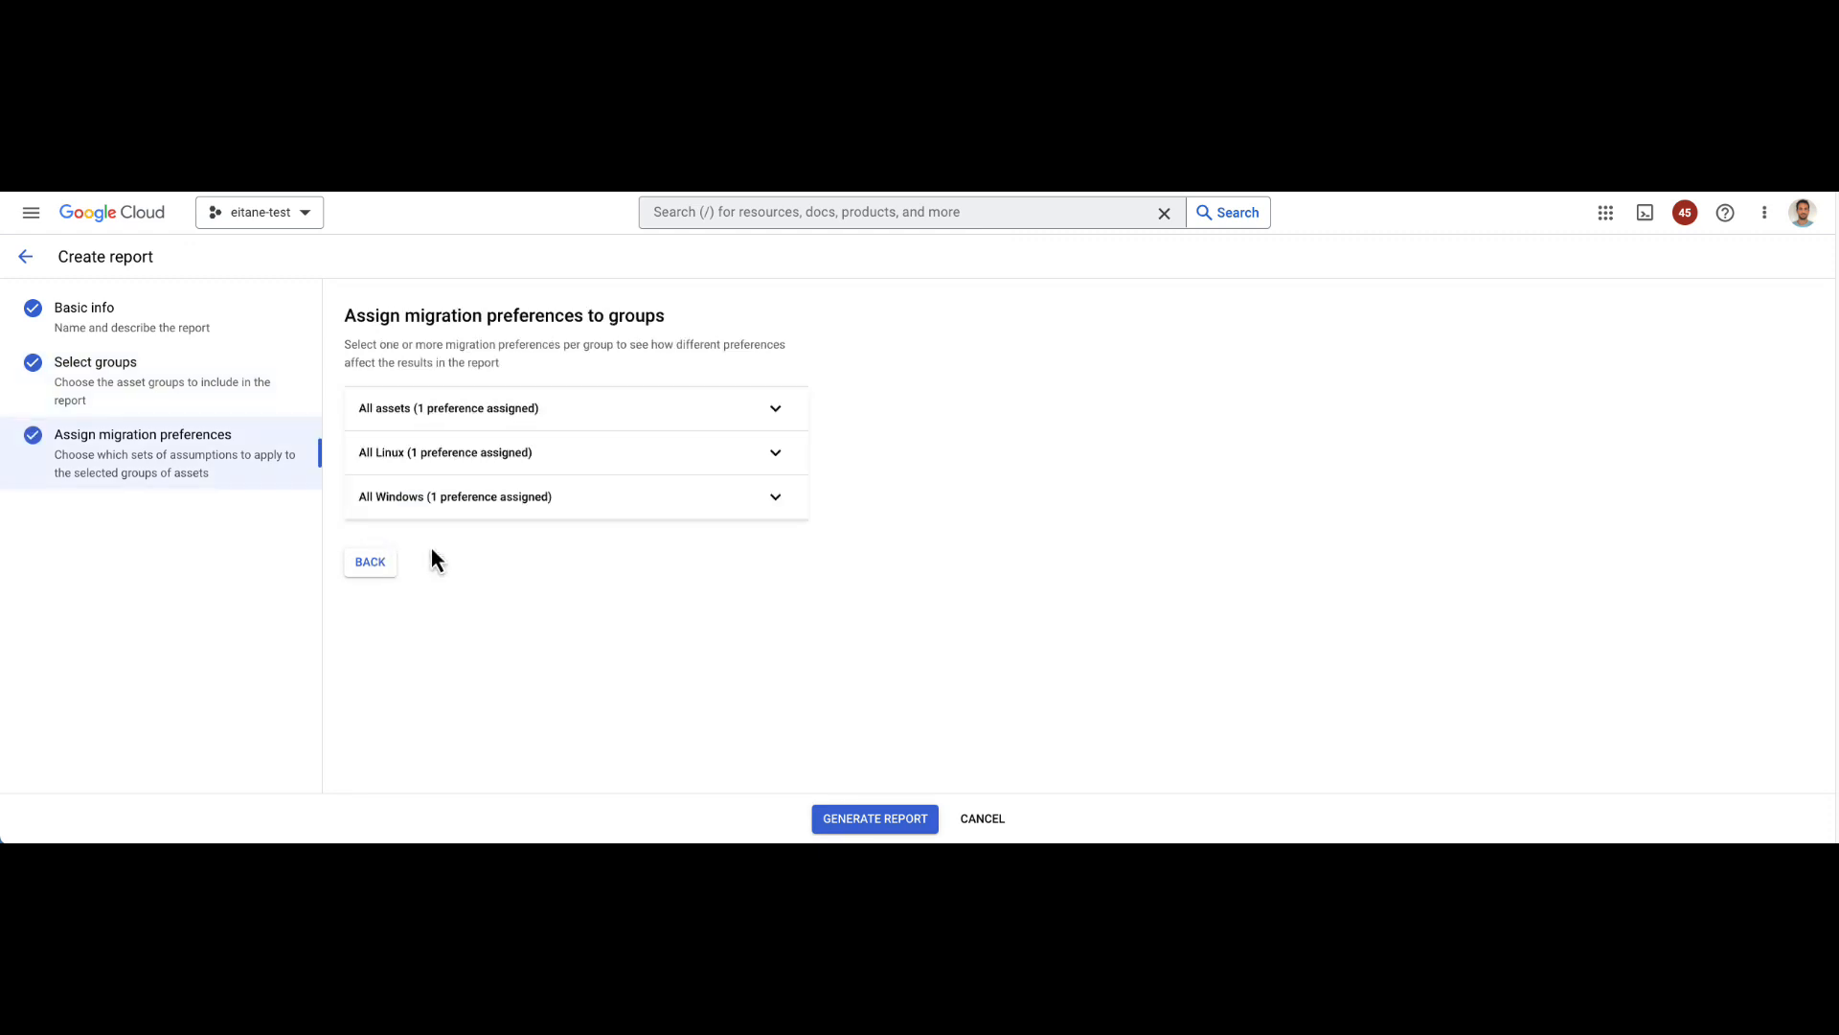
pyautogui.moveTo(740, 419)
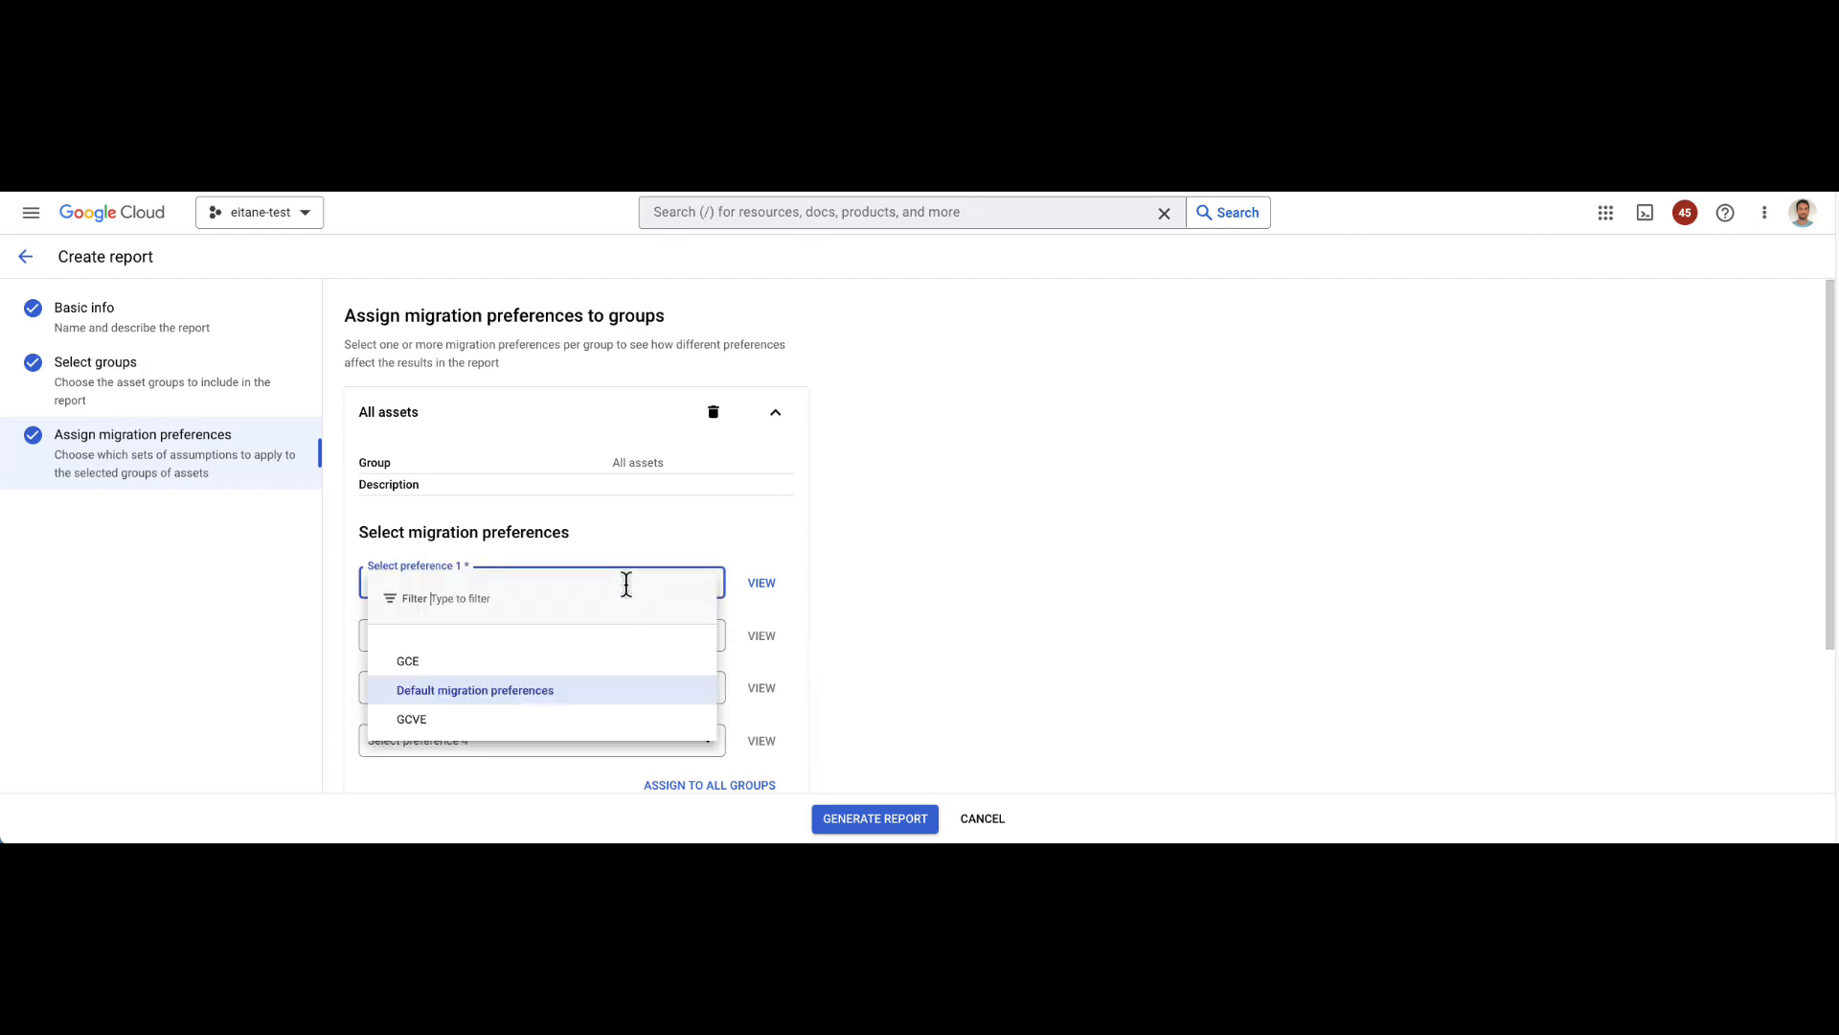
# Step: Assign GCVE then GCE to All assets and a preference to All Linux
pyautogui.click(411, 718)
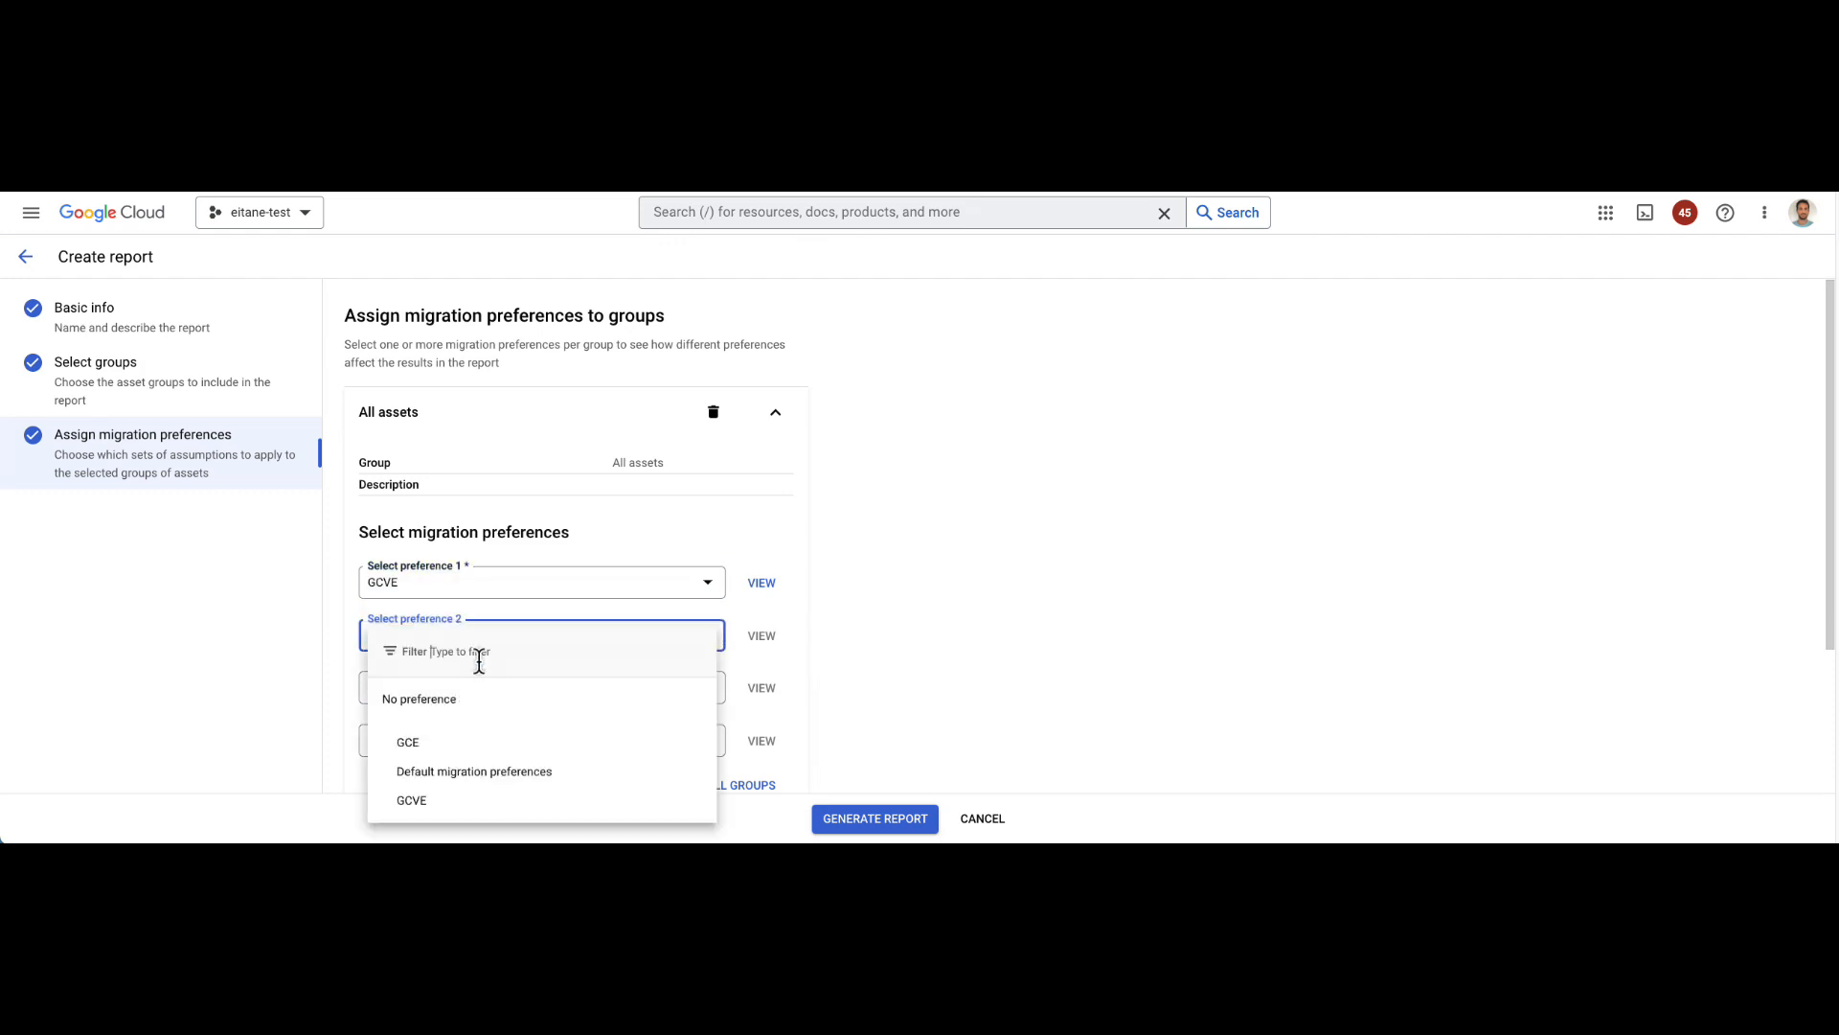
pyautogui.click(406, 741)
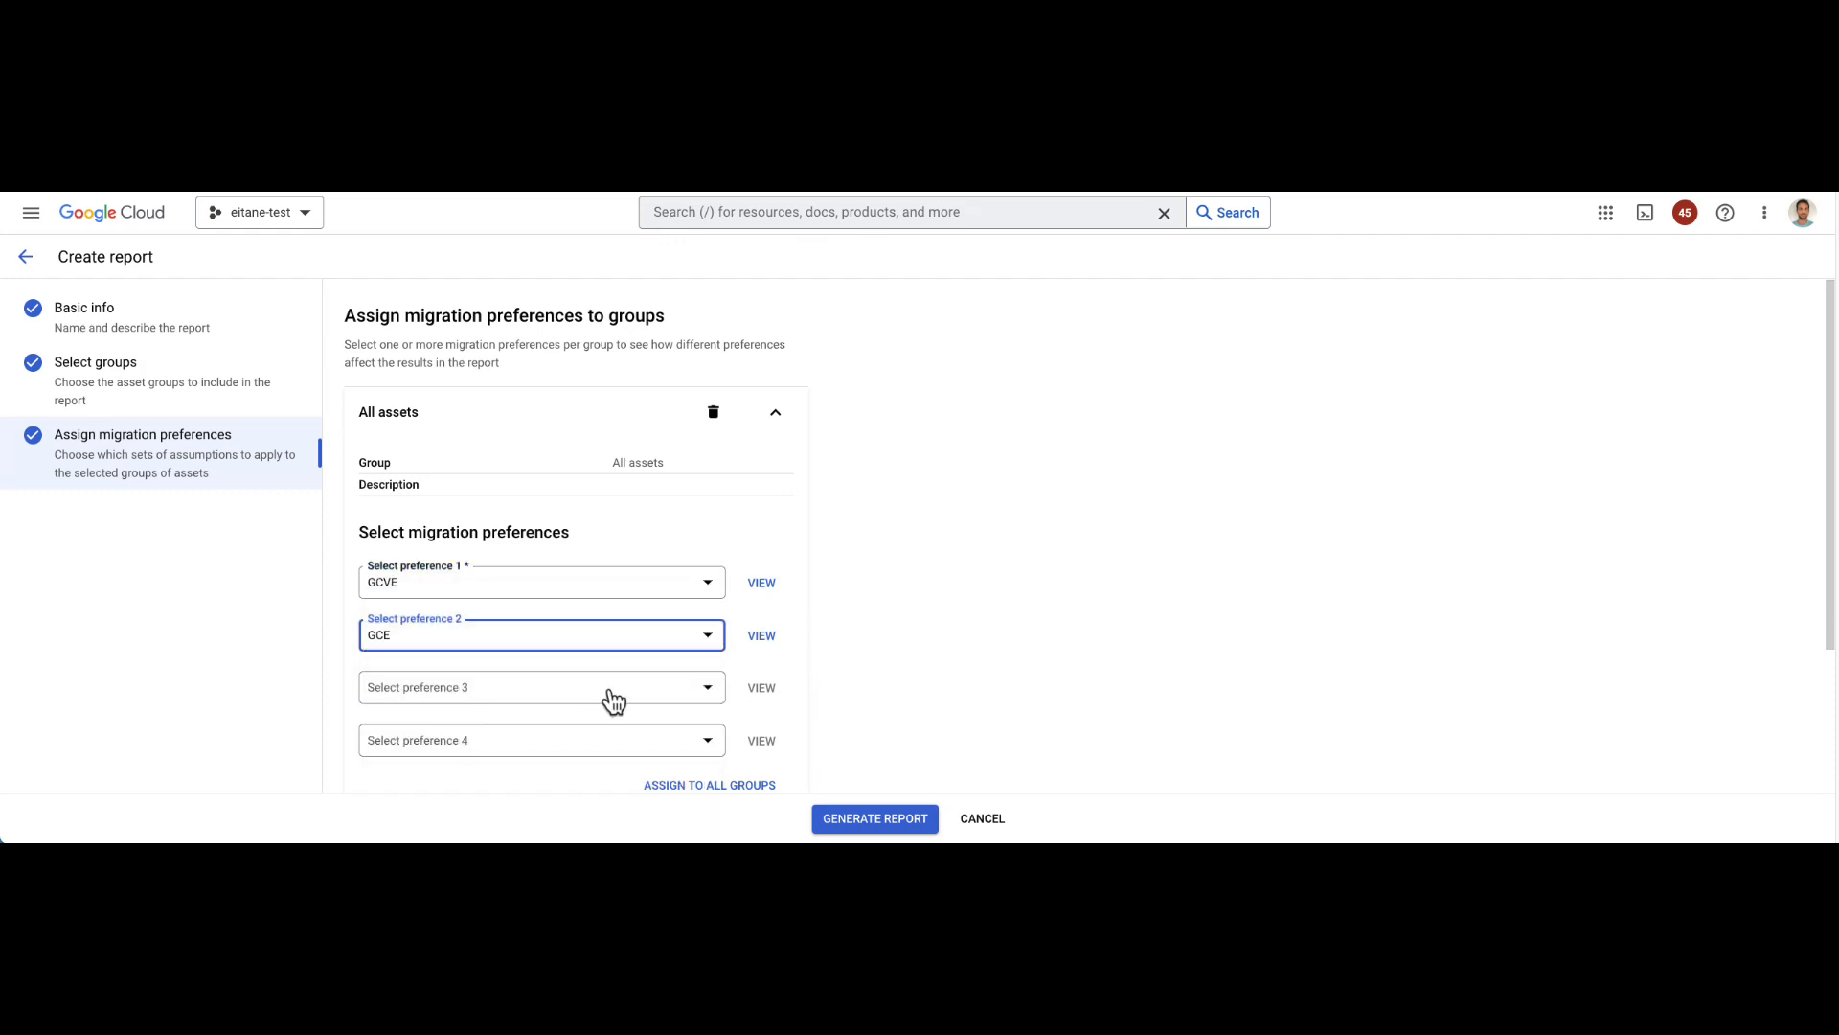
pyautogui.scroll(-3)
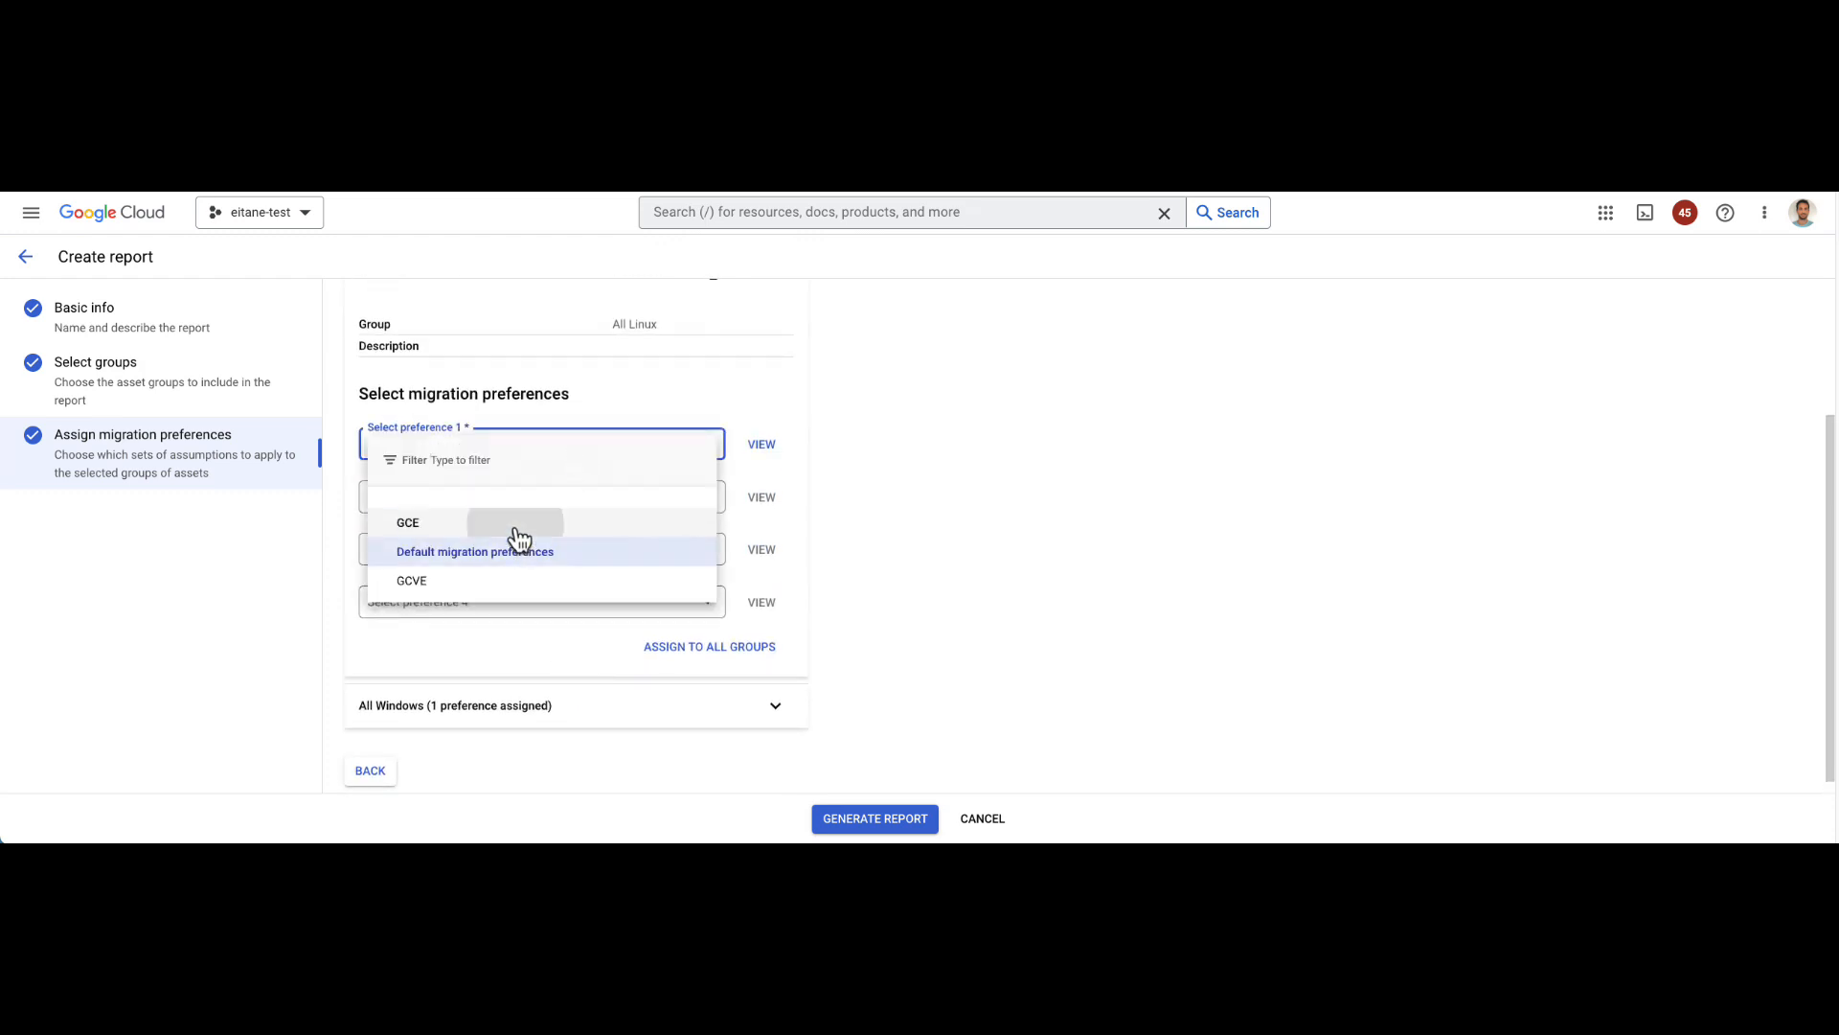
pyautogui.click(473, 551)
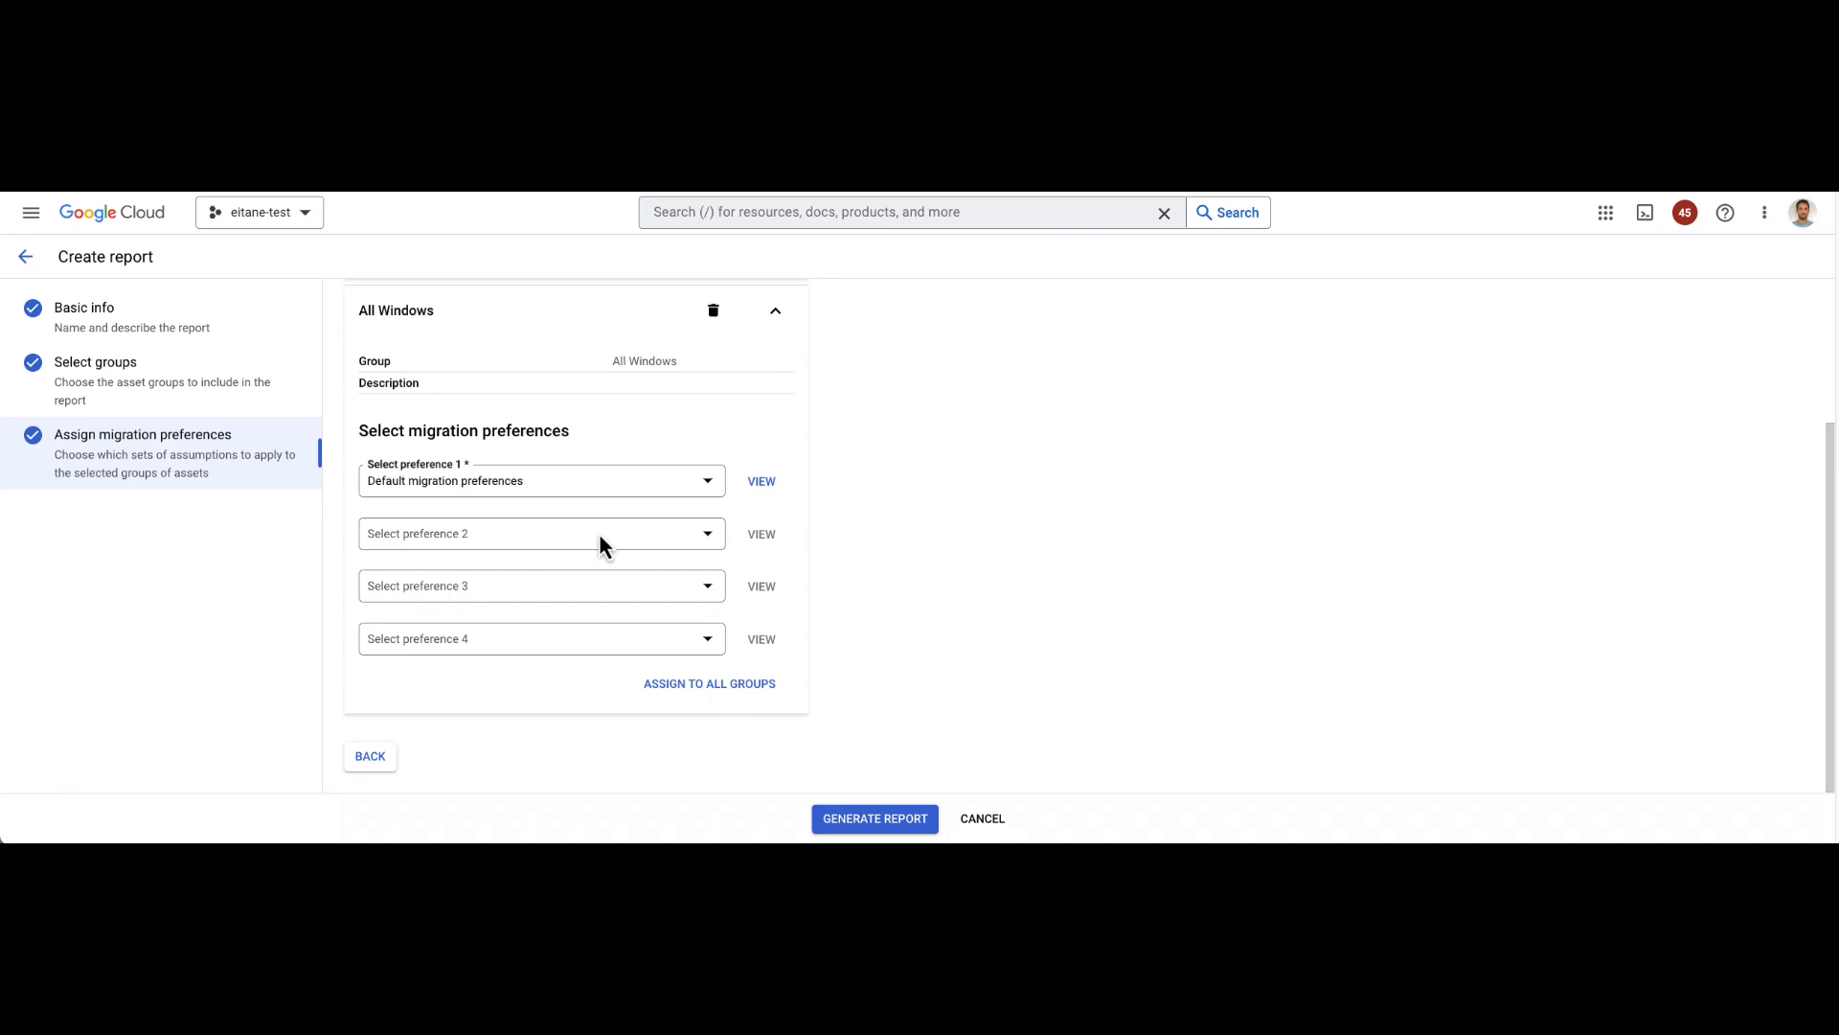
# Step: Assign GCE then GCVE to All Windows and generate the TCO report
pyautogui.click(541, 479)
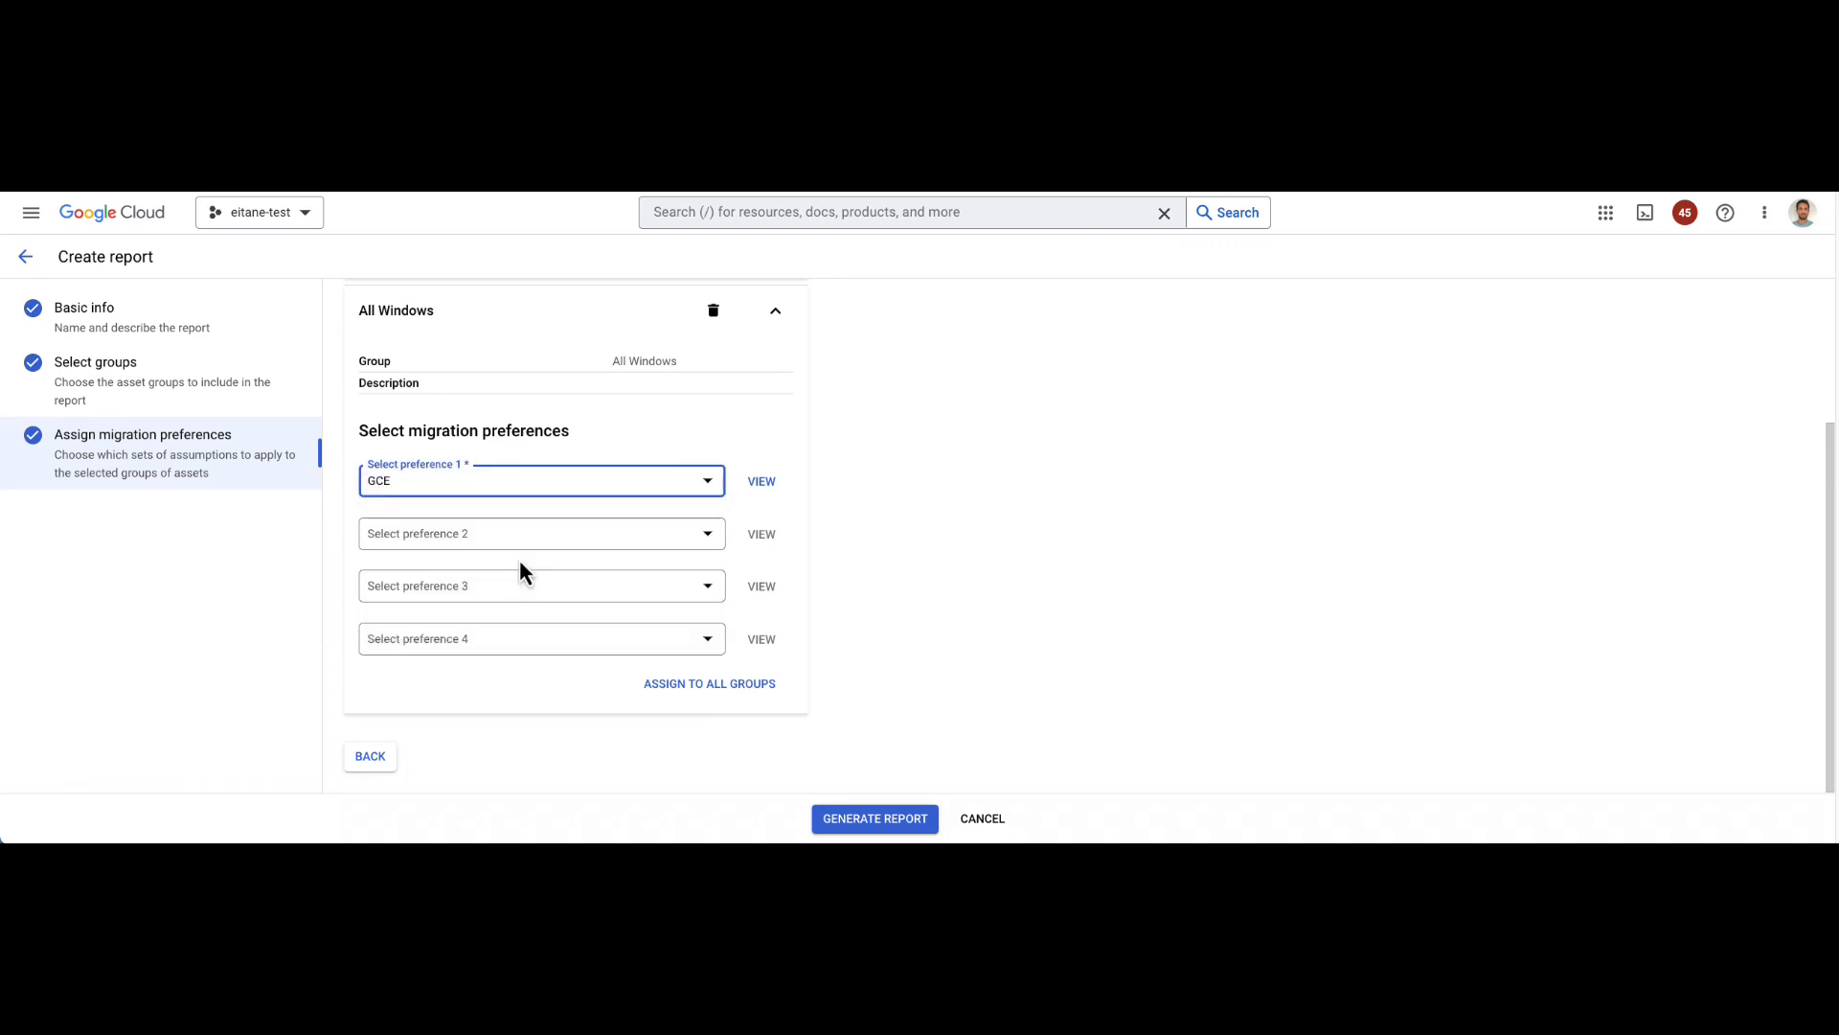
pyautogui.click(540, 533)
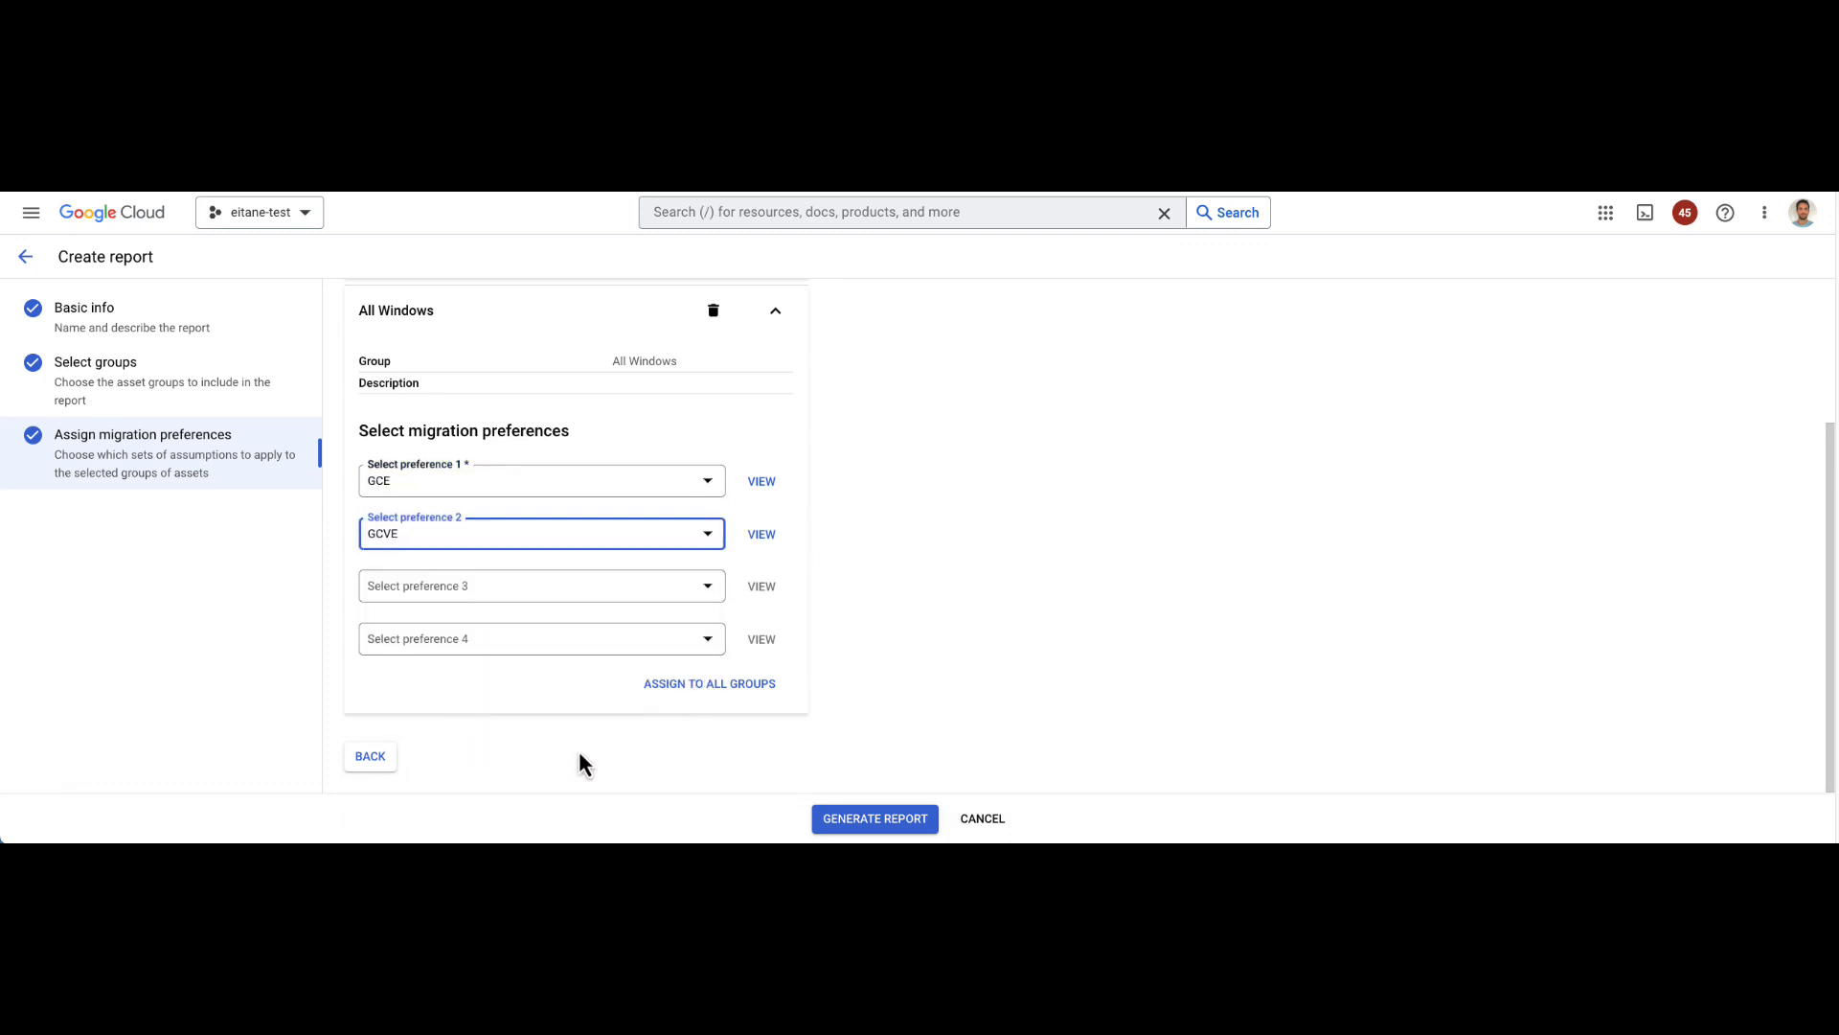
pyautogui.click(874, 818)
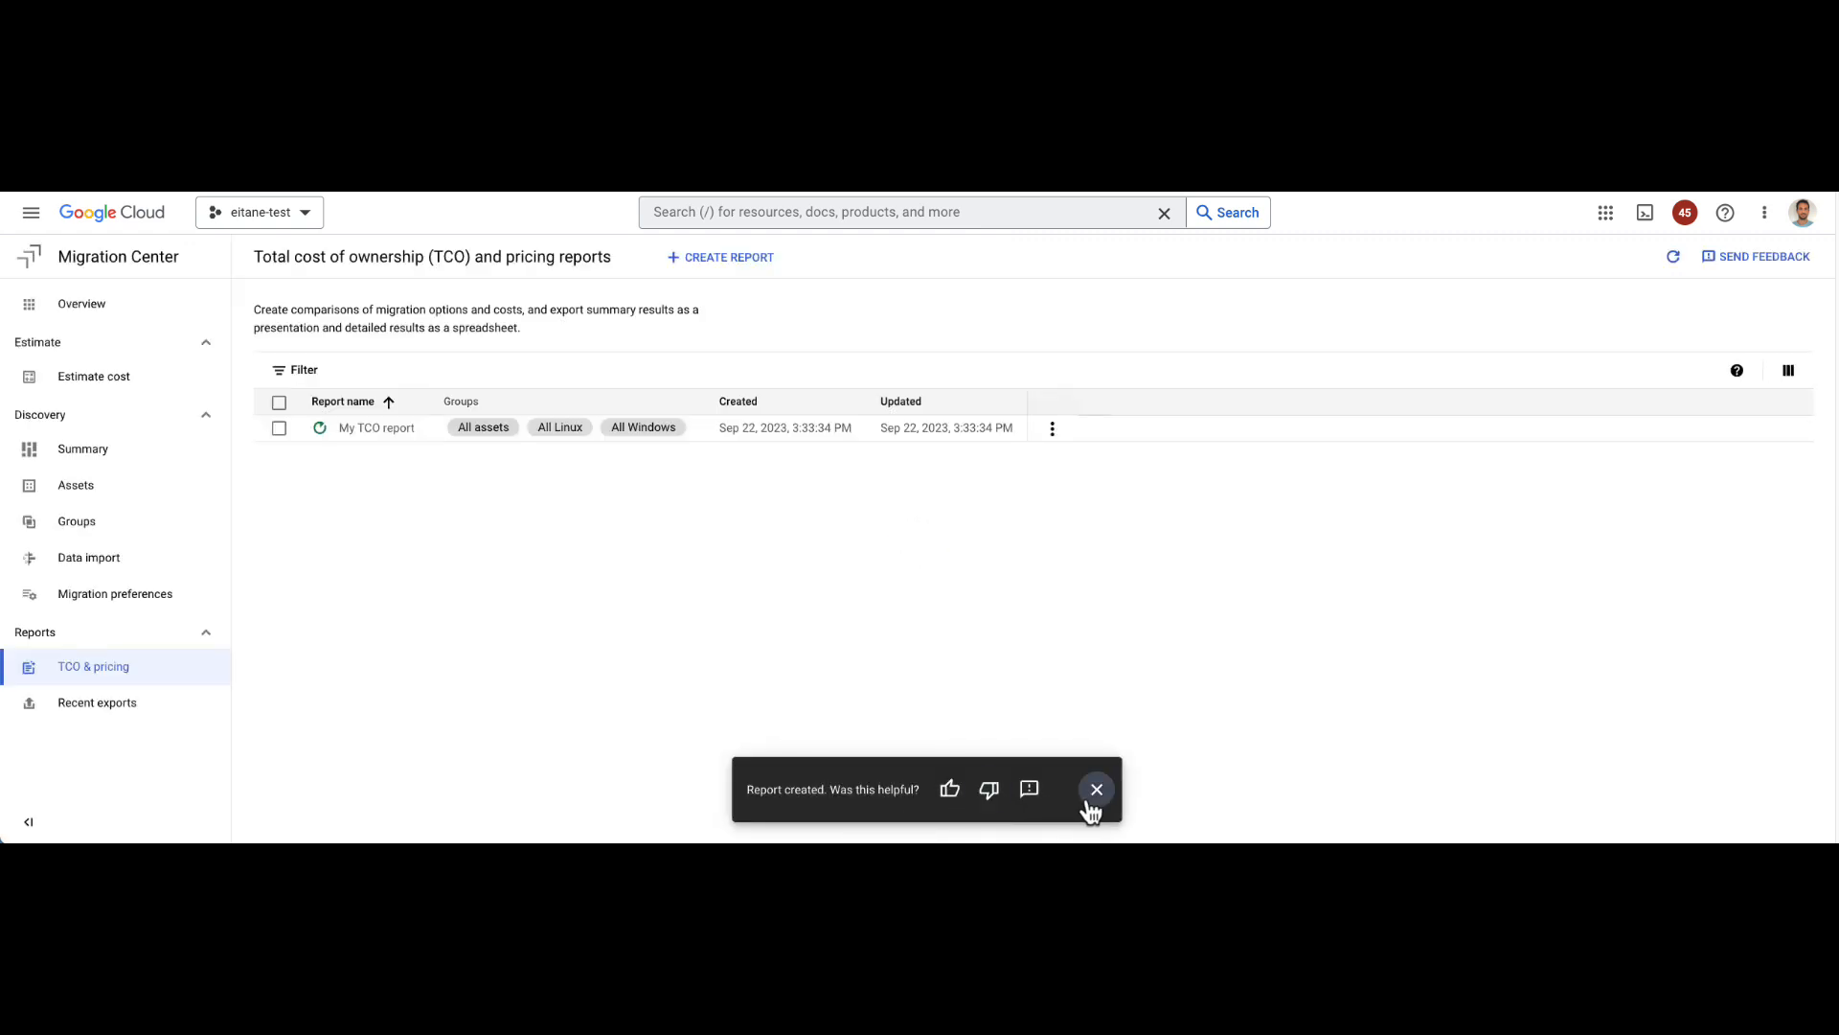
# Step: View My TCO report and move through its summary findings
pyautogui.click(1096, 787)
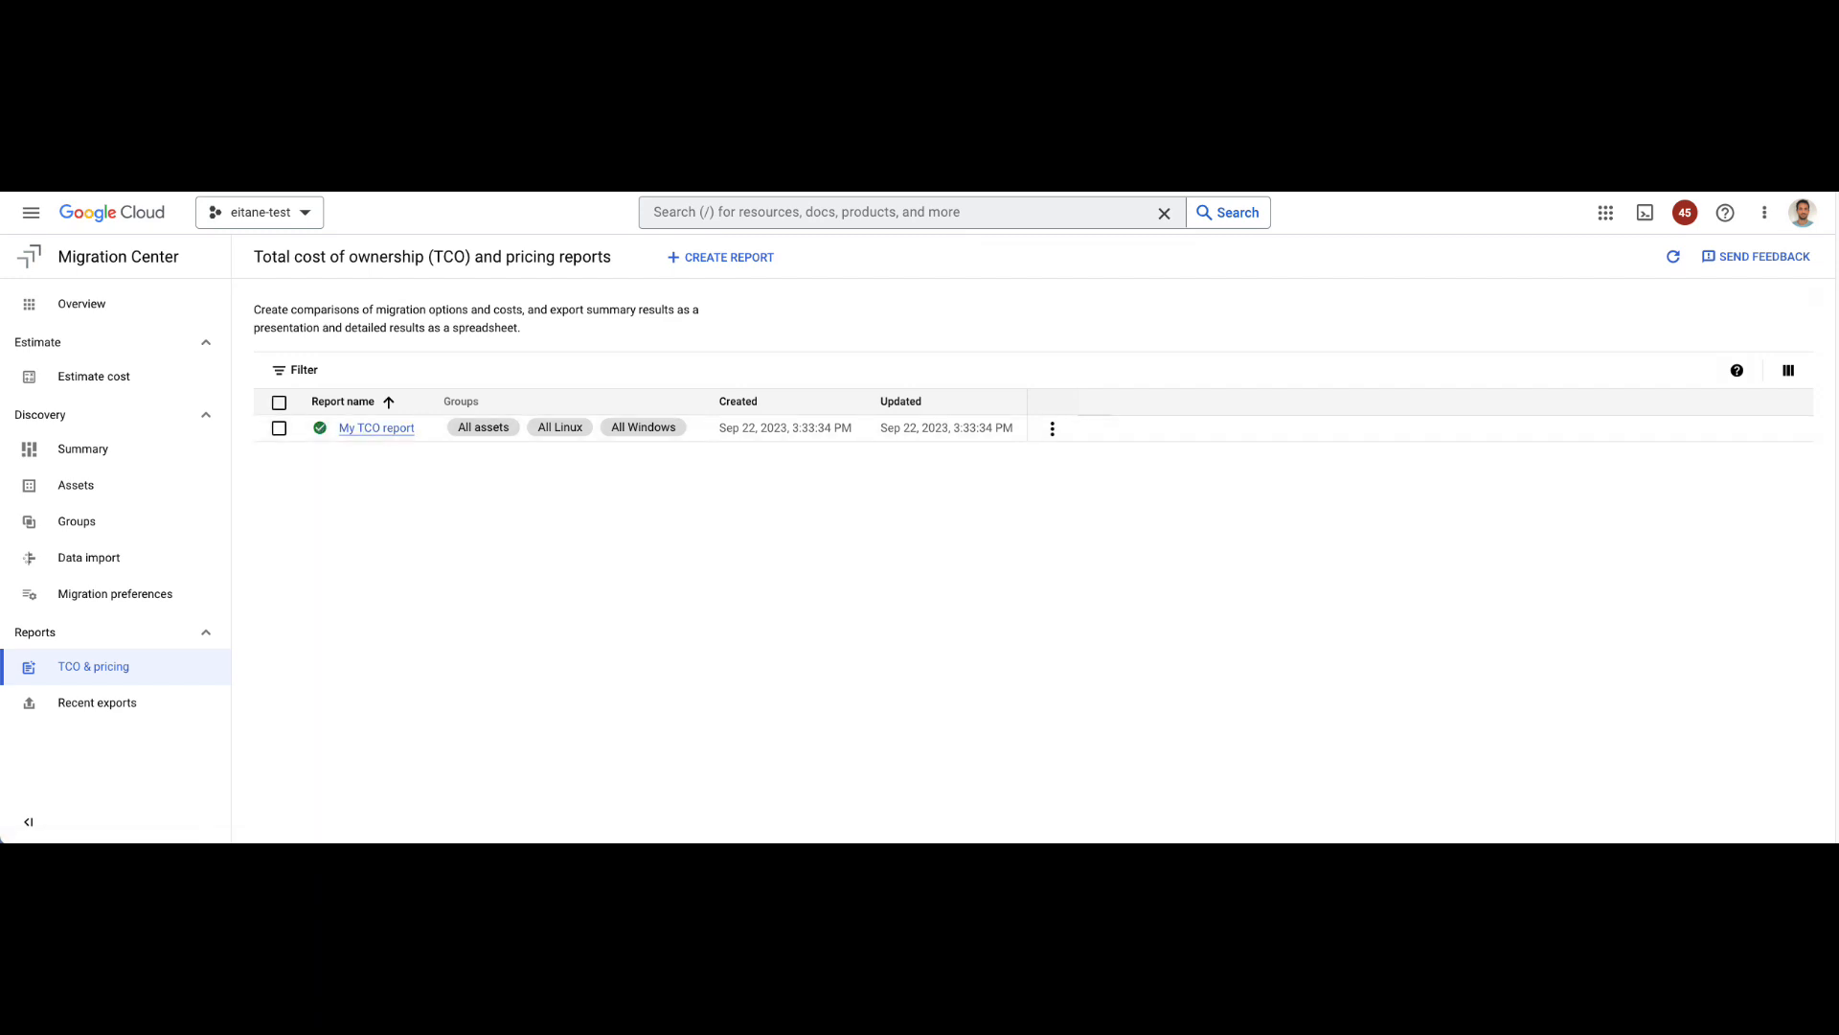
pyautogui.moveTo(378, 428)
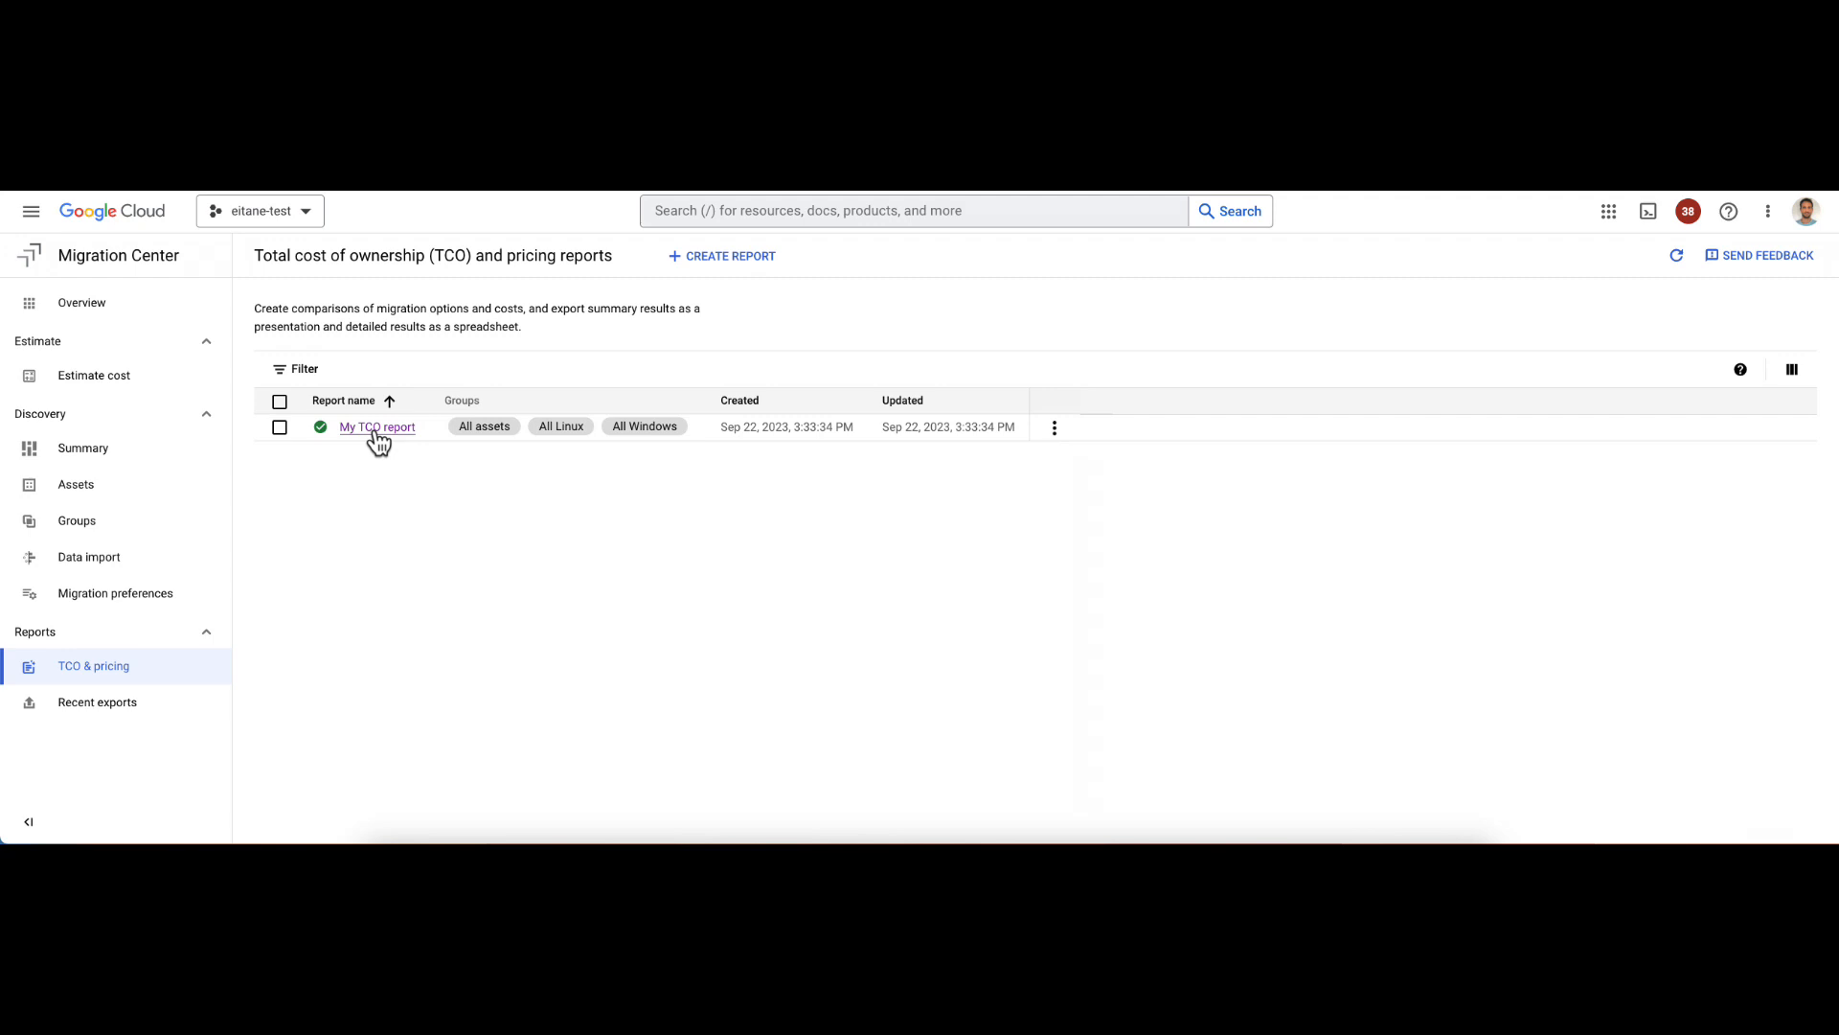
pyautogui.click(378, 426)
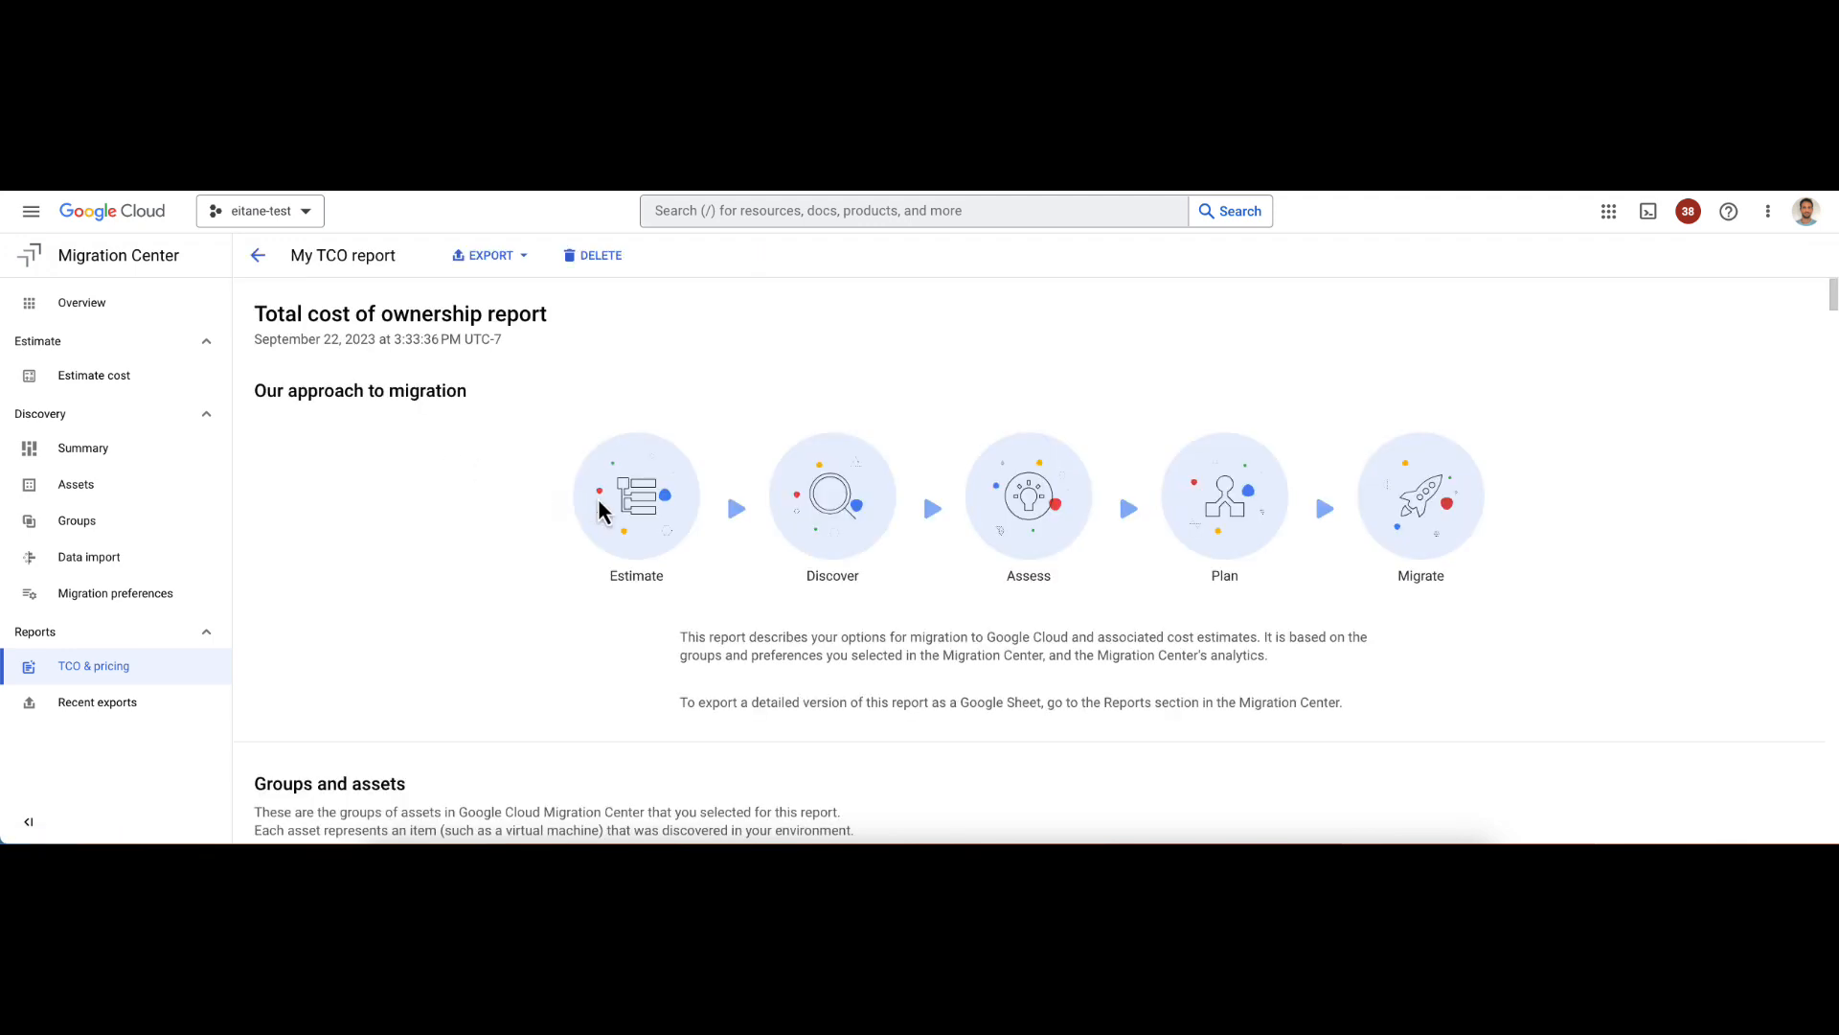
pyautogui.moveTo(1058, 582)
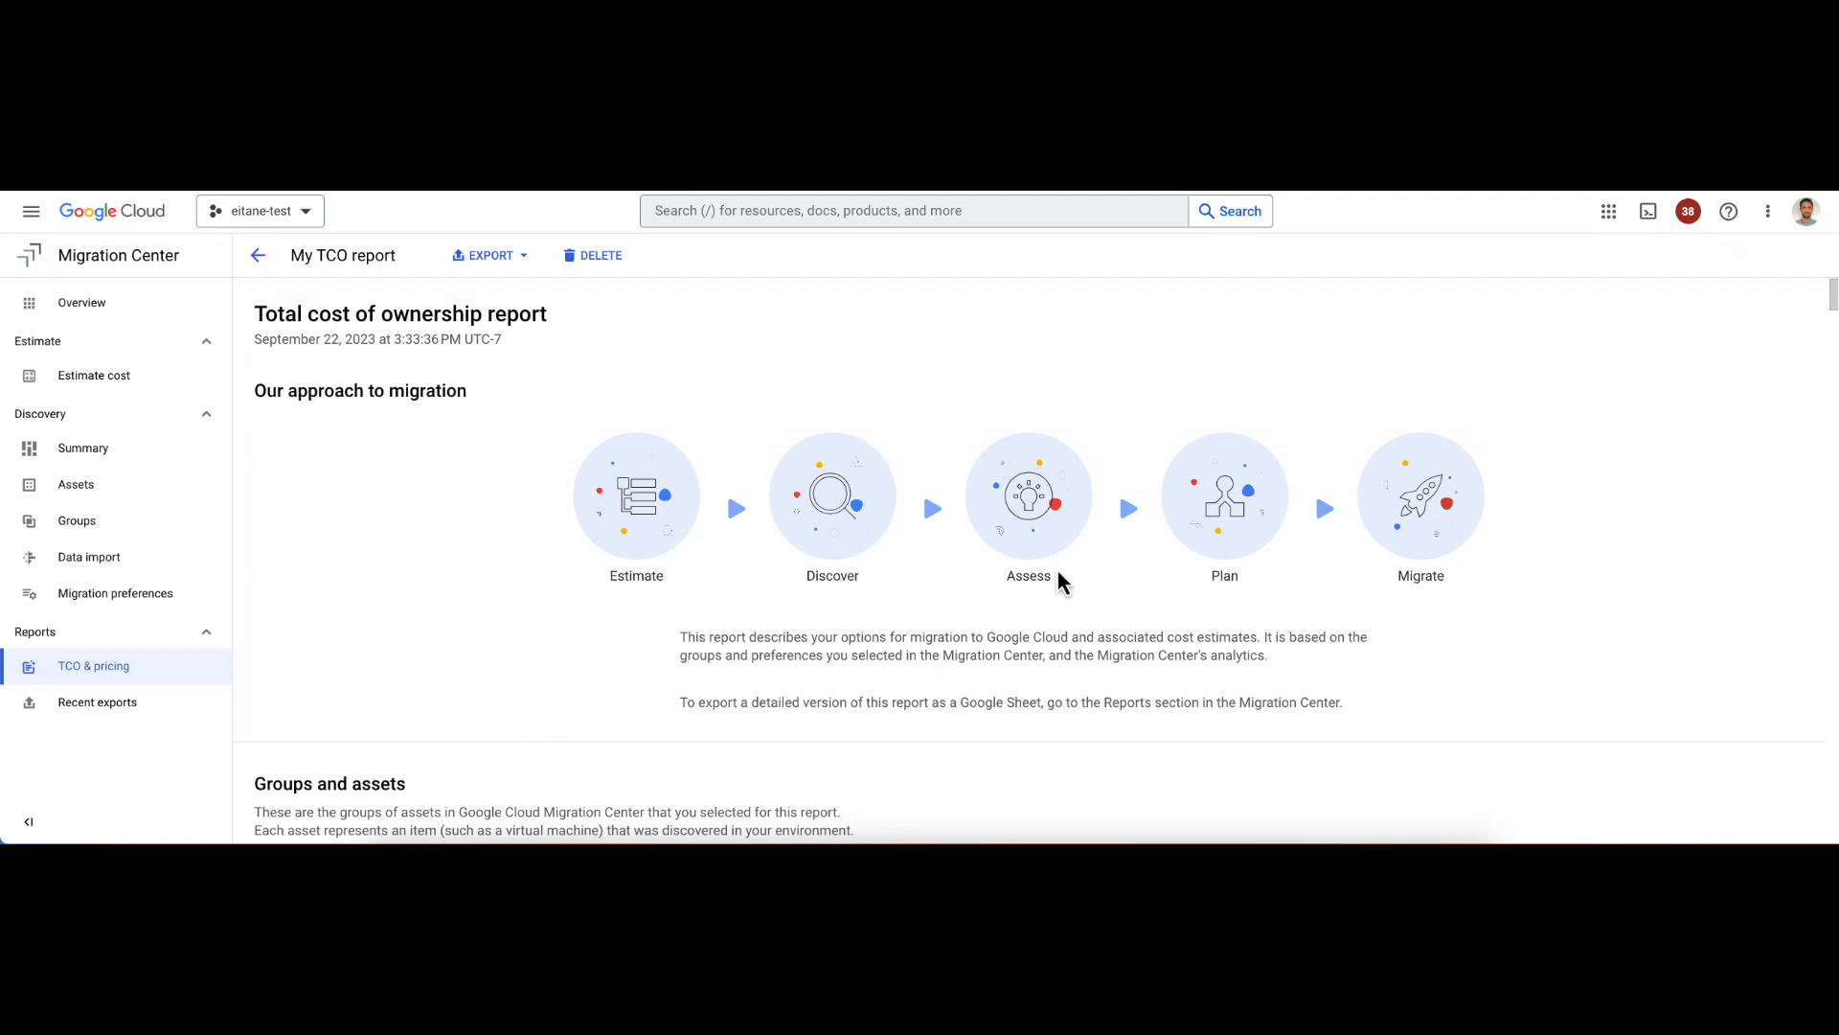
pyautogui.moveTo(855, 661)
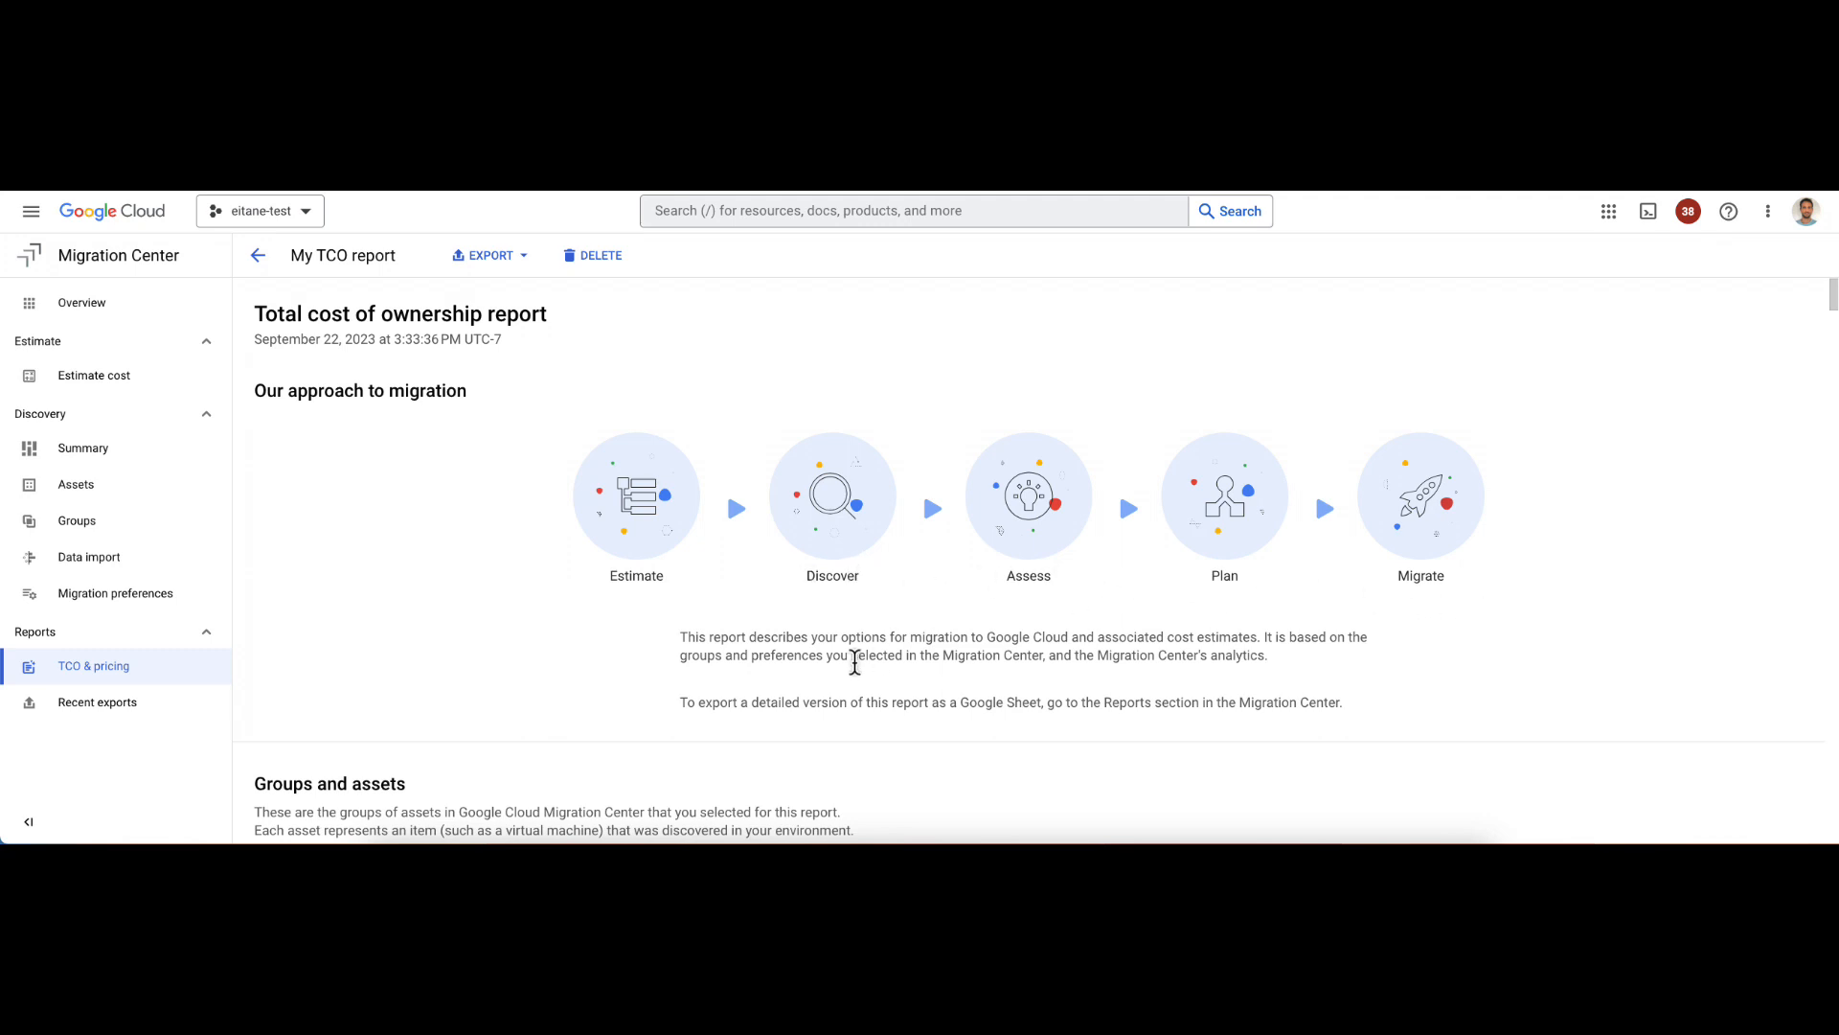
pyautogui.scroll(-3)
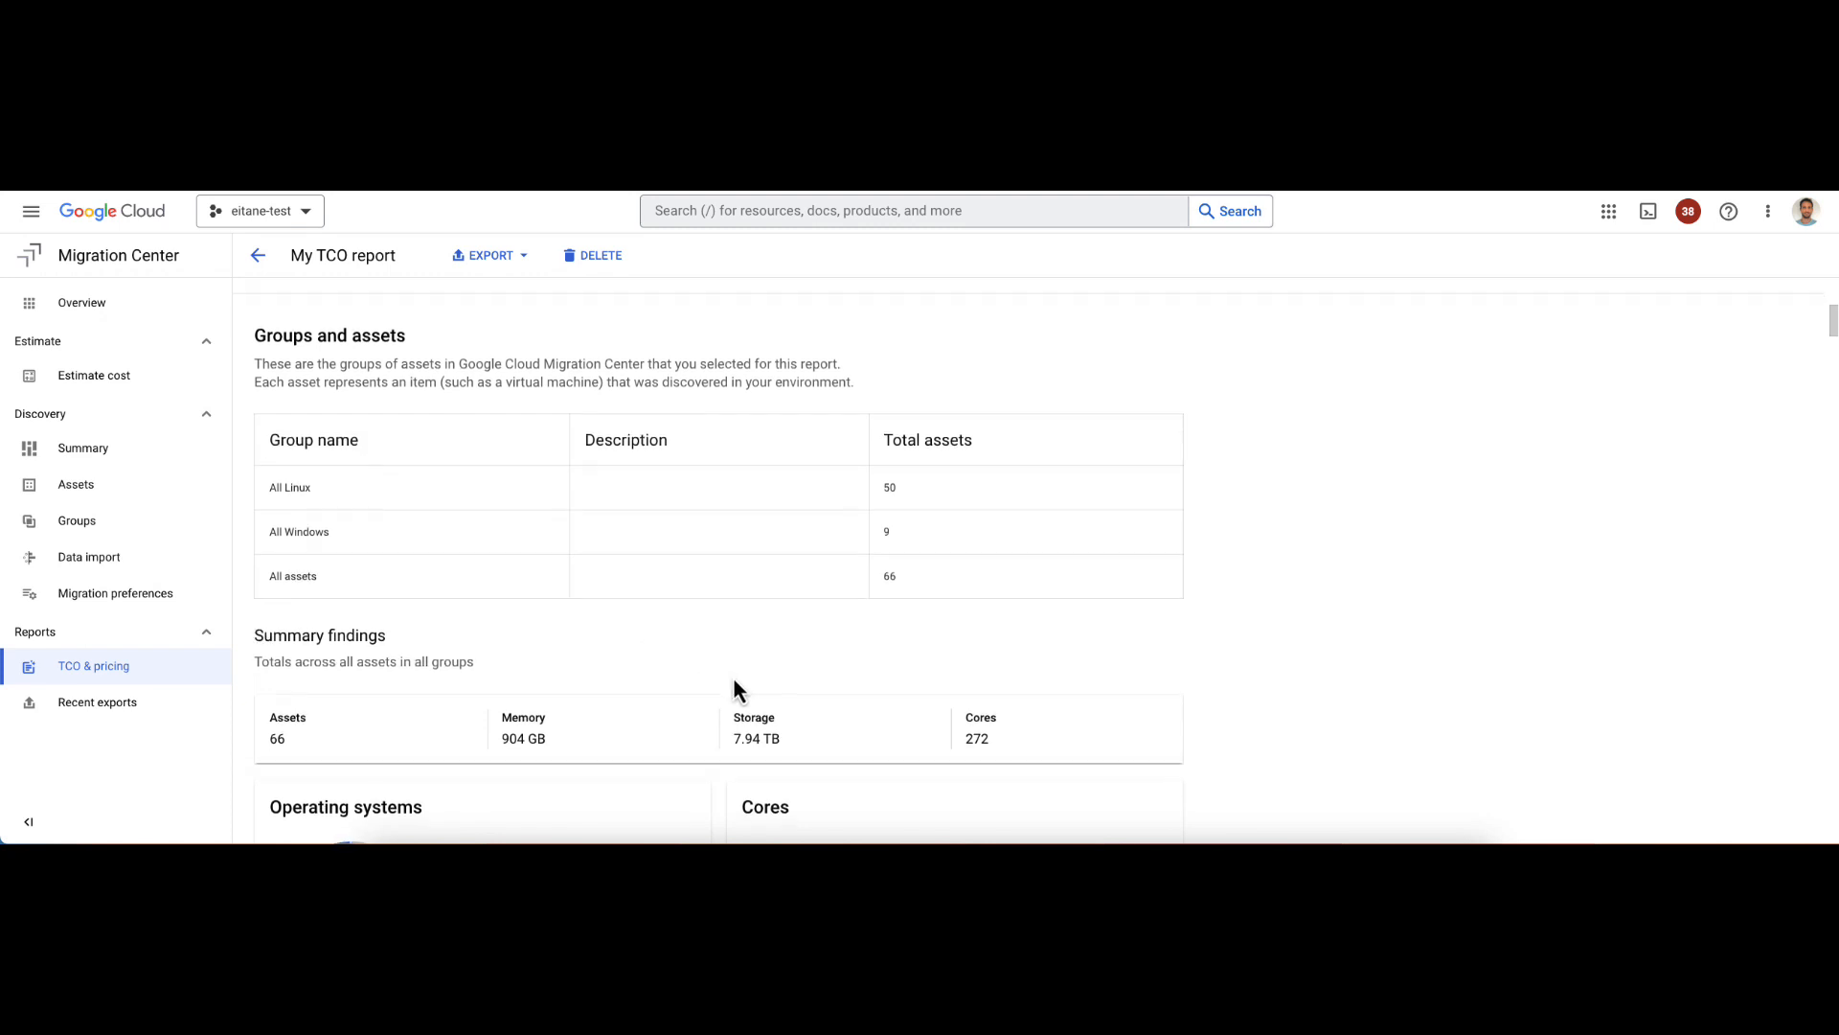
pyautogui.scroll(-3)
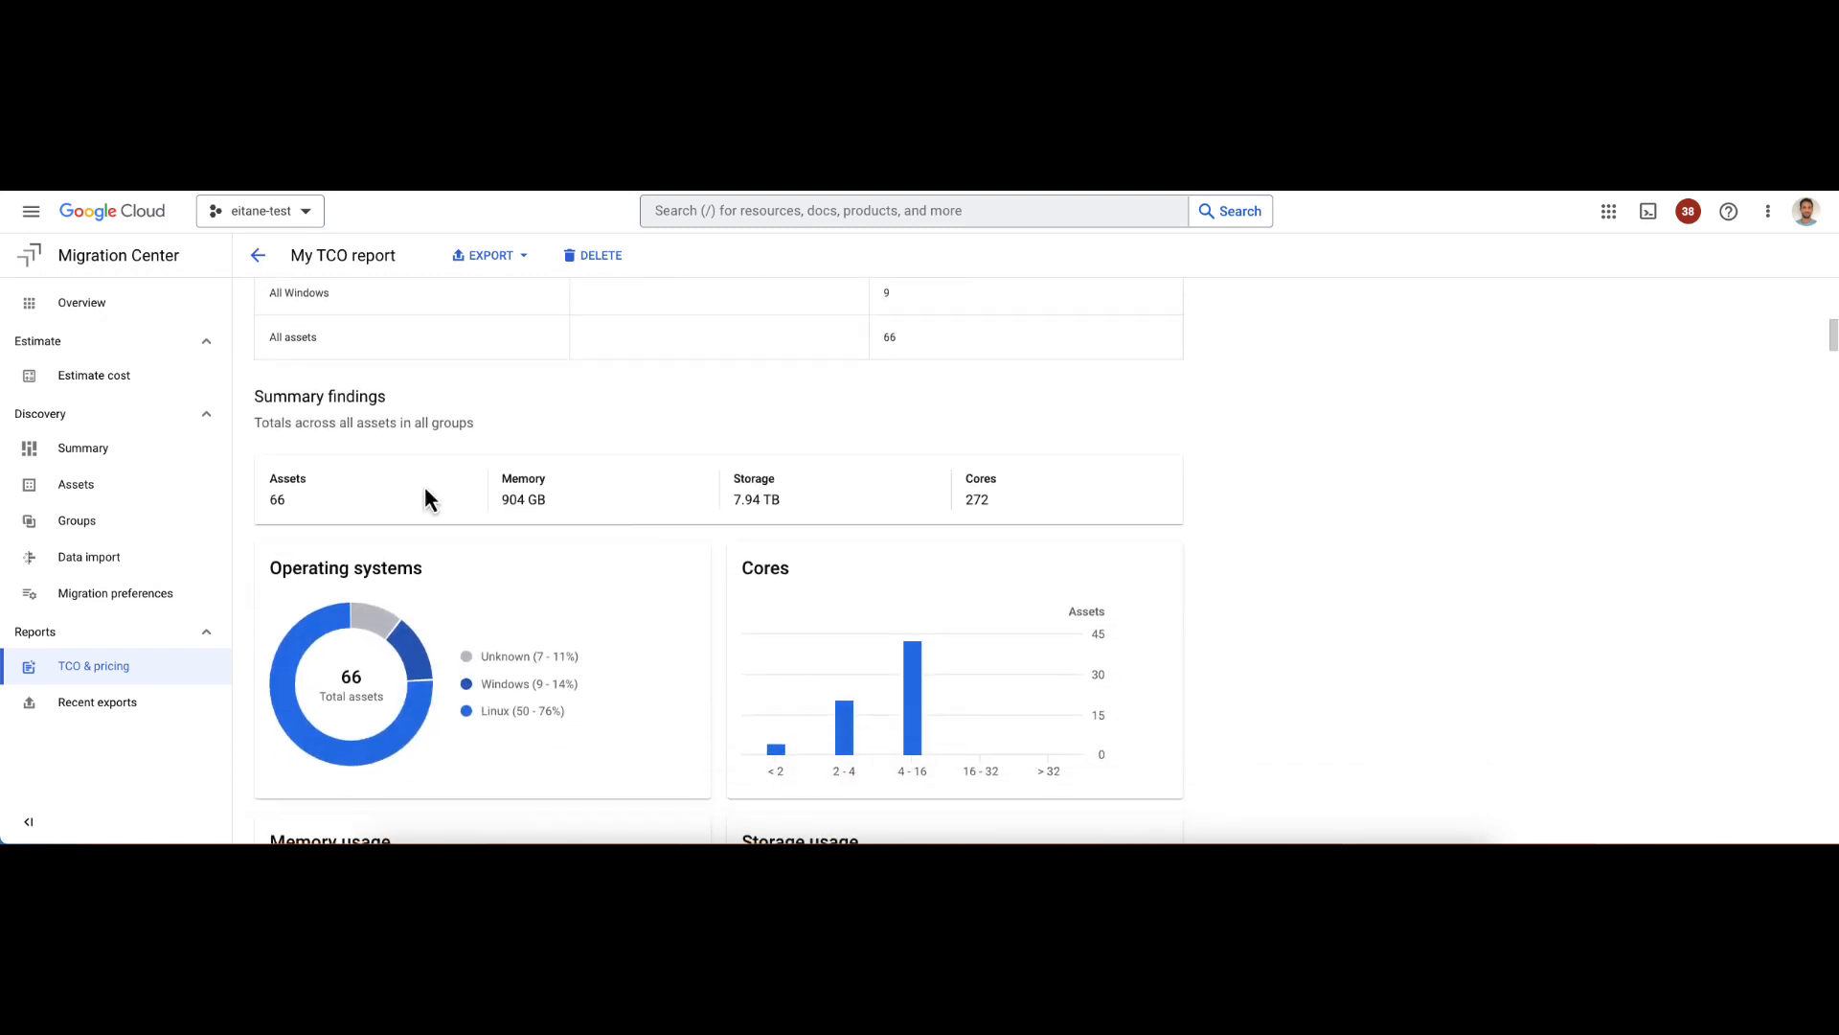
pyautogui.scroll(-3)
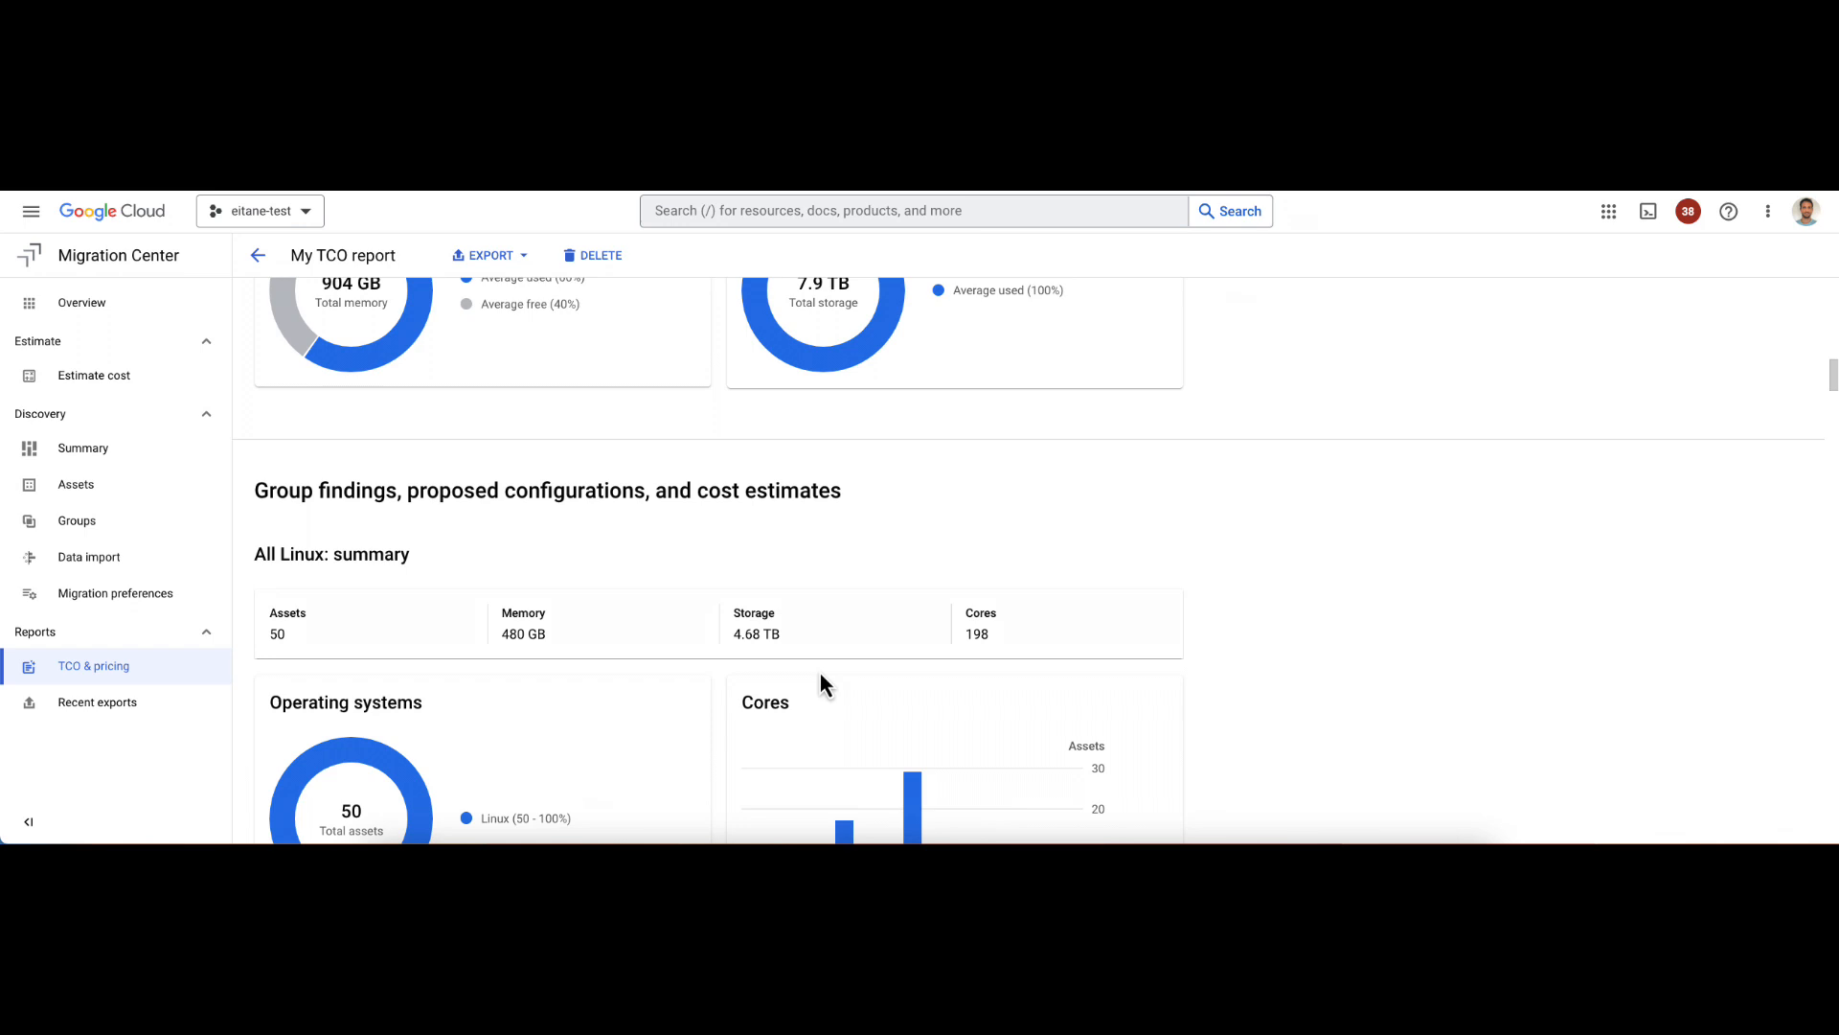
# Step: Reach the All Linux preferences: us-central1, Compute Engine, 3-year CUD, pay-as-you-go licensing
pyautogui.scroll(-3)
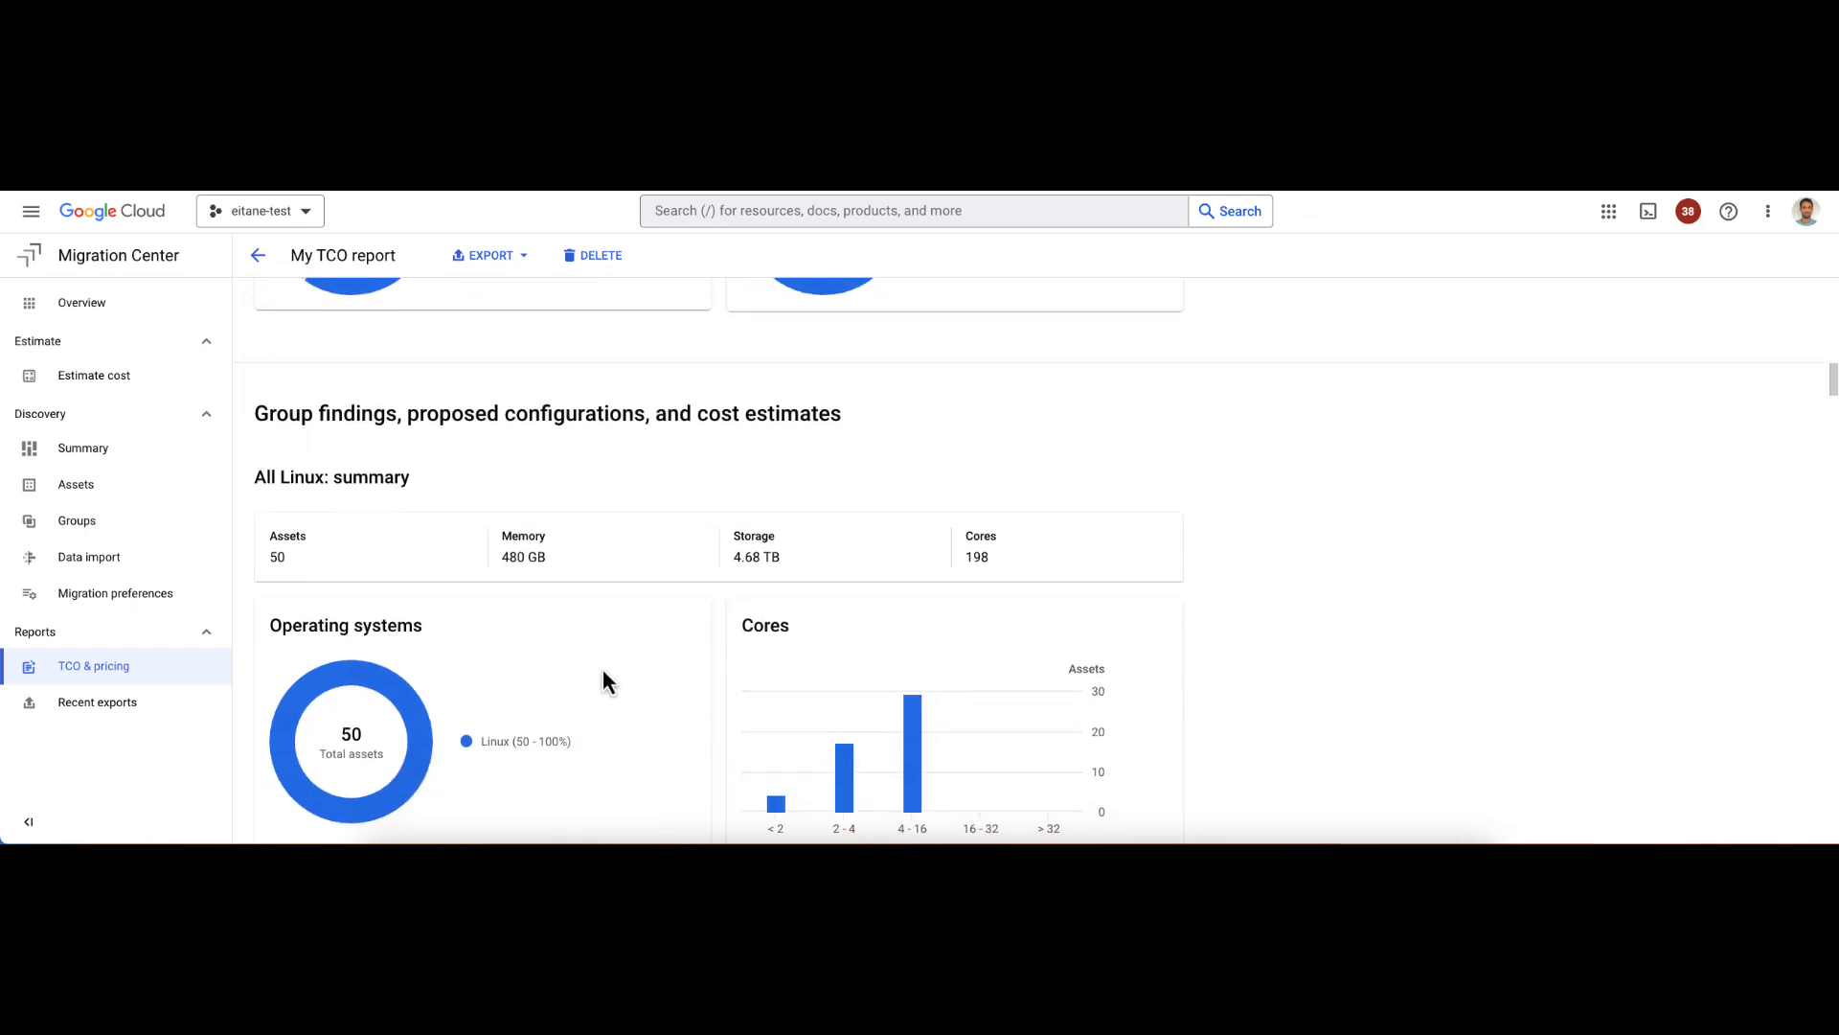
pyautogui.scroll(-3)
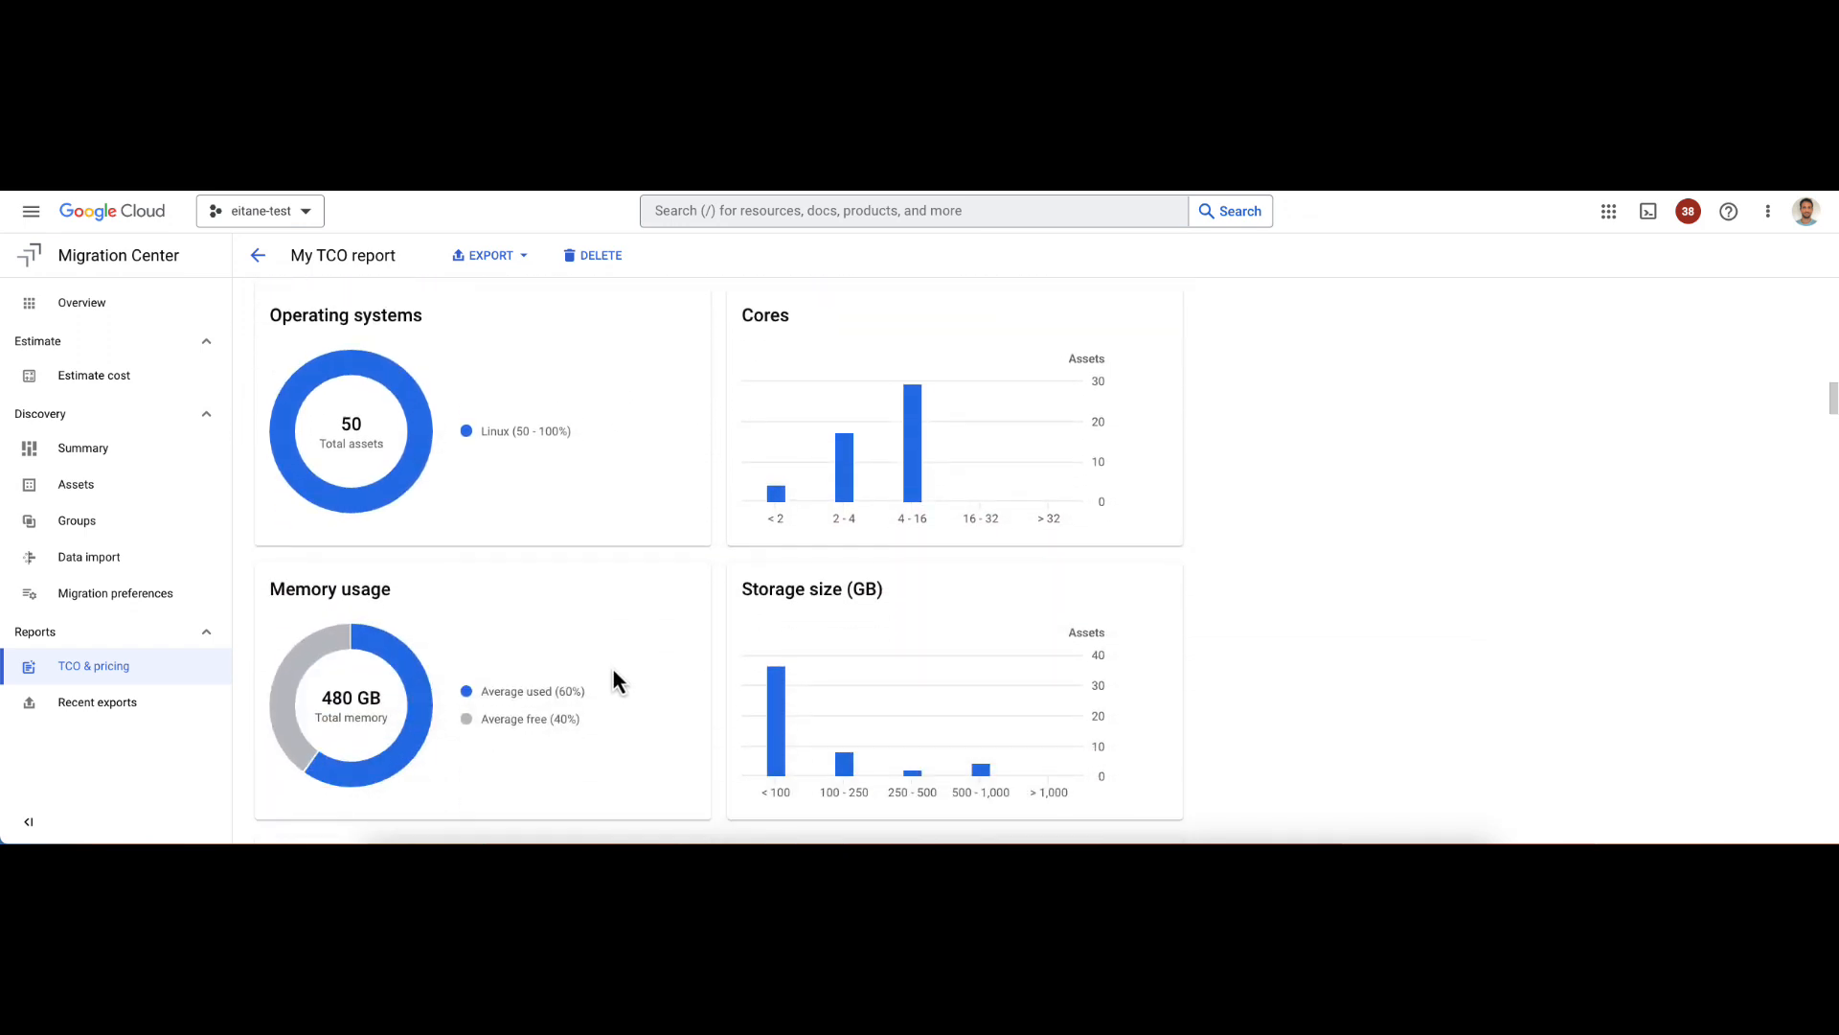
pyautogui.scroll(-3)
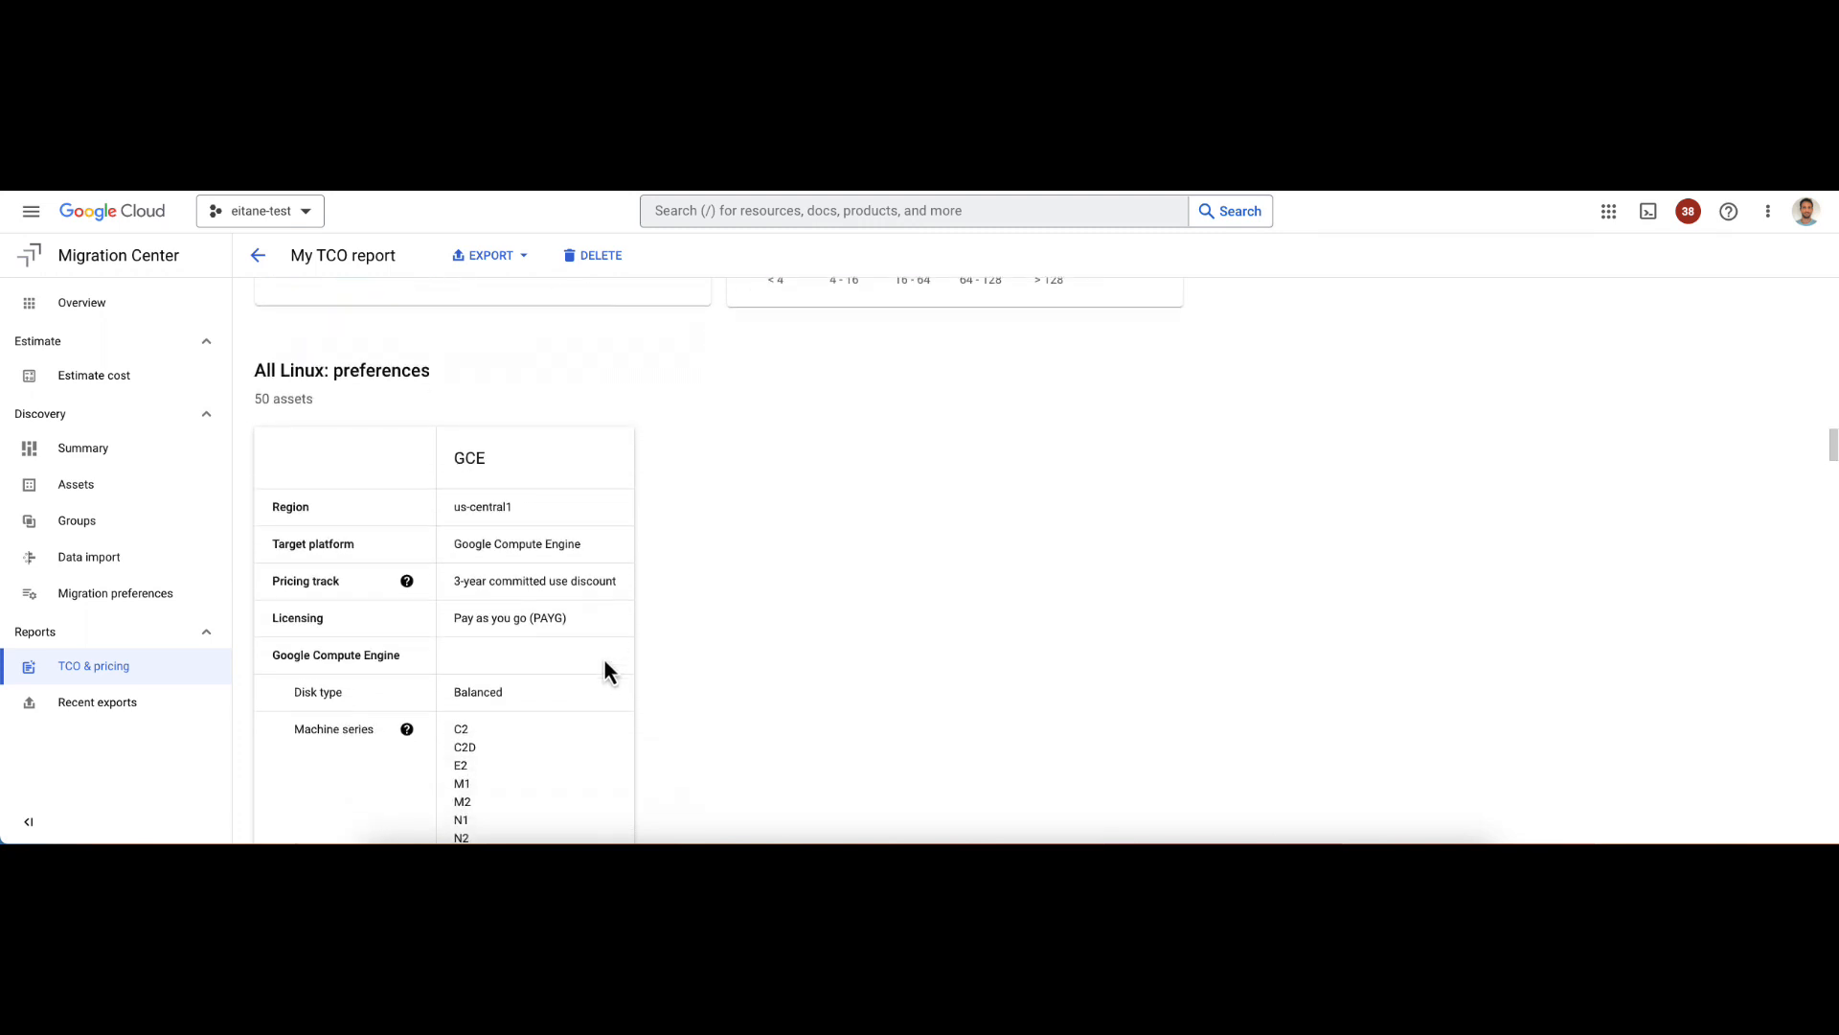
pyautogui.scroll(-3)
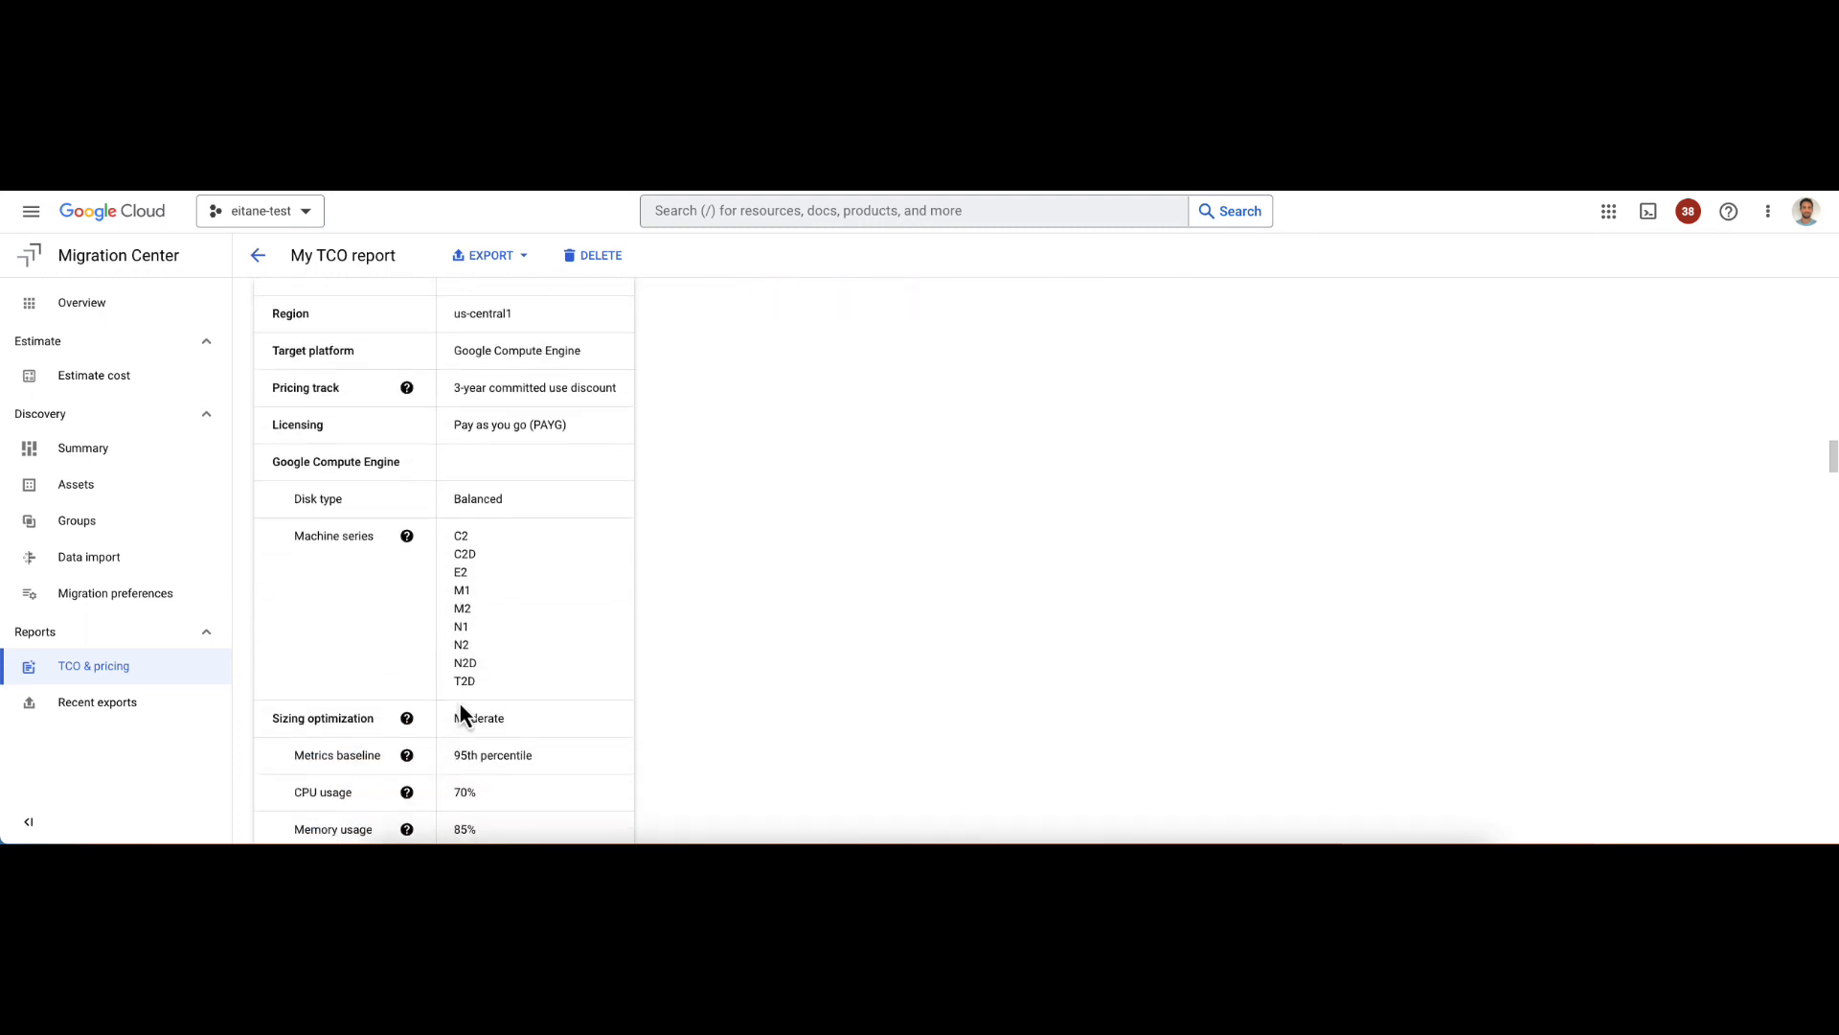
# Step: Highlight the All Linux total of $2,475.59 per month for 50 E2 VMs on GCE
pyautogui.scroll(-3)
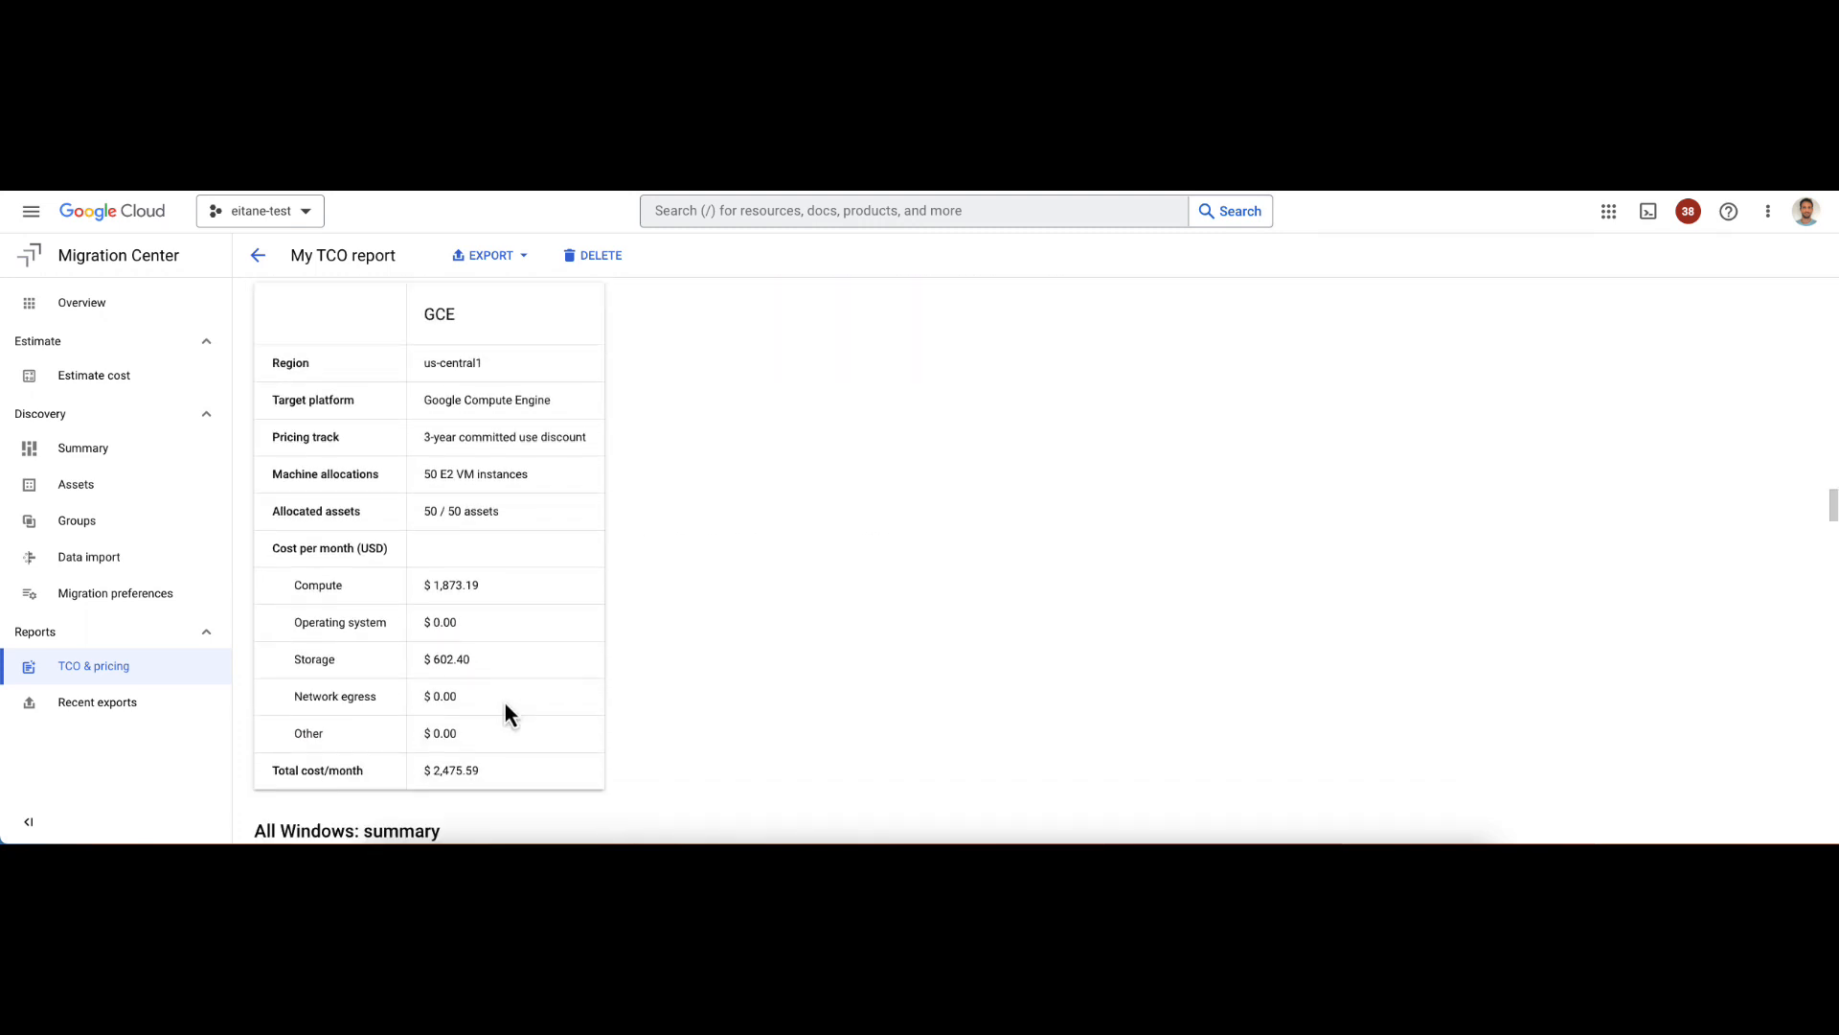
pyautogui.scroll(3)
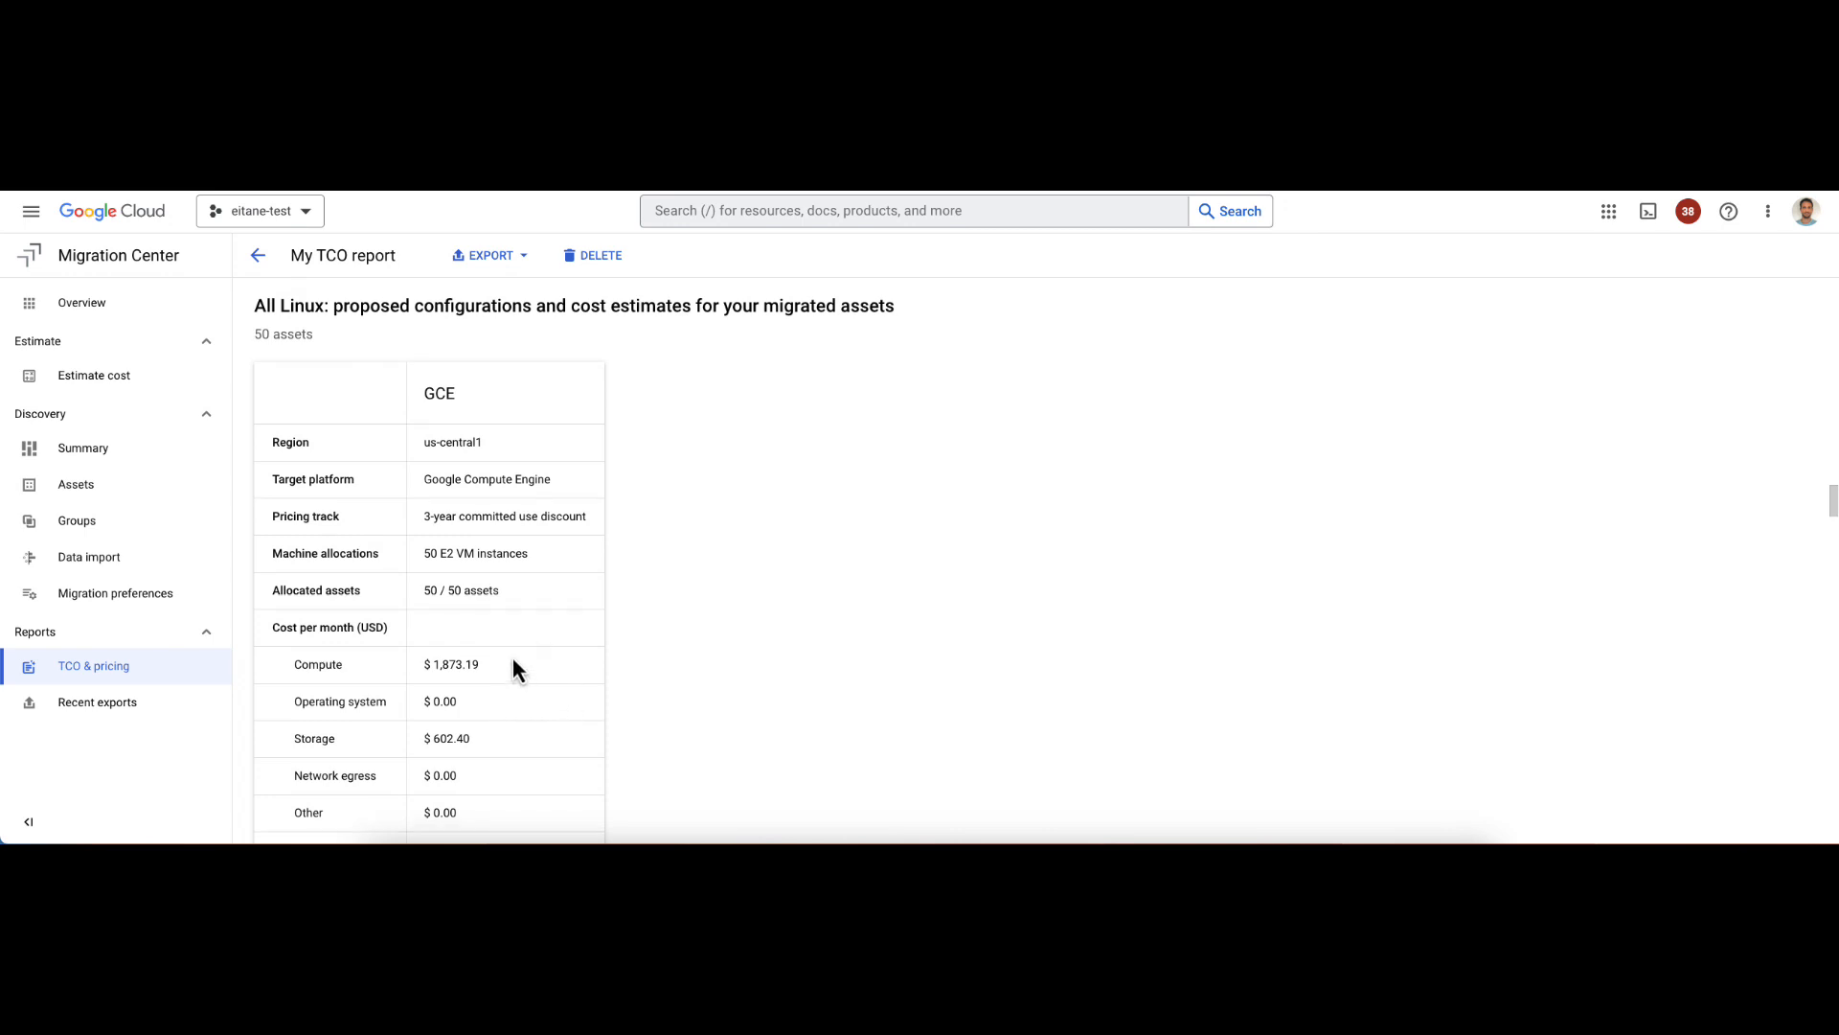
pyautogui.scroll(-3)
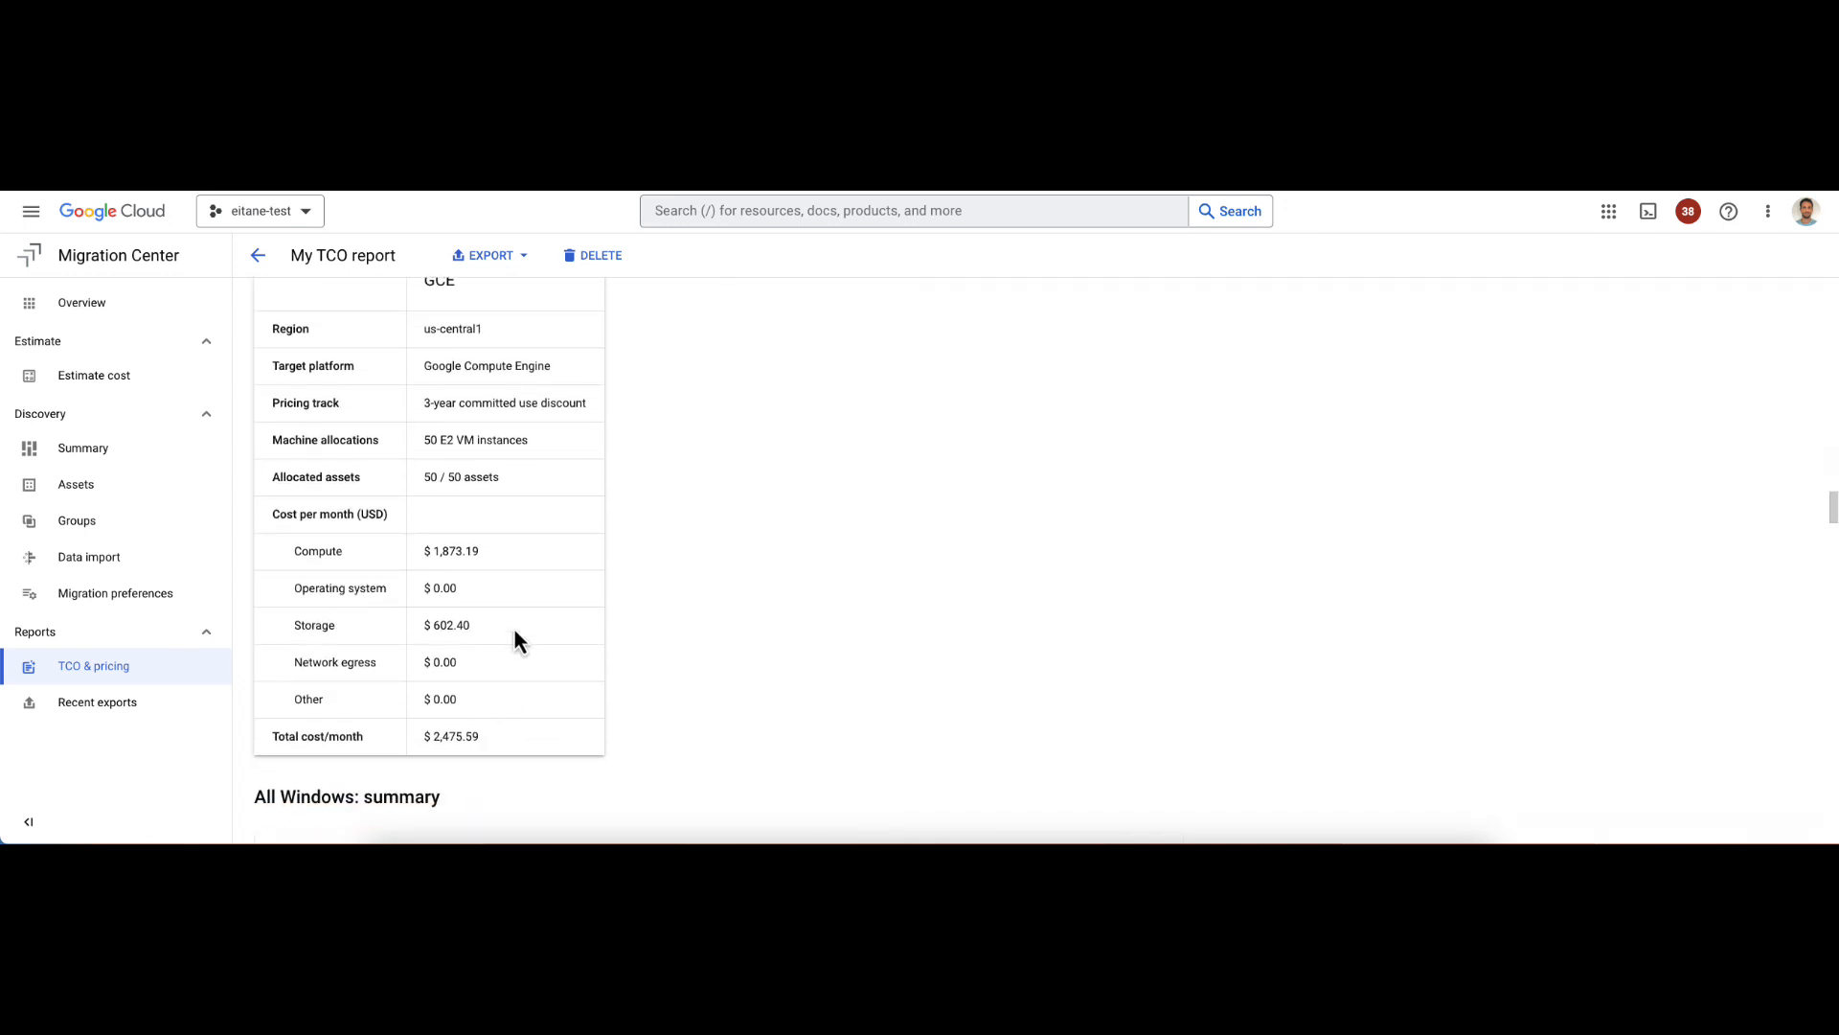
pyautogui.doubleClick(451, 736)
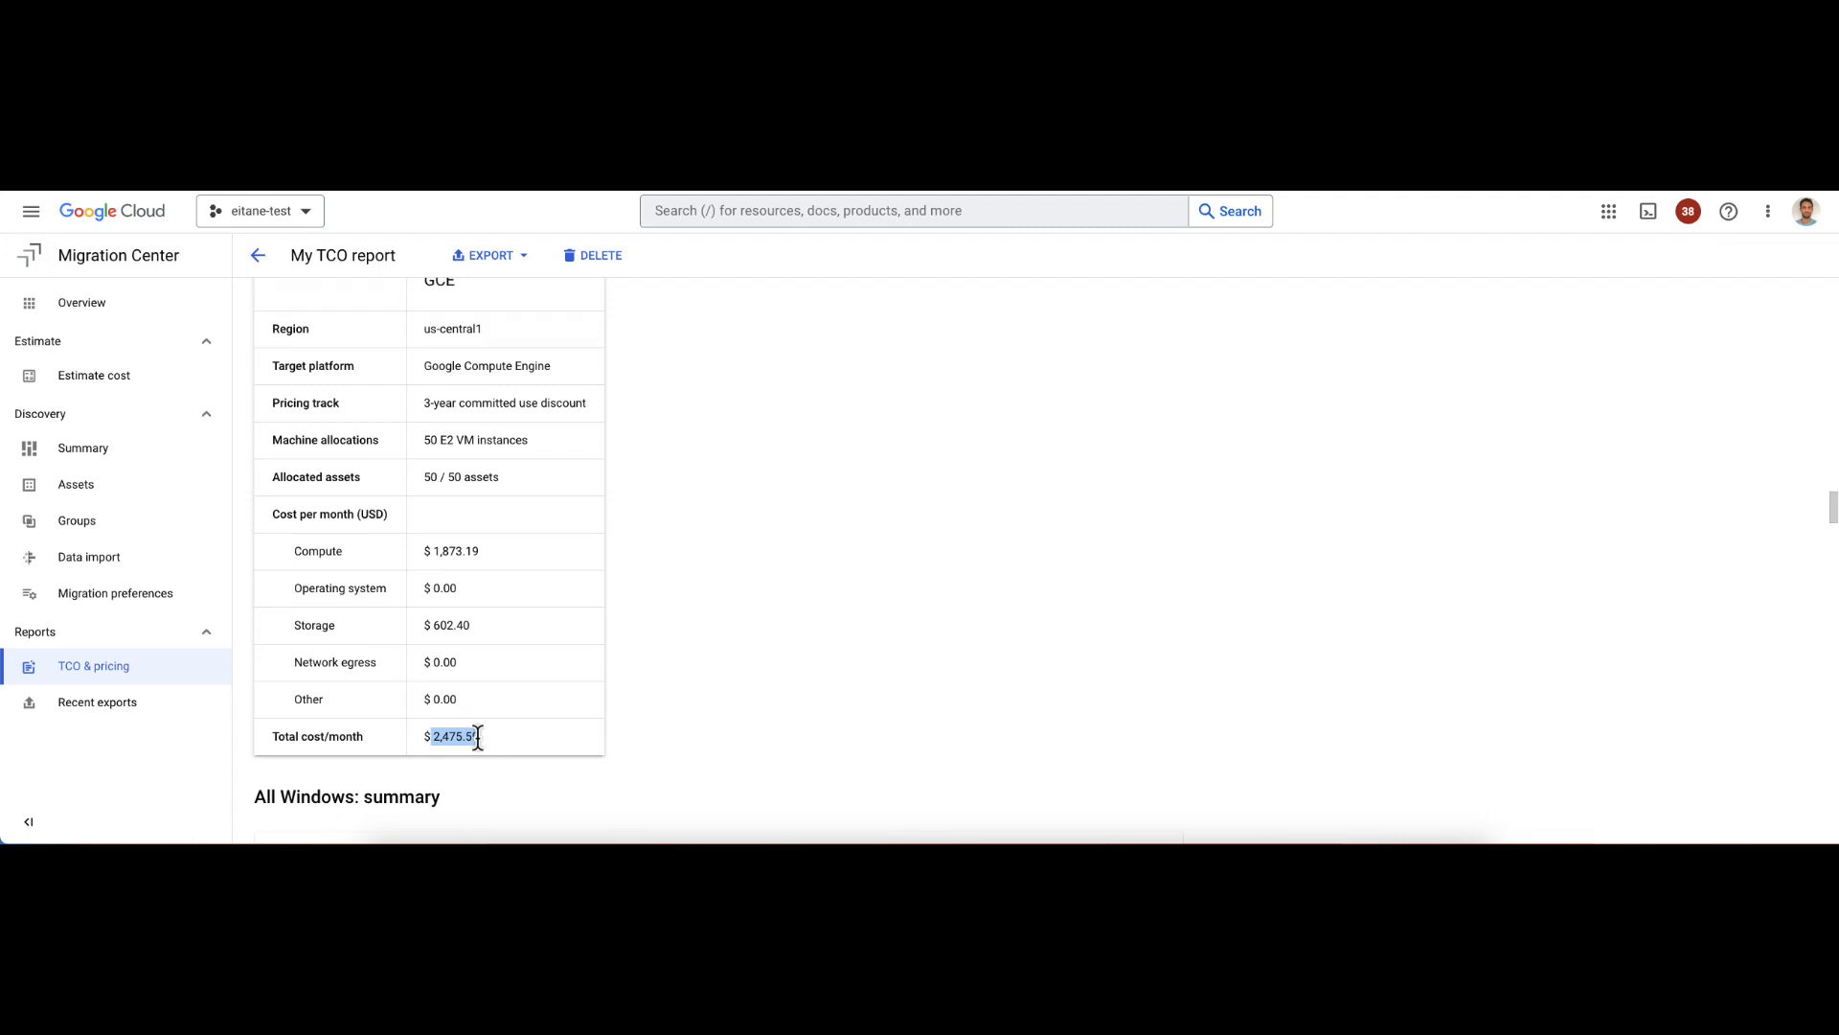
pyautogui.moveTo(477, 690)
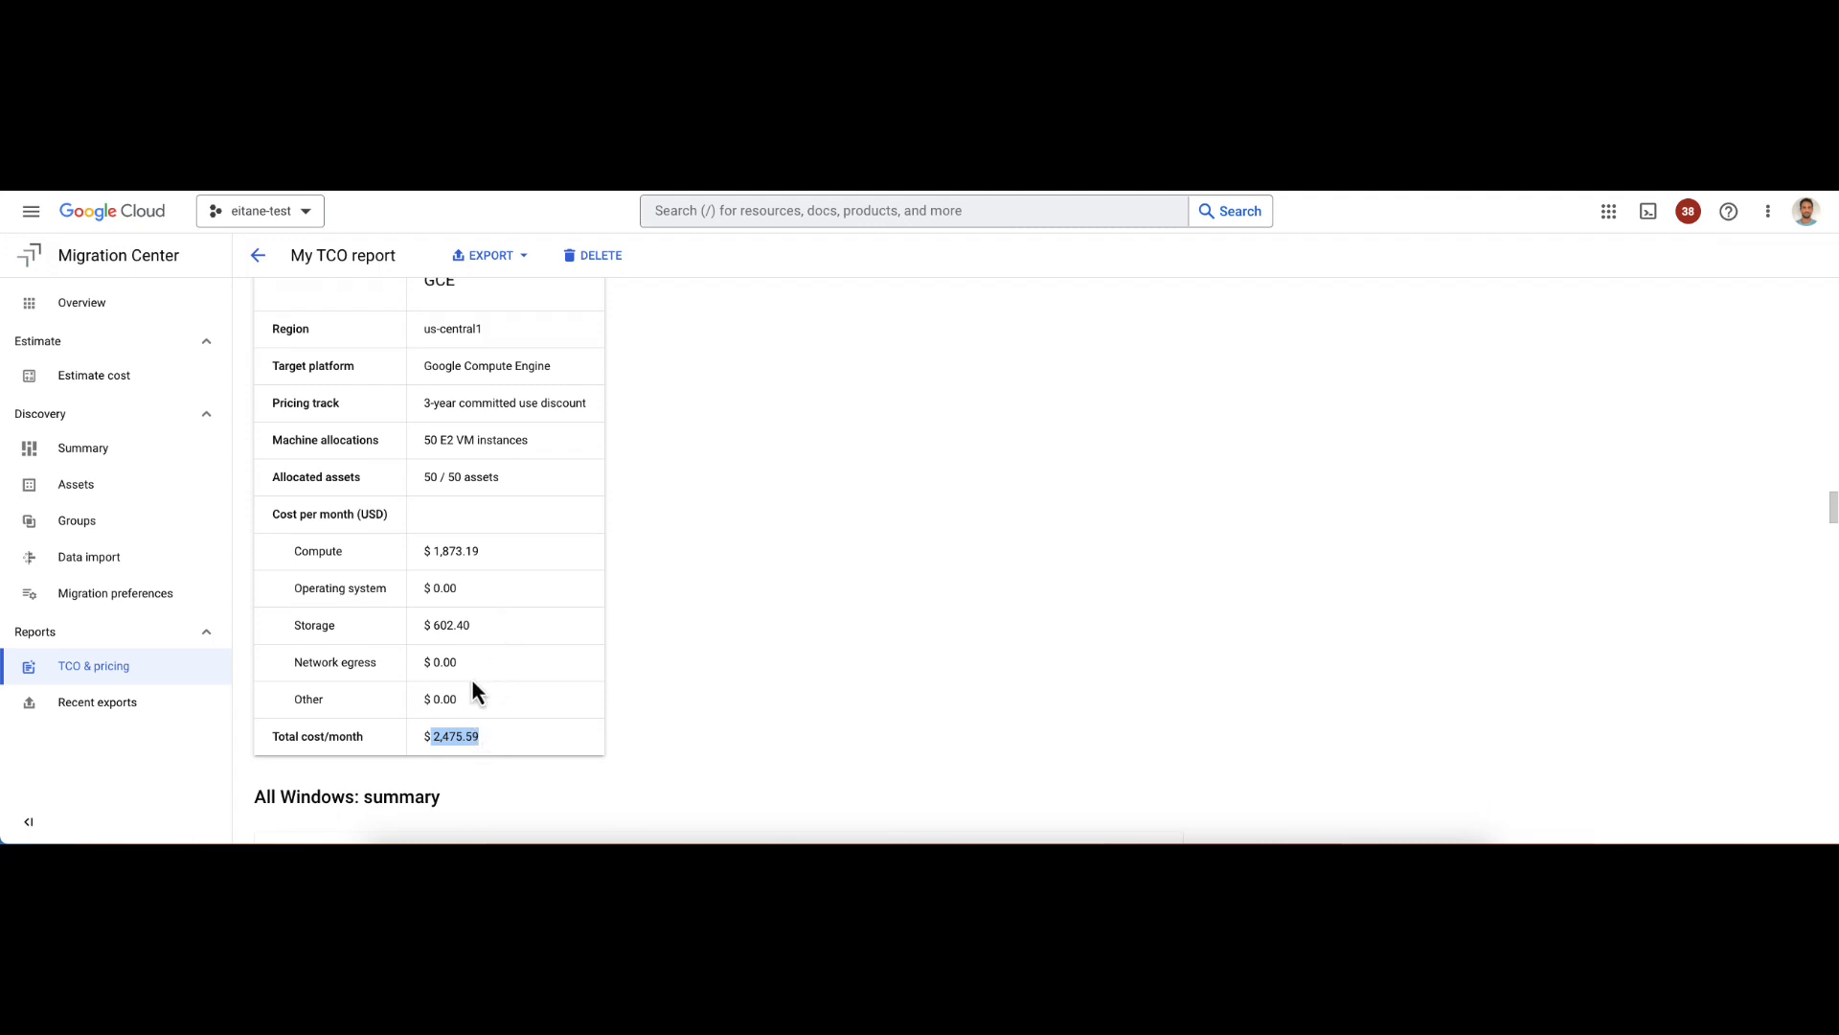
pyautogui.moveTo(462, 588)
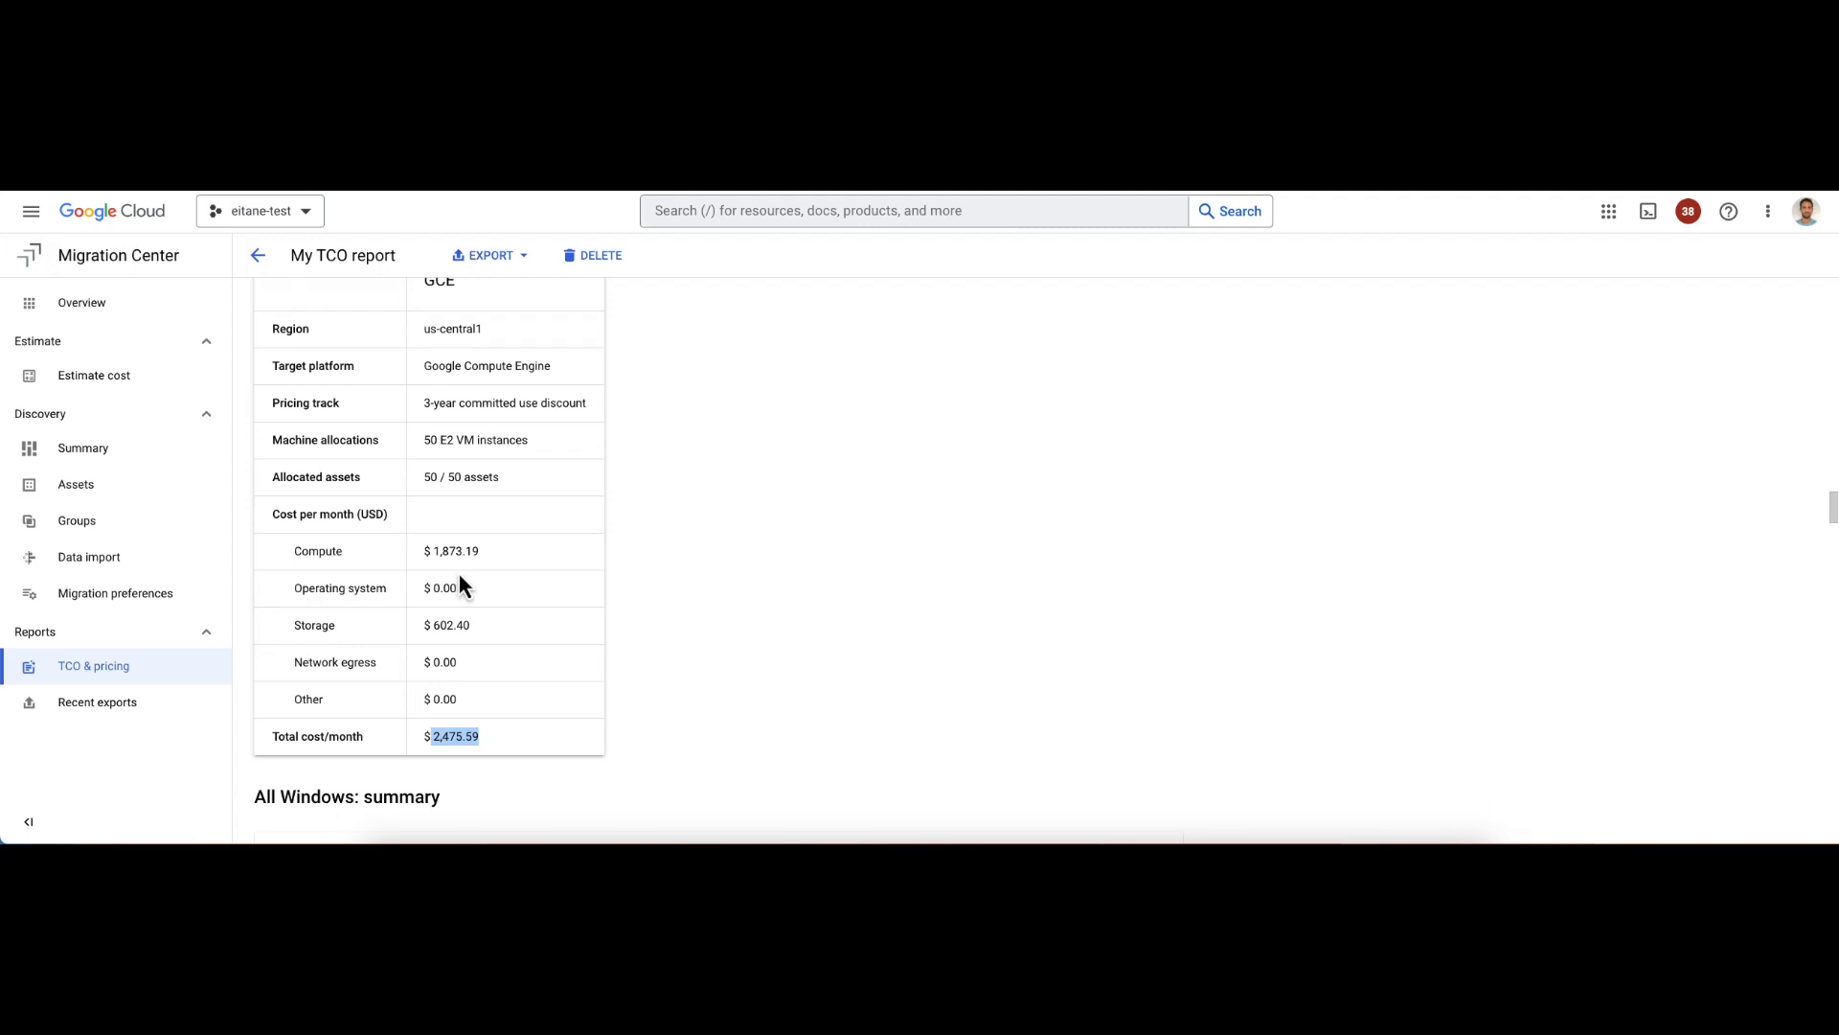
pyautogui.moveTo(461, 561)
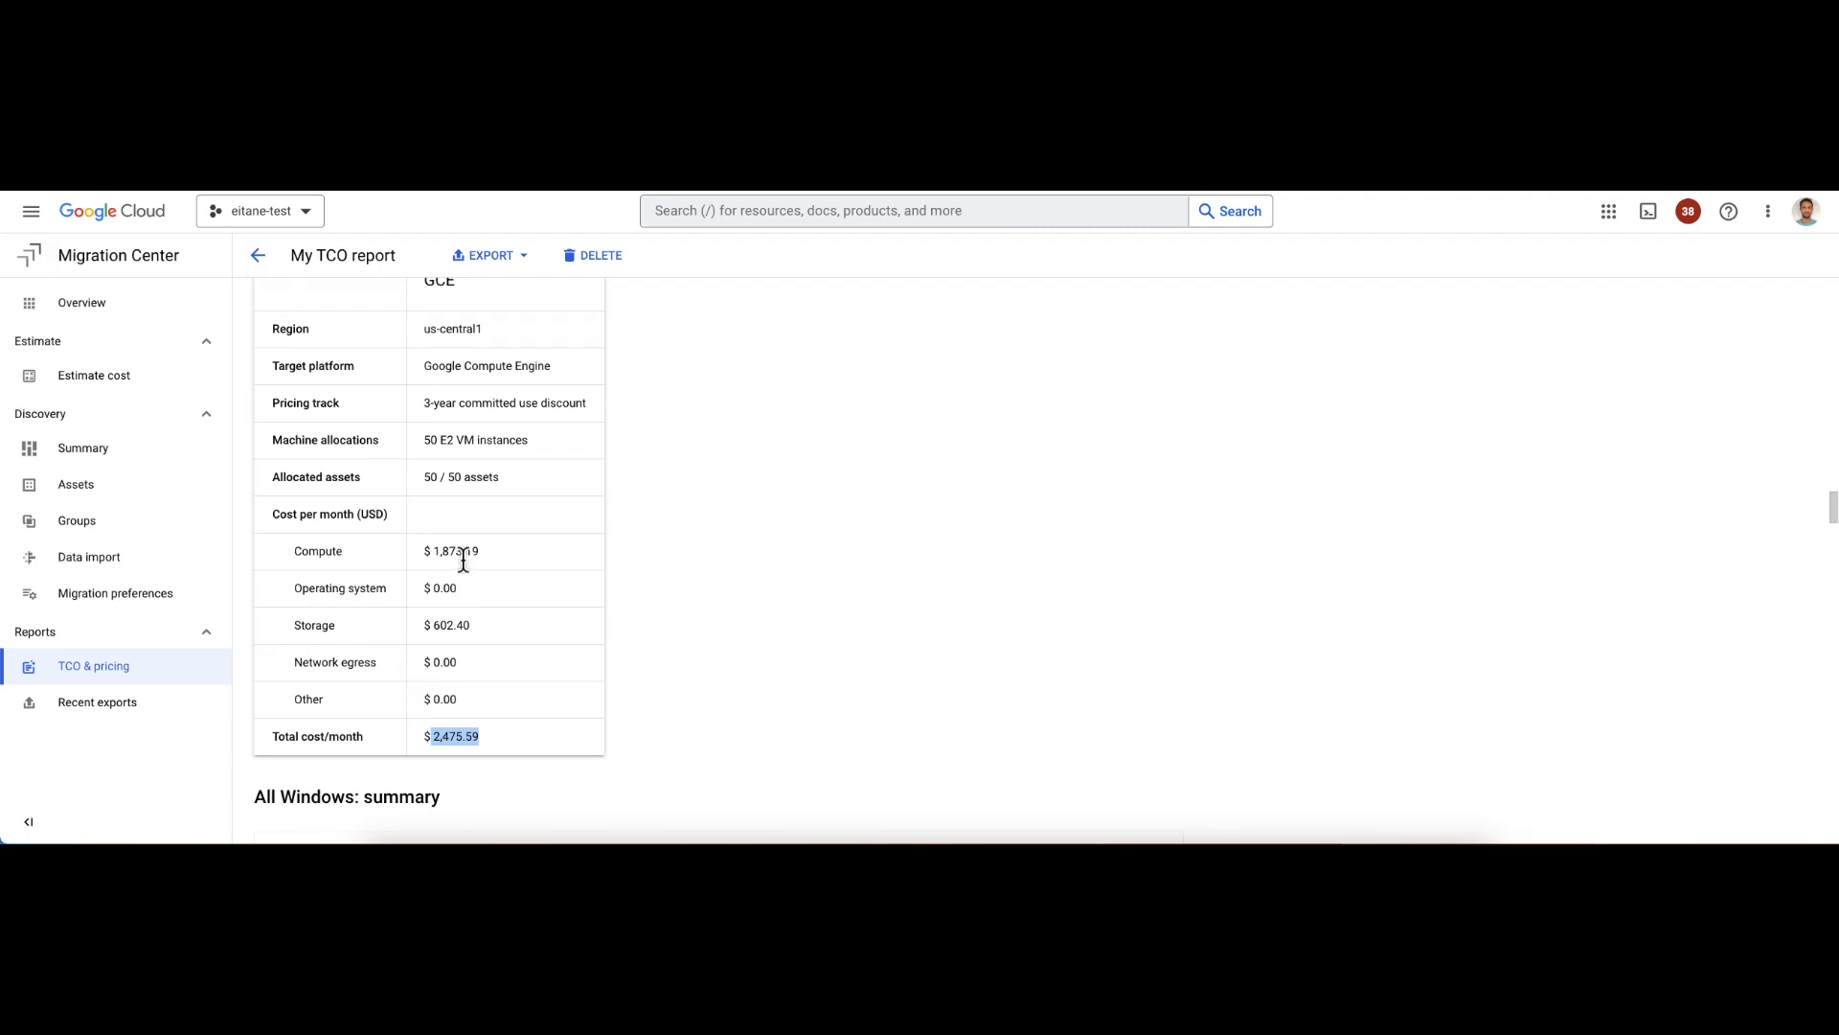
pyautogui.moveTo(441, 661)
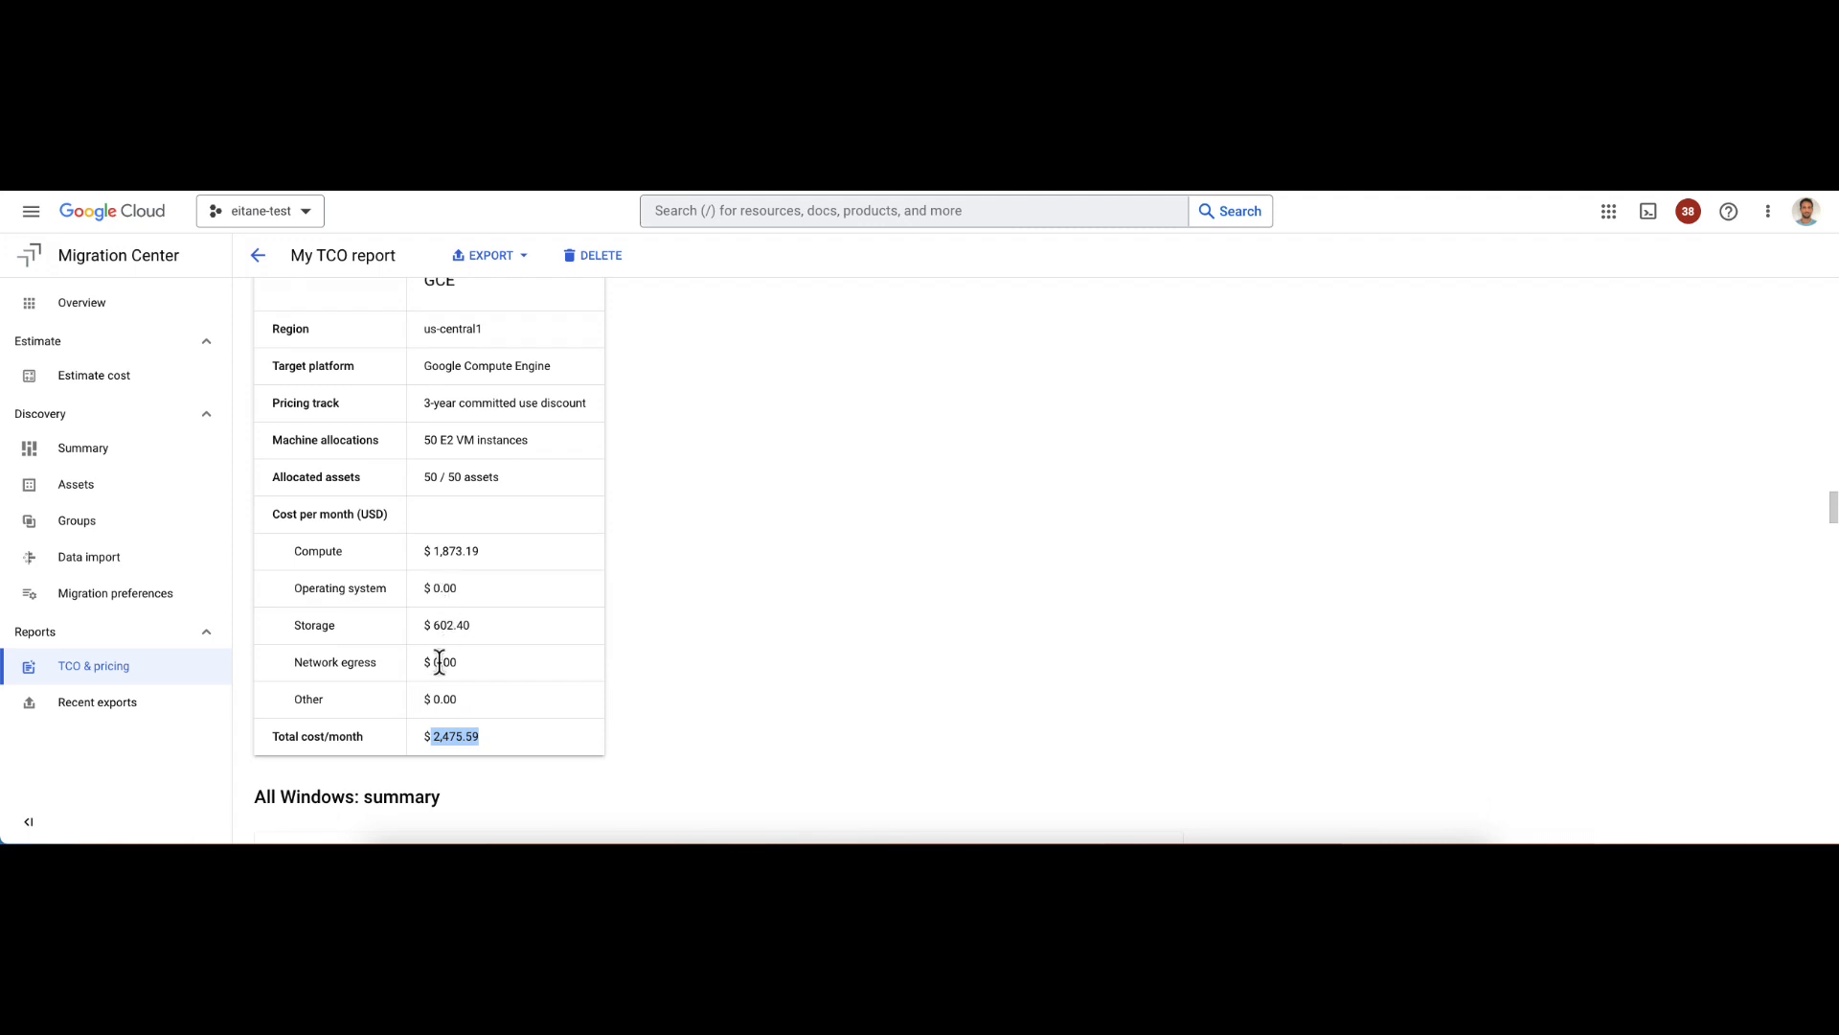
# Step: Review the All Windows summary and preferences down to its cost table
pyautogui.scroll(-3)
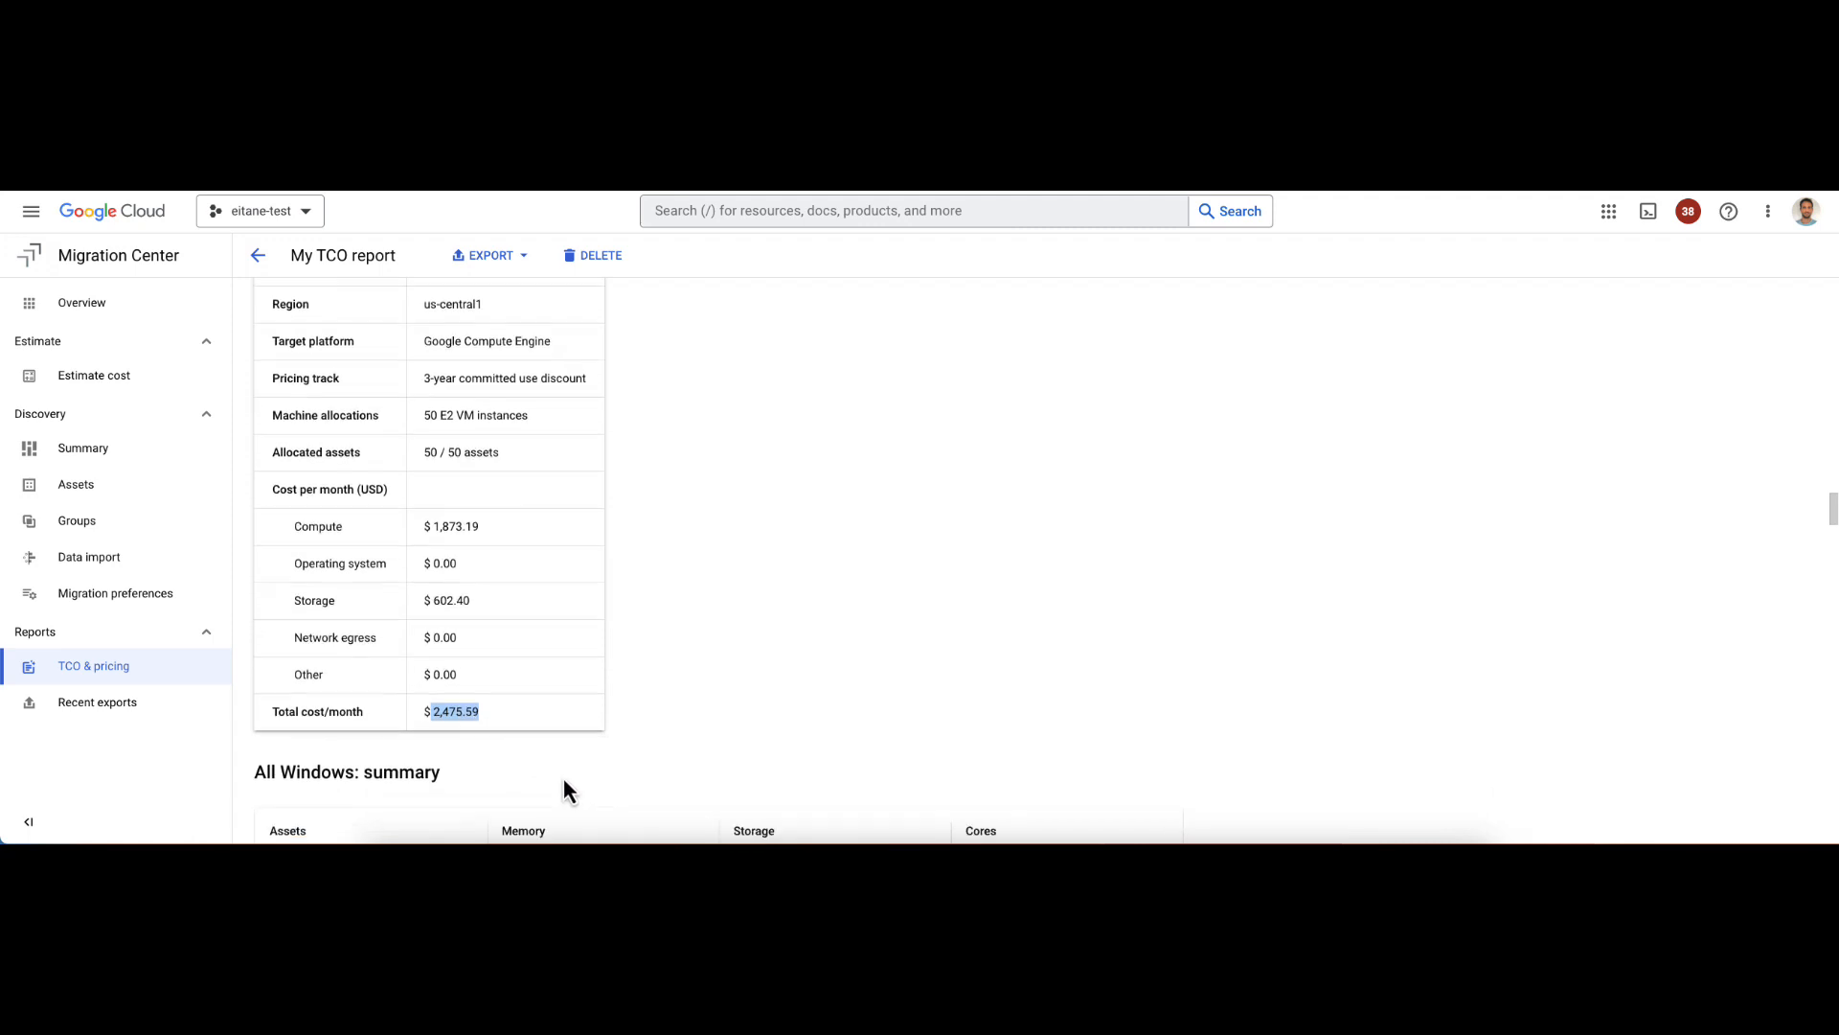
pyautogui.scroll(-3)
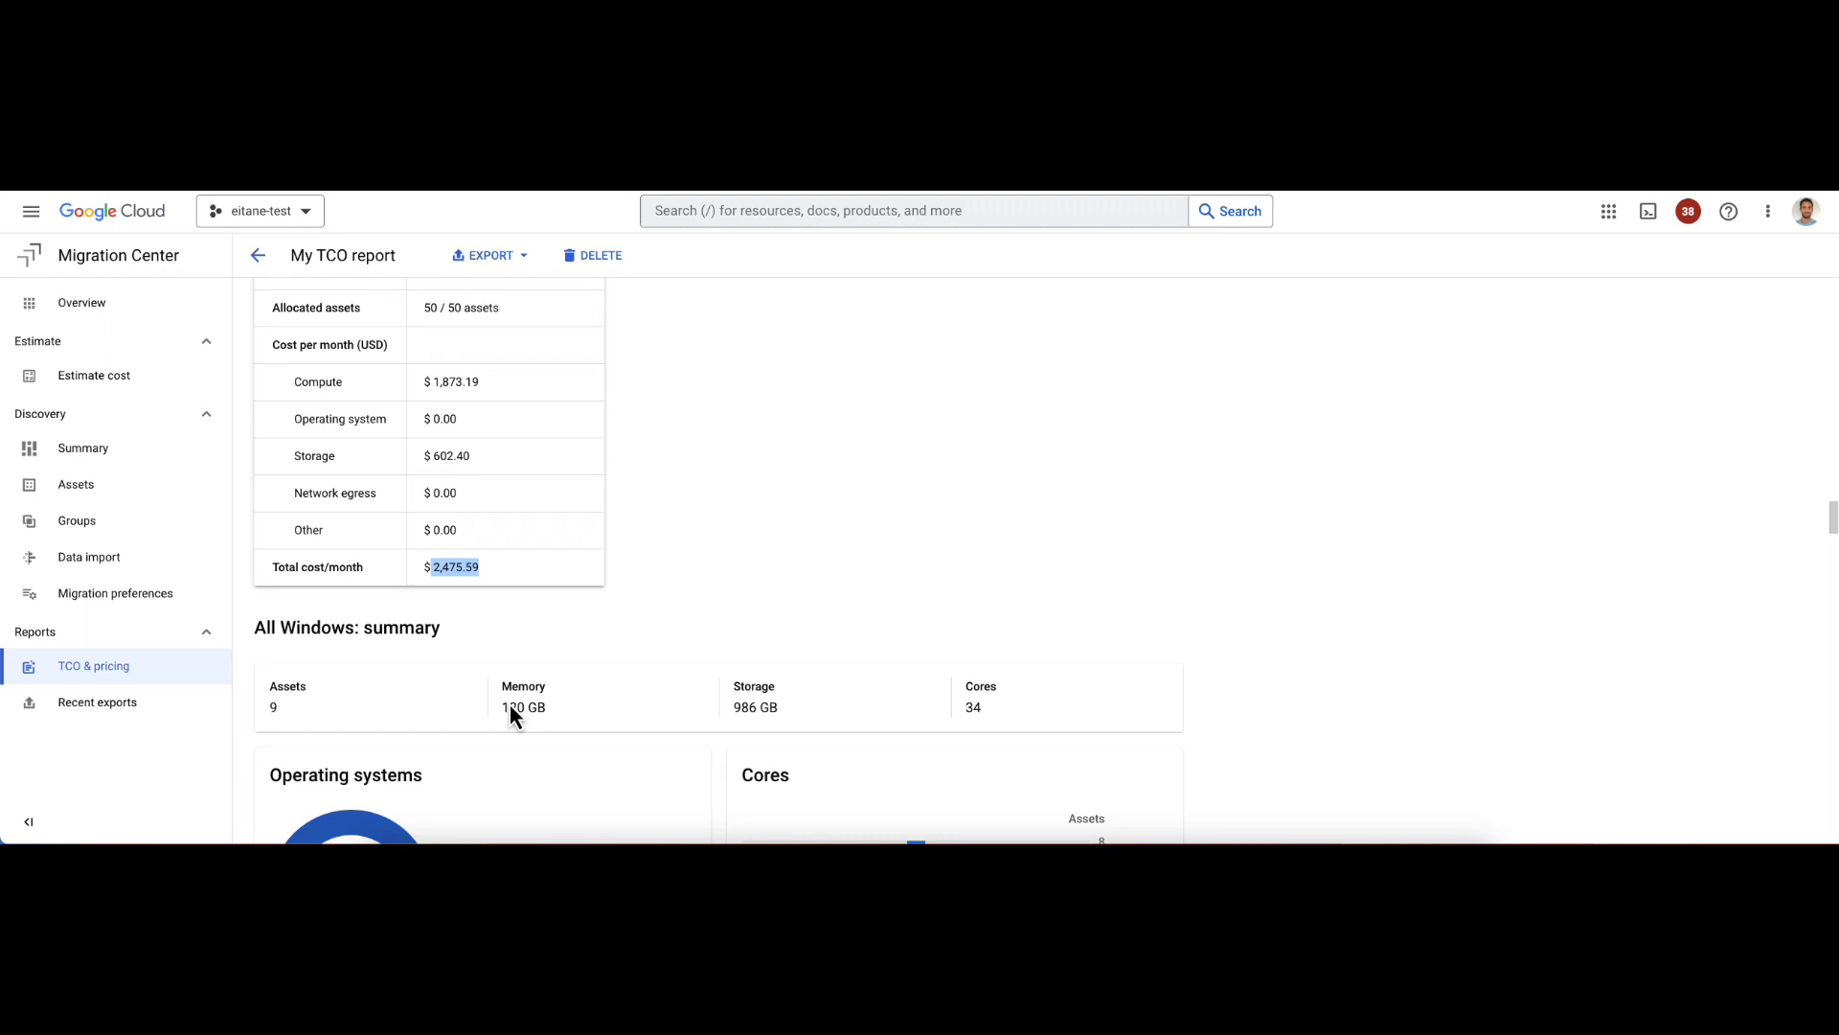
pyautogui.scroll(-3)
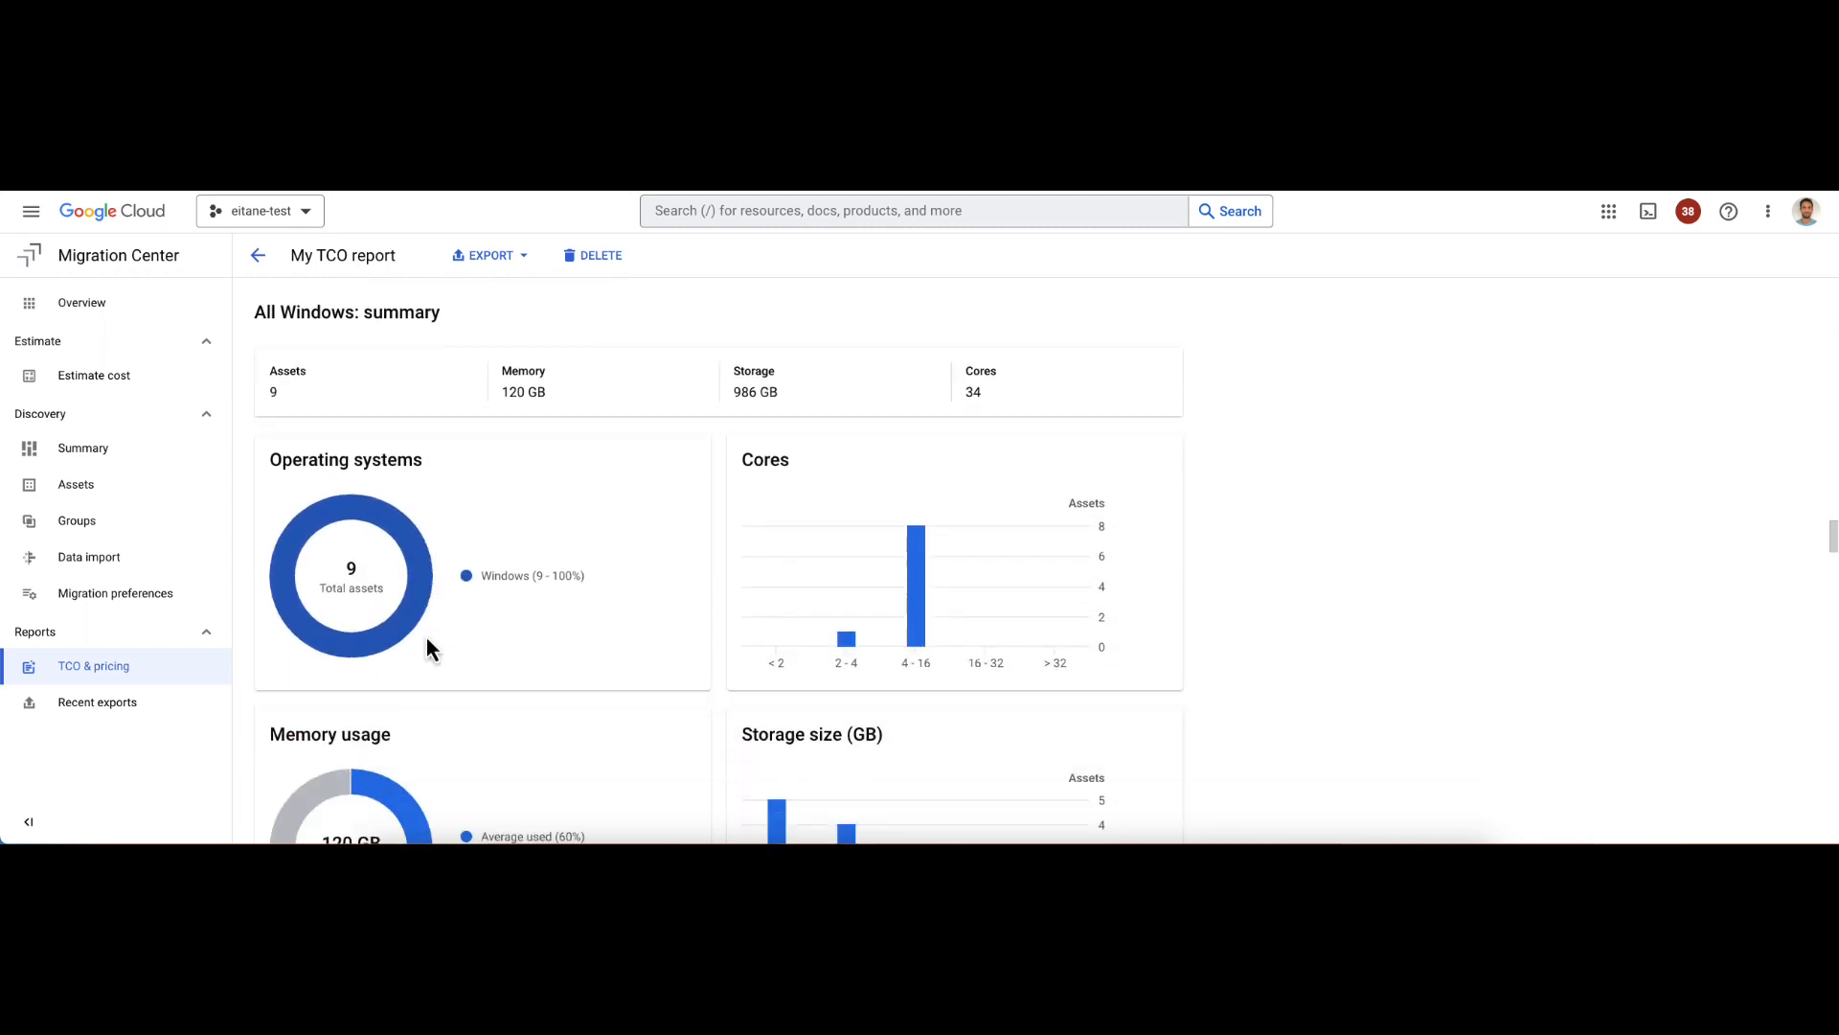
pyautogui.scroll(-3)
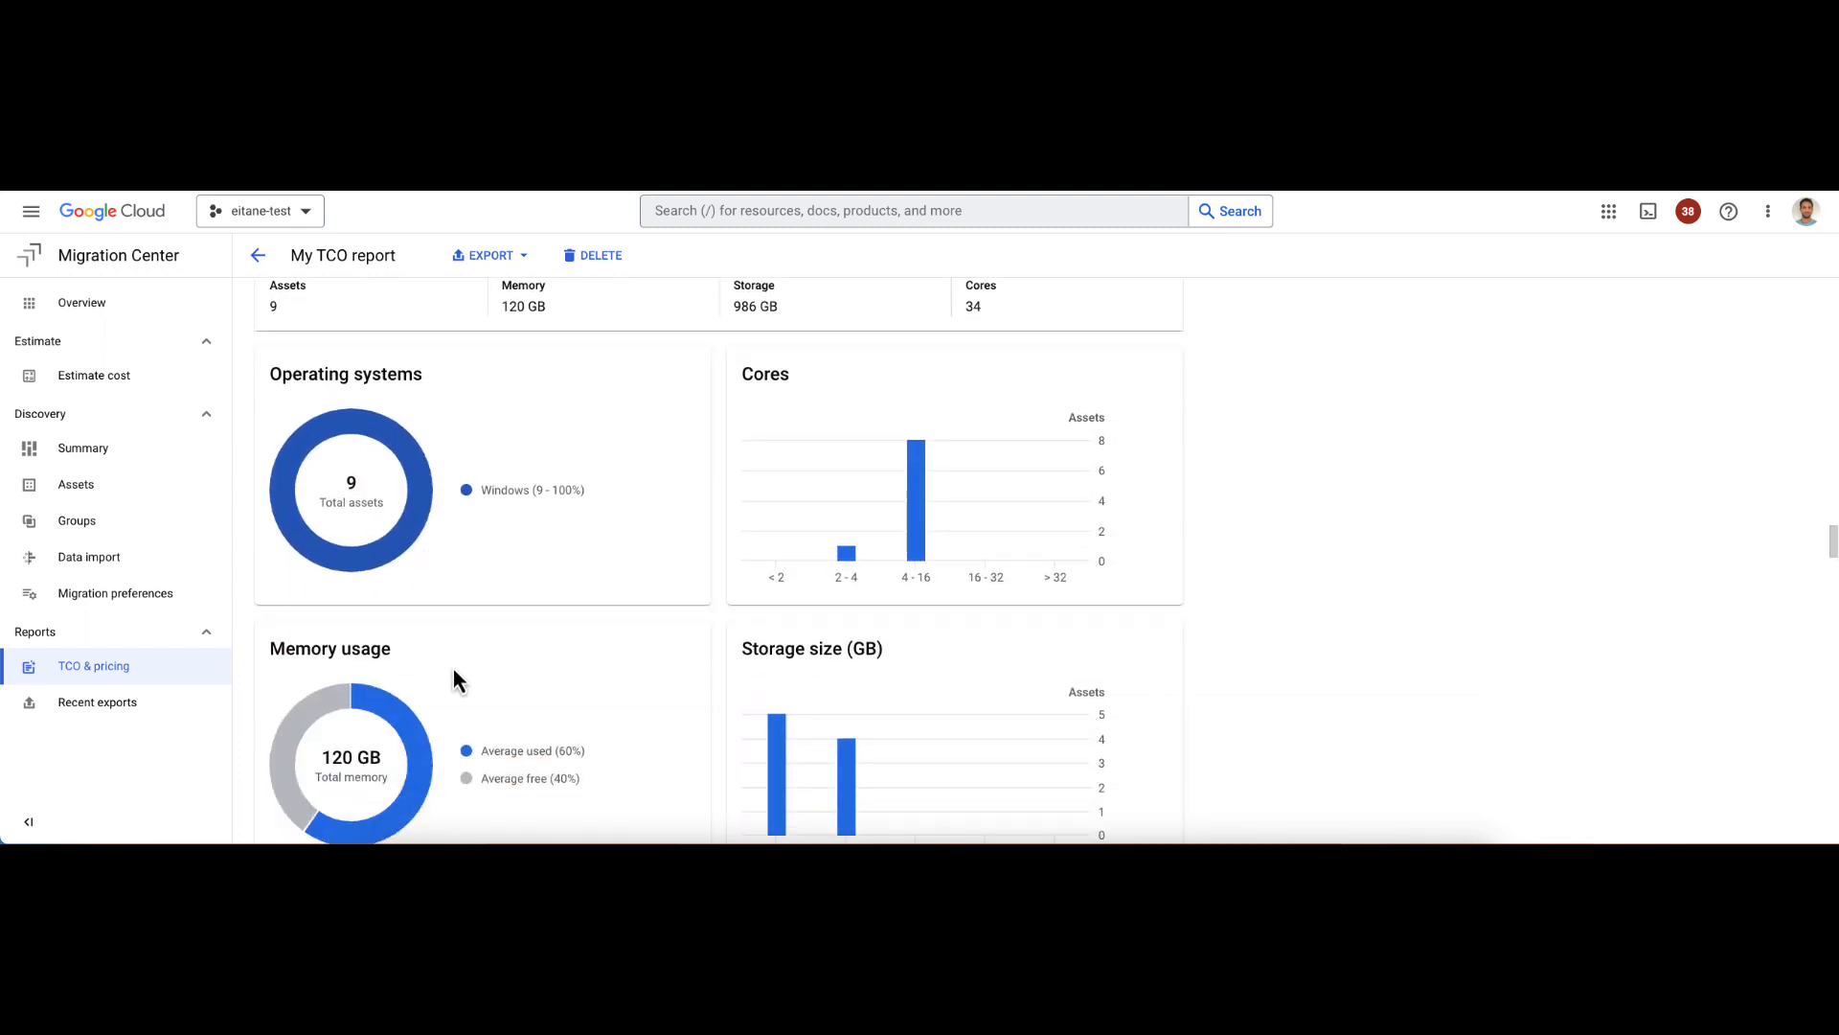
pyautogui.scroll(-3)
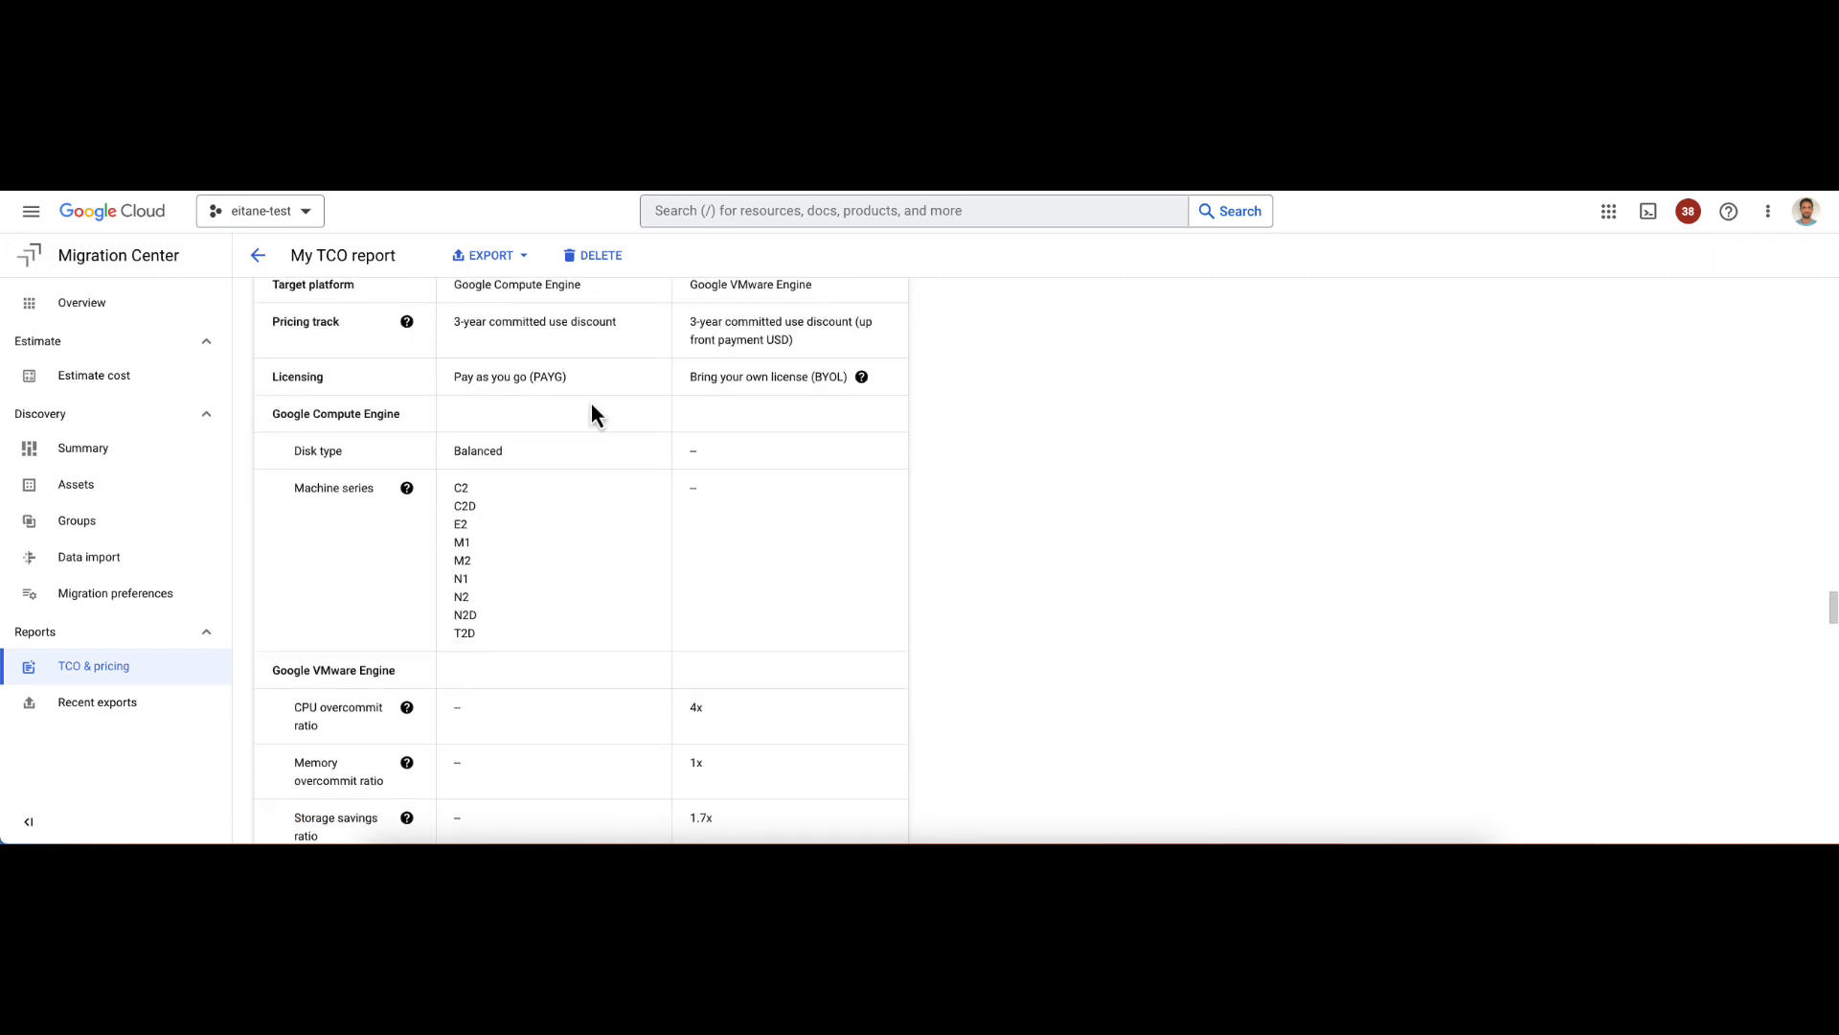
pyautogui.scroll(3)
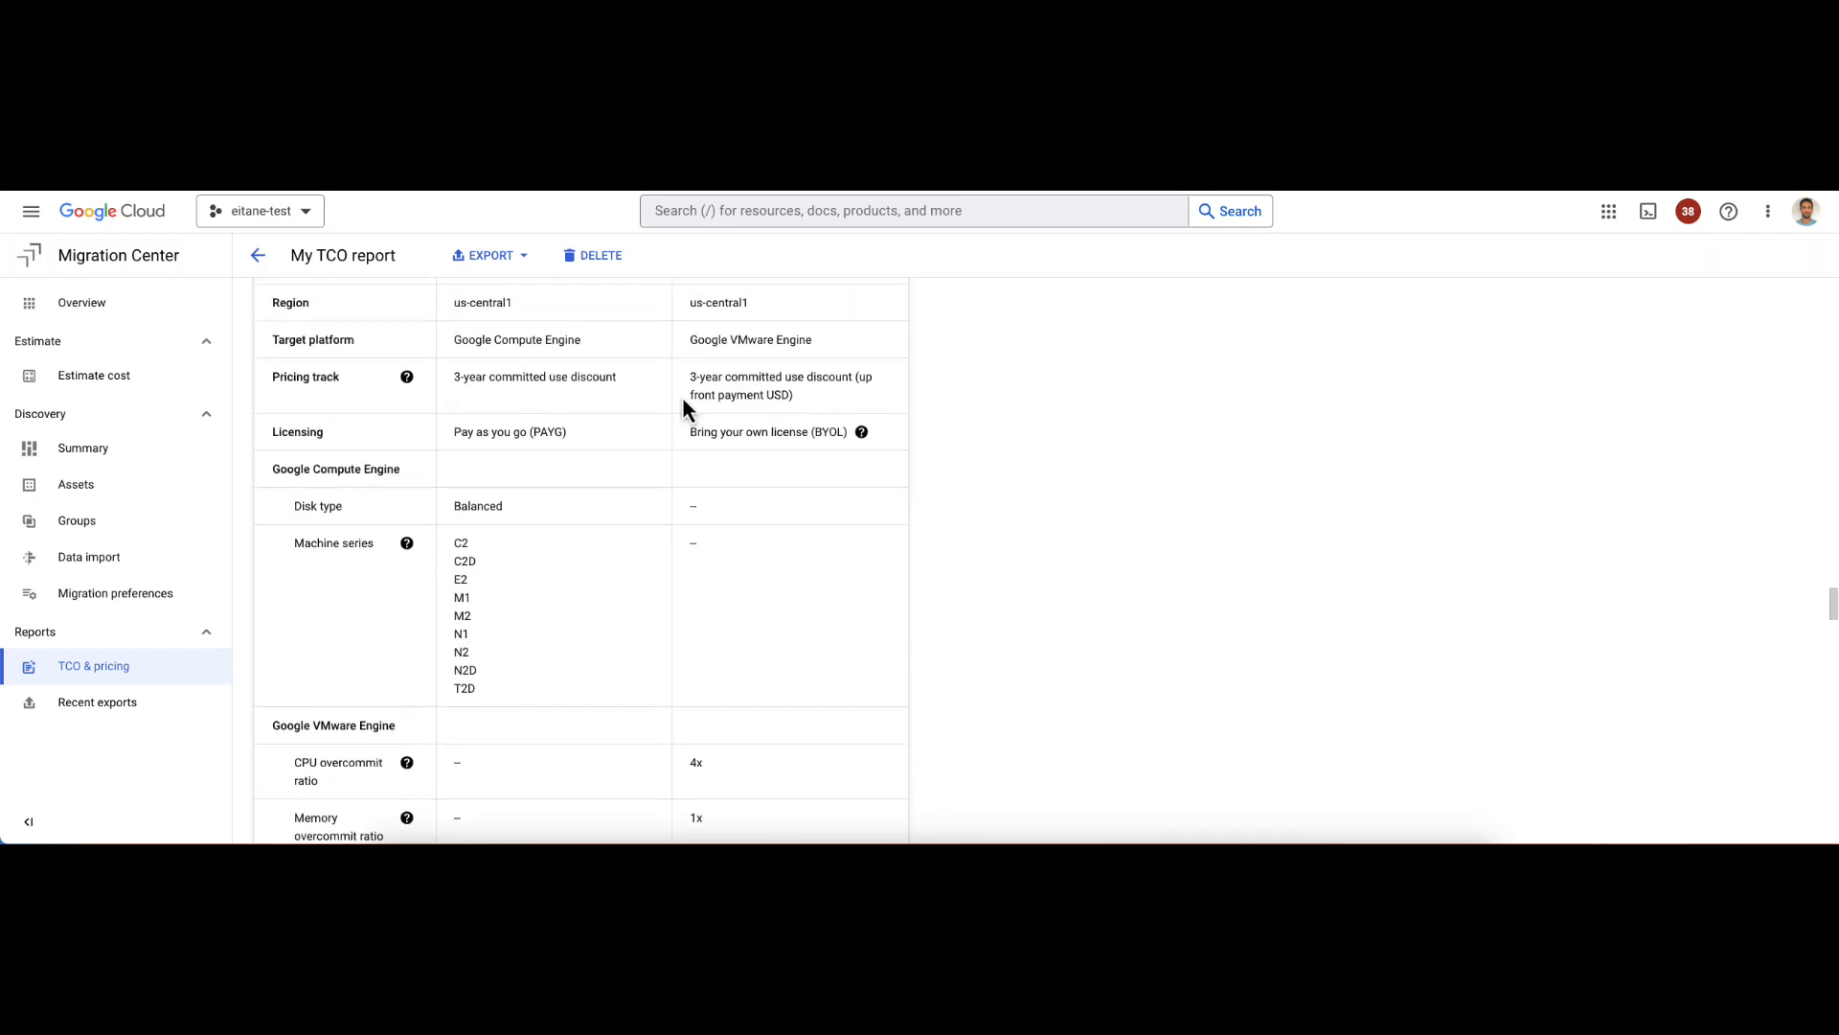
# Step: Highlight the Windows GCE operating system cost of $1,007.40 within the $1,490.32 monthly total
pyautogui.scroll(-3)
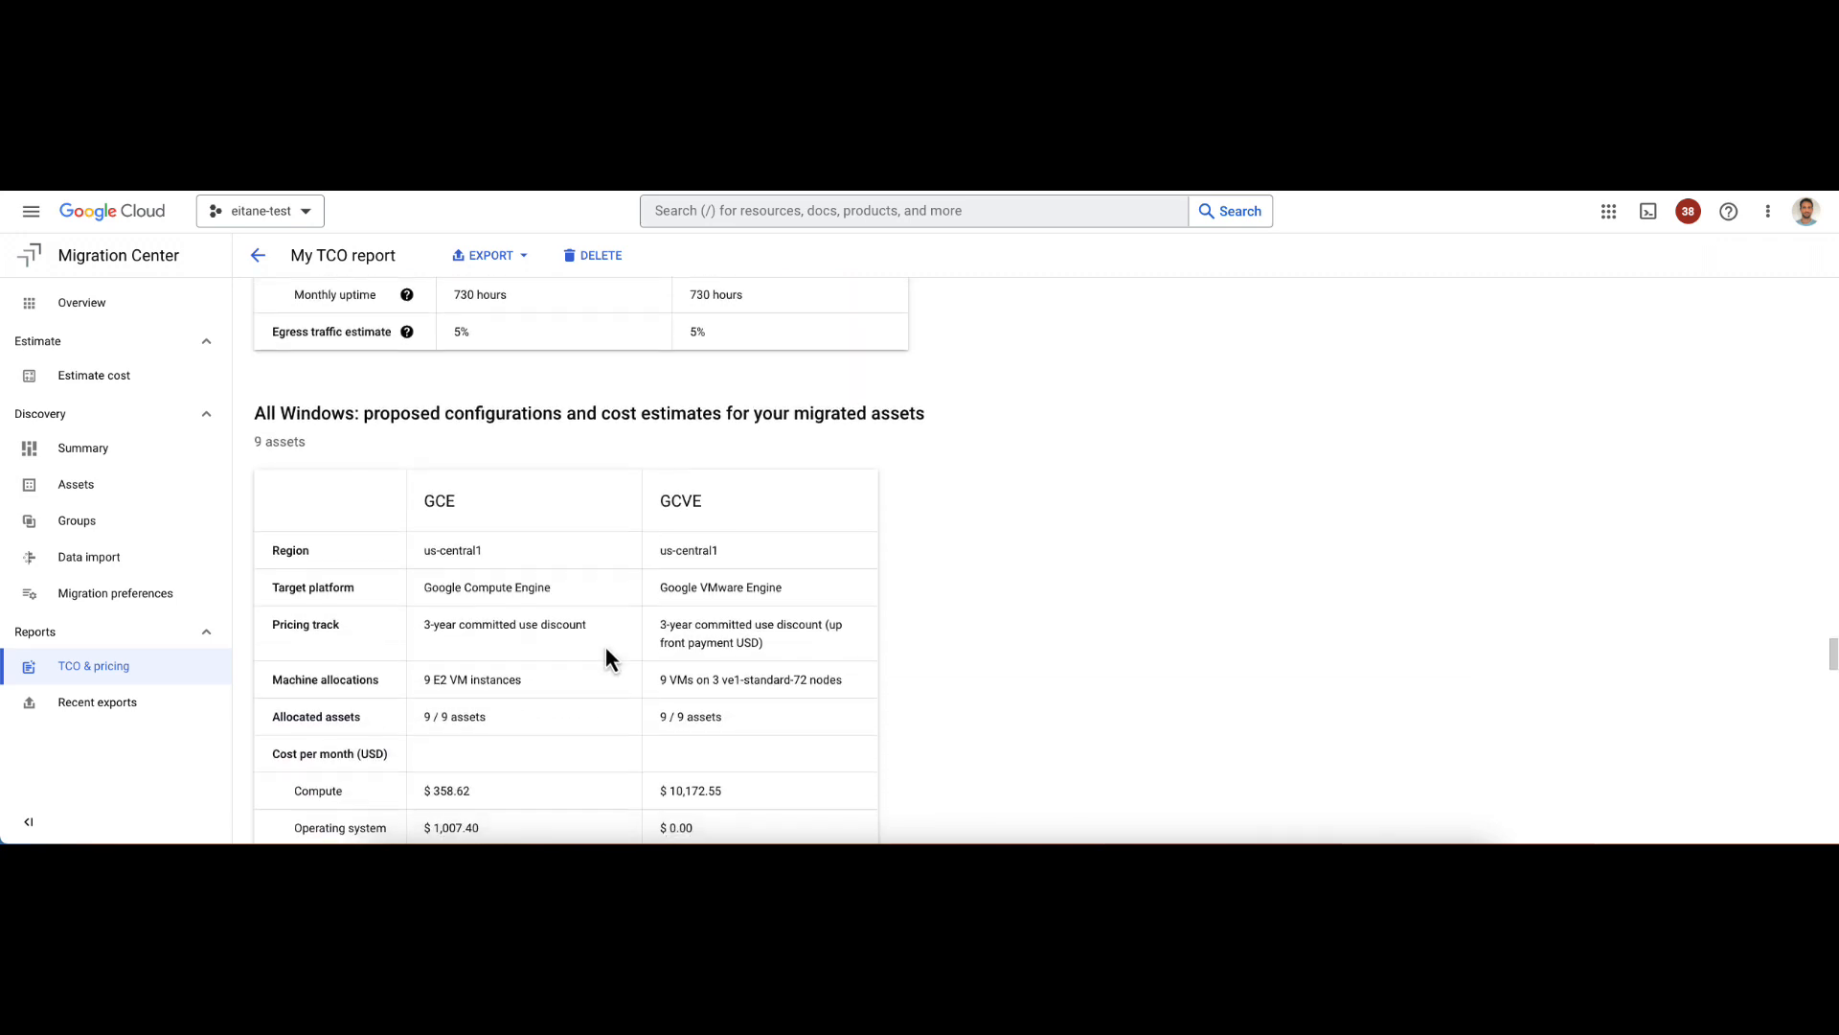
pyautogui.scroll(-3)
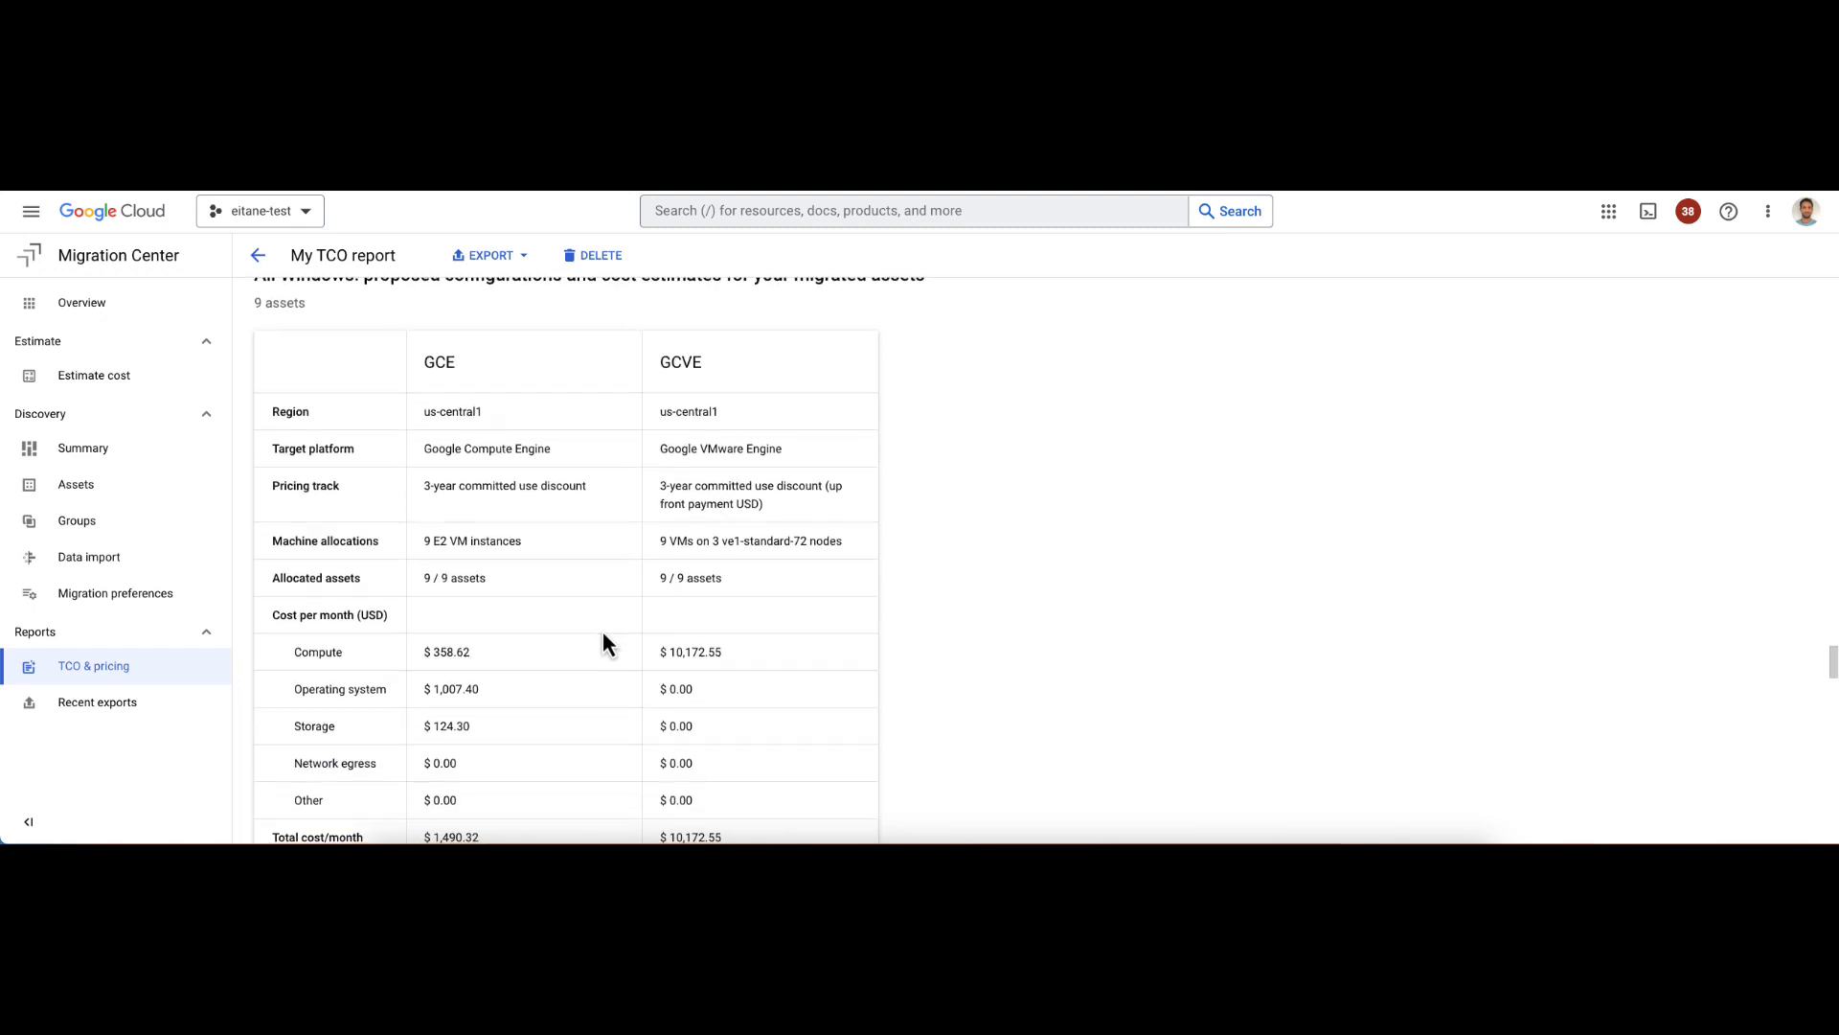
pyautogui.scroll(-3)
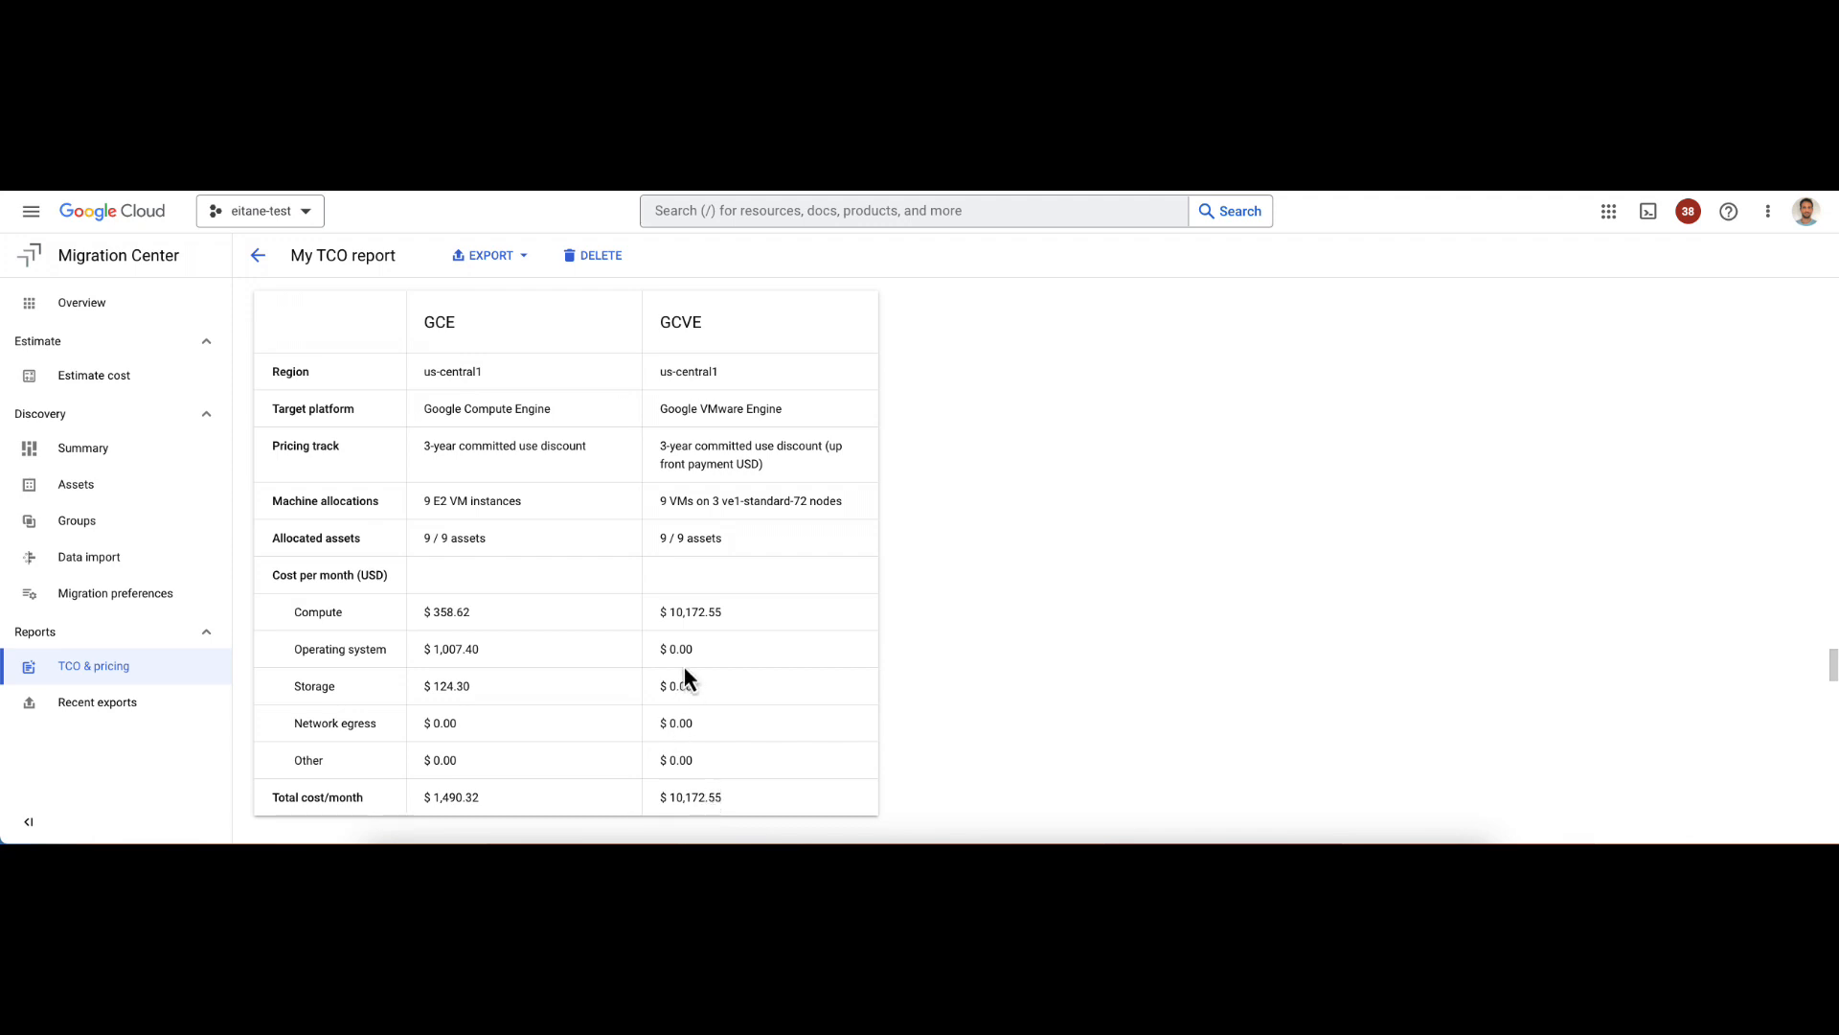
pyautogui.moveTo(506, 666)
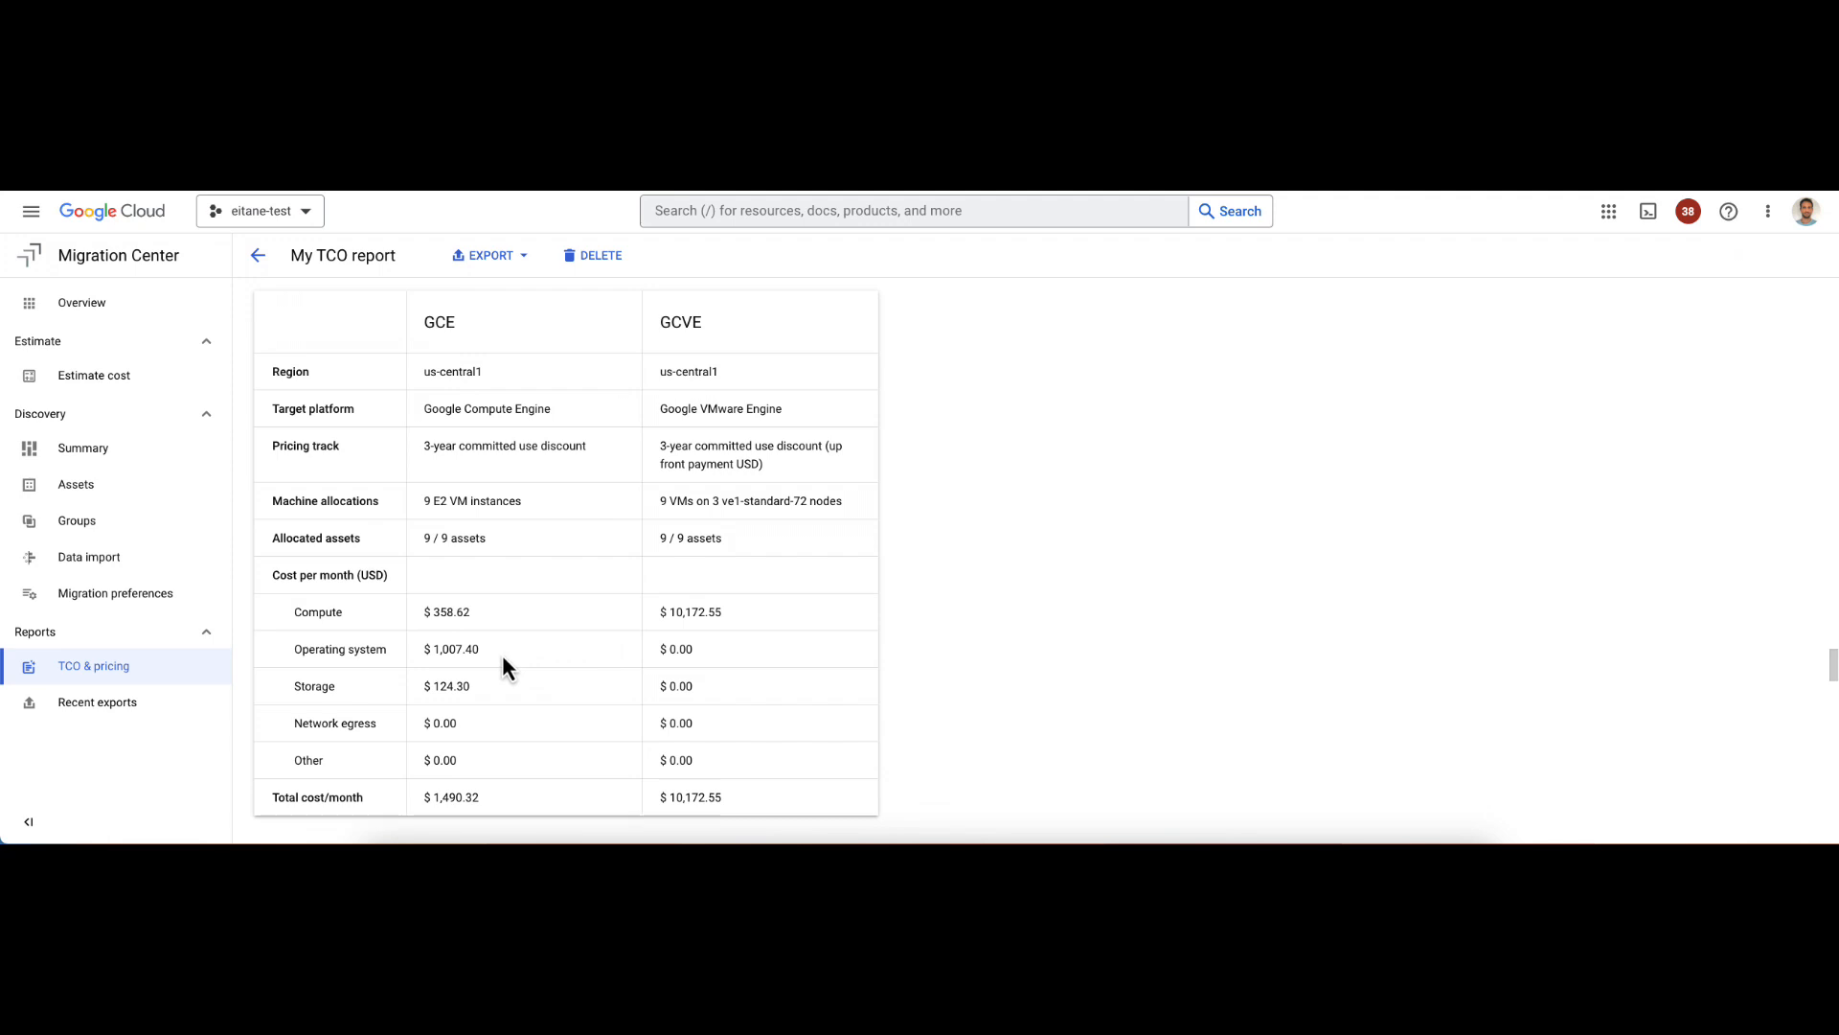
pyautogui.moveTo(485, 654)
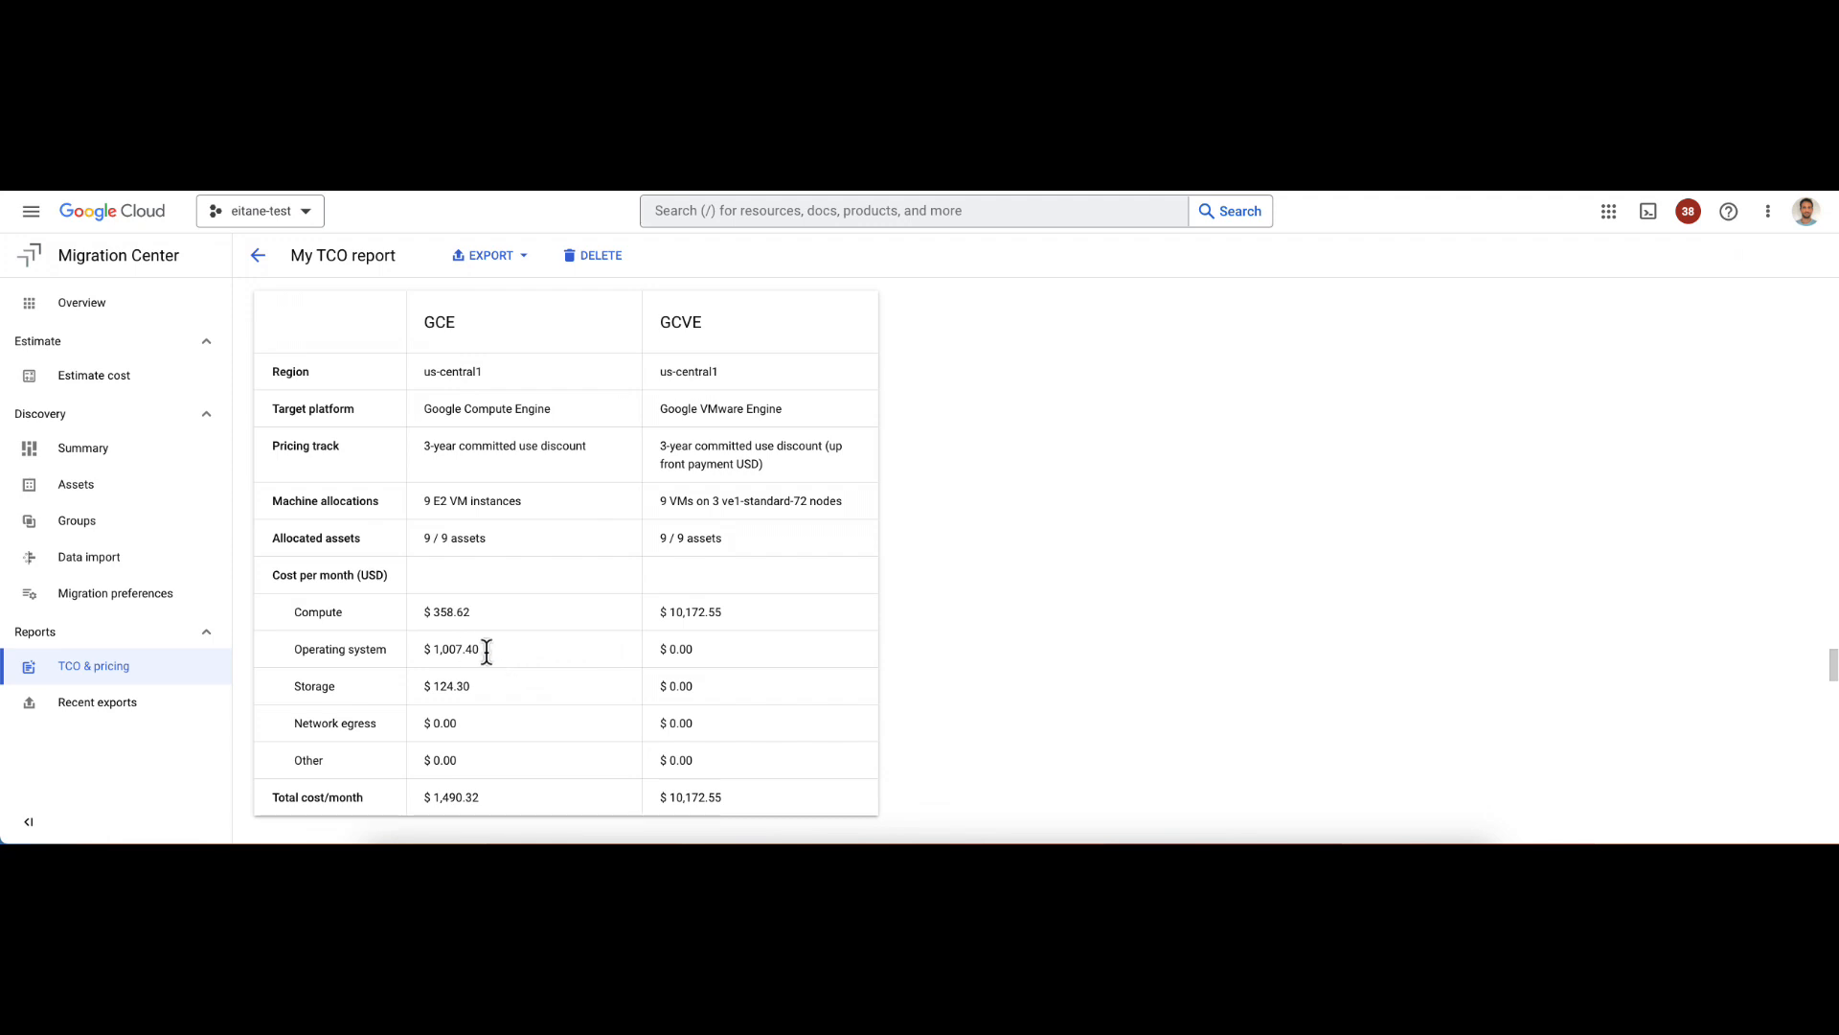
pyautogui.doubleClick(452, 649)
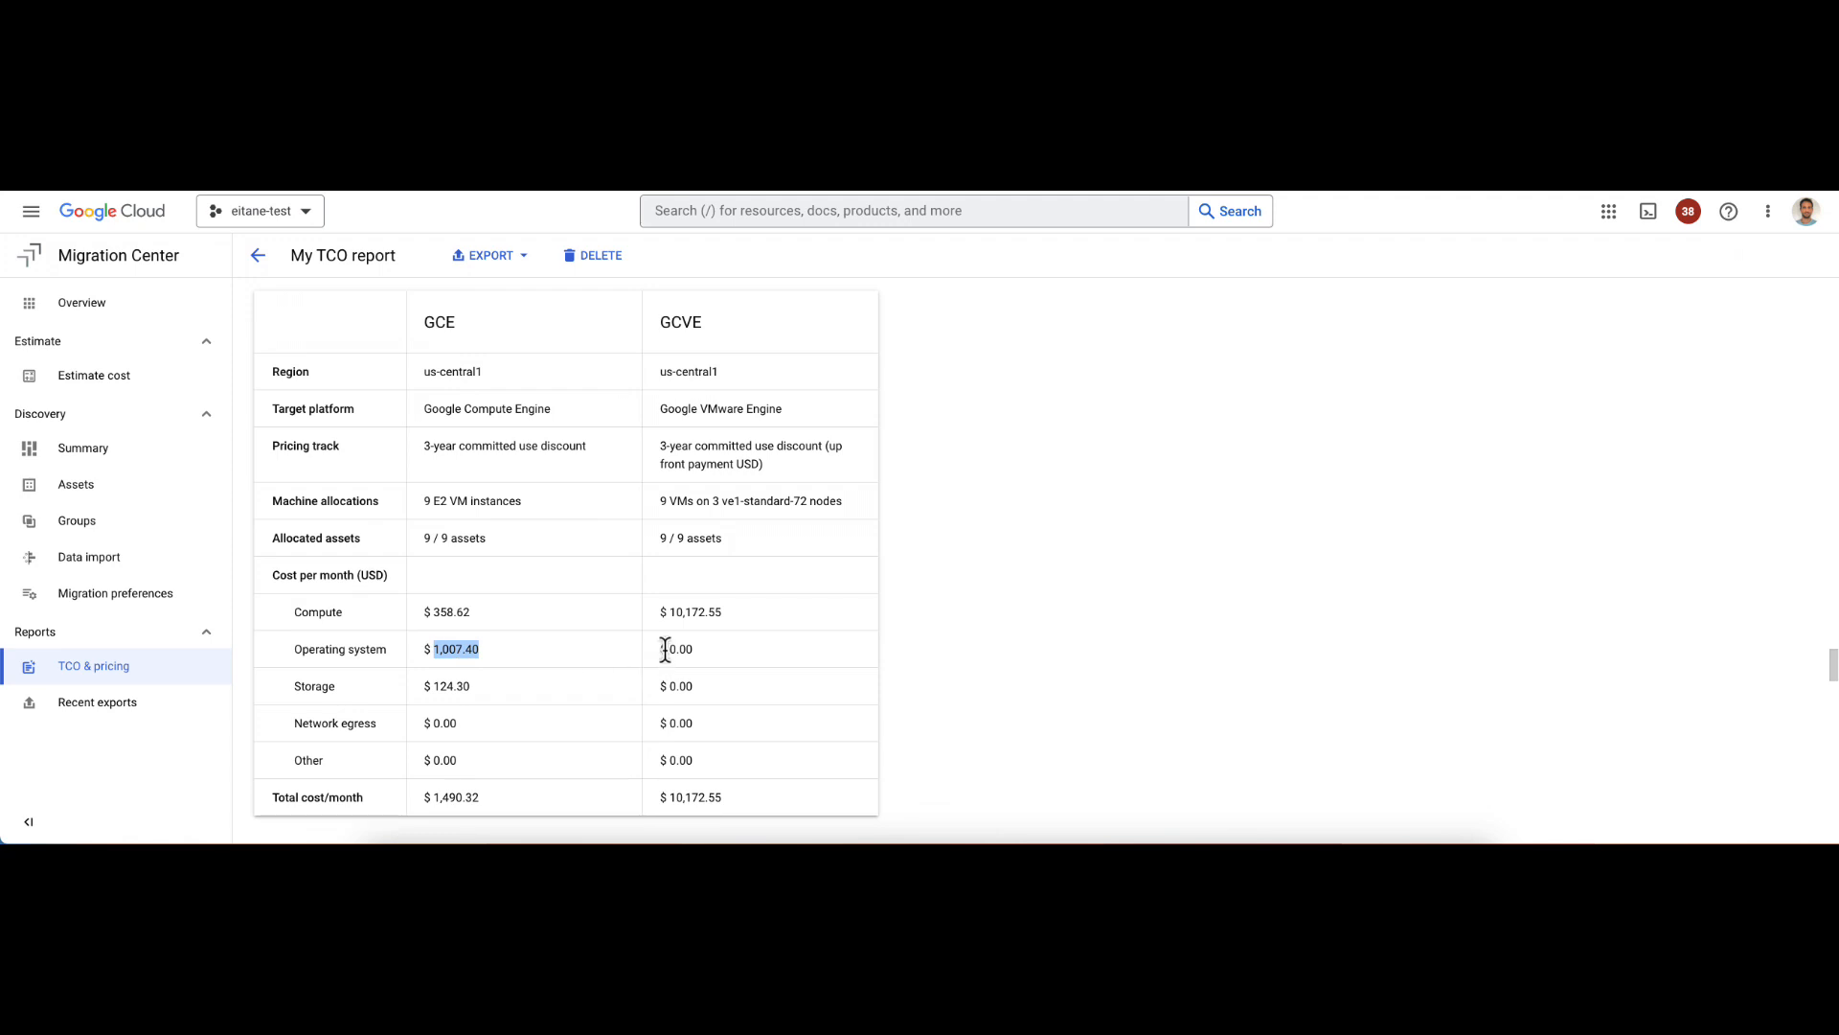
pyautogui.moveTo(696, 661)
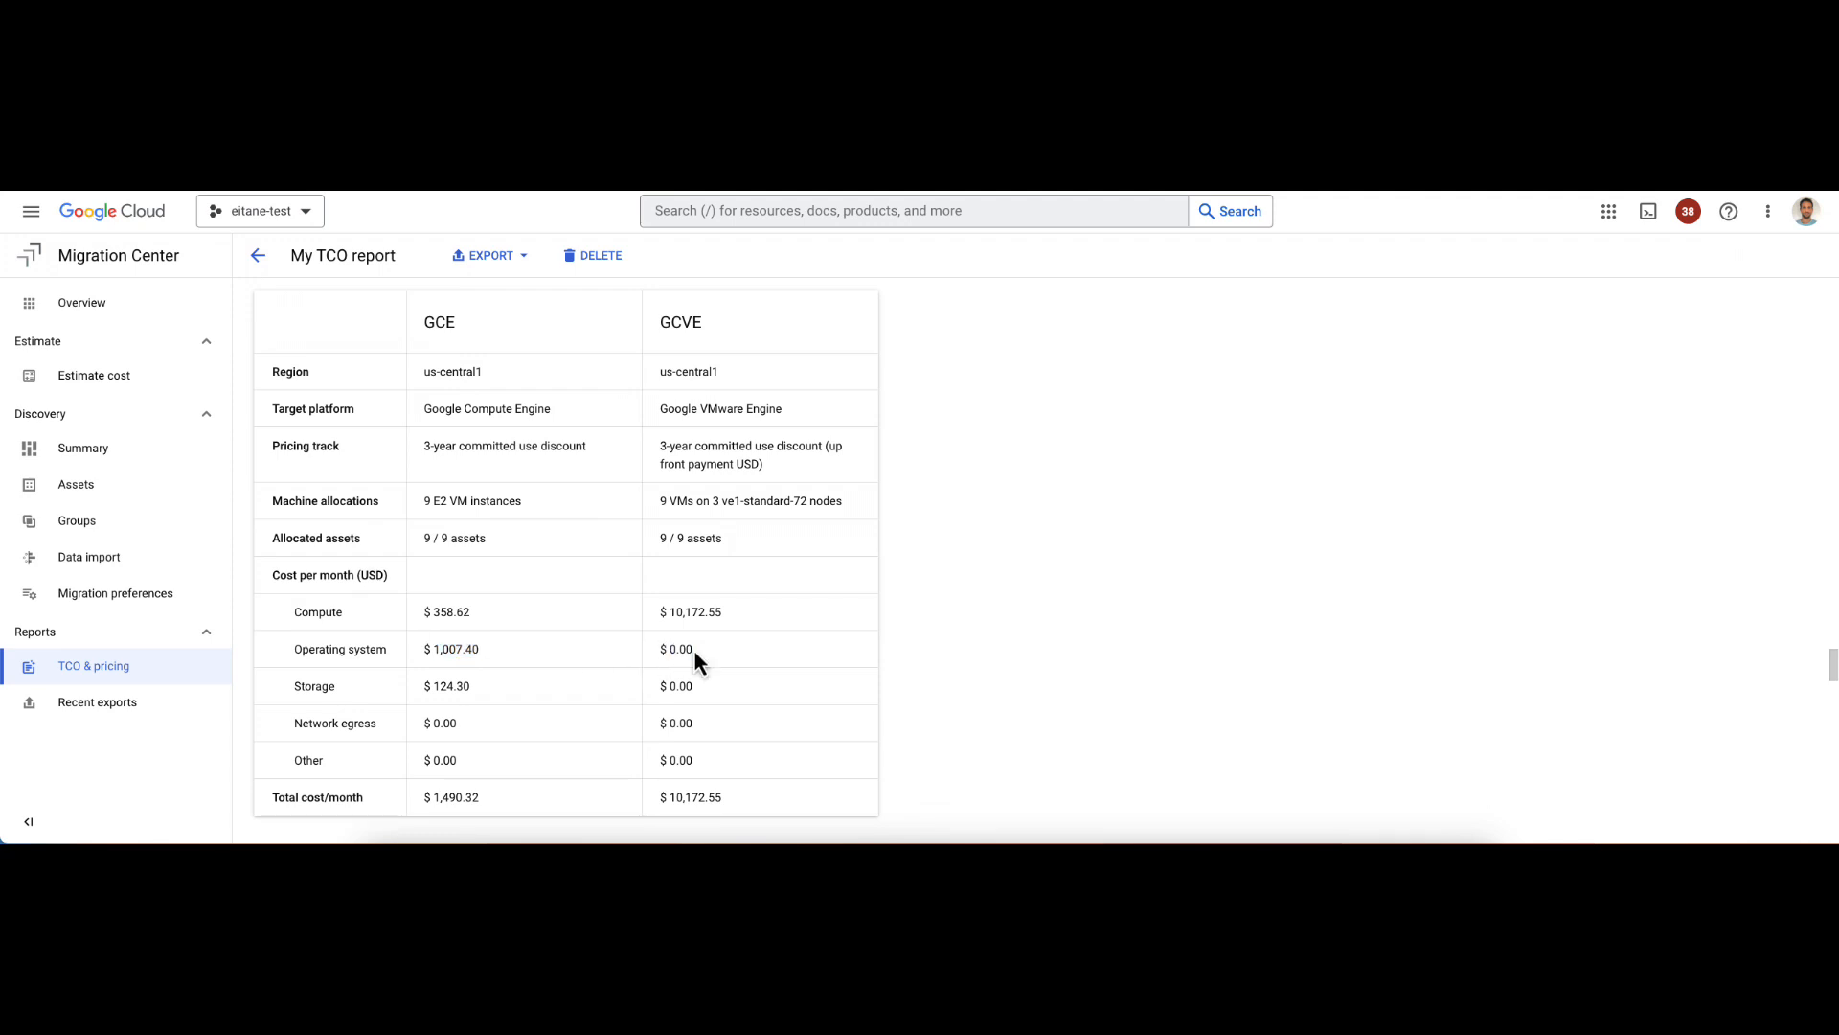
pyautogui.scroll(-3)
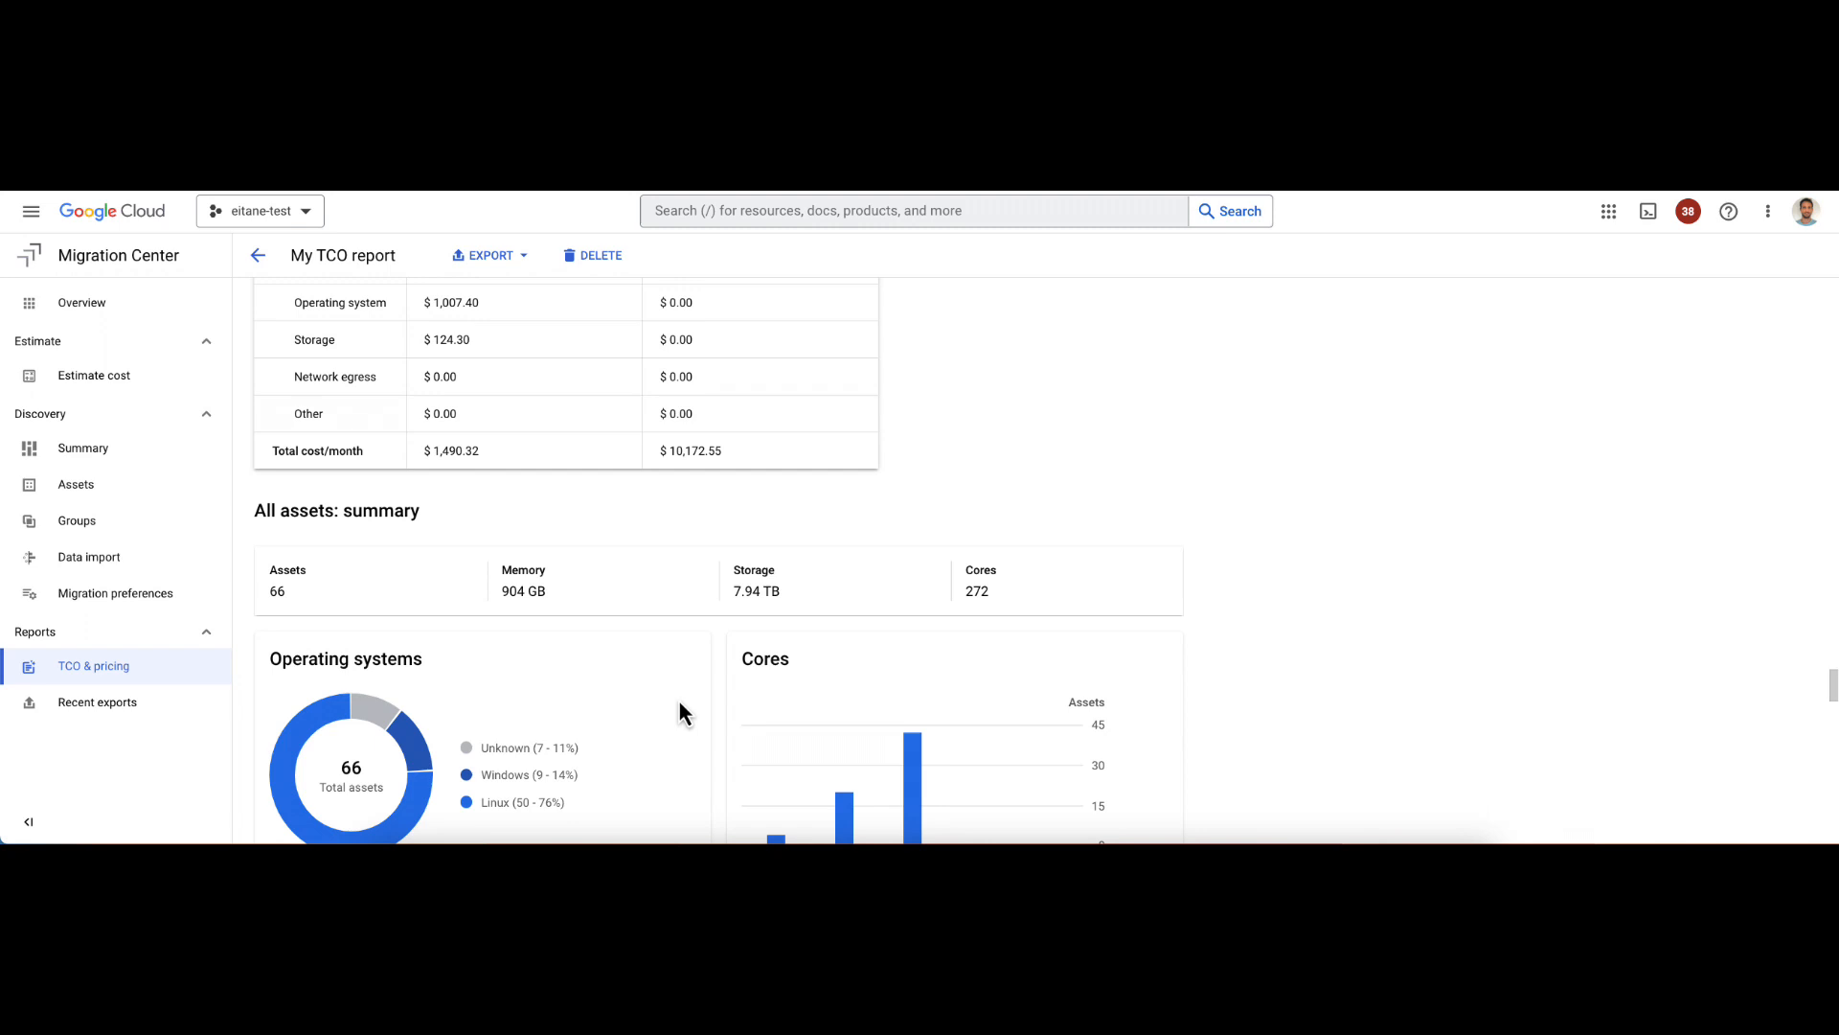
# Step: Highlight the All assets GCVE total of $13,563.40 monthly versus $4,838.47 on GCE
pyautogui.scroll(-3)
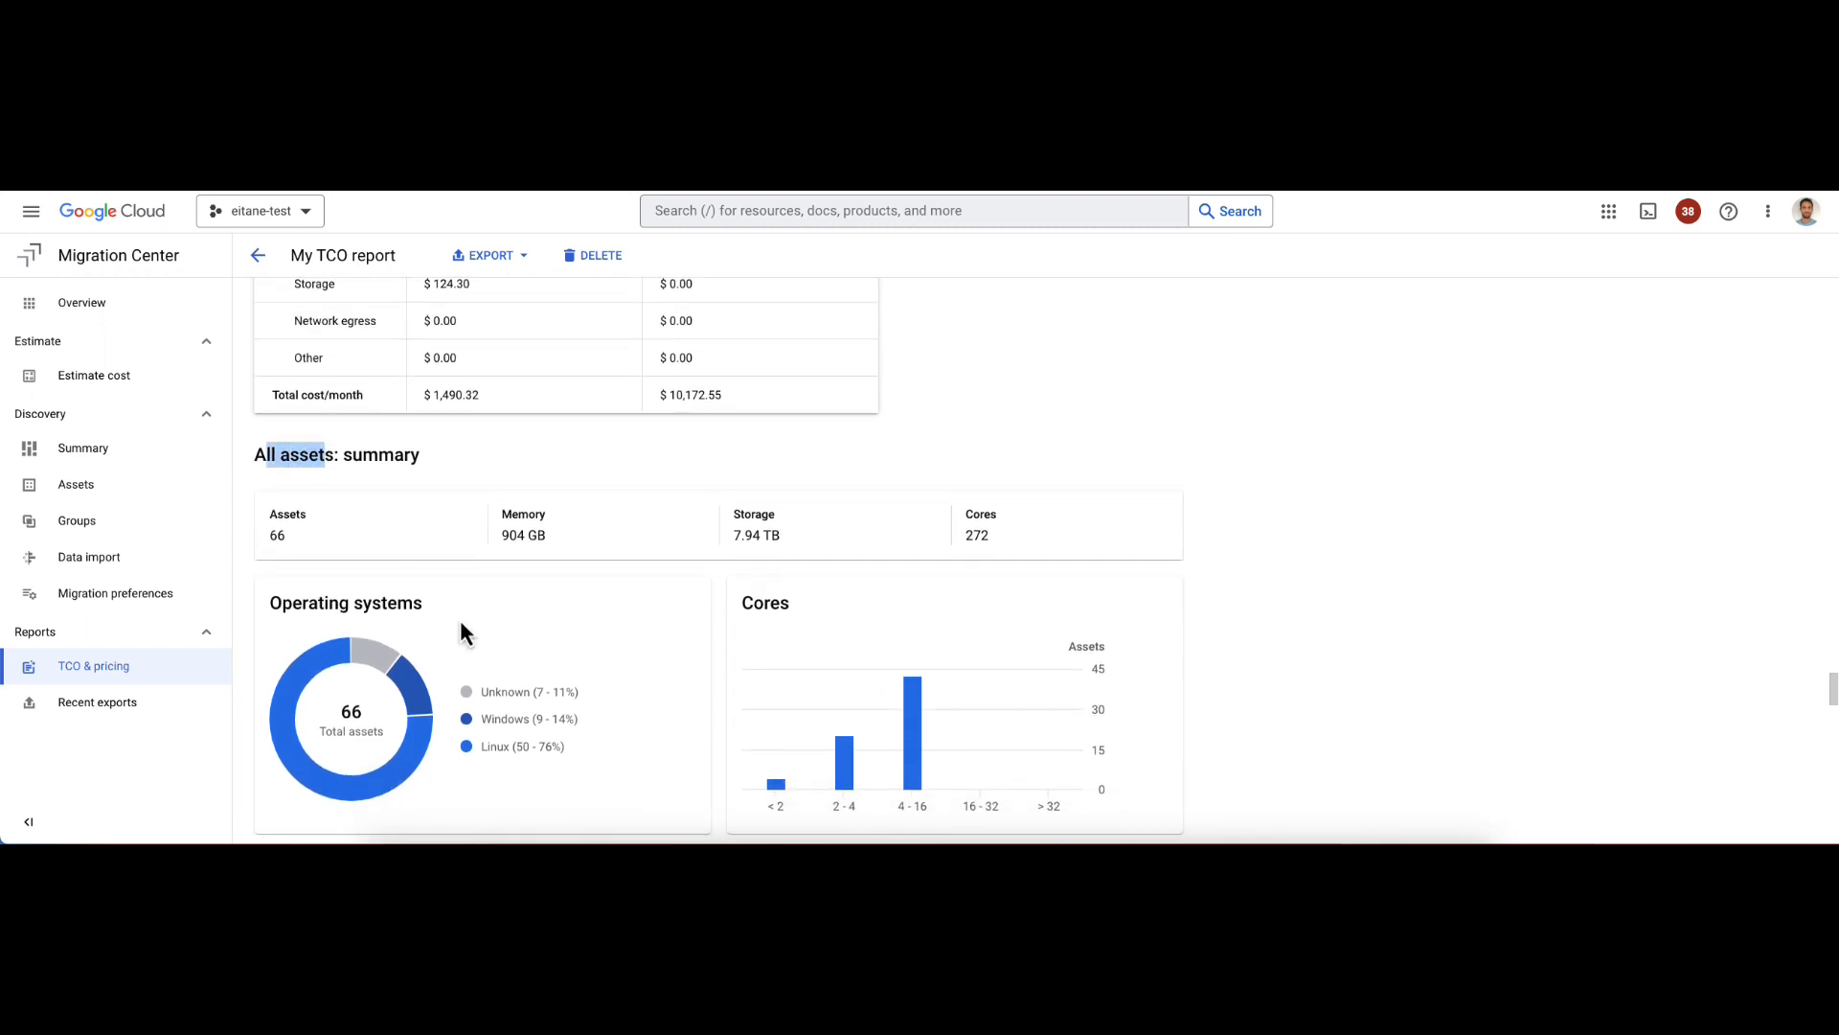
pyautogui.scroll(-3)
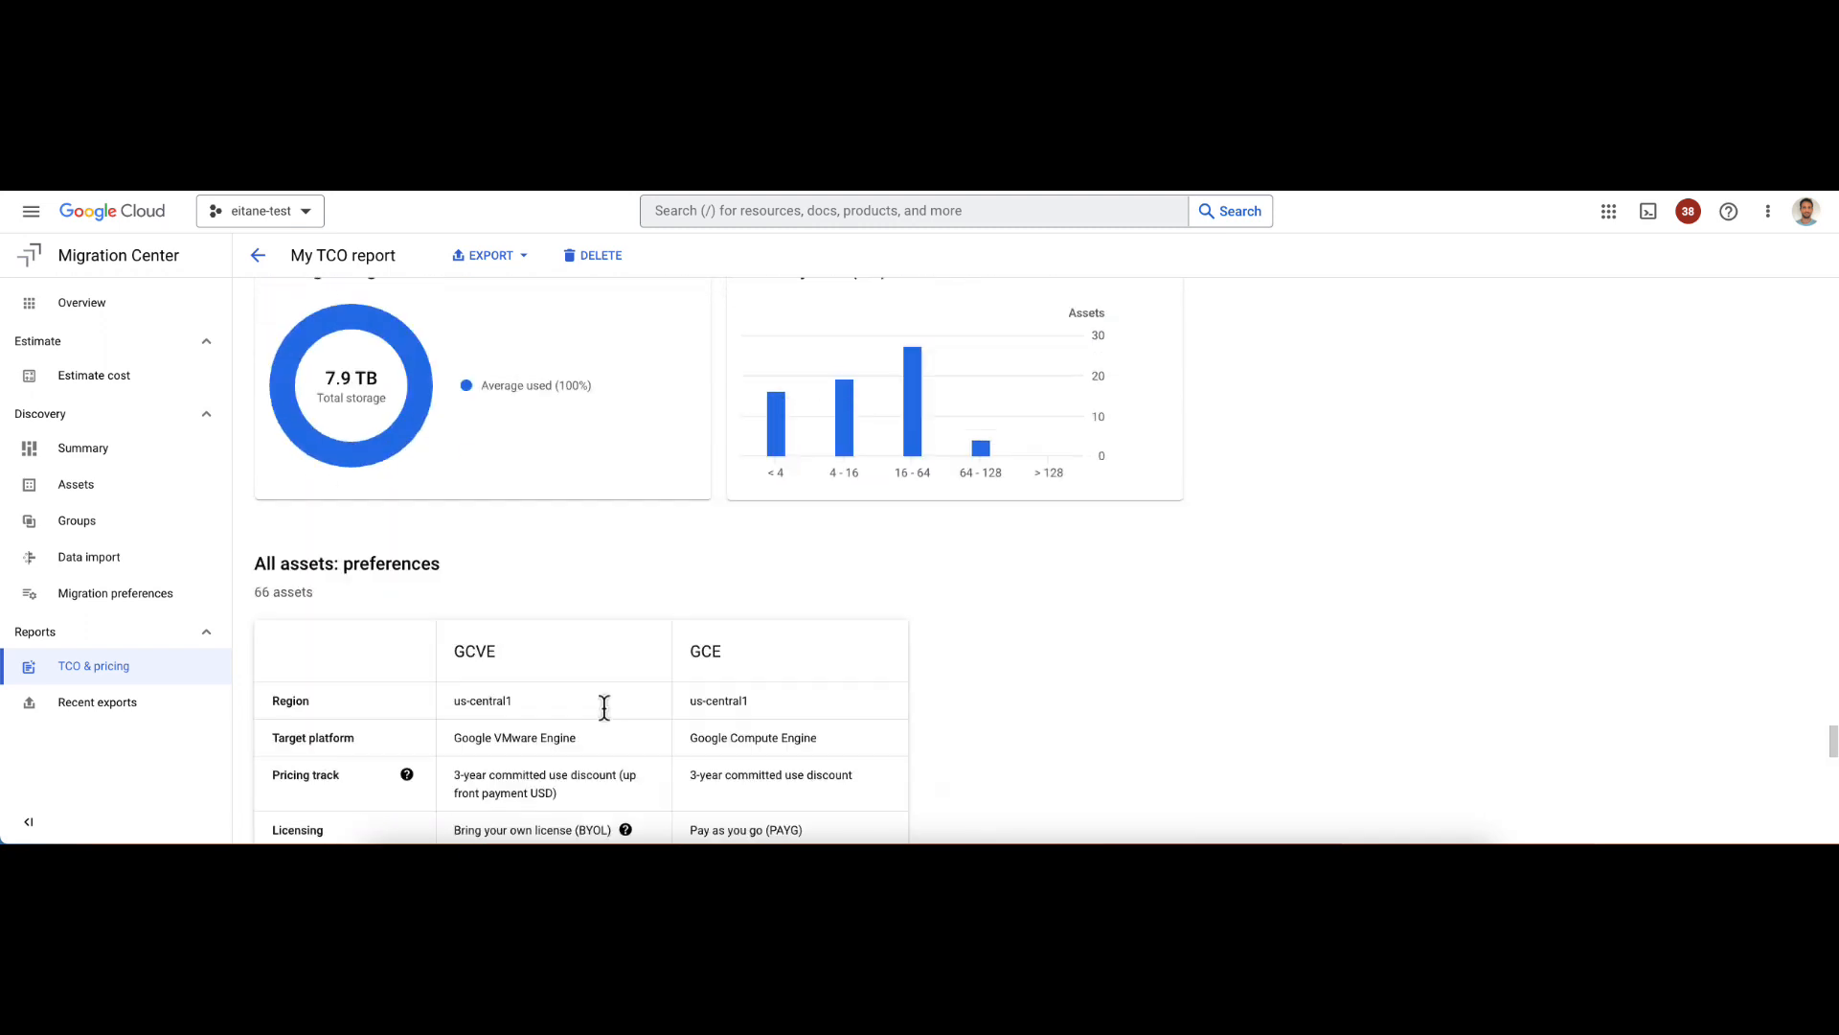
pyautogui.scroll(-3)
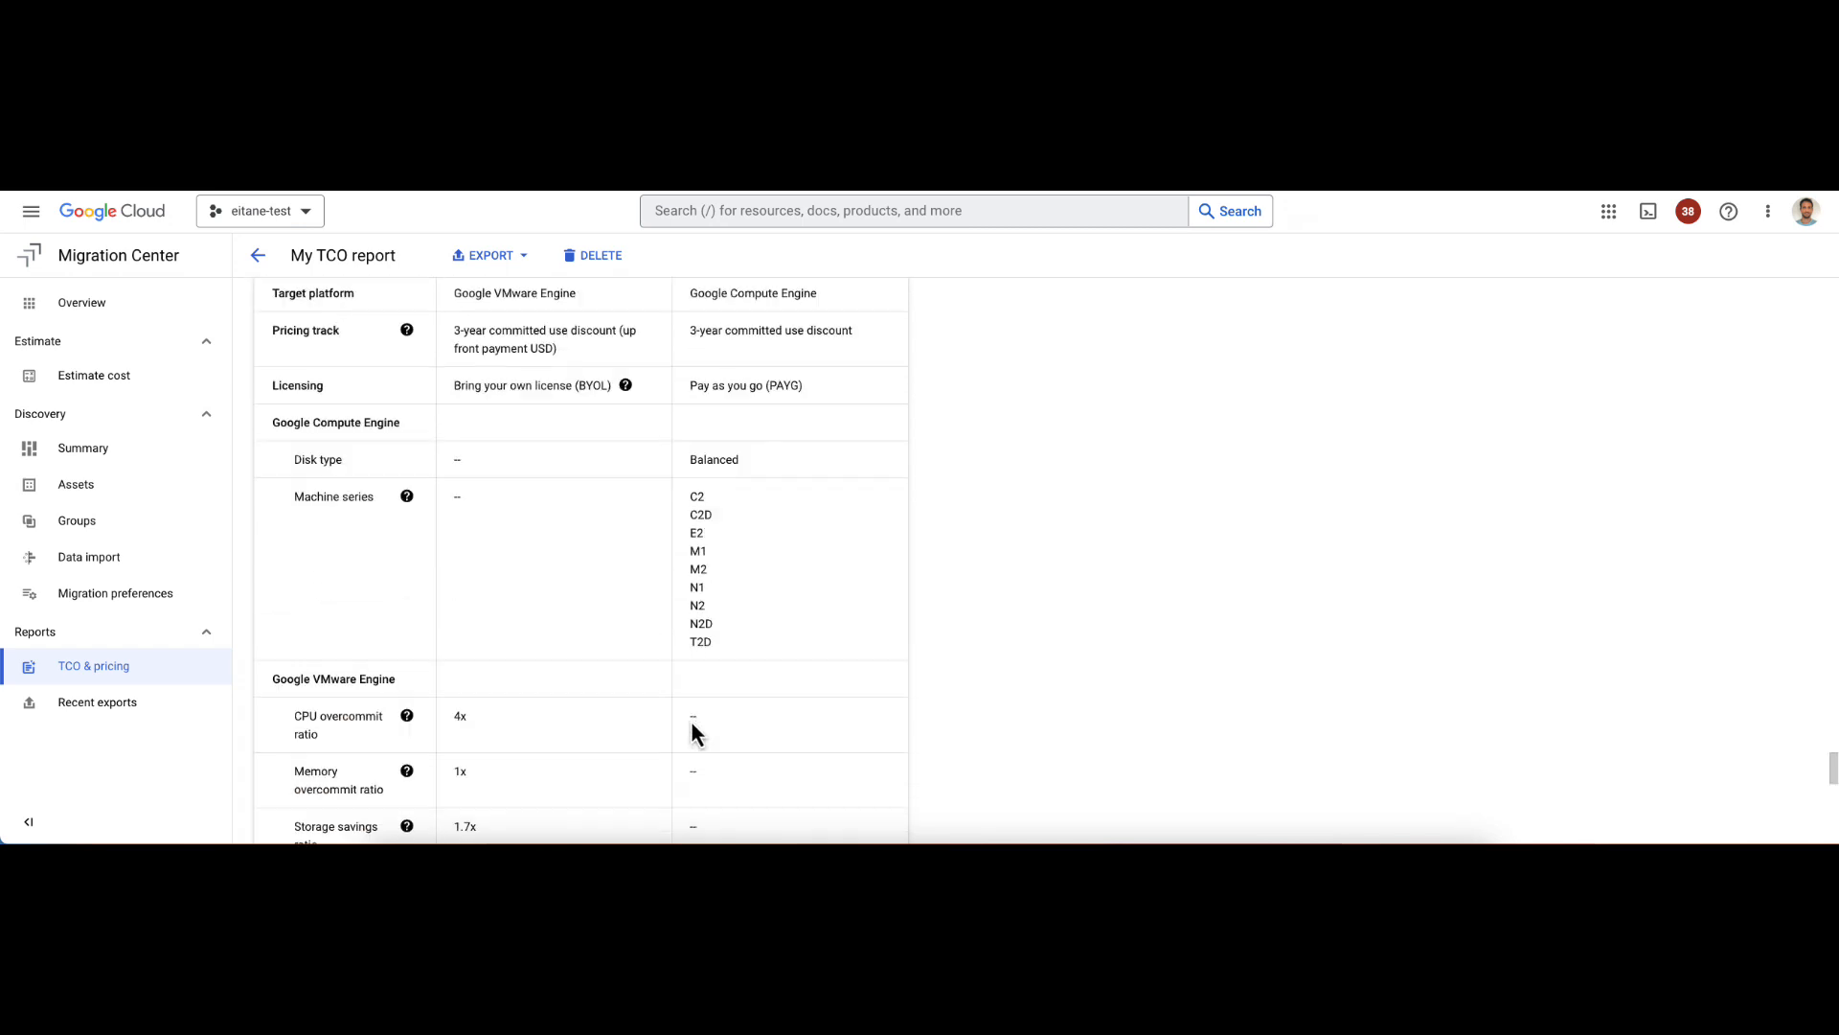
pyautogui.scroll(3)
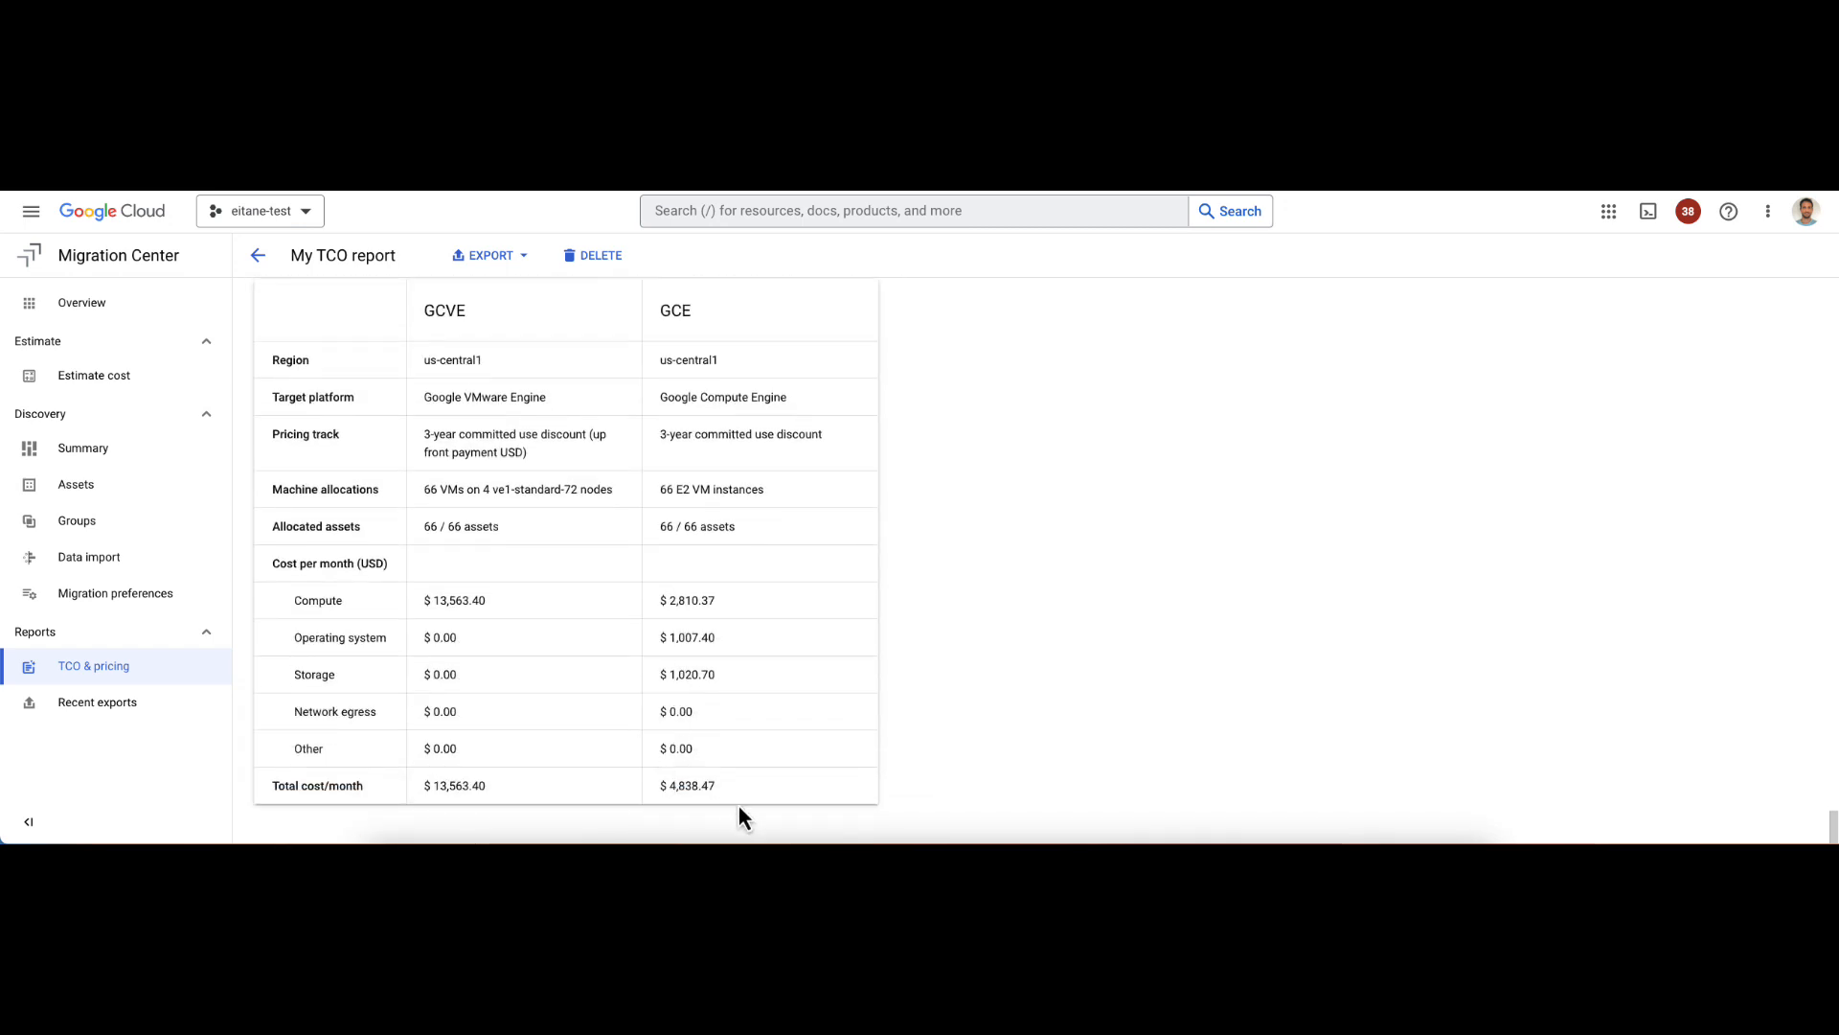
pyautogui.moveTo(498, 400)
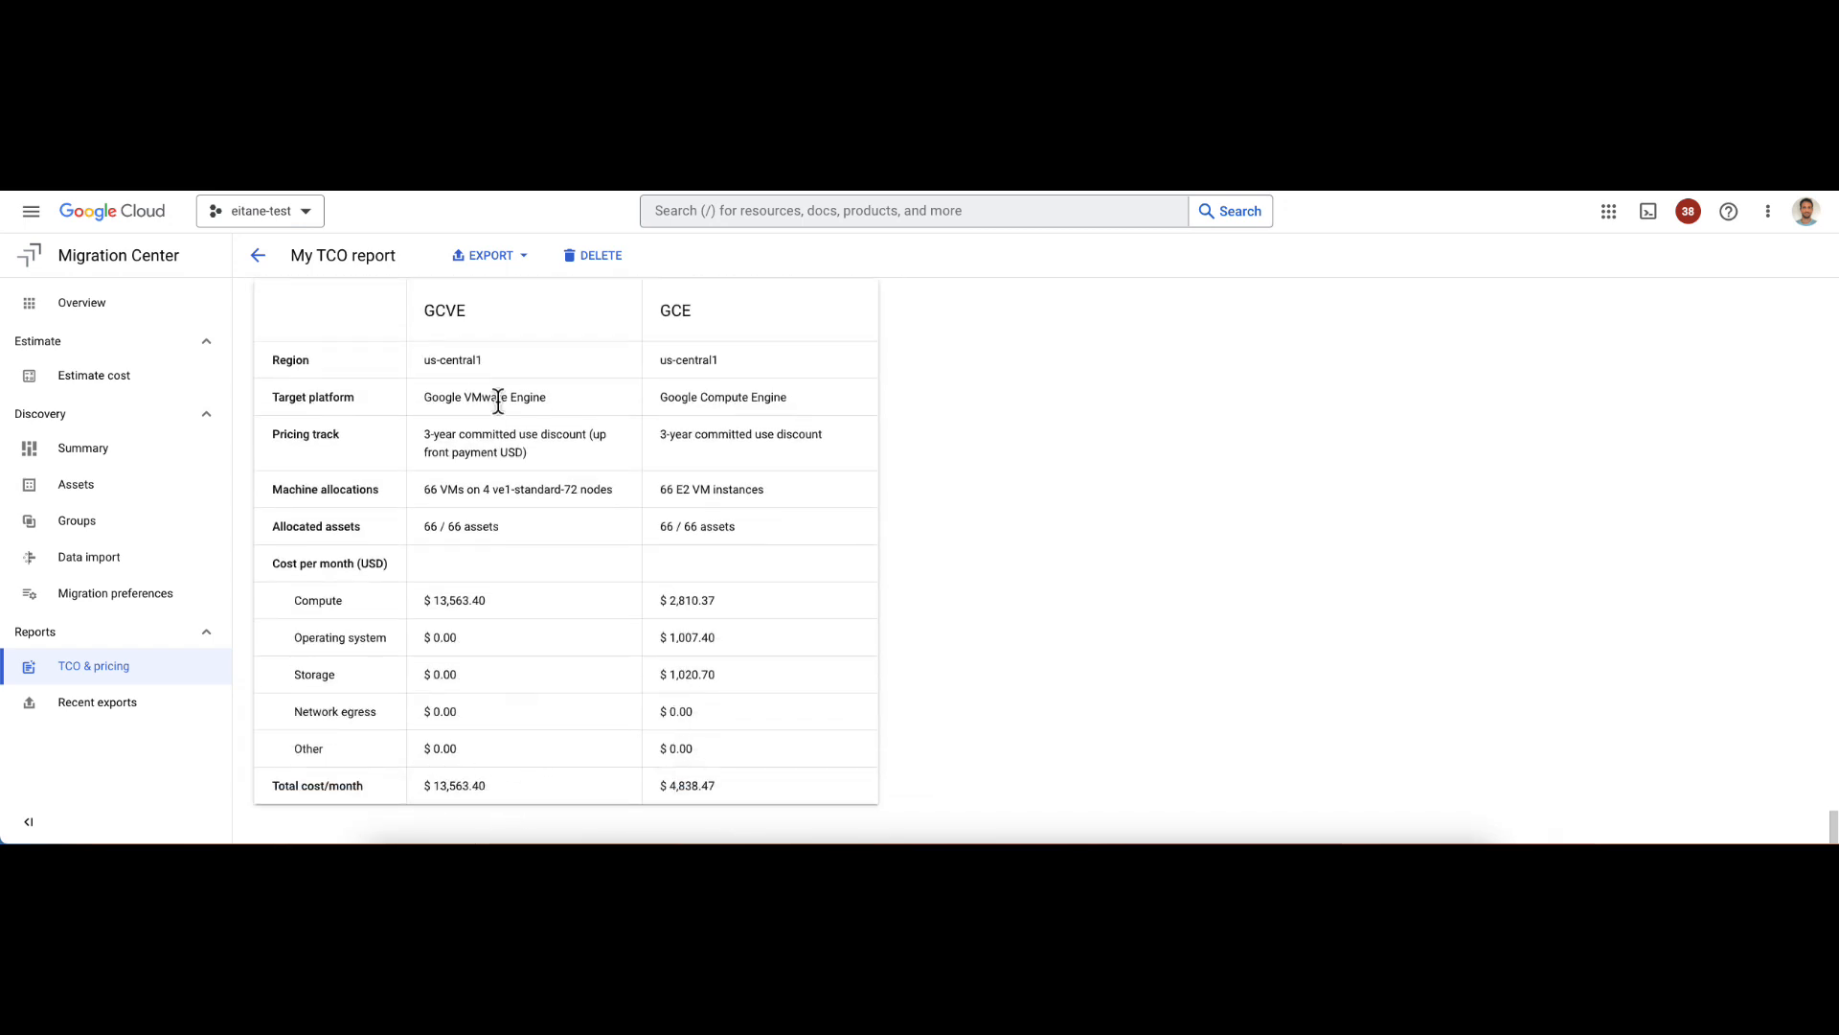
pyautogui.doubleClick(456, 786)
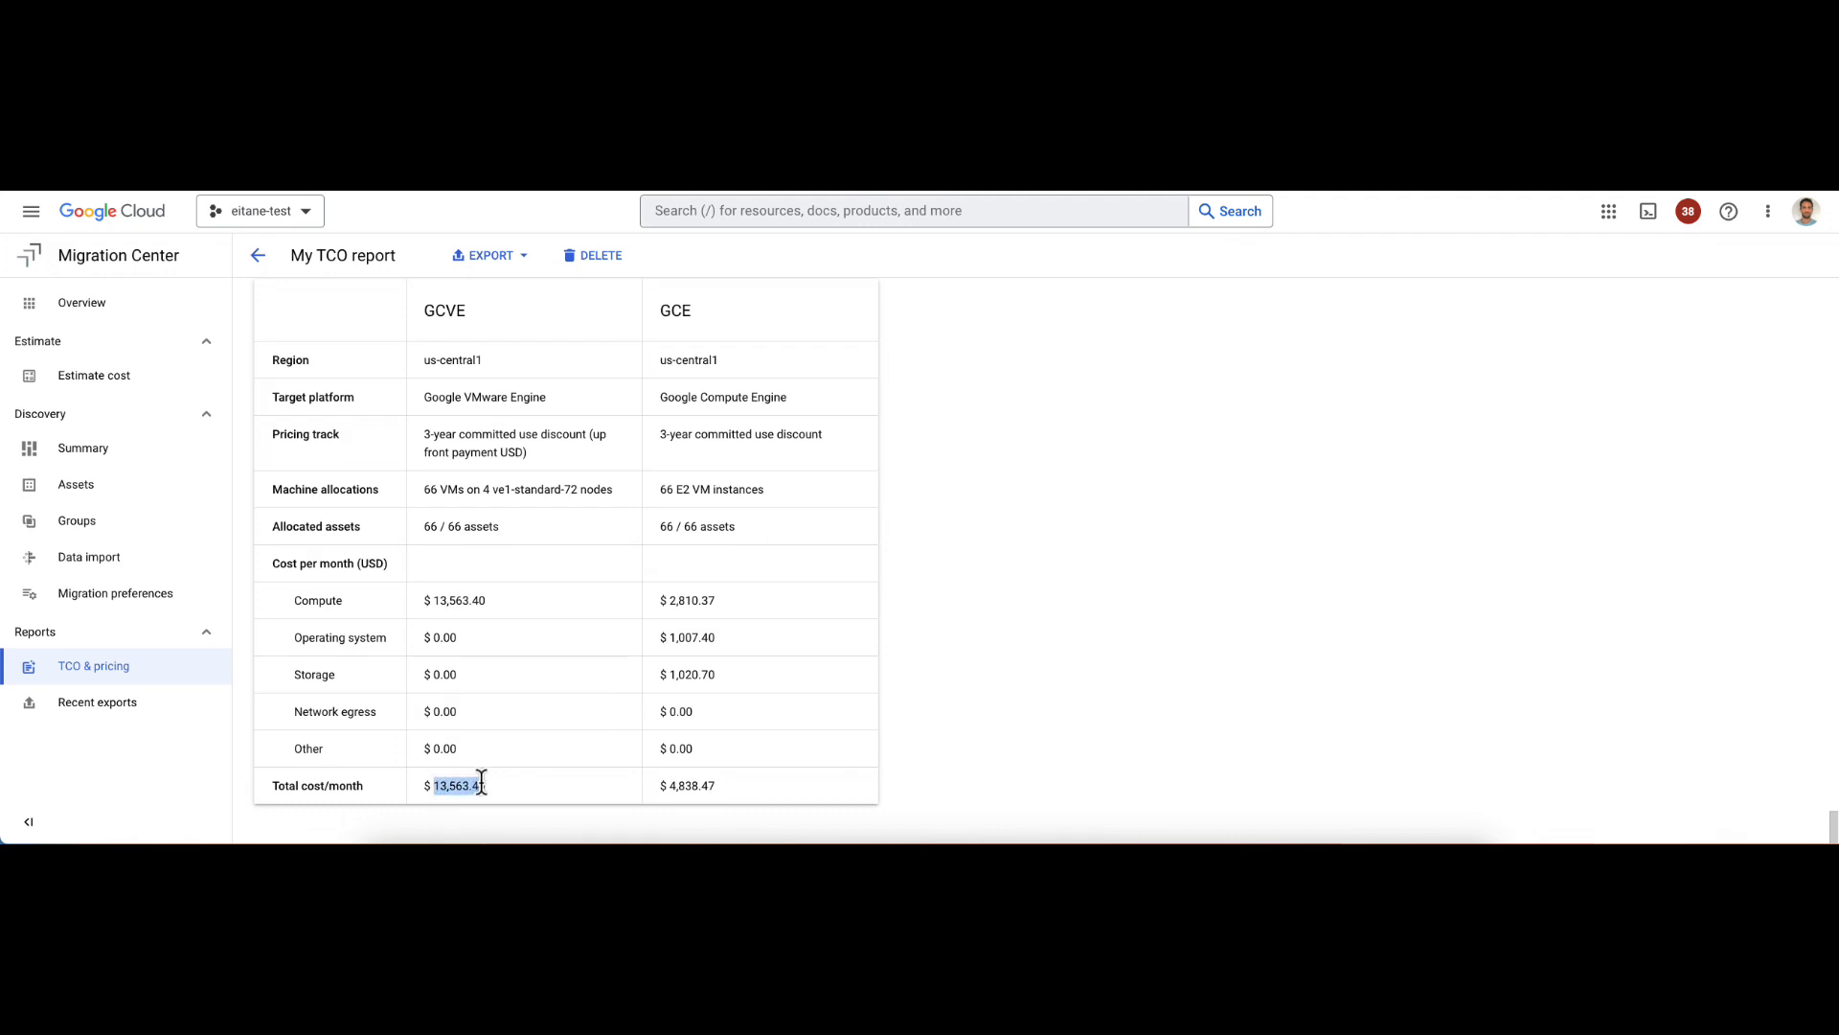